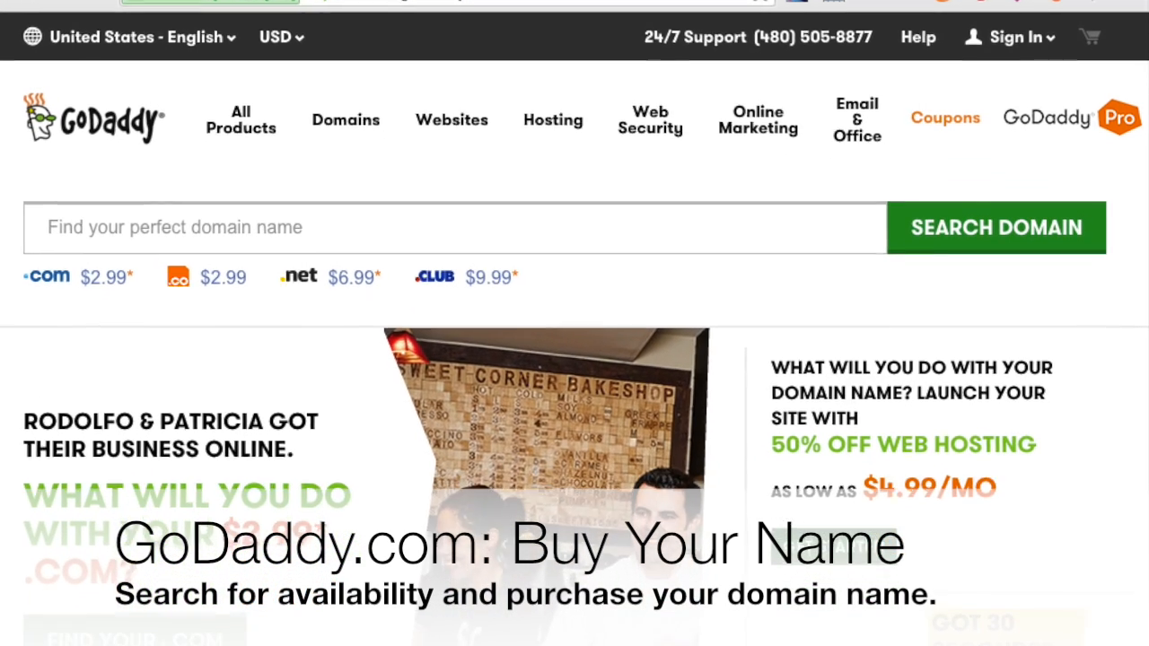
- Scroll through Bluehost's shared, VPS and dedicated plan prices, ending on the $3.49/month home page
scroll(down, 3)
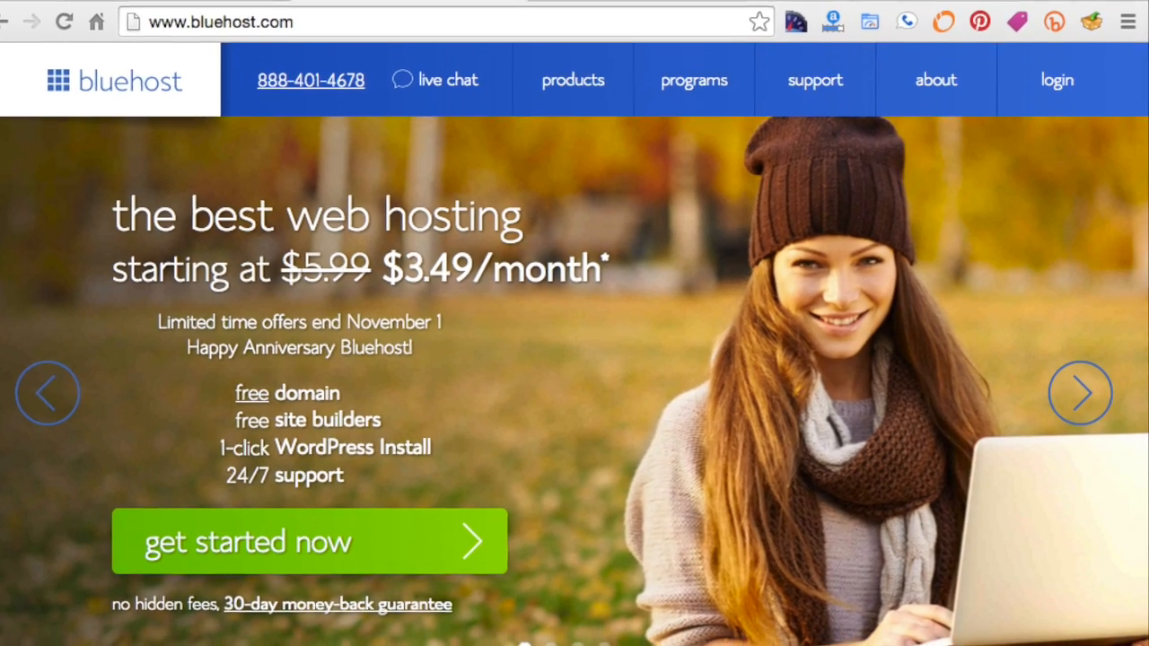
scroll(down, 3)
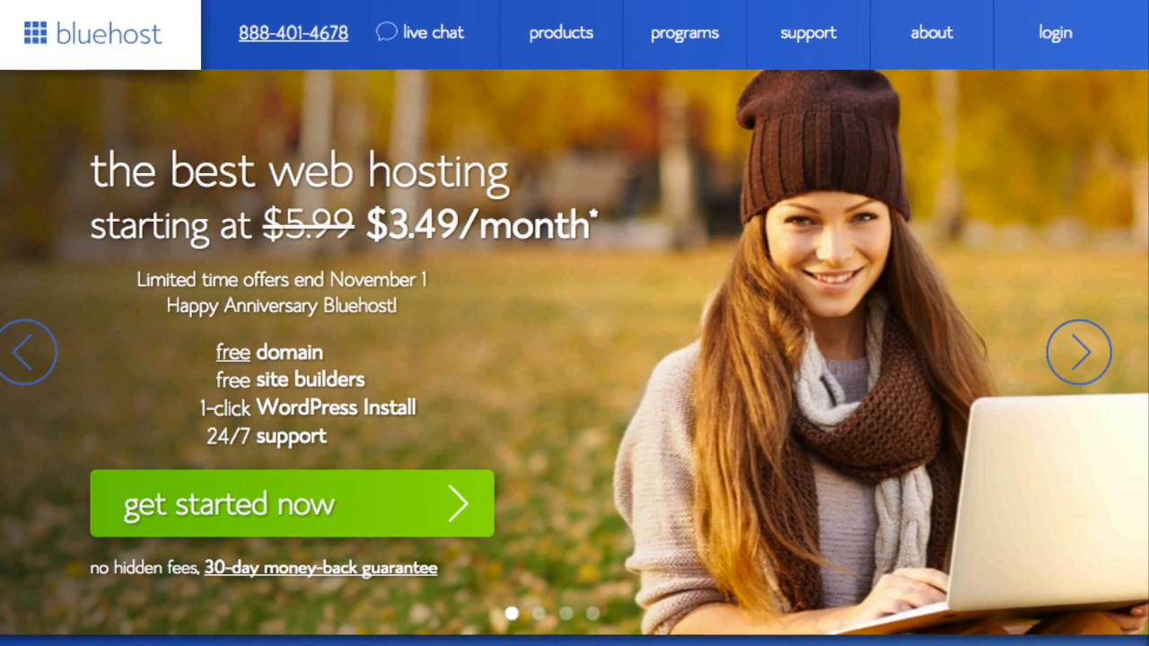
scroll(down, 3)
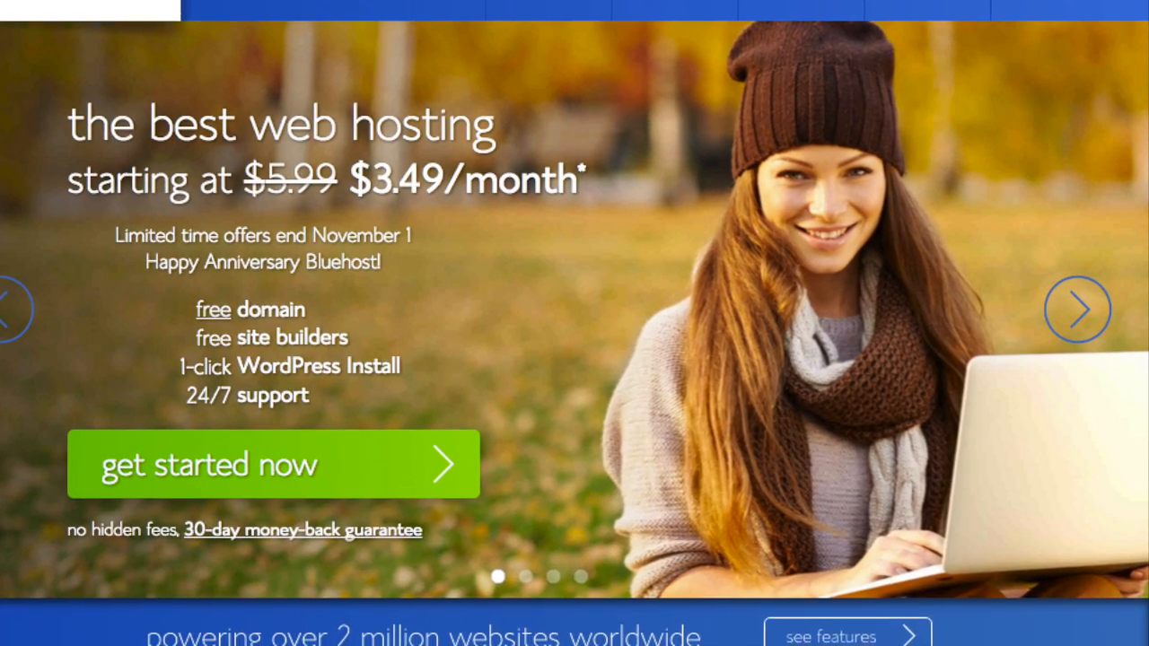
scroll(down, 3)
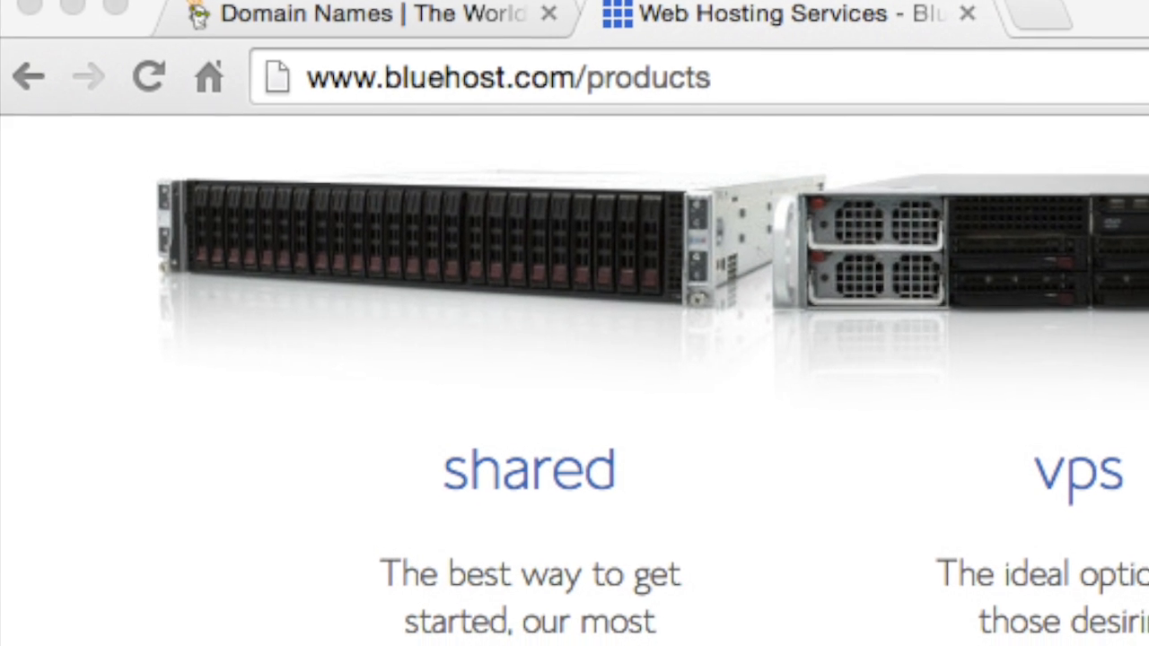
scroll(down, 3)
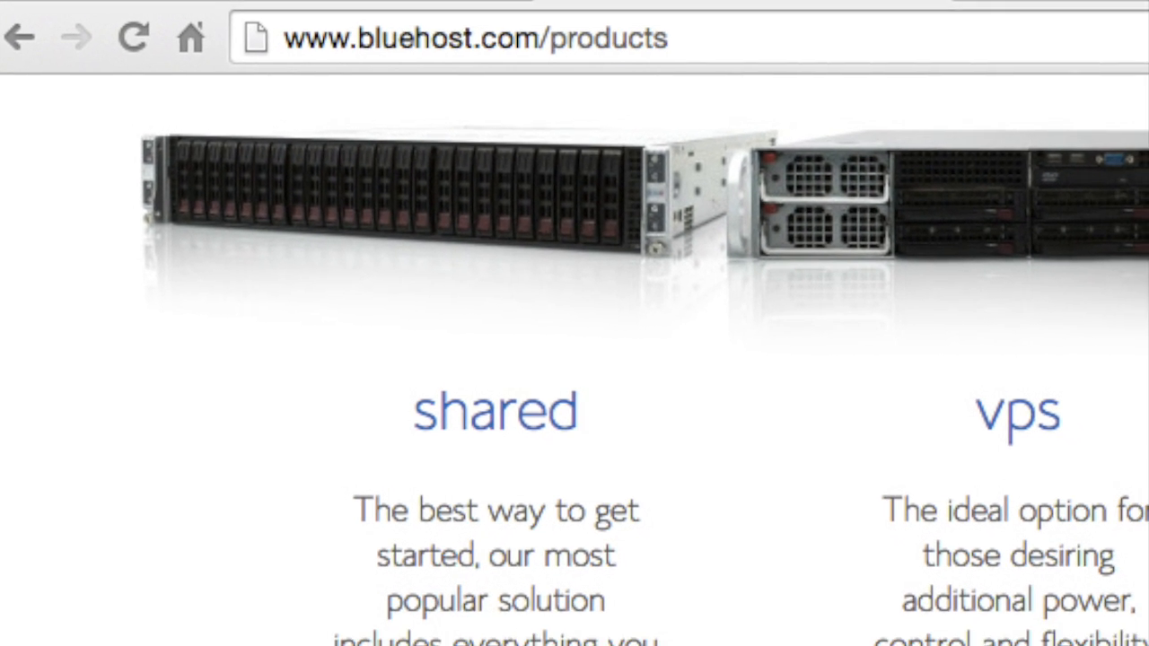
scroll(down, 3)
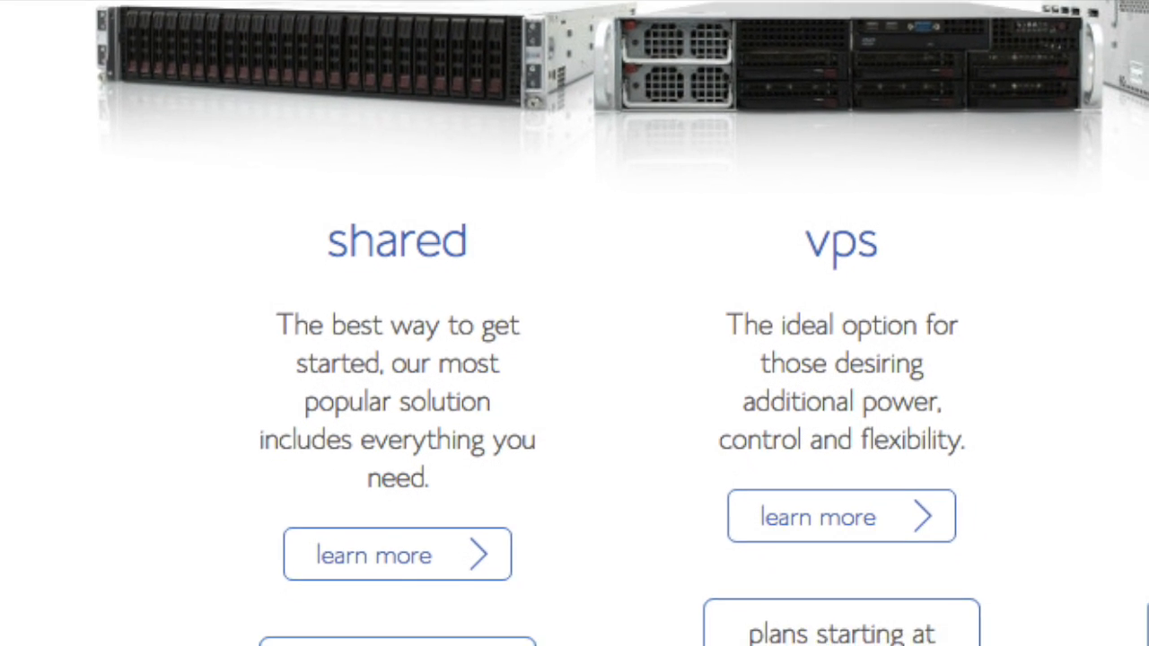
scroll(down, 3)
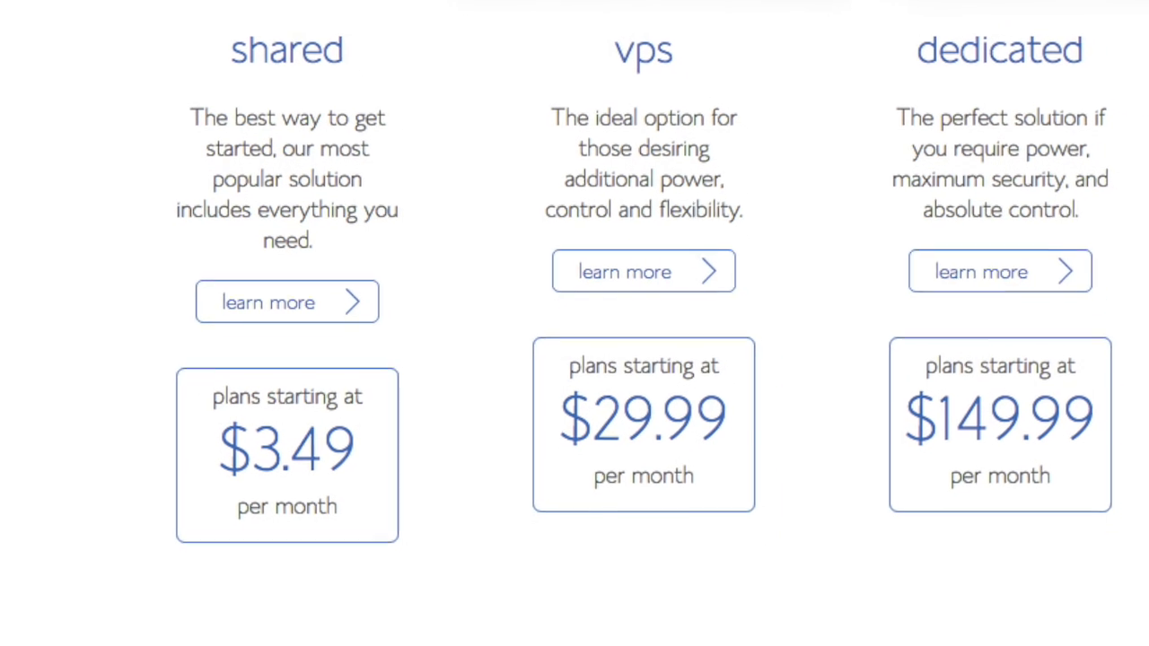
scroll(down, 3)
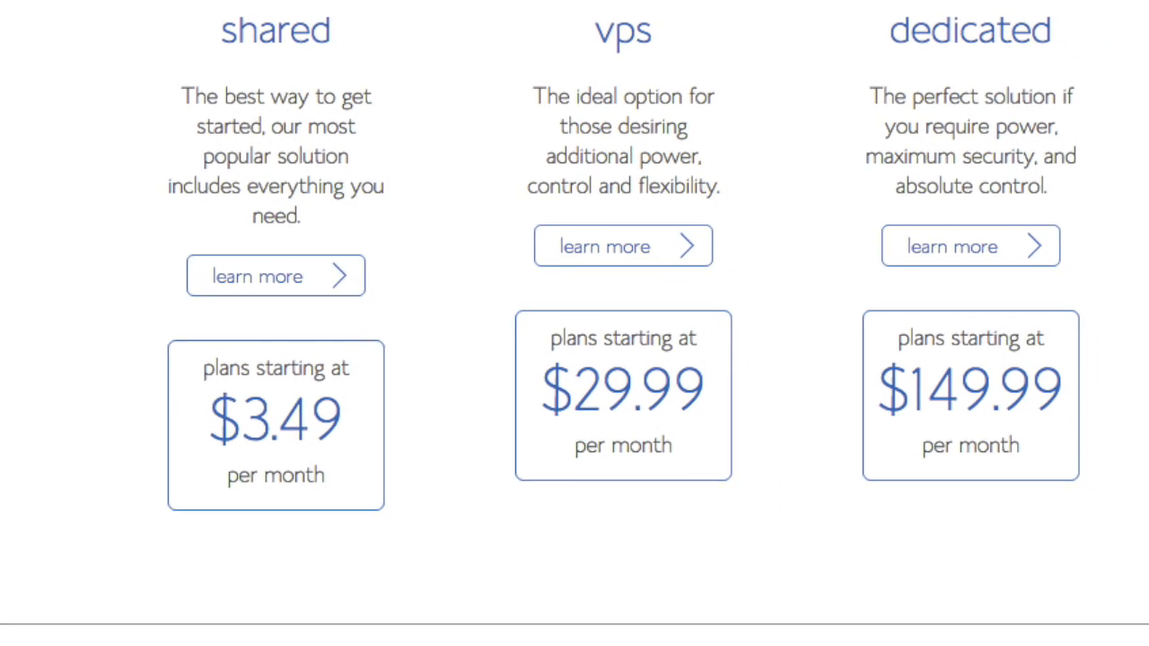
scroll(down, 3)
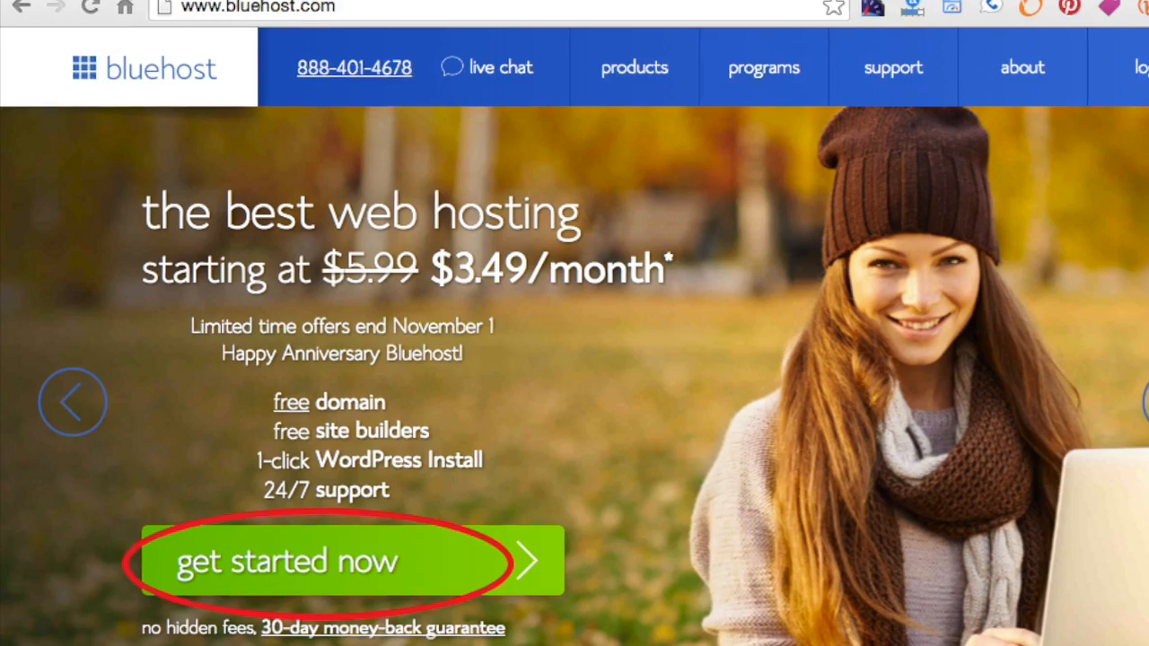
- Log into the Bluehost hosting account with the domain and password to reach cPanel
scroll(down, 3)
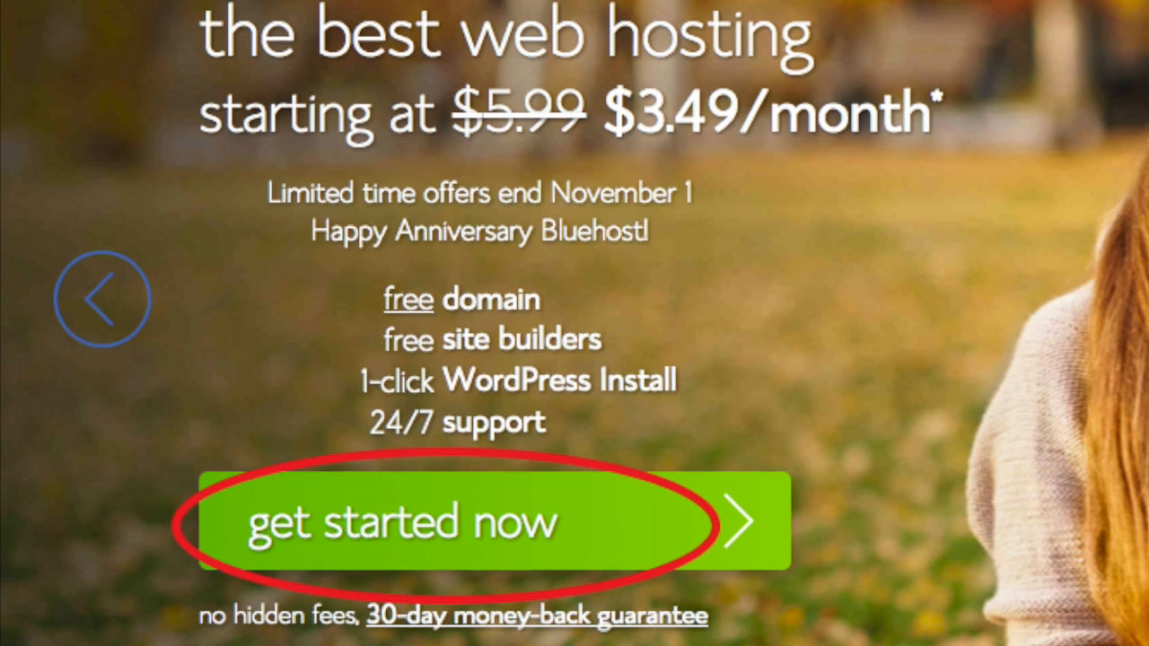
click(431, 522)
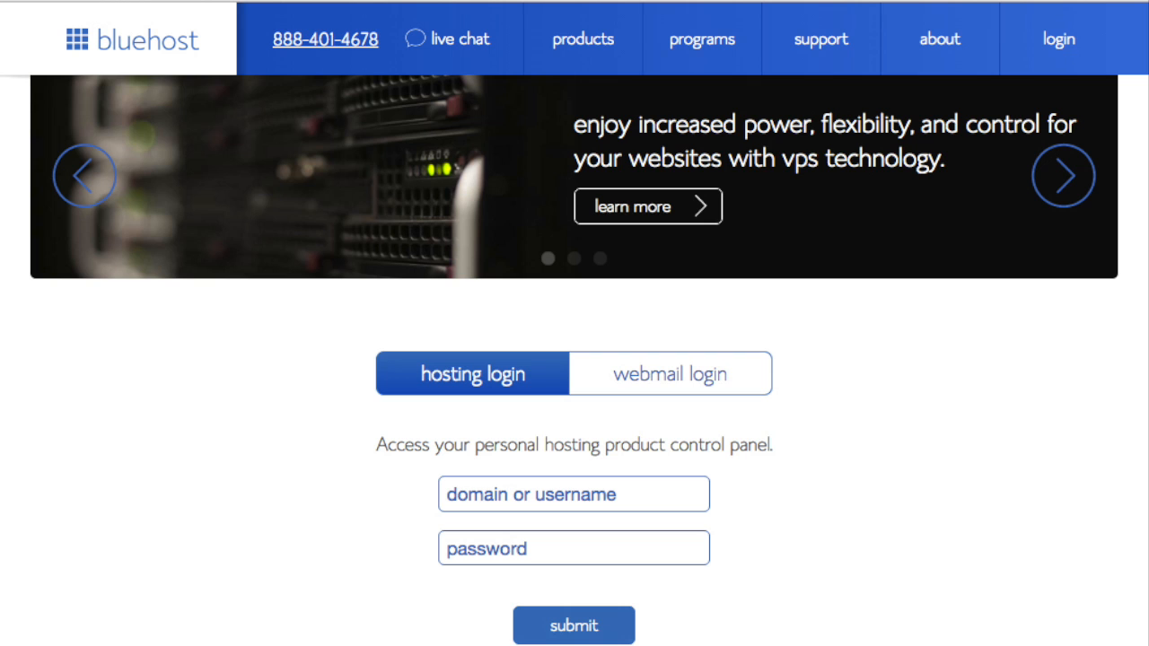
text(yoursite.com)
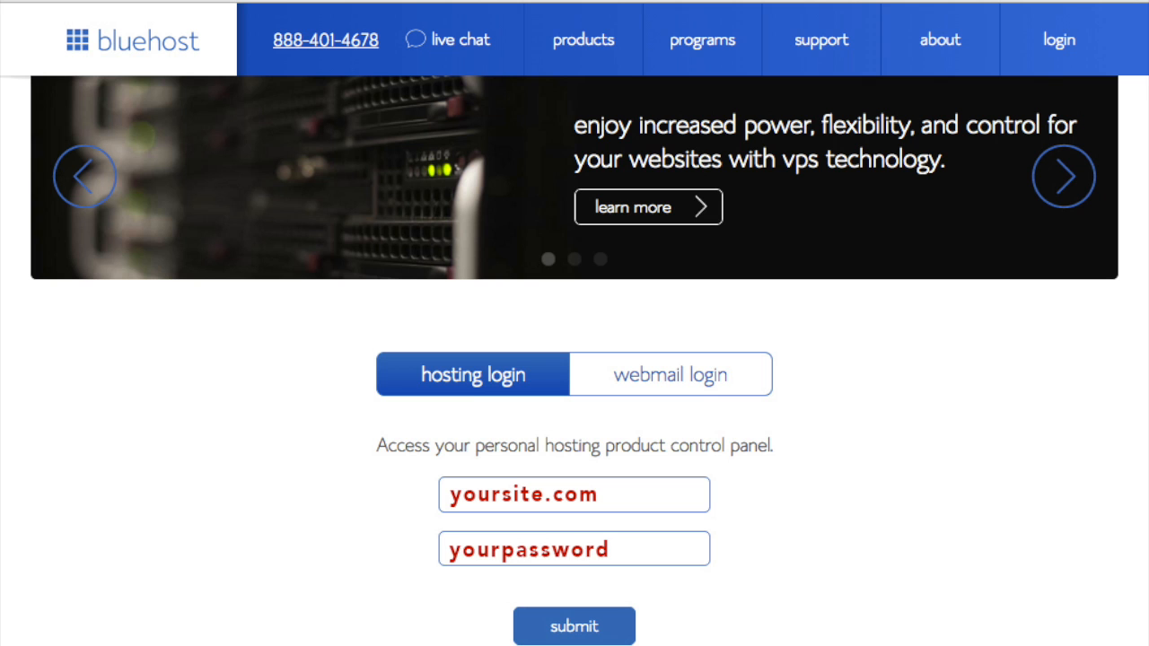
scroll(down, 3)
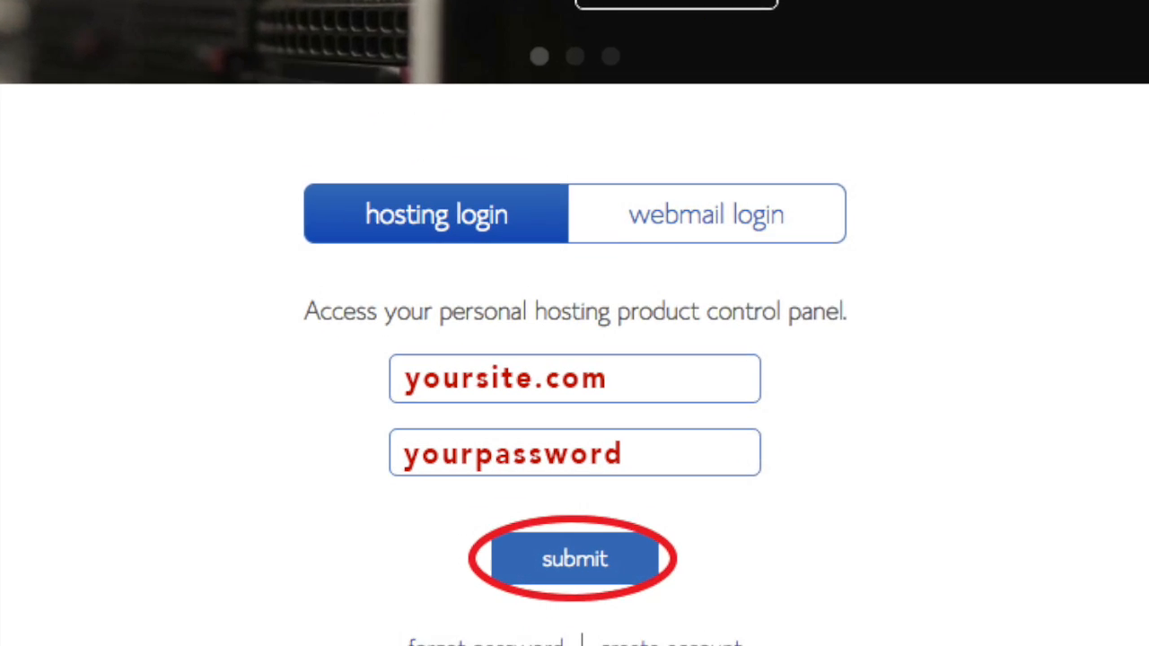
click(574, 558)
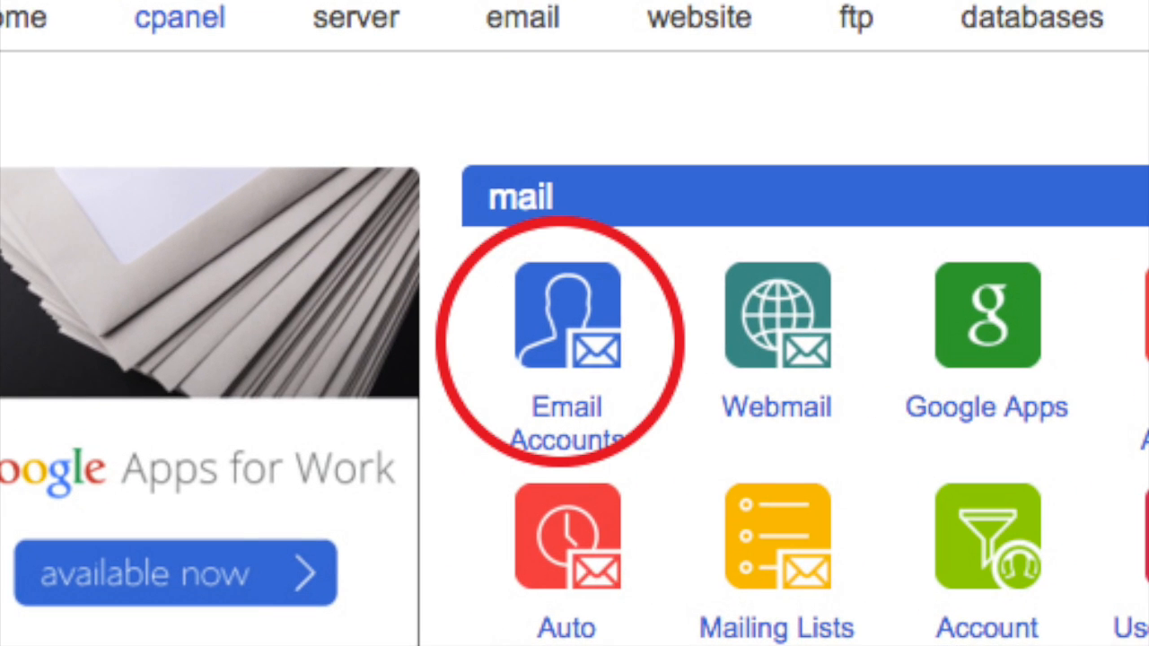
- Create a new youngrens.com email account with a 250 MB mailbox quota
click(567, 314)
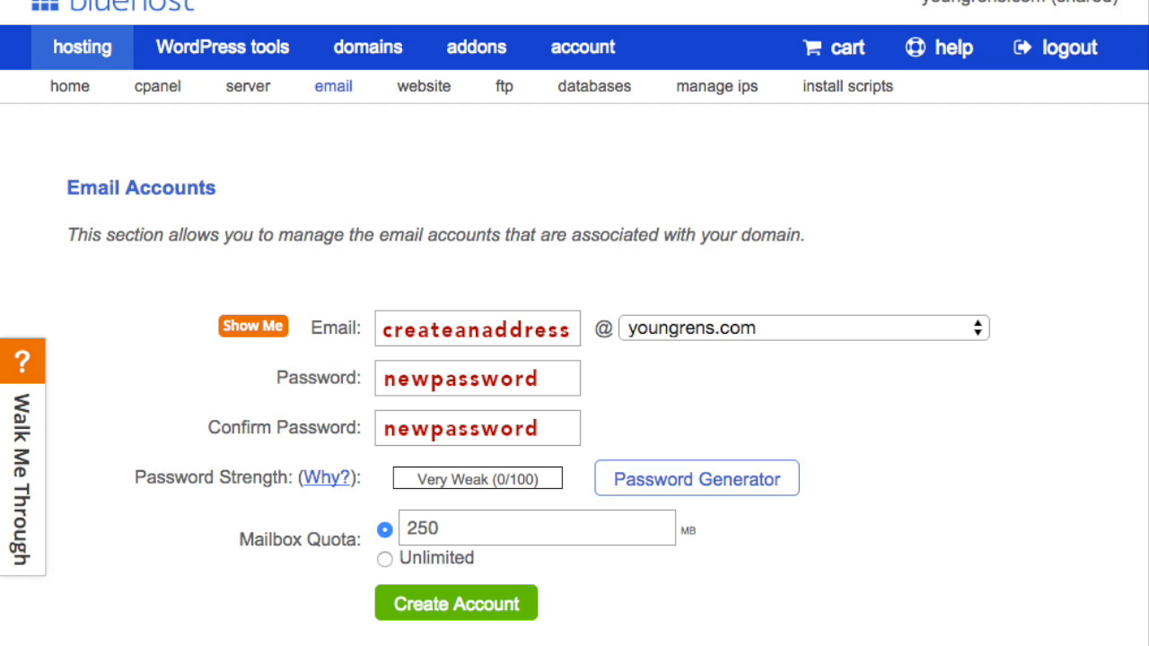
click(456, 603)
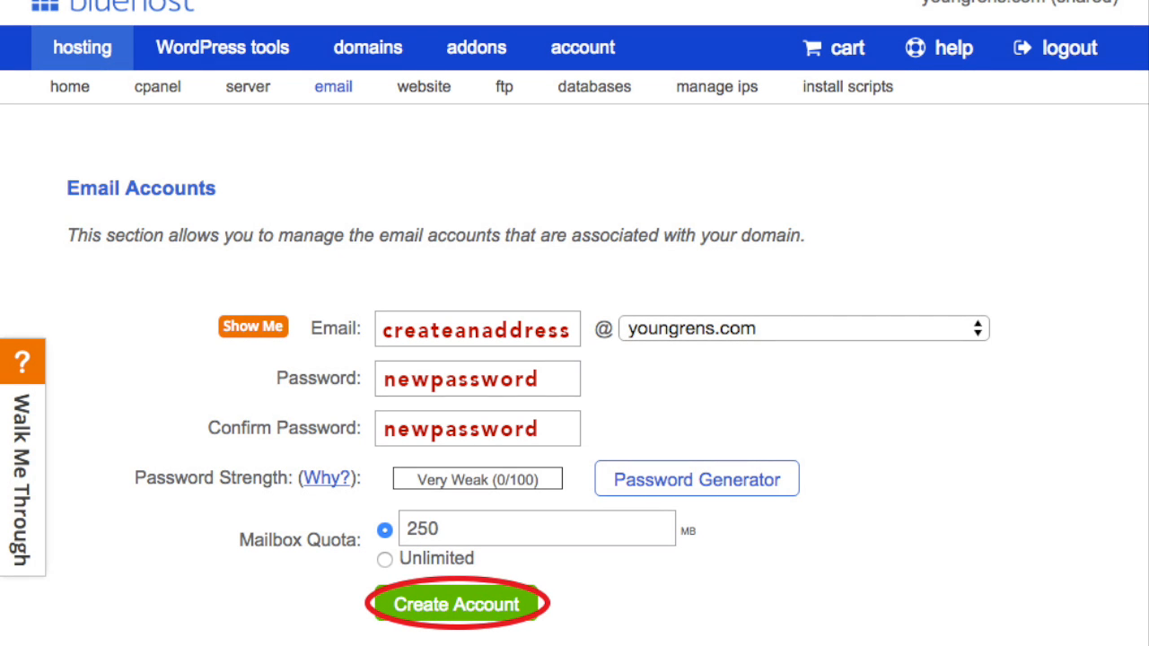
click(456, 603)
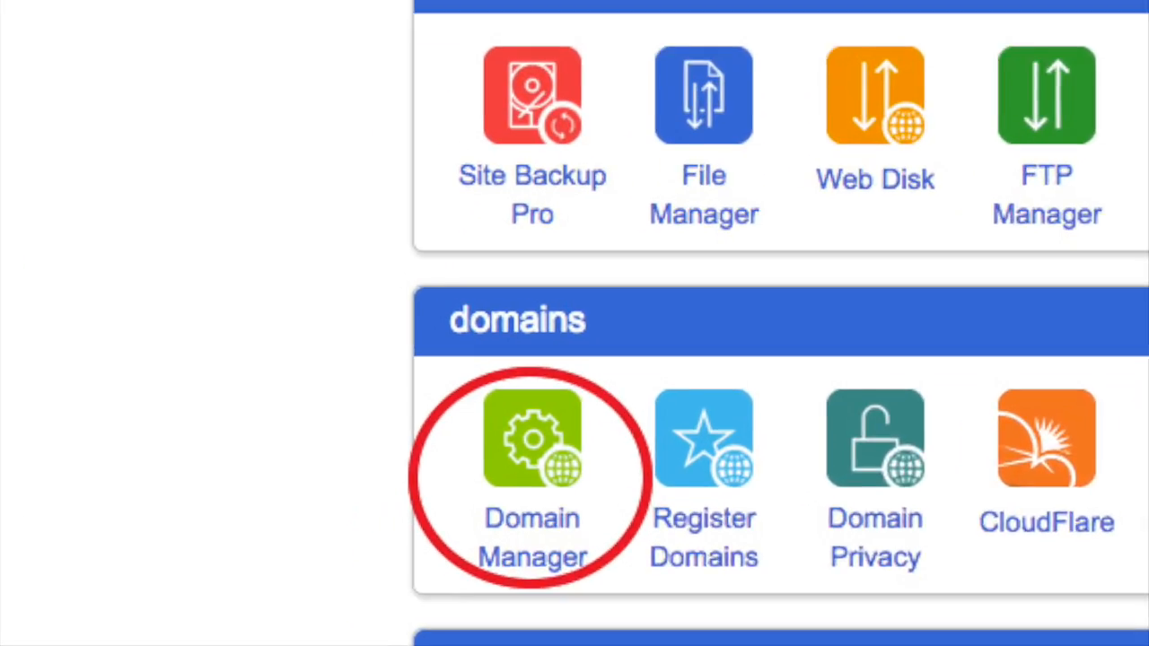
- View nameservers ns1.bluehost.com and ns2.bluehost.com on Domain Manager's Summary tab
click(532, 438)
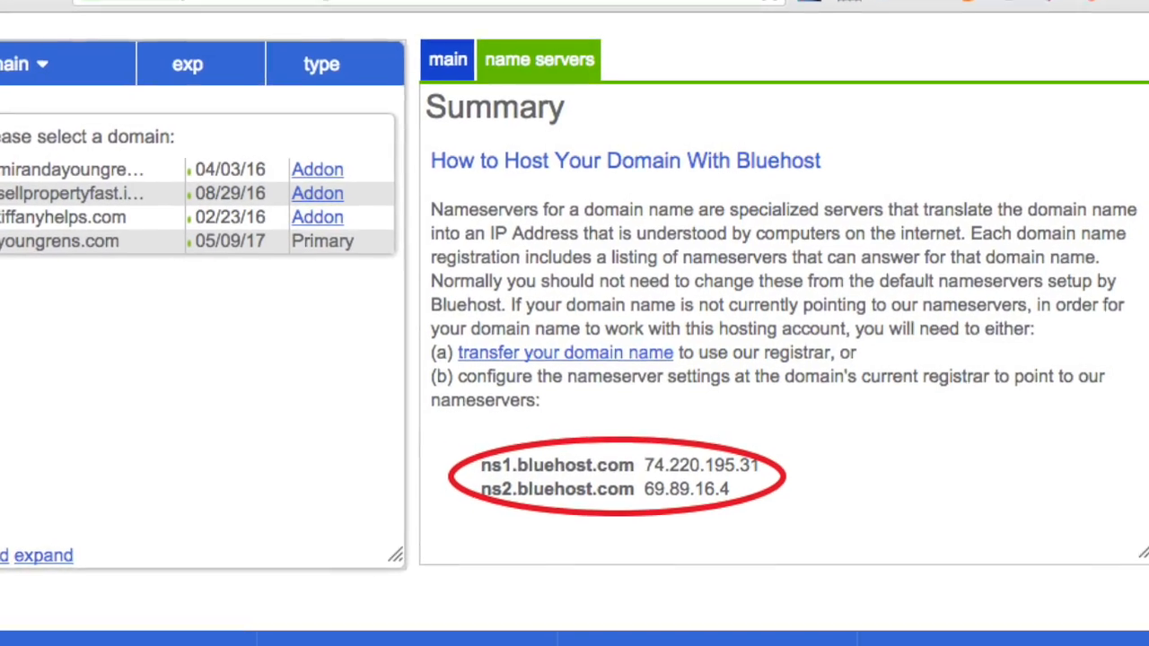
scroll(down, 3)
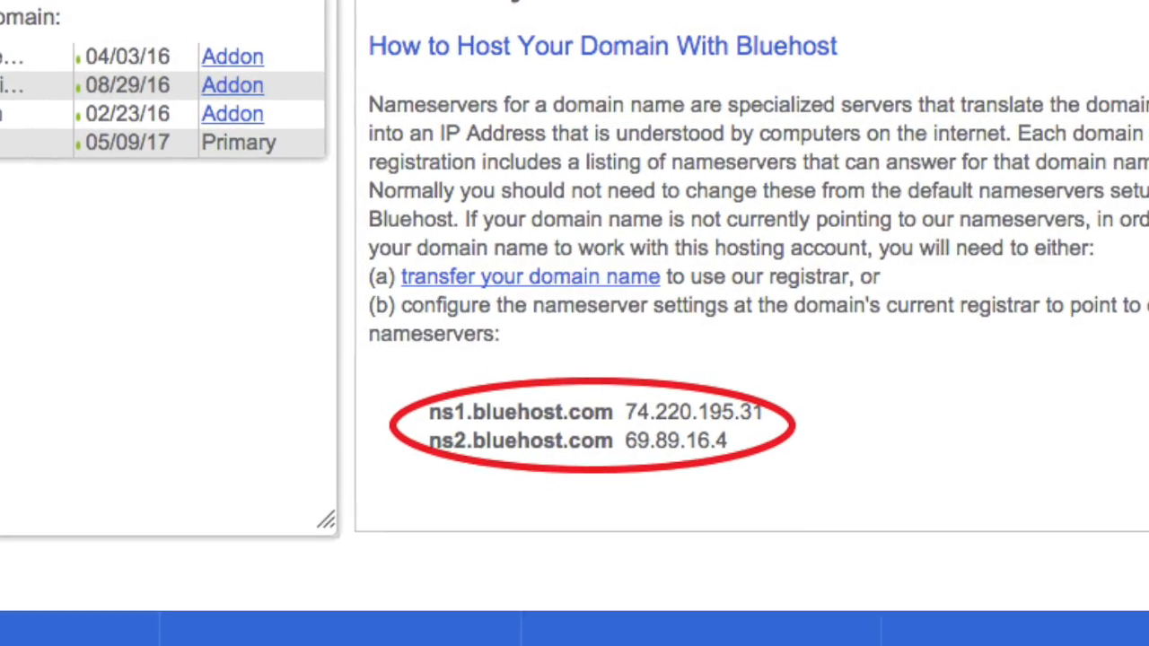
scroll(down, 3)
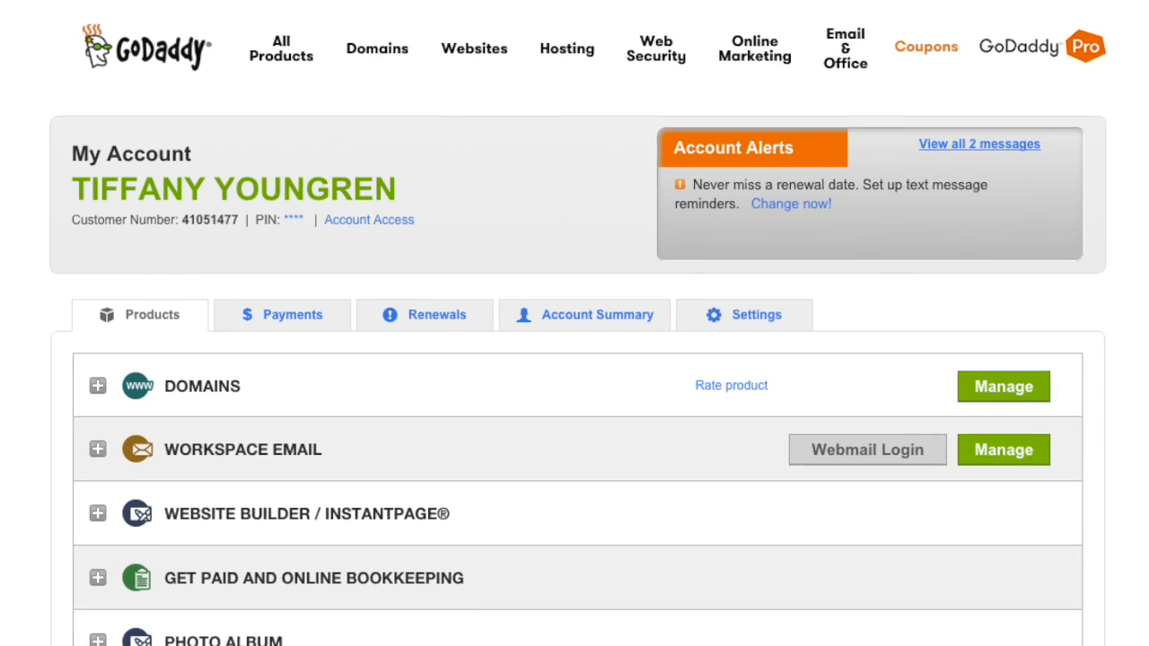
- Find onlinemarketinghelp.net on page 2 of GoDaddy domains and open its nameserver settings
scroll(down, 3)
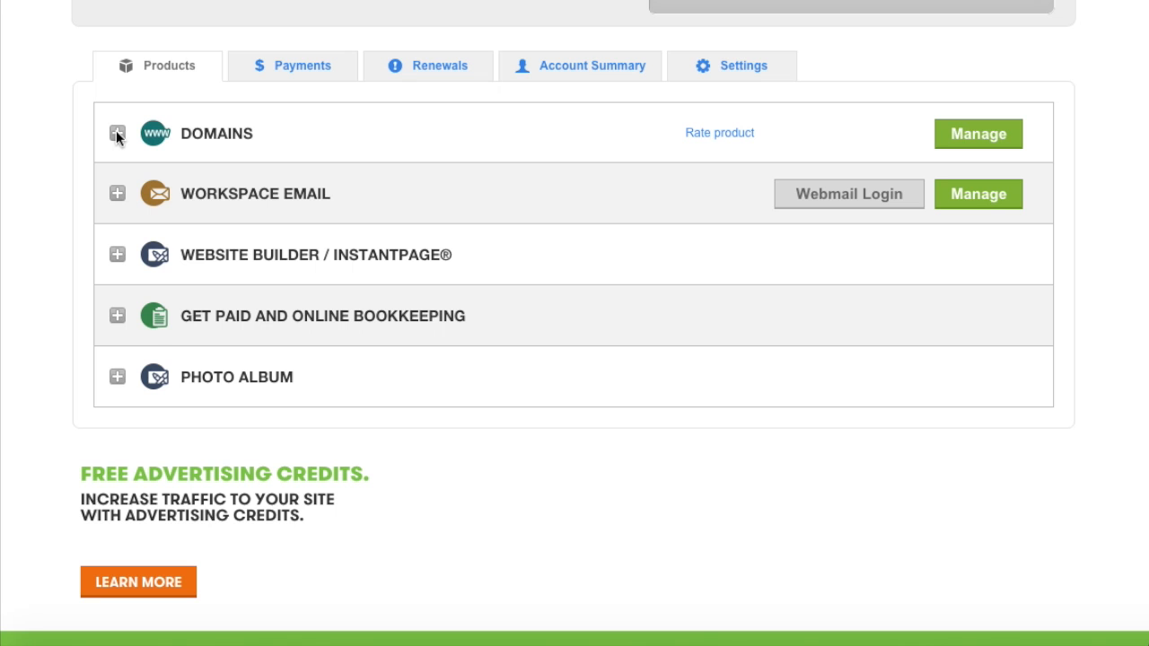
click(118, 133)
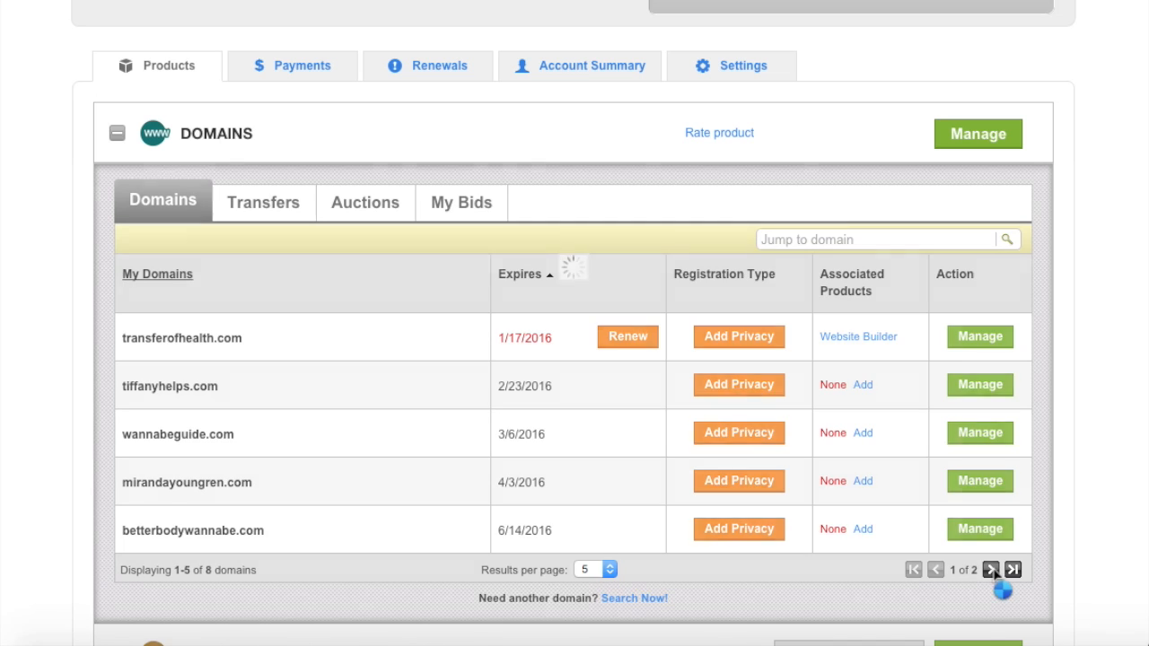
click(991, 569)
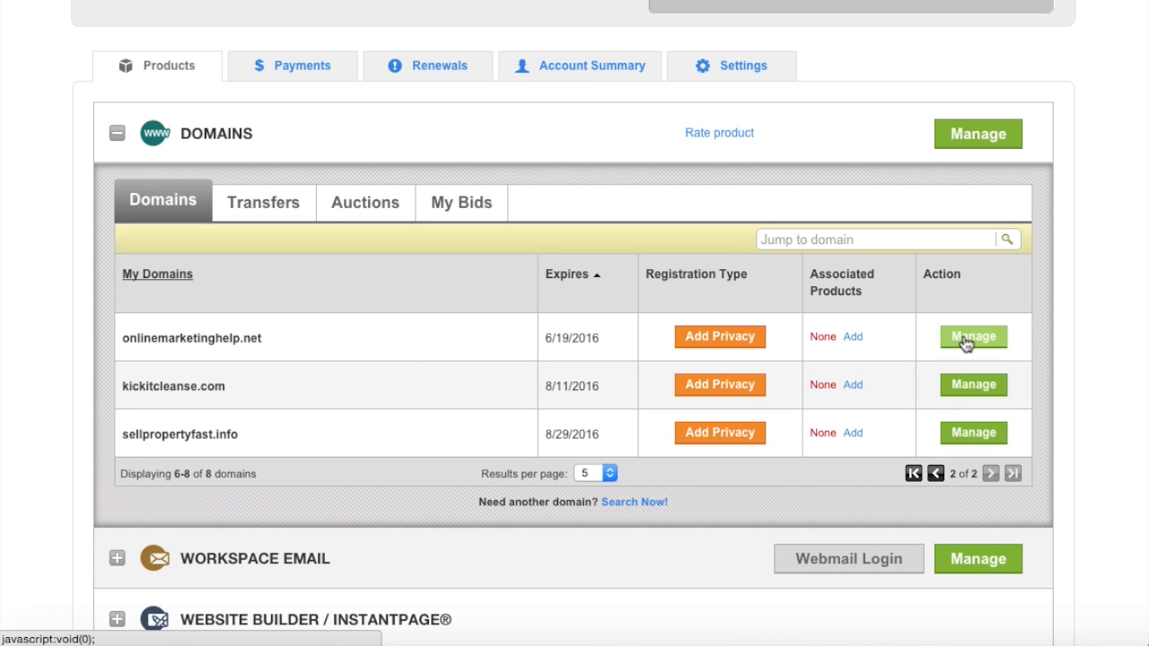
click(973, 337)
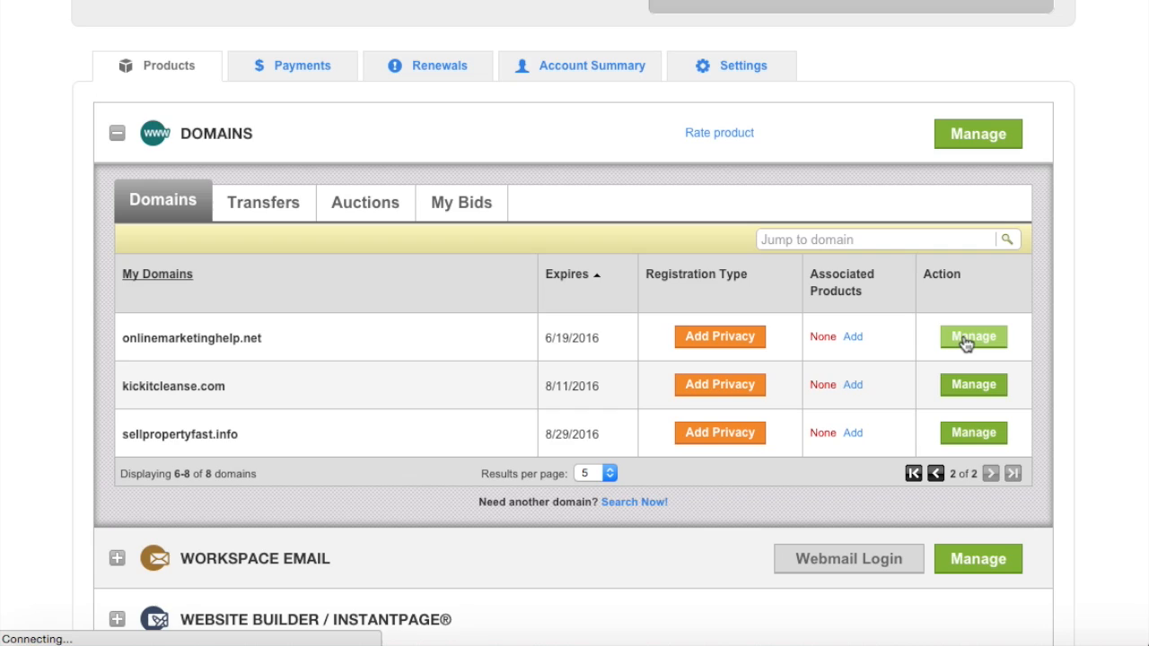
click(973, 336)
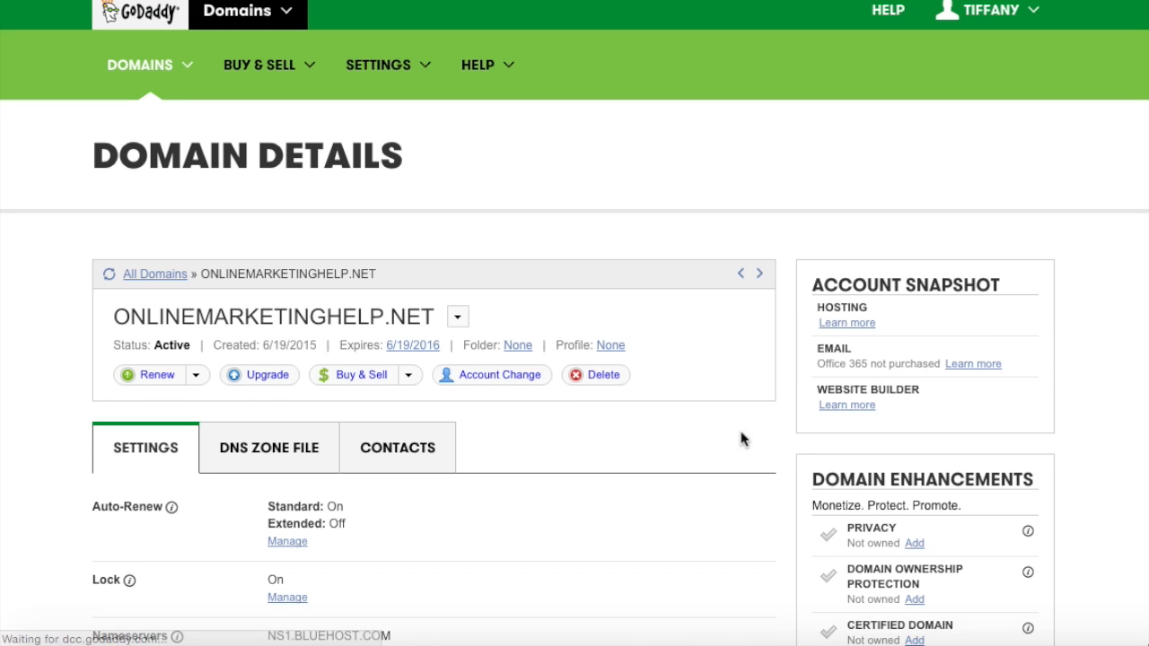
scroll(down, 3)
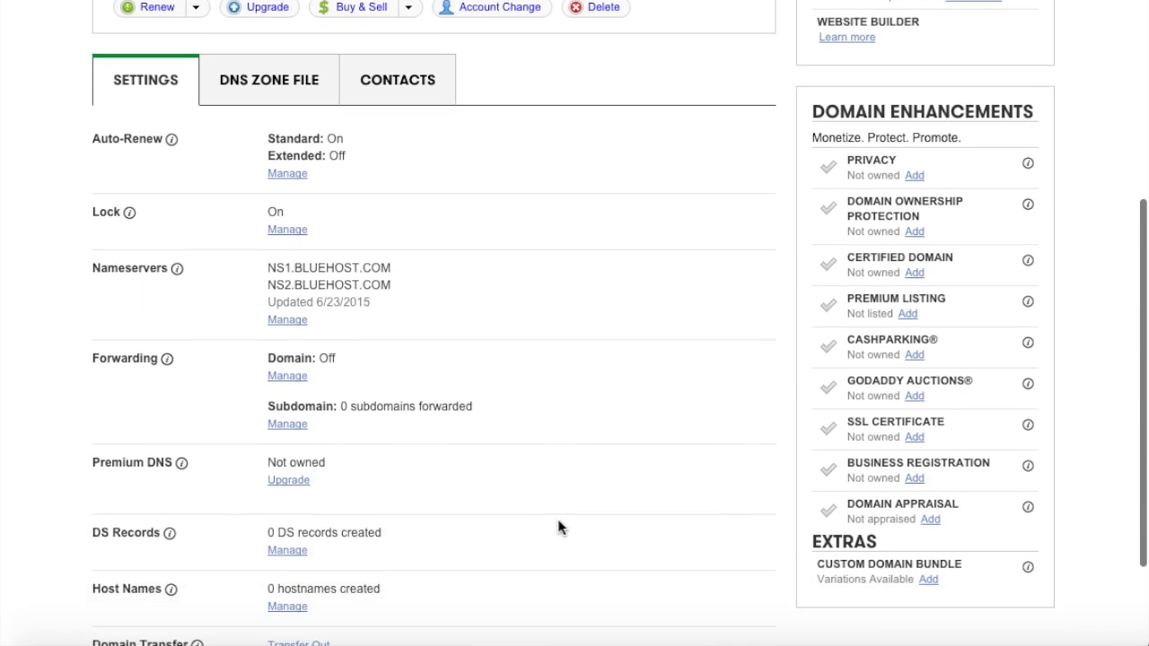
scroll(down, 3)
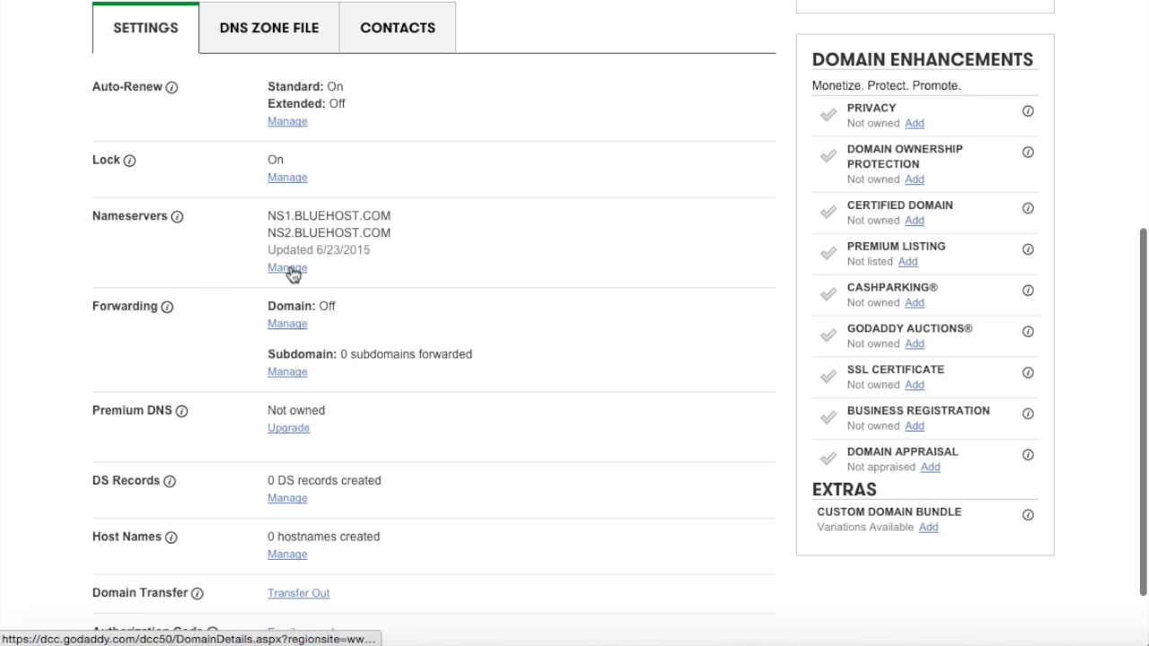
click(286, 267)
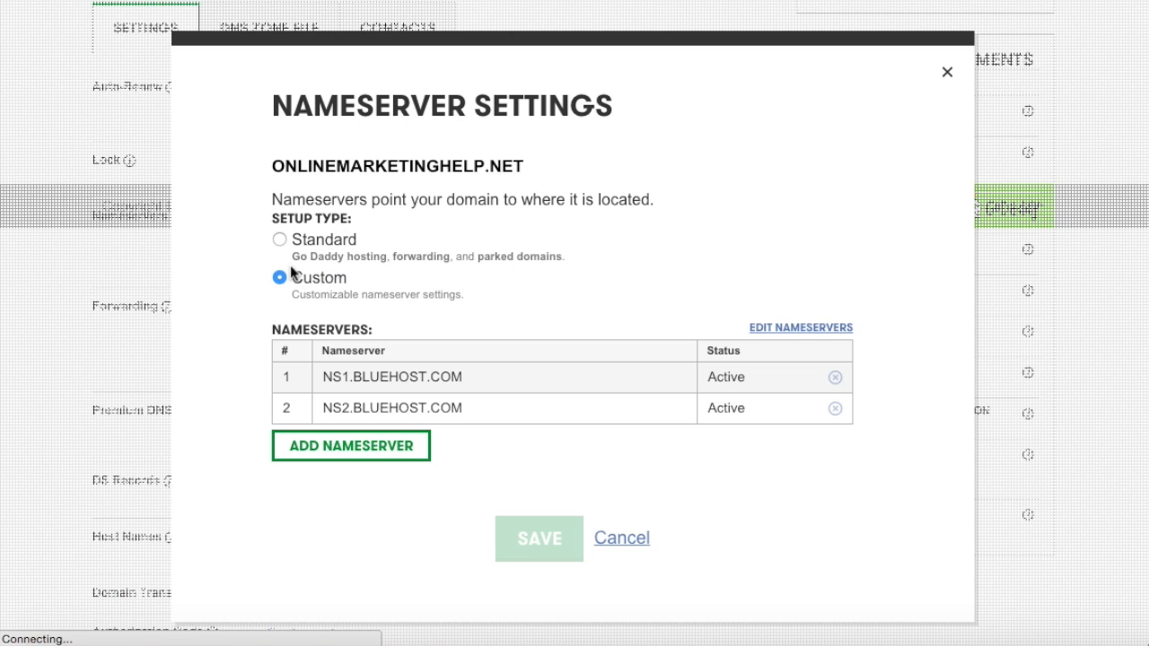
- Keep custom nameservers, enter NS1.BLUEHOST.COM with NS2.BLUEHOST.COM, and confirm
click(279, 239)
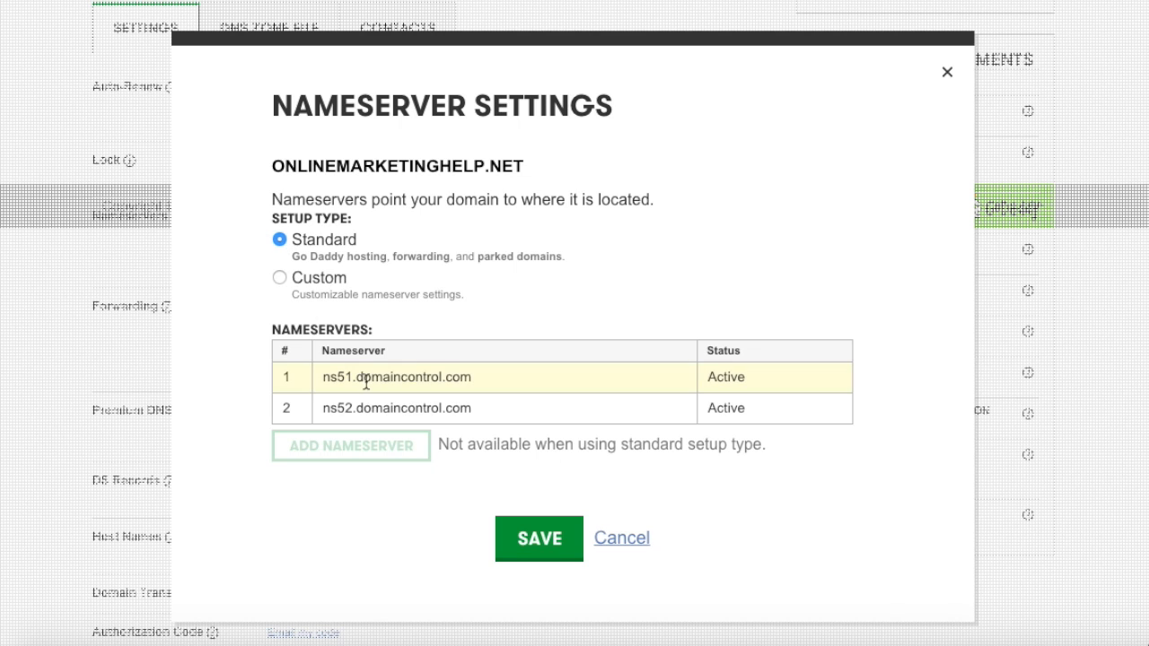
click(279, 278)
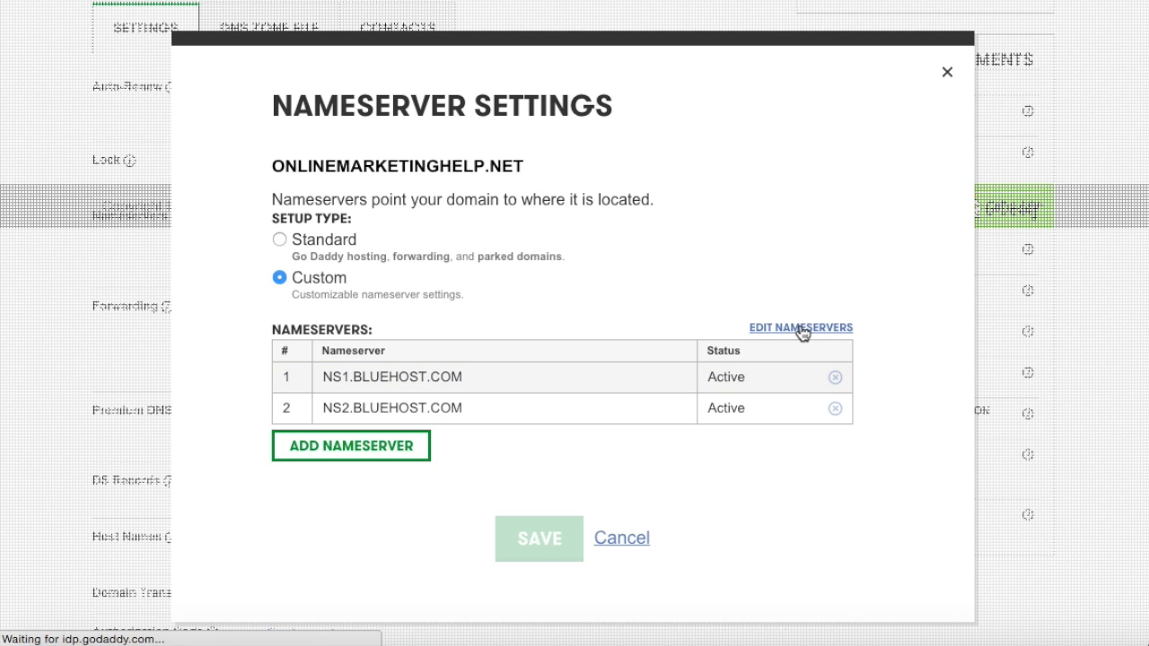
click(800, 327)
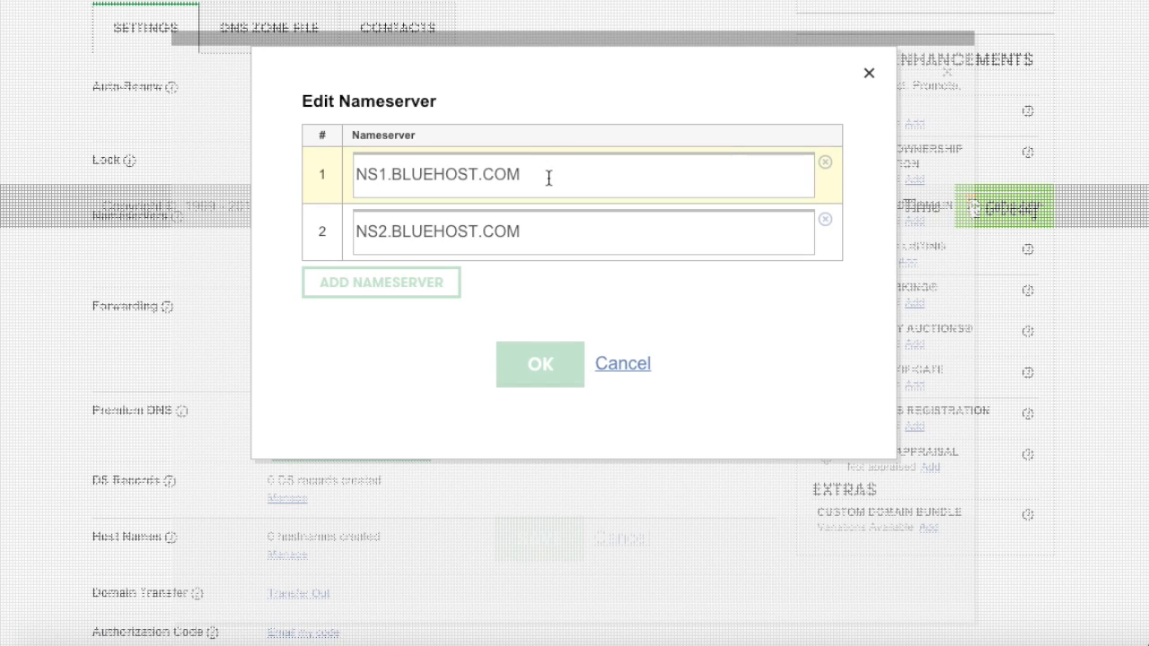
text(NS)
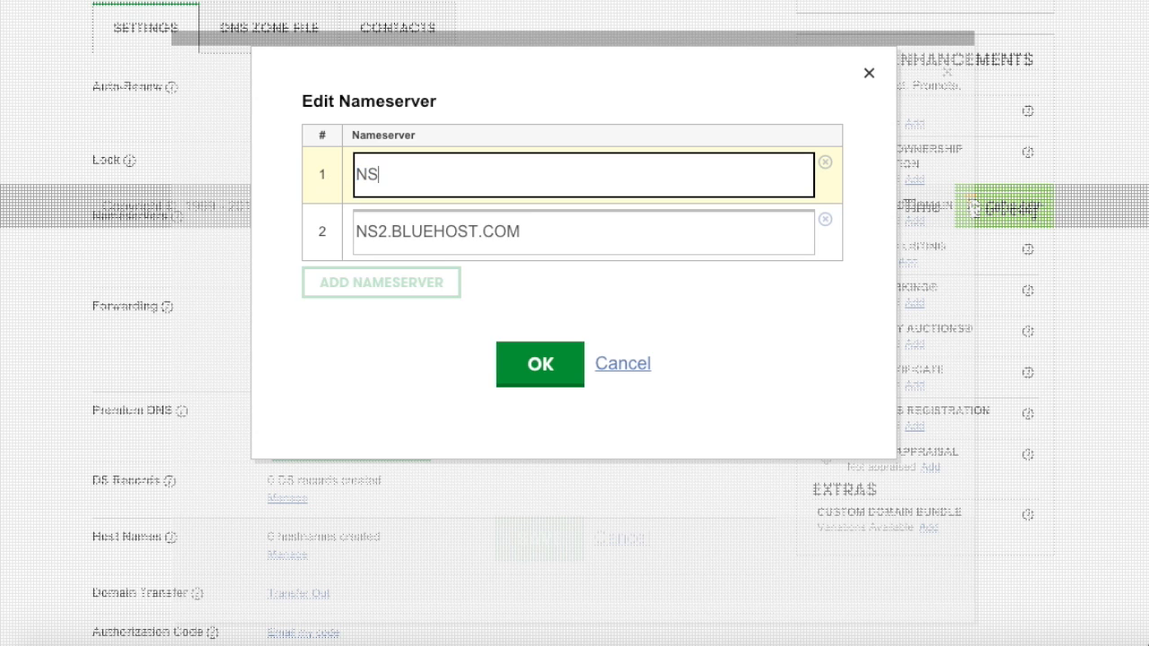
text(1.BLUE)
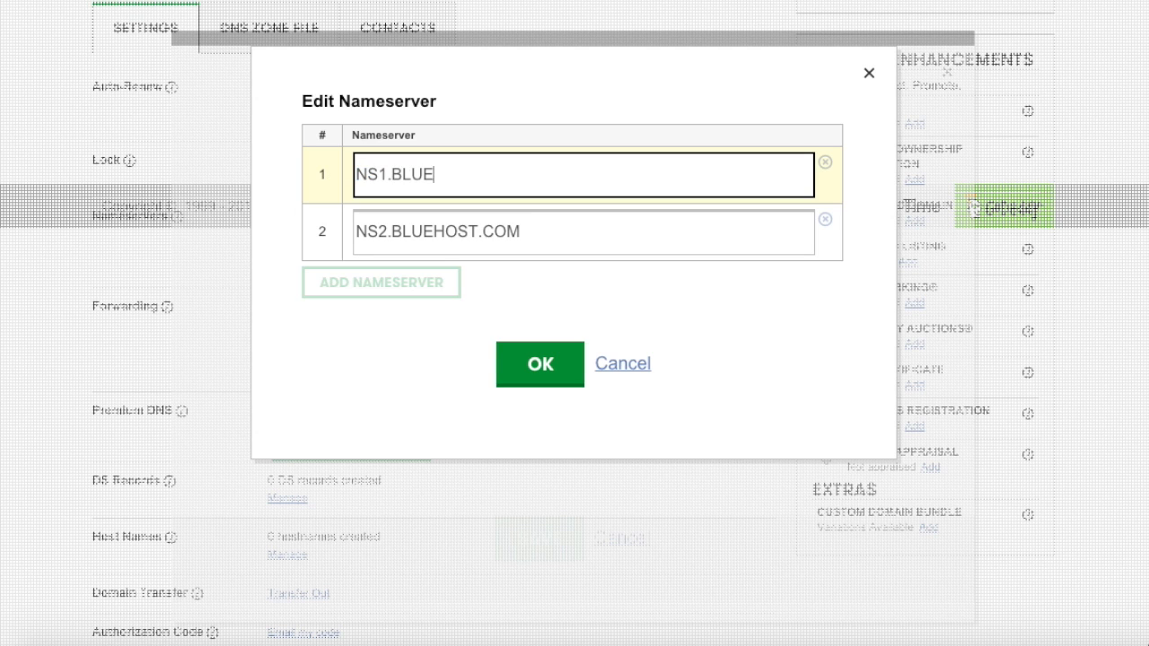
text(HOST.CO)
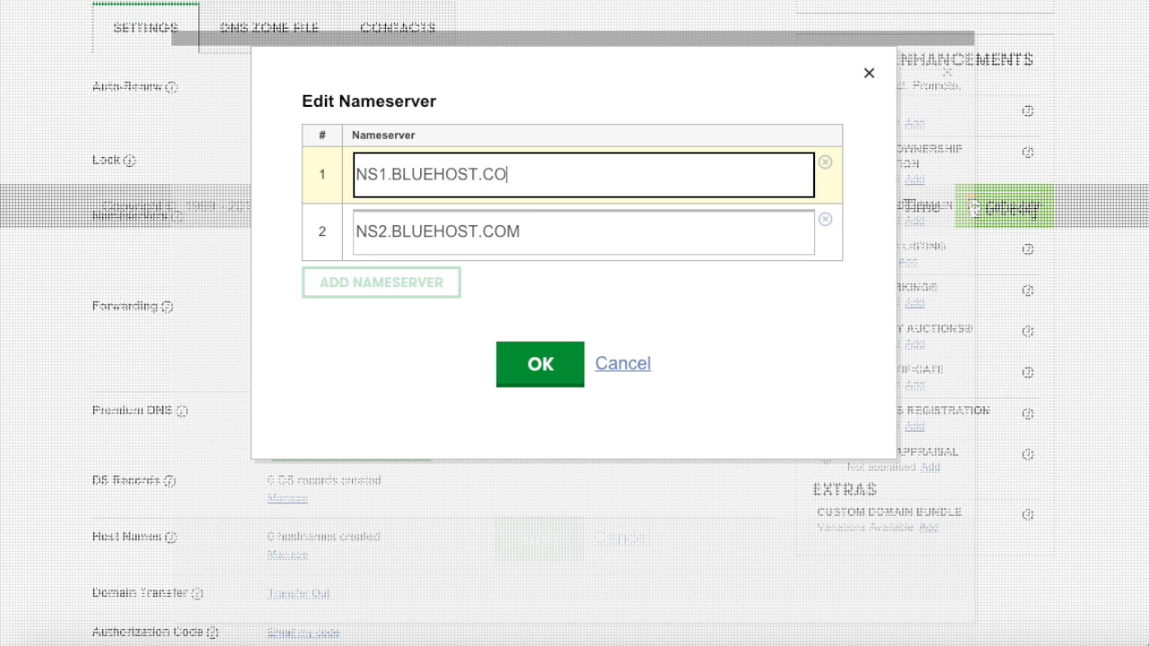
text(M)
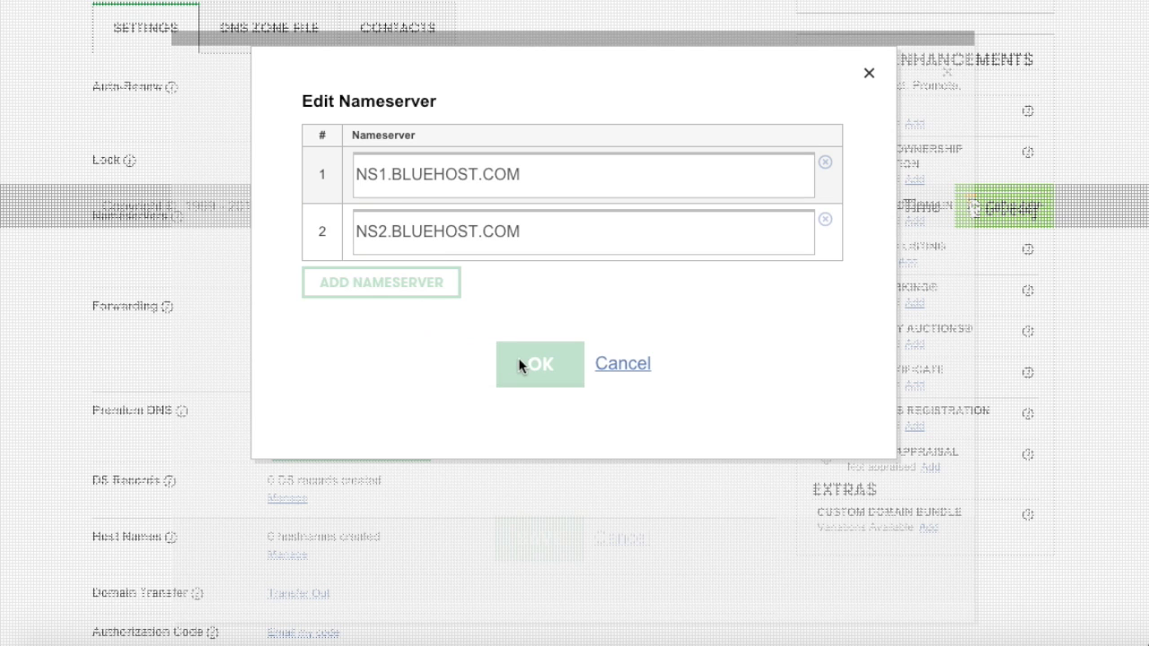
click(540, 363)
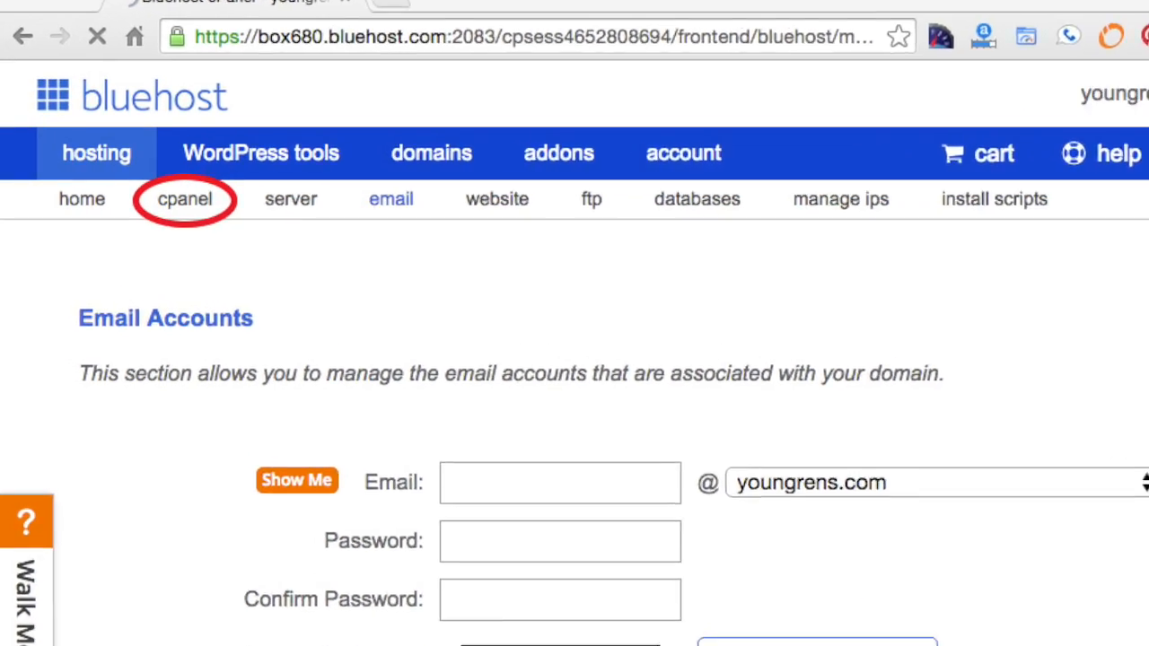
- Open cPanel's Domain Manager Assign Domain utility and review its step 1
click(185, 198)
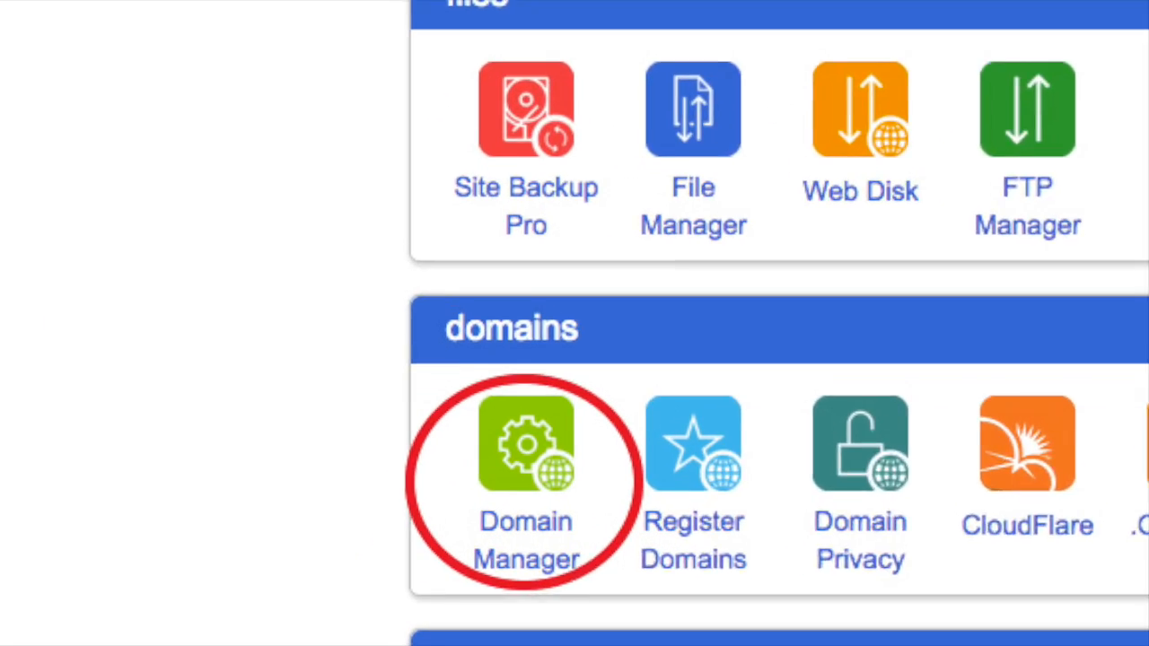
click(526, 444)
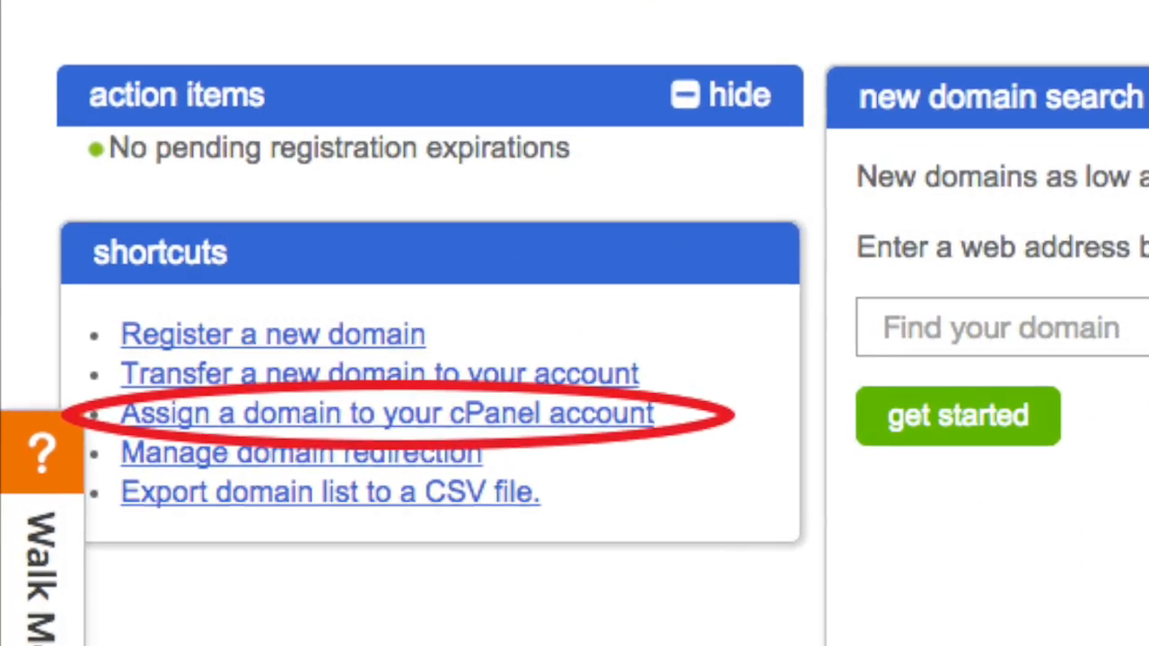
click(387, 412)
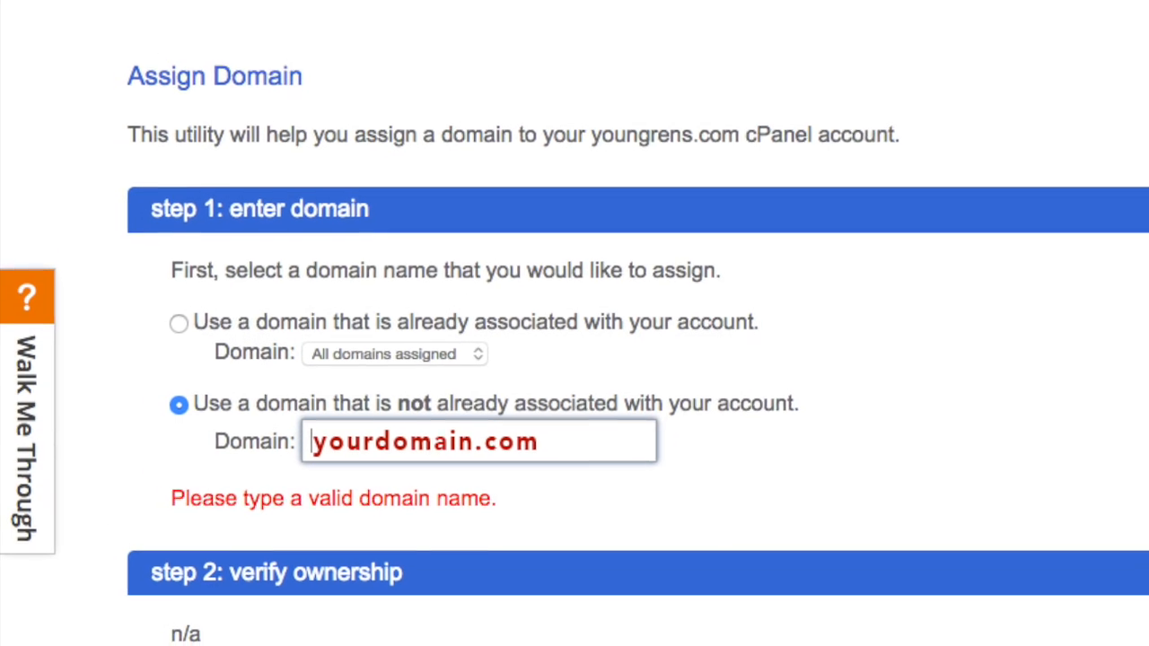
scroll(down, 3)
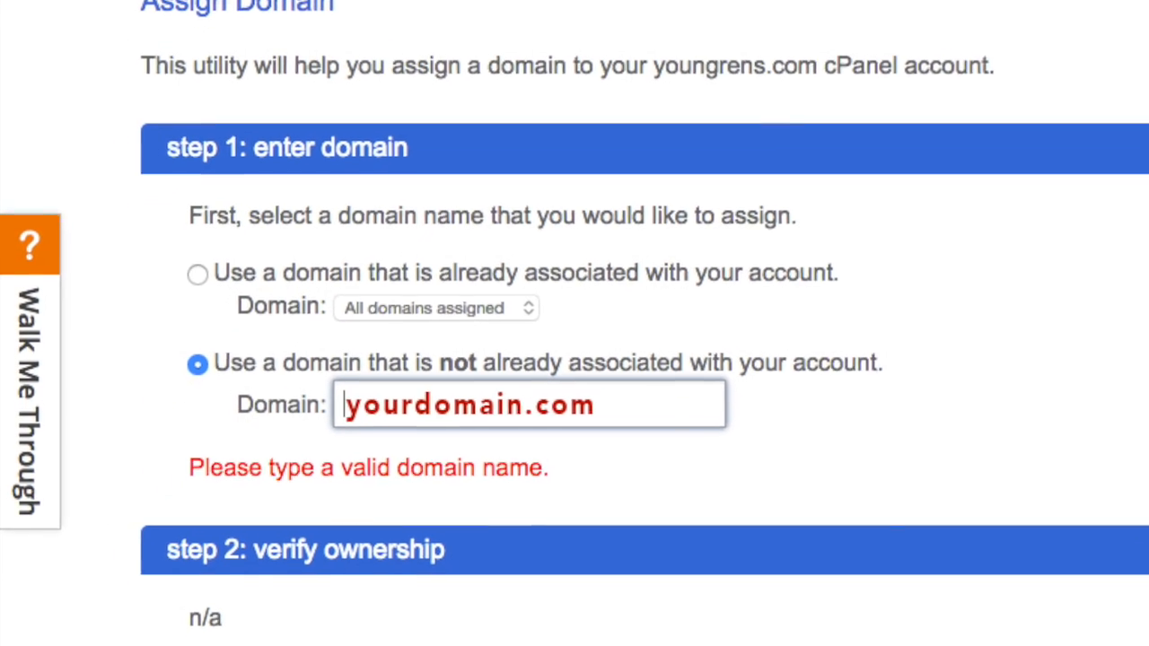
scroll(down, 3)
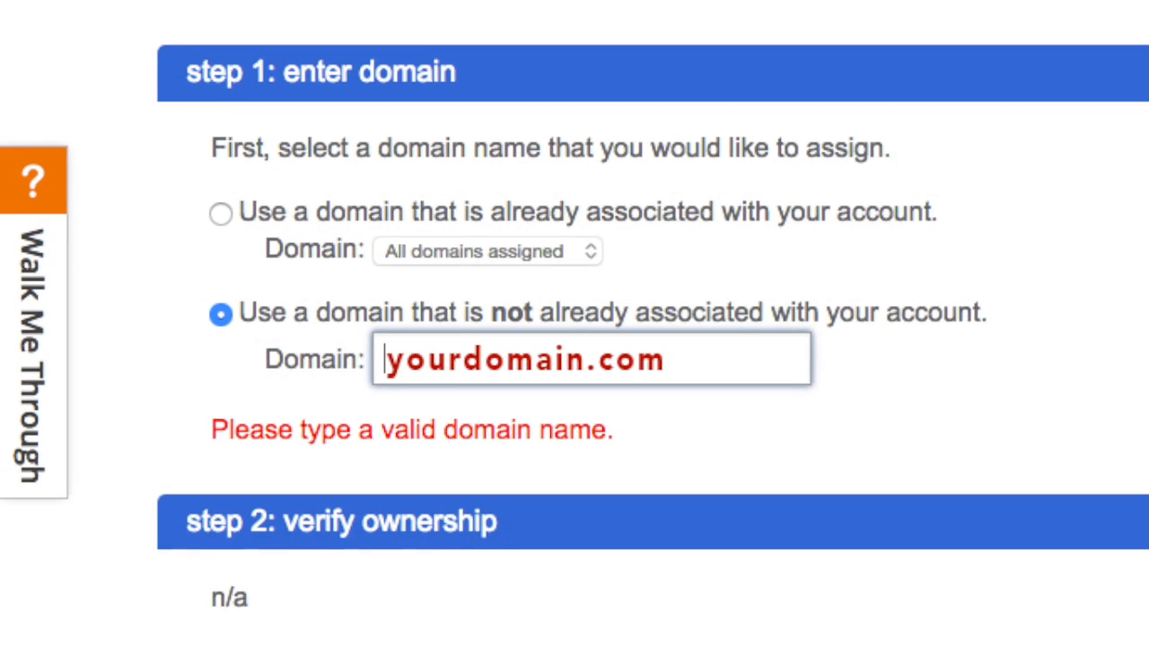
scroll(down, 3)
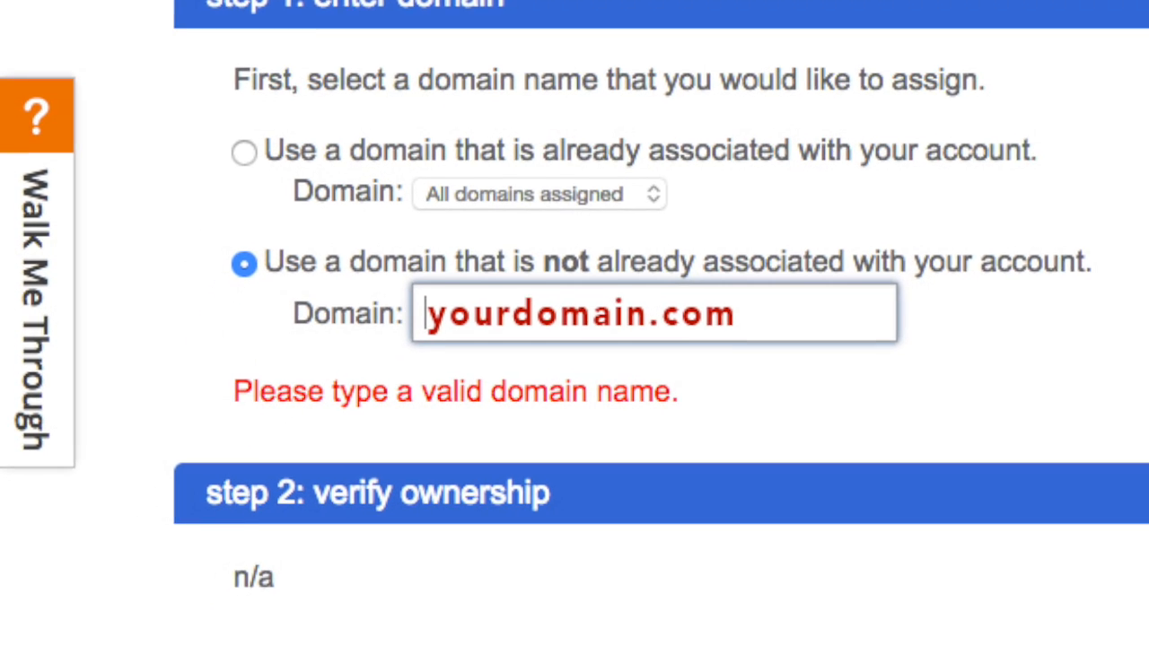
scroll(down, 3)
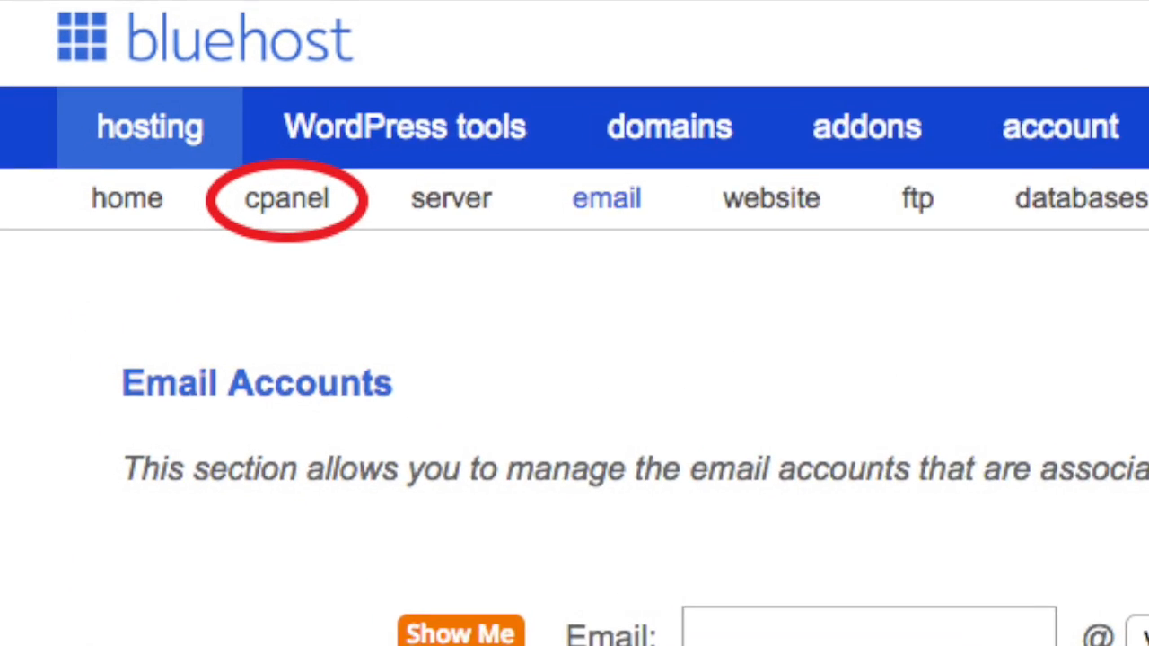
- Install WordPress 4.3.1 on youngrens.com through MOJO Marketplace and open its credentials
click(287, 198)
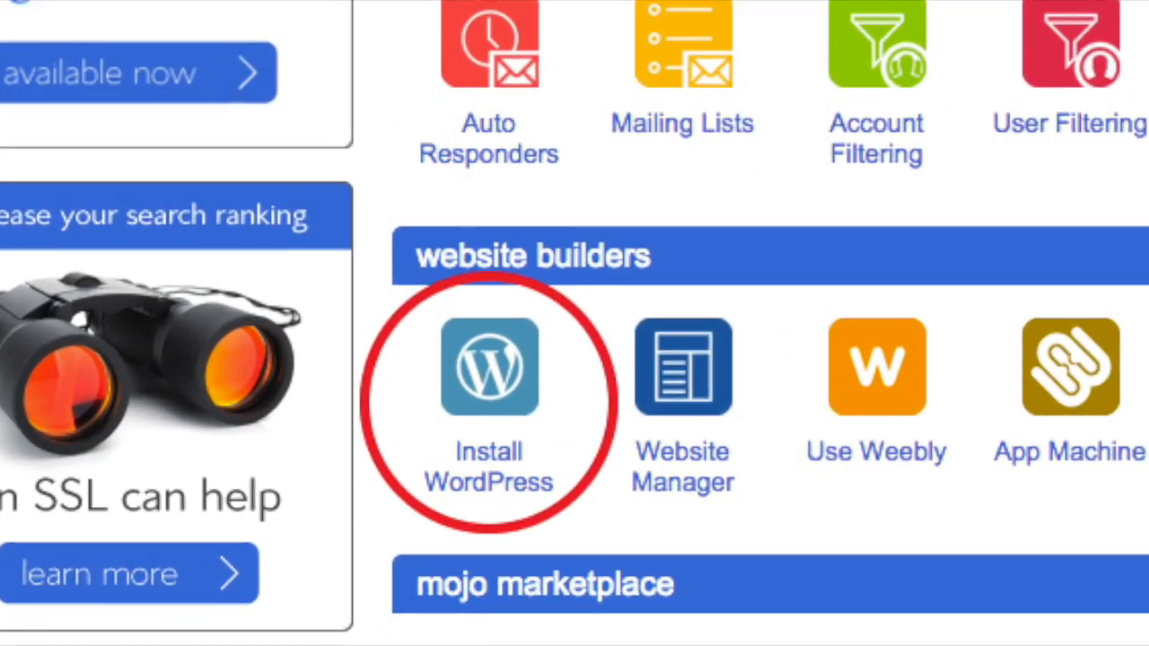
click(488, 366)
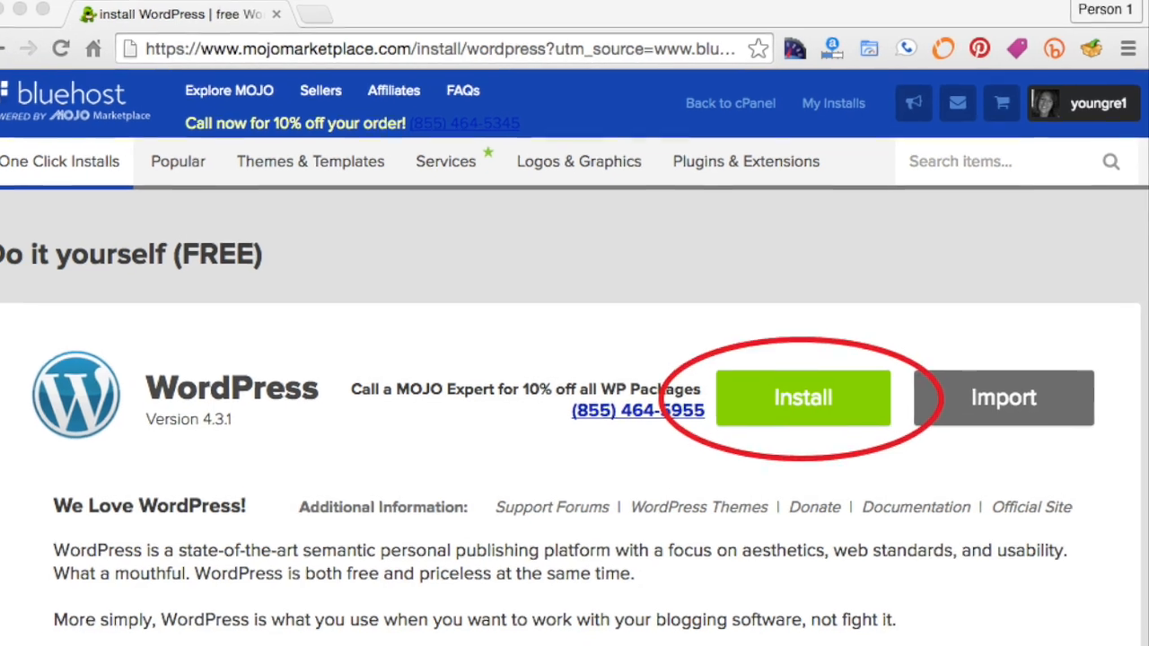
click(802, 397)
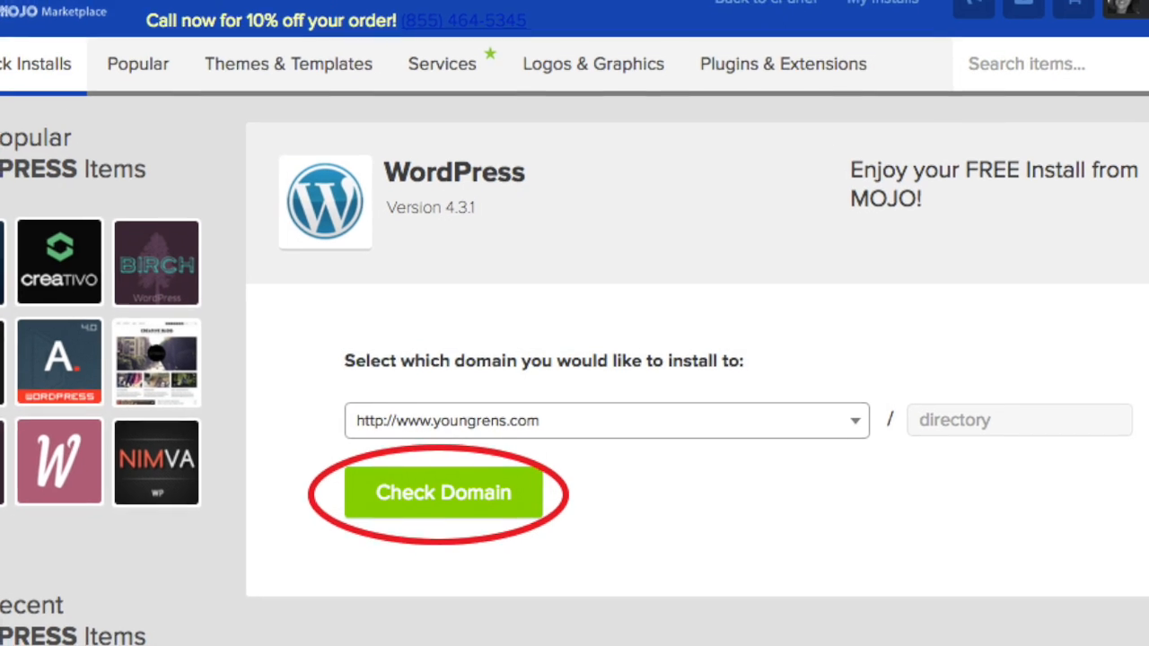
click(443, 492)
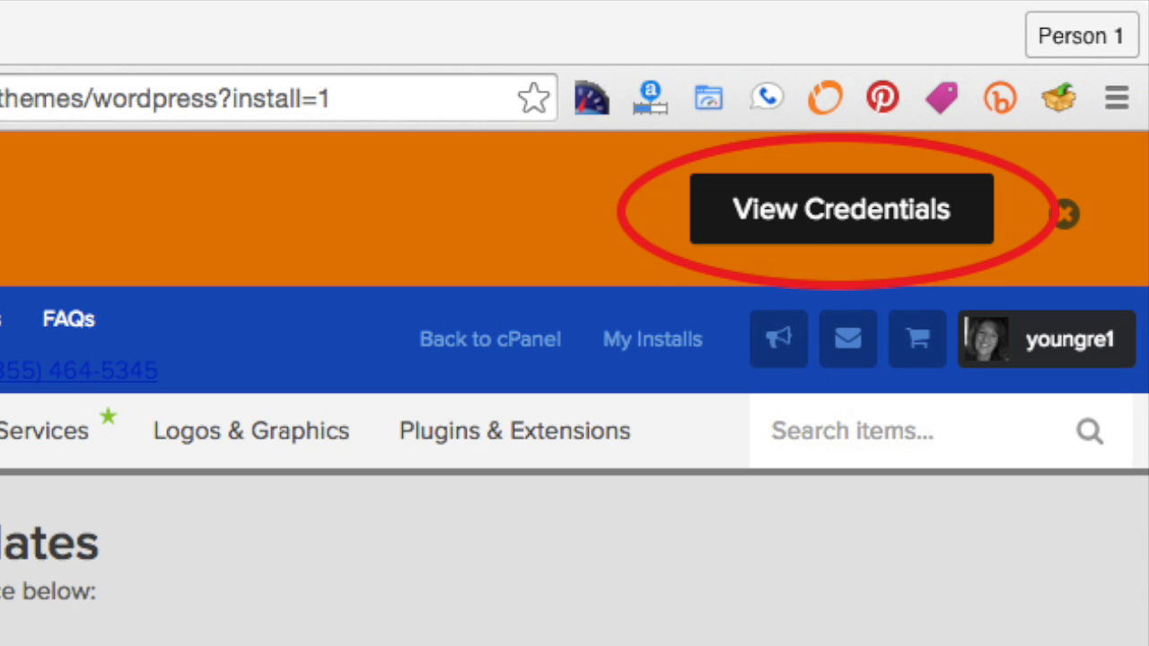
click(839, 209)
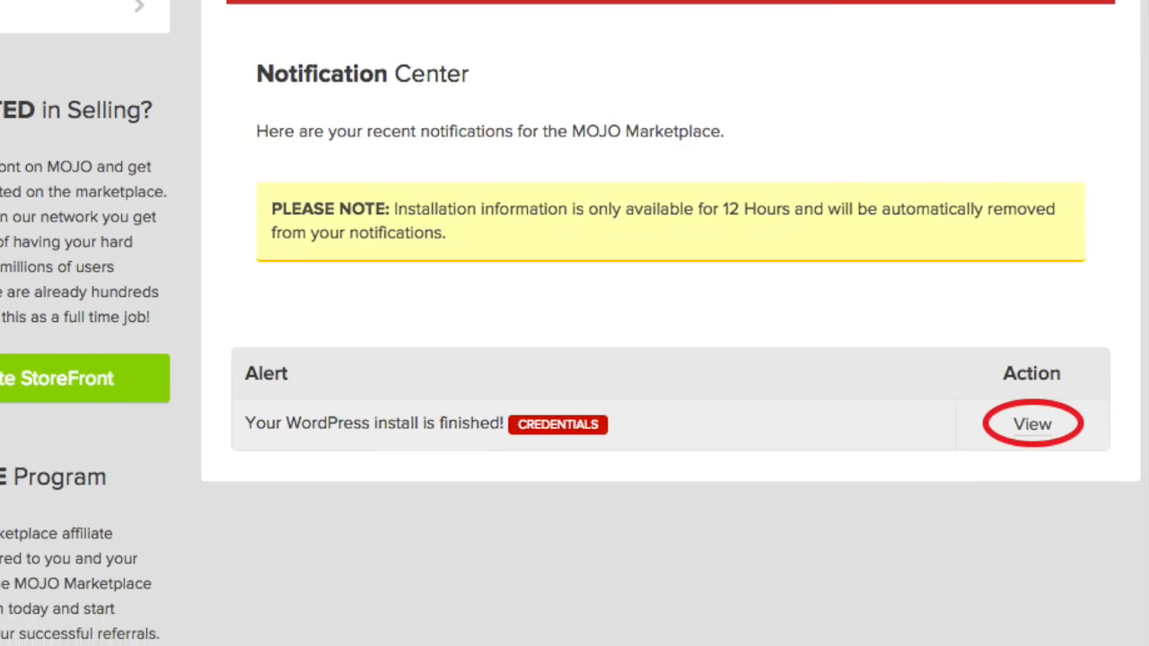
- Open the finished-install notification and scroll to the site URL, admin address and username
click(1031, 422)
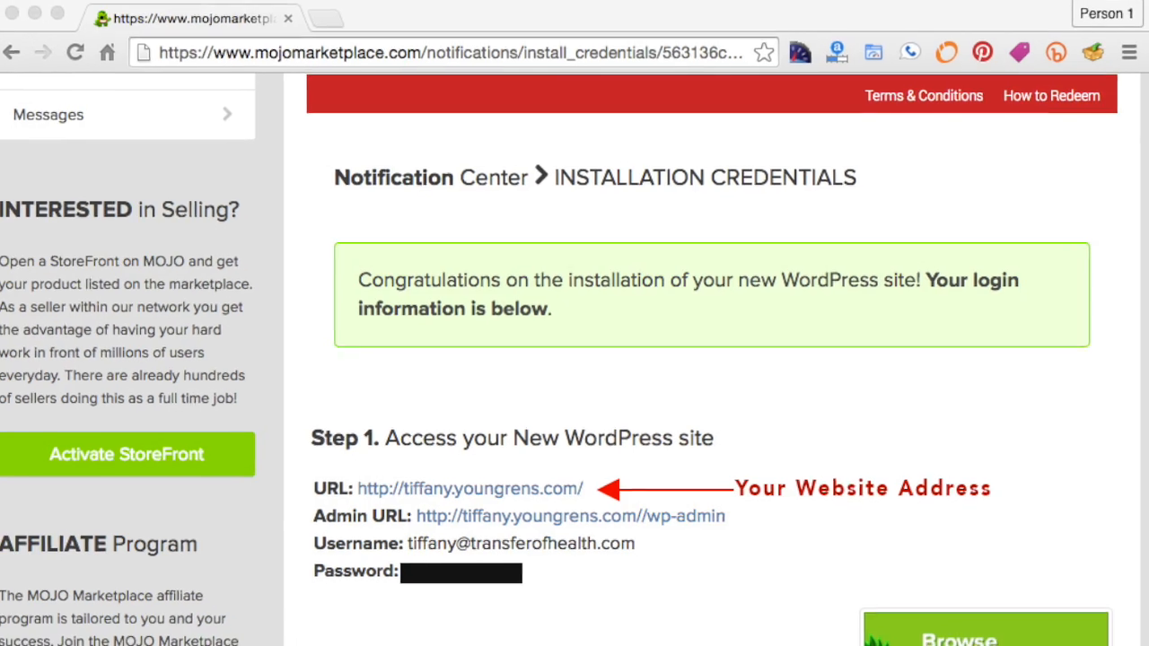
scroll(down, 3)
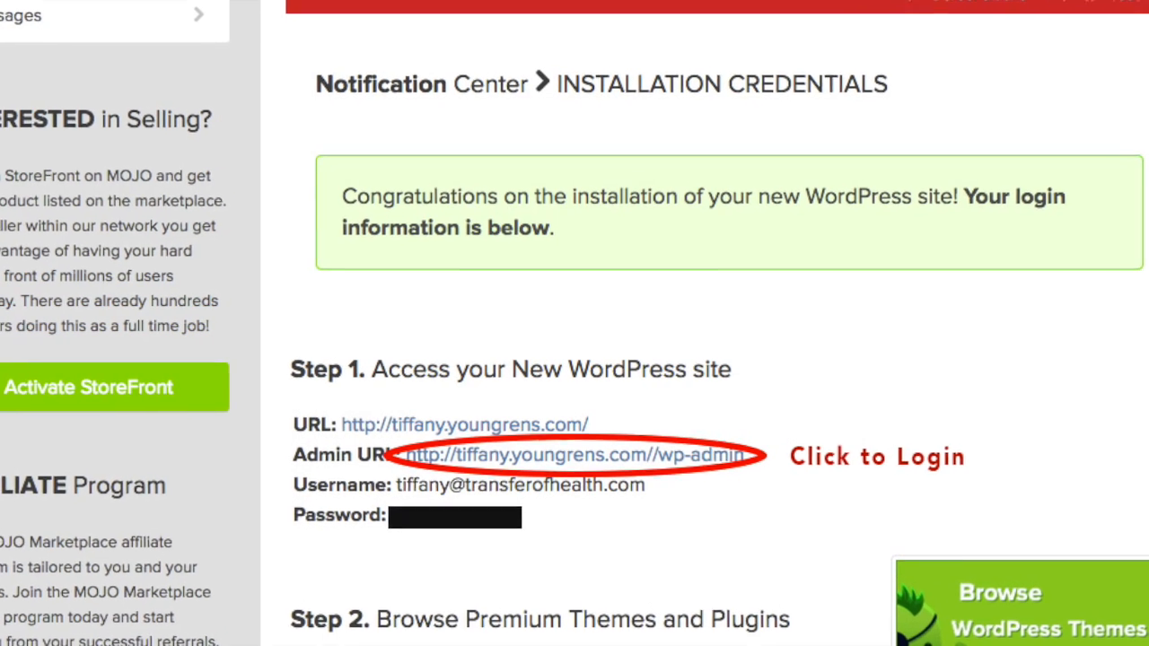
scroll(down, 3)
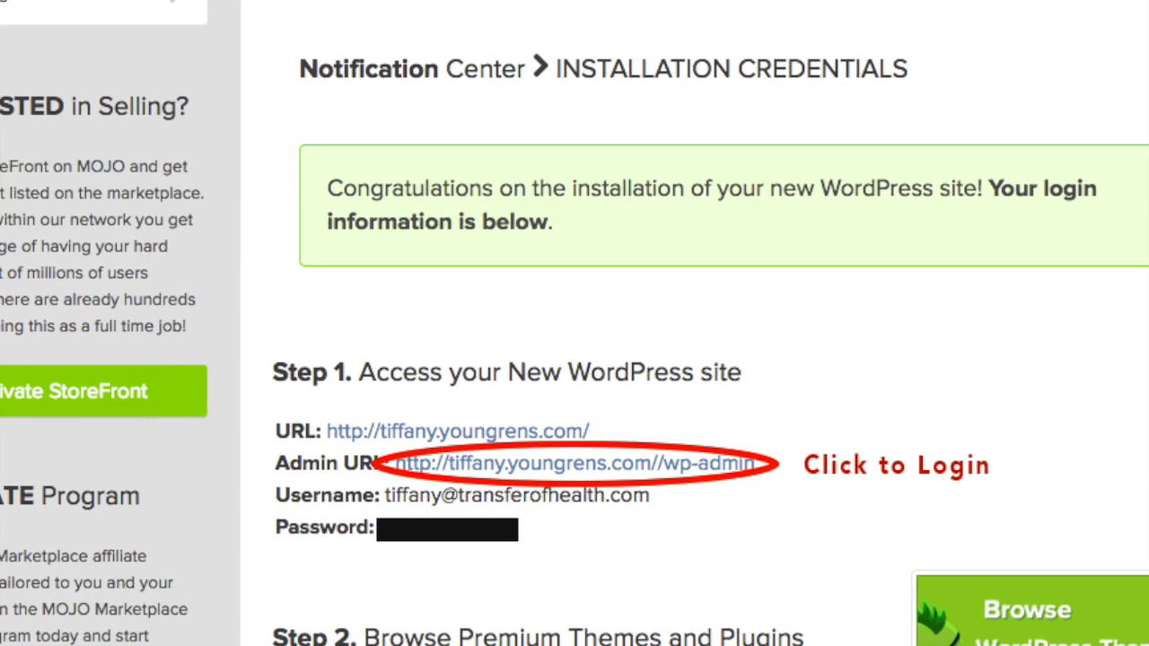
- Follow the Admin URL and log in with the new site's username and password
click(556, 464)
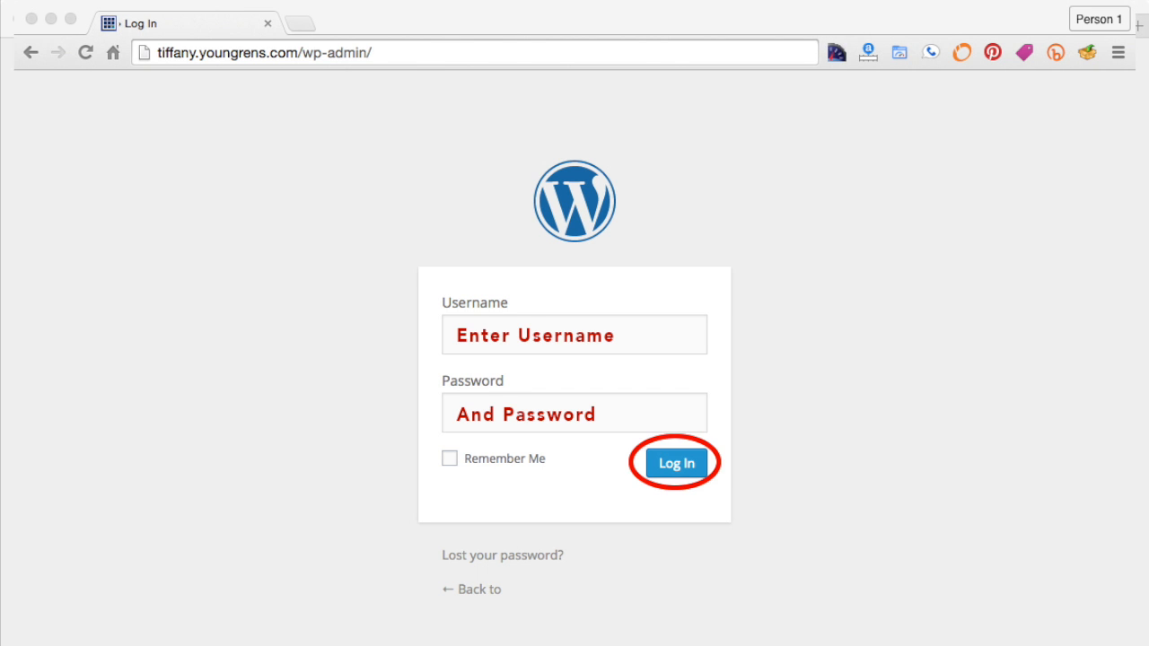
click(676, 462)
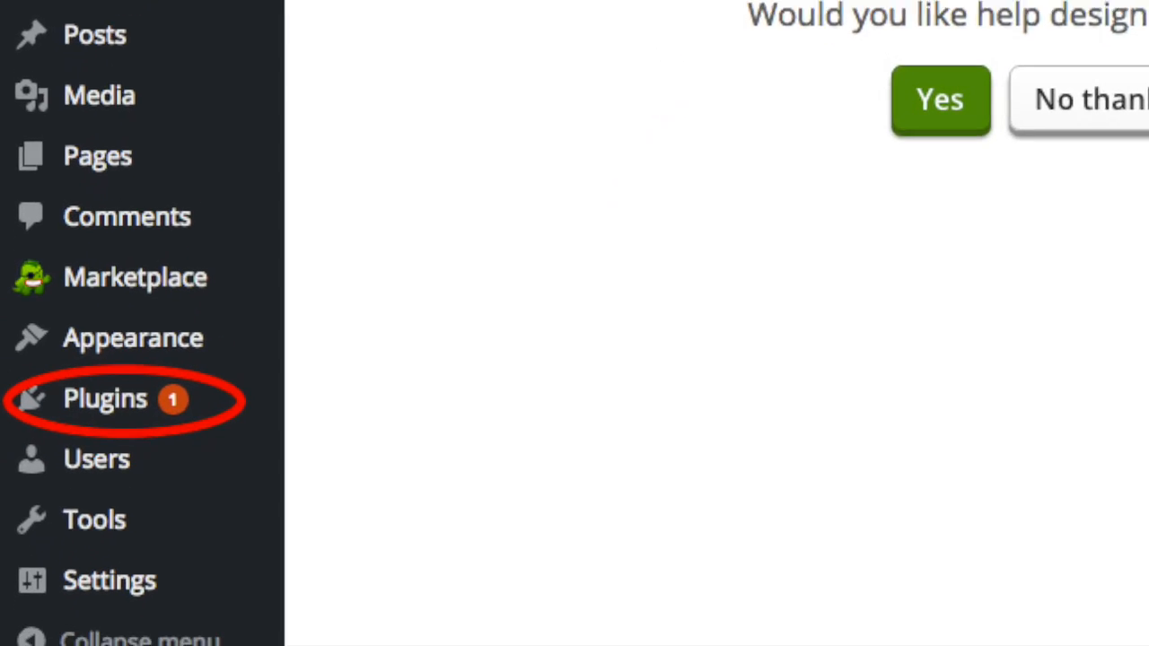
- Deactivate all installed plugins in bulk from the Plugins list
click(105, 398)
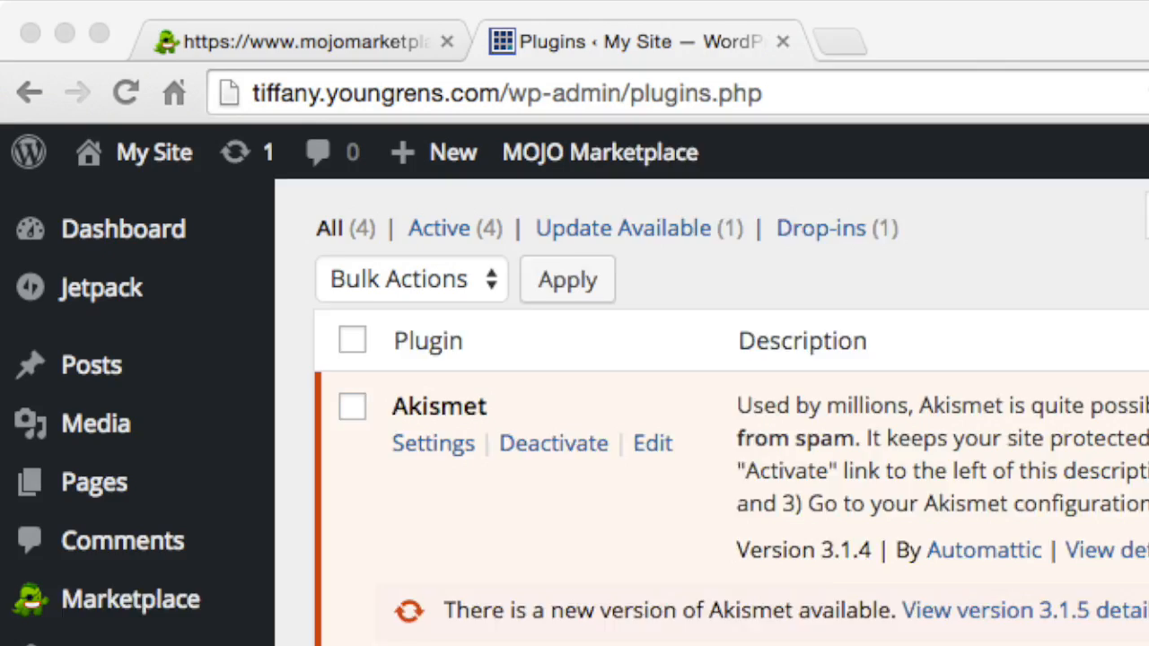
click(351, 340)
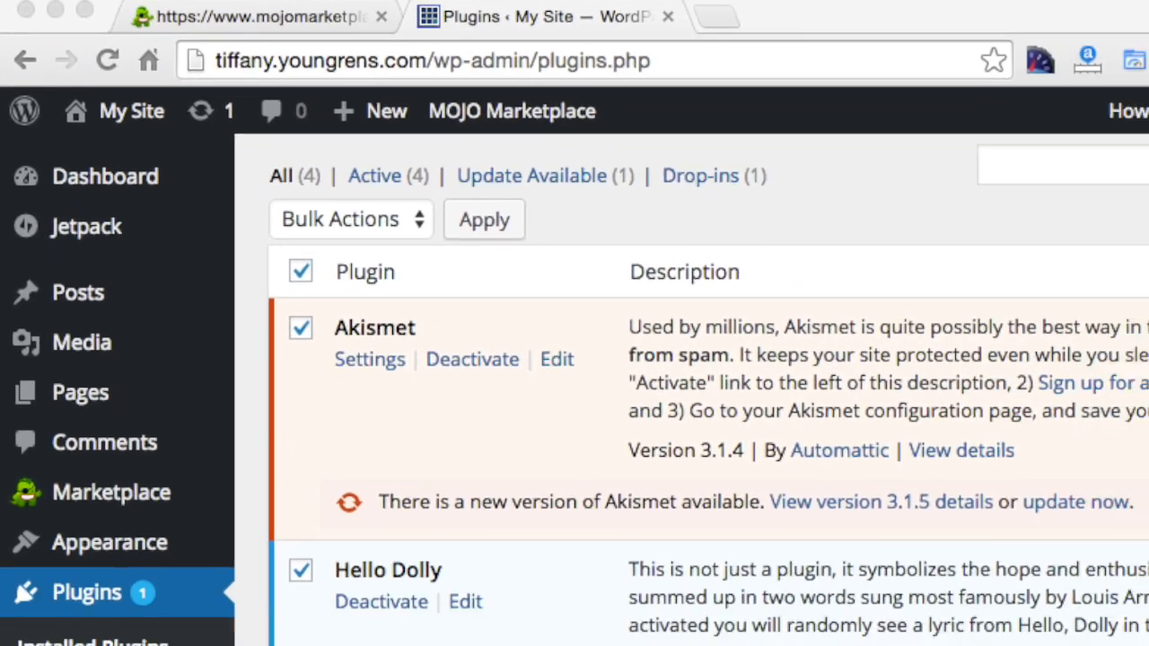
click(350, 219)
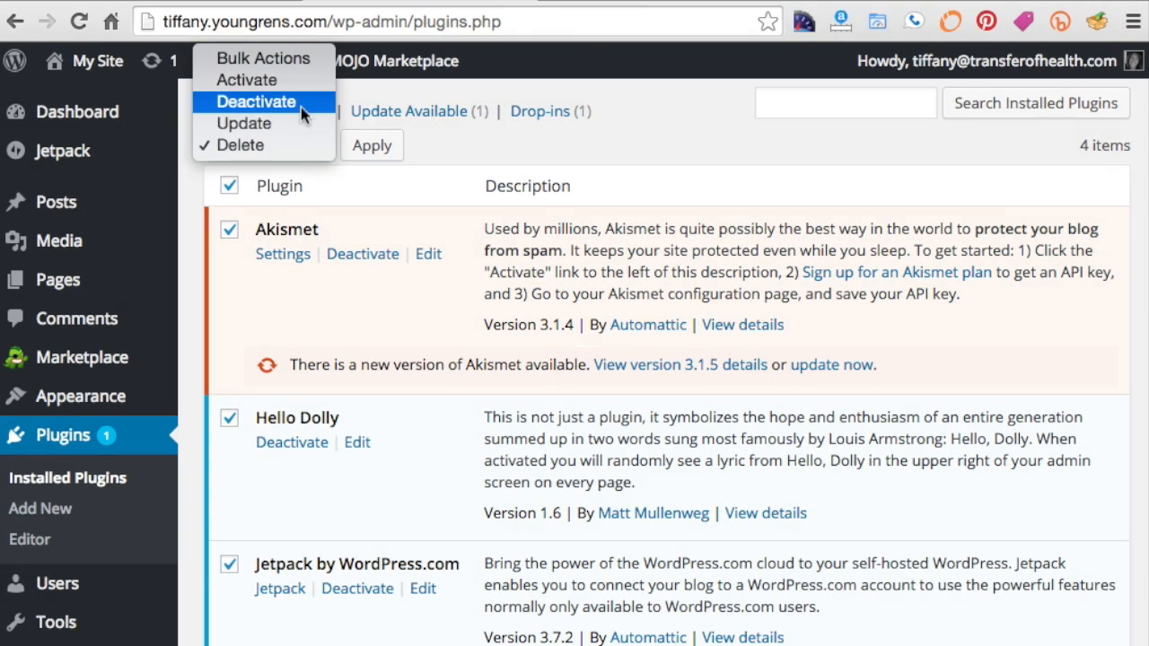
click(370, 145)
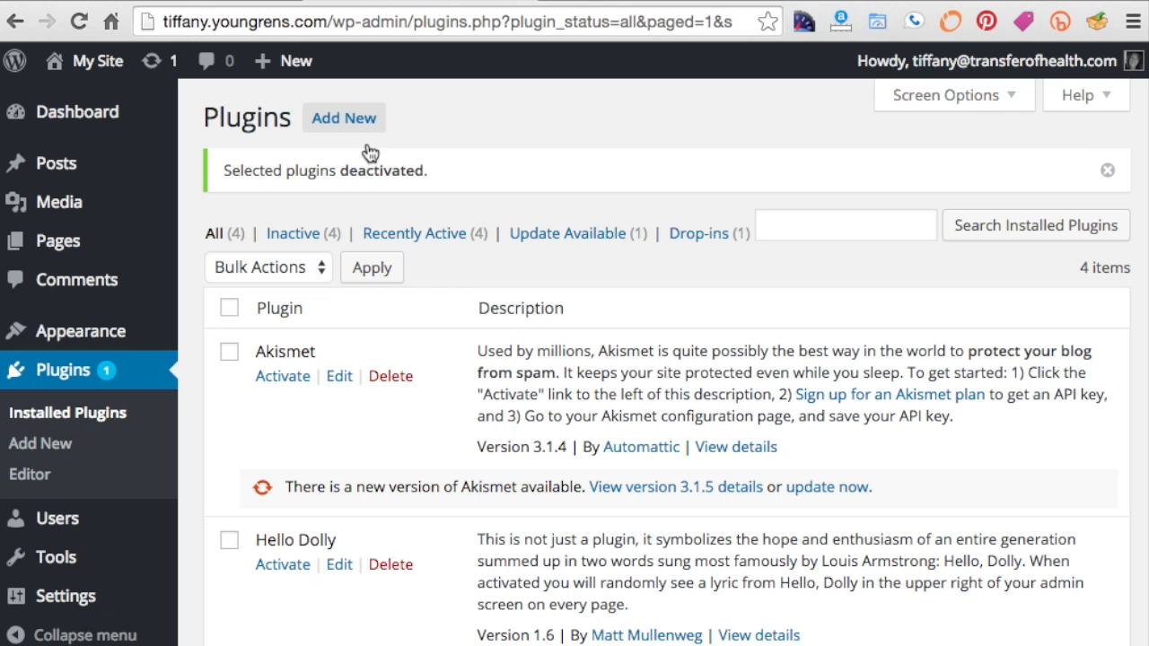
mouse_move(230, 309)
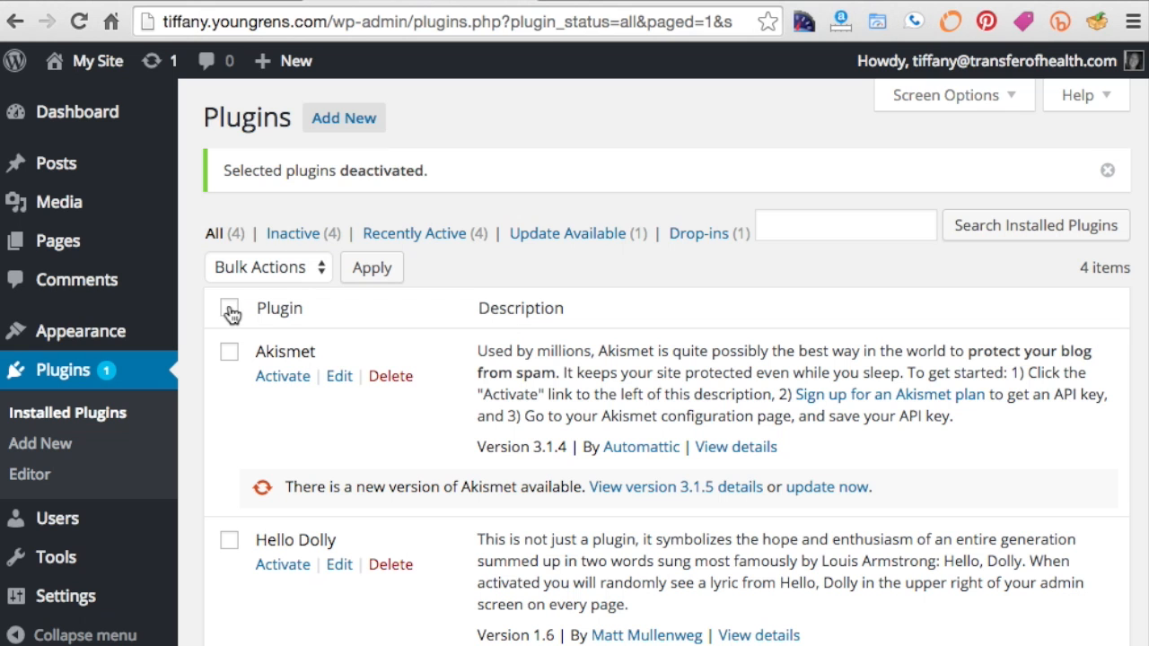
- Delete Akismet, Hello Dolly, Jetpack and MOJO Marketplace, confirming removal of their files and data
click(267, 267)
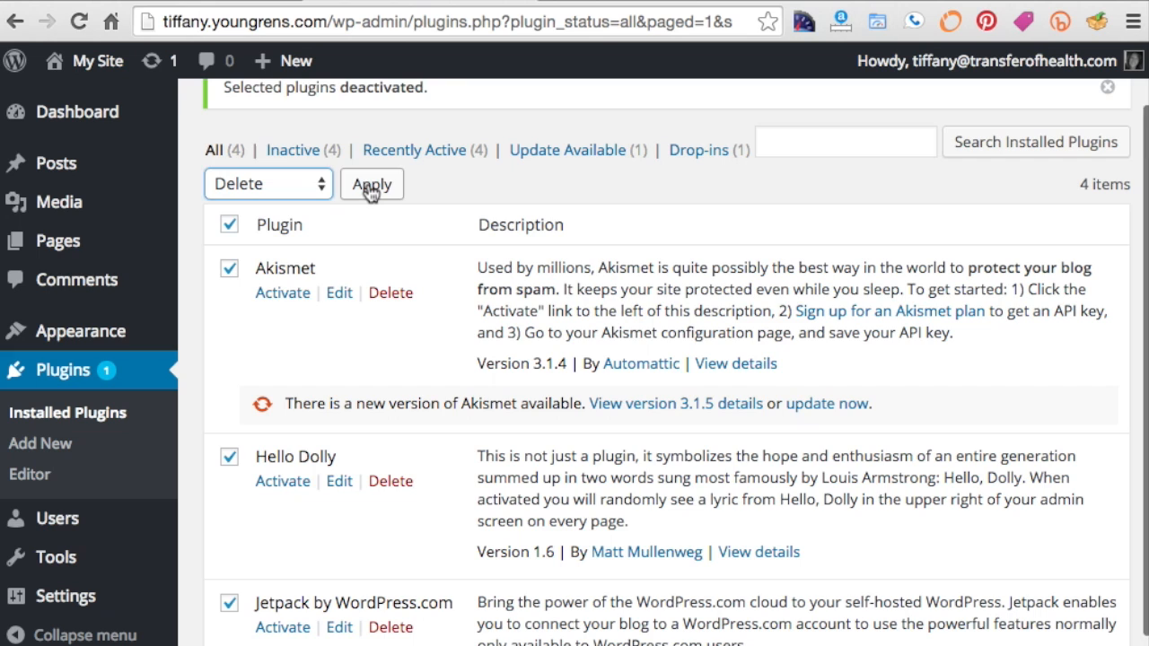
click(371, 183)
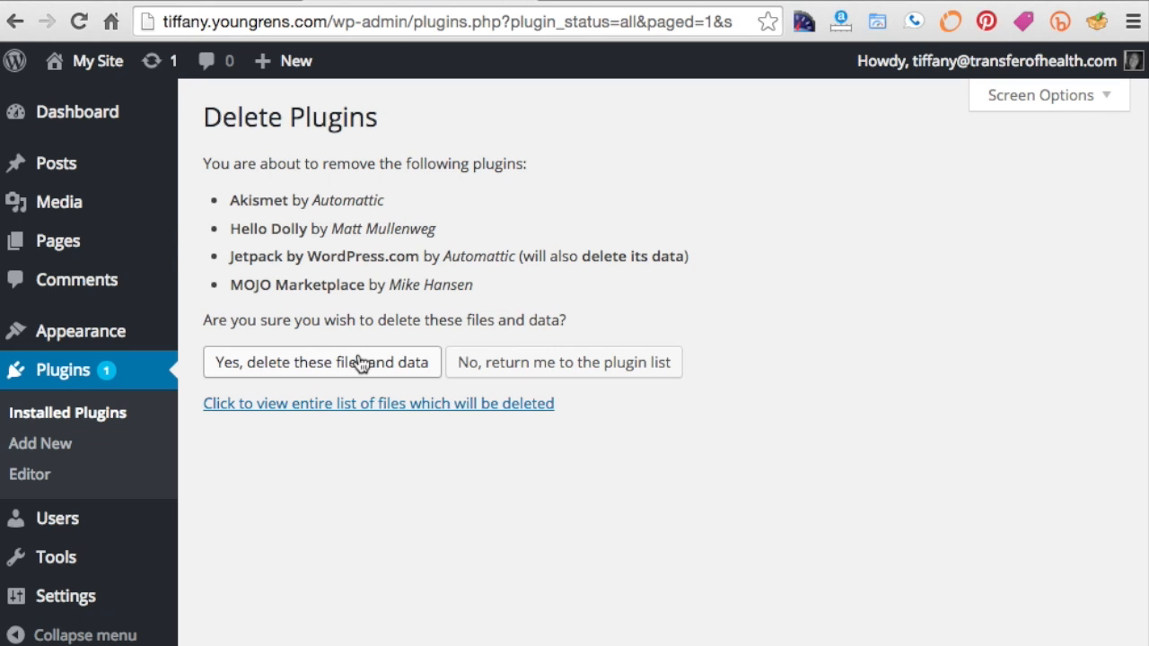
click(322, 362)
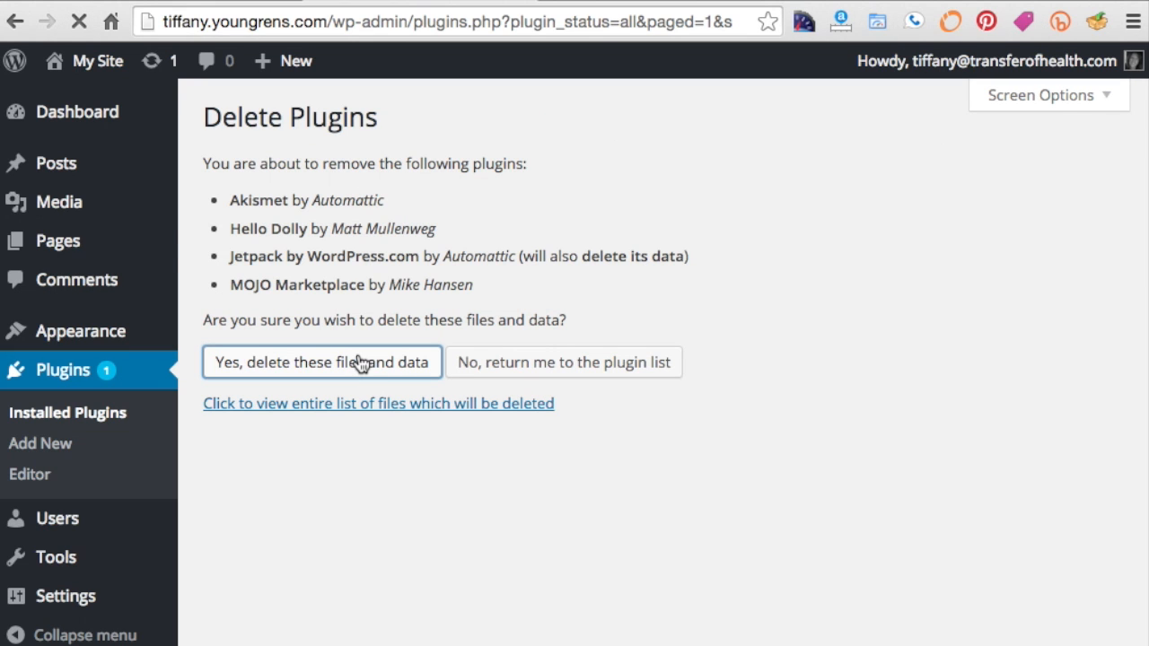
click(321, 361)
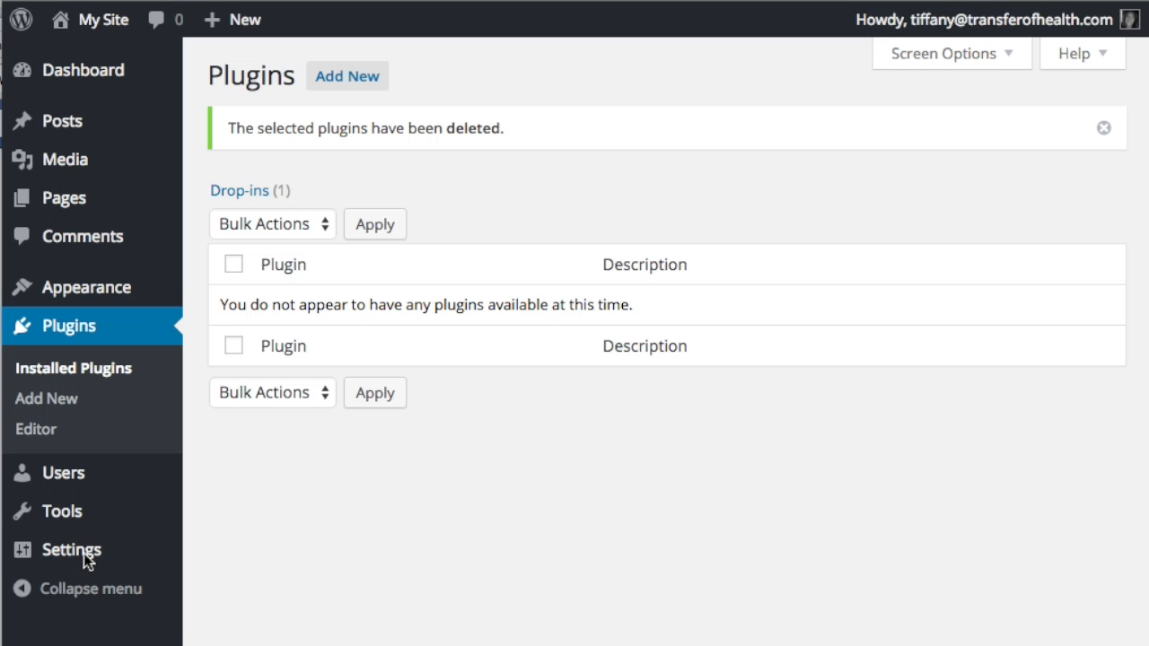
mouse_move(71, 549)
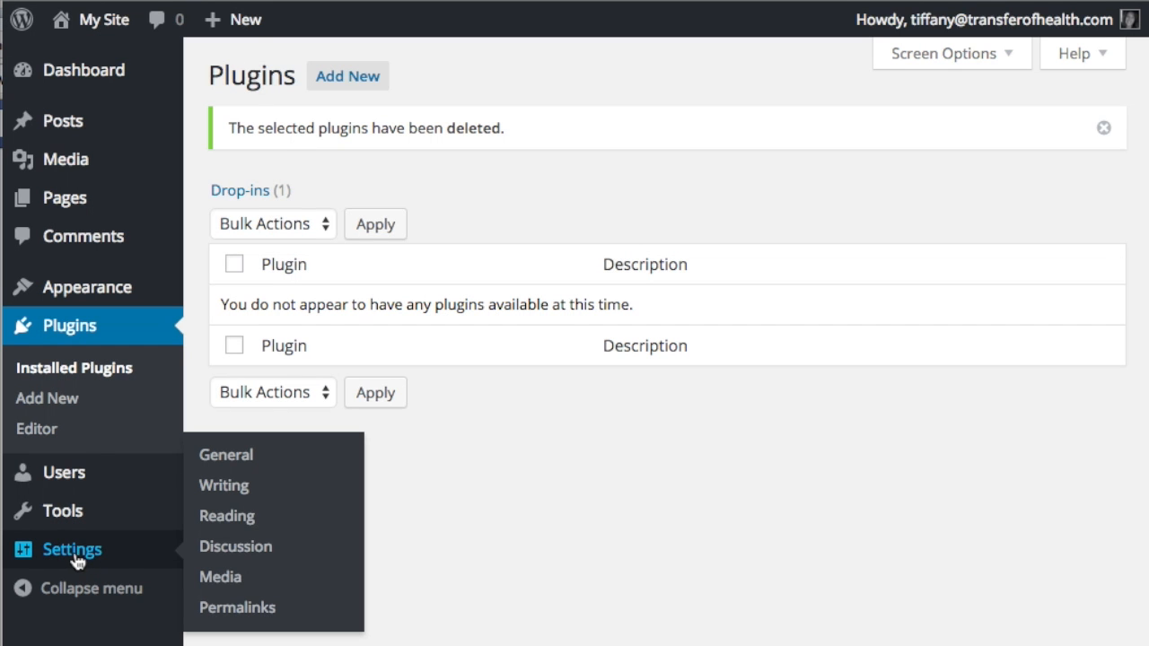
mouse_move(237, 607)
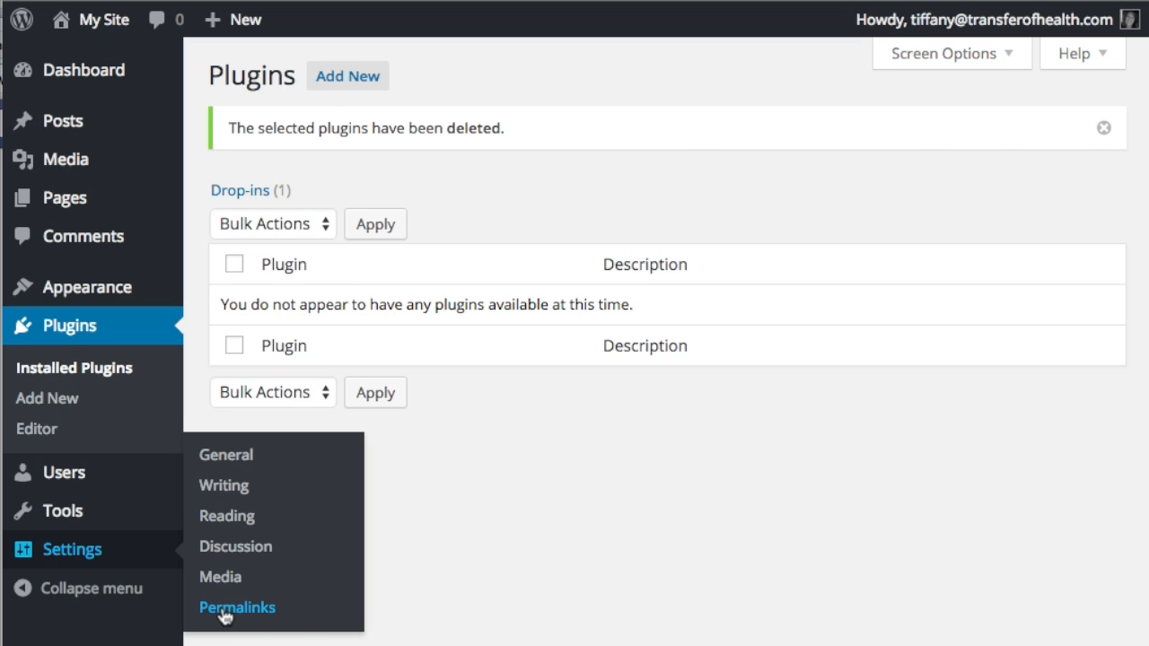
- Check the Codex permalink tags, then save the custom structure /%postname%/%post_id%/
click(236, 607)
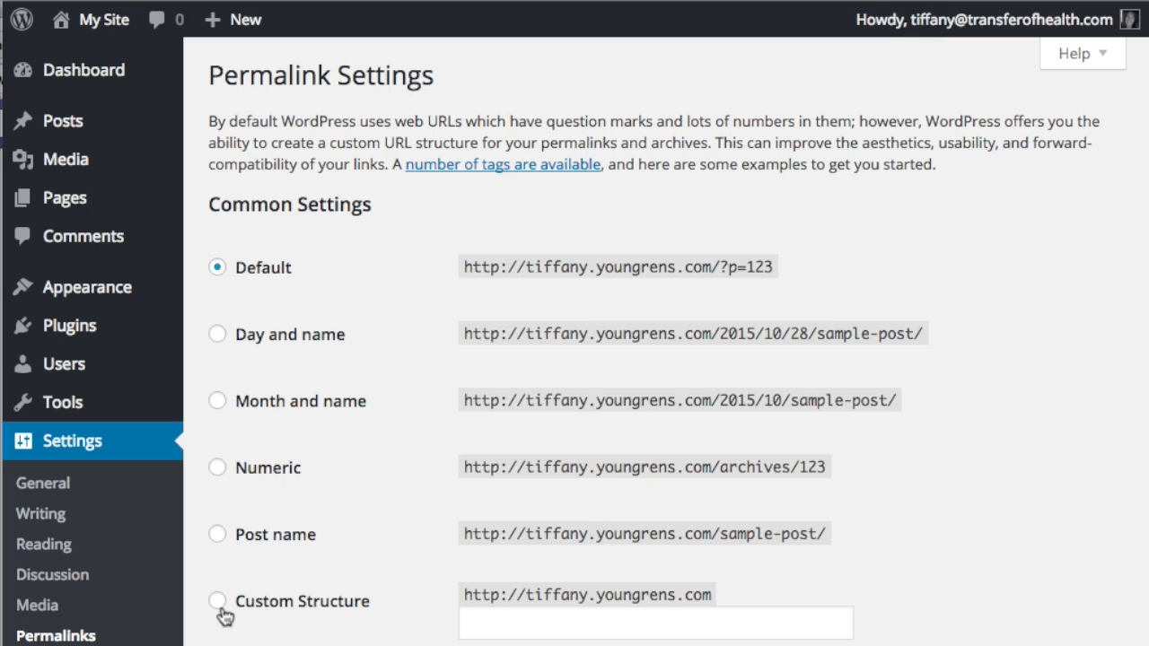
mouse_move(341, 567)
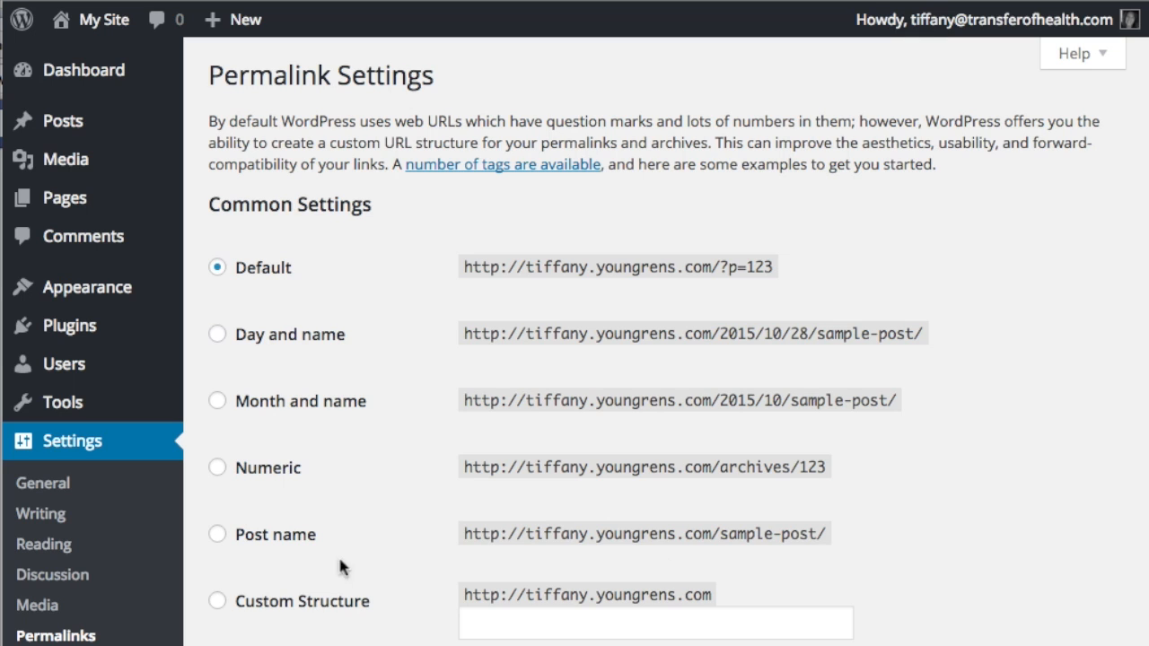
mouse_move(516, 184)
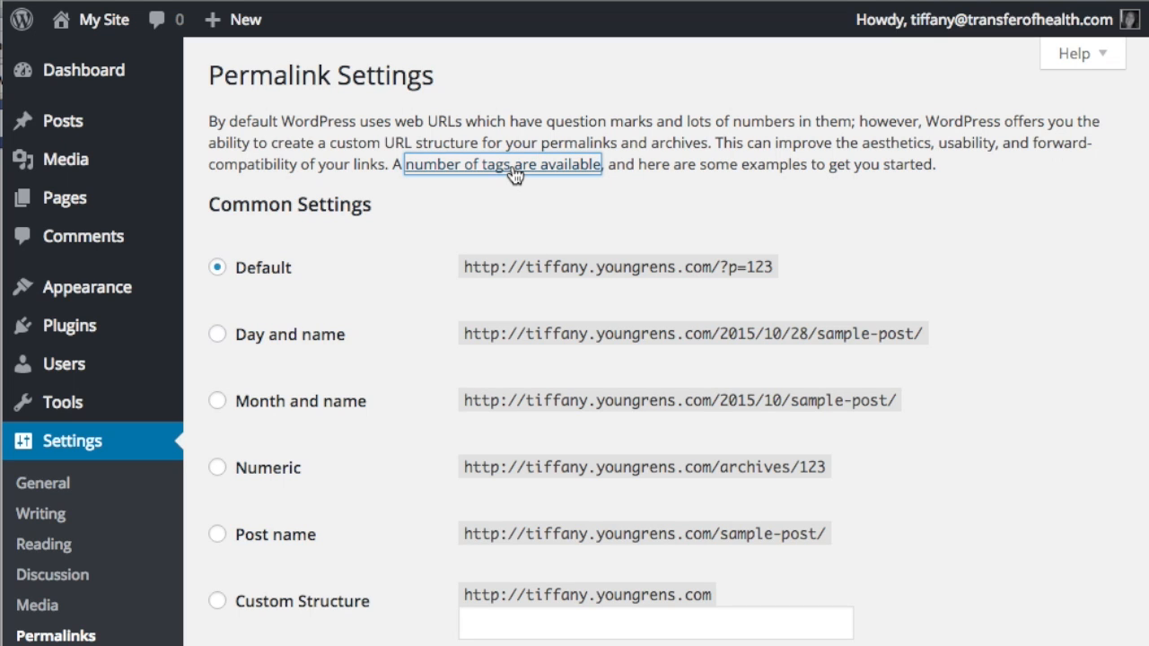
click(503, 164)
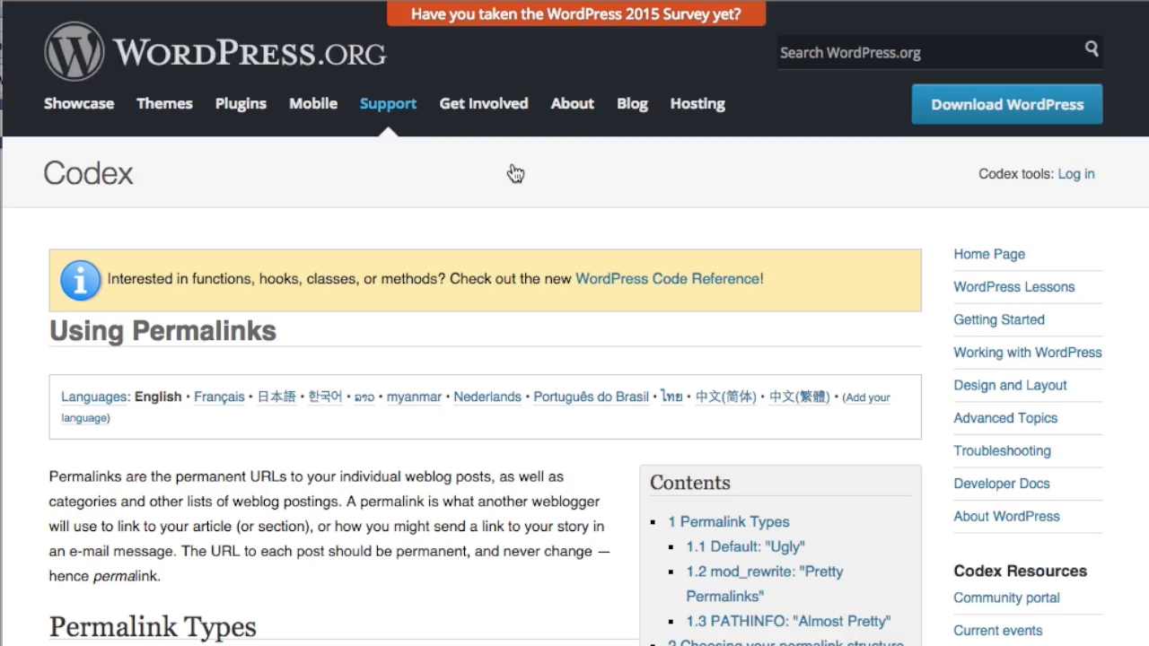
scroll(down, 3)
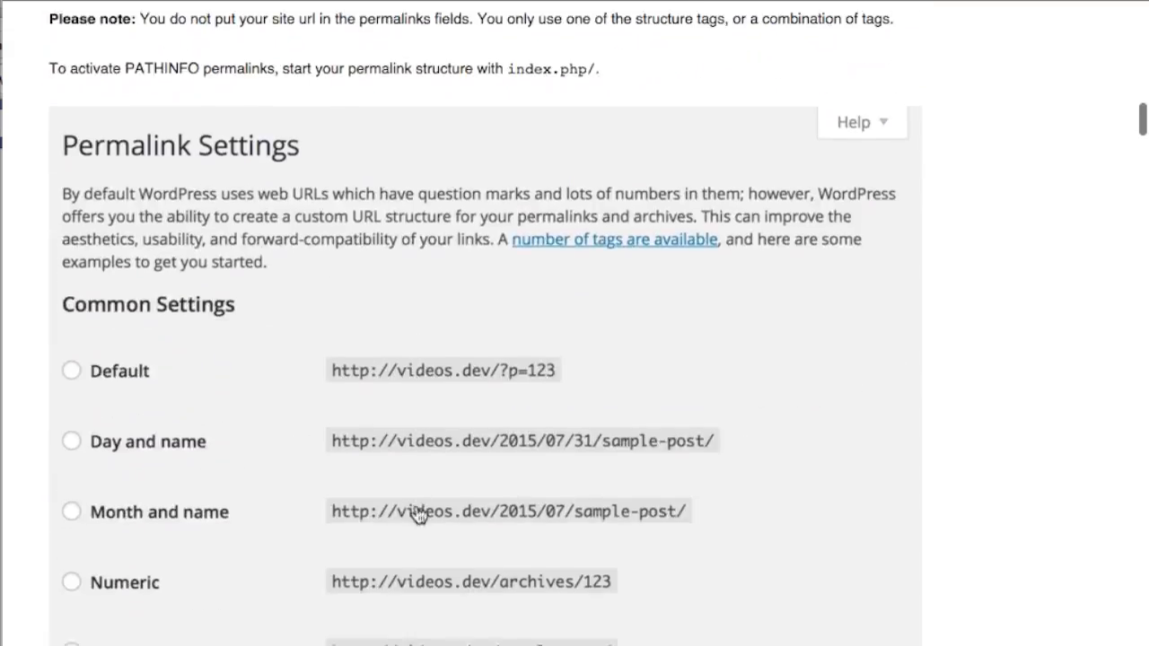
scroll(down, 3)
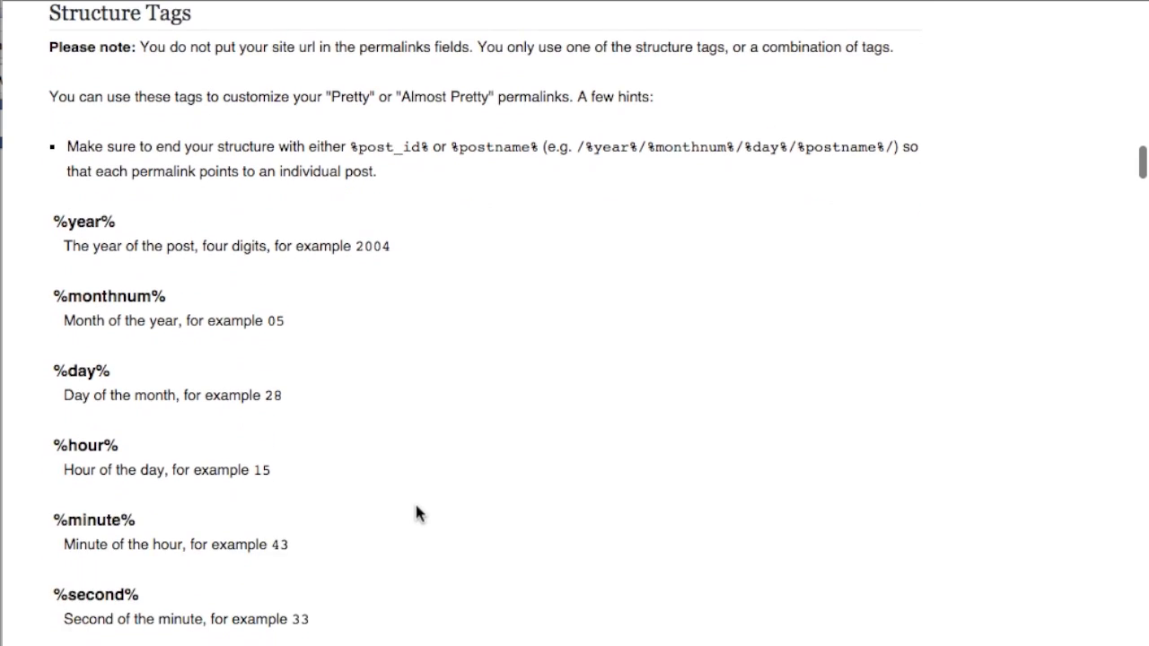
scroll(down, 3)
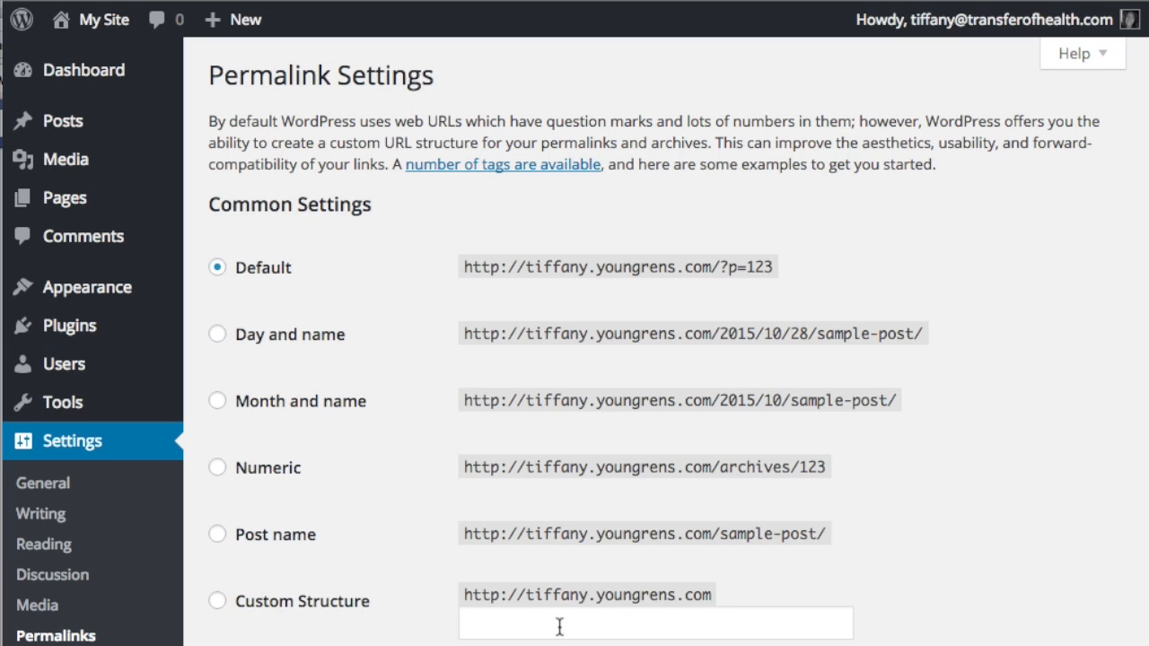
click(217, 534)
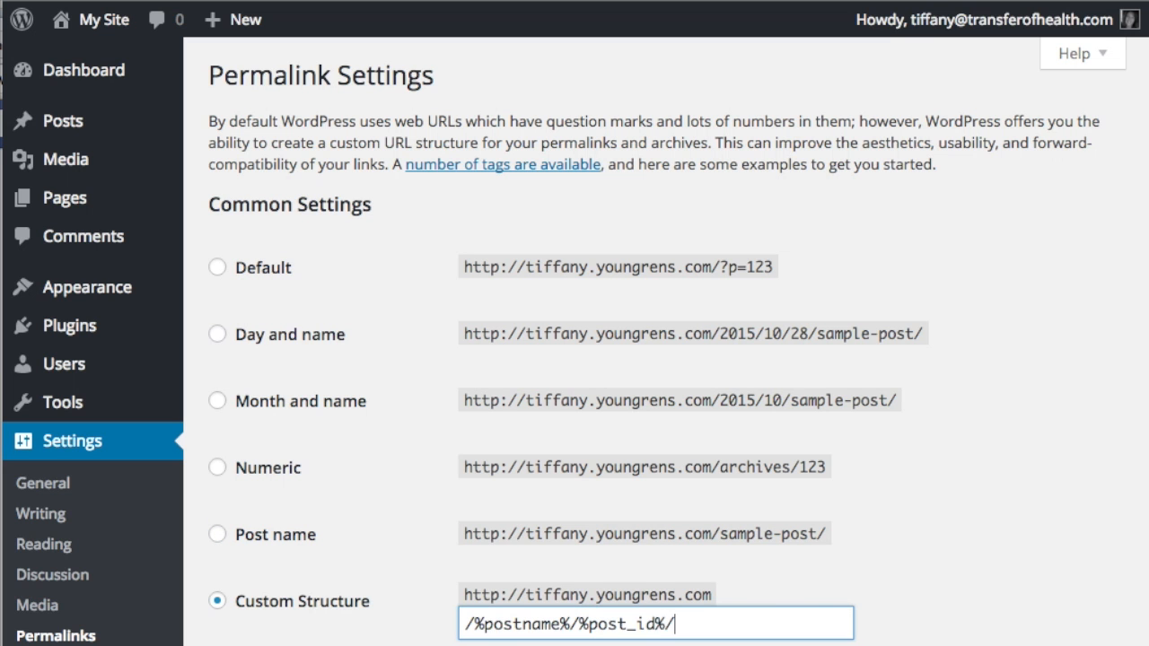
scroll(down, 3)
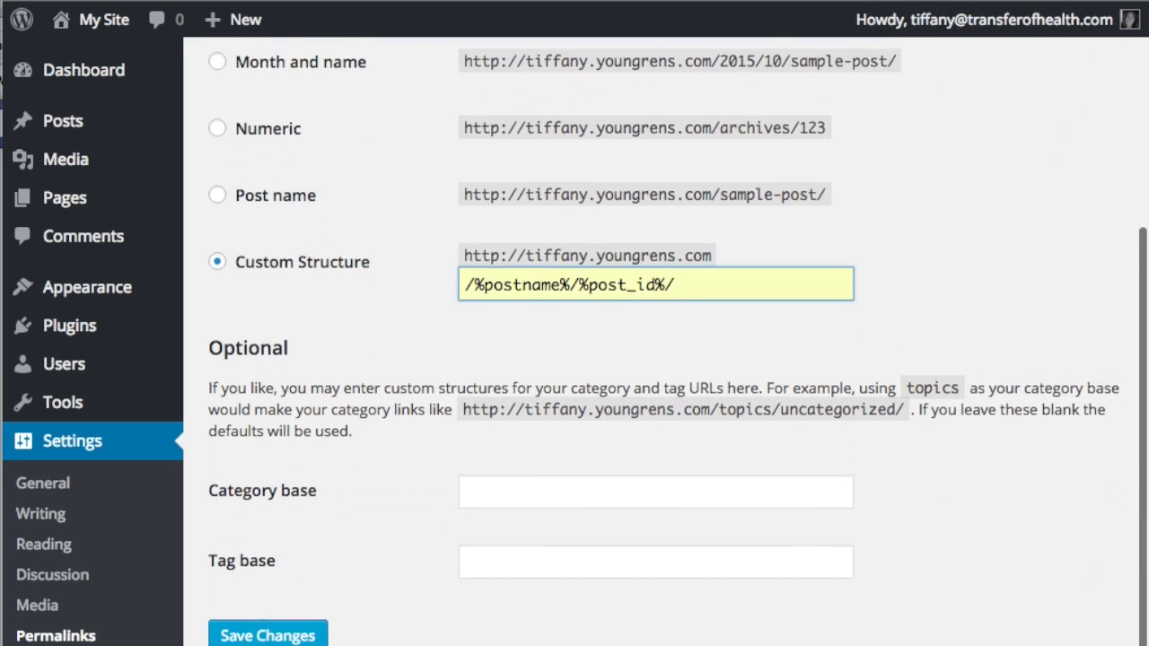
scroll(down, 3)
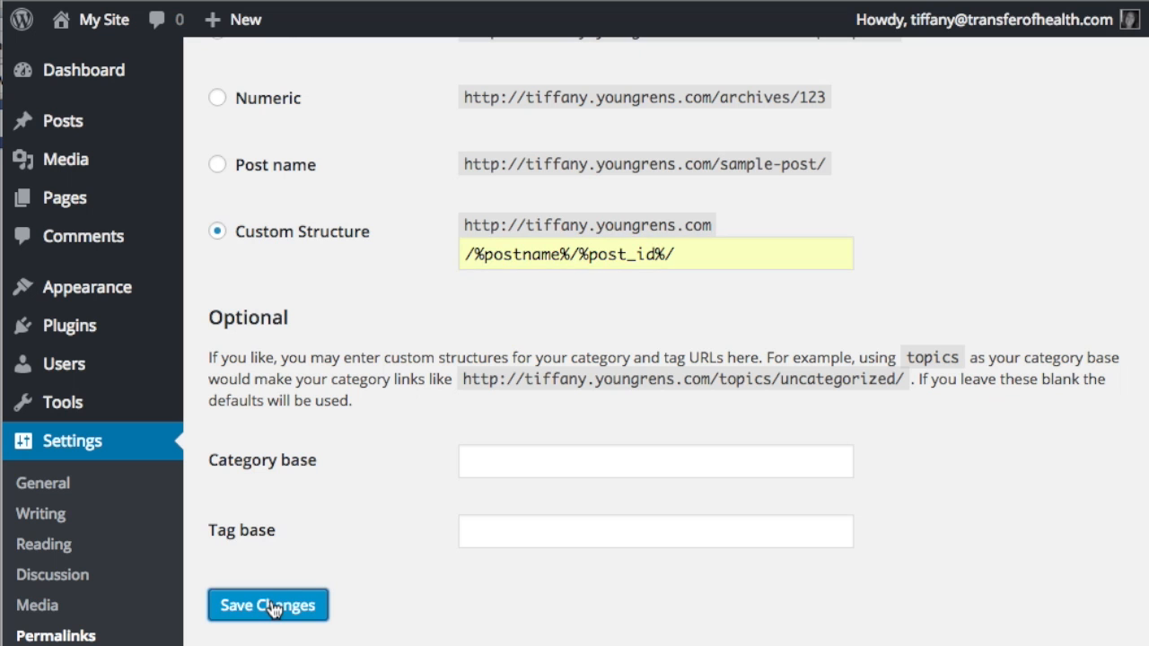
click(268, 605)
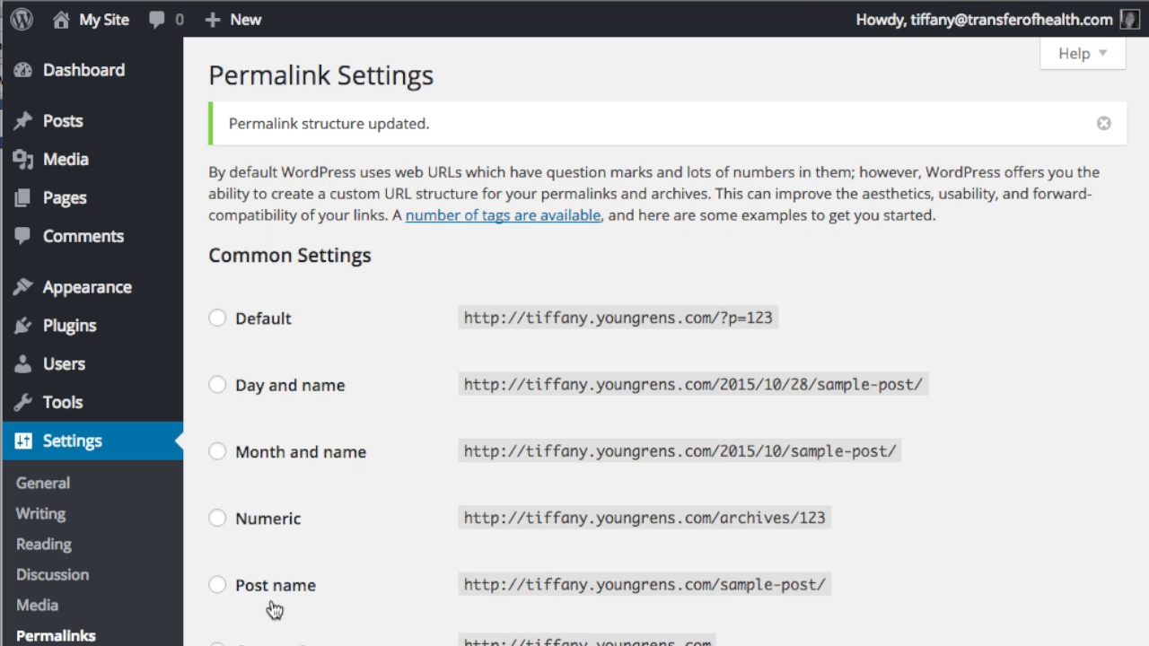
click(43, 483)
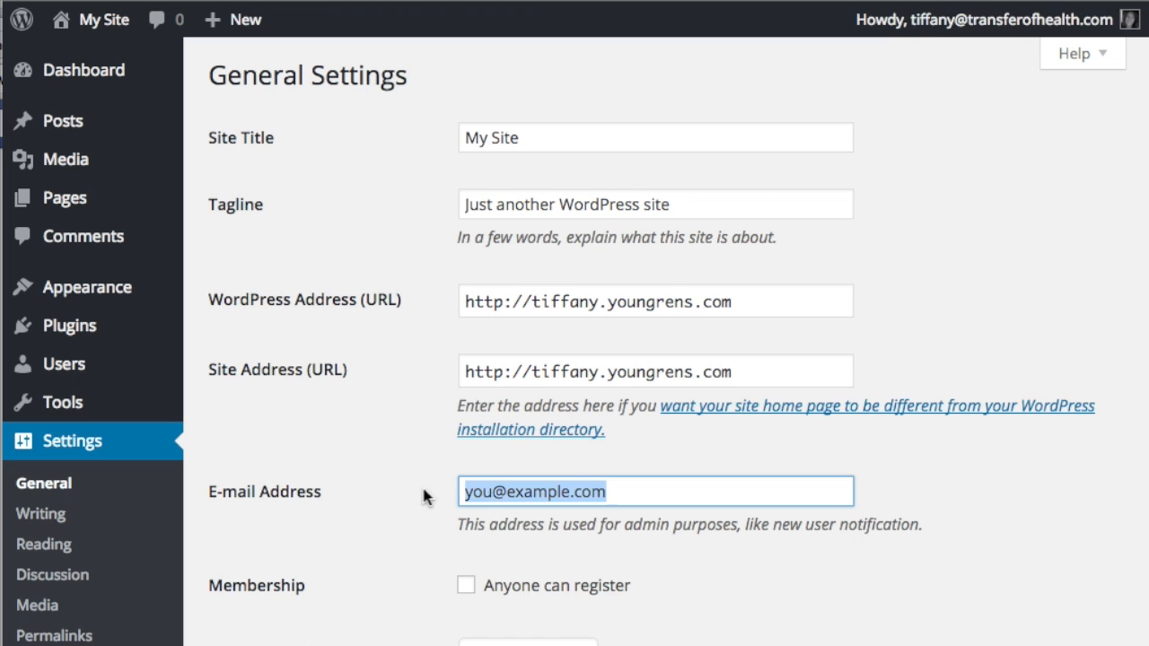
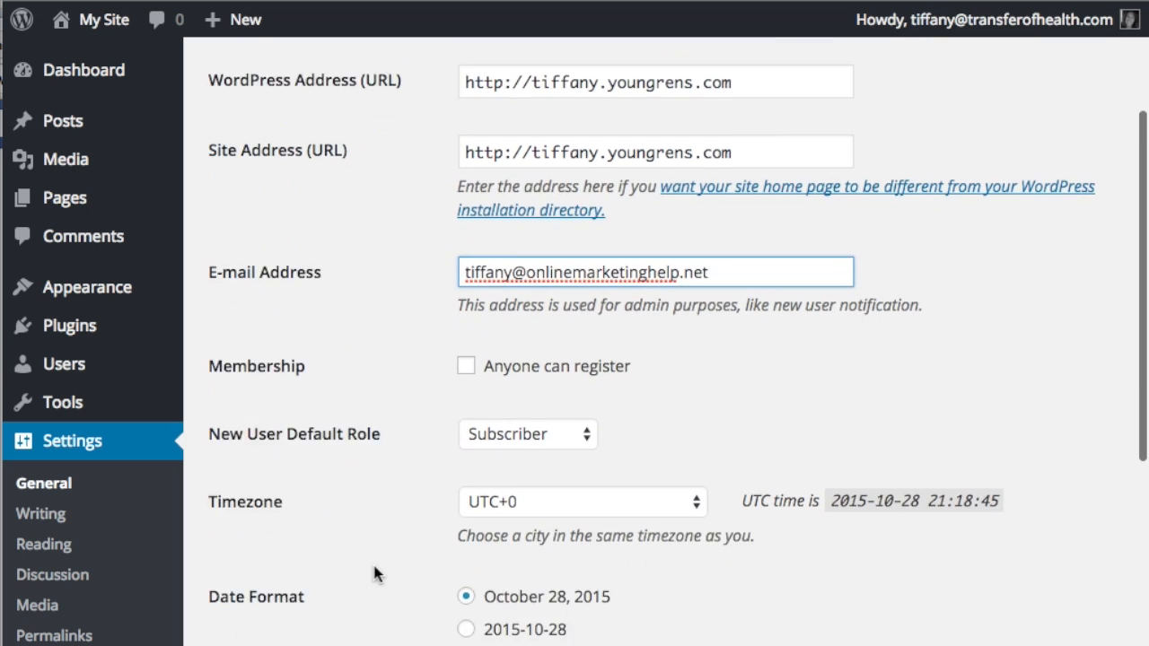
scroll(down, 3)
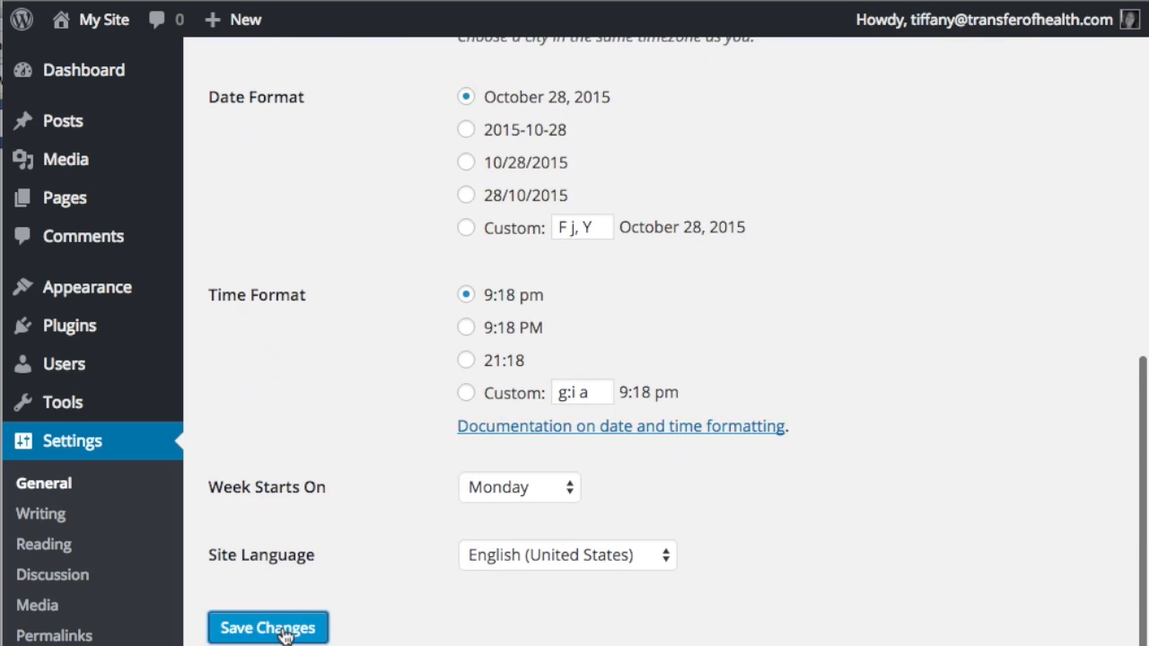
click(267, 627)
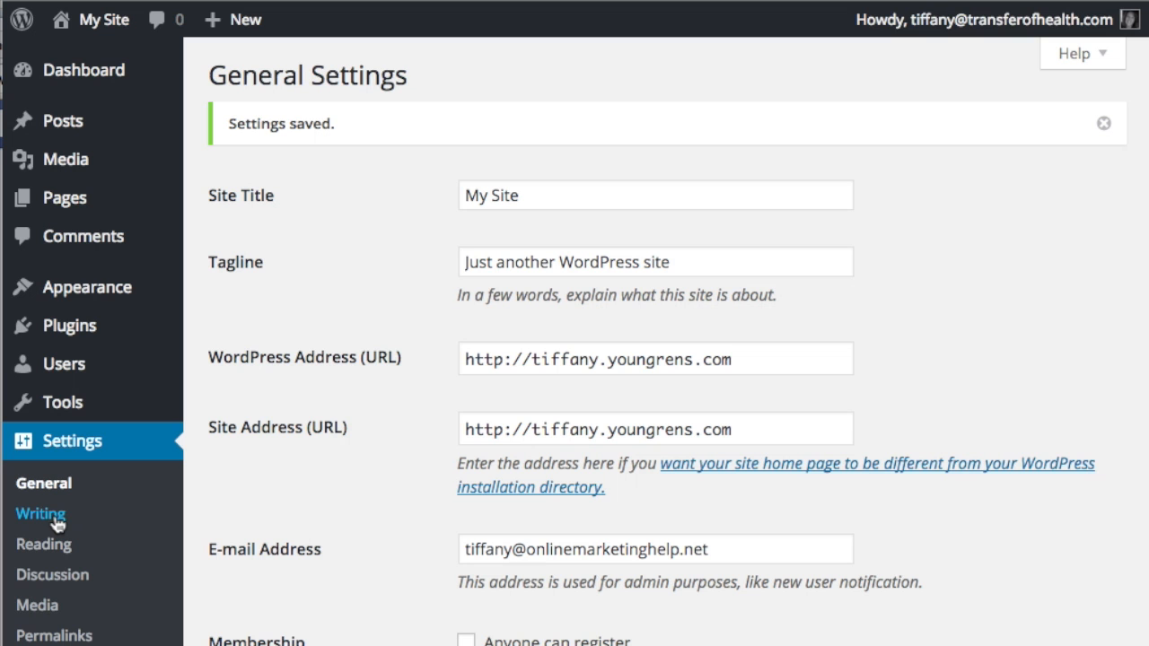
- Open Writing Settings and scroll through its options
click(40, 514)
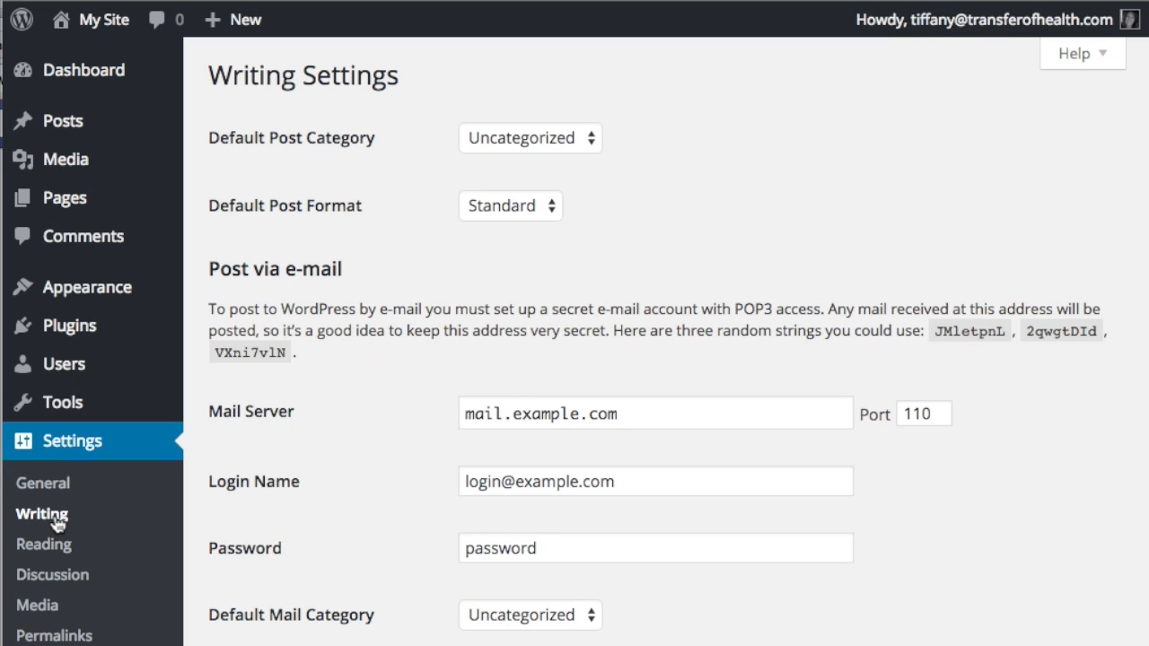
scroll(down, 3)
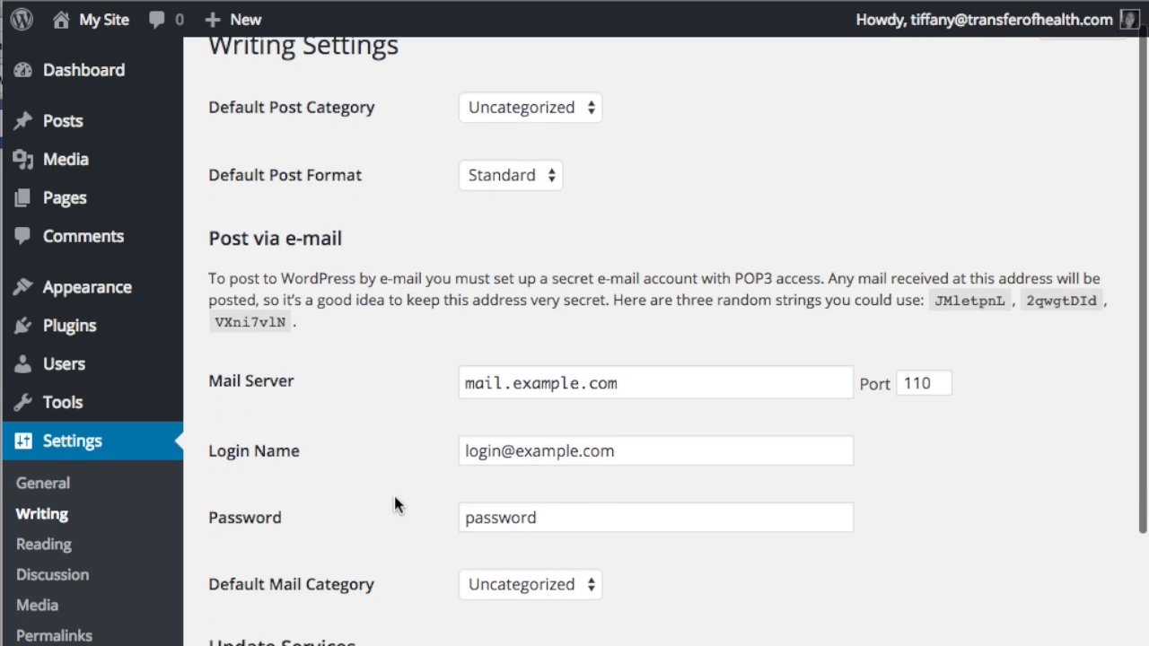
scroll(down, 3)
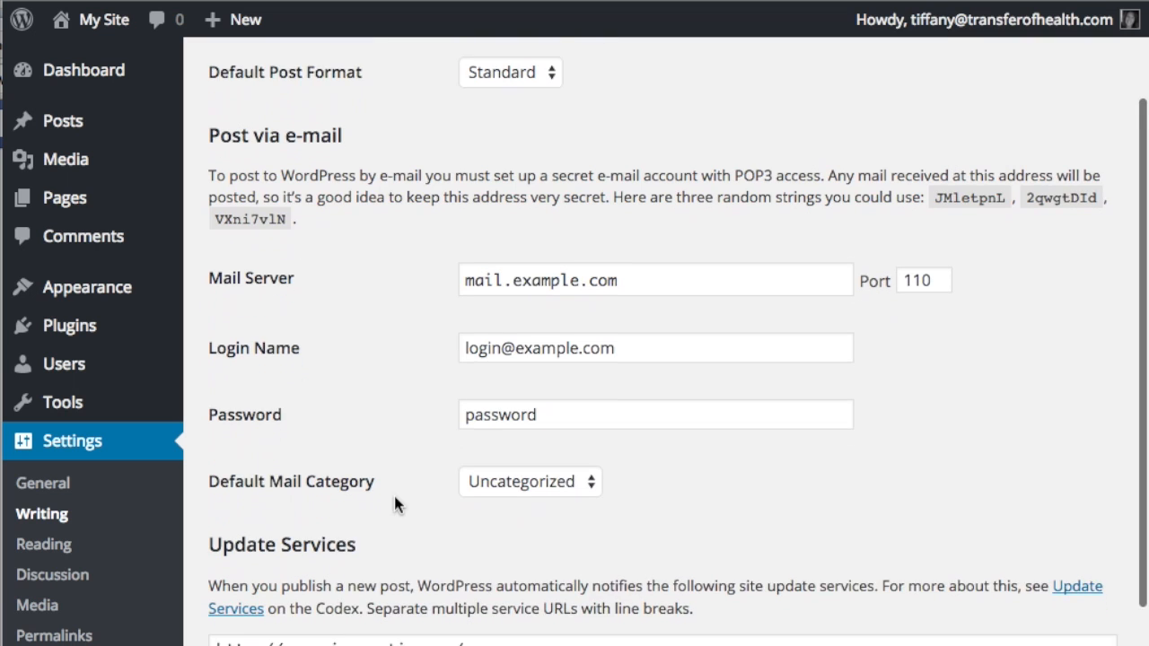
scroll(down, 3)
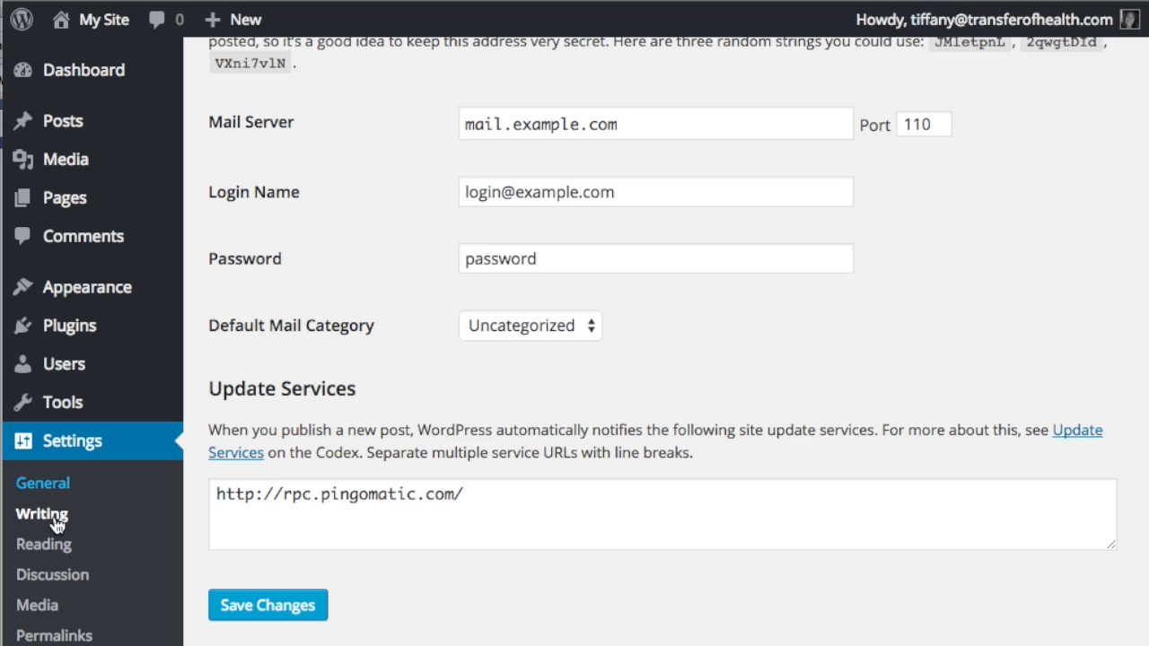
- Keep latest posts on the front page, set feeds to summaries, and save Reading Settings
click(43, 544)
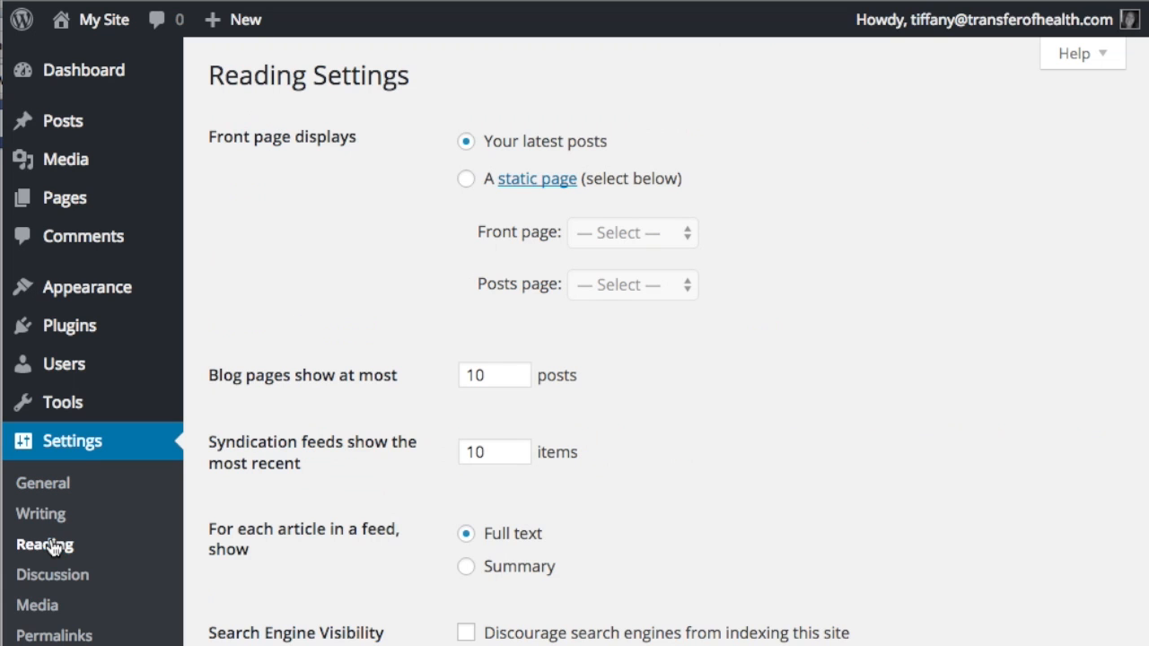
mouse_move(467, 175)
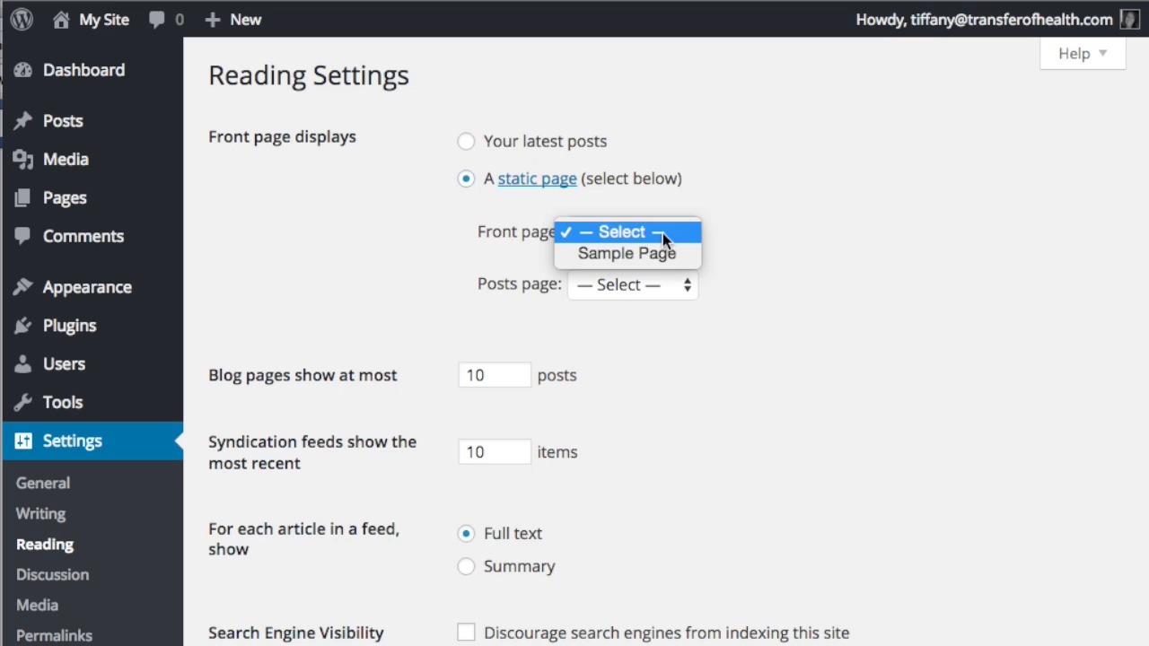
click(620, 231)
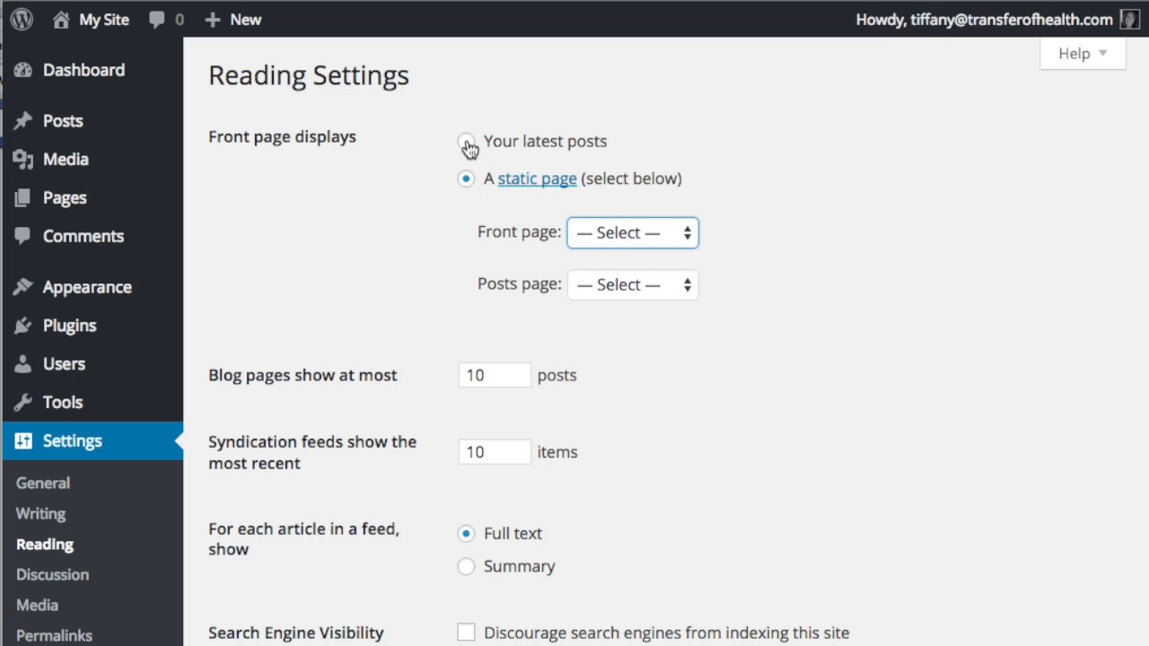
scroll(down, 3)
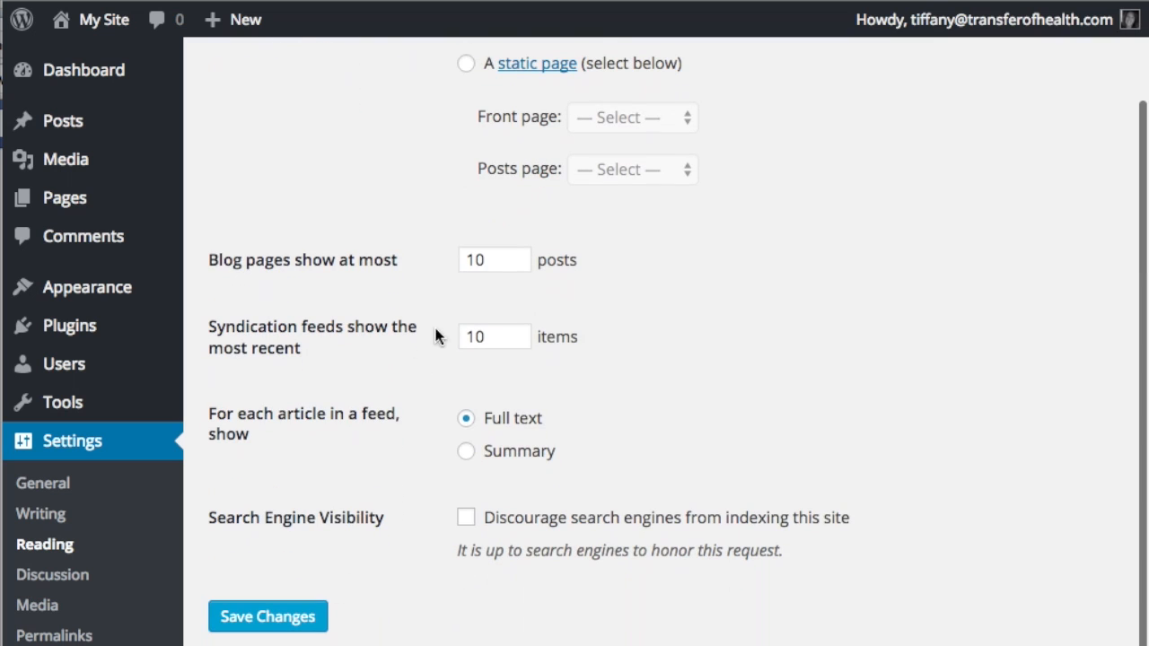
click(466, 451)
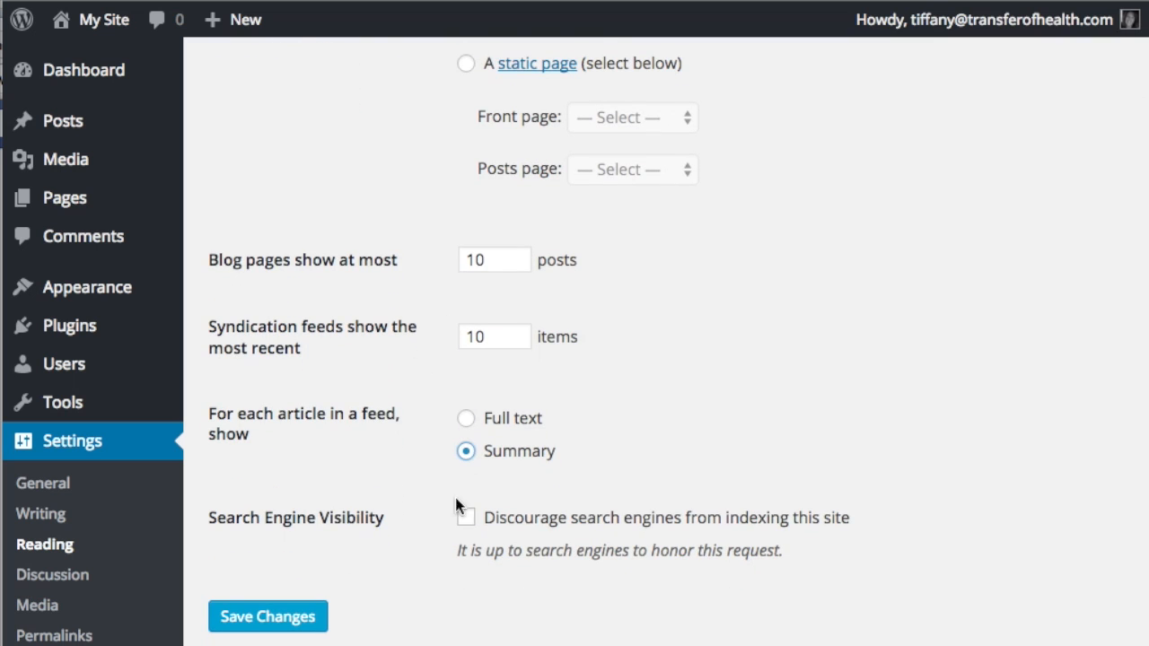
mouse_move(325, 519)
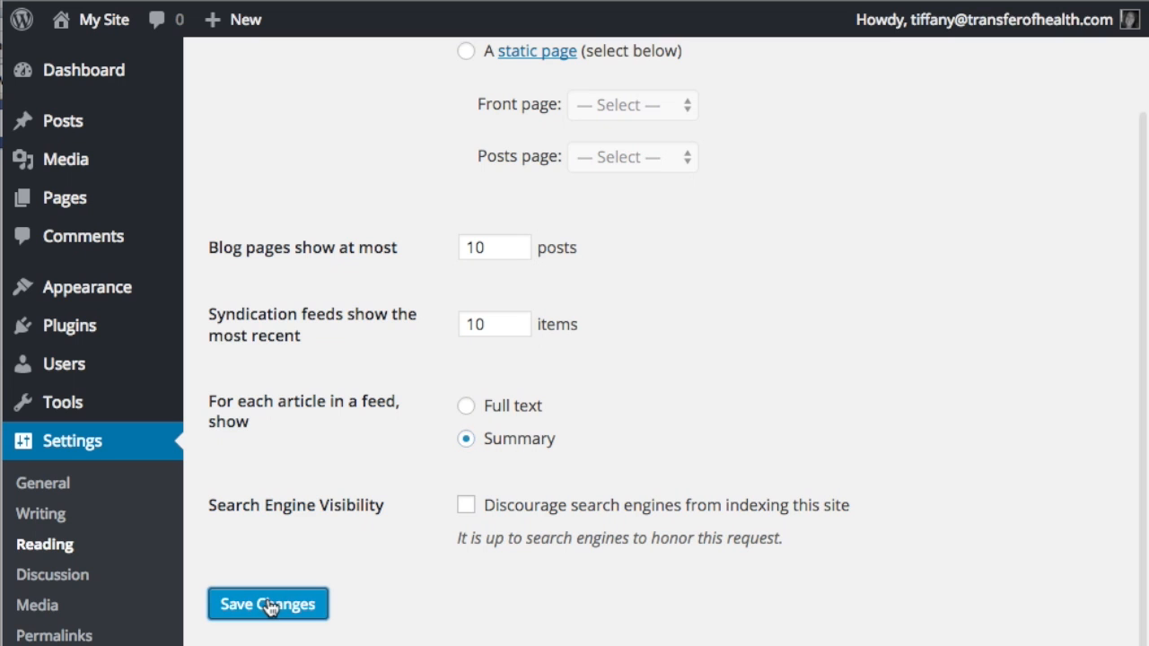
click(268, 603)
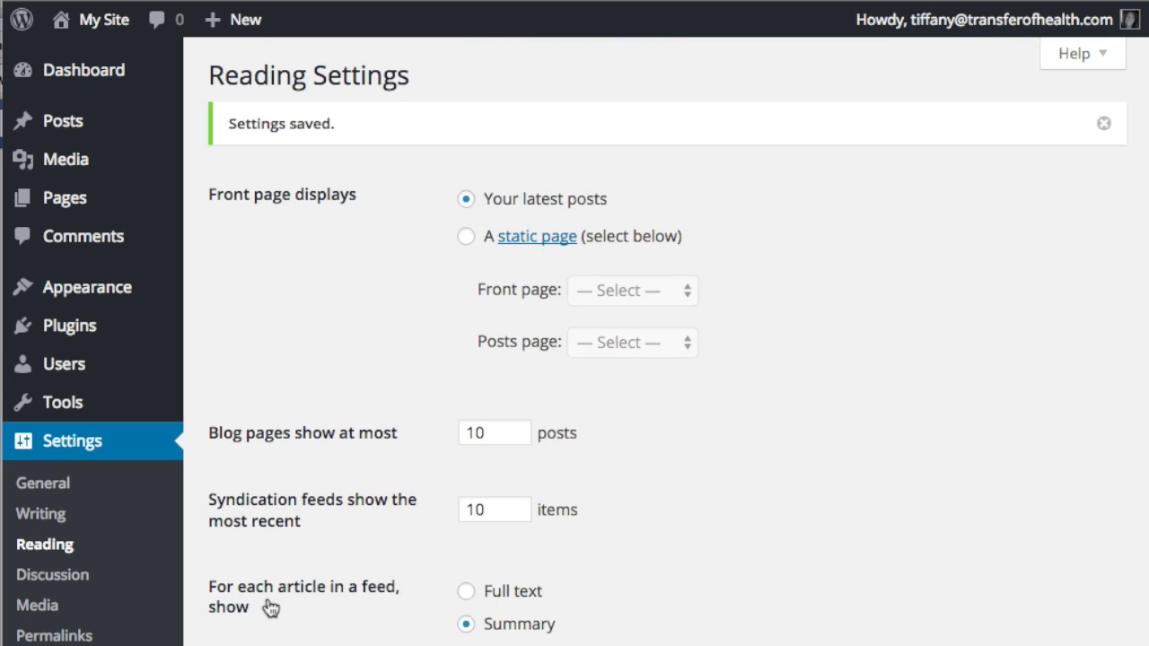
click(52, 574)
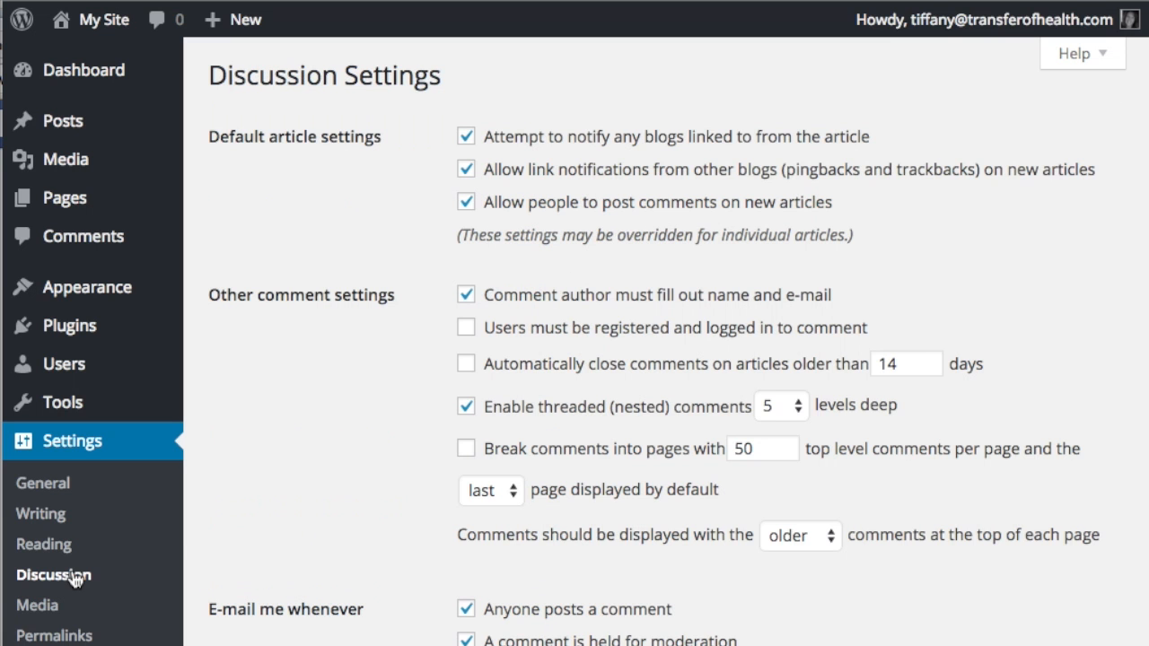
- Turn off both comment e-mail notifications, require comment approval, and save Discussion Settings
scroll(down, 3)
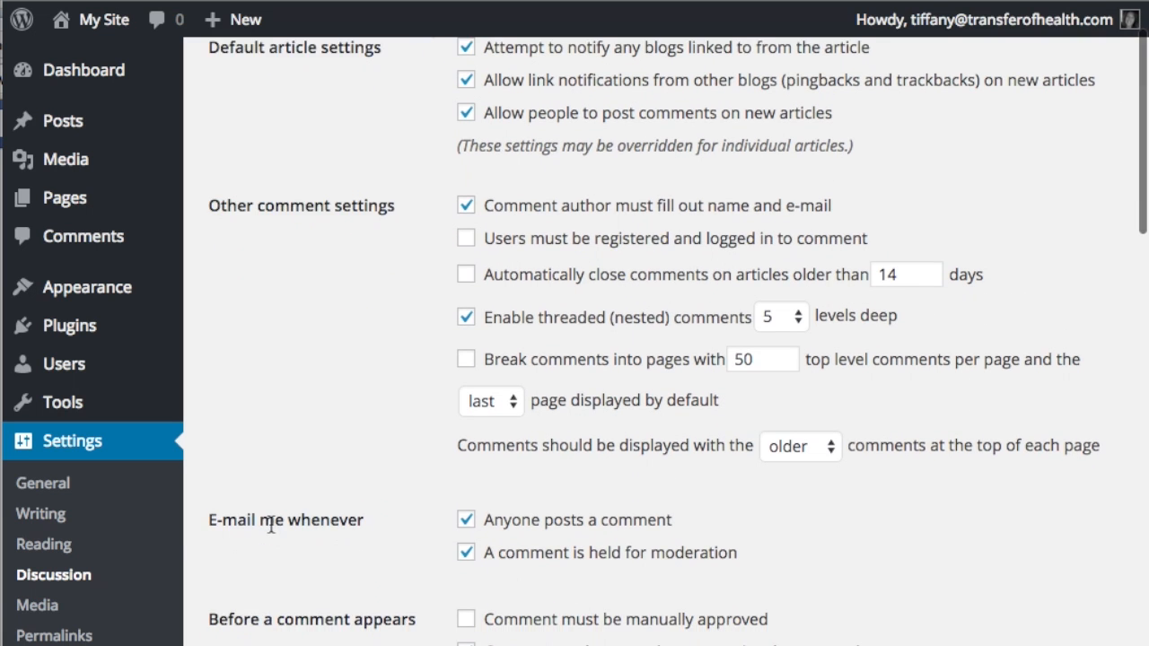
scroll(up, 3)
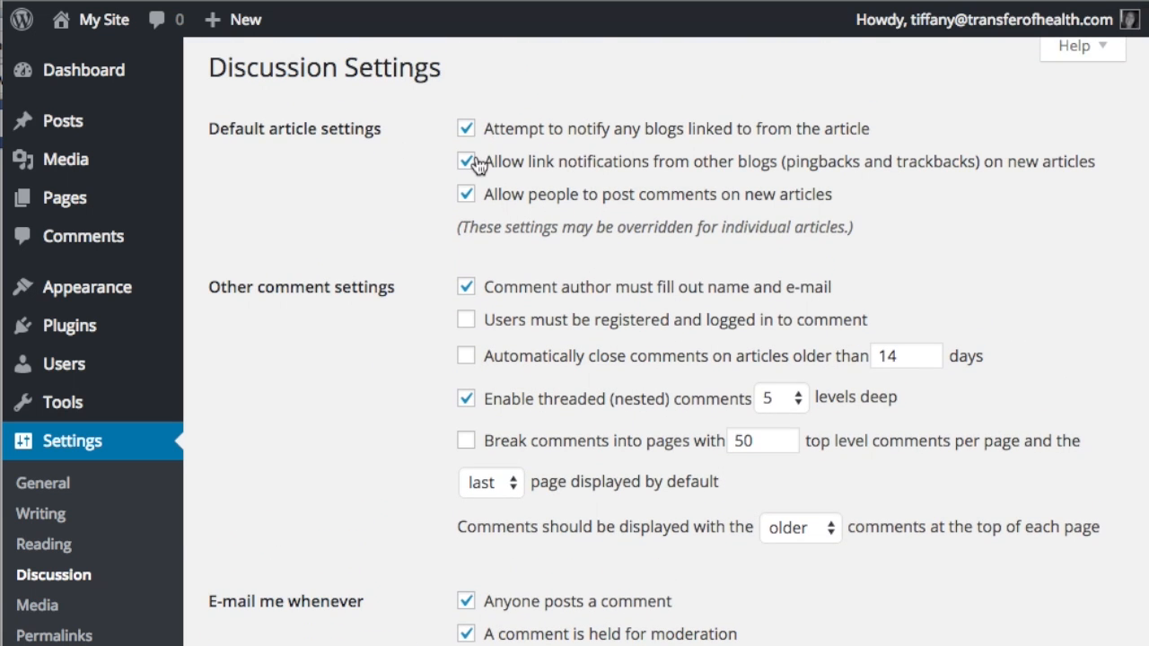
click(465, 162)
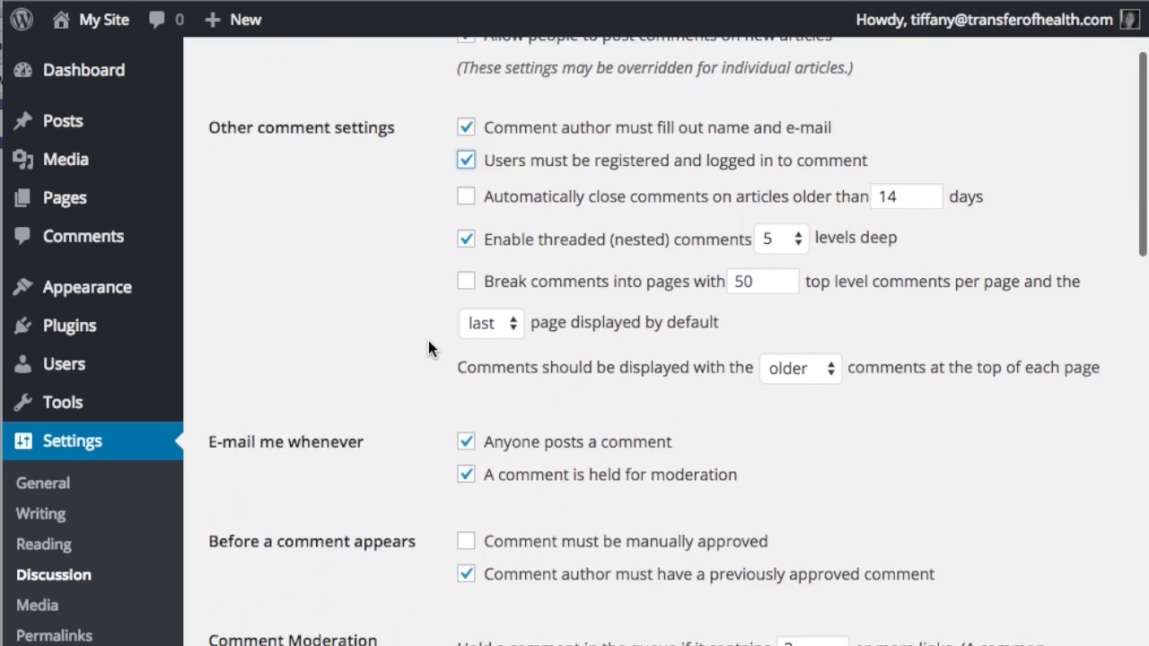
scroll(down, 3)
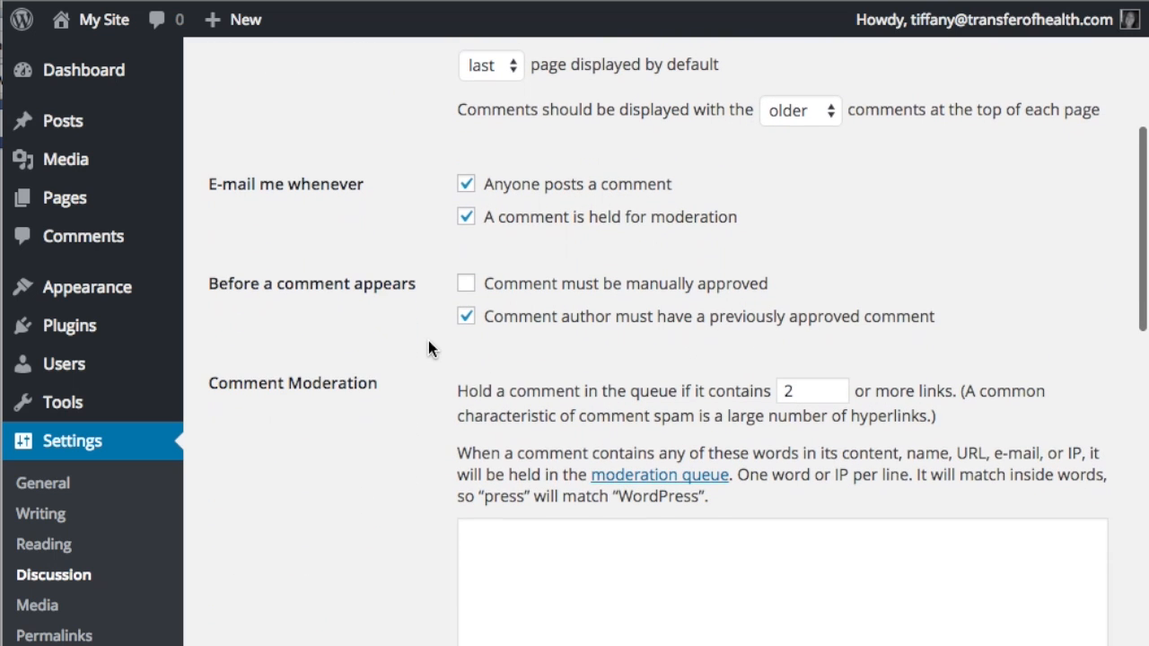
scroll(down, 3)
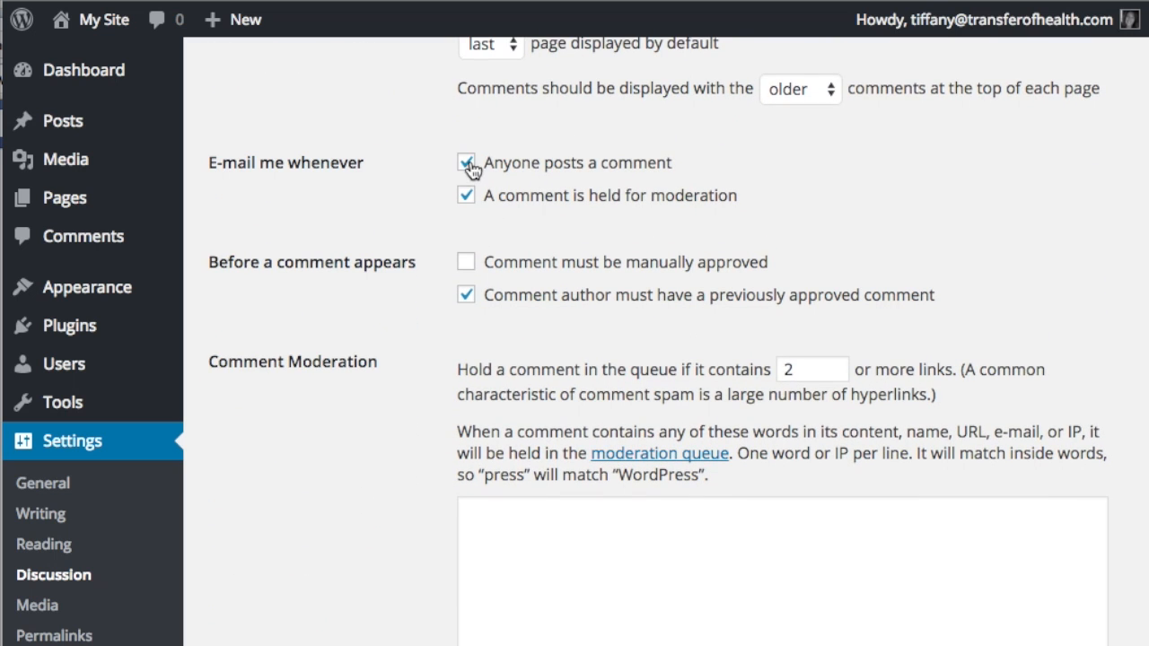
click(466, 163)
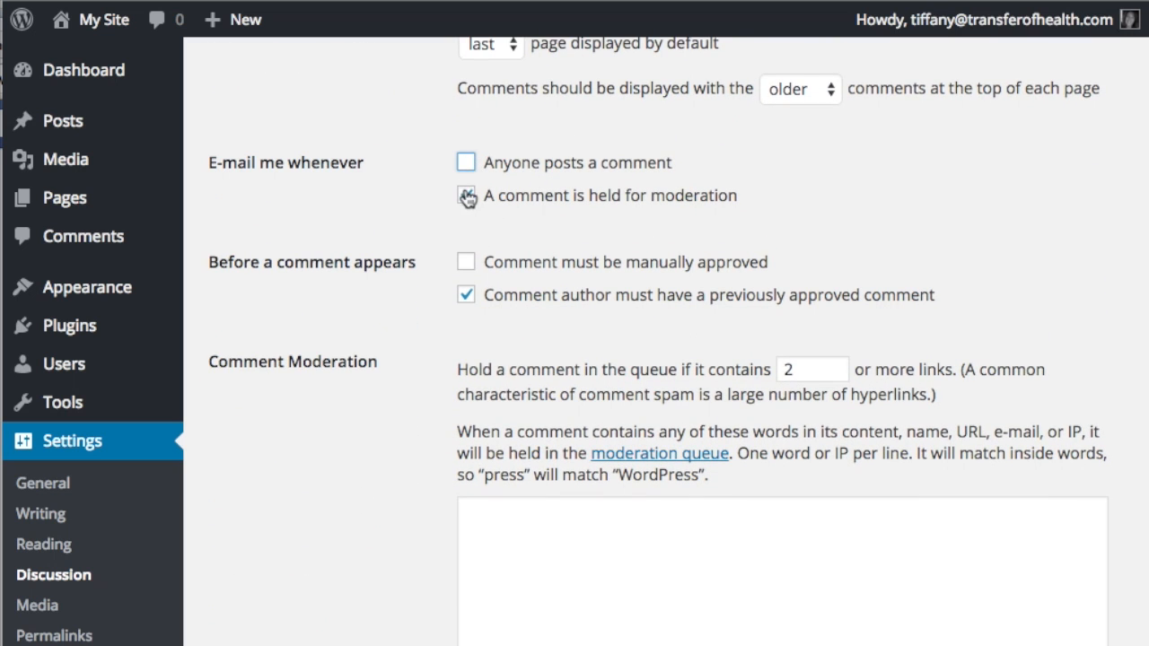
click(466, 196)
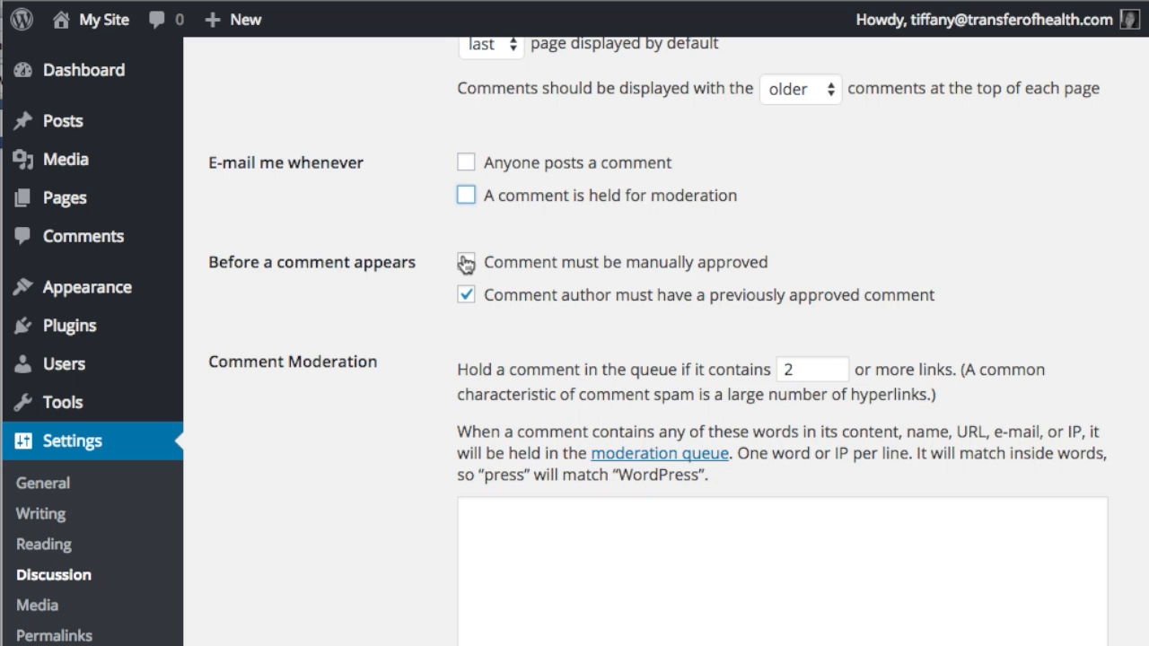
scroll(down, 3)
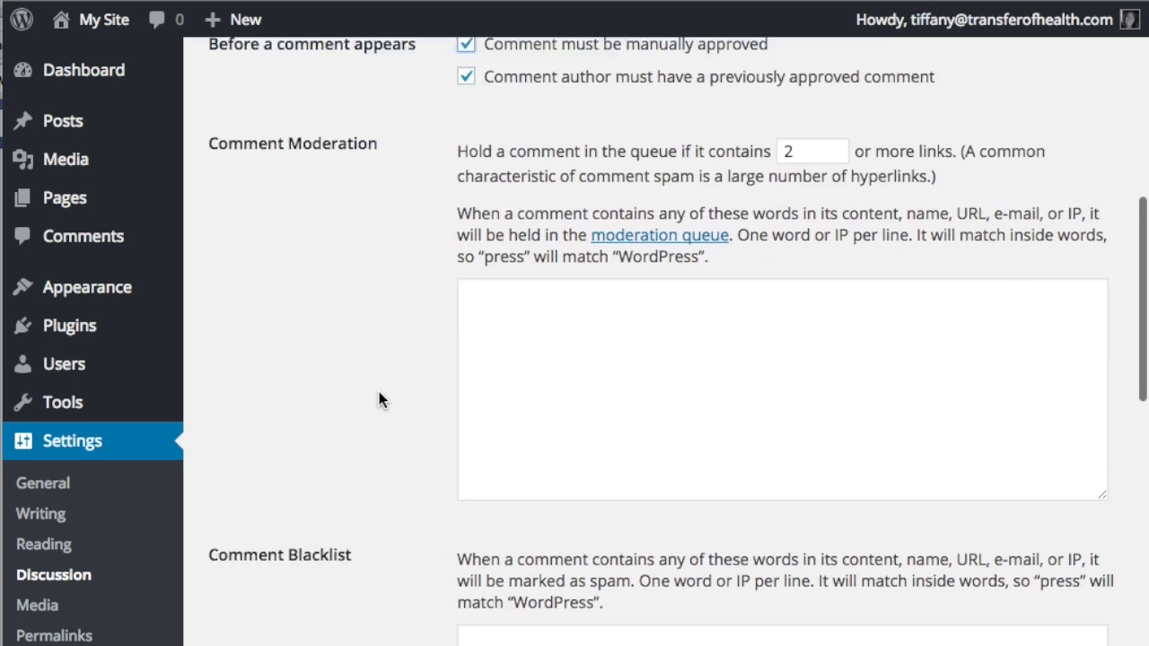
scroll(down, 3)
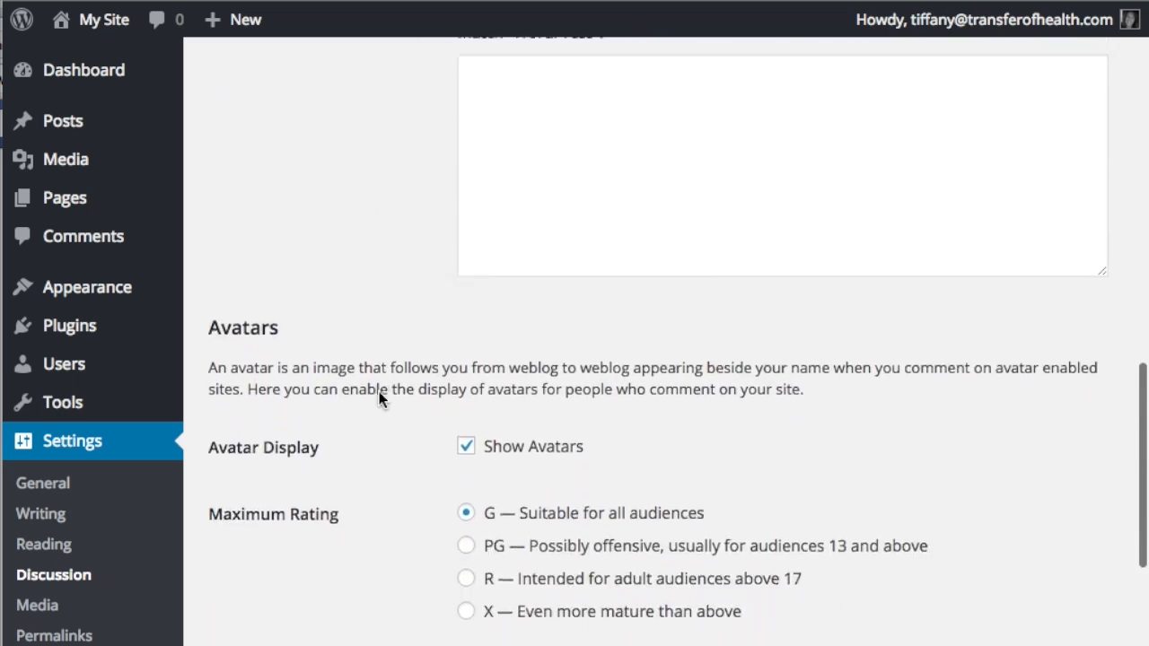
scroll(down, 3)
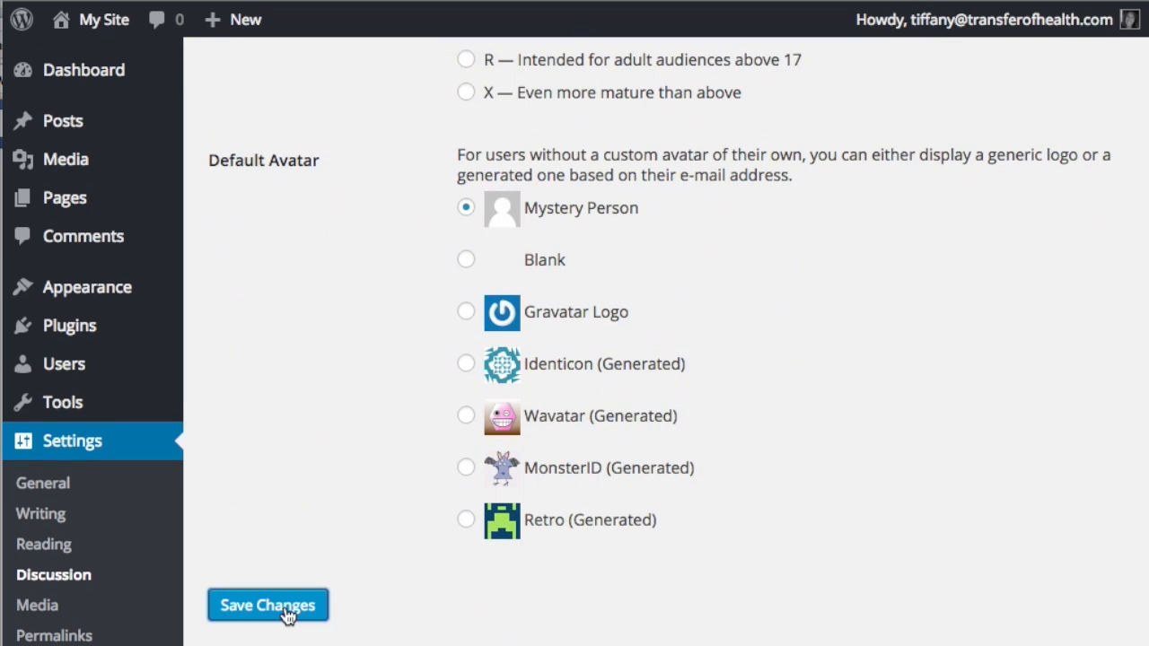
click(268, 605)
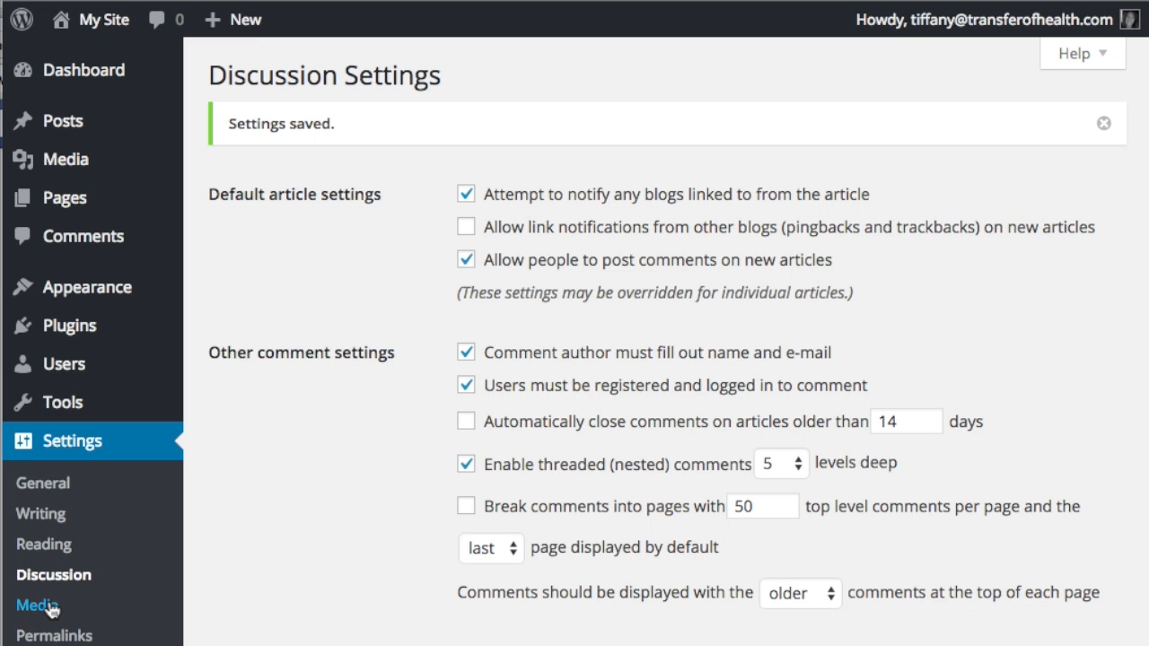
- Delete the unused Twenty Fourteen theme, keeping only Twenty Fifteen installed
click(38, 604)
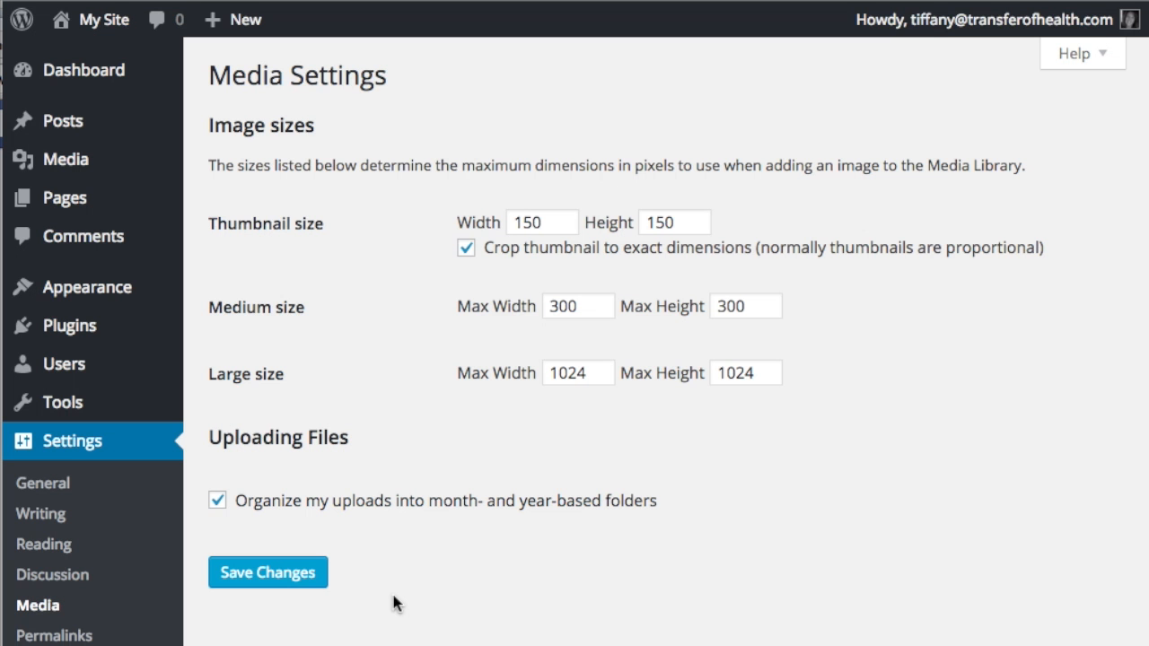
mouse_move(85, 286)
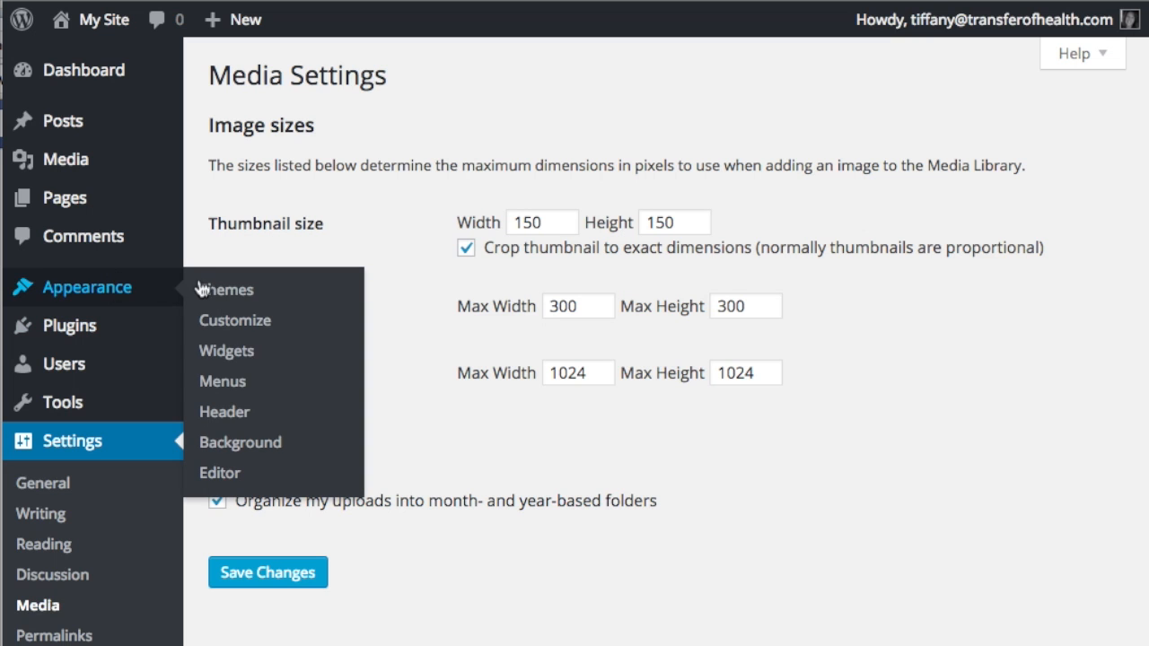
click(228, 289)
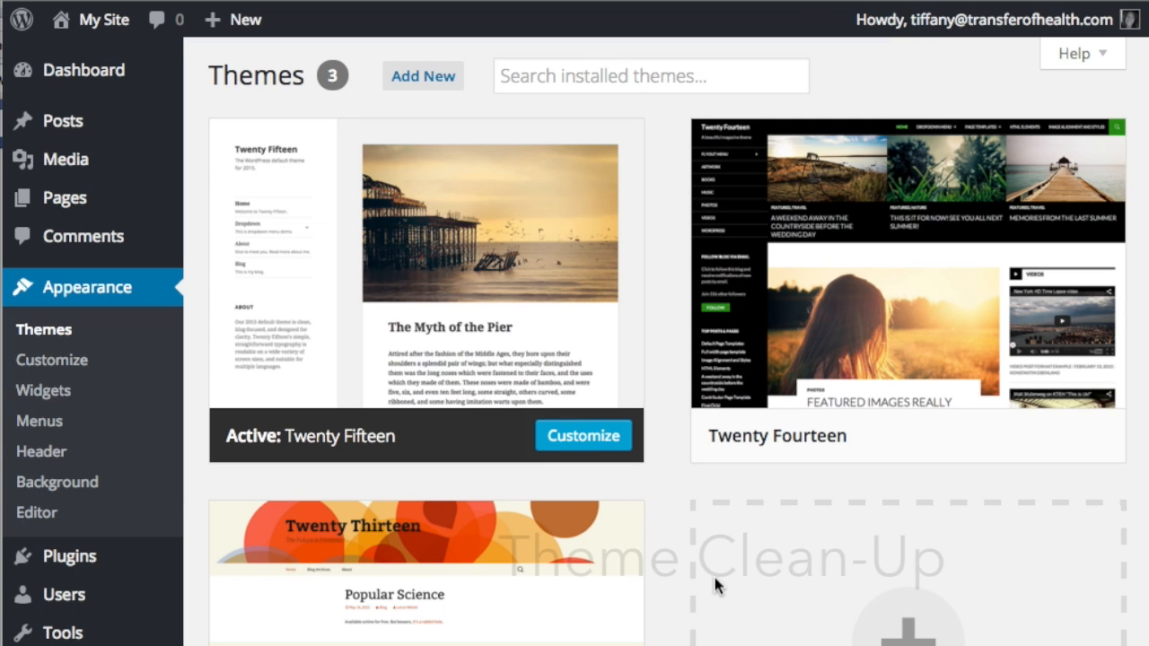
scroll(down, 3)
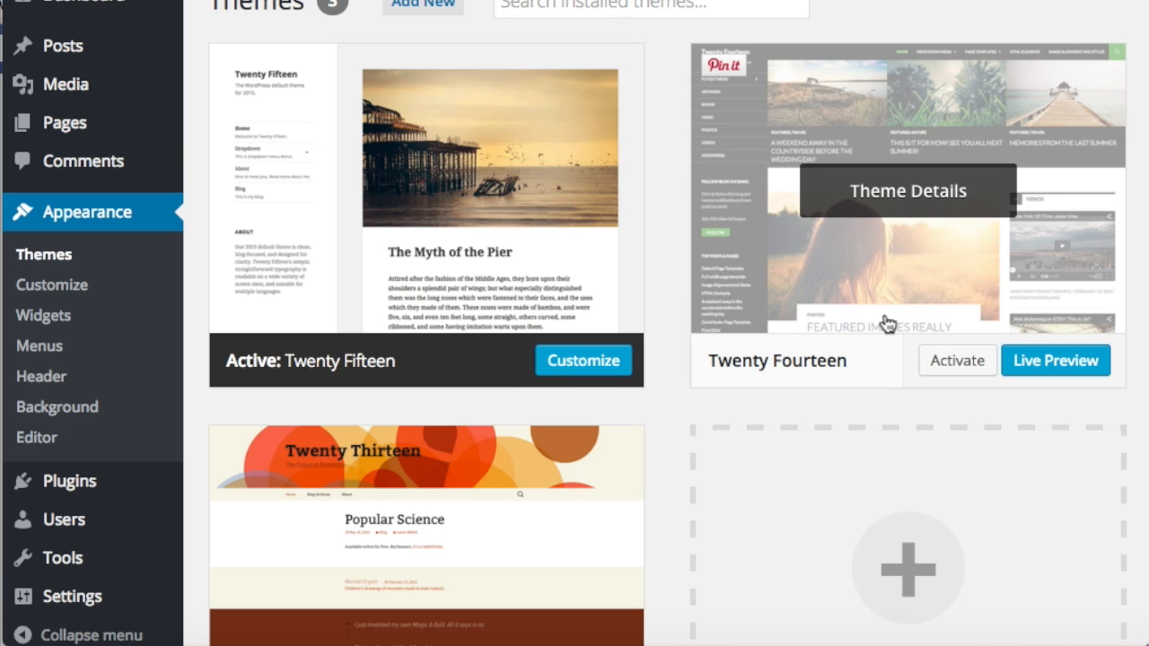
click(907, 190)
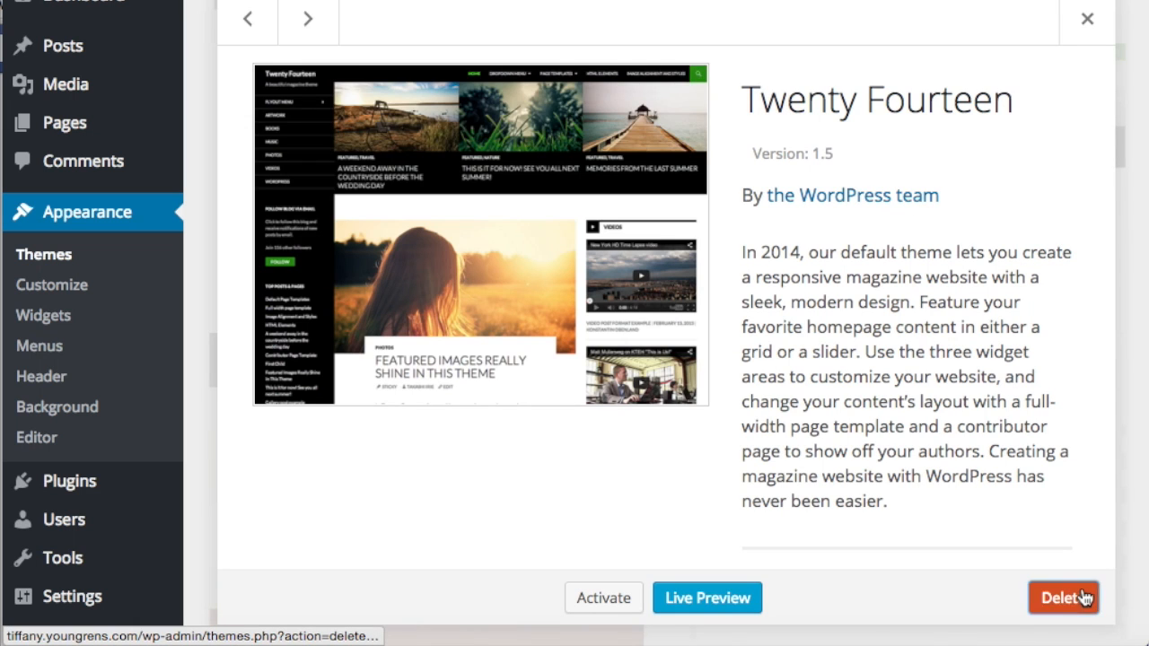
click(1064, 598)
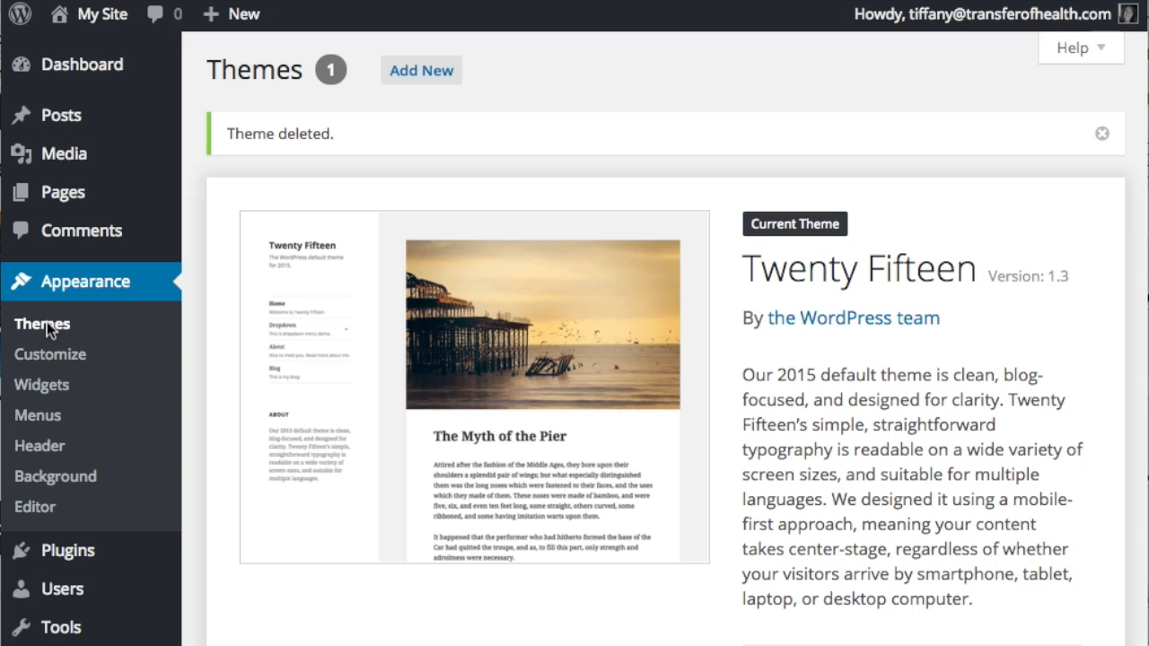
mouse_move(643, 71)
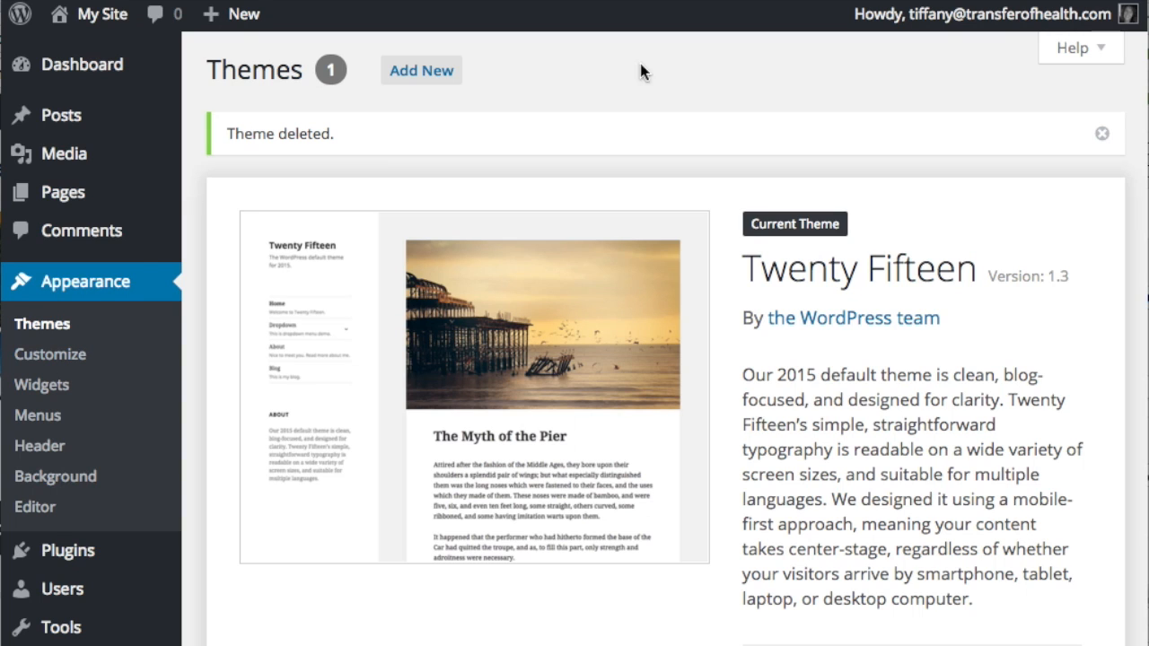
mouse_move(421, 70)
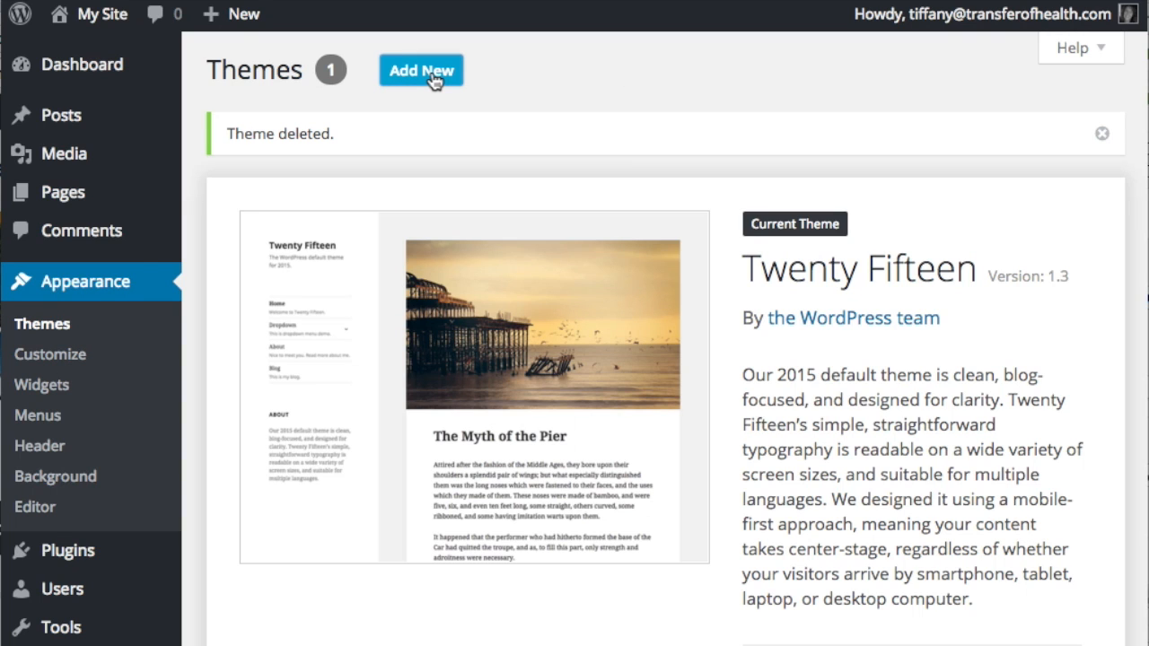
- Search for 'optimizer', then install and activate the Optimizer theme
click(421, 70)
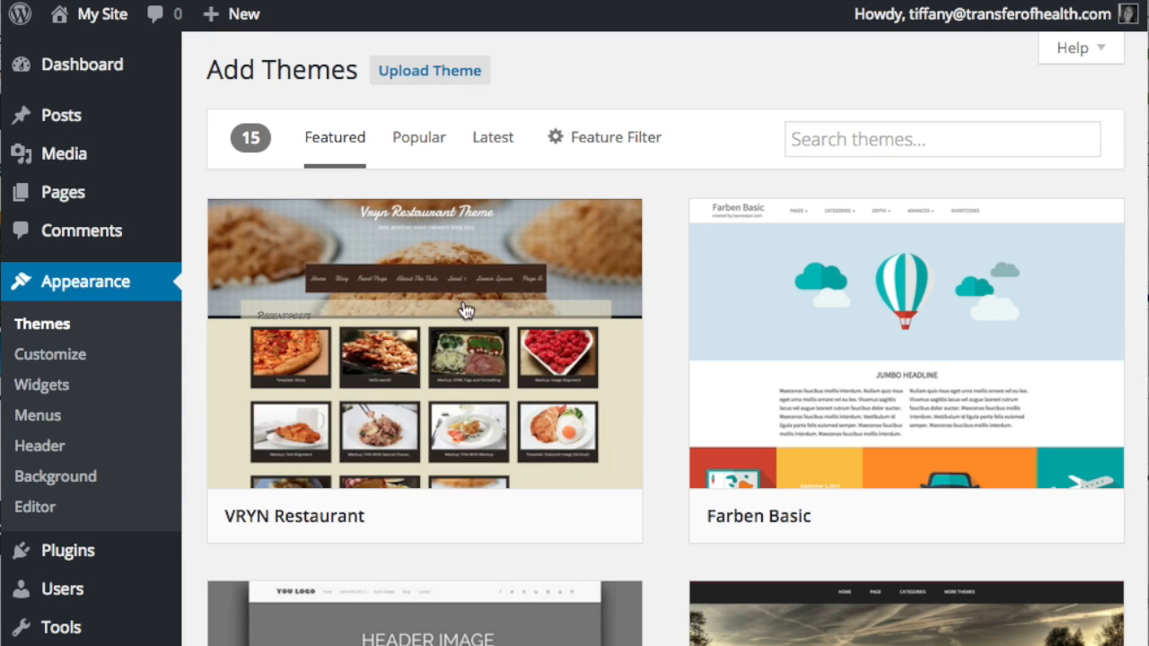
scroll(down, 3)
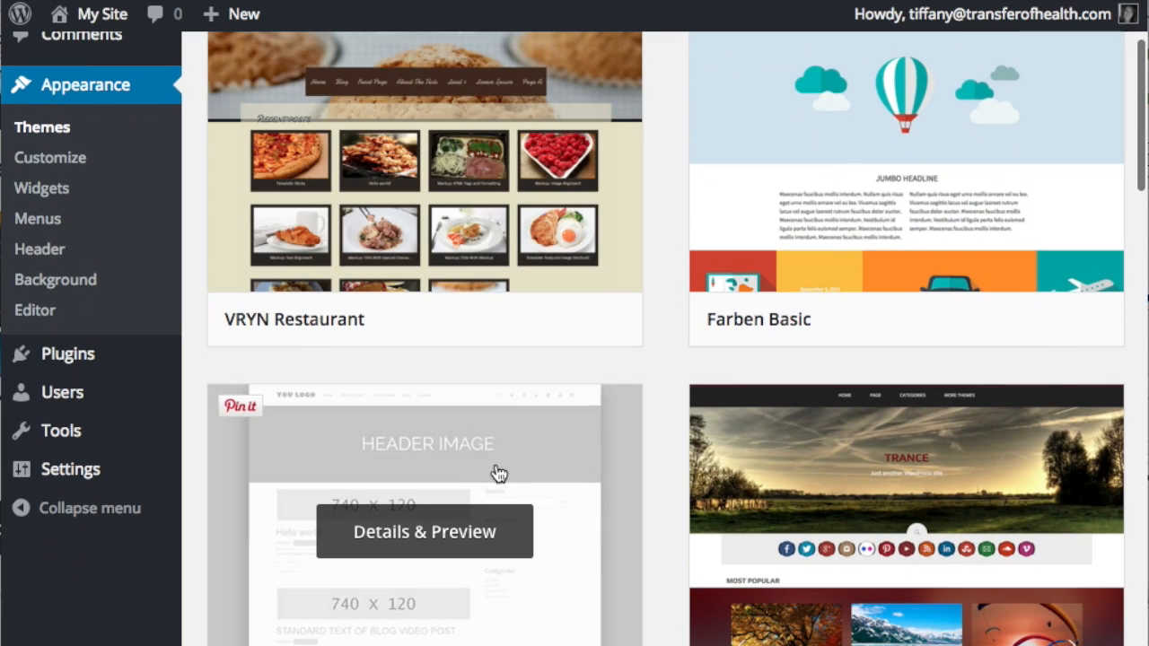
scroll(down, 3)
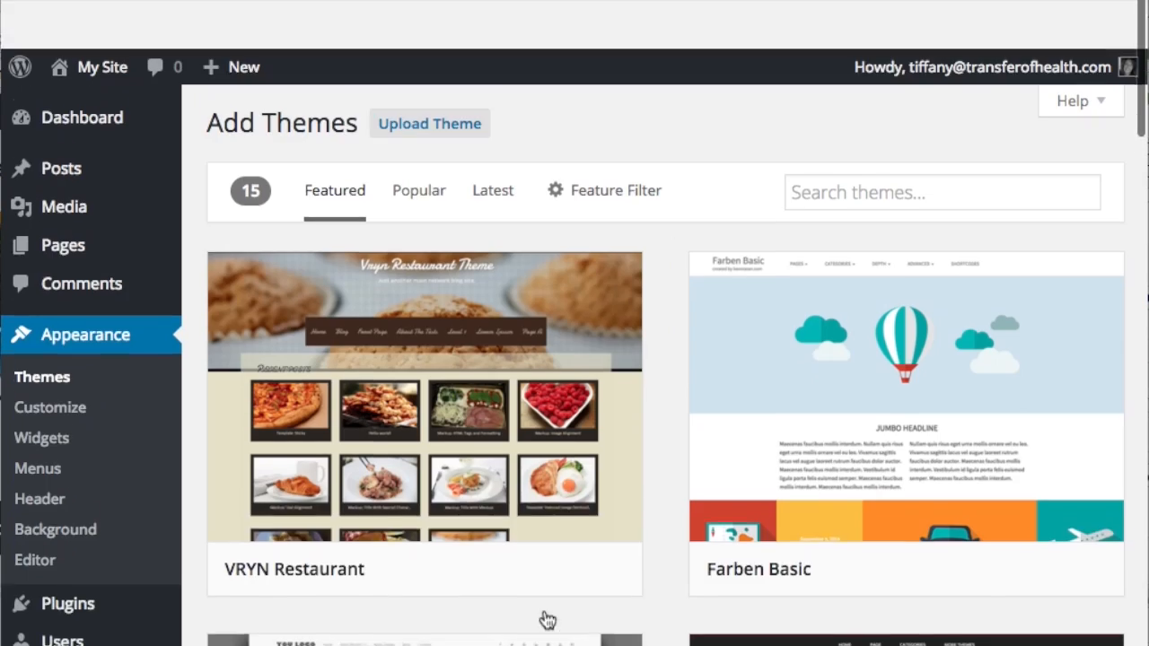
text(optimizer)
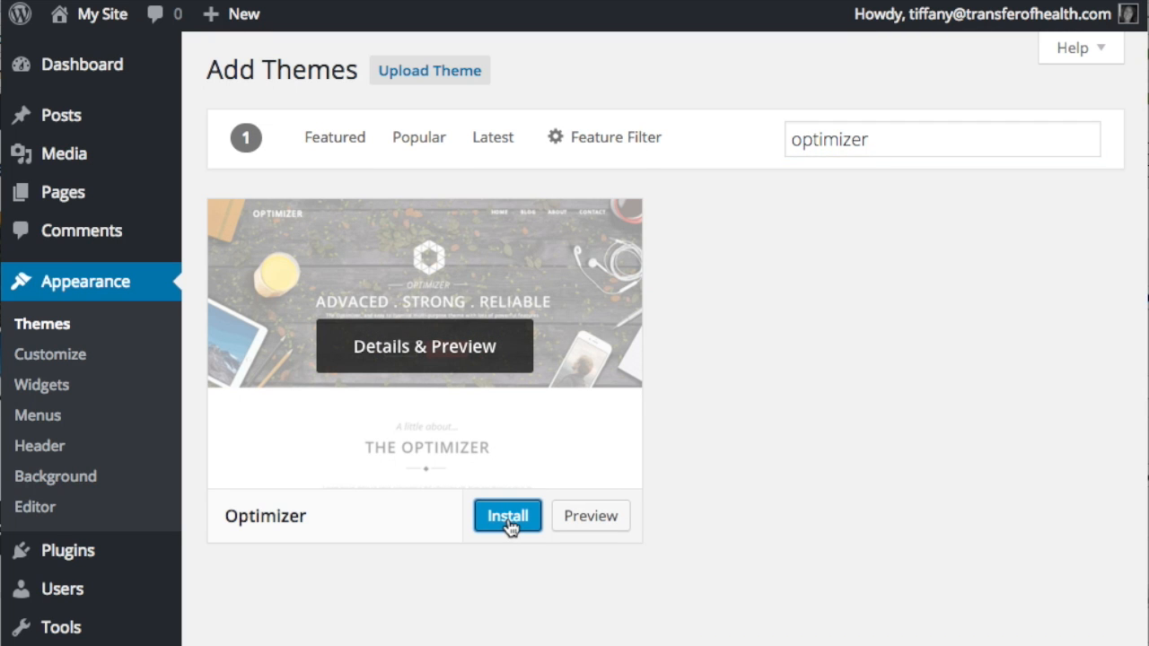
click(507, 515)
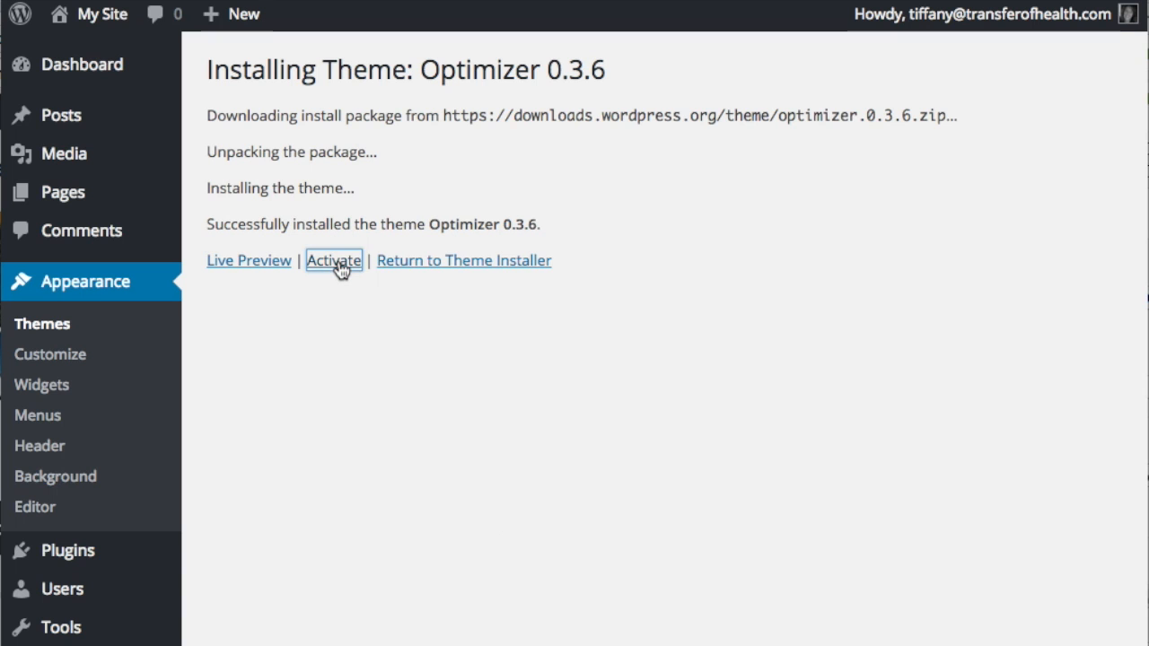
click(333, 260)
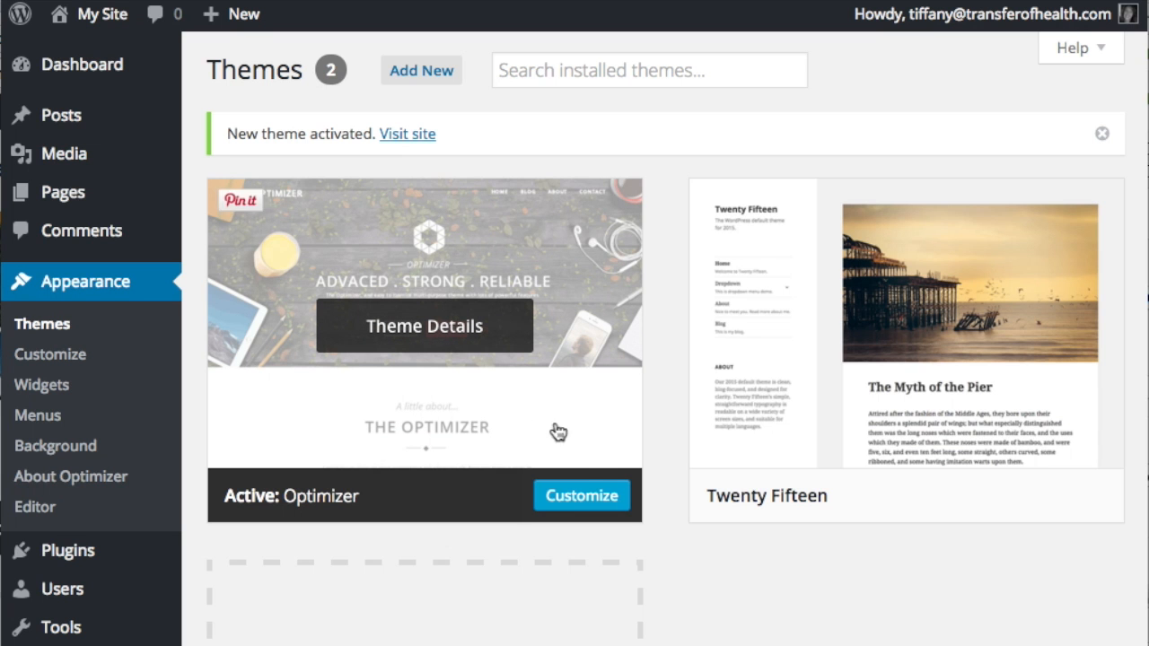
- Open the Optimizer customizer and expand the layout, basic and Site Identity panels
click(581, 494)
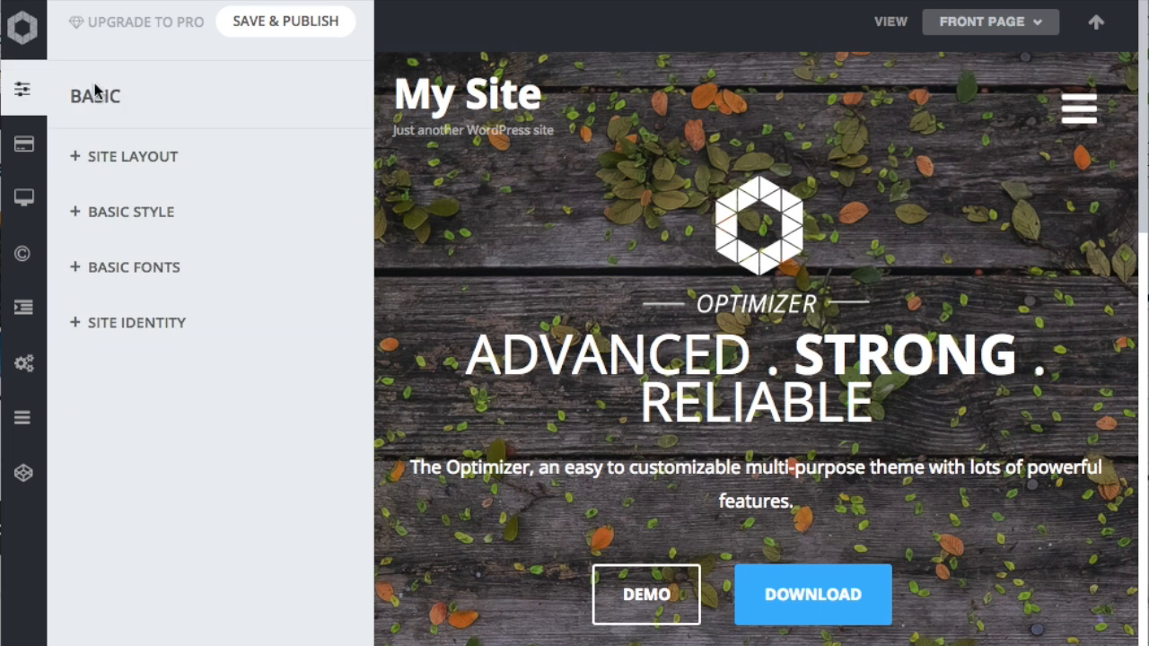
click(132, 156)
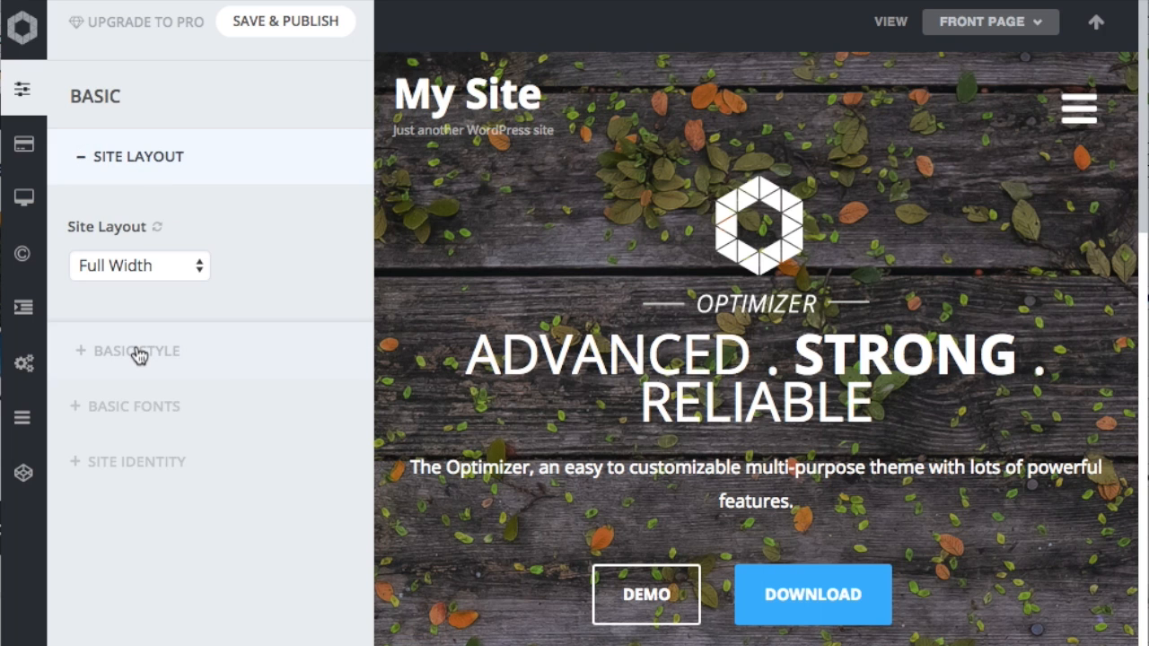
click(136, 351)
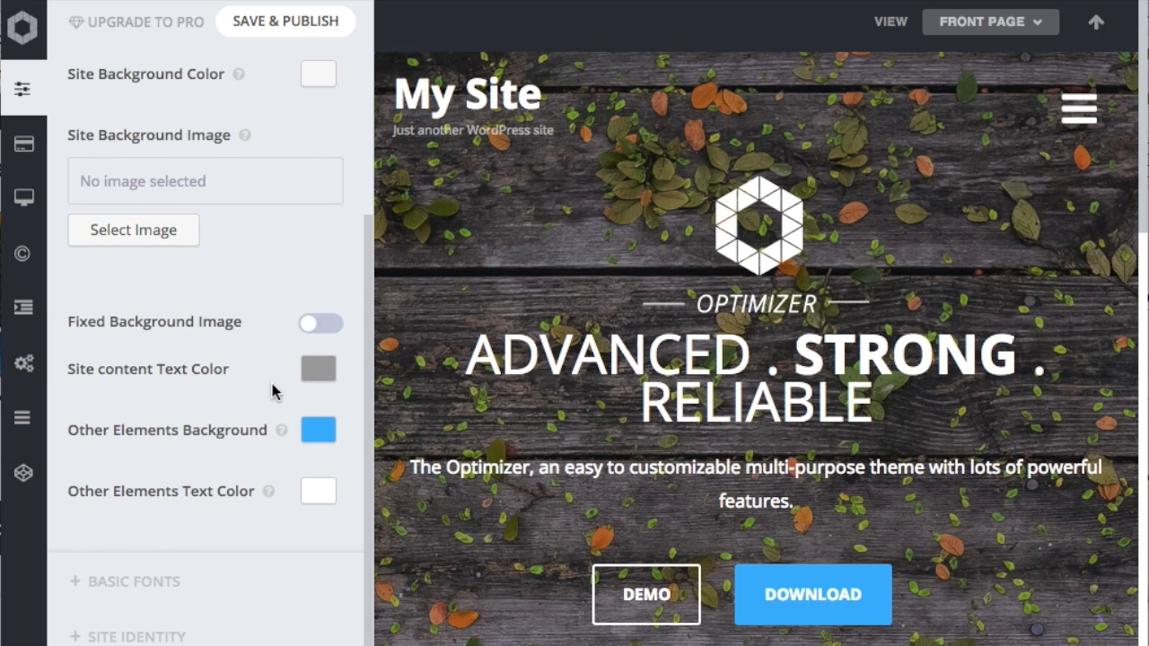
click(131, 581)
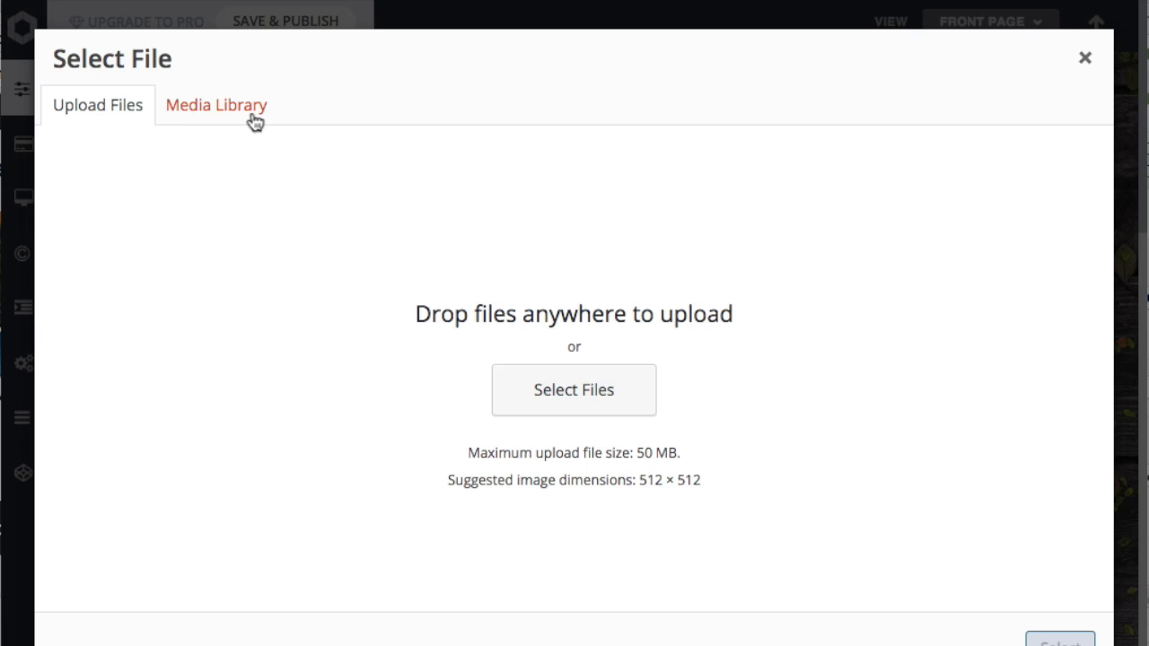
- Title the target image from the Media Library, then crop and set it as site icon
click(574, 389)
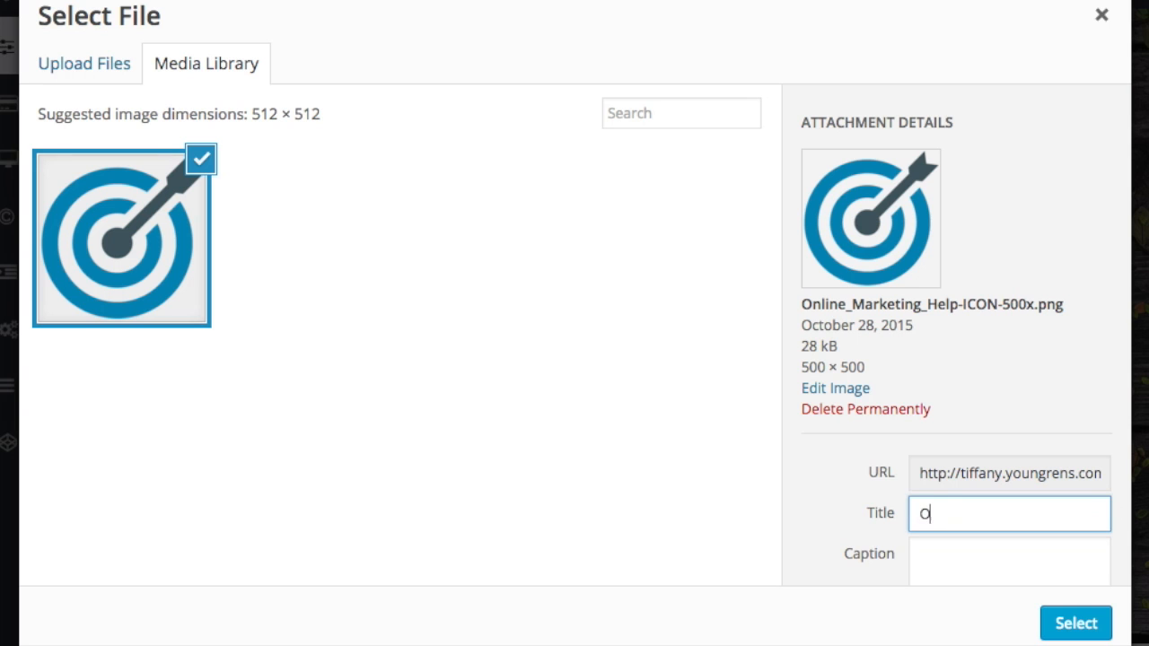
text(nline Marketing Help for S)
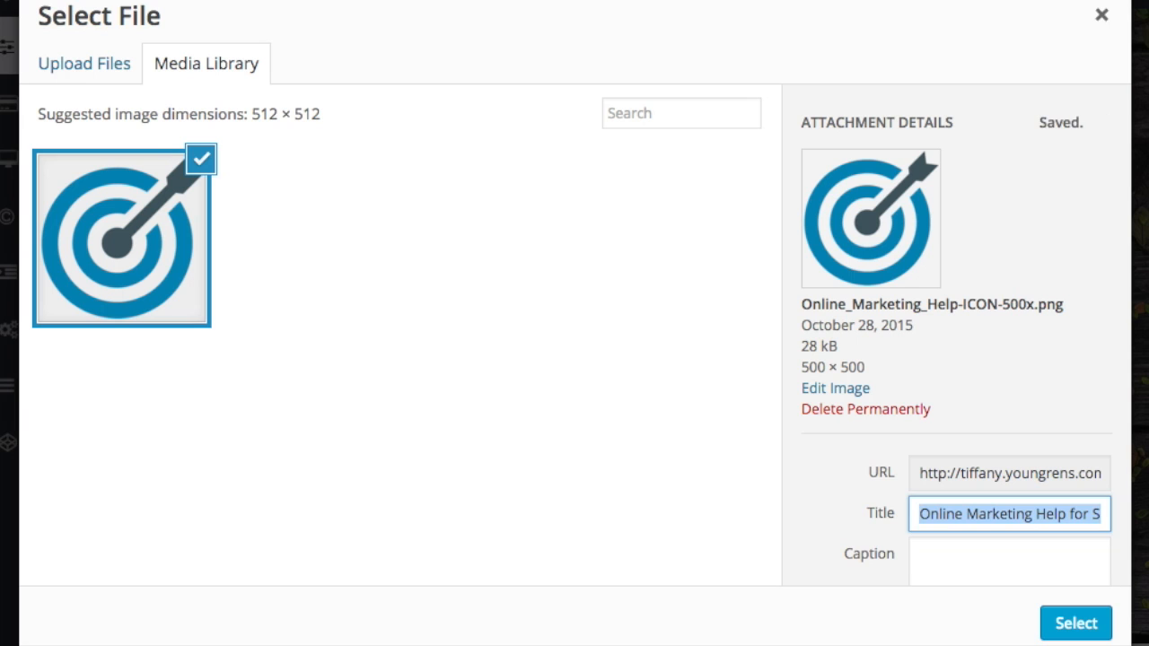
scroll(down, 3)
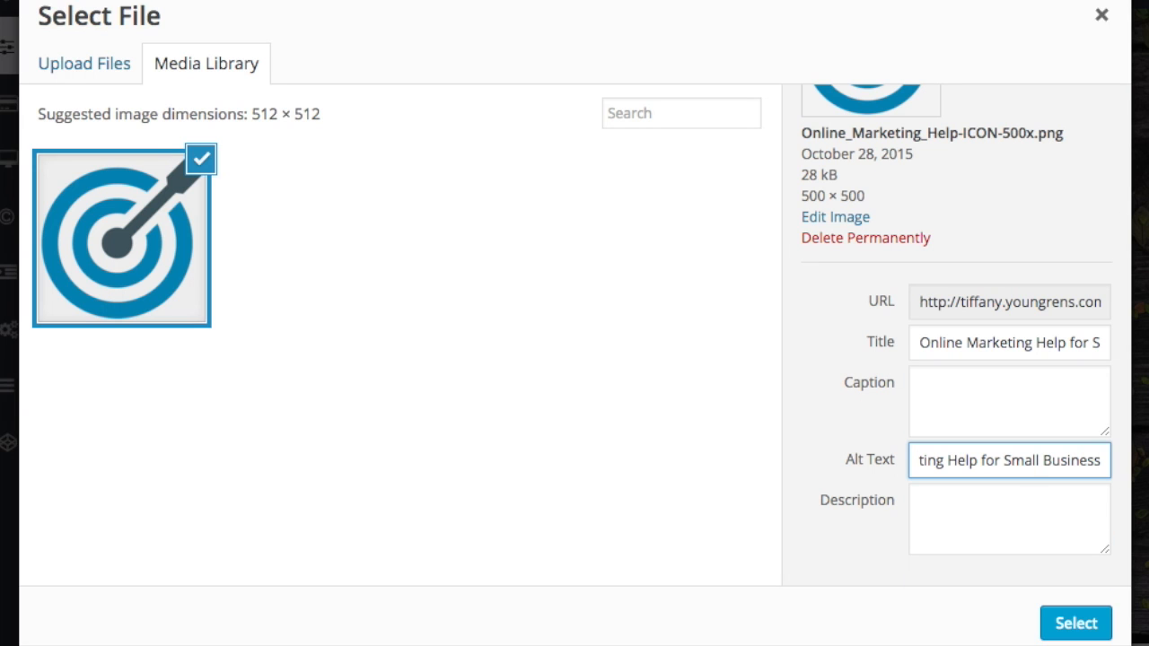
mouse_move(862, 480)
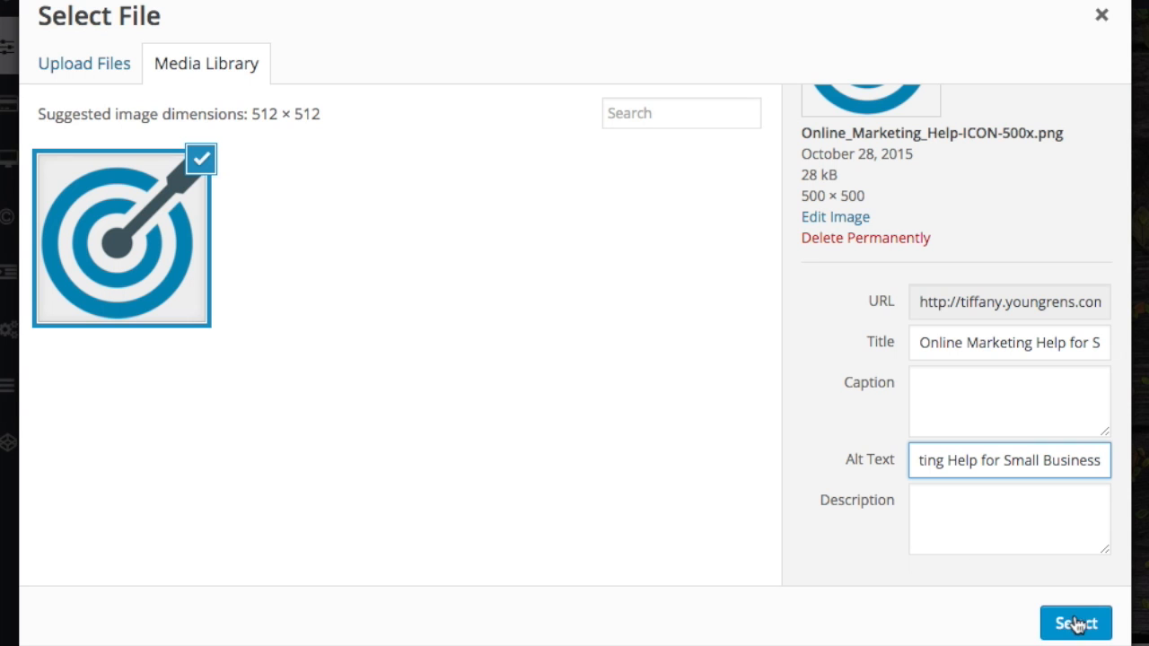
click(1075, 623)
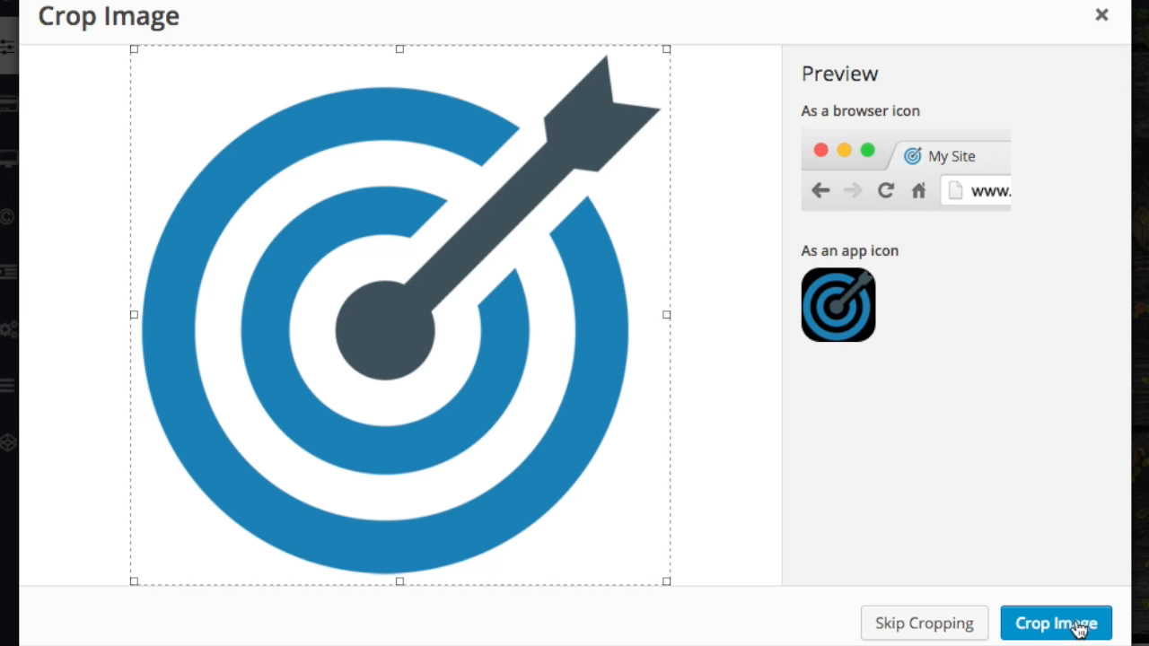
click(1056, 623)
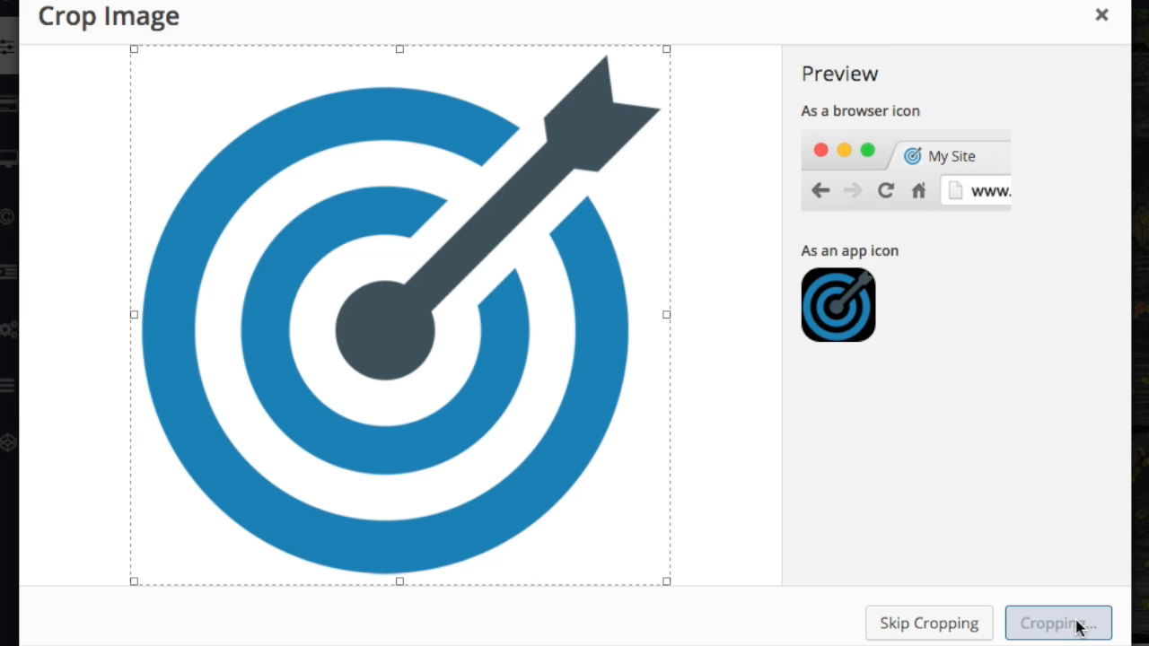
click(1057, 623)
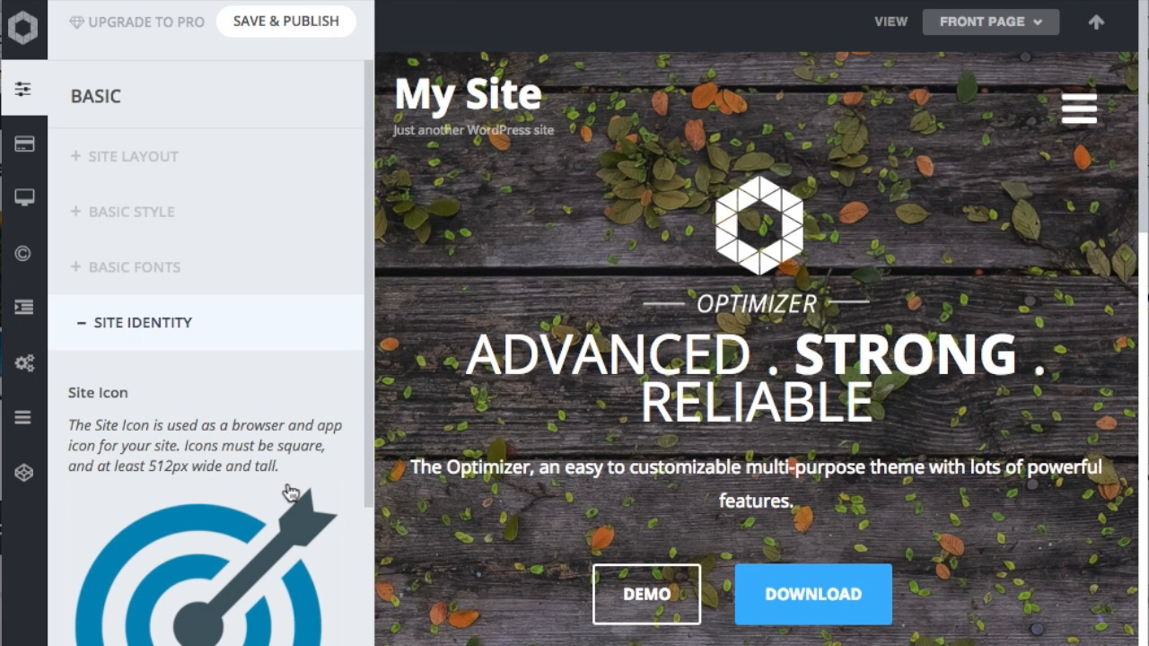
mouse_move(132, 186)
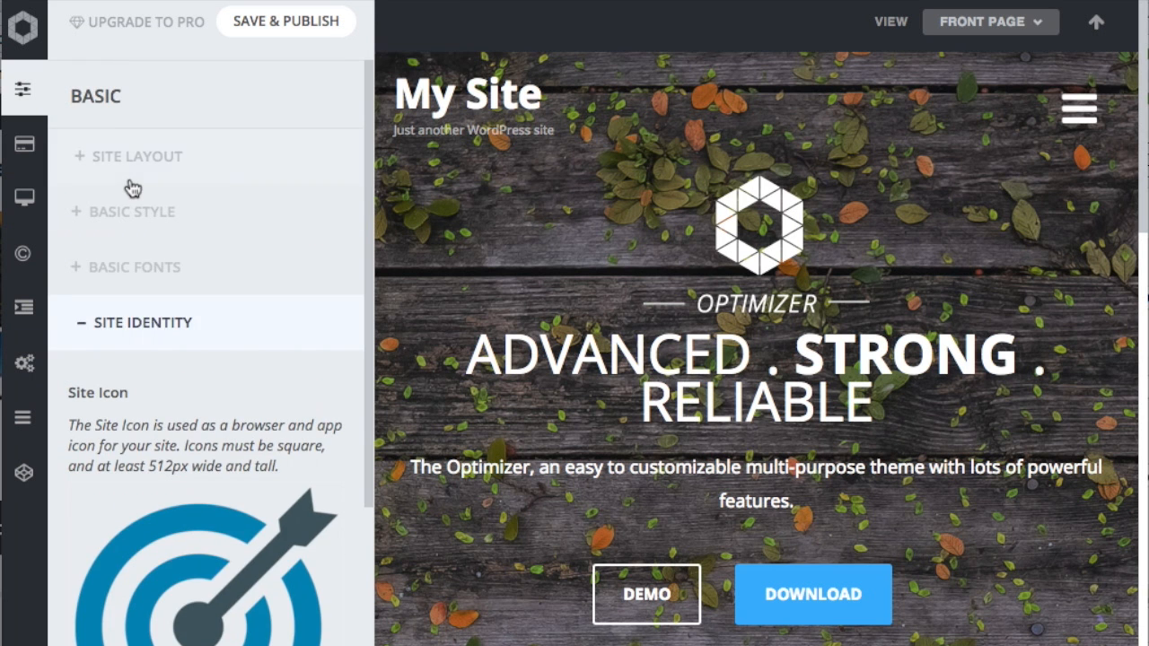
- Toggle the front-page Transparent Header off and back on in Header settings
click(25, 143)
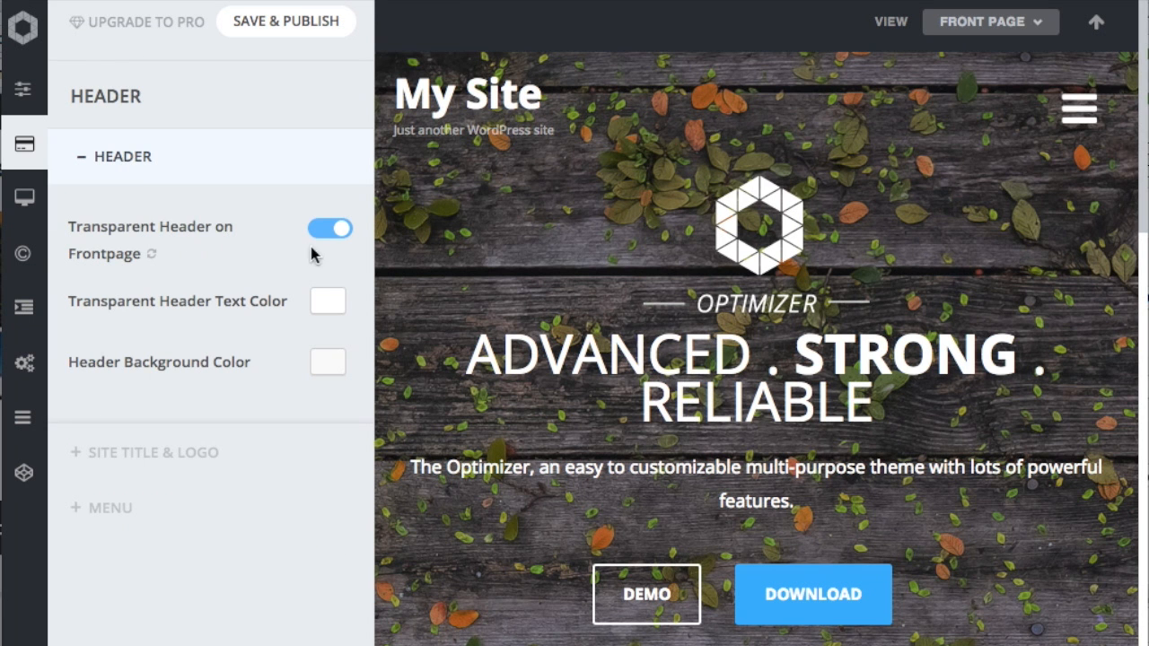
click(330, 227)
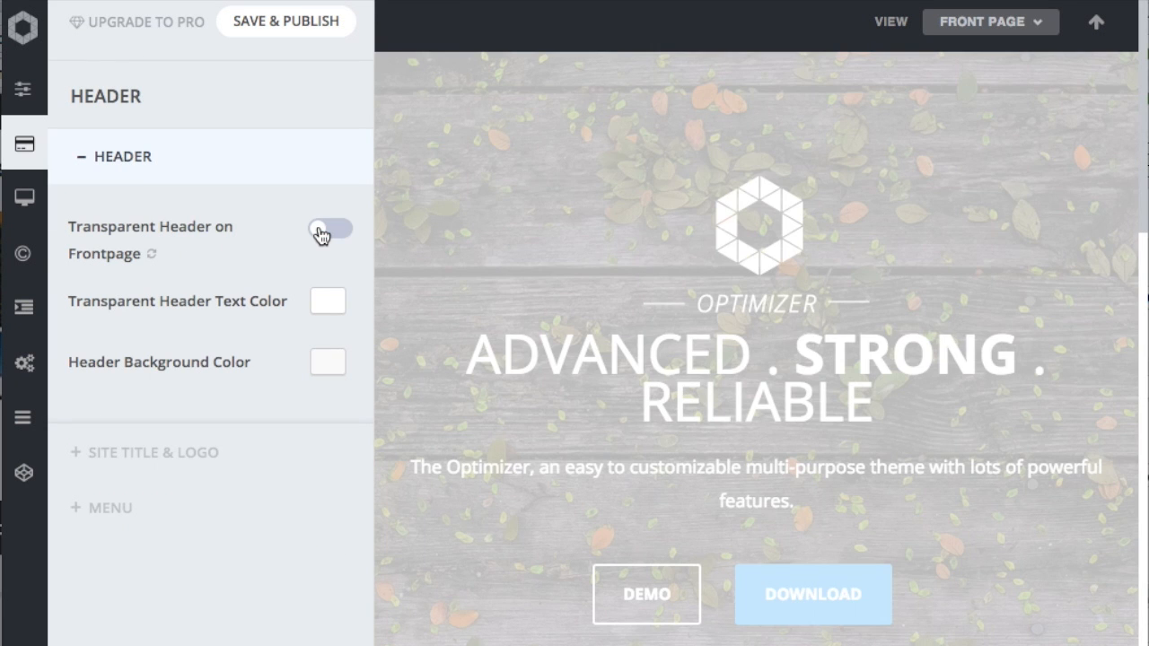
click(329, 229)
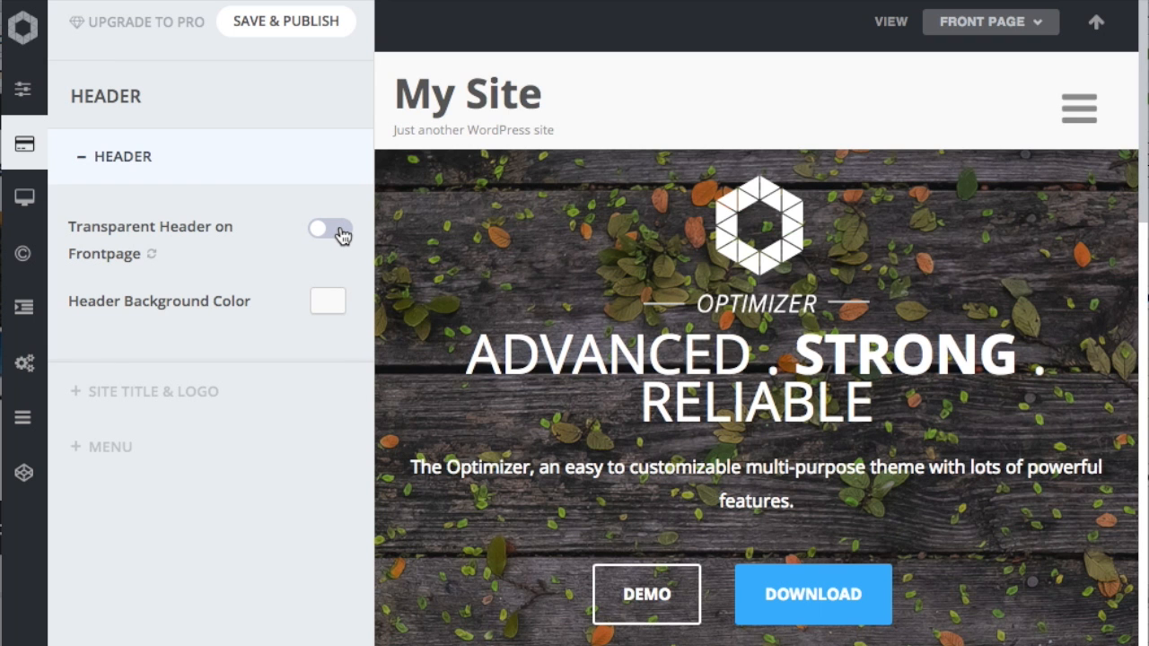
click(328, 228)
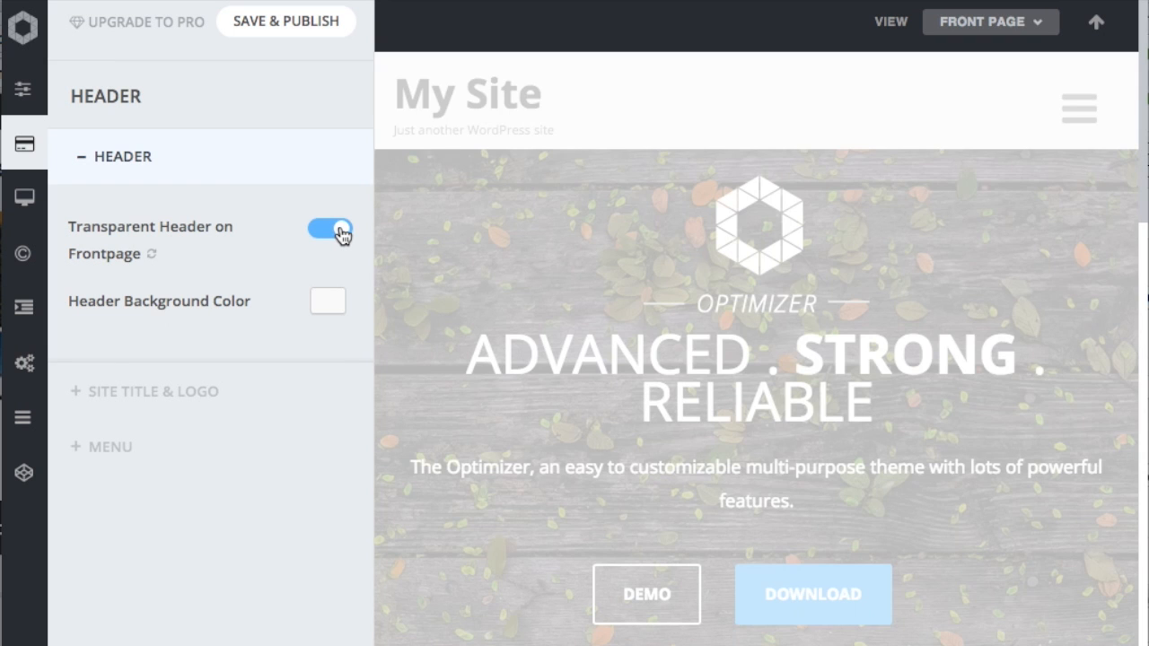
click(330, 228)
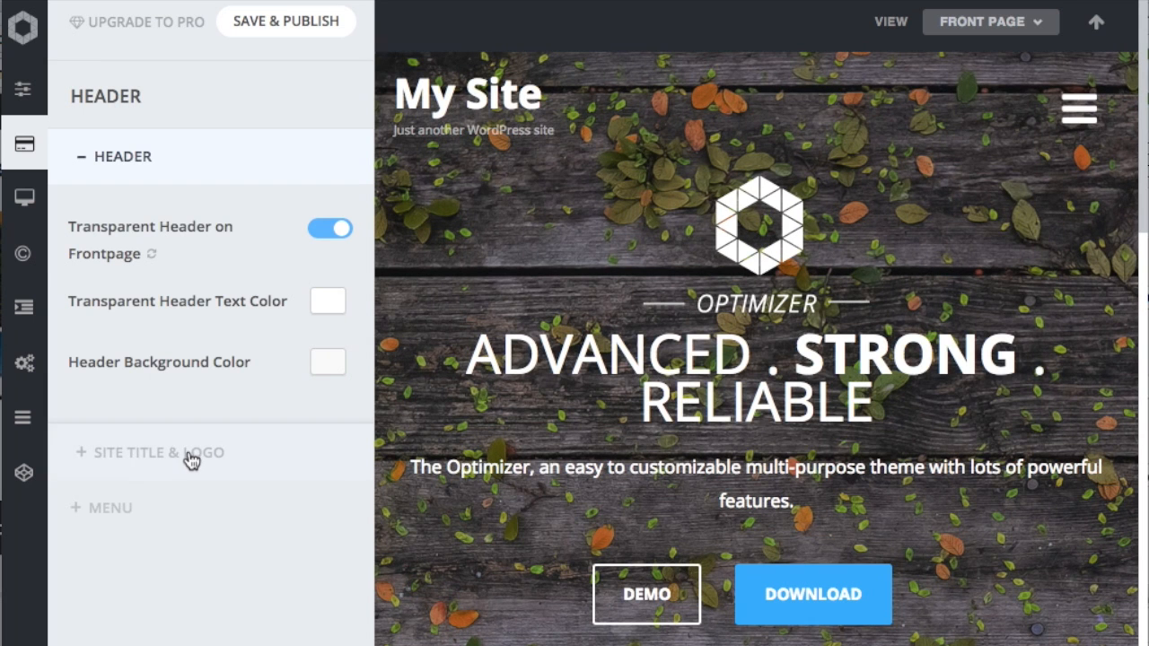
- Expand the Site Title & Logo and Menu settings, then show the Front Page panel
click(152, 453)
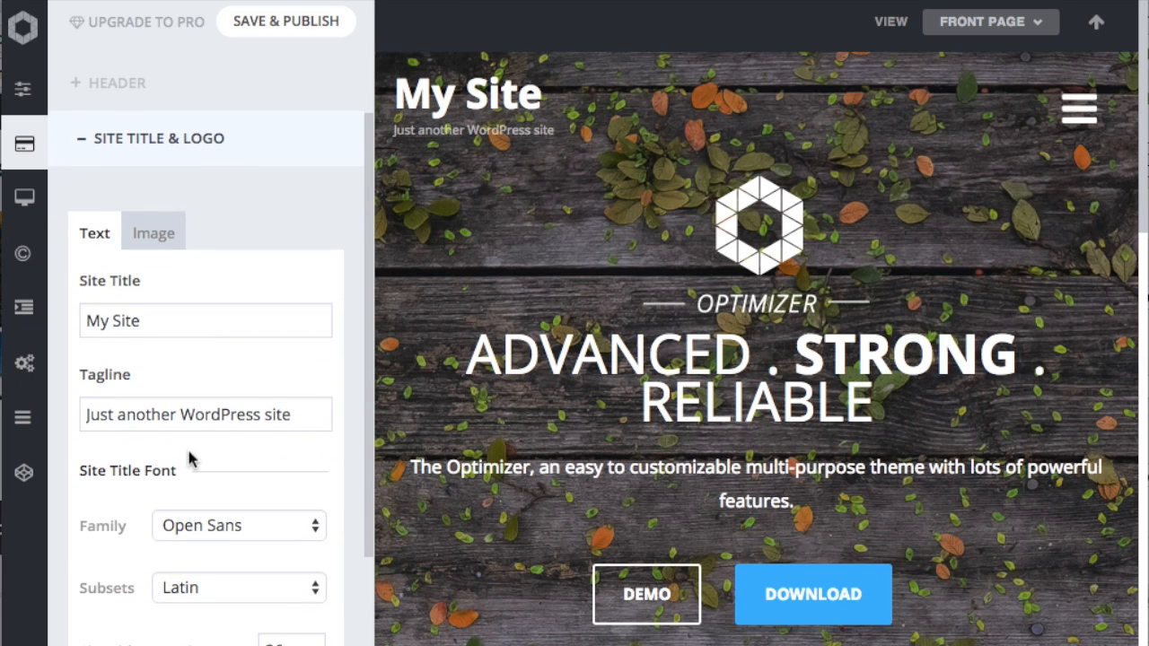
click(205, 321)
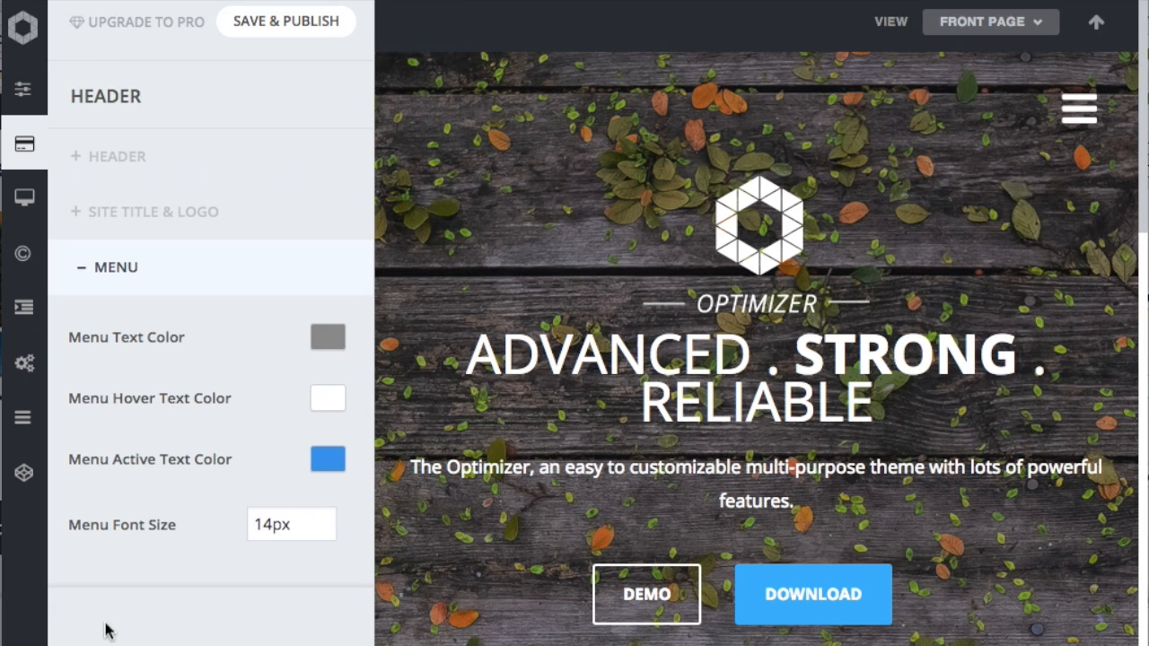
mouse_move(250, 473)
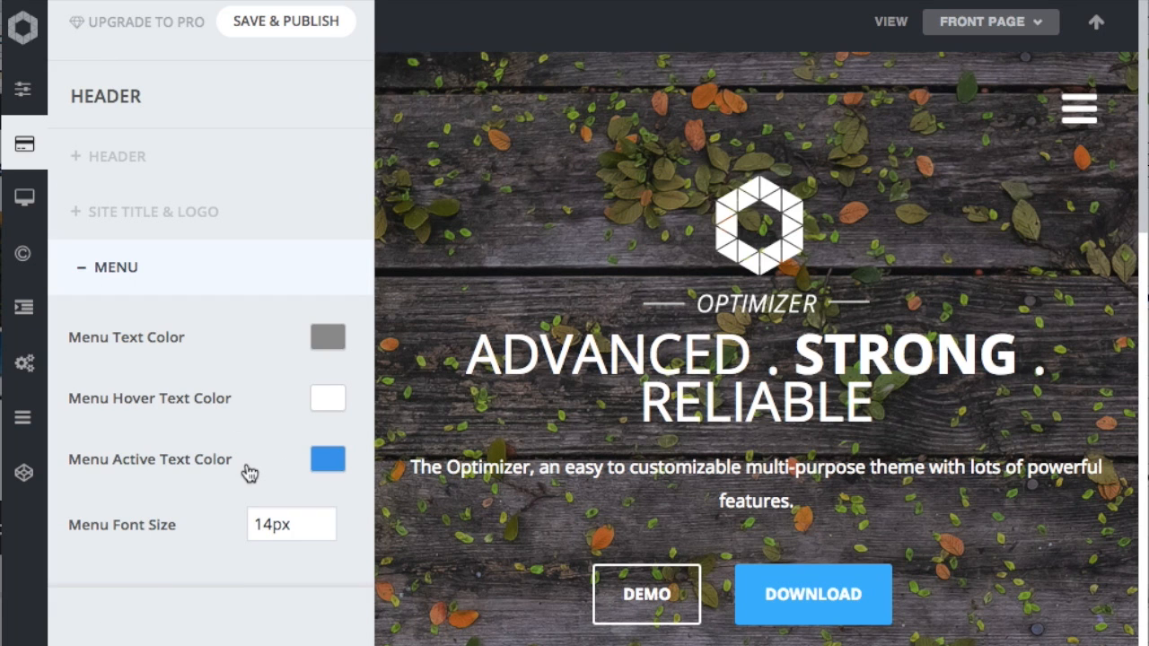
click(24, 197)
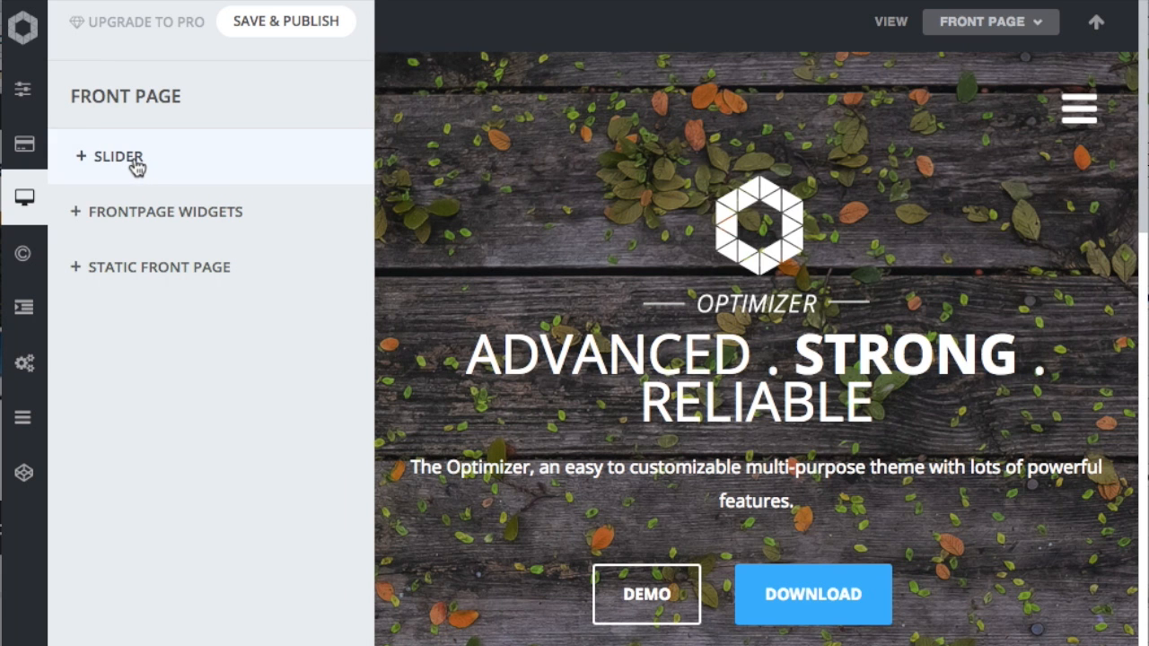
- Set the slide background to the houses photo titled 'Marketing Help for Small Business'
click(117, 156)
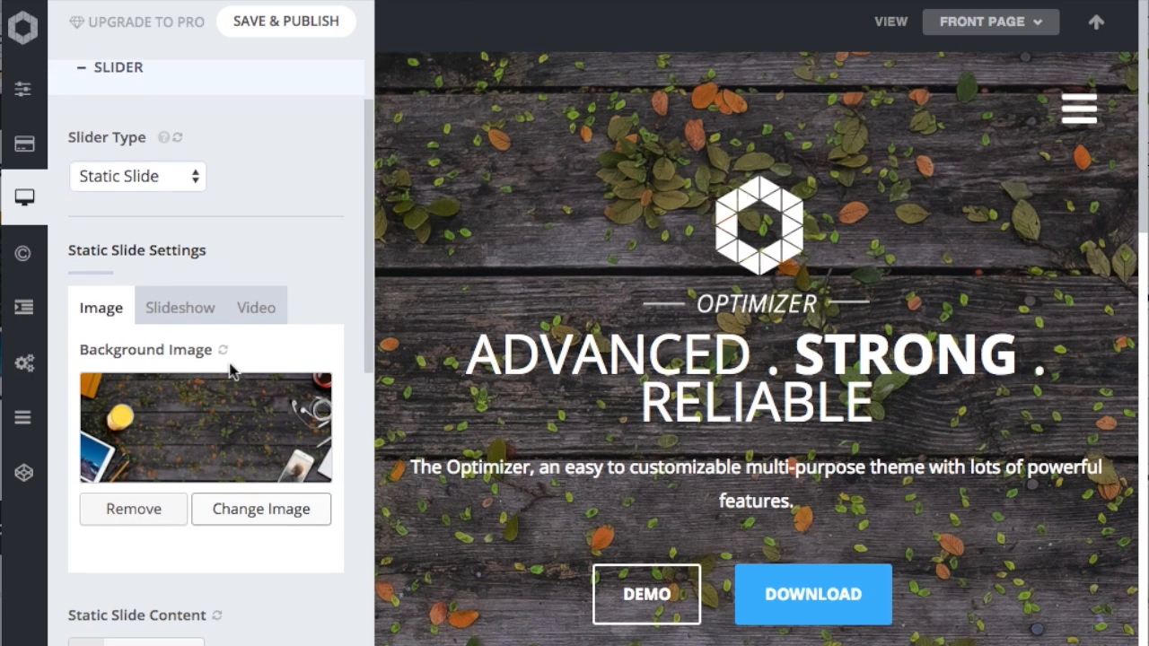
scroll(down, 3)
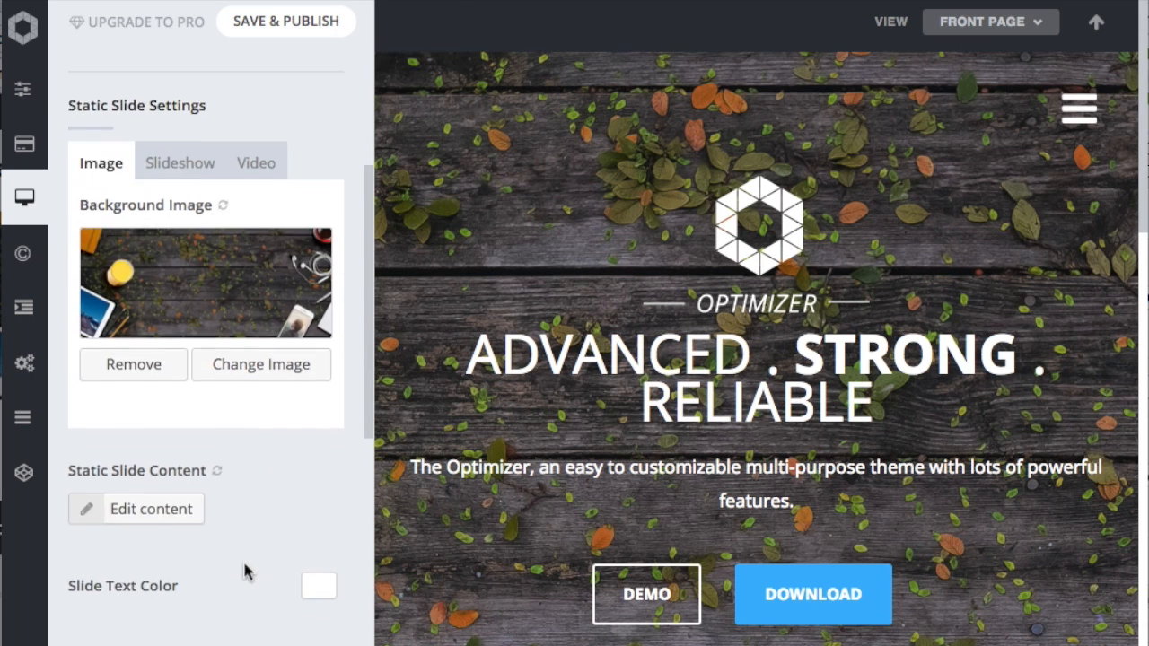
click(261, 365)
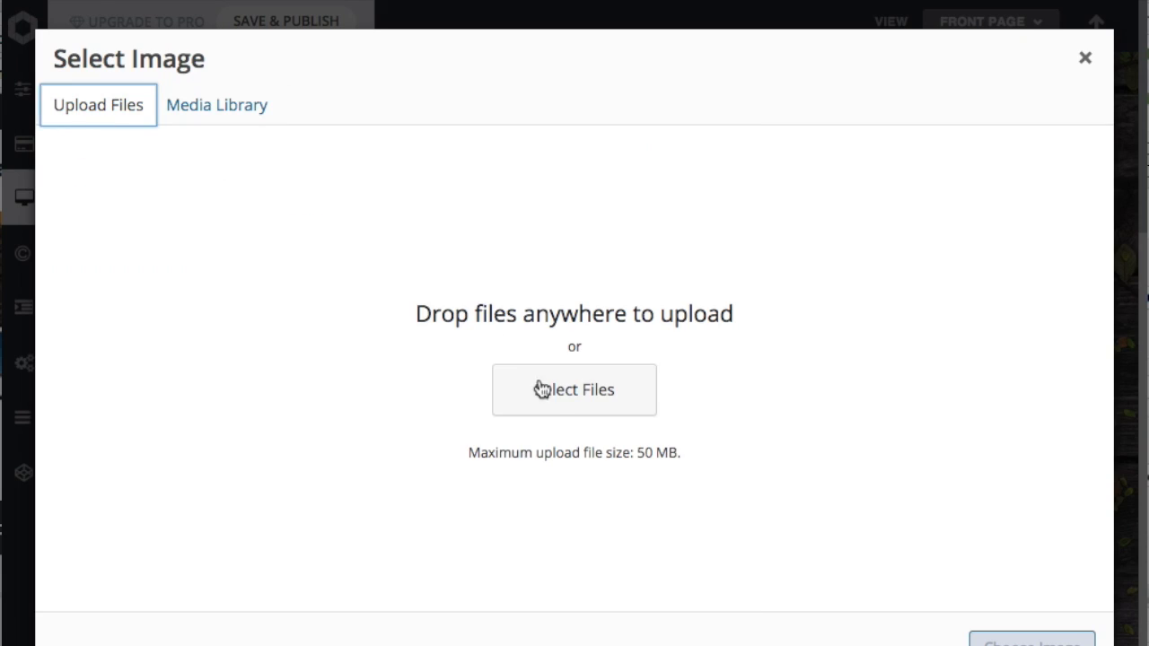
mouse_move(133, 92)
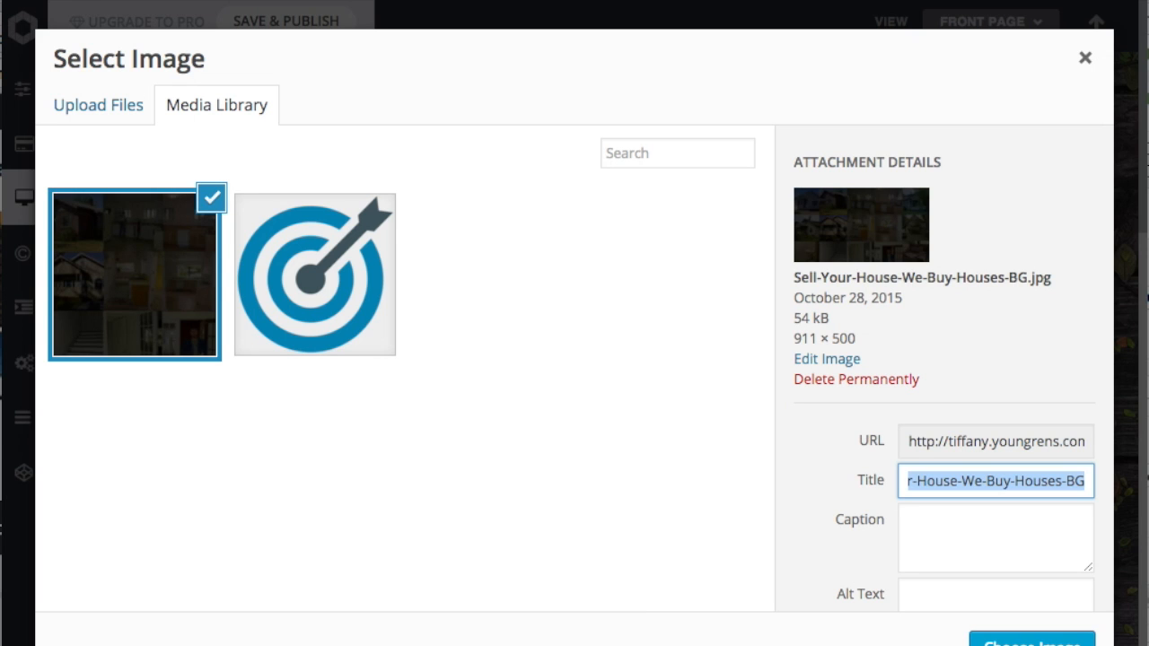
text(Marketing Help for Small Bu)
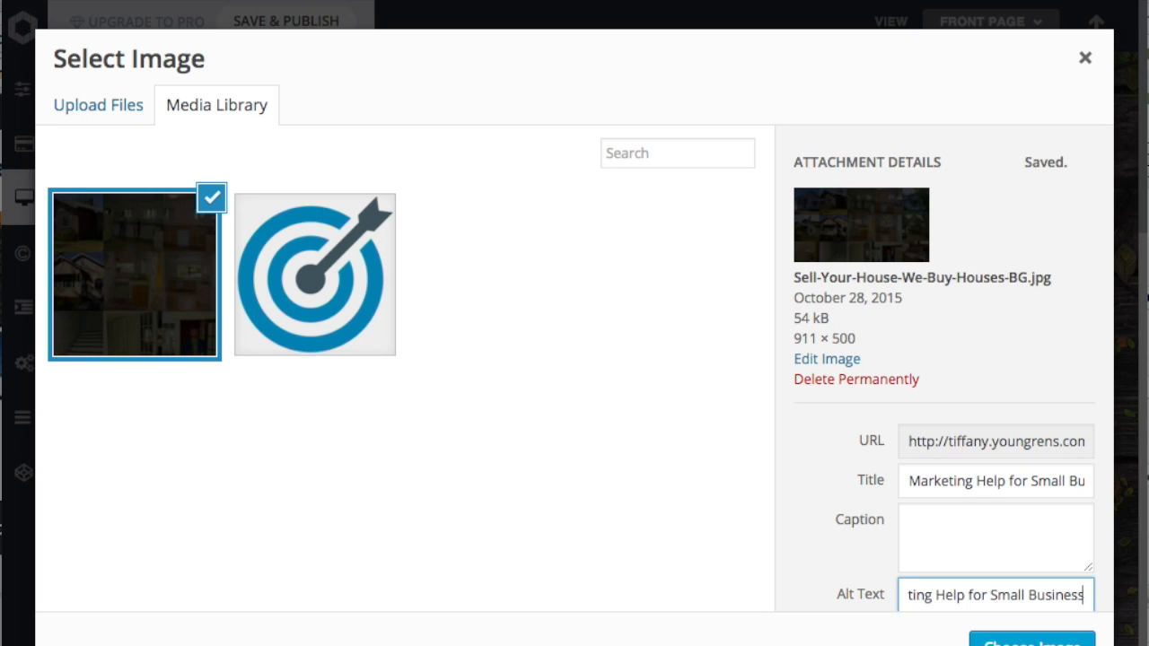
click(1029, 637)
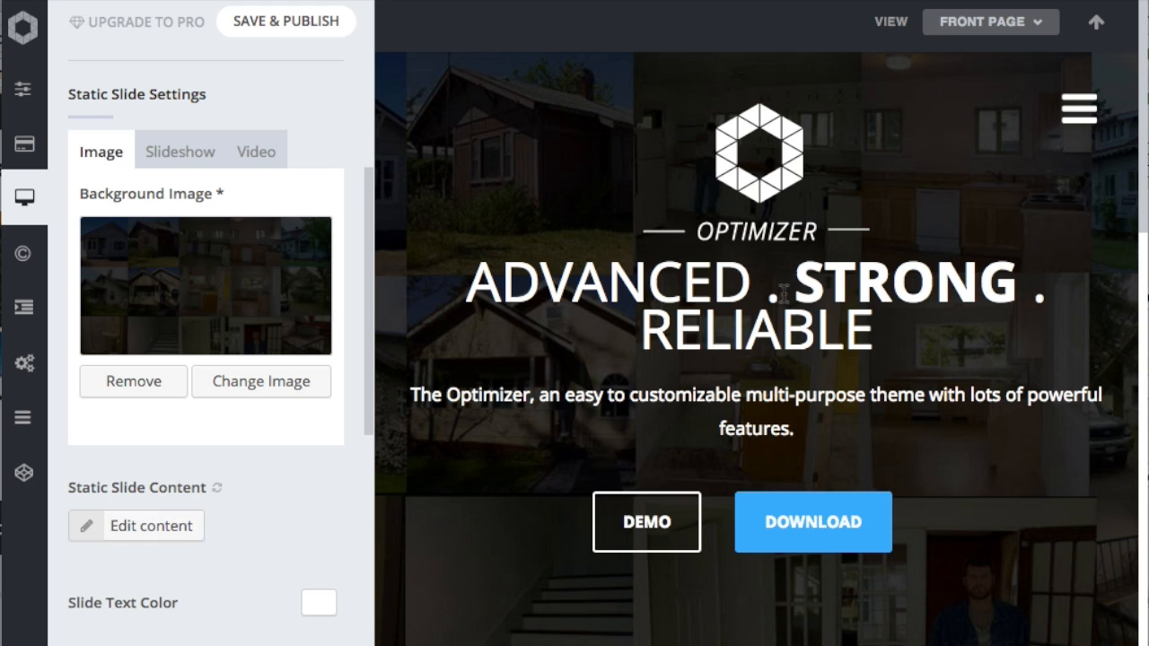
mouse_move(526, 368)
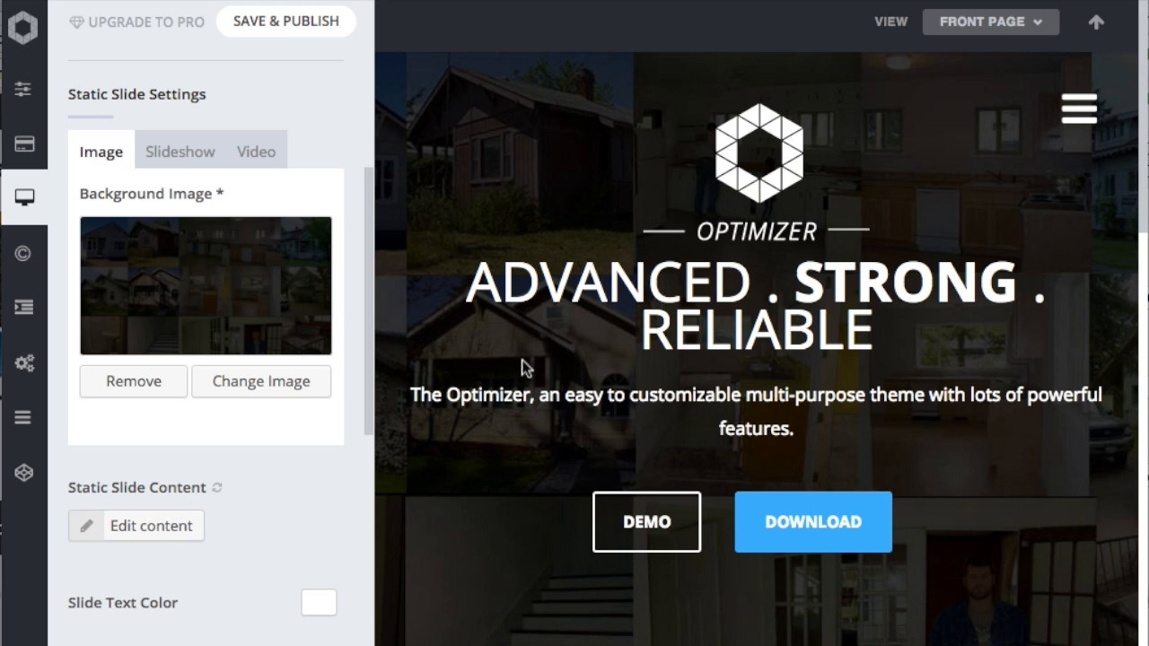
- Delete the slide's empty placeholder image and bring up the Insert Media dialog
click(150, 525)
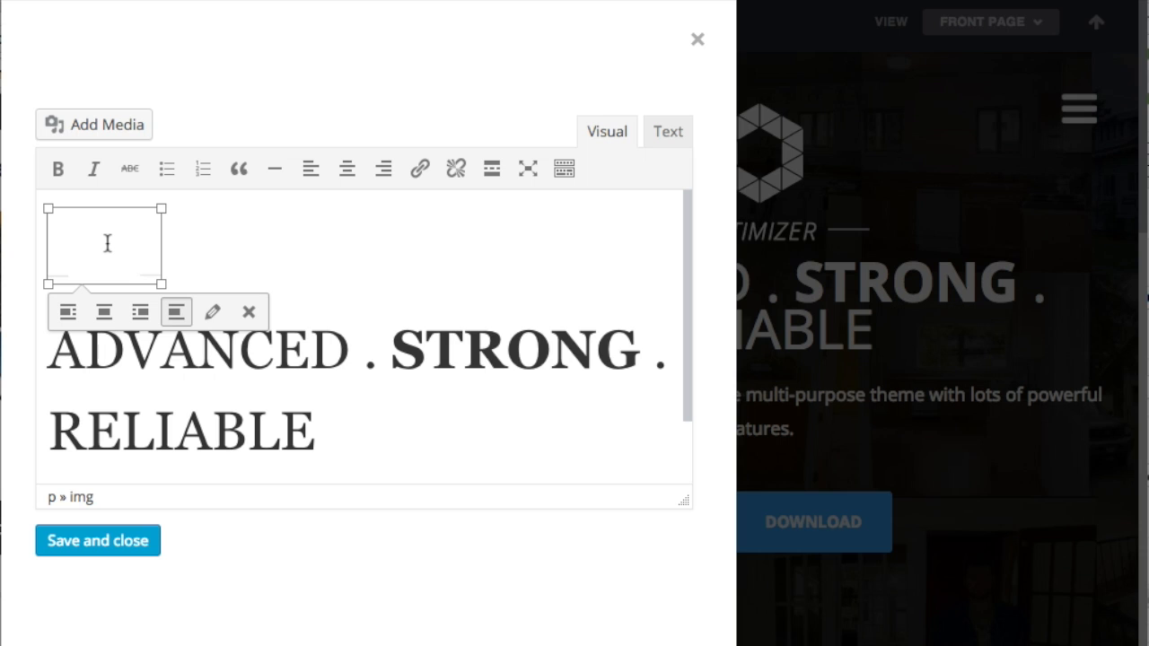
mouse_move(186, 273)
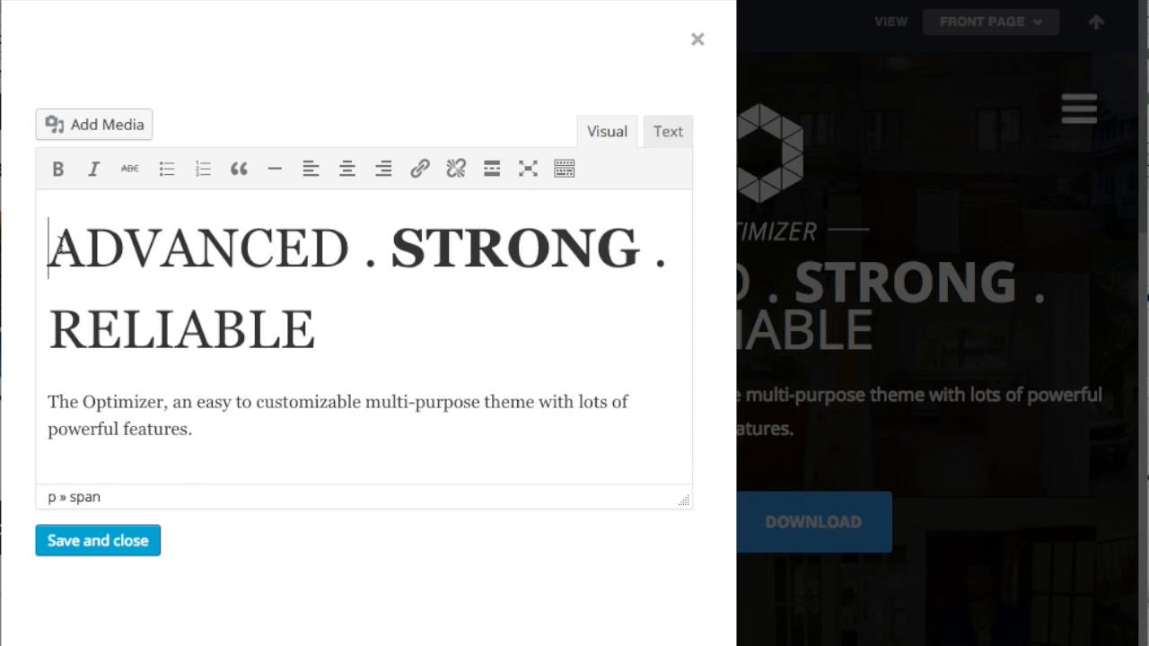
click(94, 124)
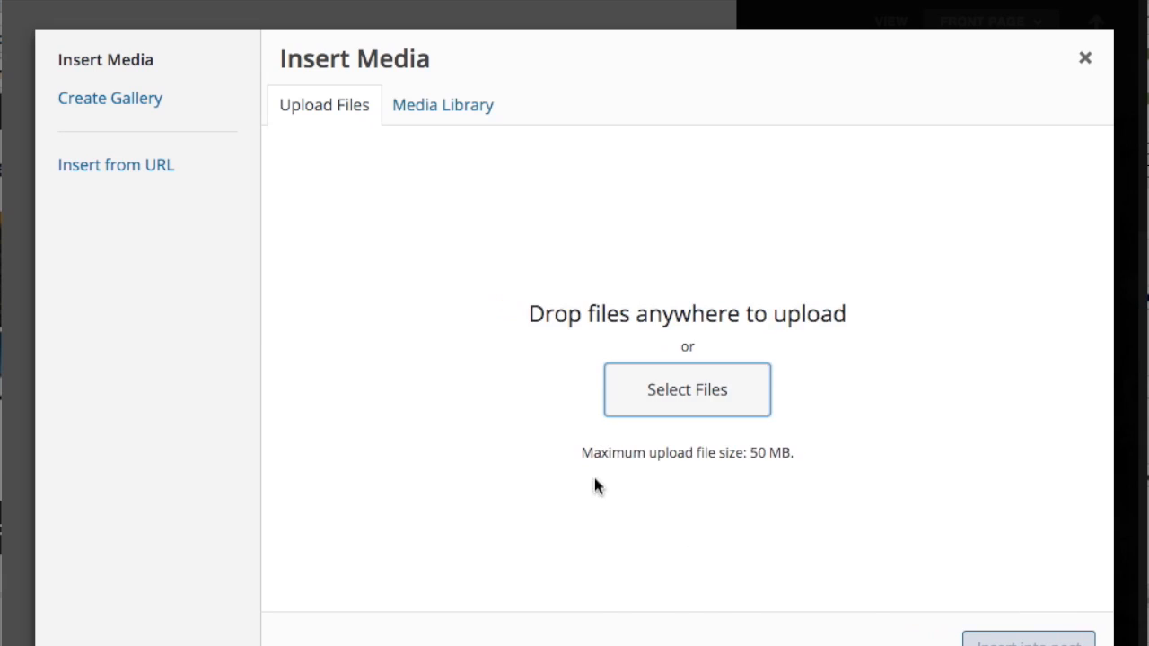
- Insert the white Y logo, giving it a small-business marketing title and alt text
click(441, 105)
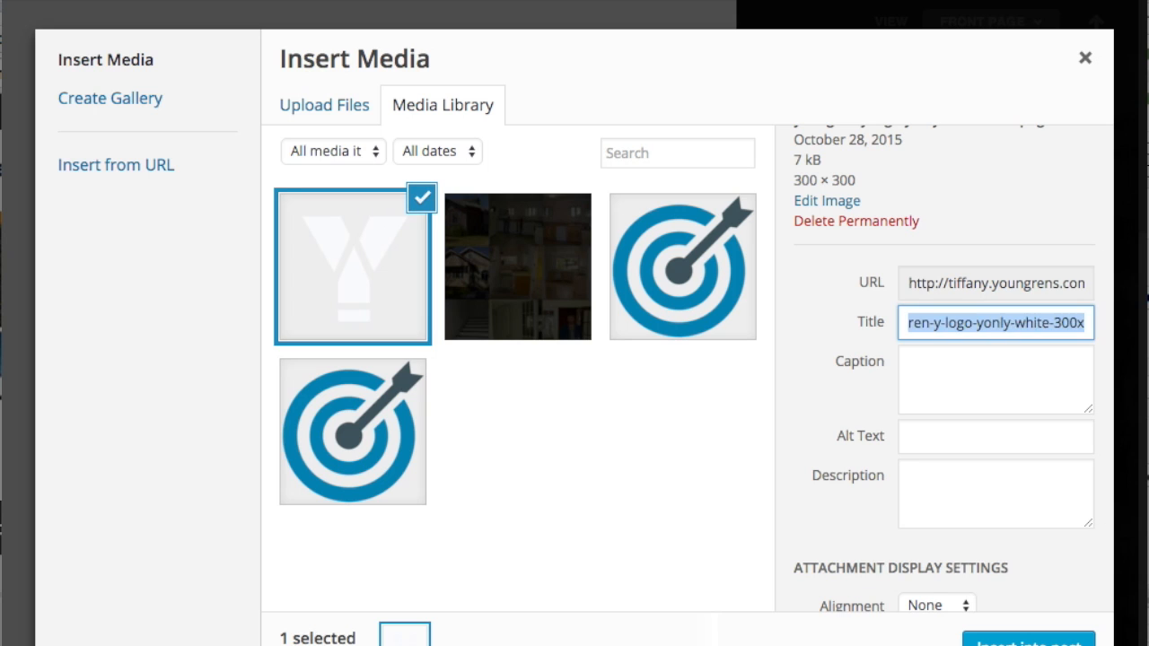
text(Marketing for Small)
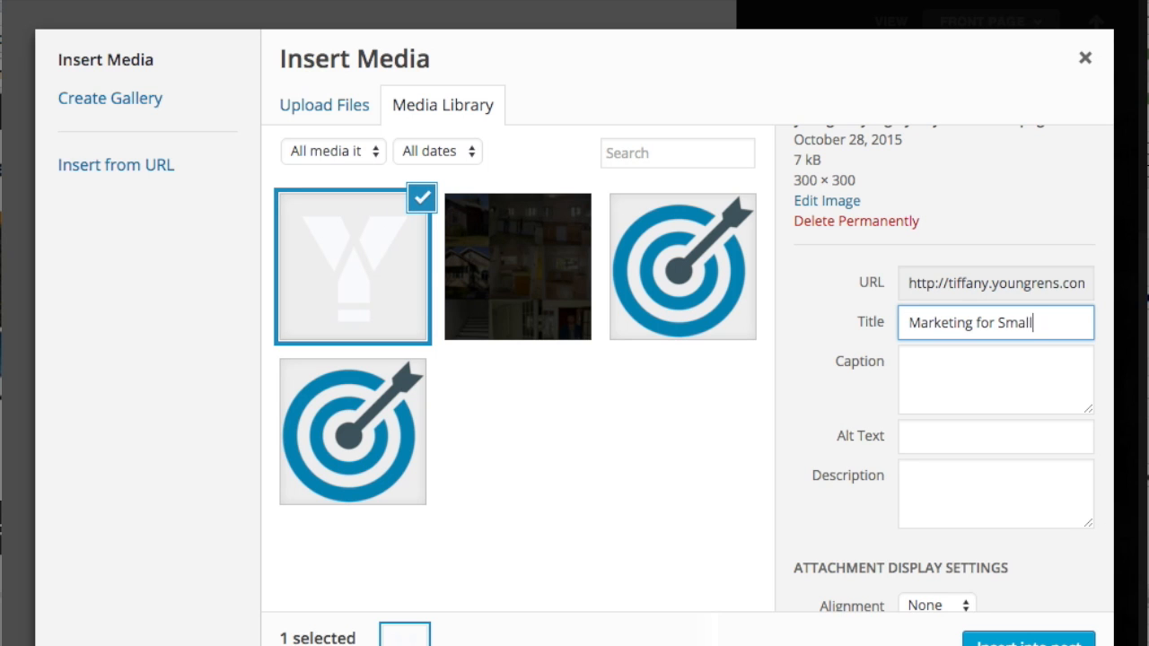
text(Marketing)
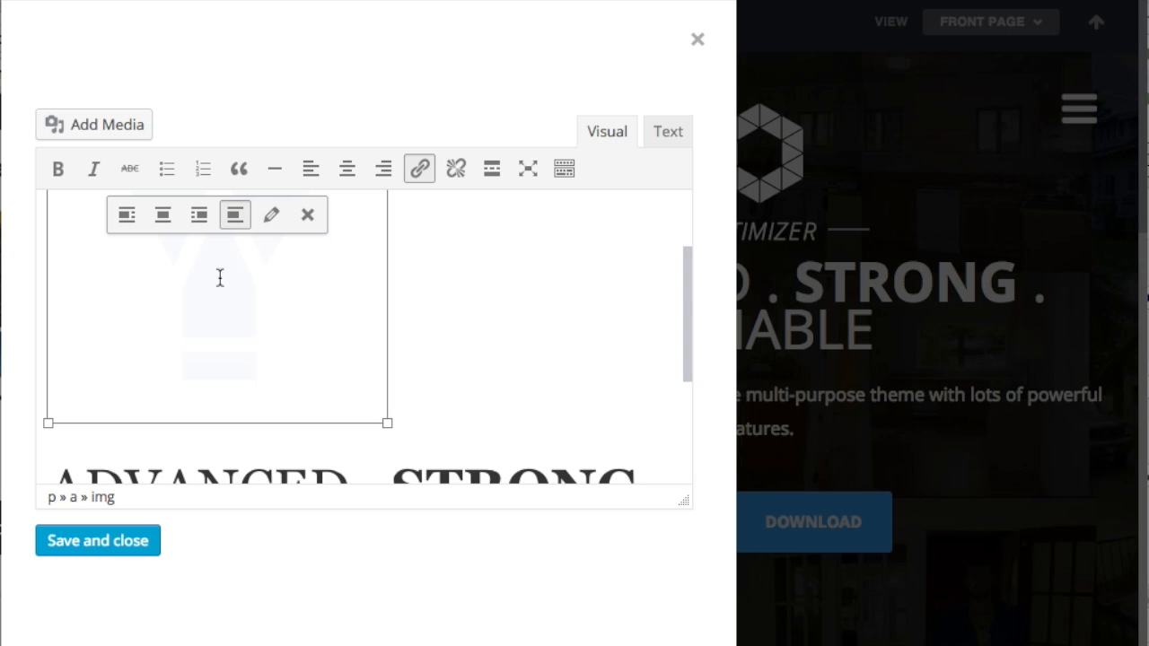
mouse_move(271, 215)
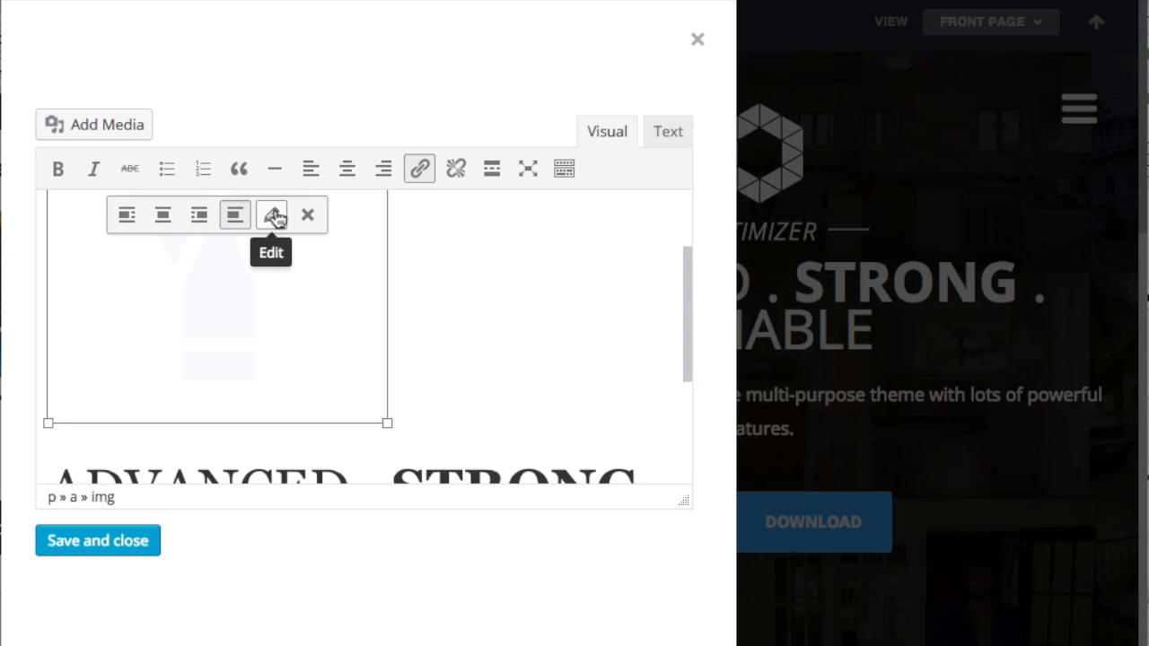
- Scale the inserted Y logo down to 180 × 180 and save the slide content
click(271, 214)
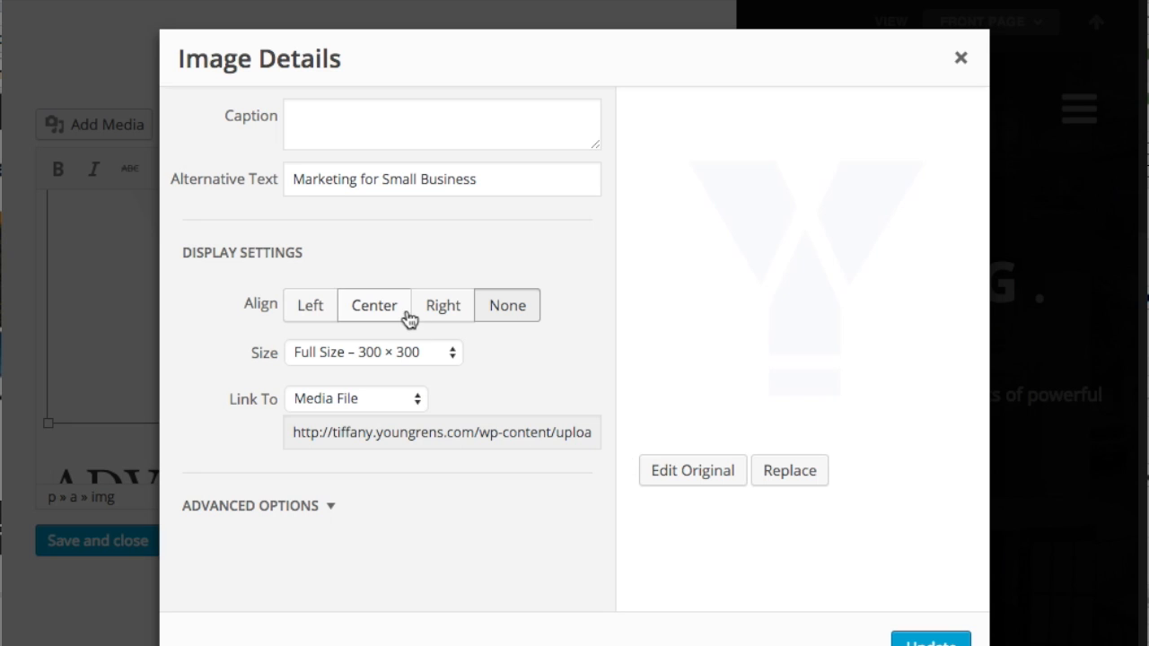
click(692, 470)
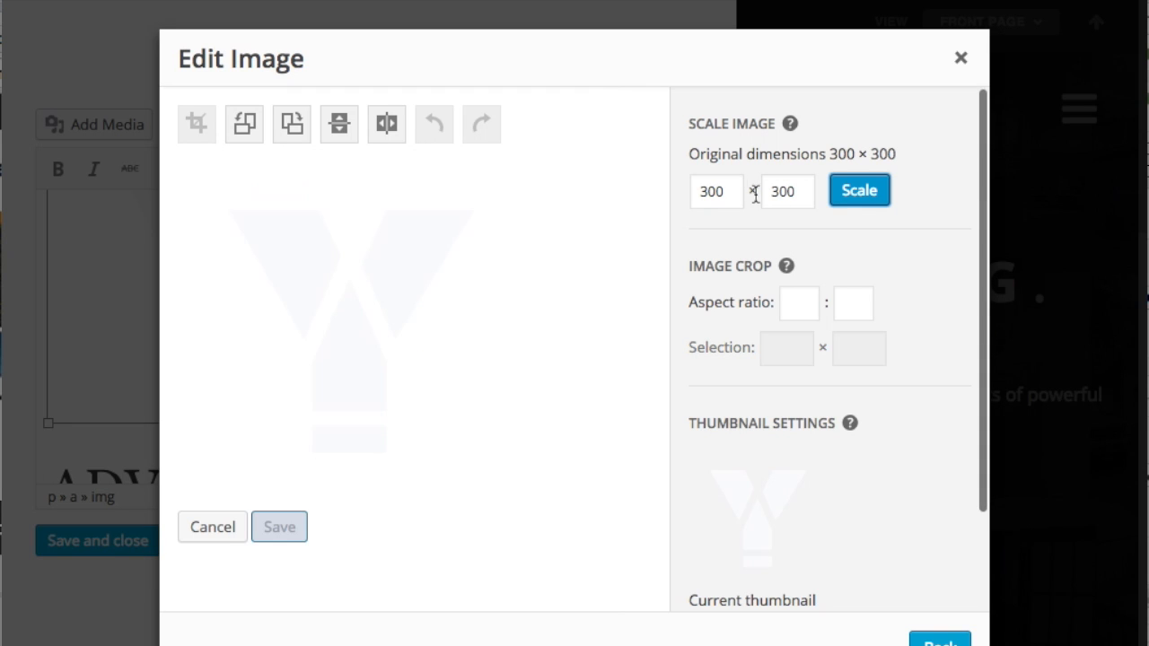
text(180)
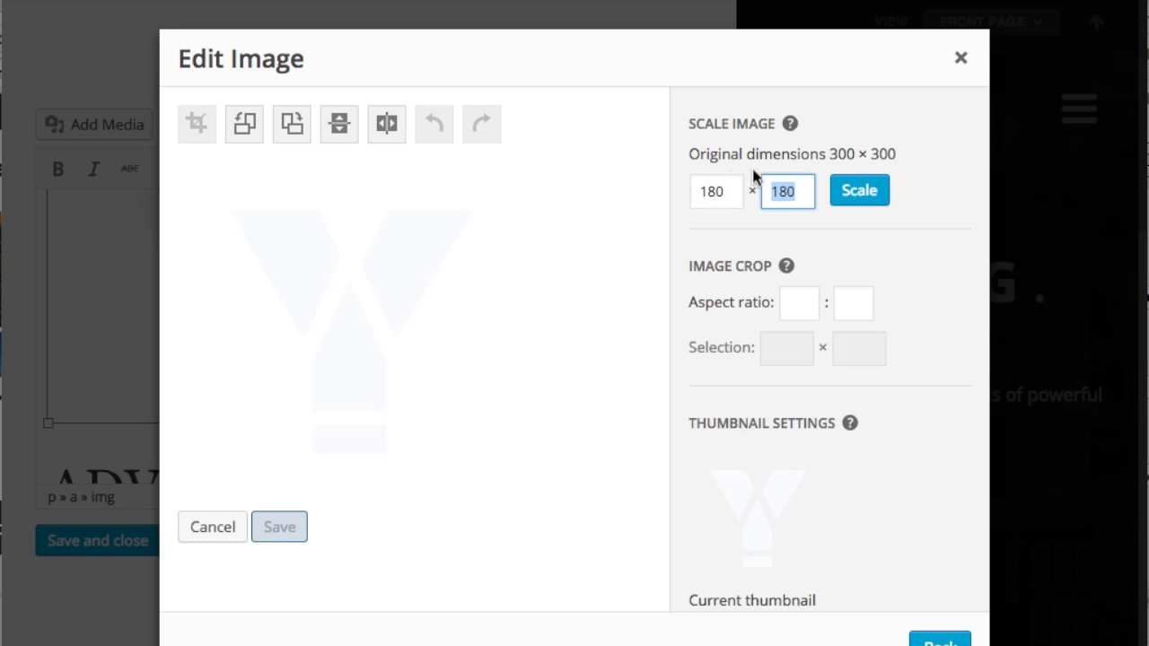
click(857, 190)
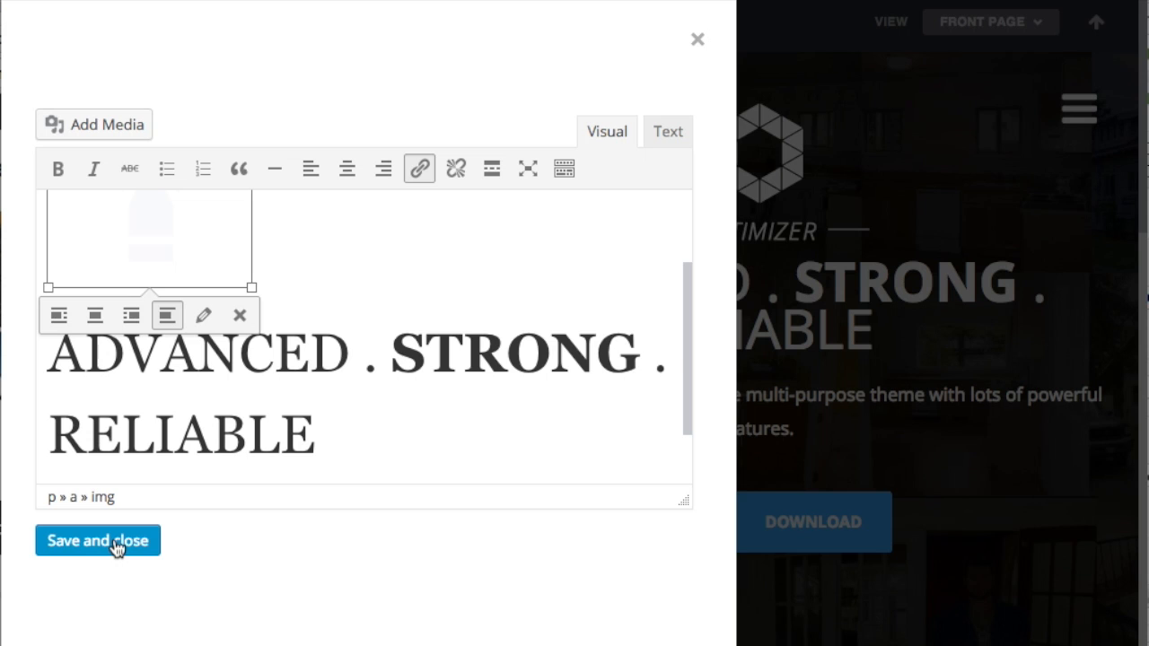
click(96, 540)
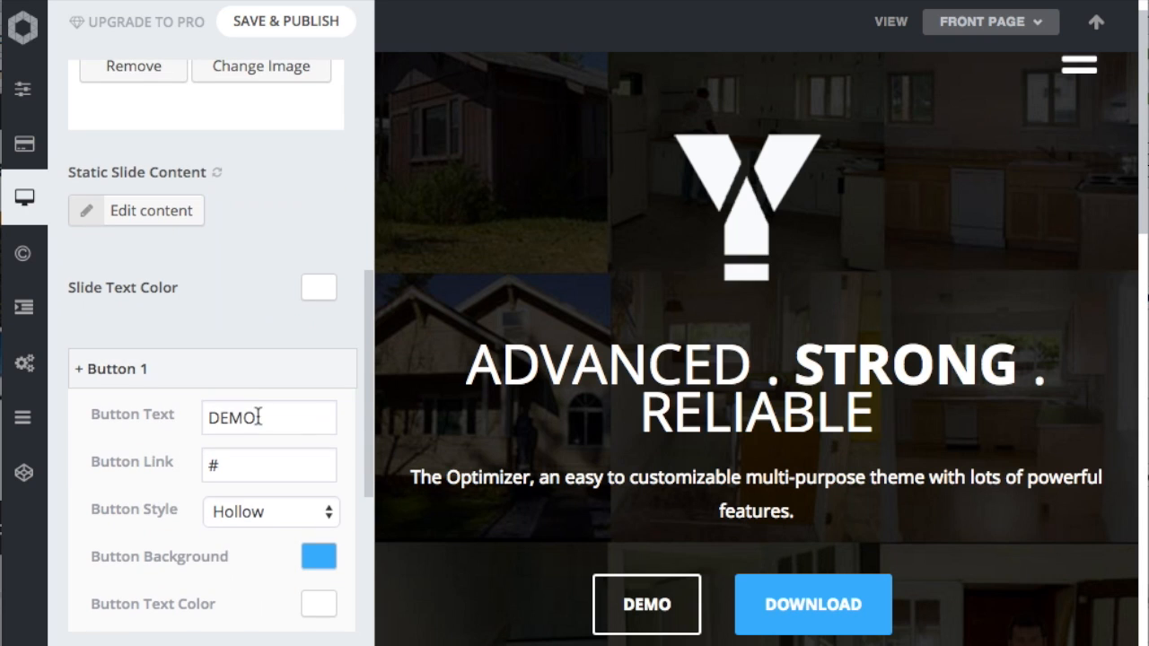
- Relabel the slide buttons BUY NOW and FREE STUFF with links, and expand Static Front Page
text(BUY)
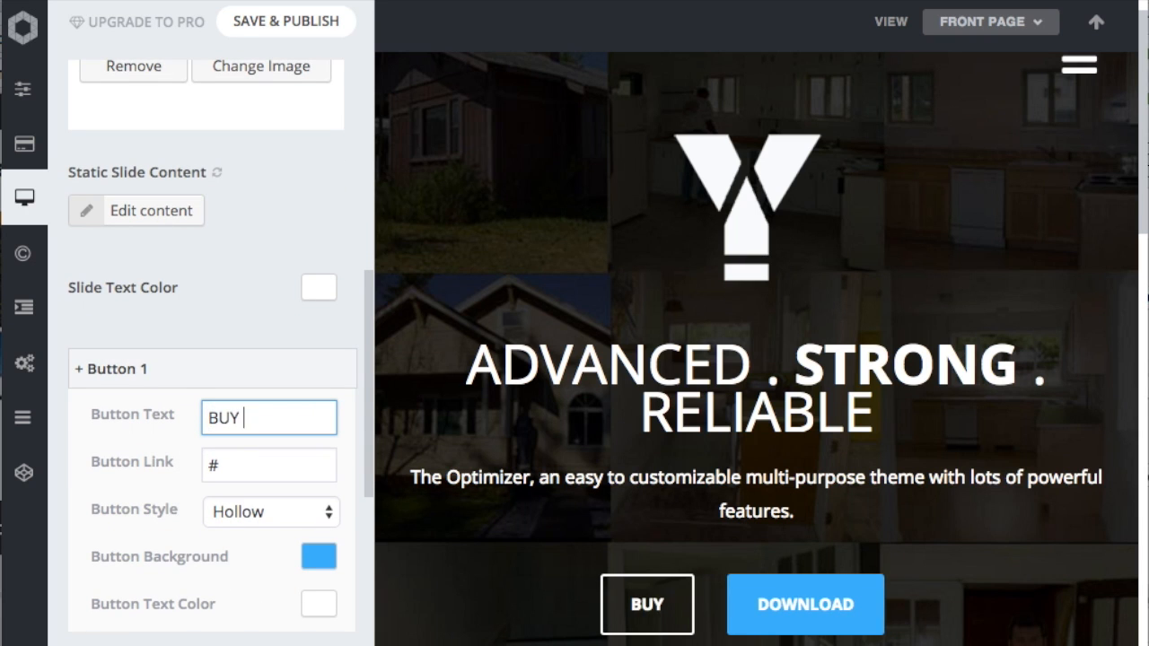
text(NOW)
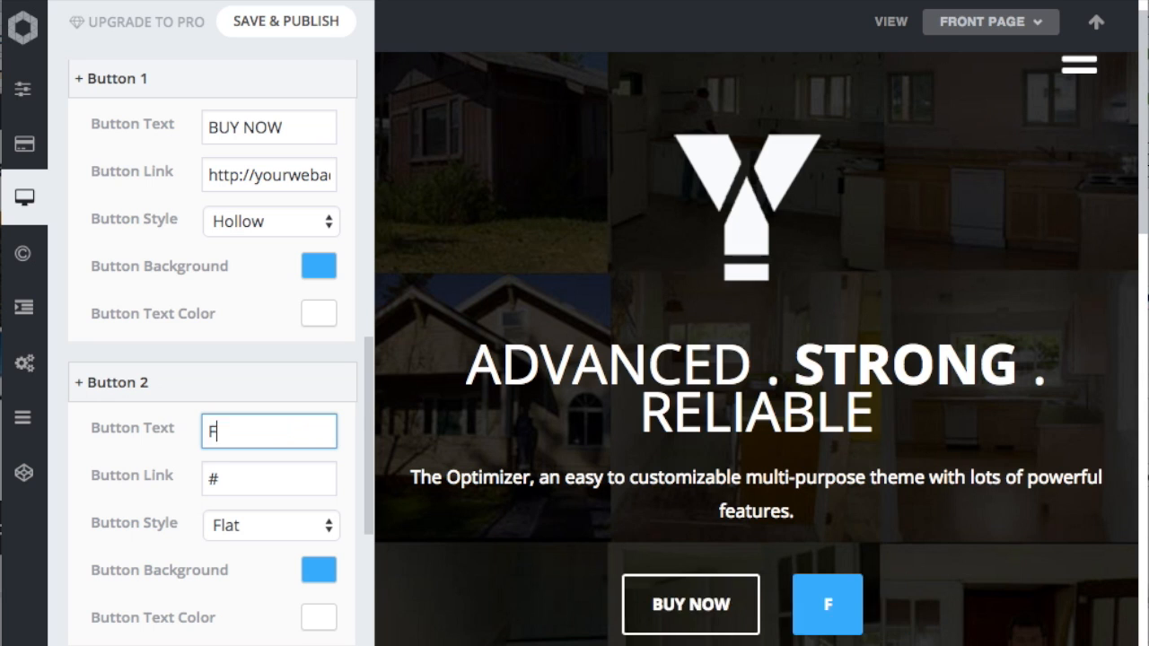
text(REE STUFF)
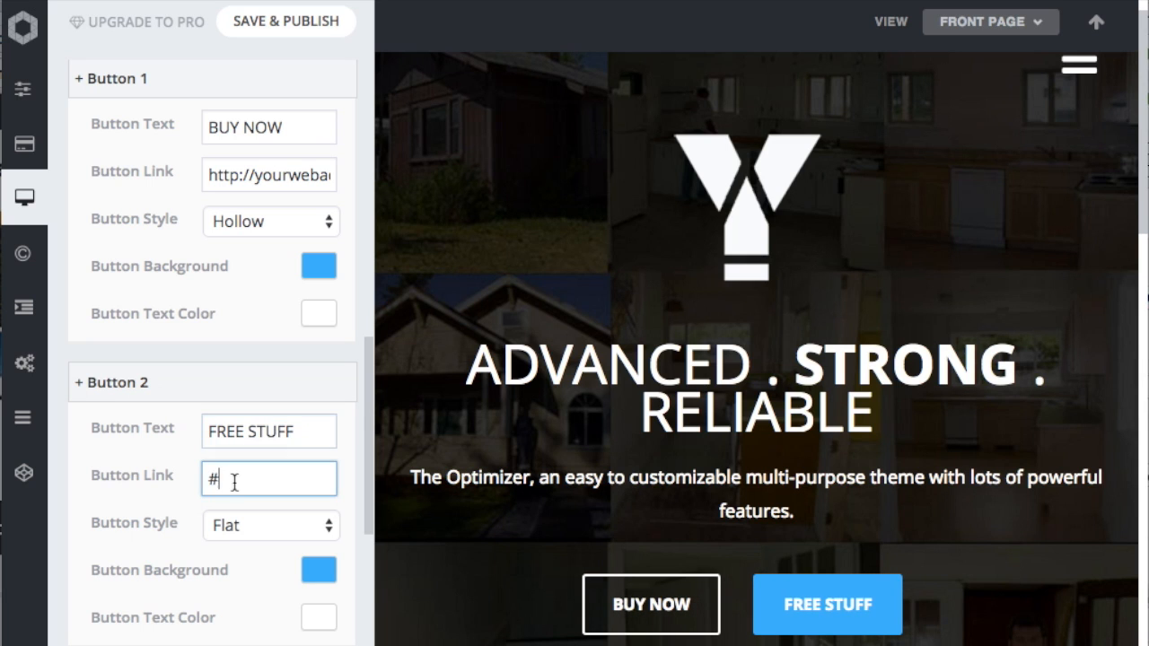
text(http://freestuff.c)
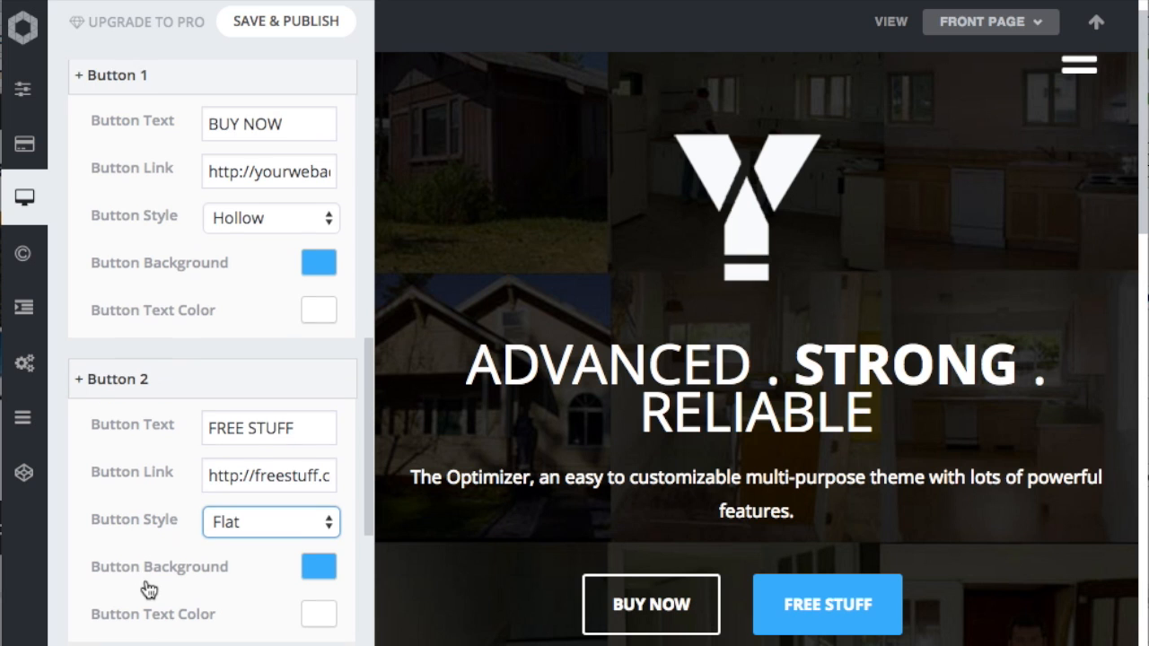
scroll(down, 3)
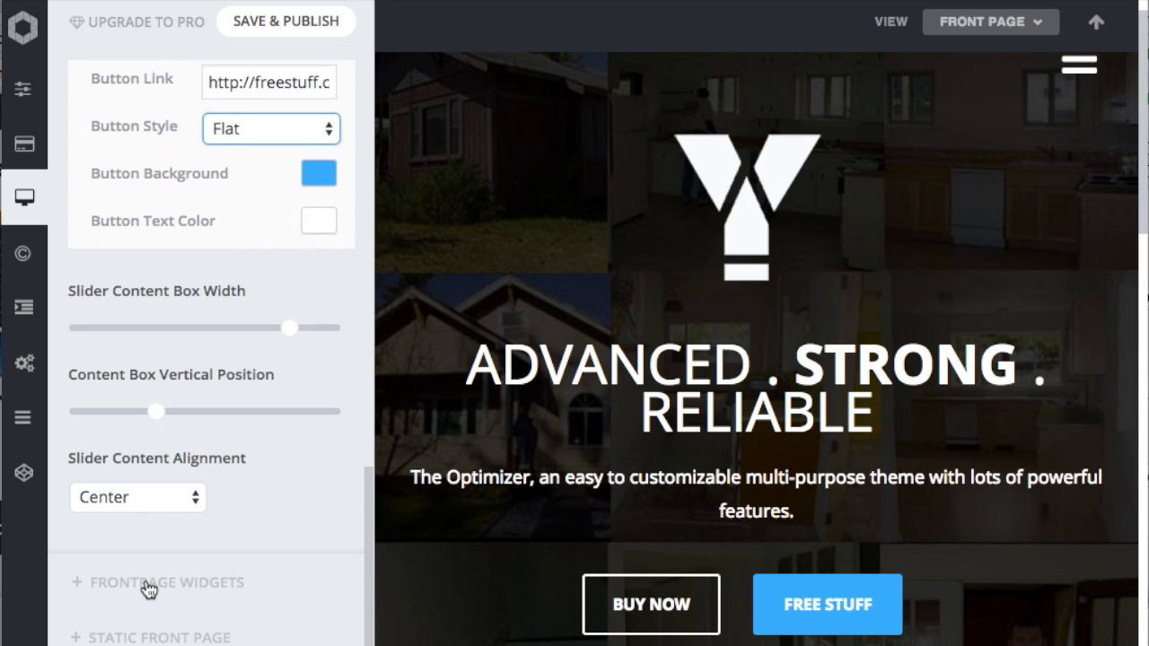
click(167, 581)
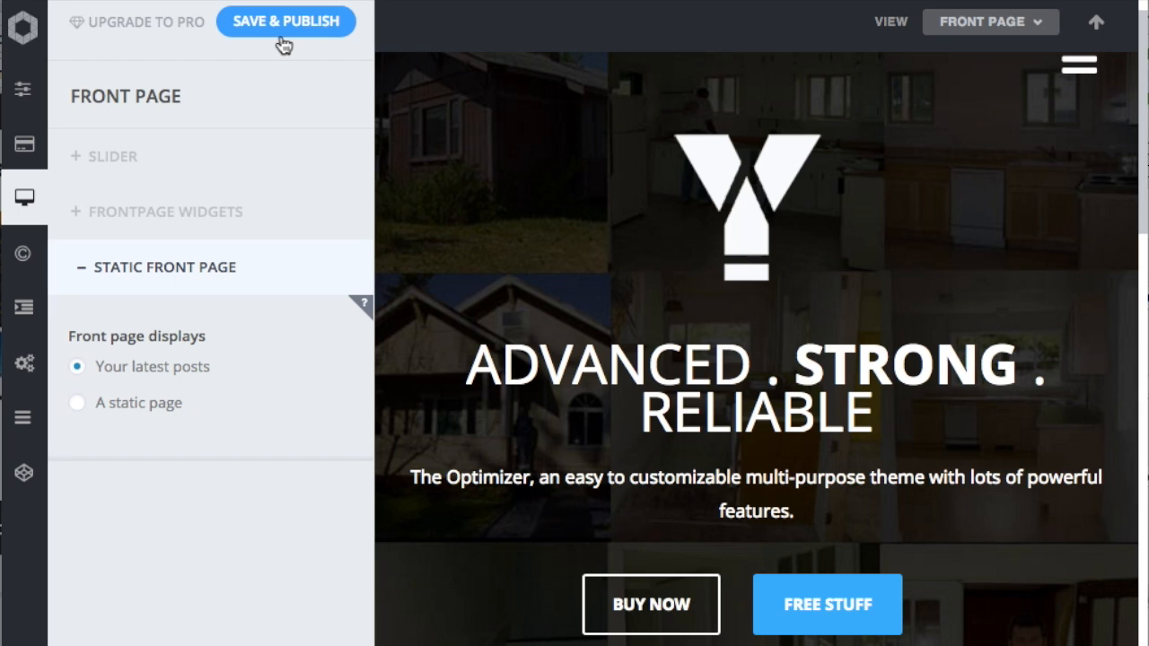
- Publish the customizer changes and expand Footer Style's Copyright Area settings
click(285, 20)
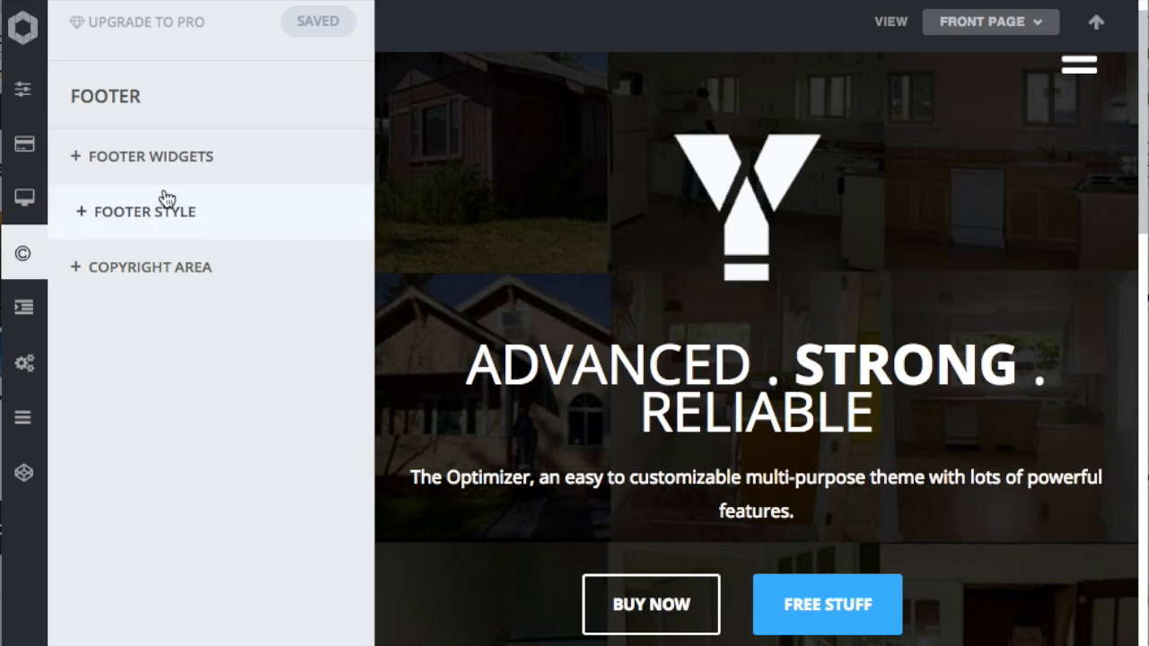
click(156, 156)
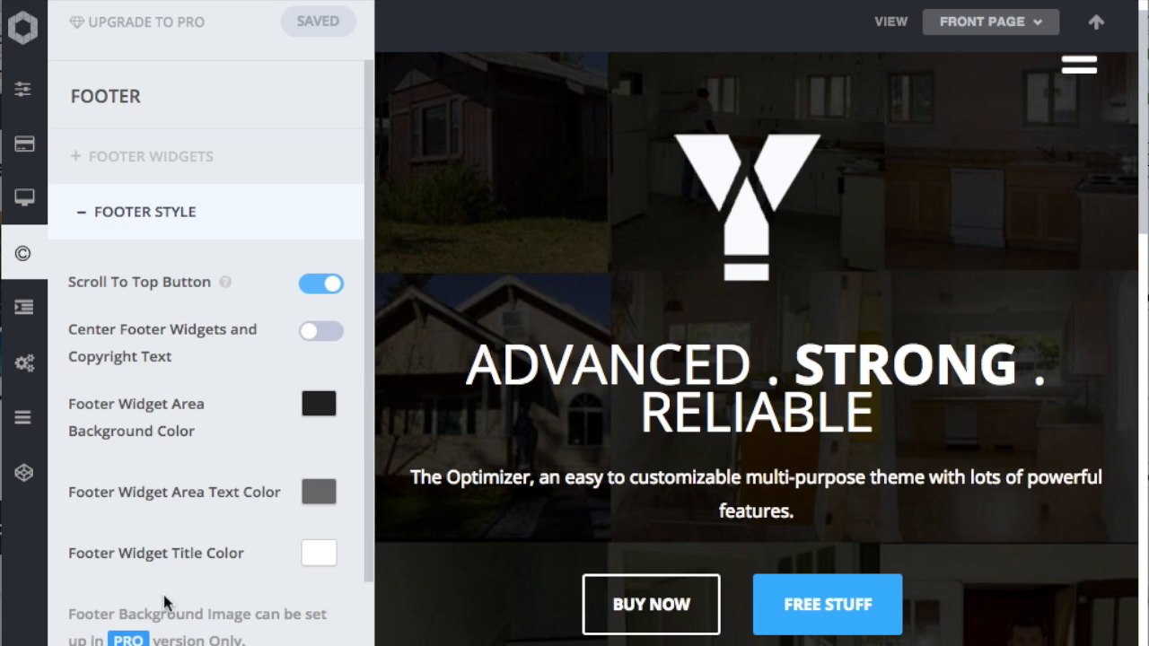
click(143, 212)
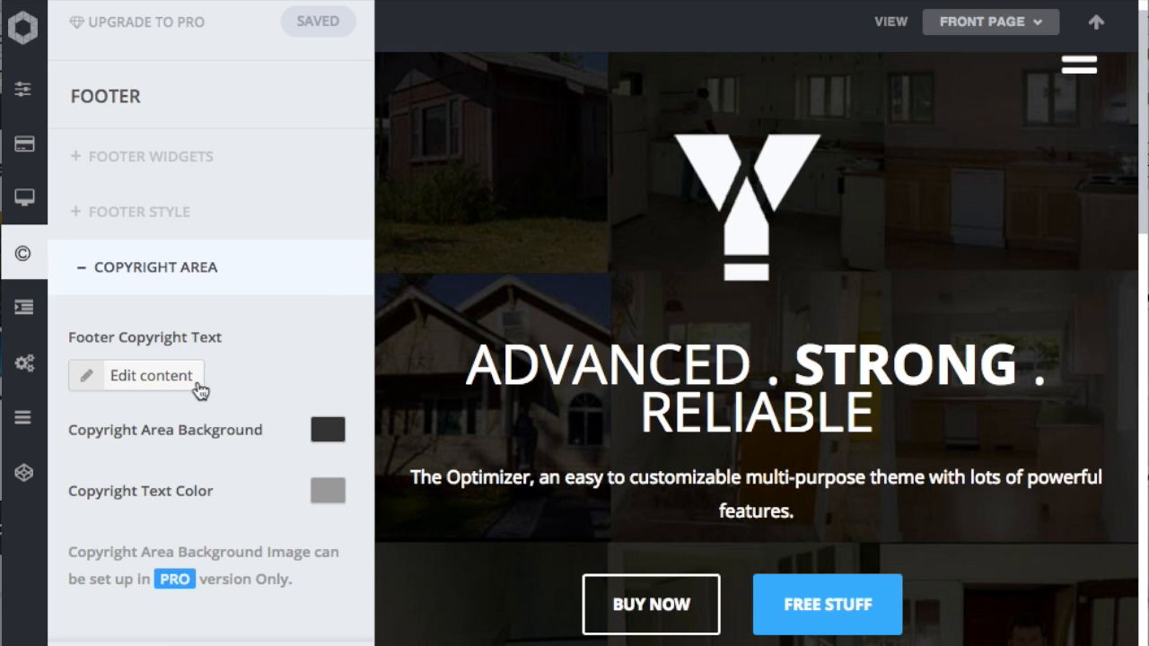
- Clear the old footer copyright text
click(138, 375)
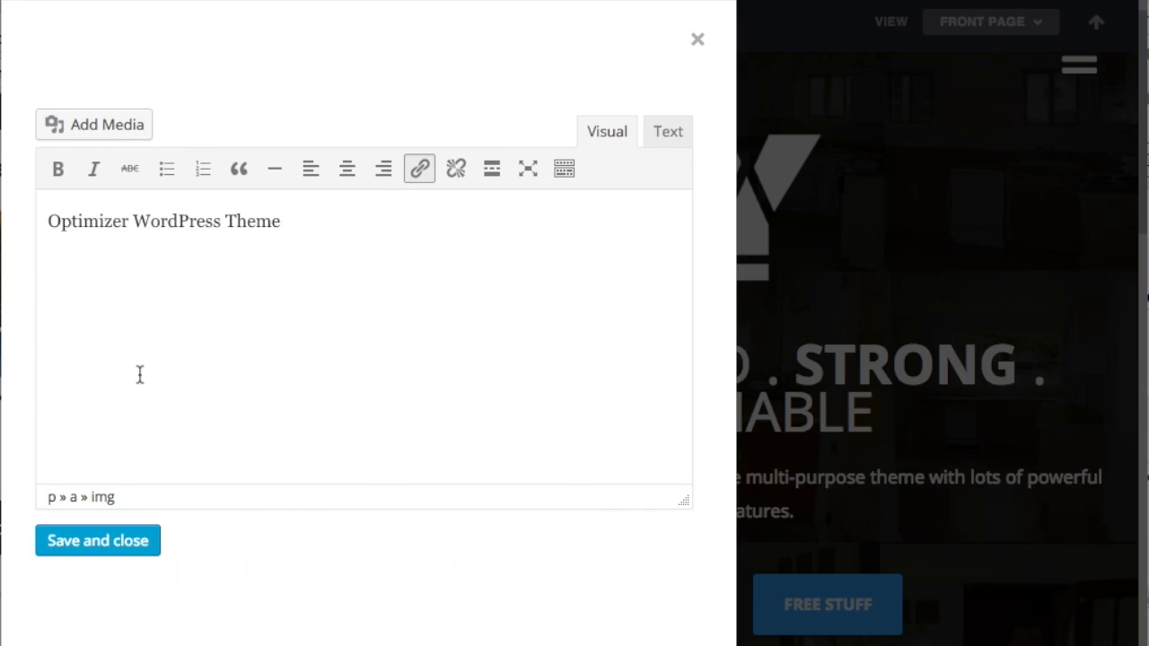
triple_click(163, 221)
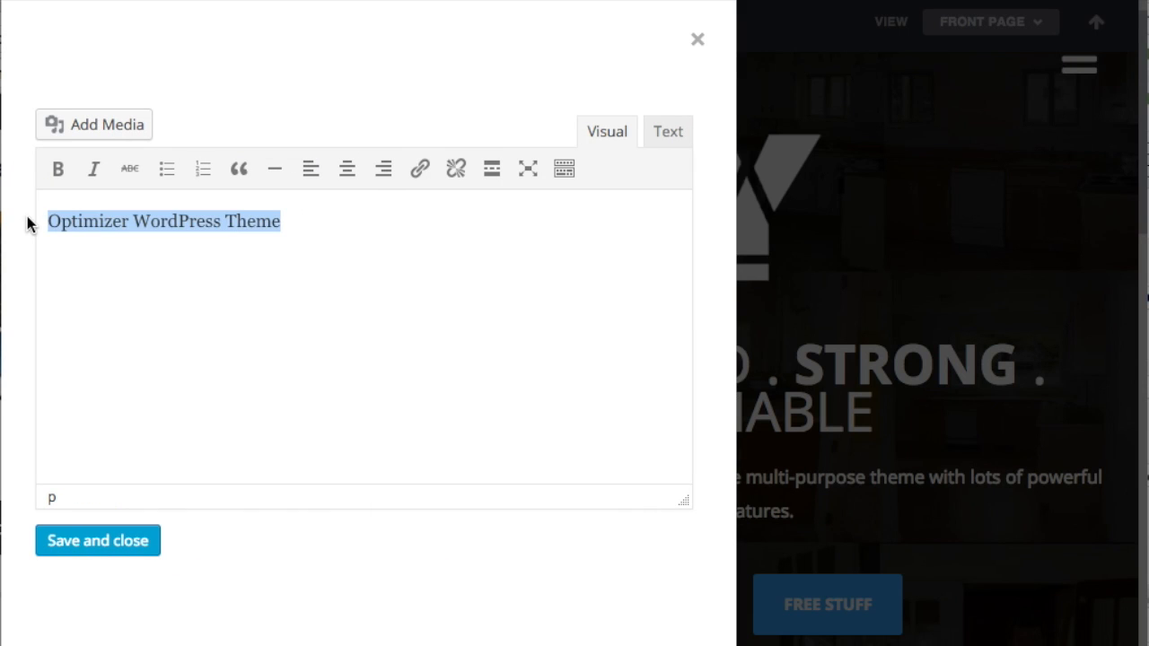
key(Delete)
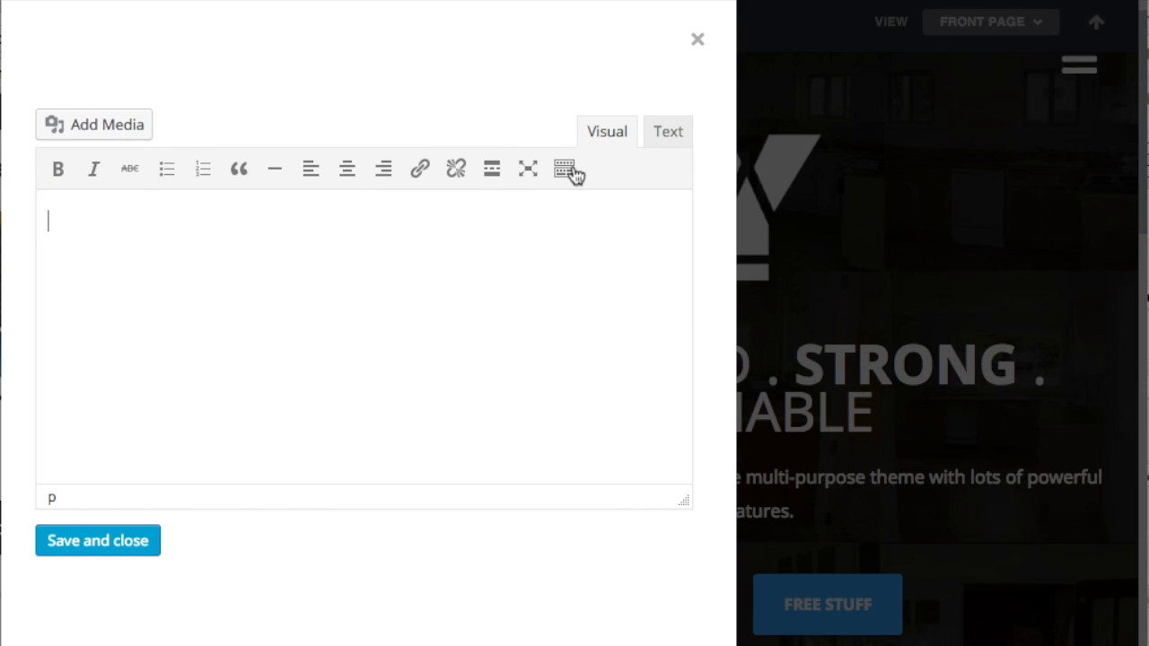
mouse_move(564, 169)
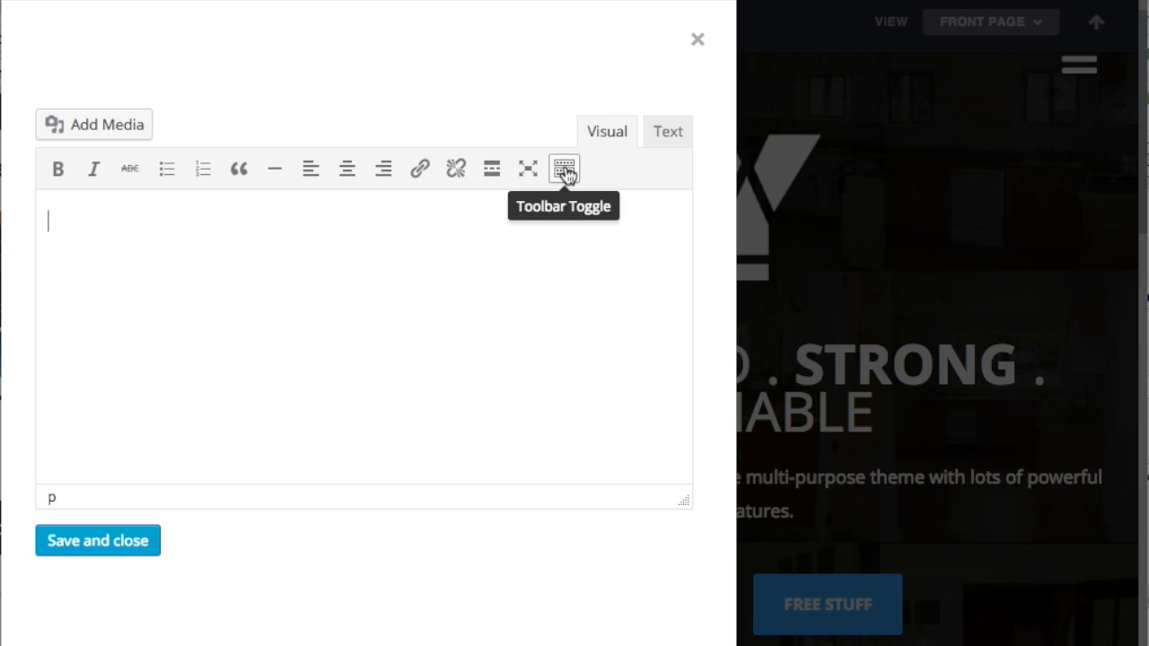
- Write the new footer line: © Tiffany Youngre…, | Home Page | Legal Info
click(564, 169)
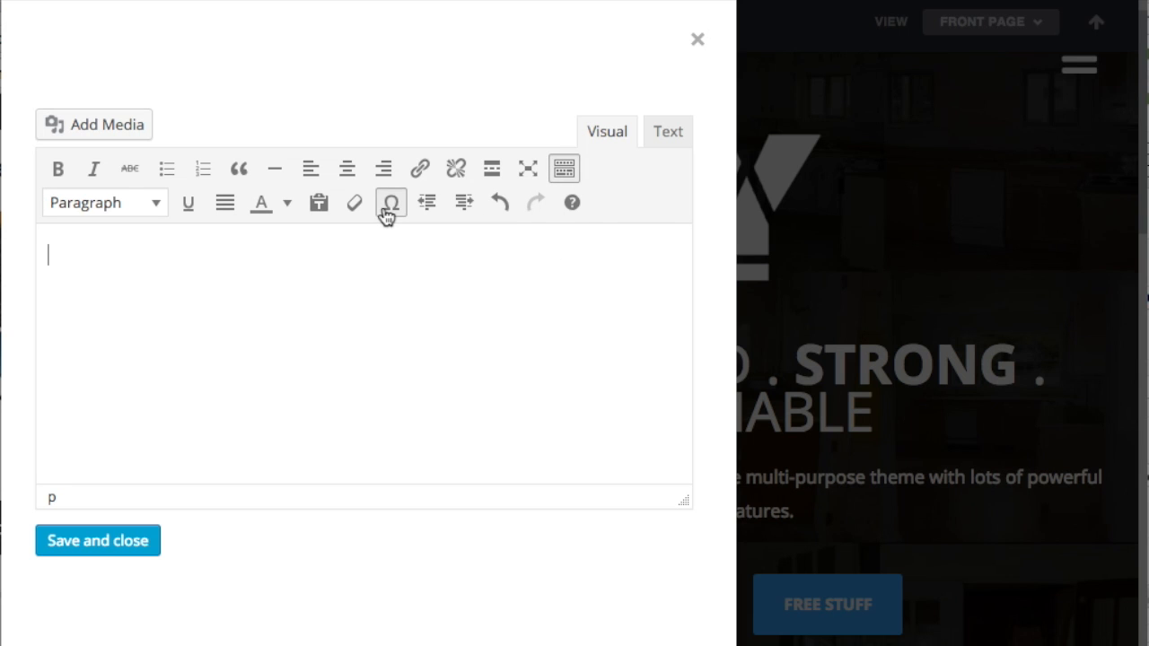
click(390, 202)
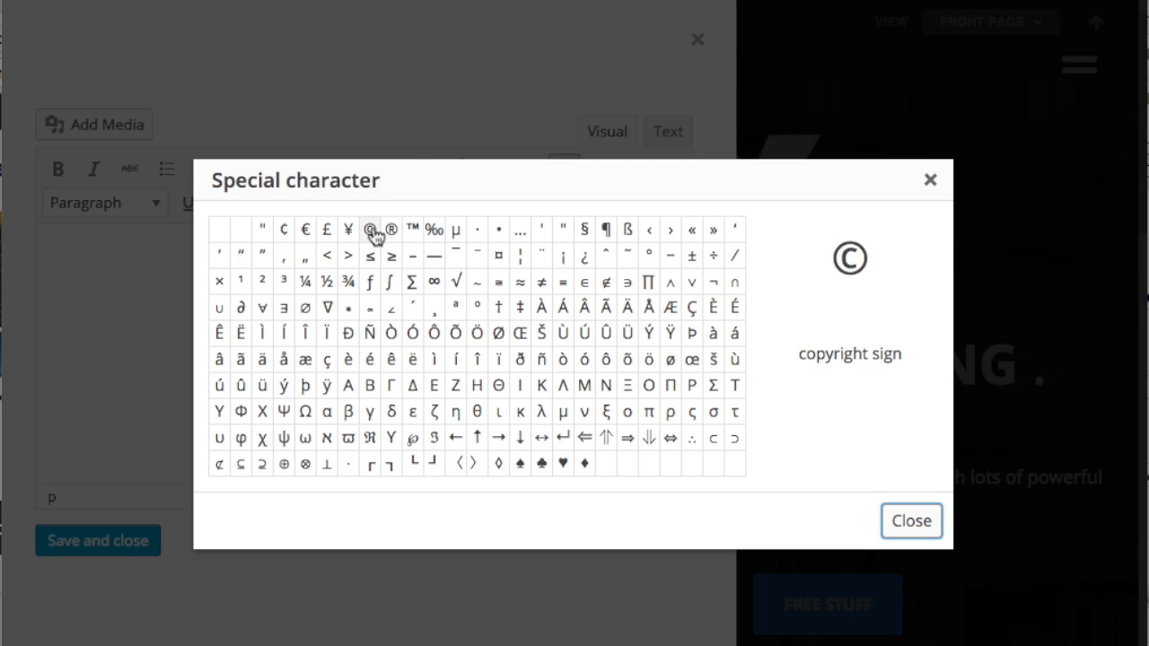
click(370, 229)
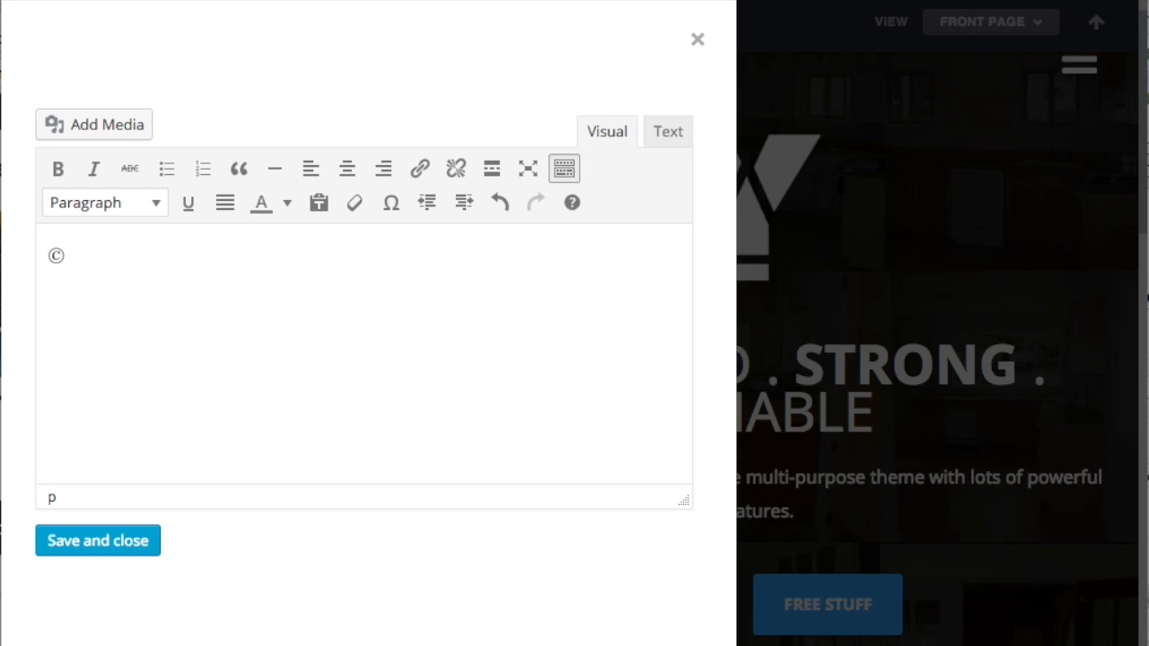
text(Tiffany Youngren)
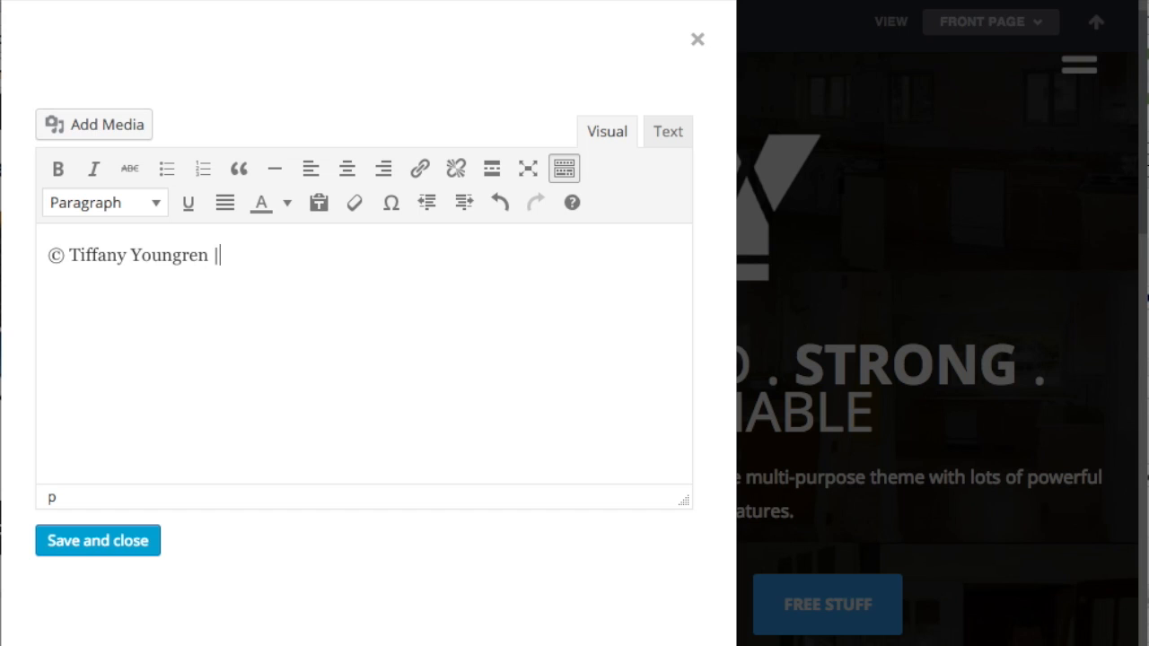
text(| Home Page |)
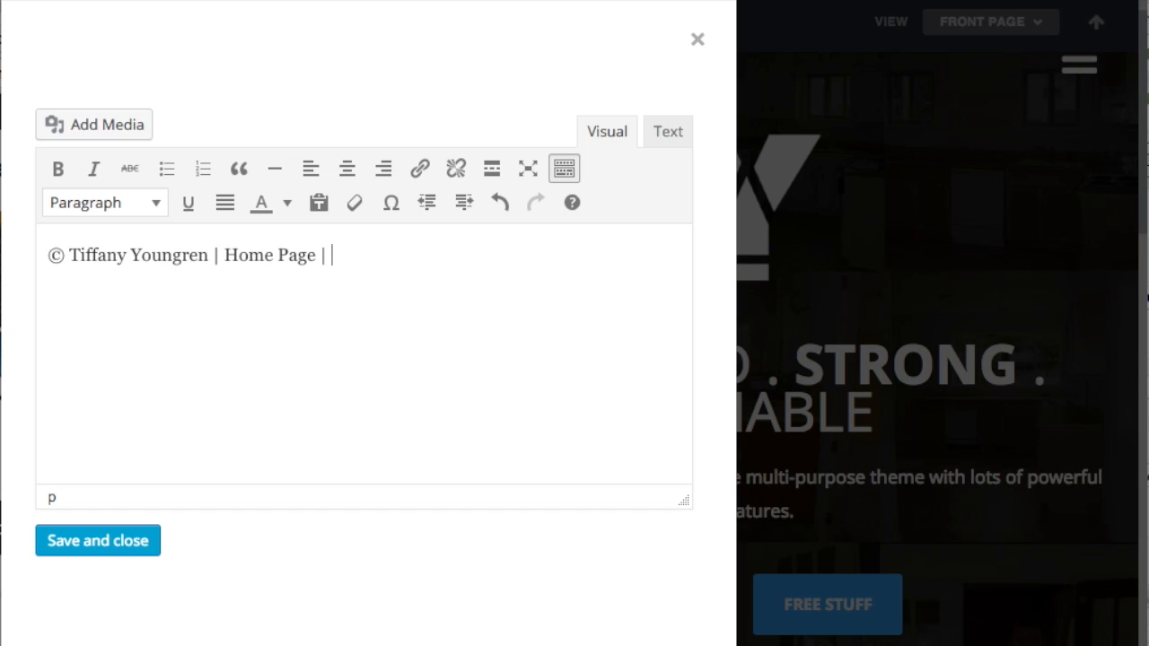
text(Legal Info)
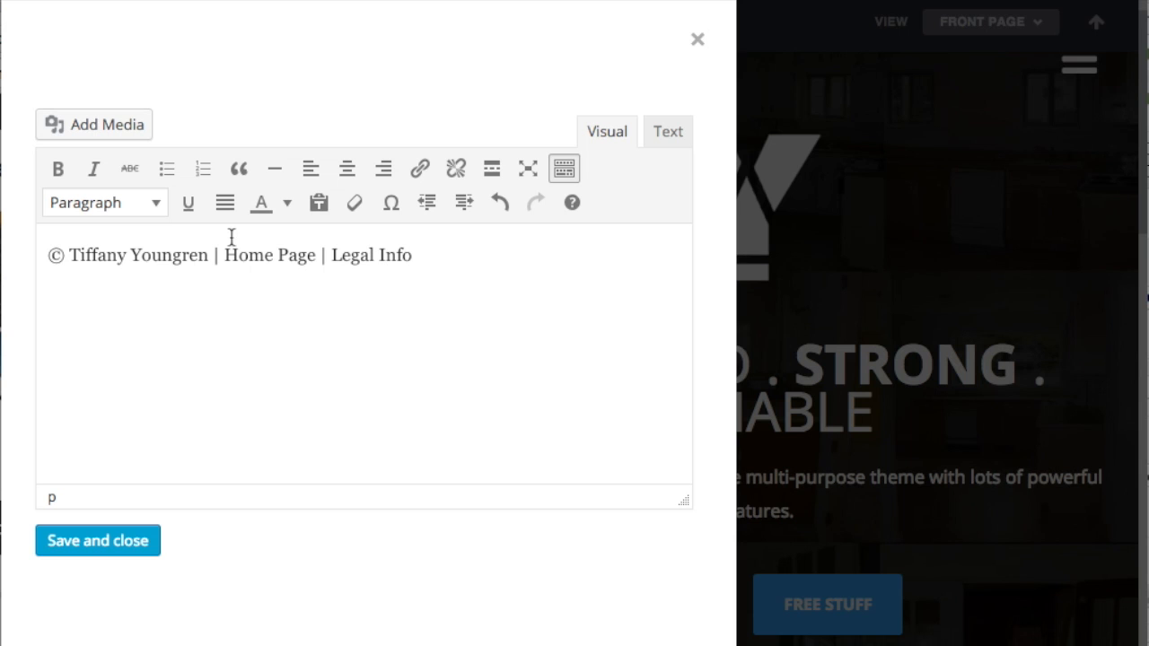
double_click(269, 255)
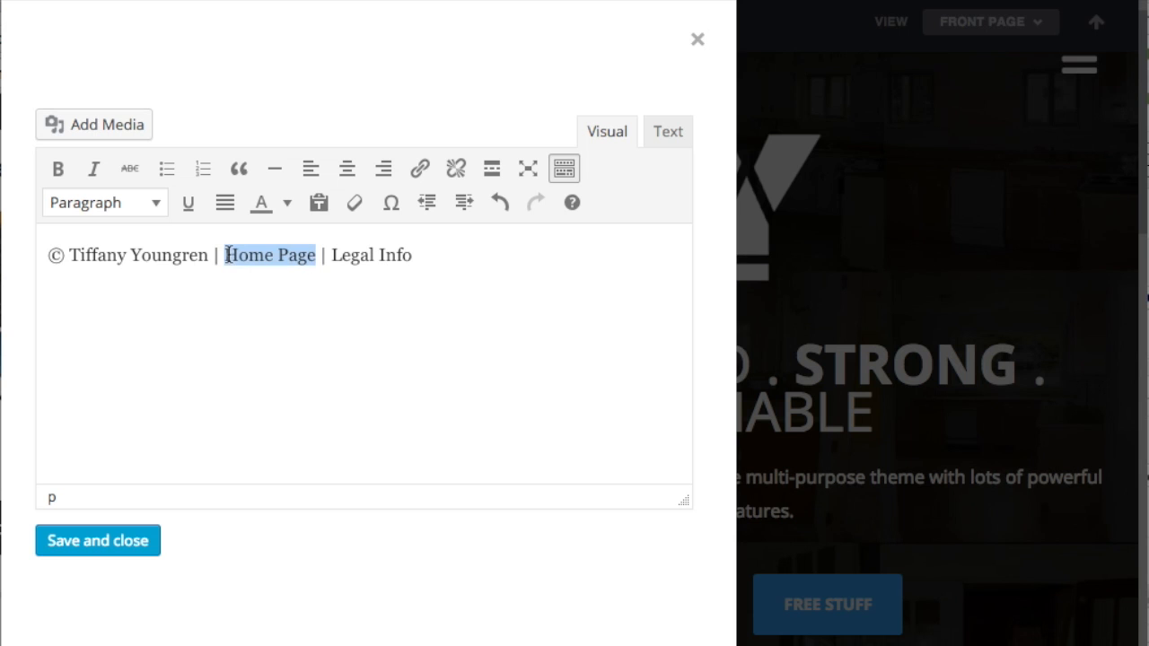
click(419, 169)
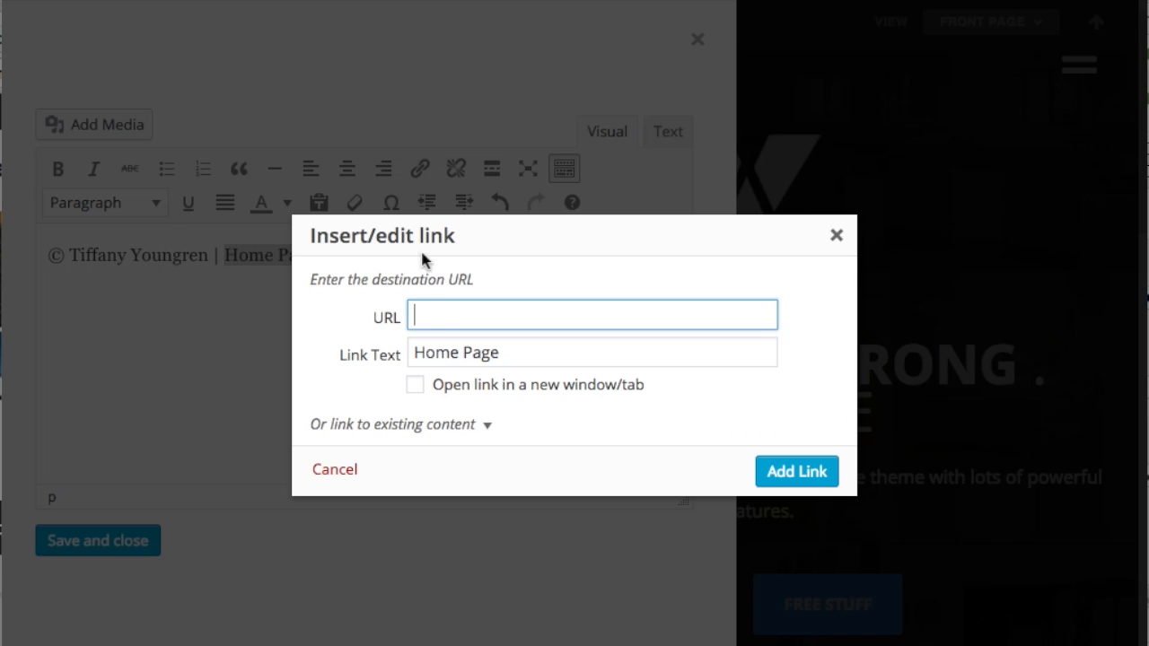
click(393, 423)
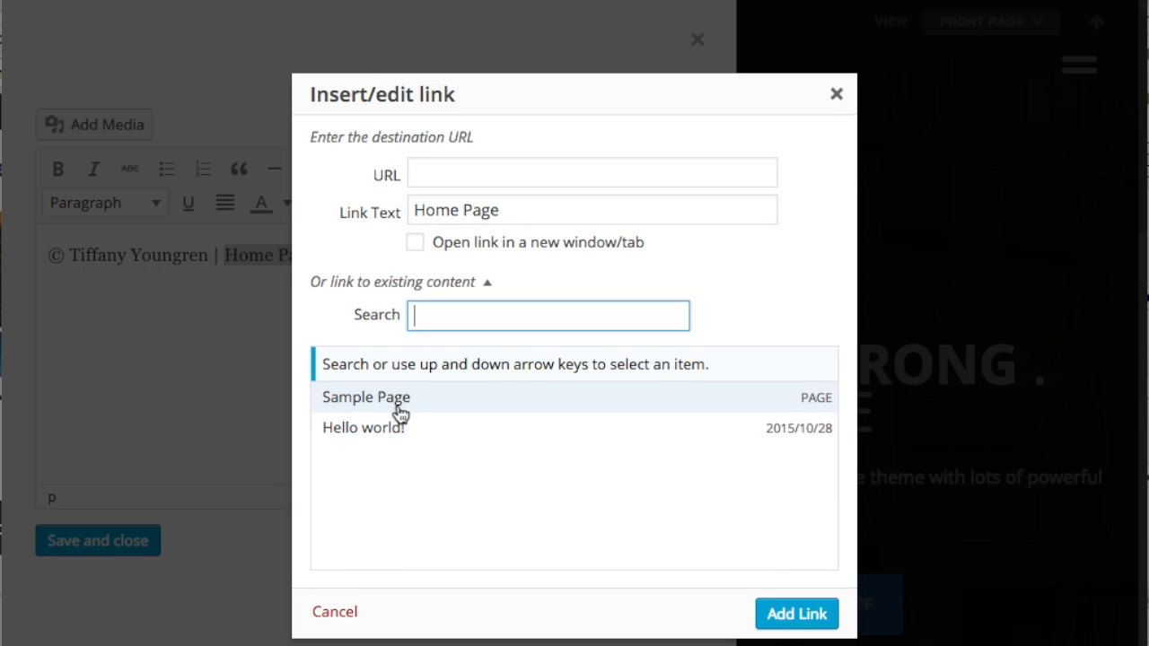
mouse_move(400, 410)
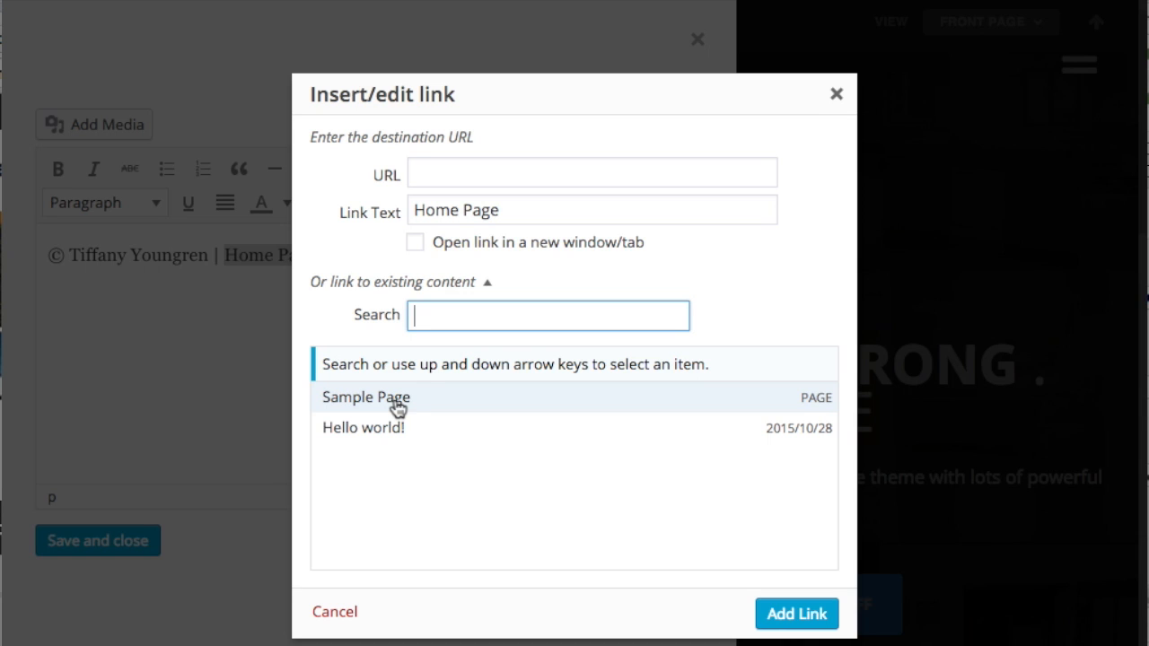
click(591, 172)
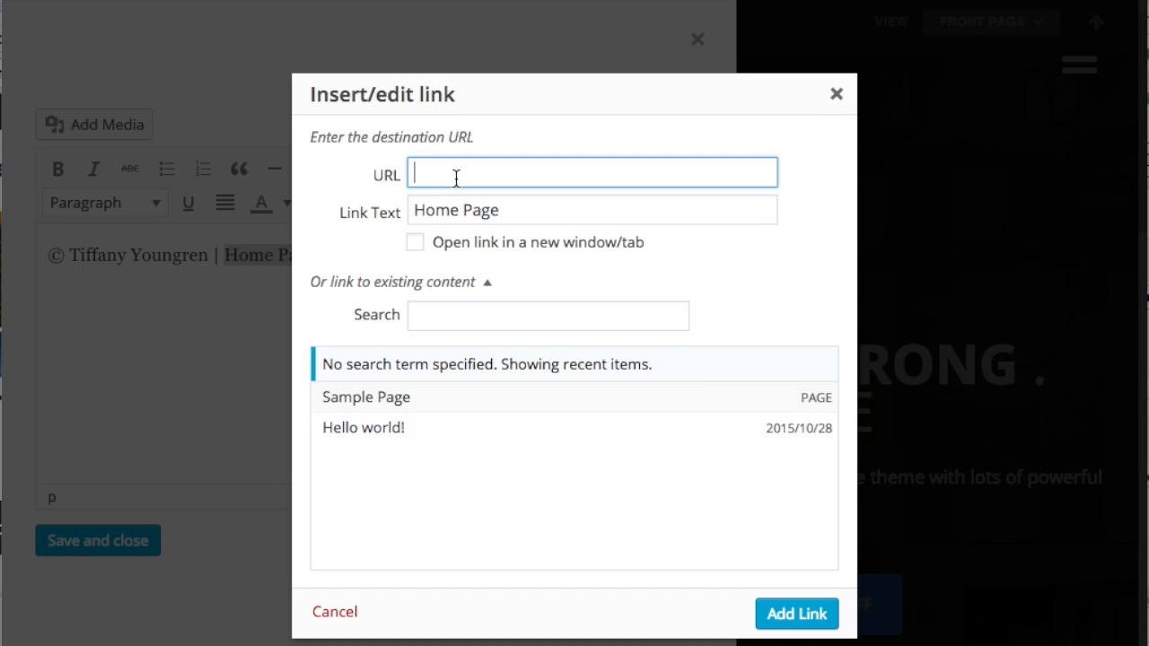
text(http://tiffany.youngrens)
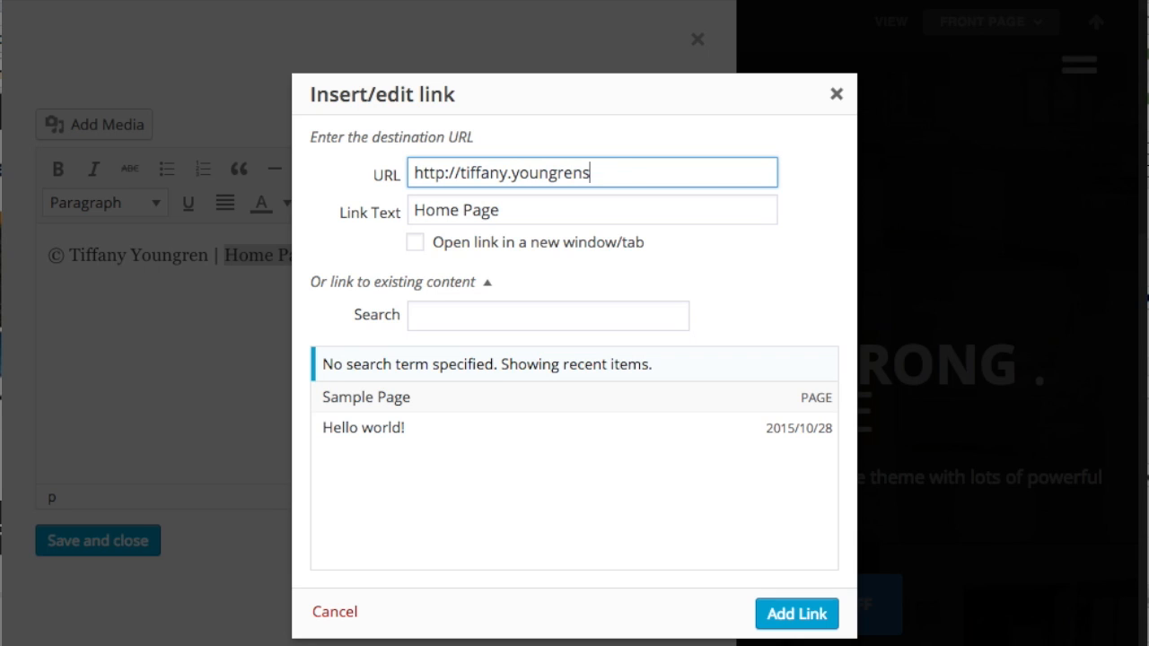
text(.com)
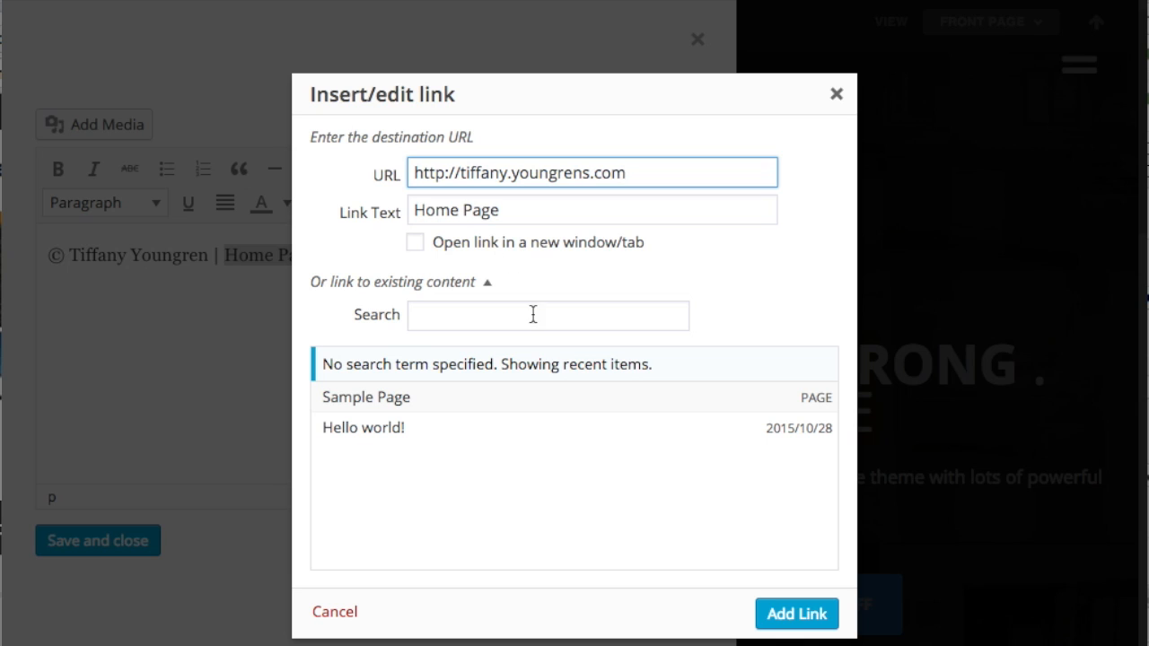
click(795, 613)
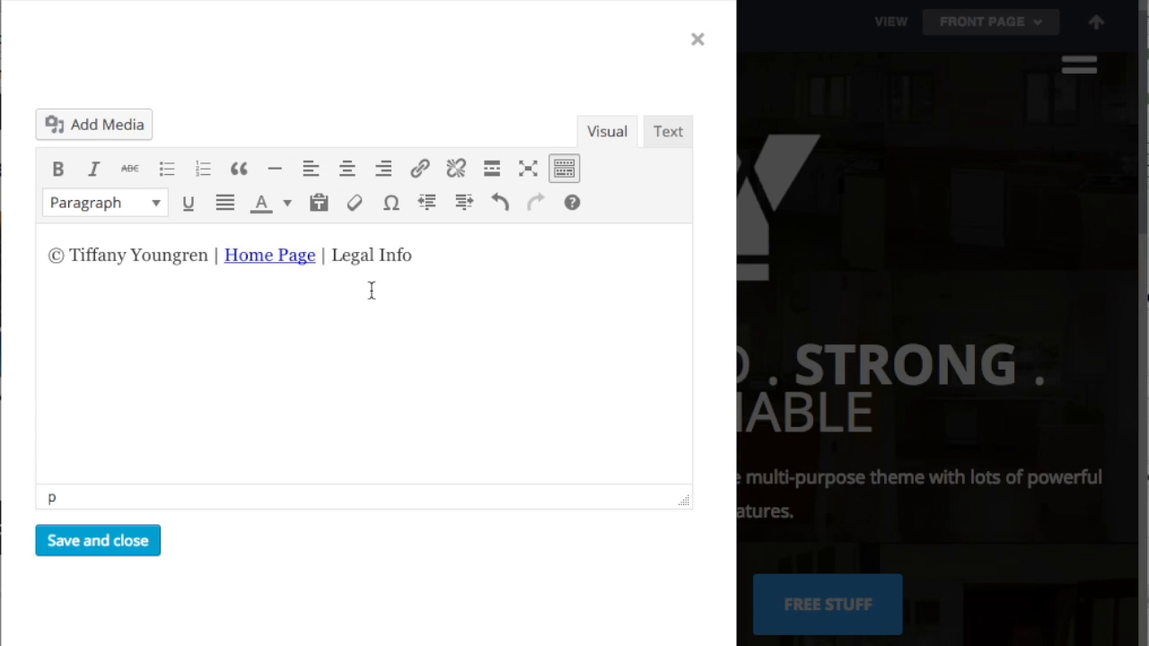
double_click(371, 255)
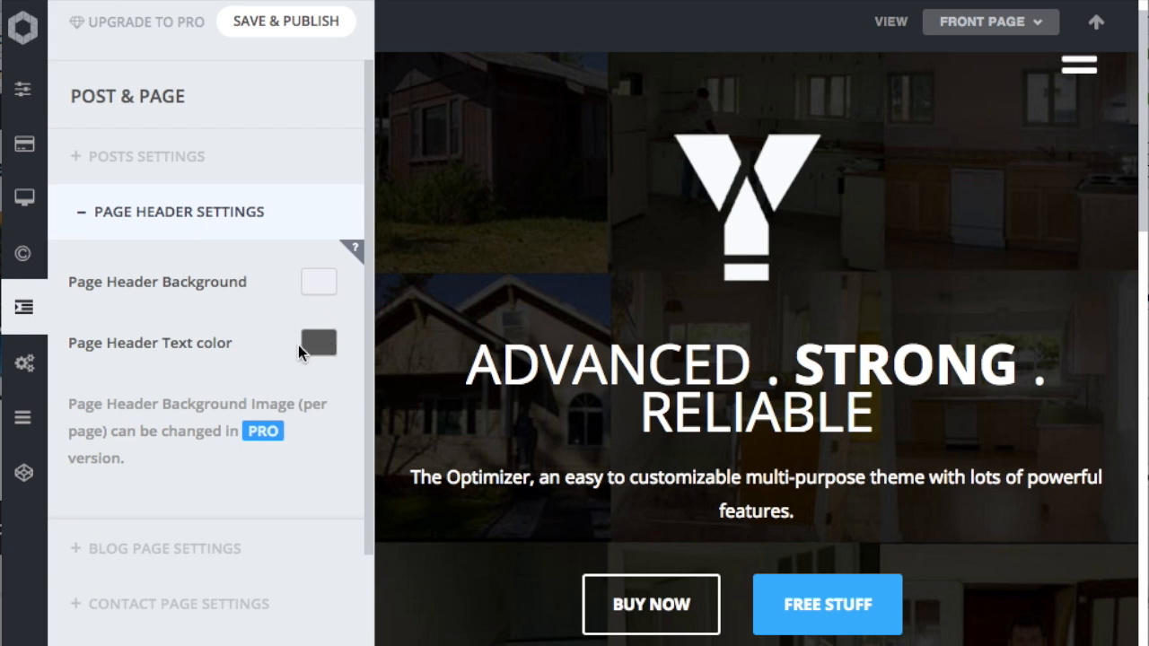
- Work through the contact, archive and Miscellaneous panels to expand Social Links
scroll(down, 3)
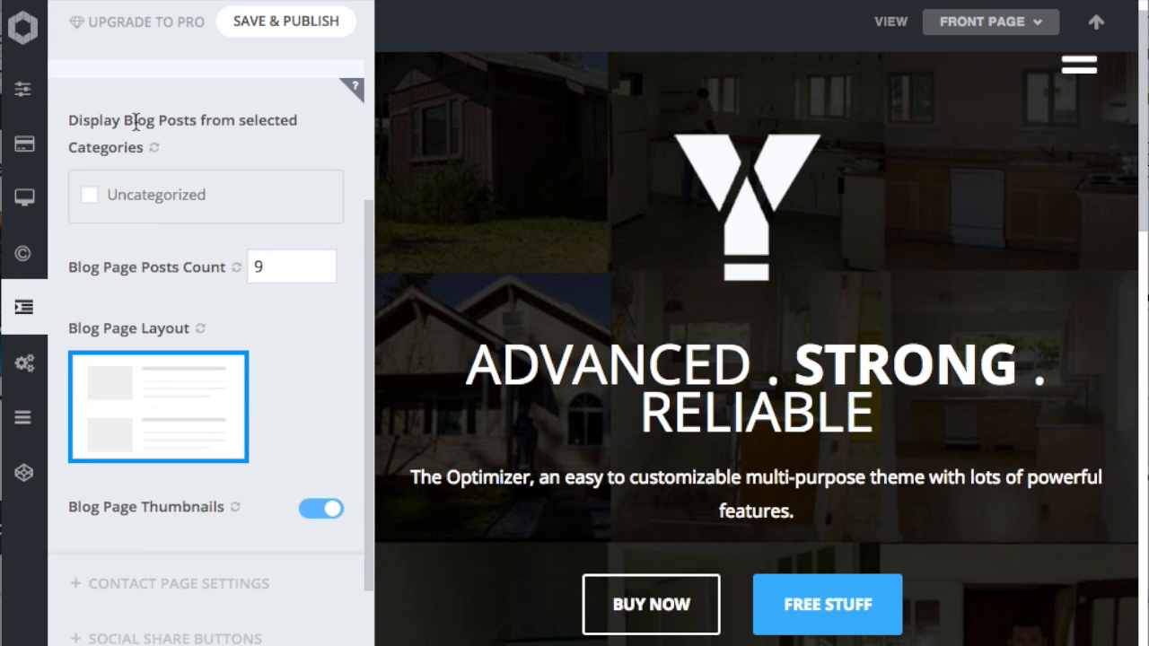
scroll(down, 3)
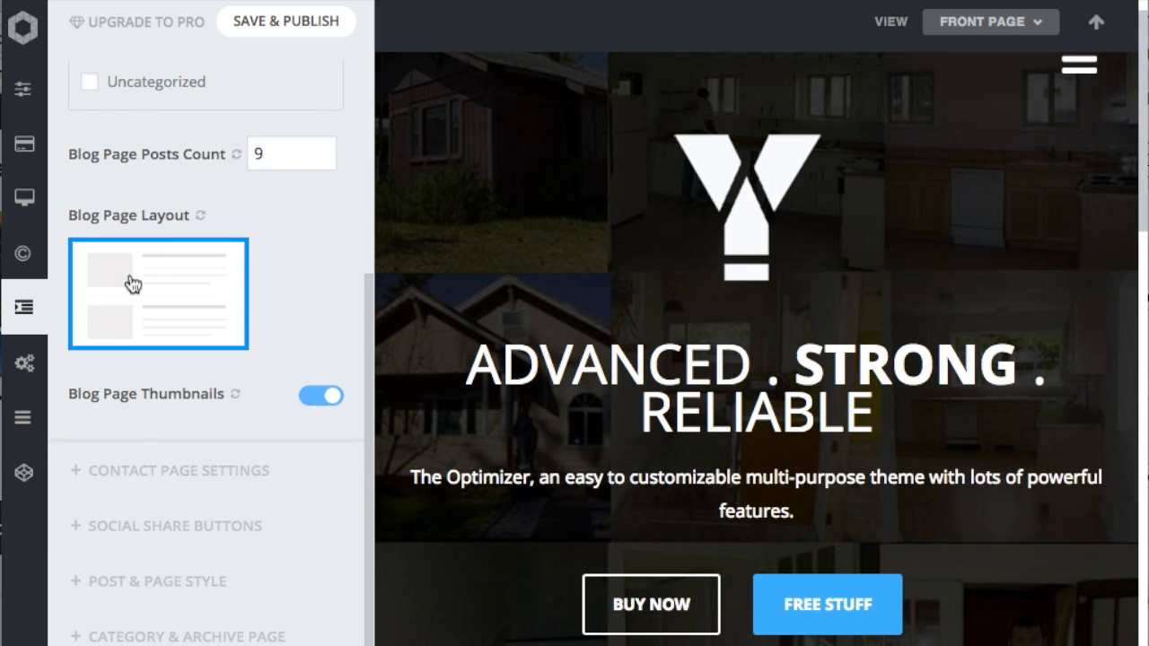
click(179, 470)
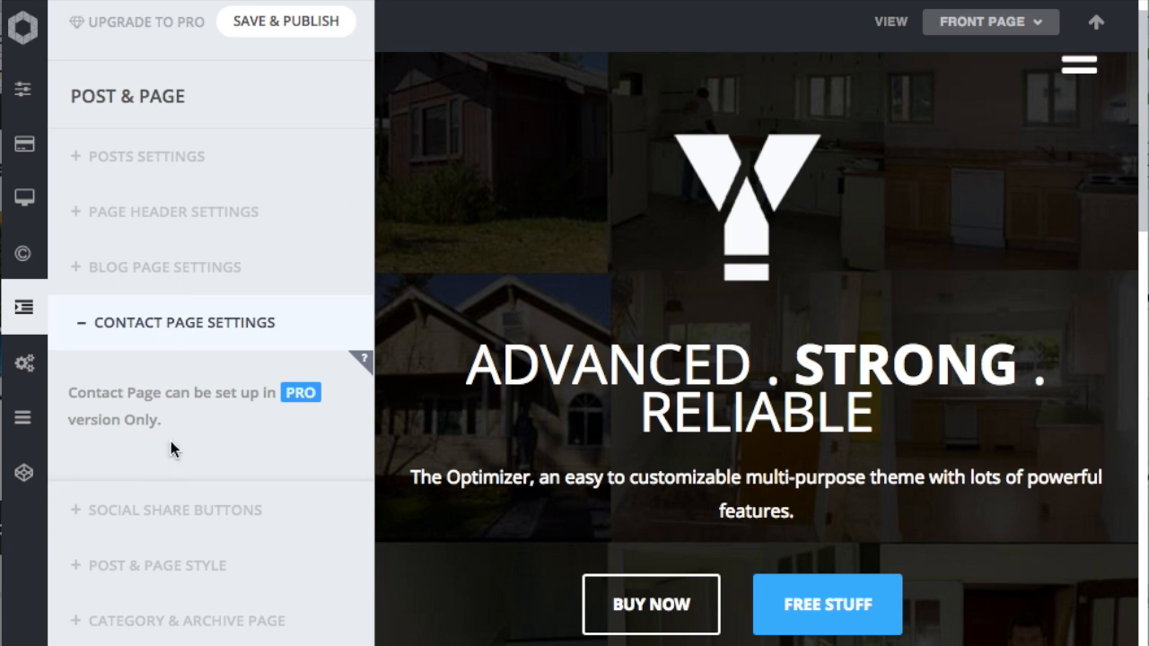
click(156, 566)
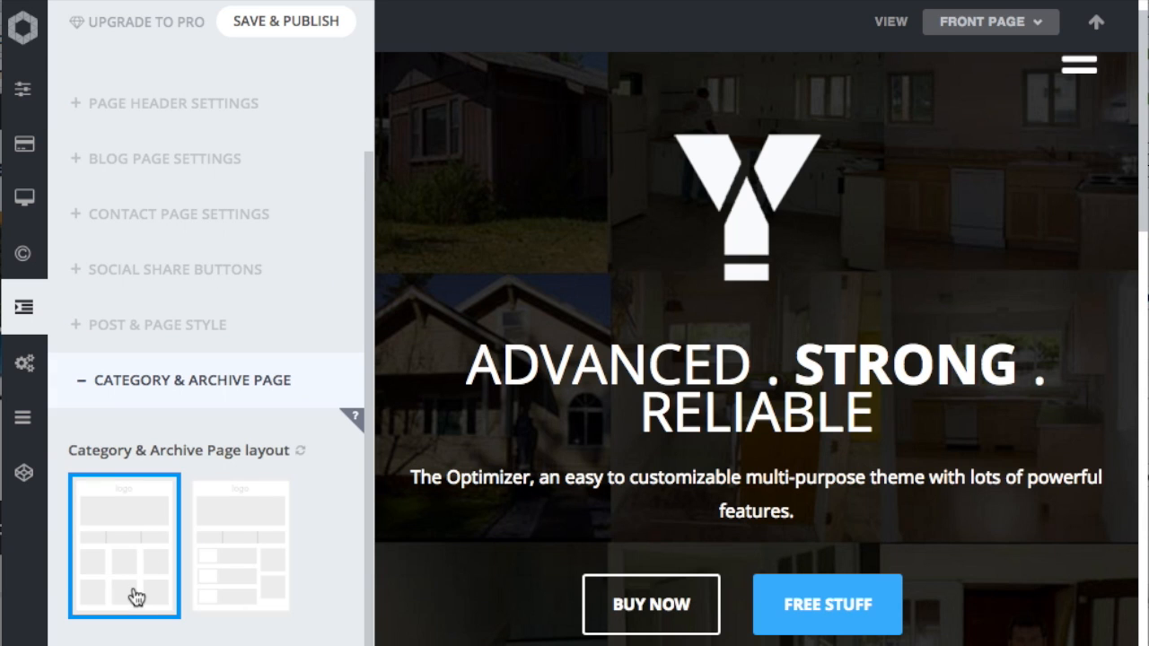
click(24, 362)
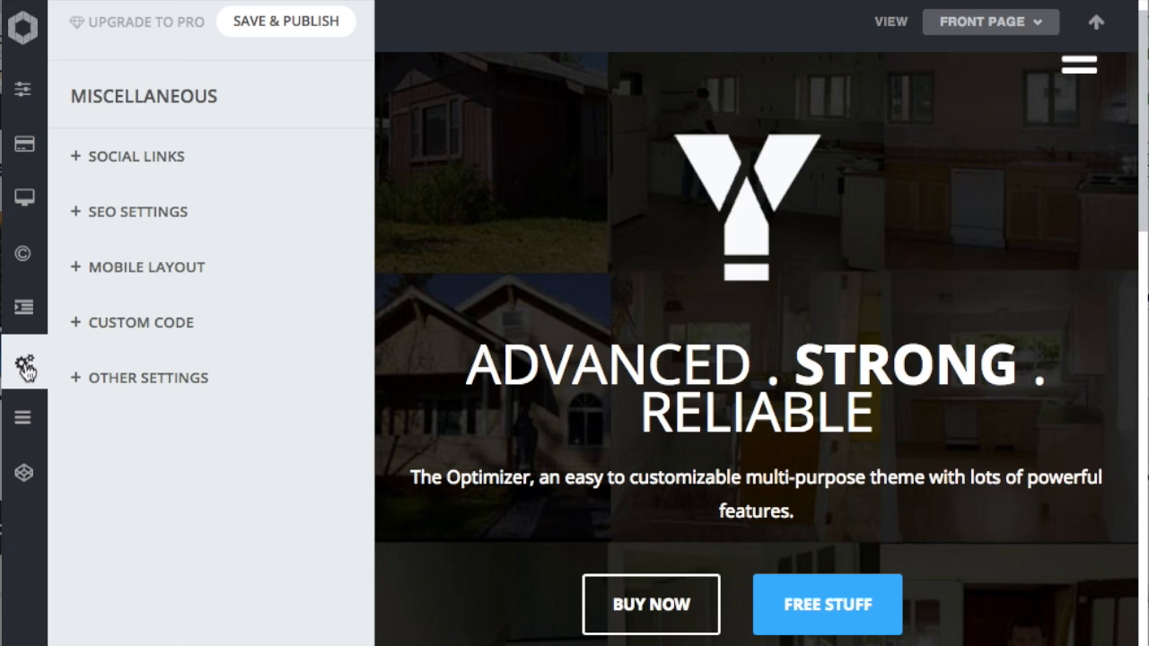
click(128, 156)
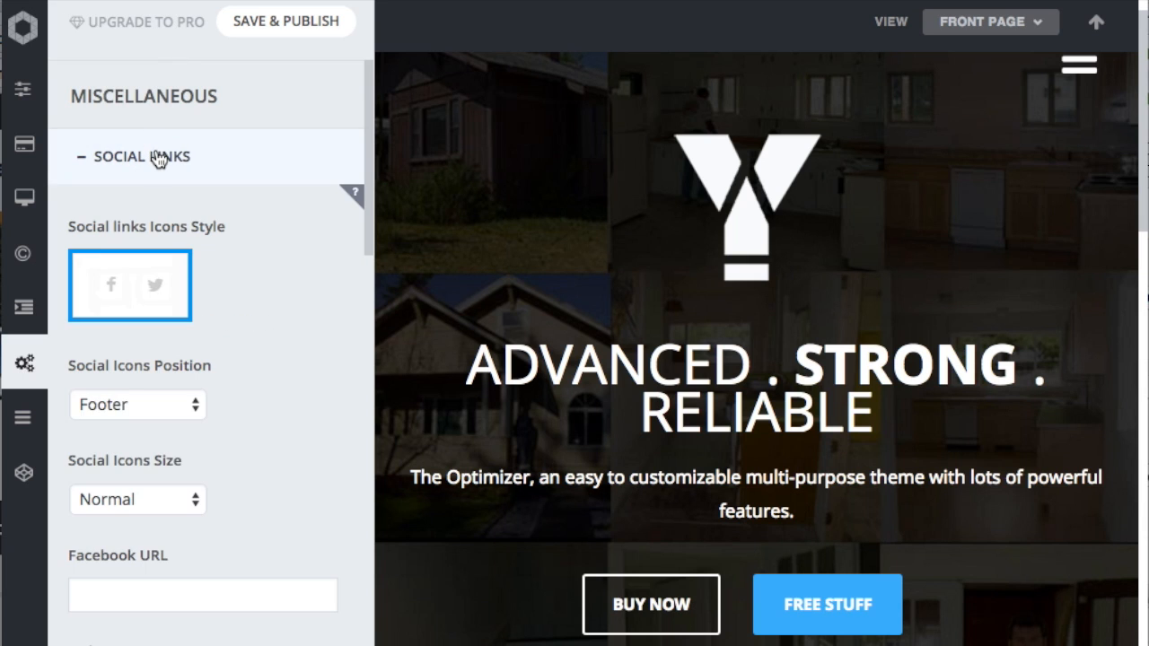
- Place social icons in the footer at Normal size; add facebook.com/onlinemarketinghelp.net and Twitter URLs
scroll(down, 3)
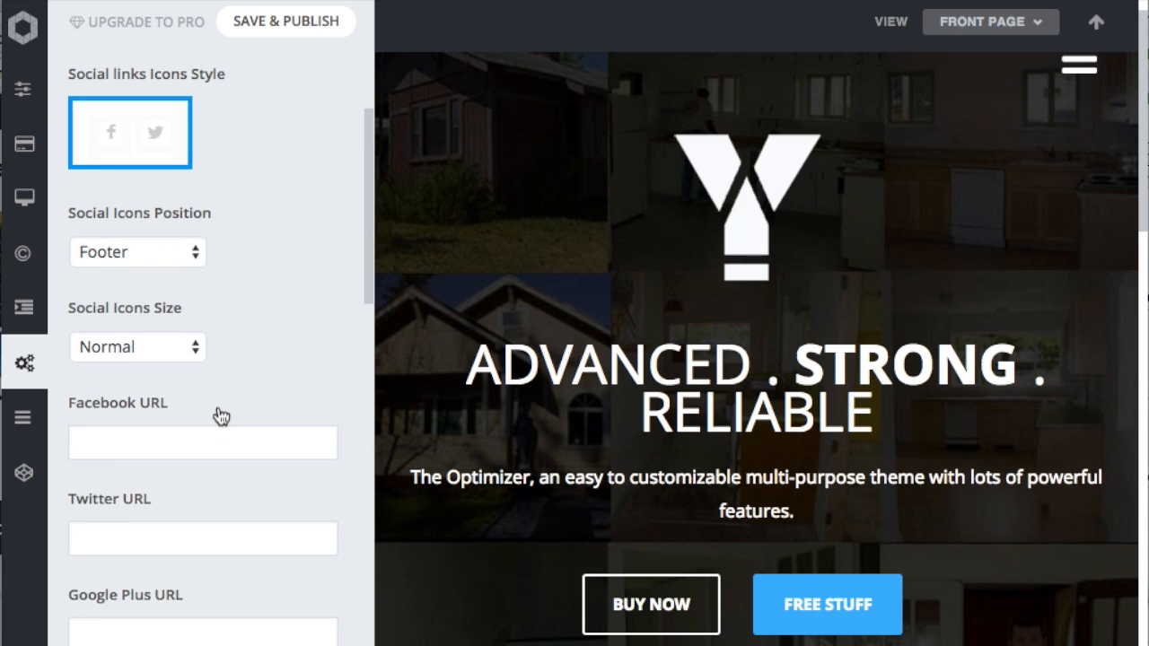
click(137, 251)
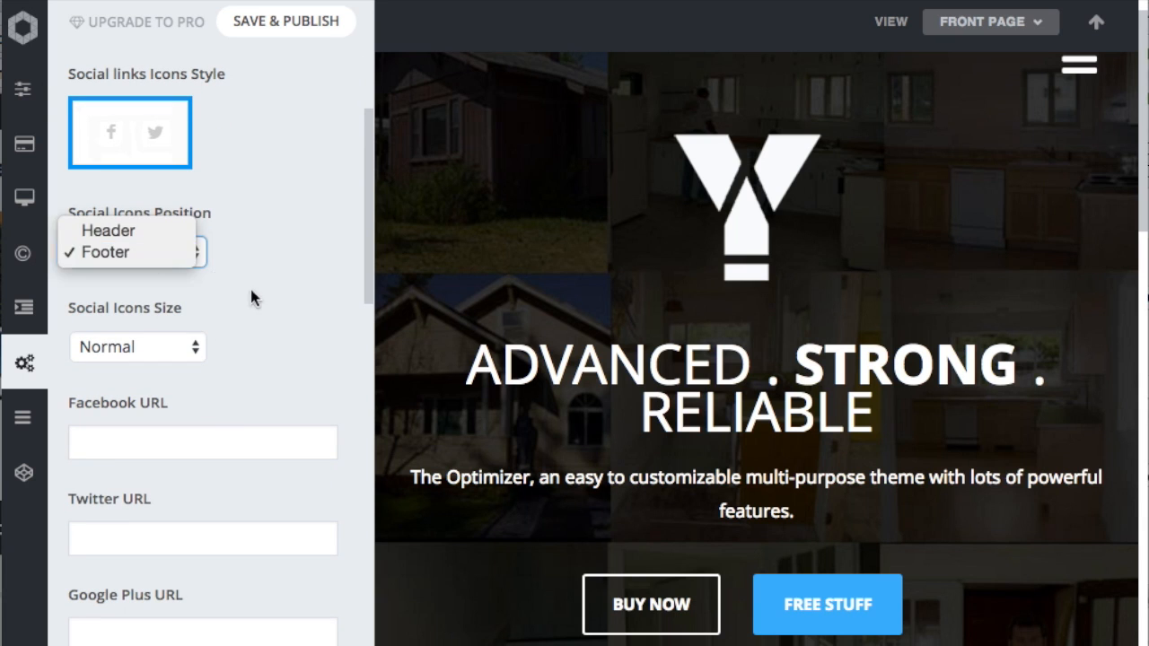
click(138, 347)
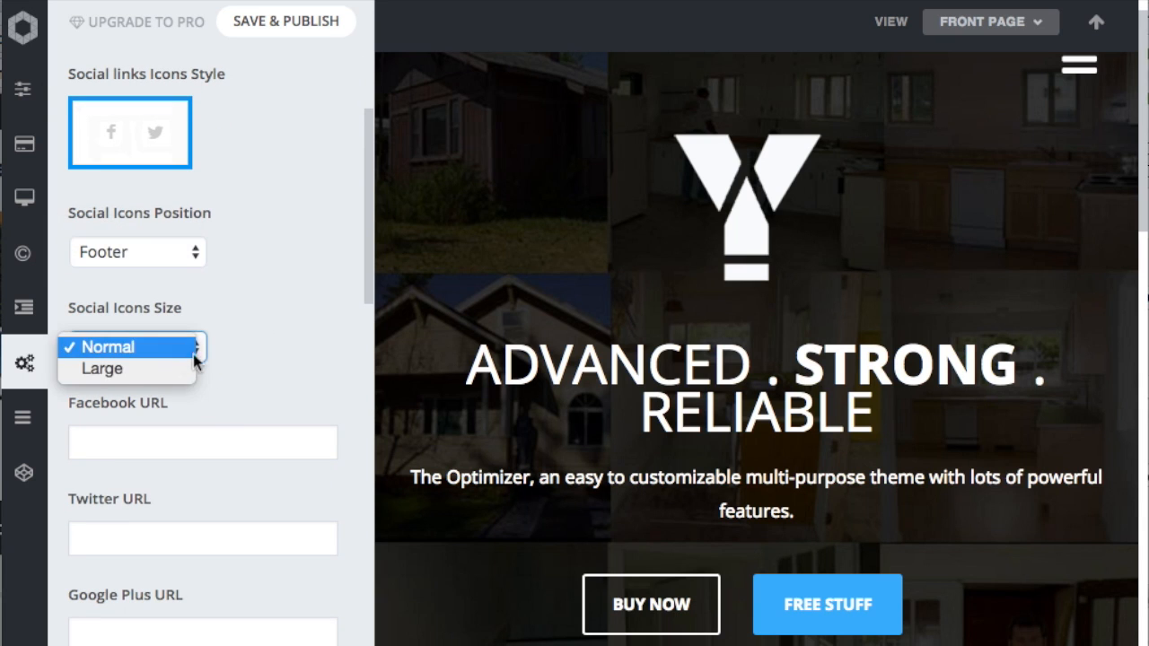
text(http:)
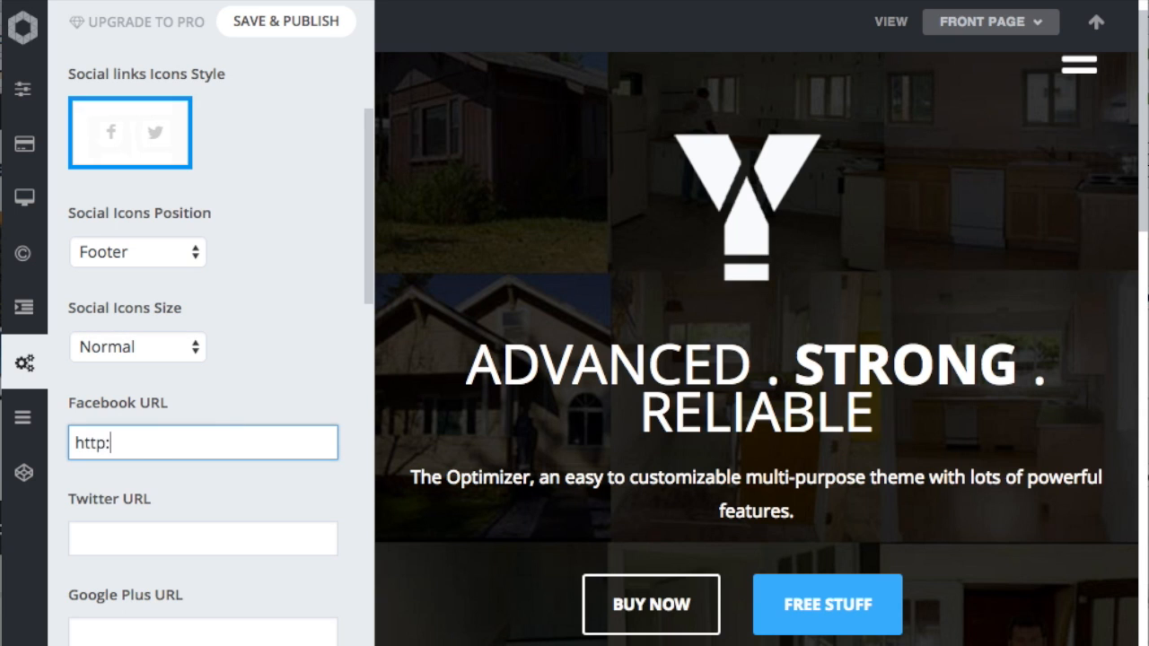
text(//www.facebook.com/)
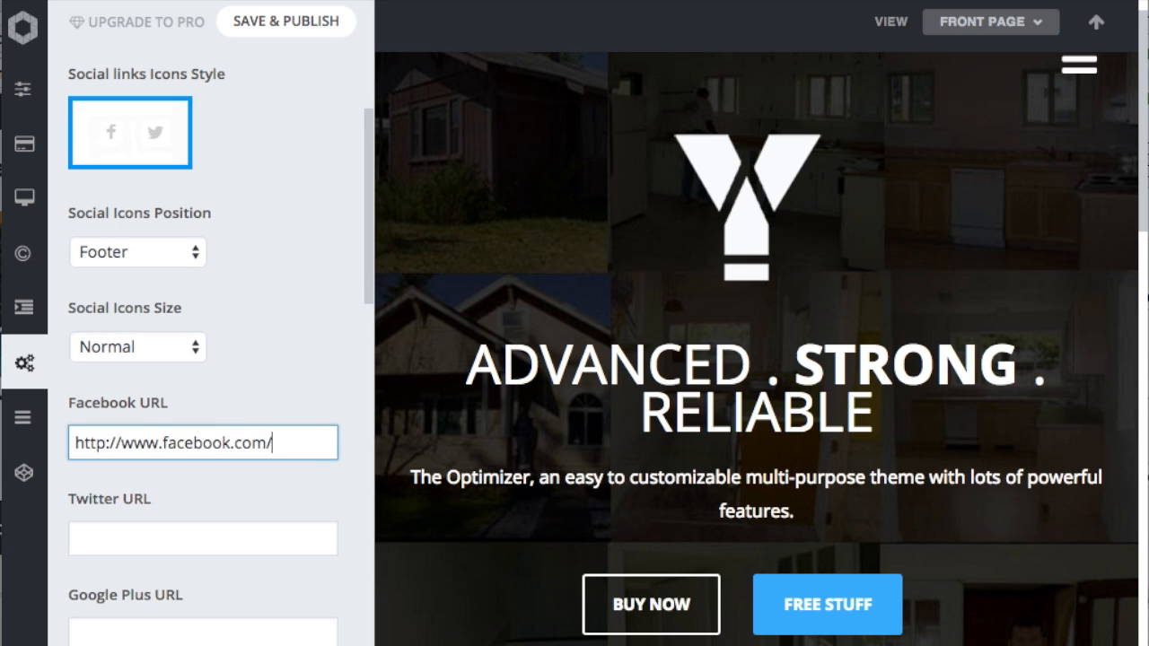
text(onlinemarketinghelp.net)
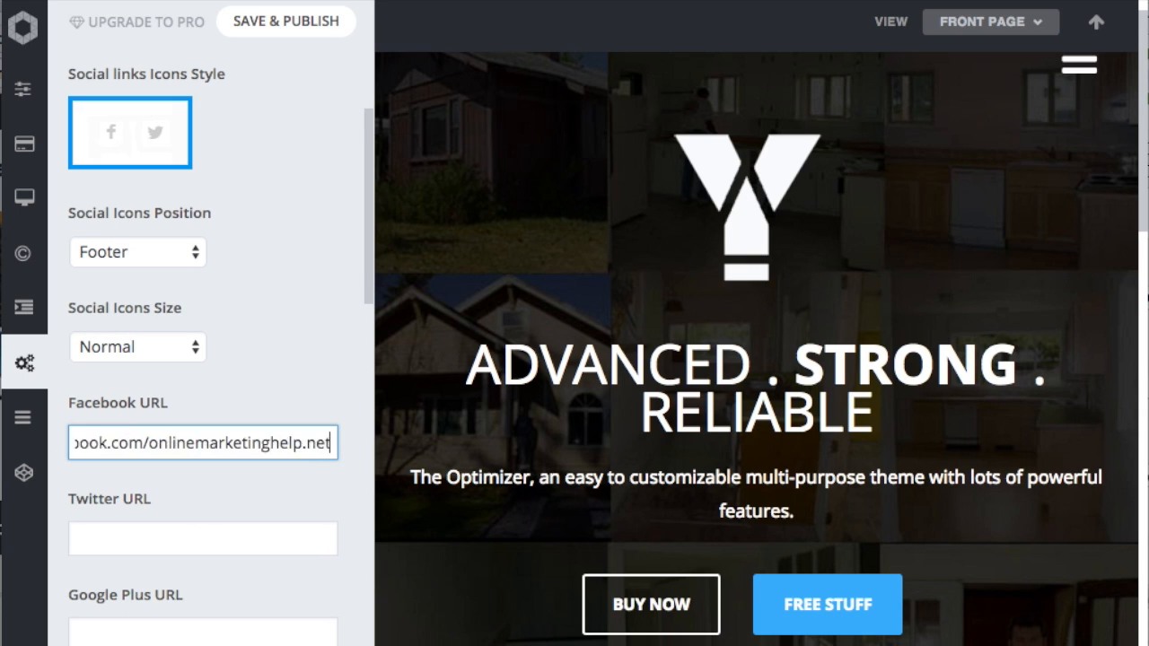
text(http://twitter.com/tiffanyyoungren)
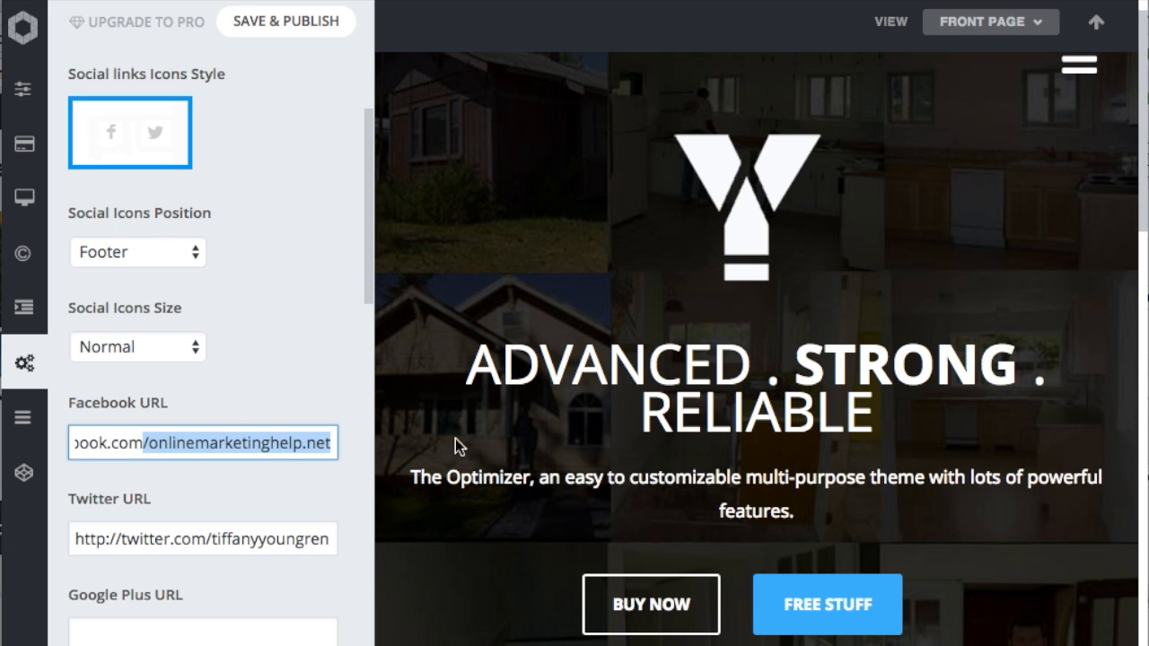
scroll(down, 3)
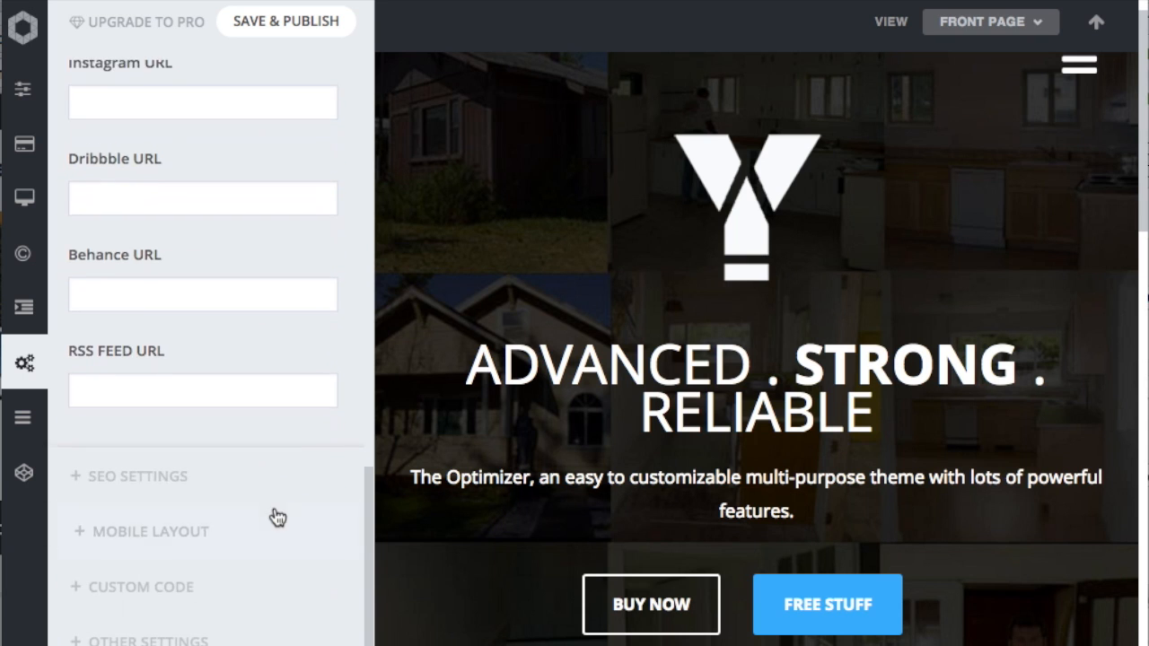
- Review the theme's SEO Settings, Mobile Layout and Custom Code sections without changing anything
click(138, 476)
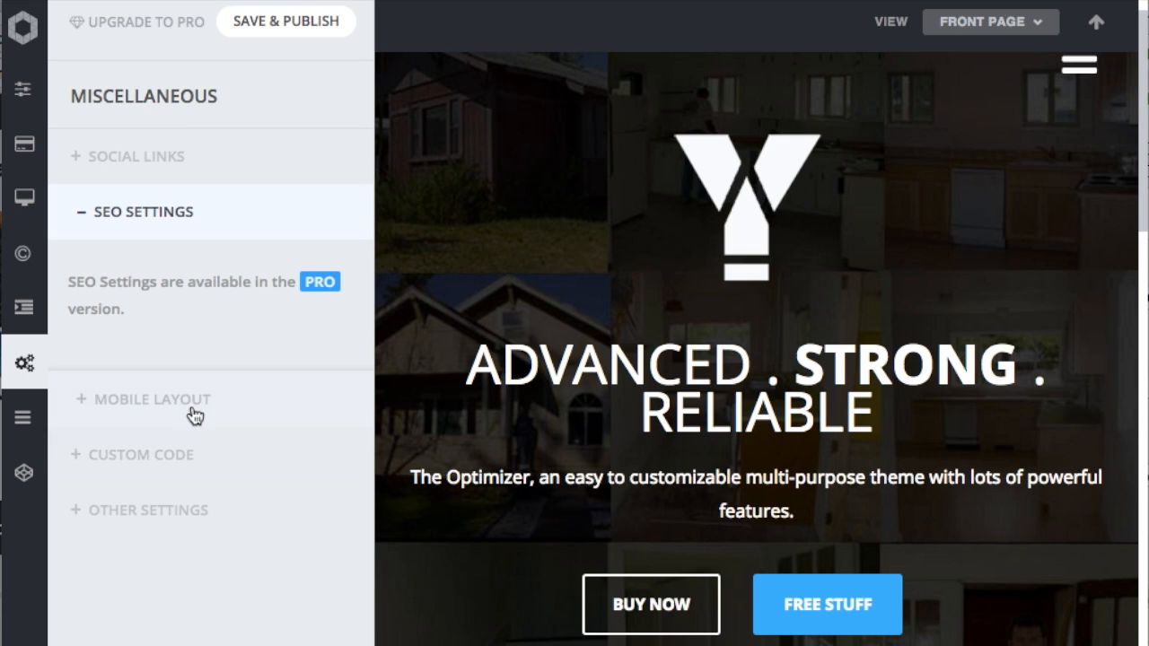
click(152, 400)
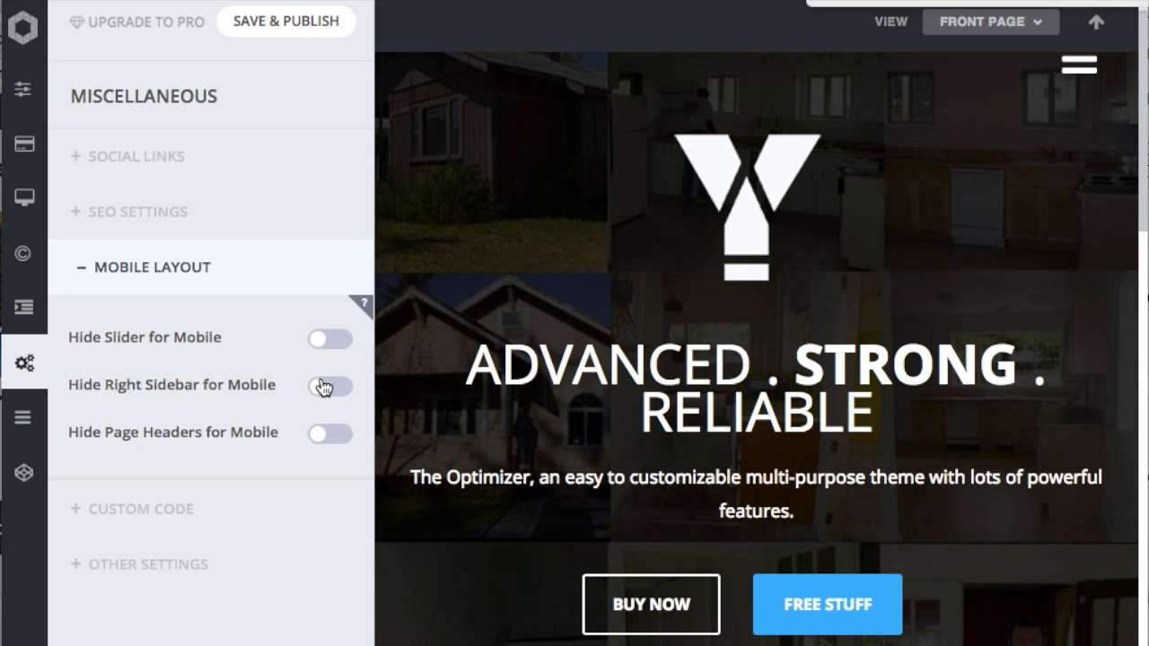
click(146, 508)
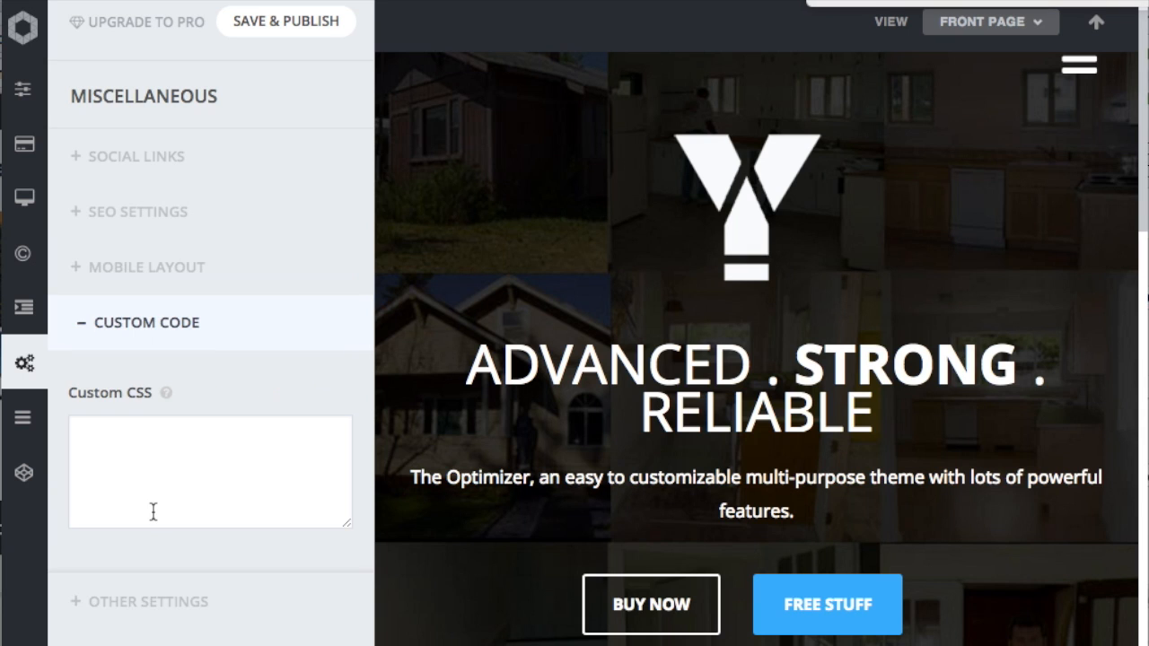
click(148, 602)
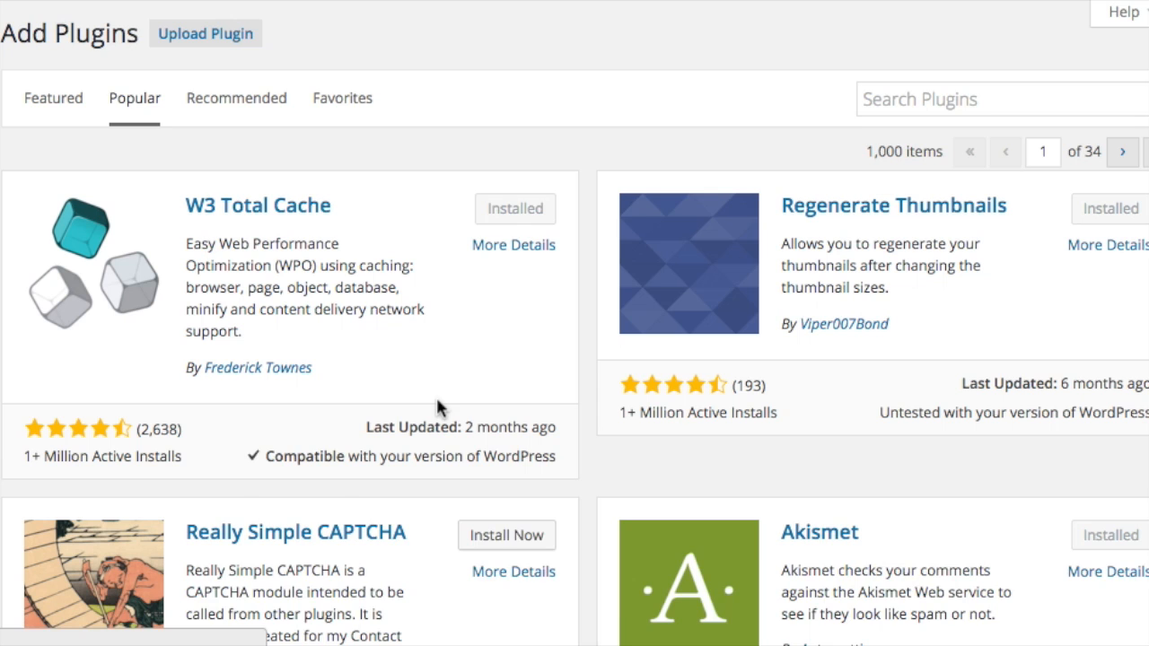
- Scroll through the Popular plugins listings while paging toward page 3
scroll(down, 3)
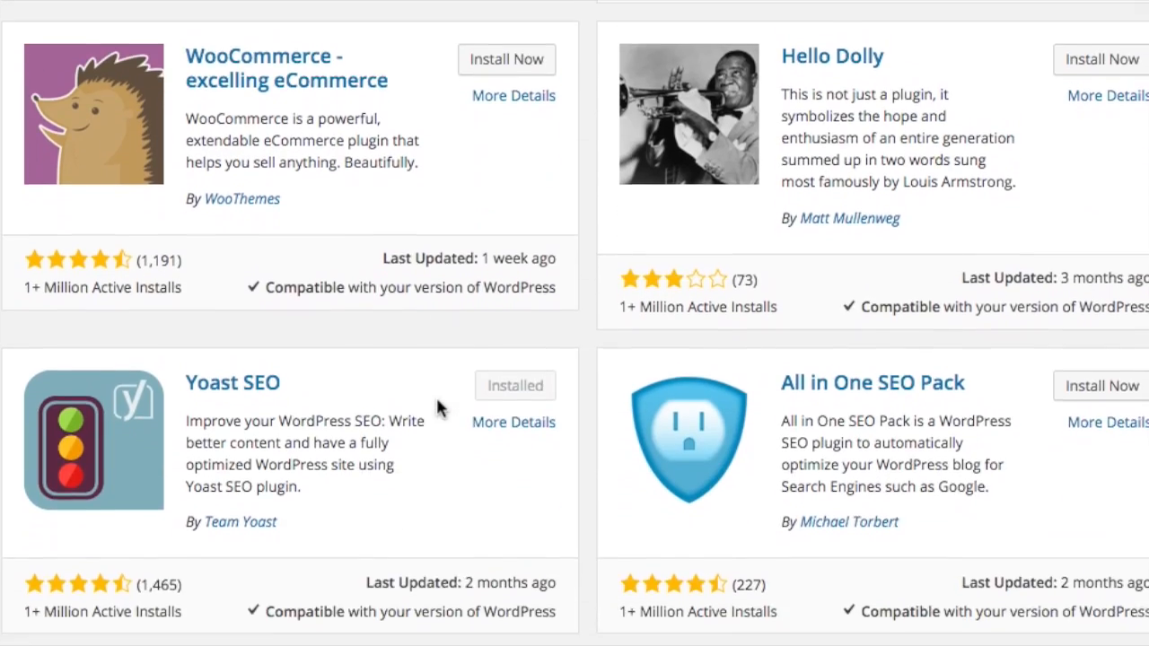
scroll(down, 3)
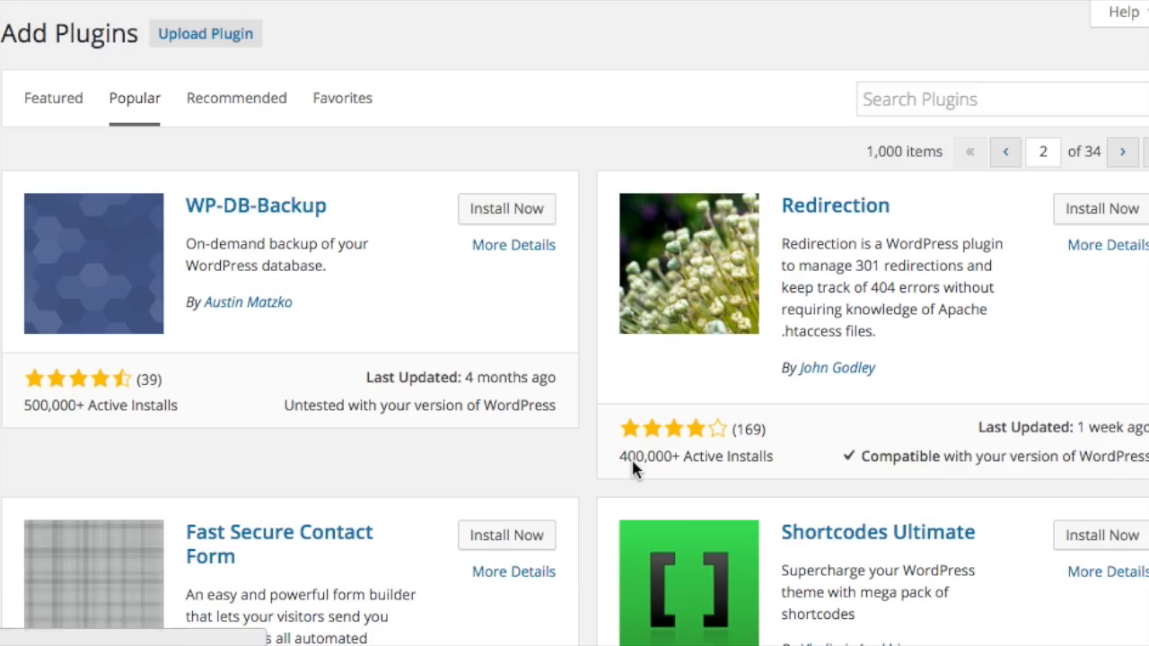
scroll(down, 3)
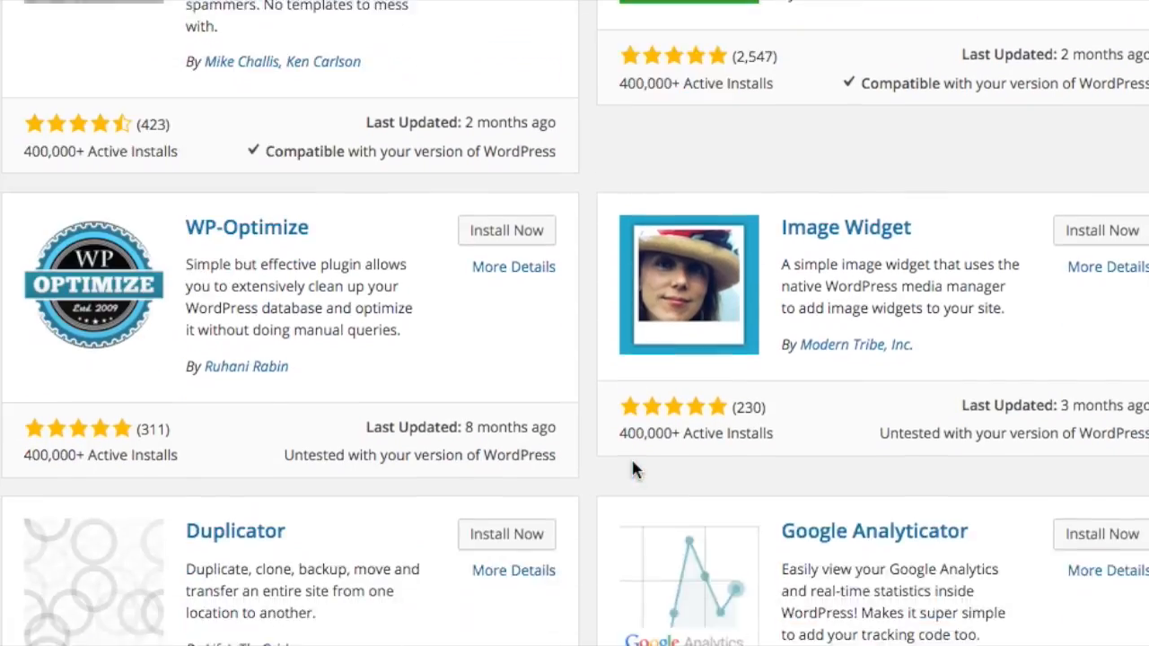
scroll(down, 3)
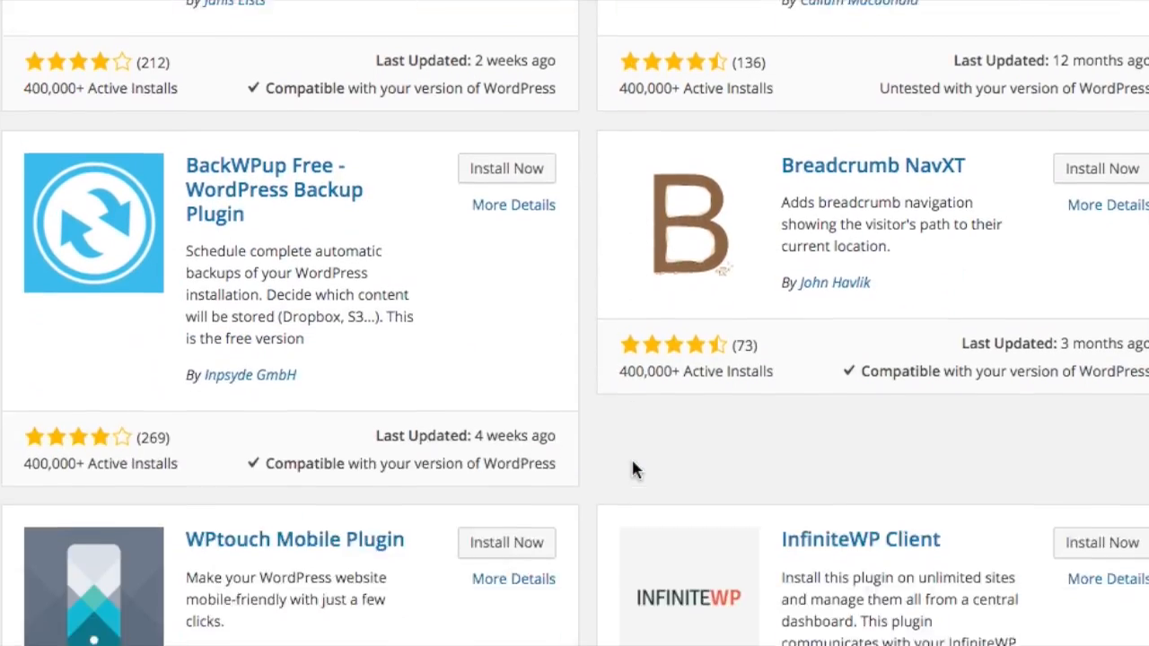
scroll(down, 3)
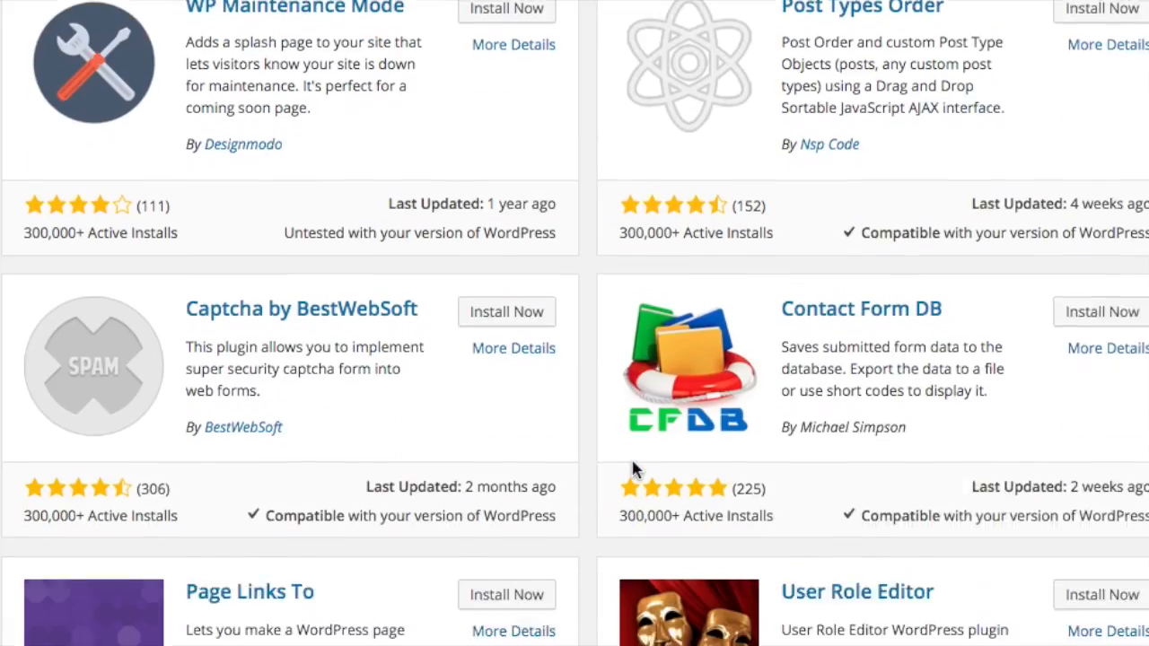
scroll(down, 3)
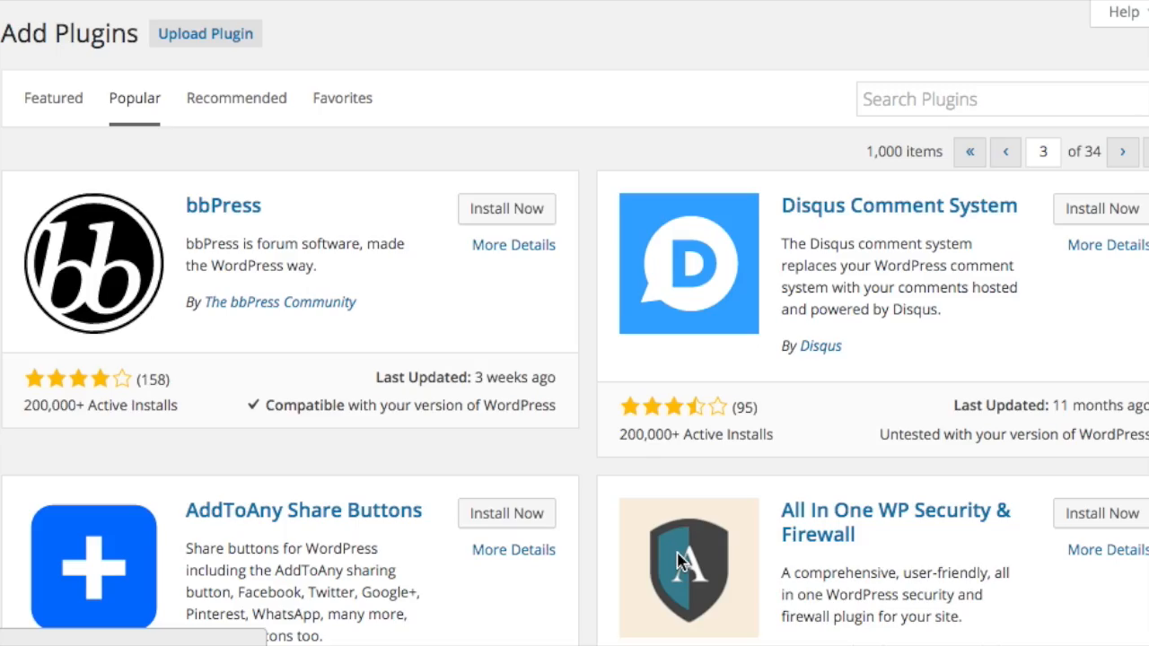
scroll(down, 3)
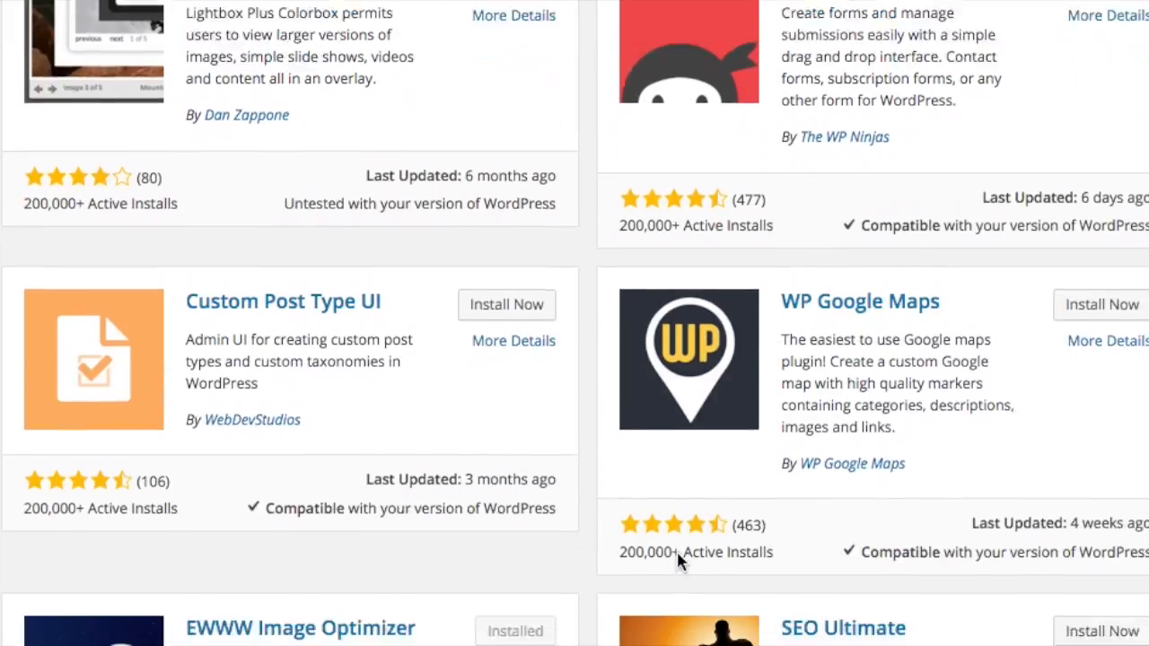
scroll(down, 3)
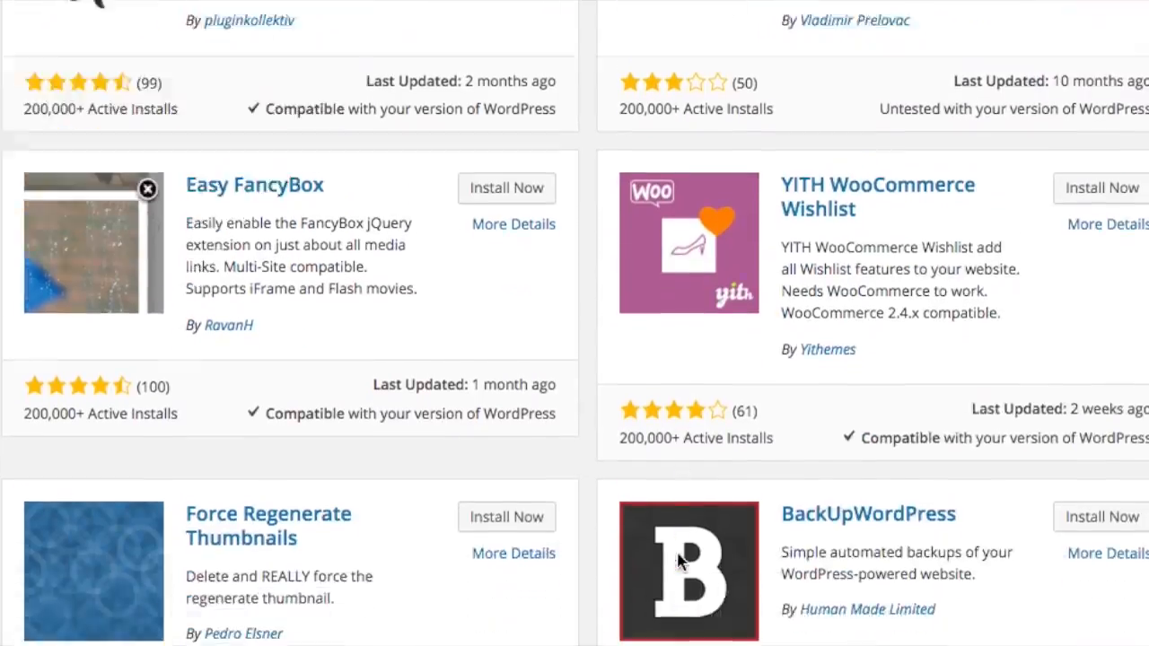
scroll(down, 3)
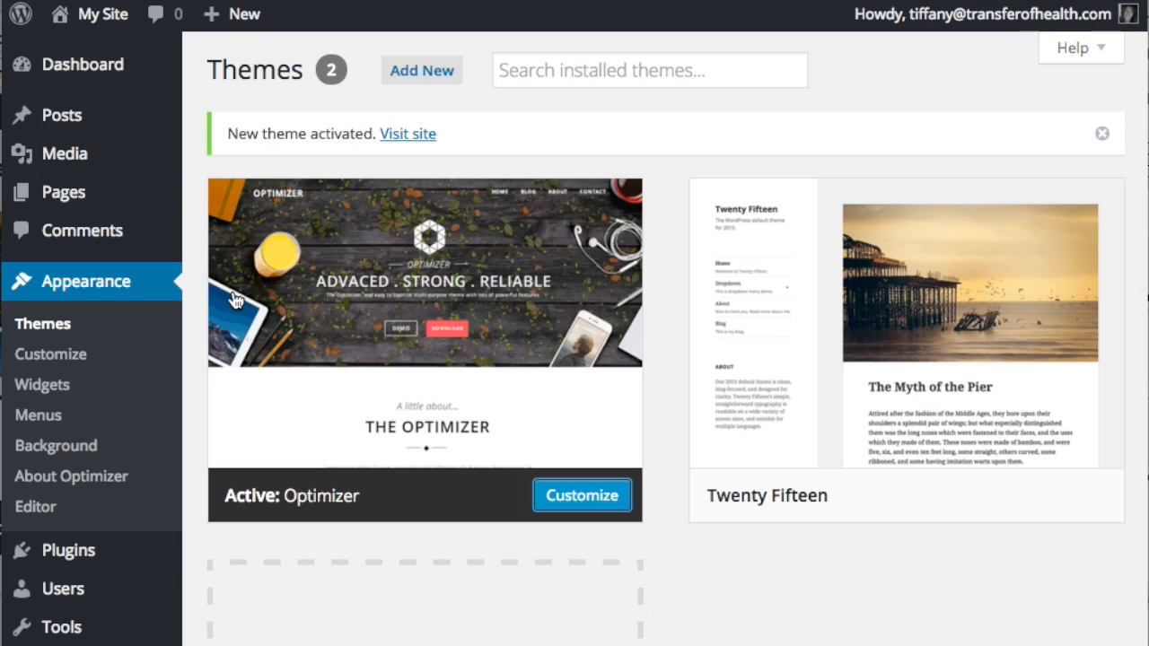
mouse_move(68, 551)
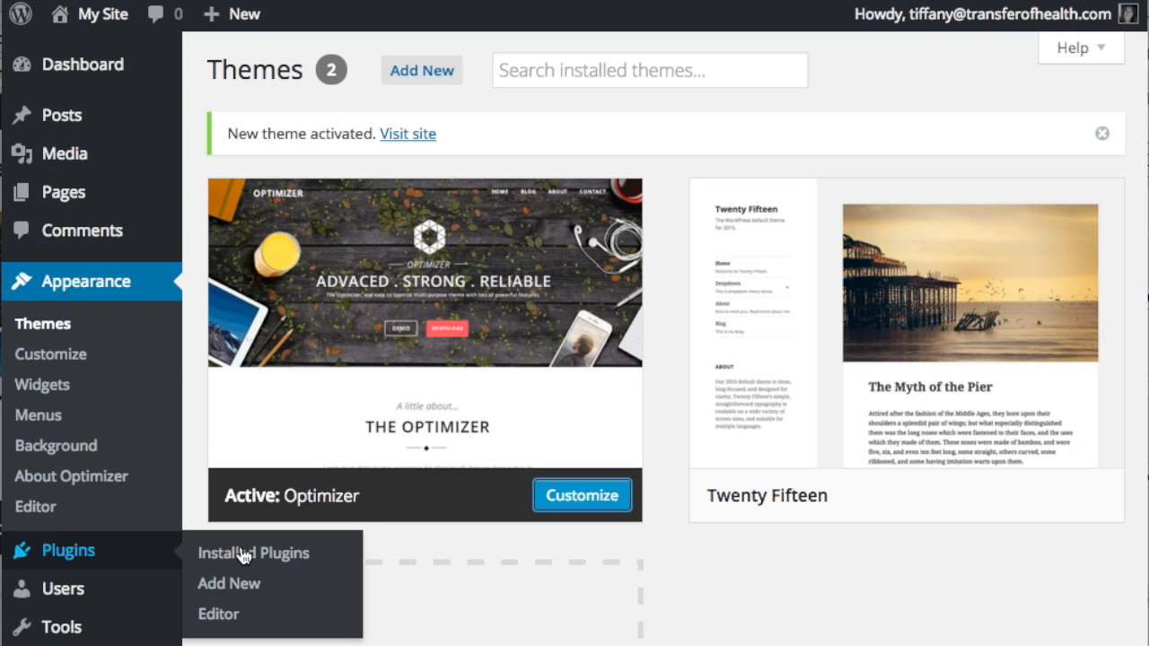
- Search Add Plugins for 'wordpress seo by yoast' and install Yoast SEO 2.3.5
click(254, 552)
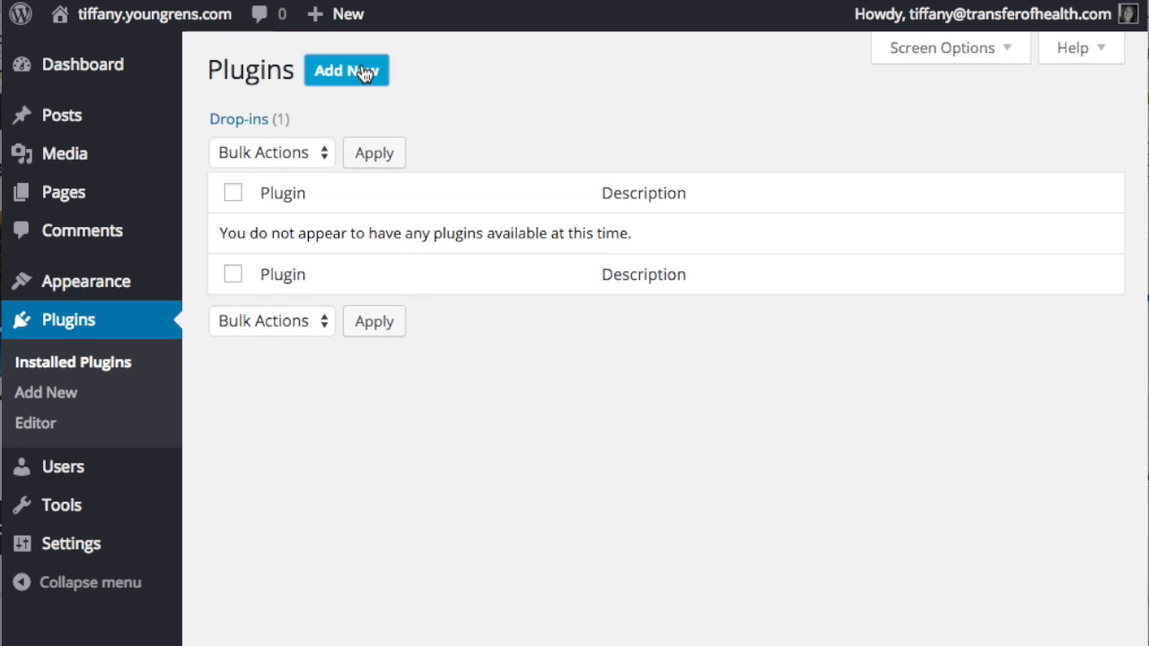
click(347, 70)
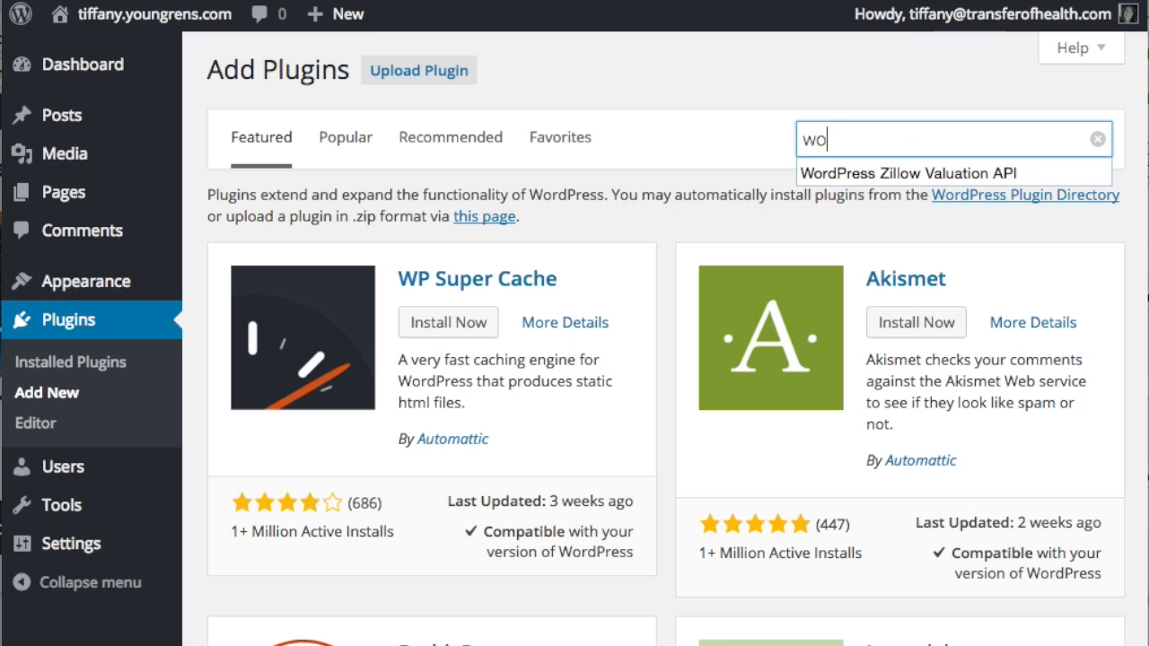
text(wordpress seo by yoas)
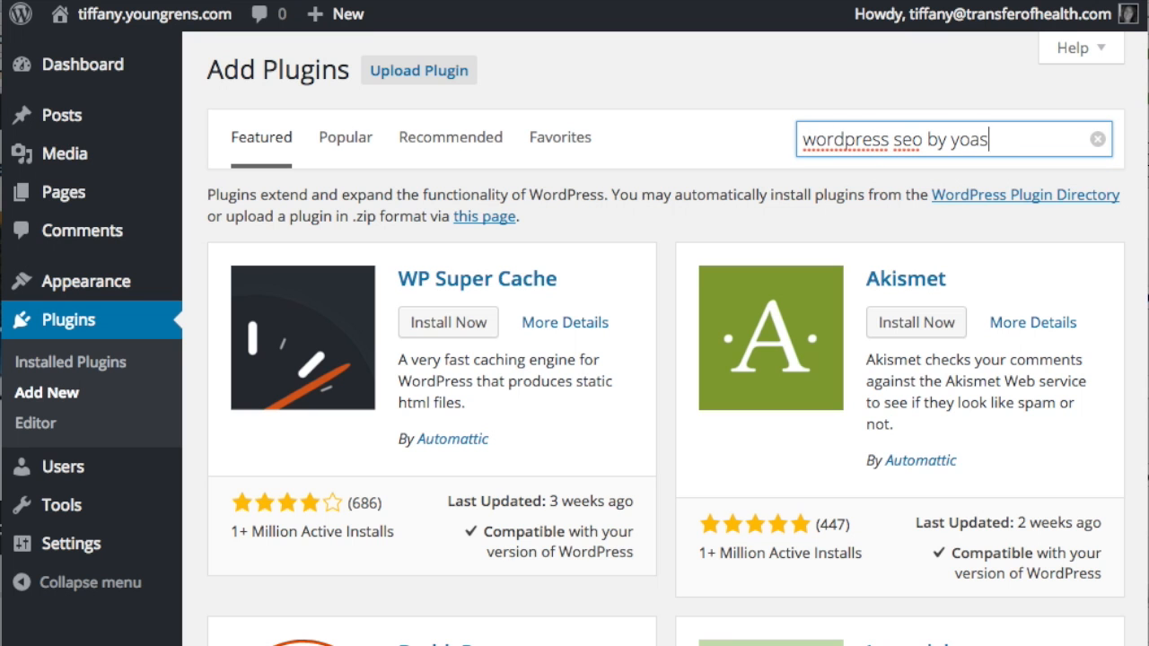
key(enter)
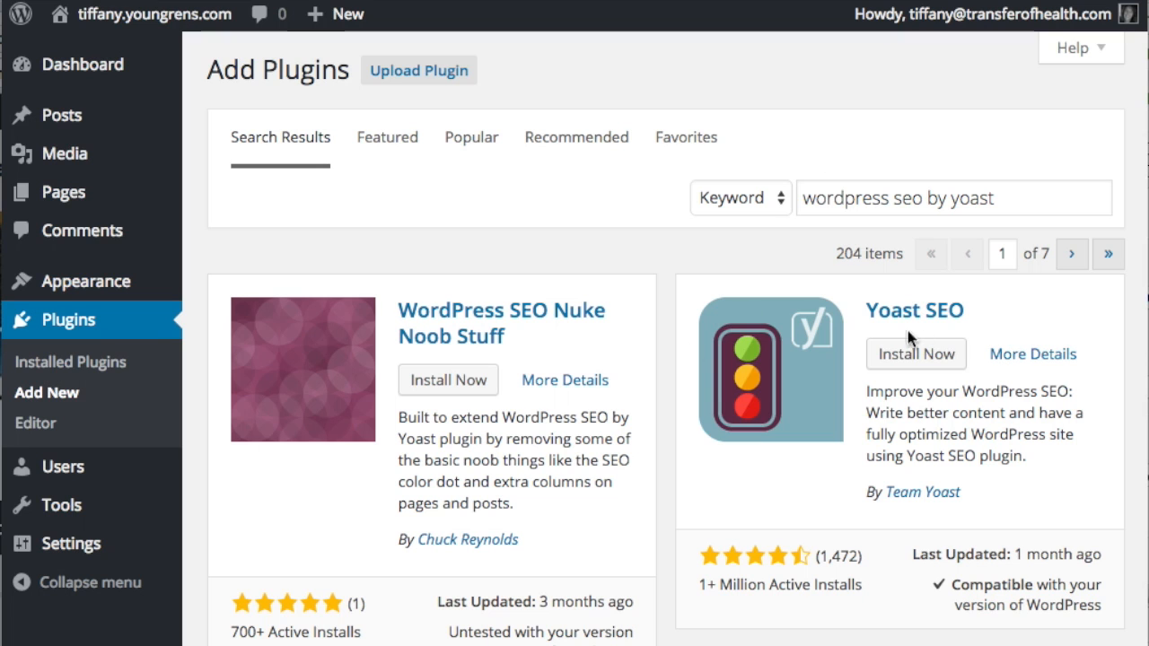
click(915, 353)
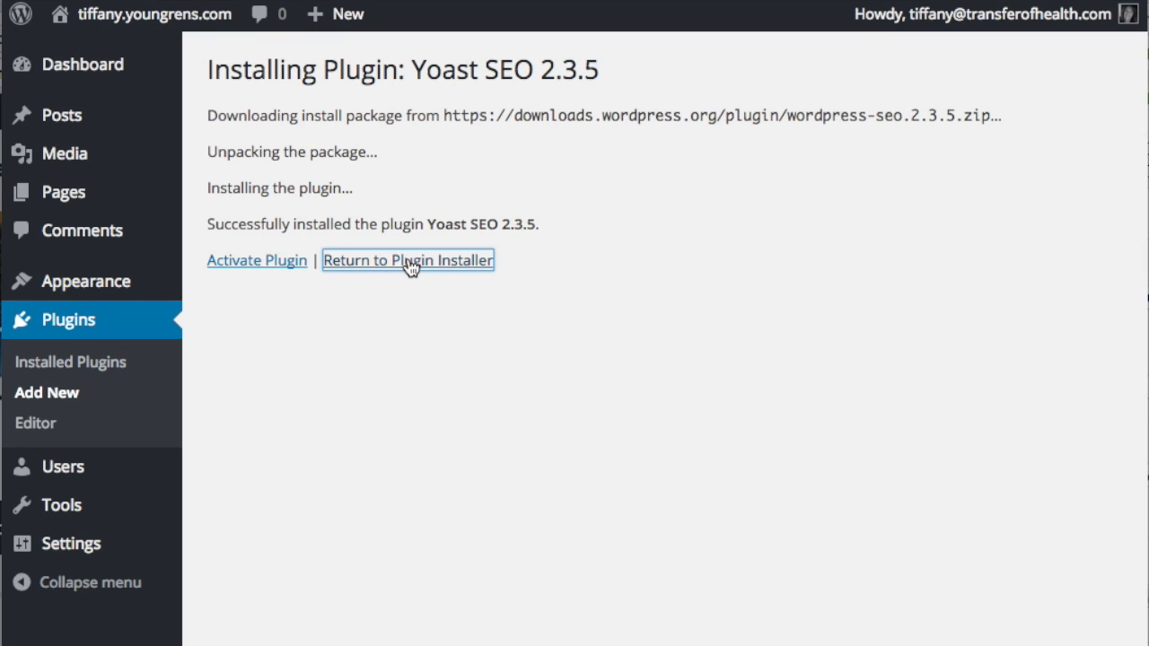
mouse_move(666, 461)
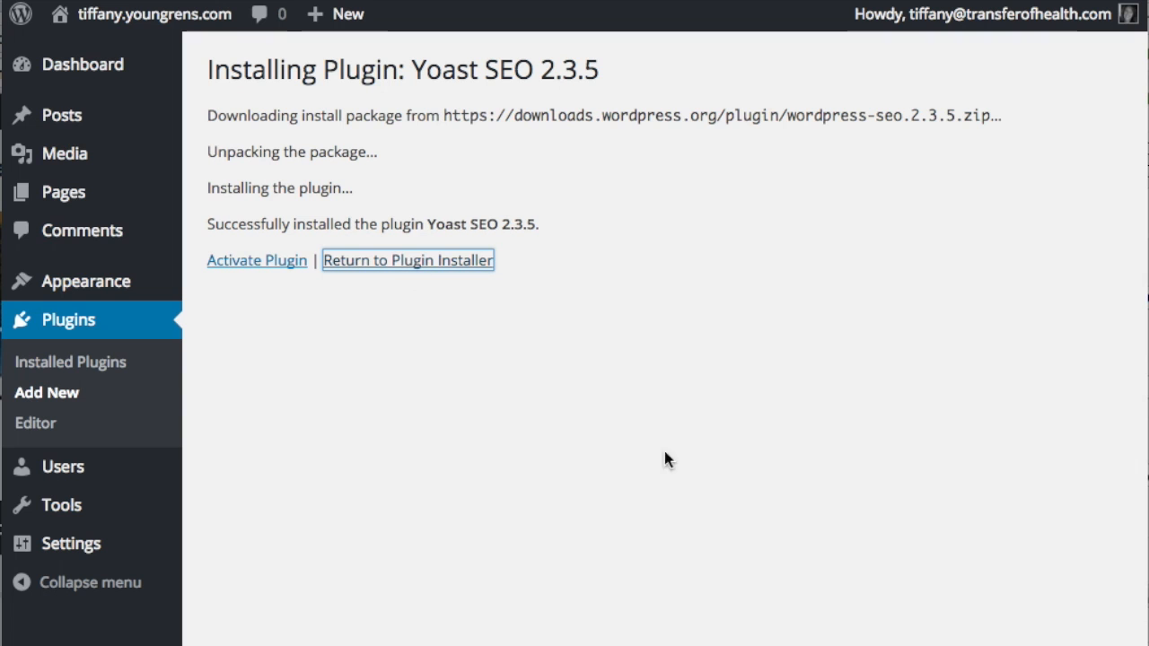
- Search plugins for 'w3', browse the results, and install W3 Total Cache
click(408, 259)
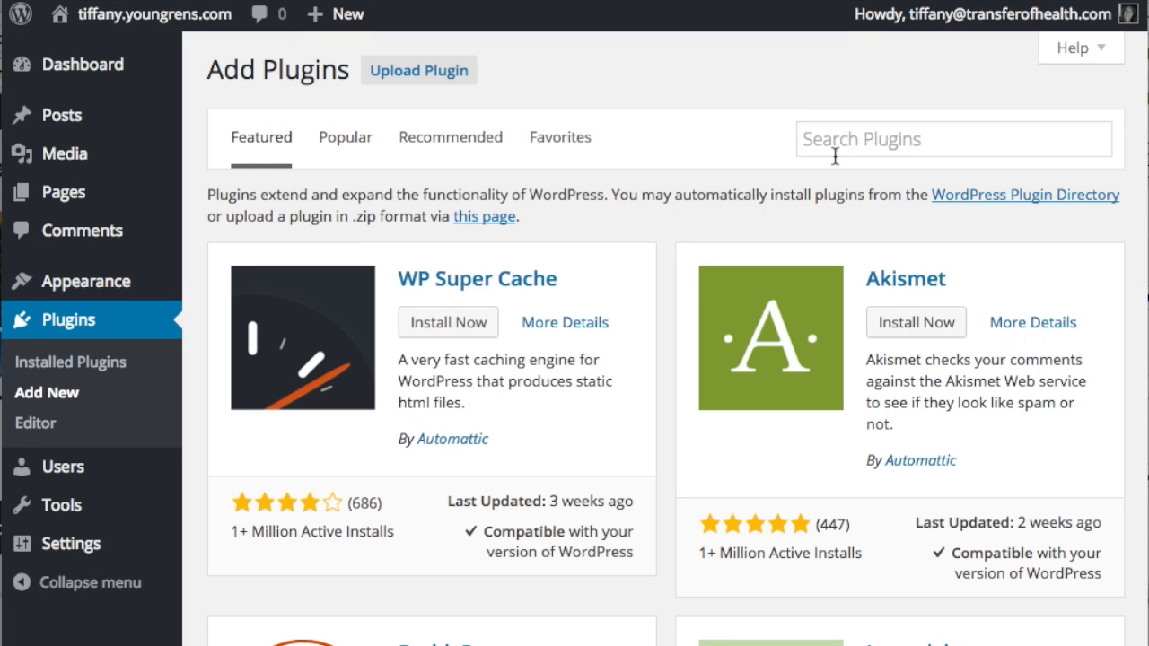
text(w3)
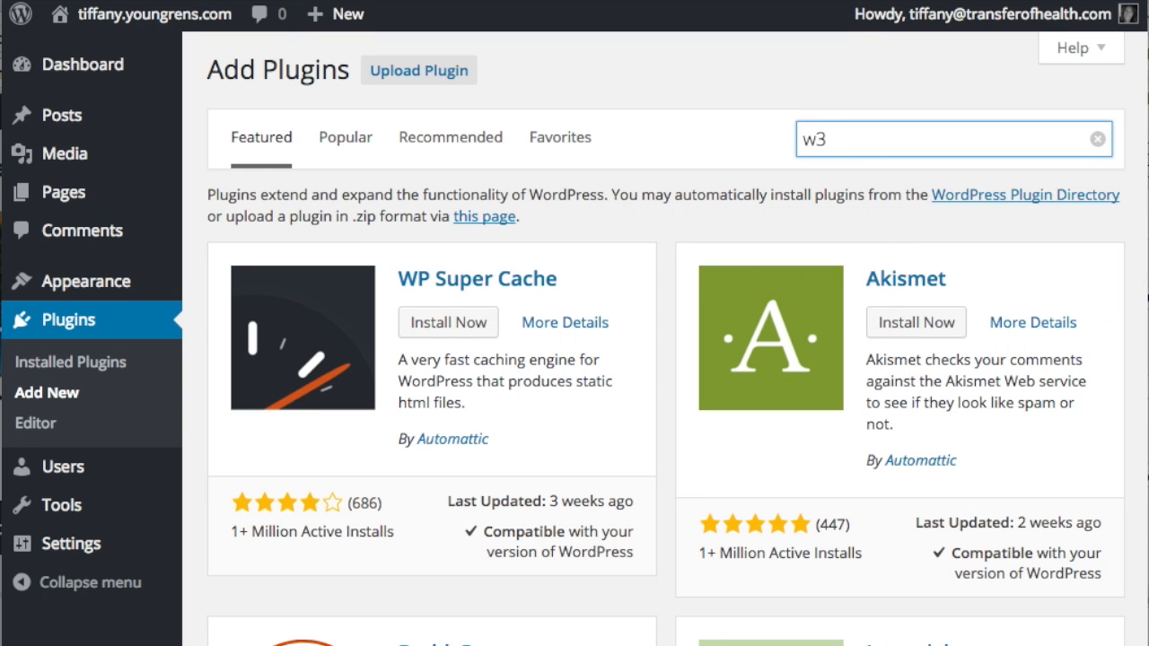
key(Enter)
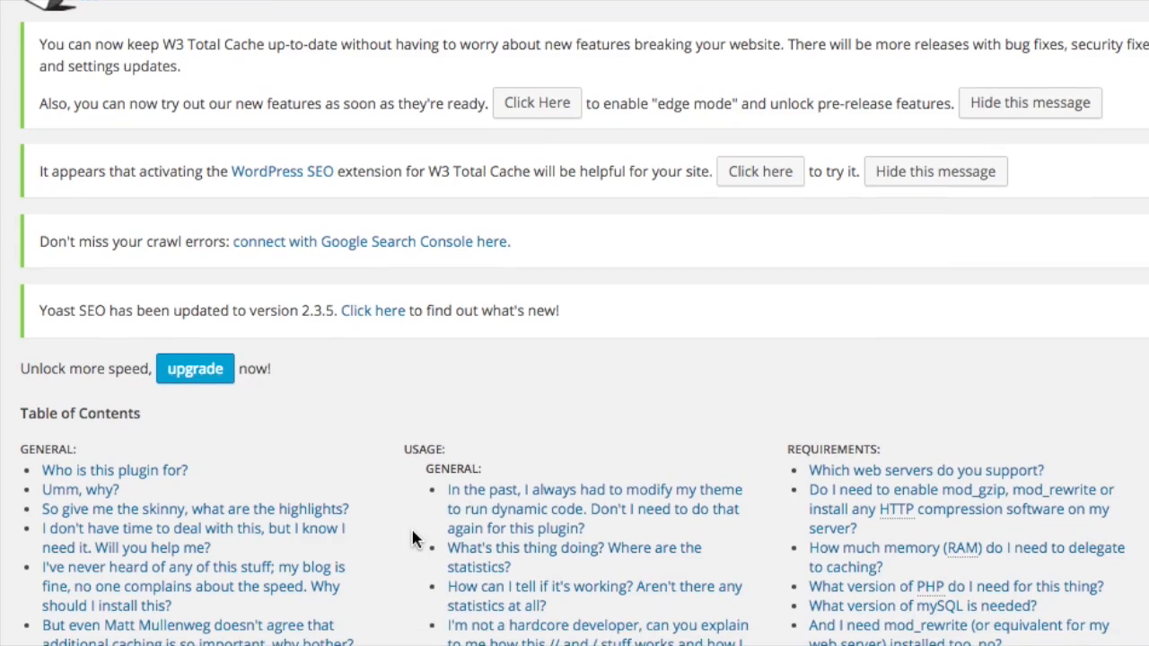
scroll(down, 3)
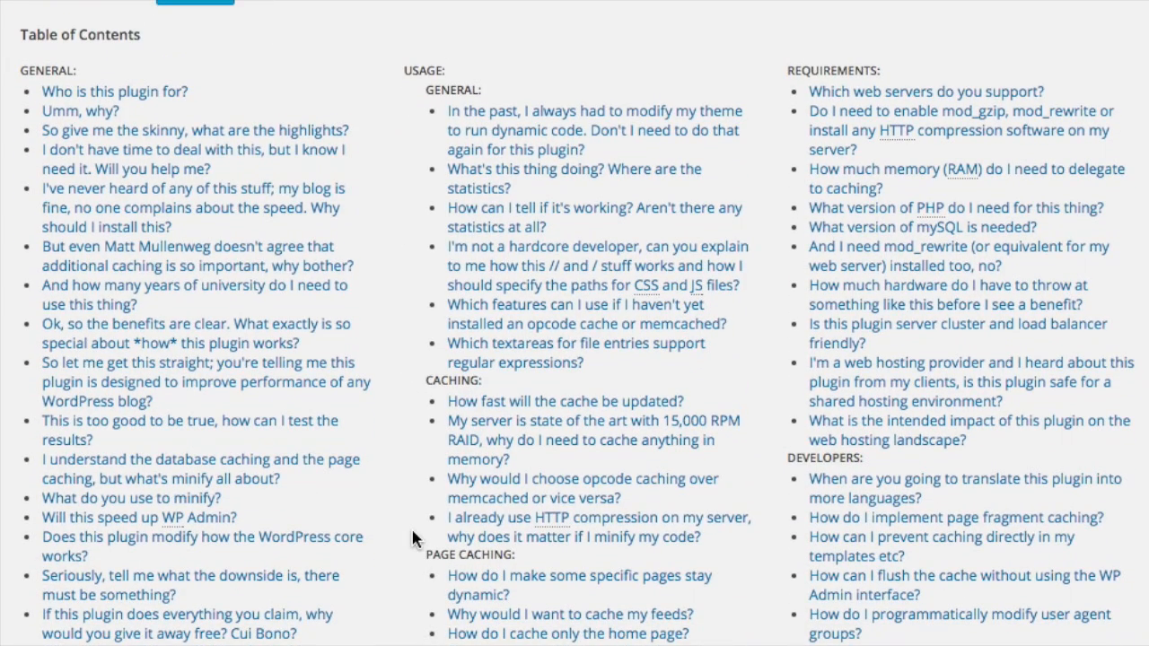
scroll(down, 3)
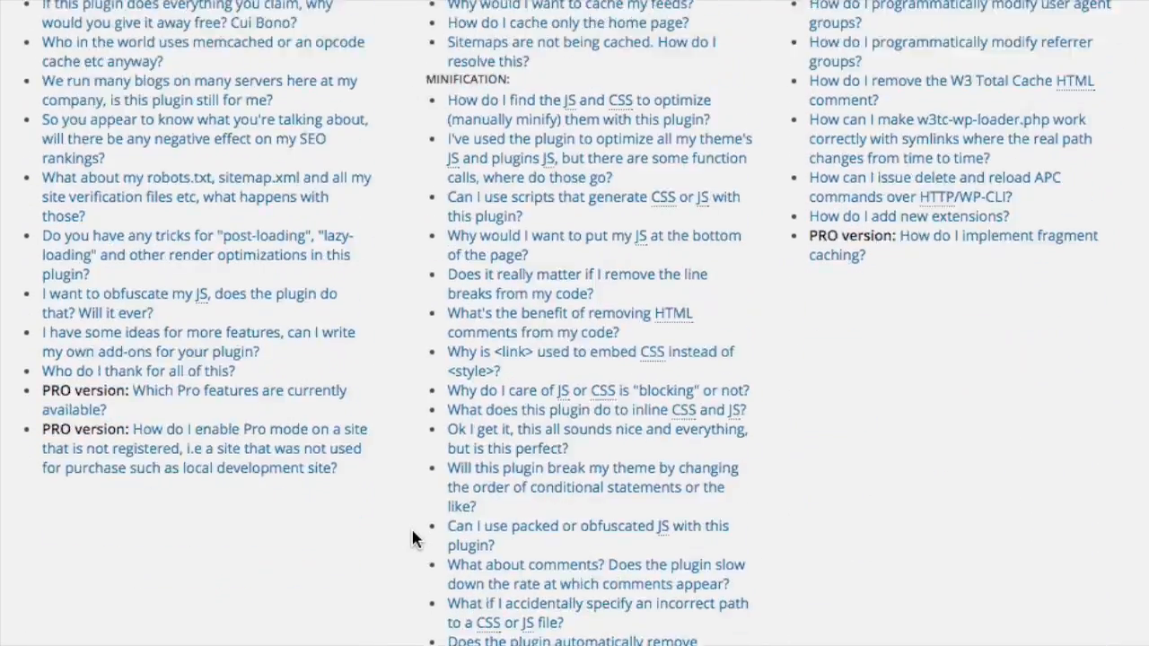
scroll(down, 3)
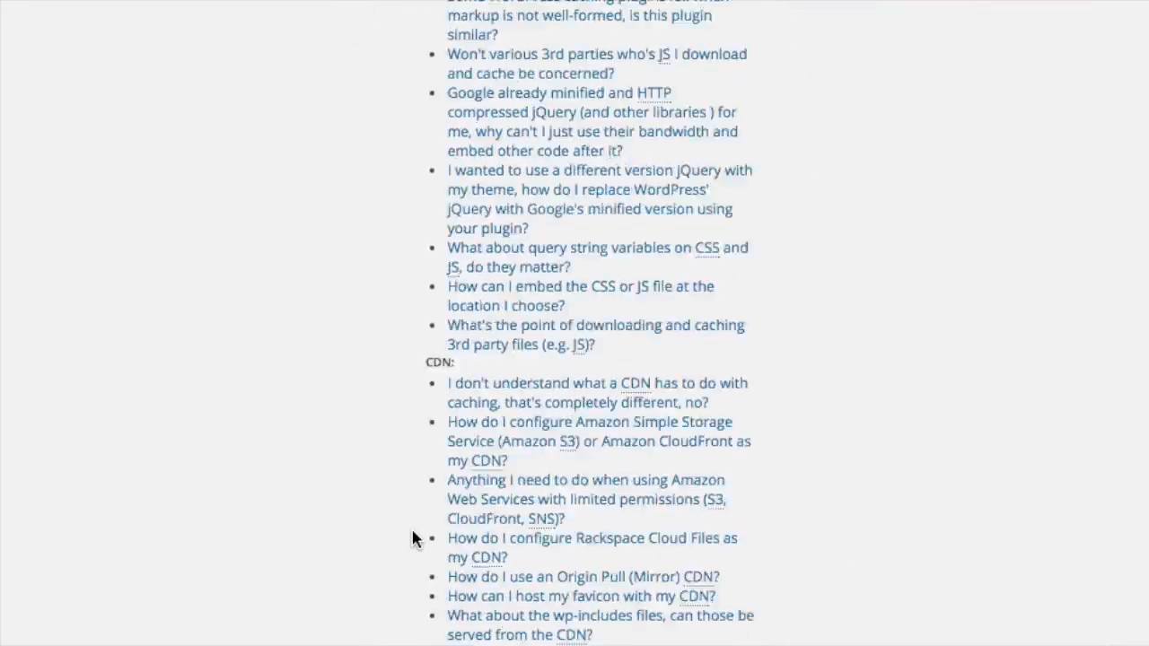
scroll(down, 3)
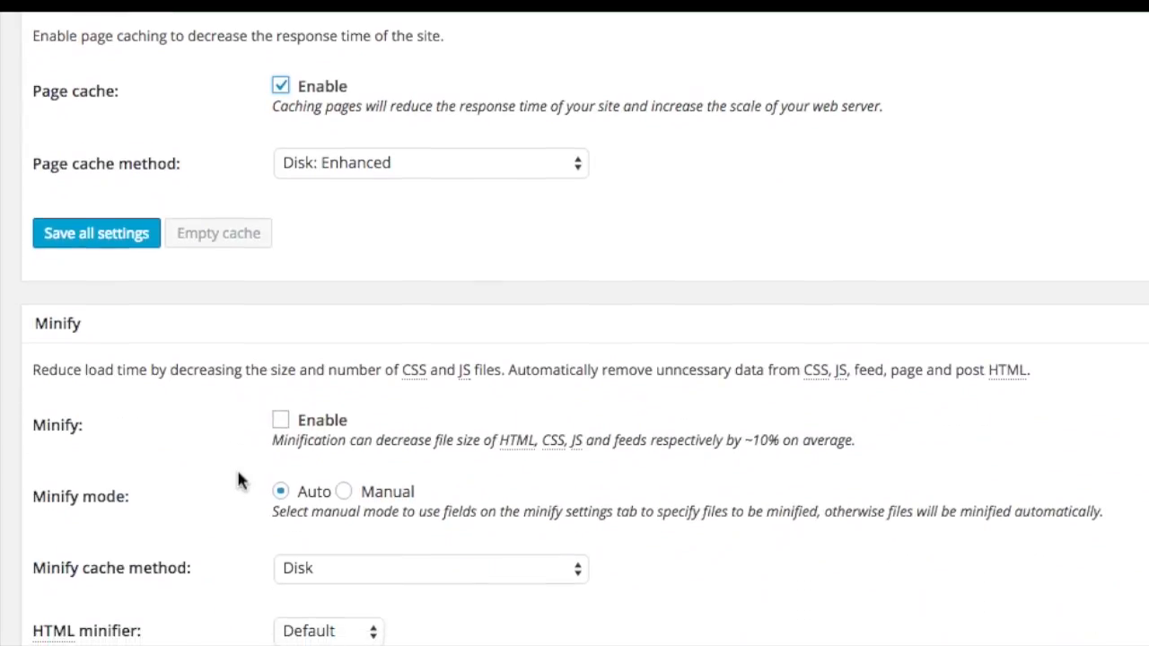
mouse_move(251, 448)
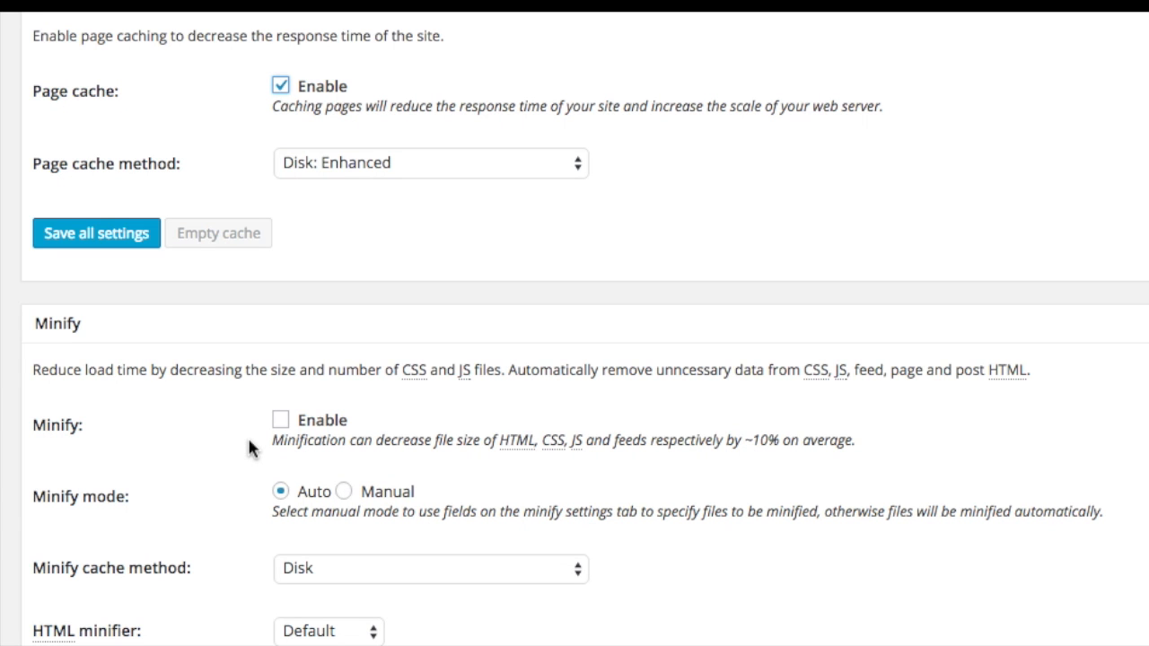
scroll(down, 3)
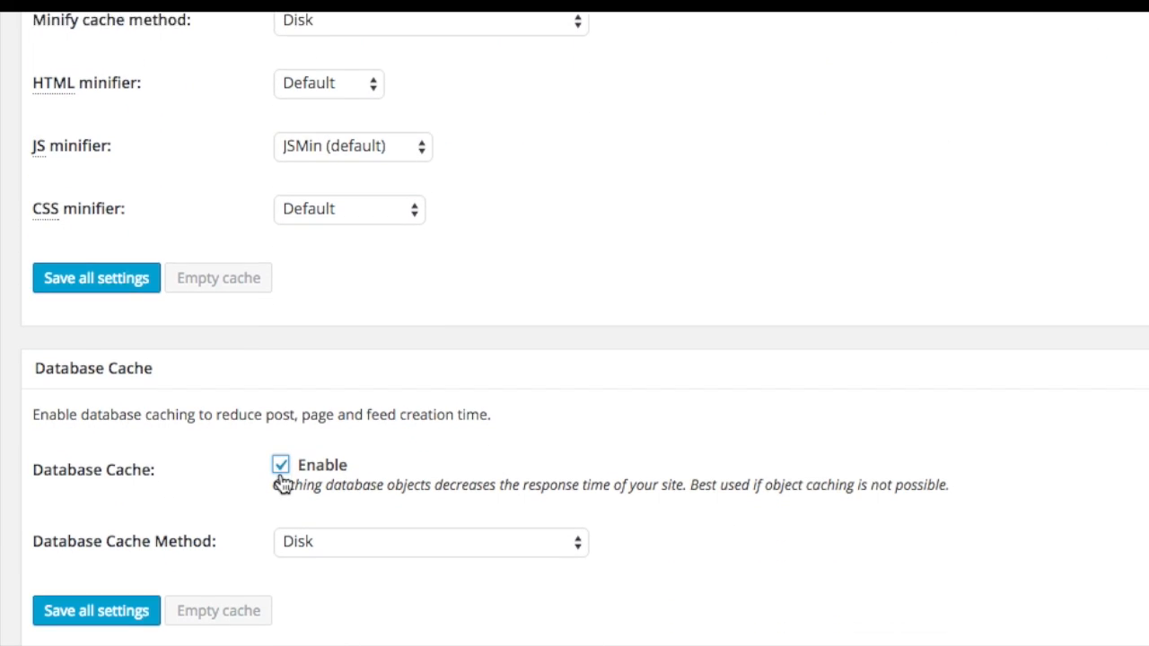
scroll(down, 3)
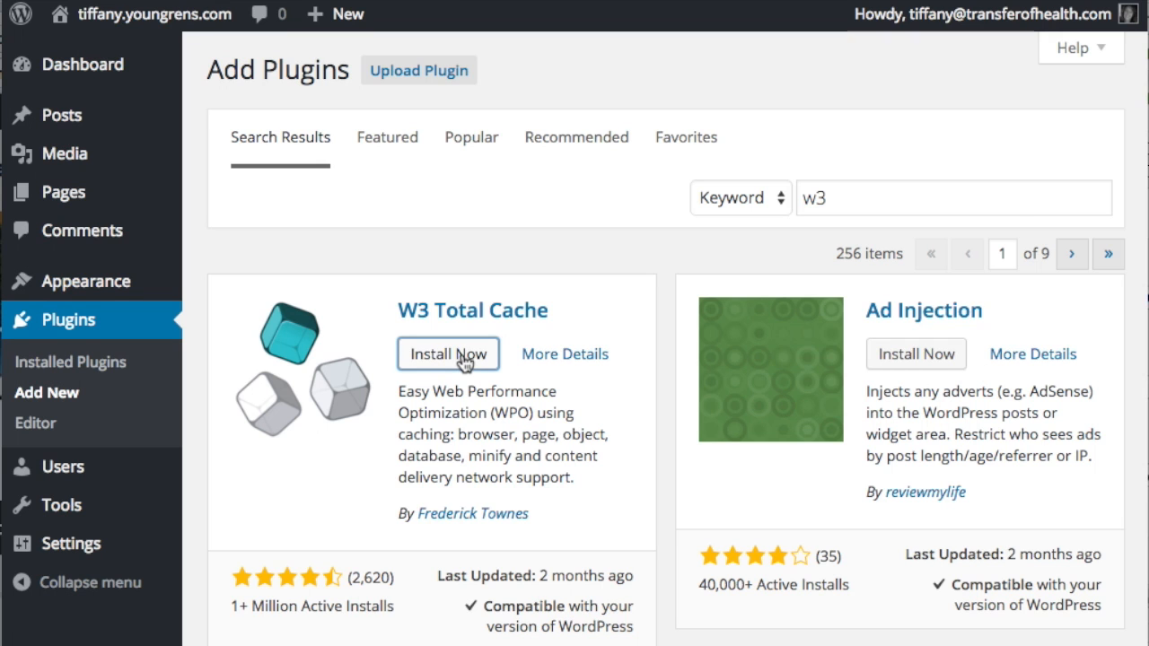
click(448, 353)
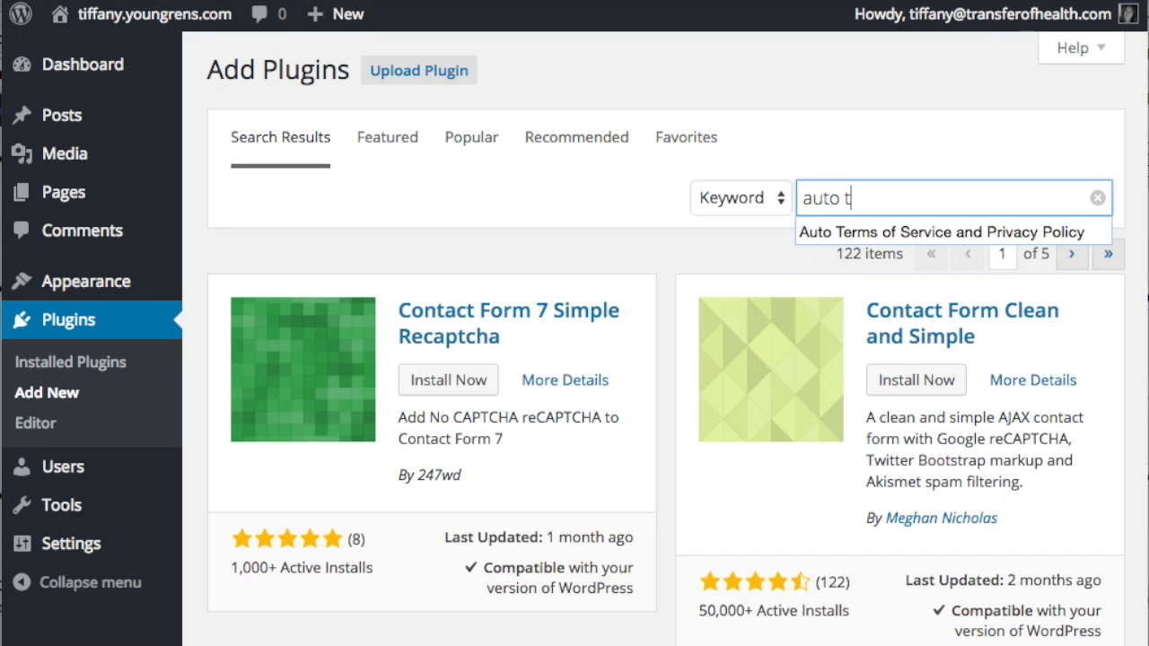
- Install Auto Terms of Service and Privacy Policy 1.7, then return to the installer
click(942, 232)
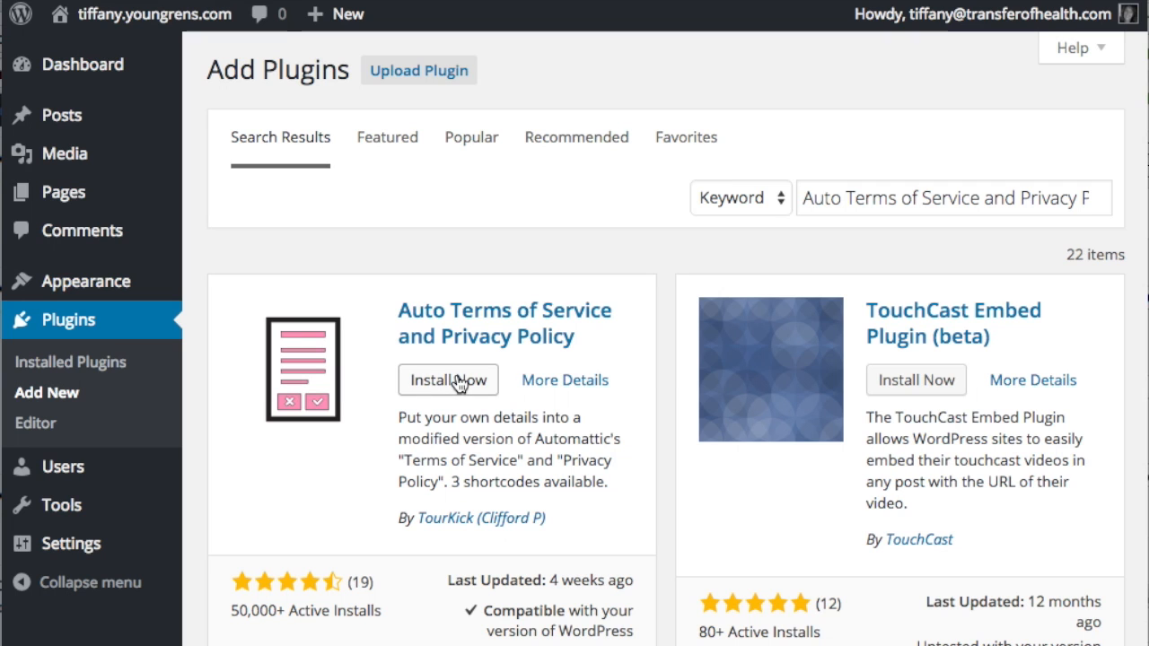
click(447, 379)
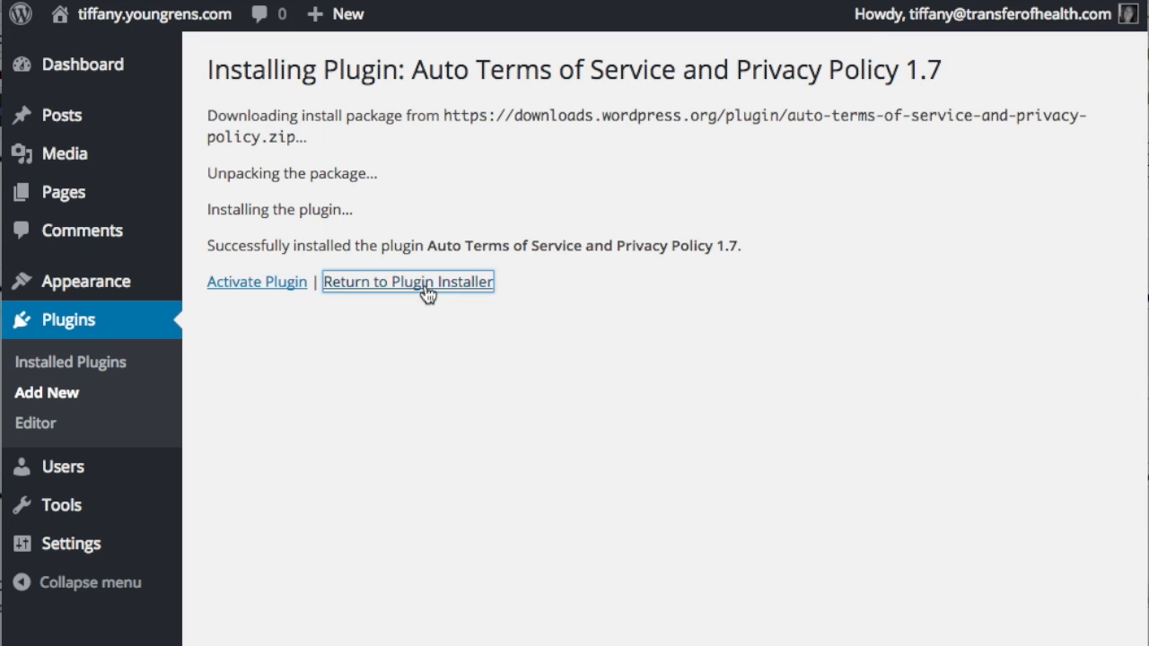
click(407, 281)
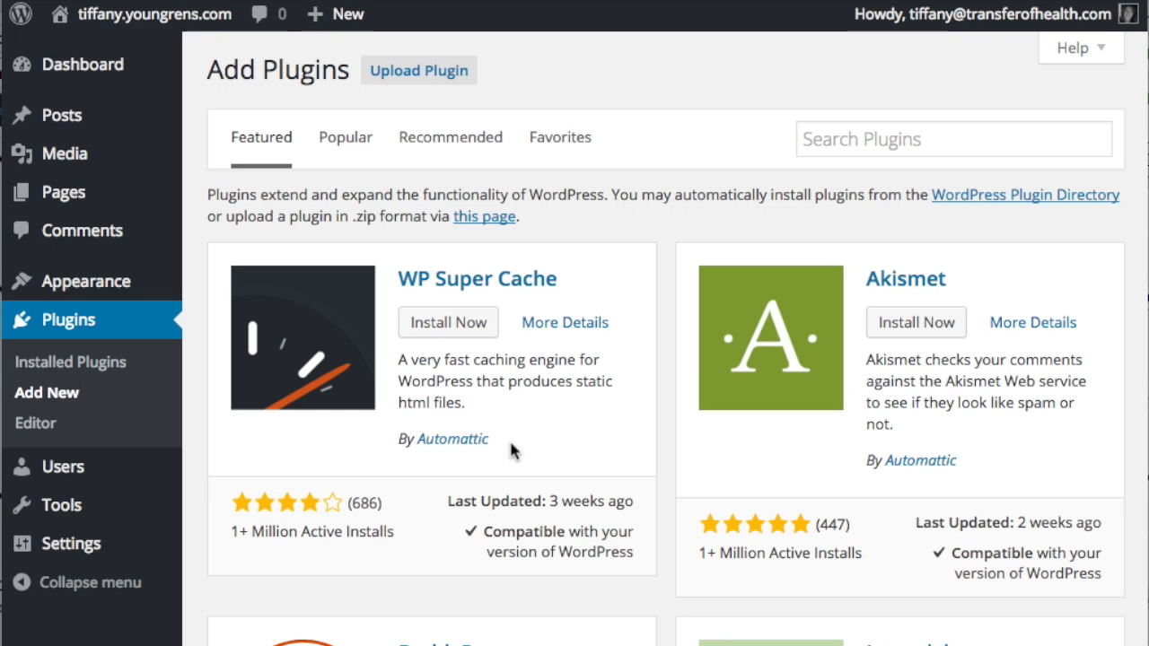
mouse_move(675, 110)
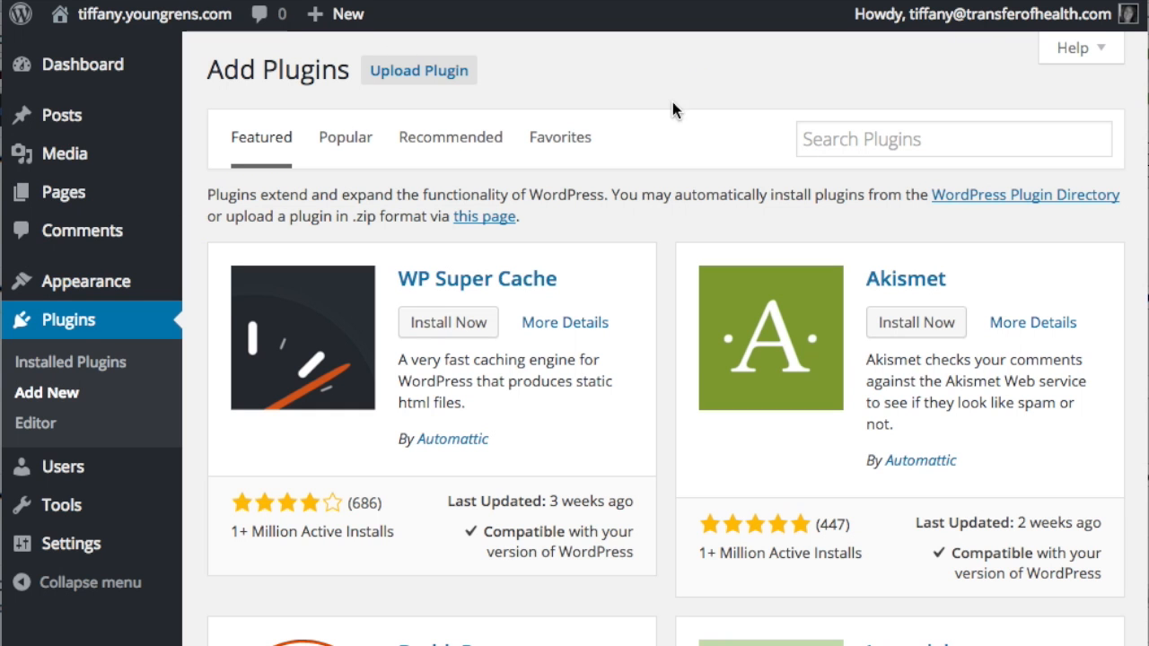
- Search for 'simple 301', install Simple 301 Redirects 1.06, and return to the installer
text(simp)
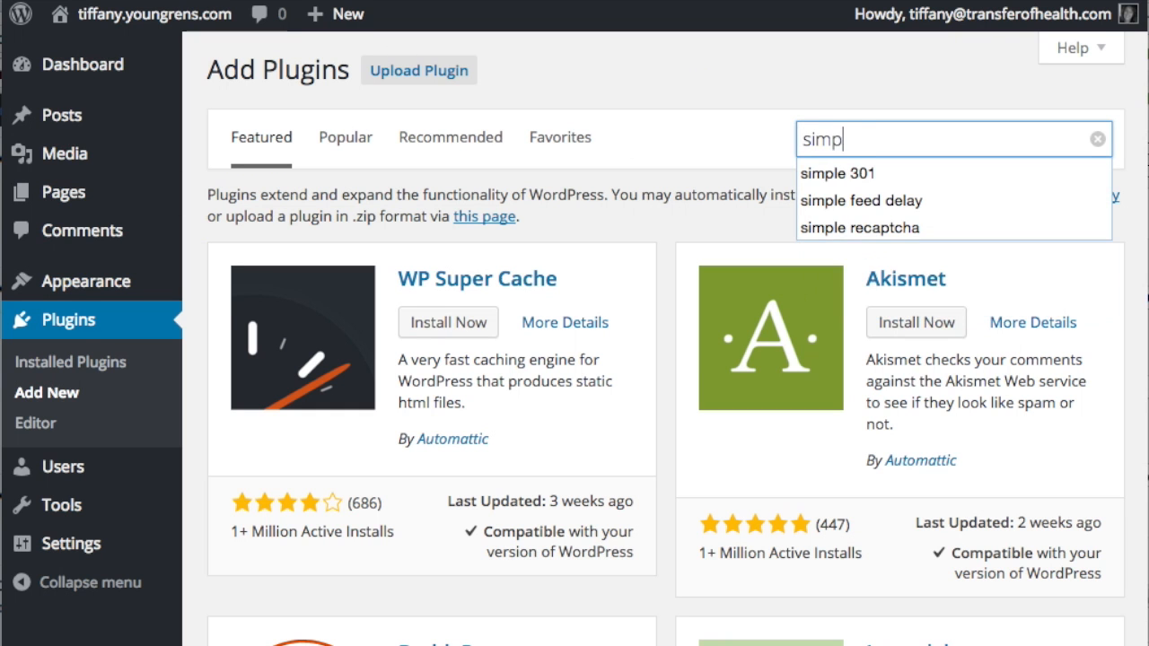
click(835, 172)
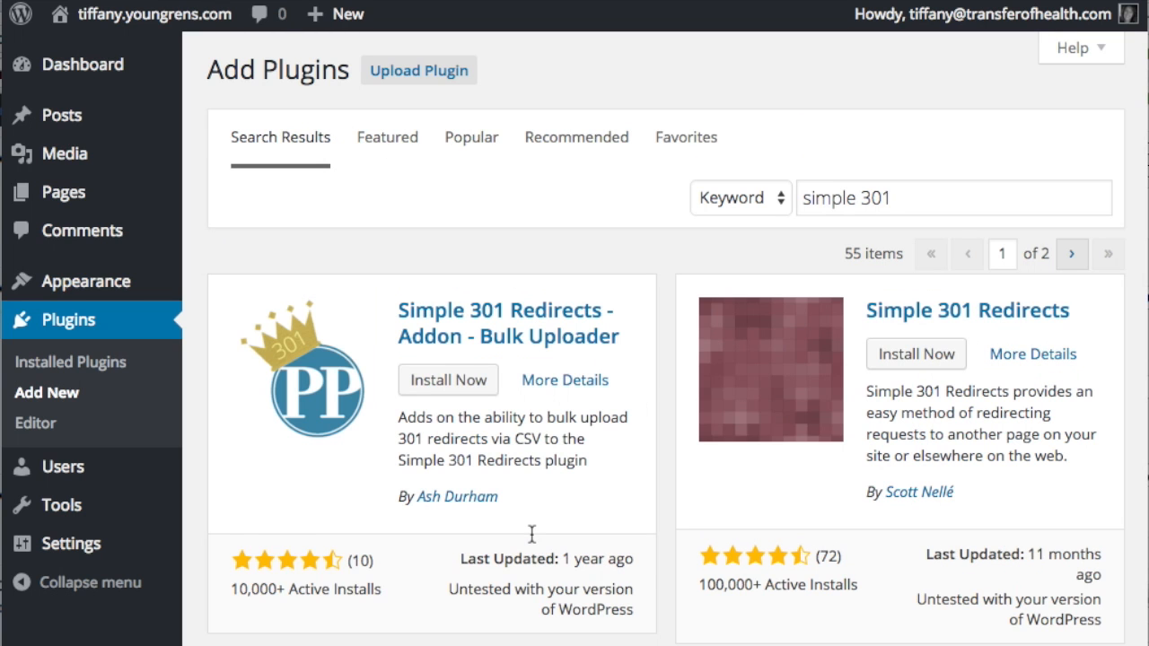
scroll(down, 3)
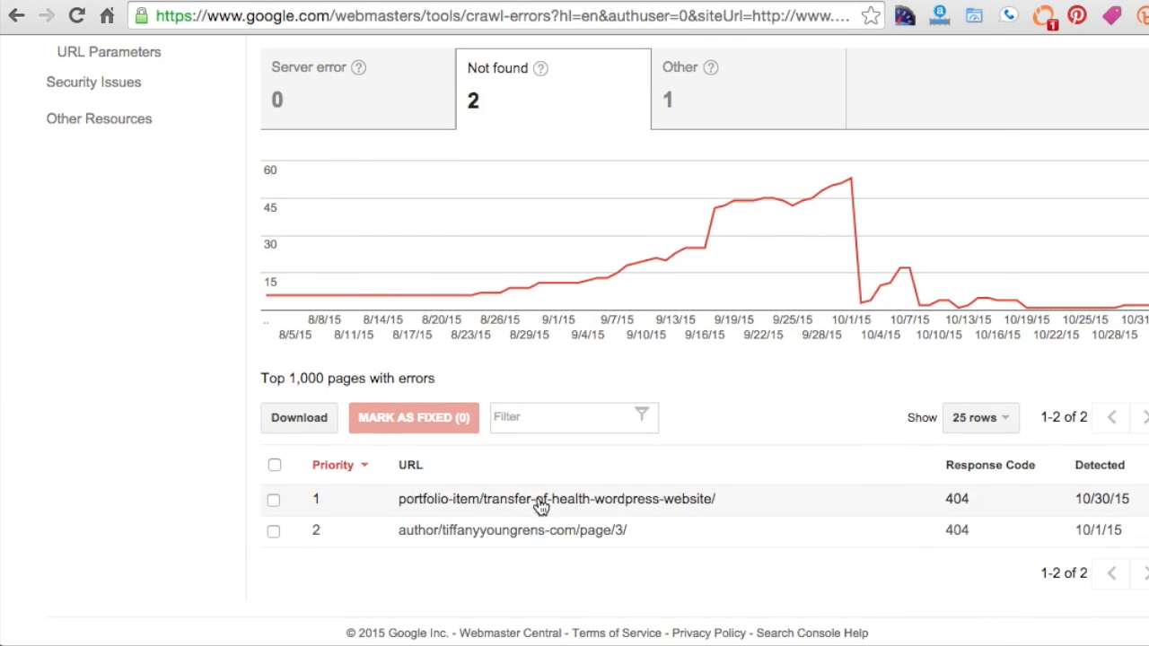
click(556, 499)
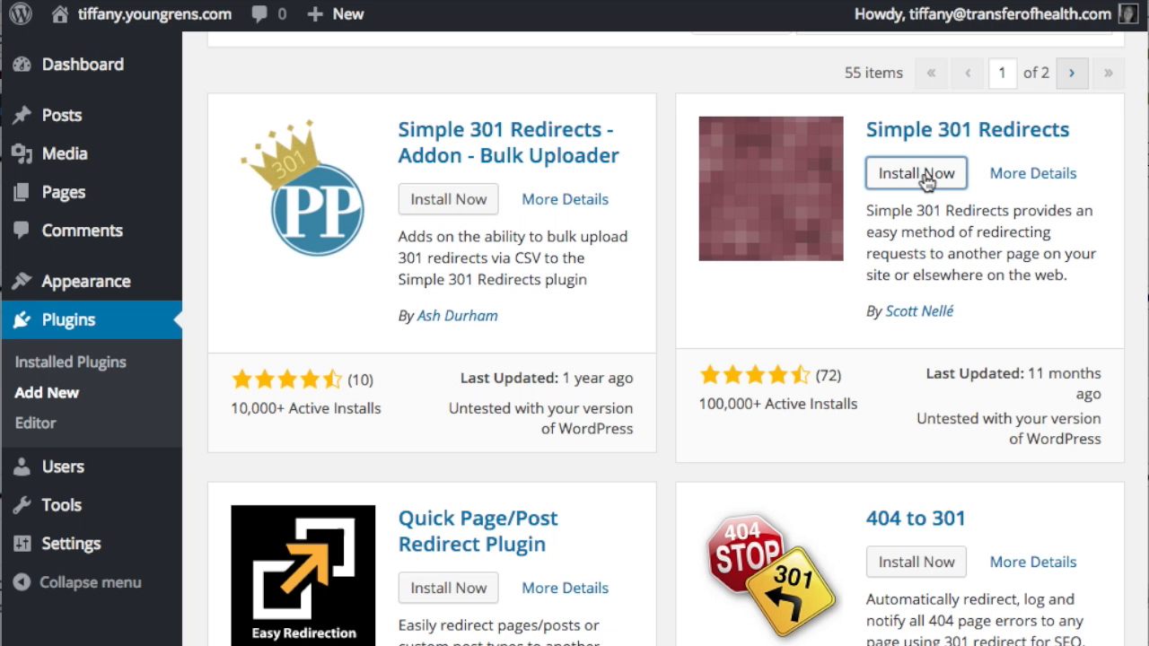
click(915, 173)
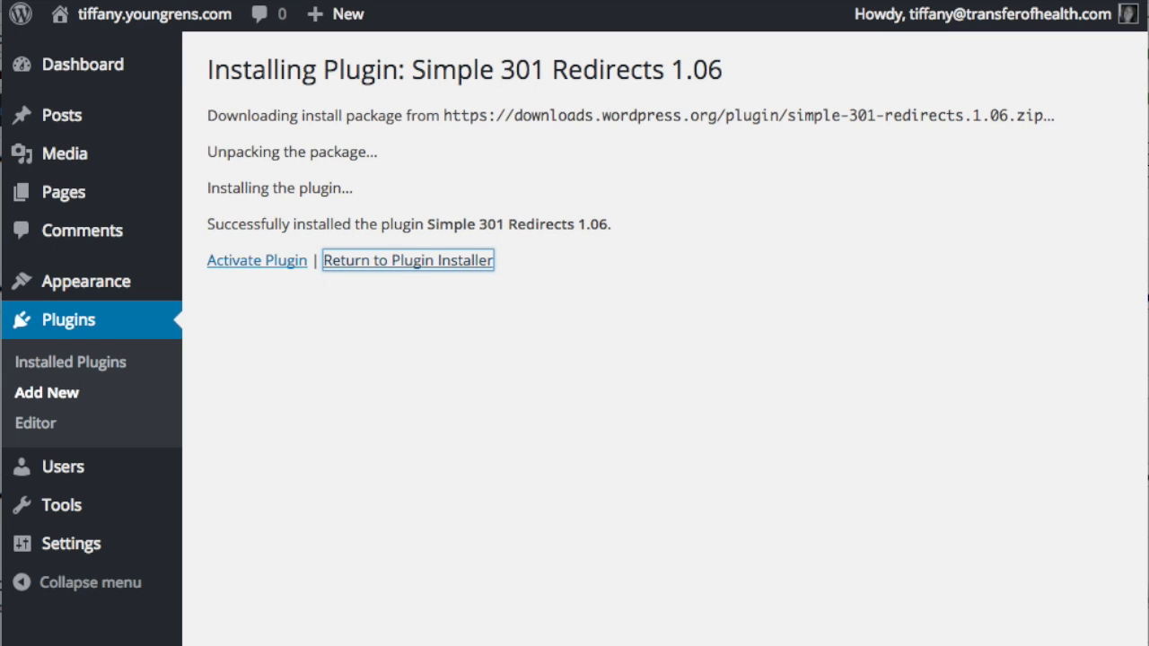
click(408, 259)
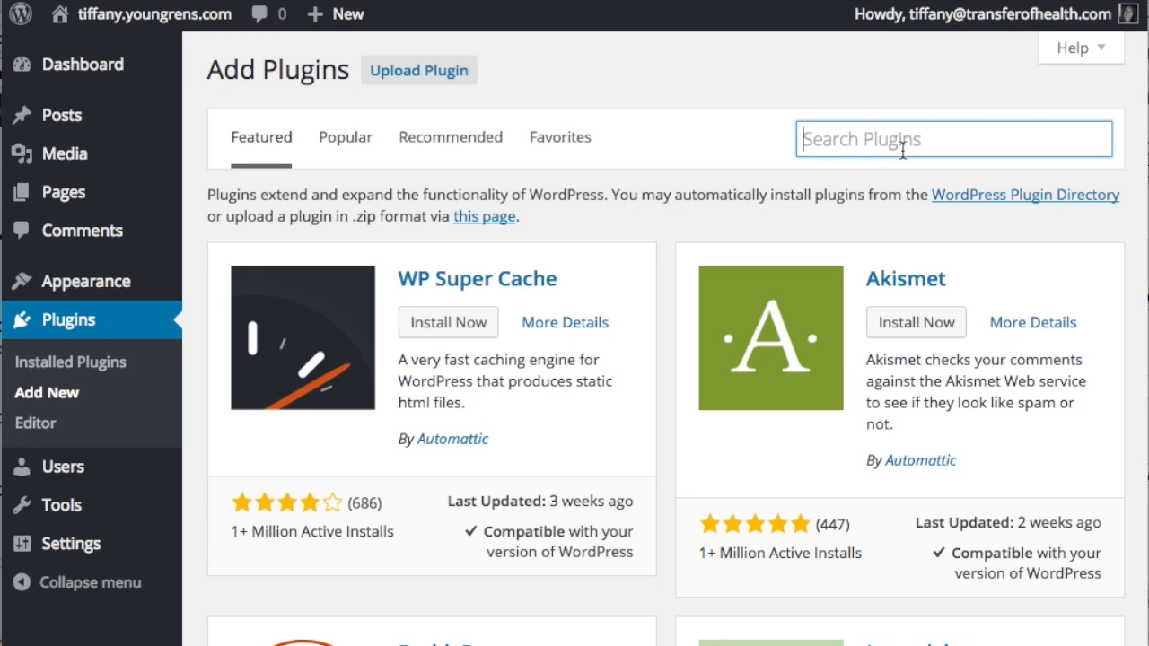
- Search 'contact form 7', install Contact Form 7 4.3, and return to the installer
text(contact form 7)
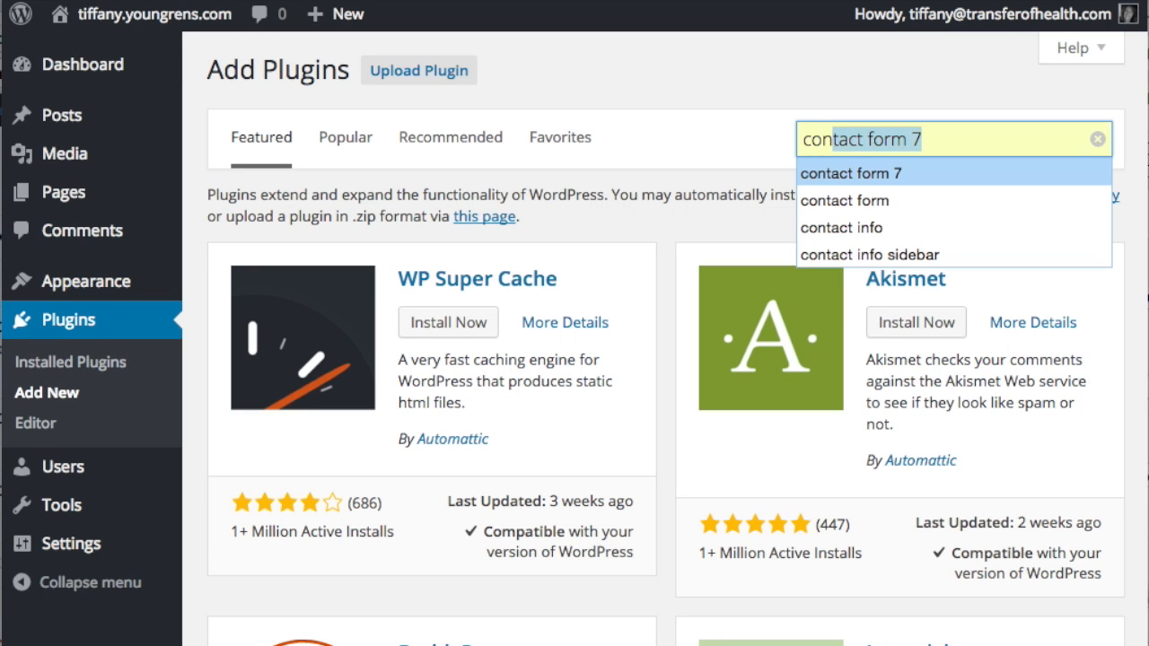
click(850, 172)
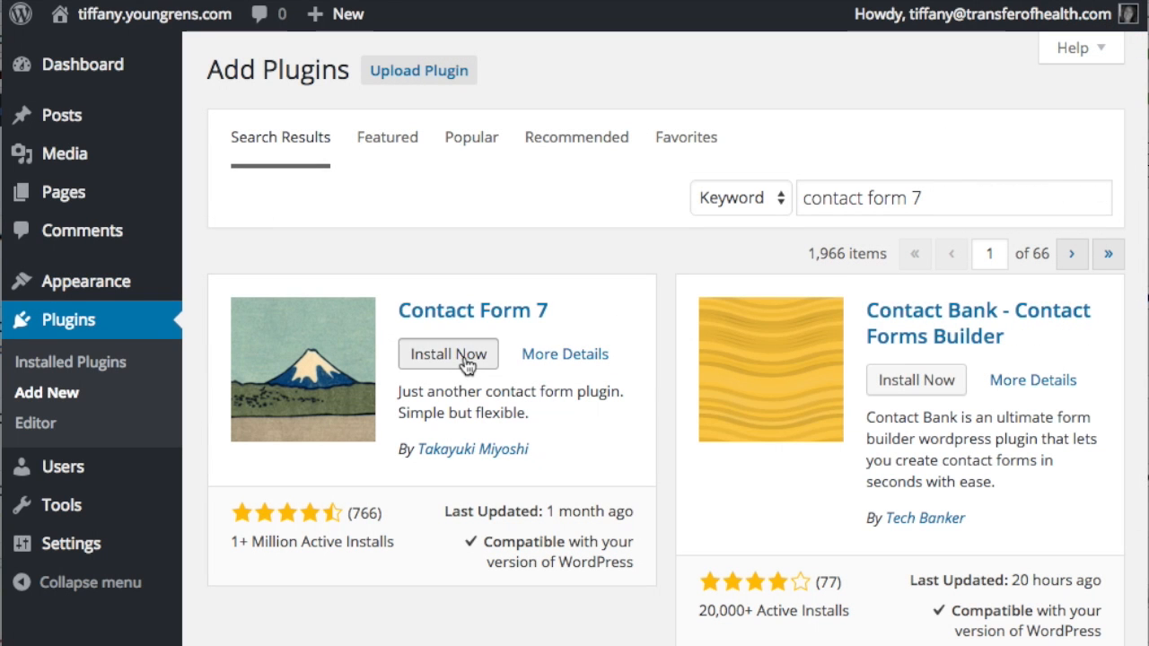
click(447, 354)
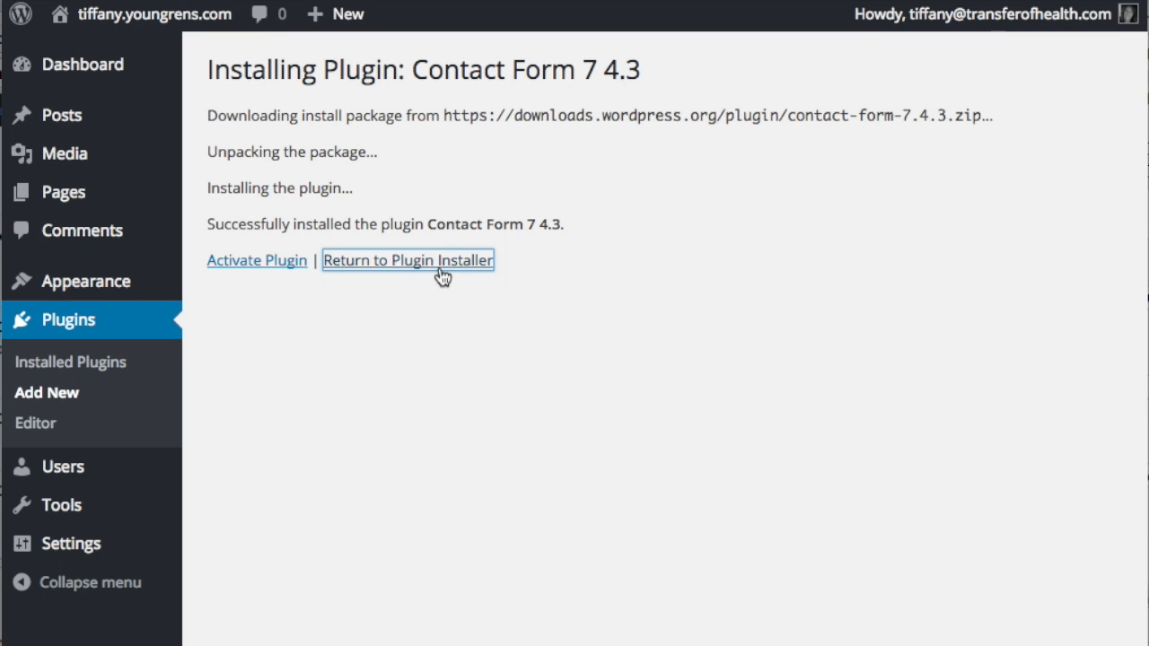
click(408, 260)
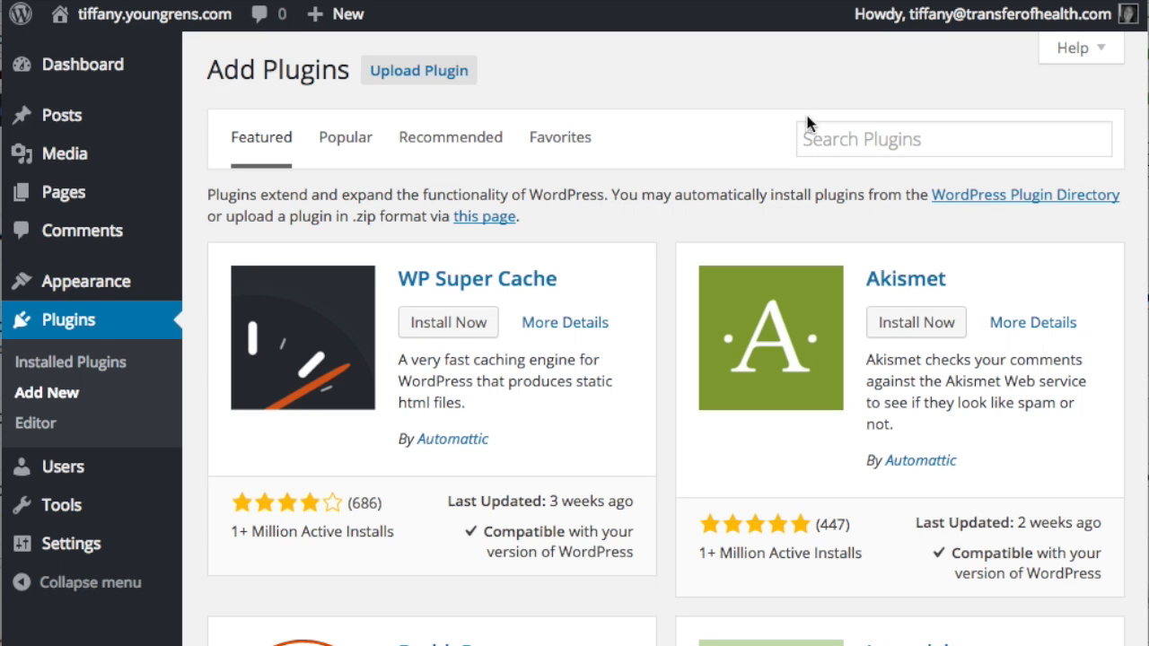
- Install EWWW Image Optimizer 2.5.3 and return to the installer
text(ewww)
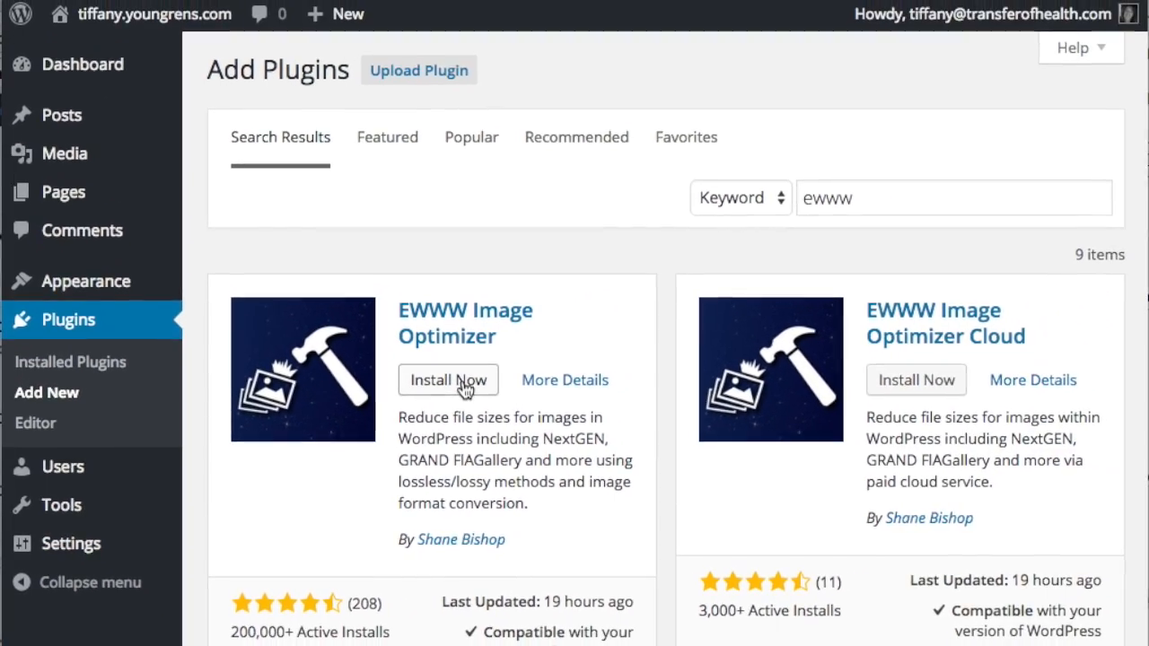
click(448, 379)
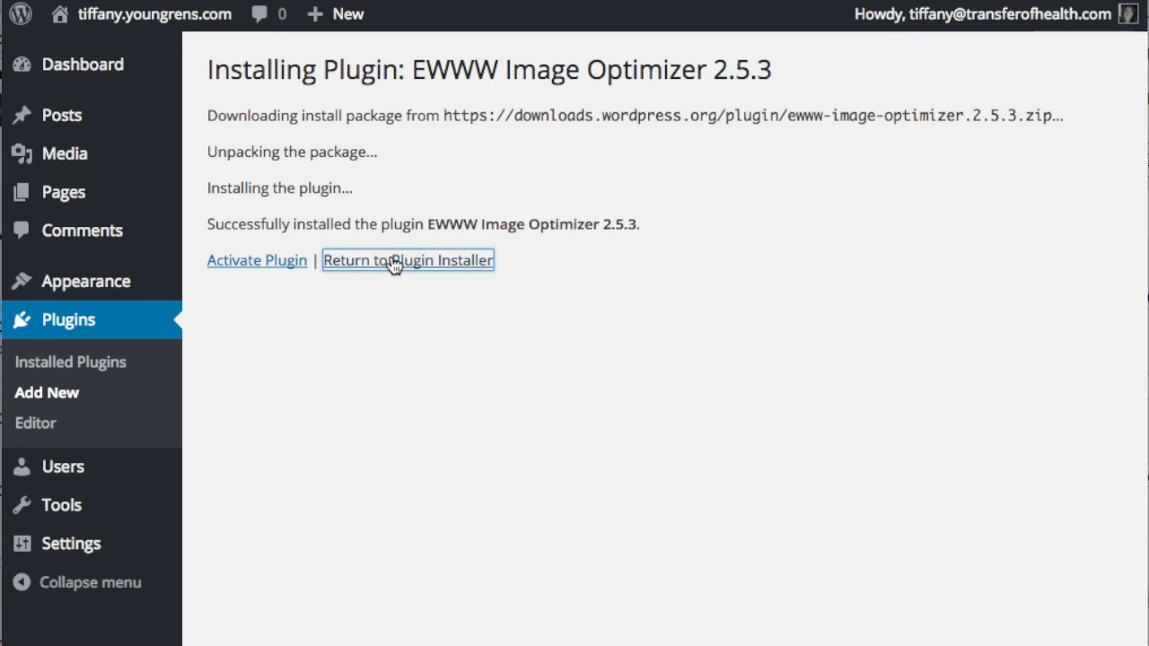
click(408, 260)
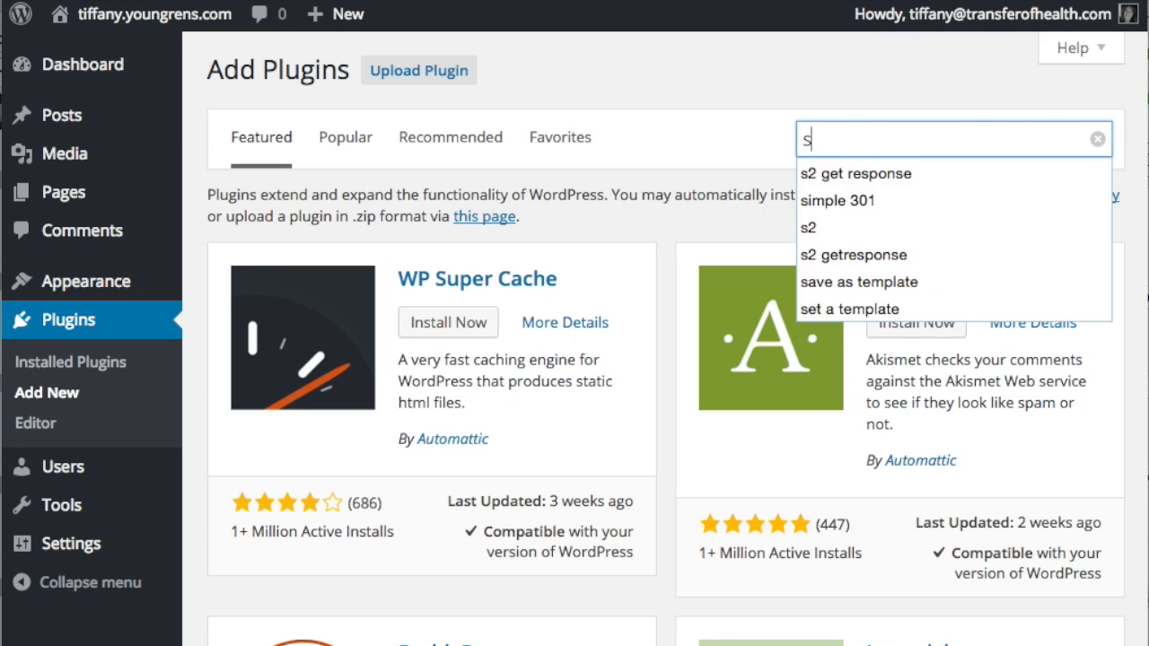
- Search for SiteOrigin Widgets Bundle and start installing it
click(890, 227)
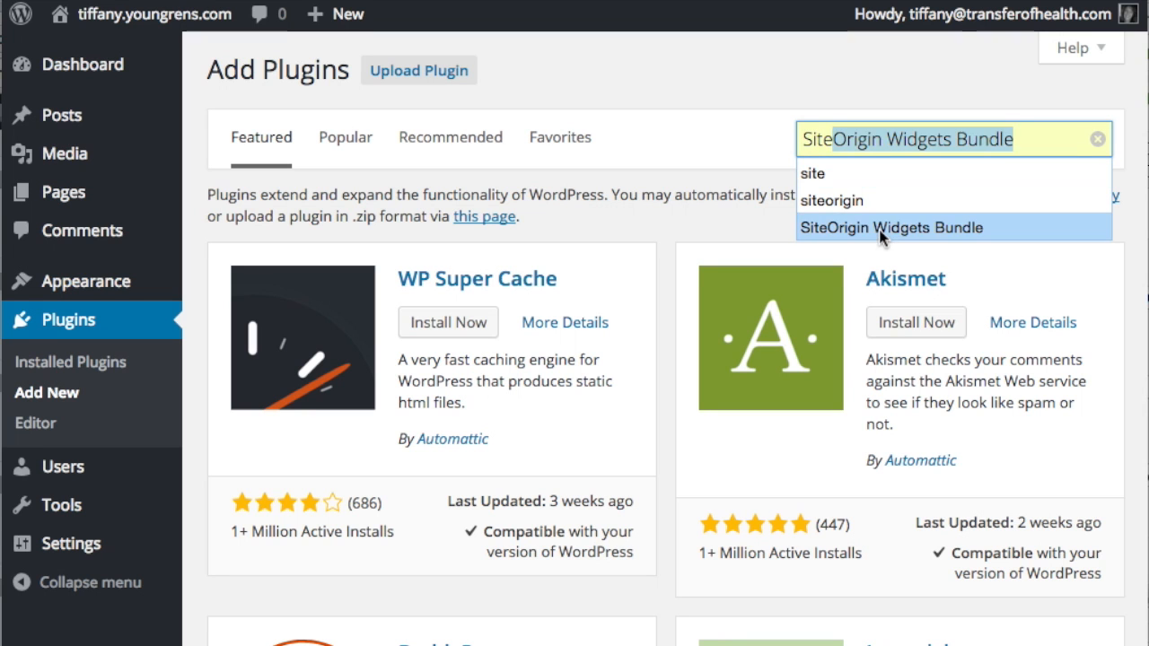
click(890, 227)
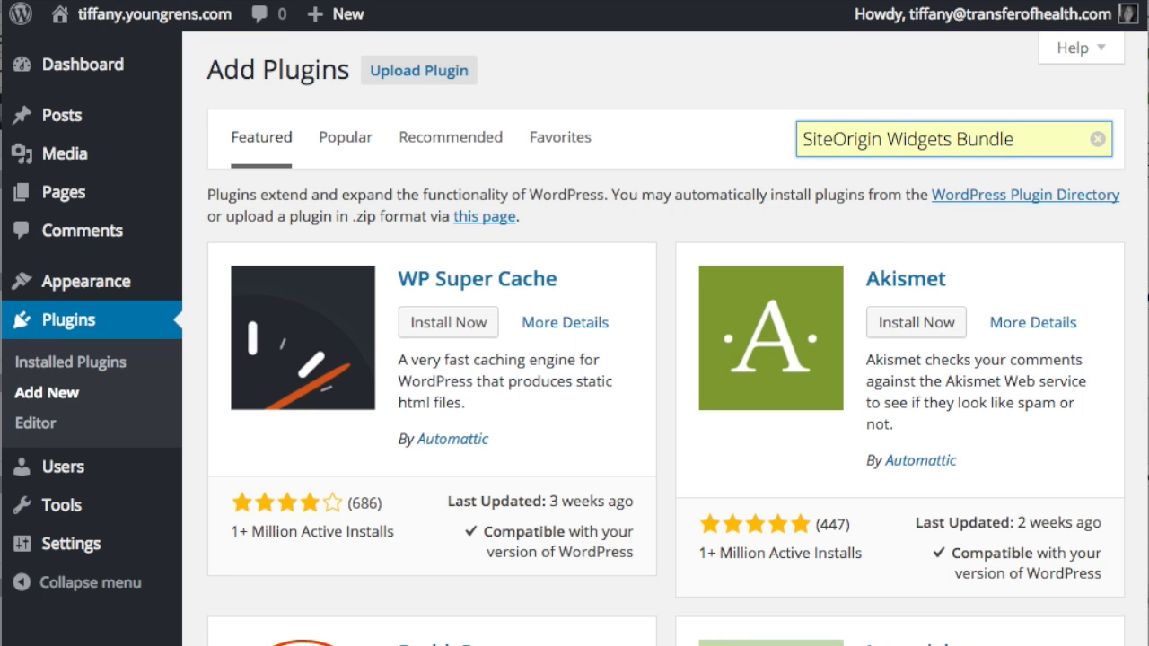
key(Enter)
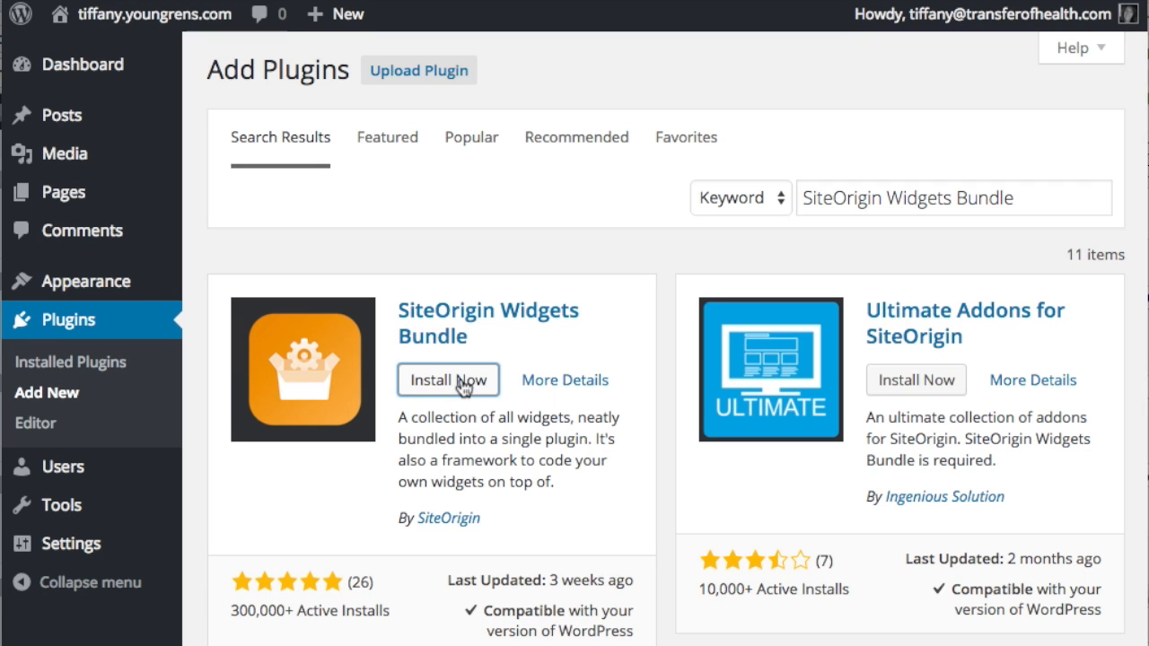
click(448, 379)
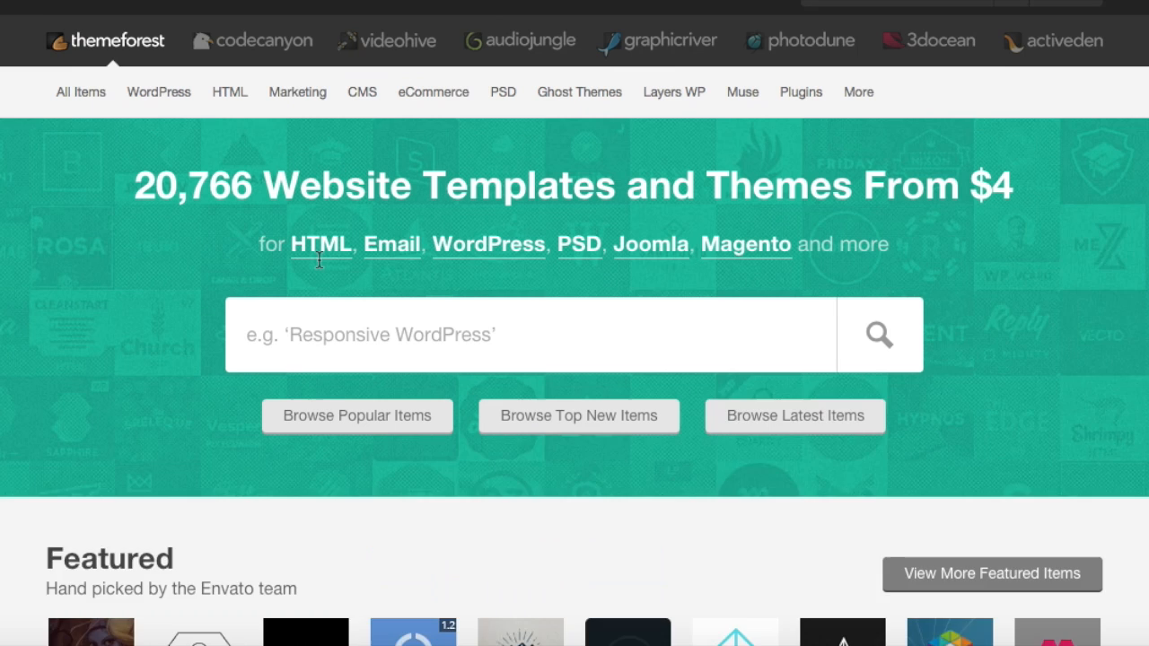
- Search ThemeForest for 'avada' and scroll through the Avada theme's product page
text(avada)
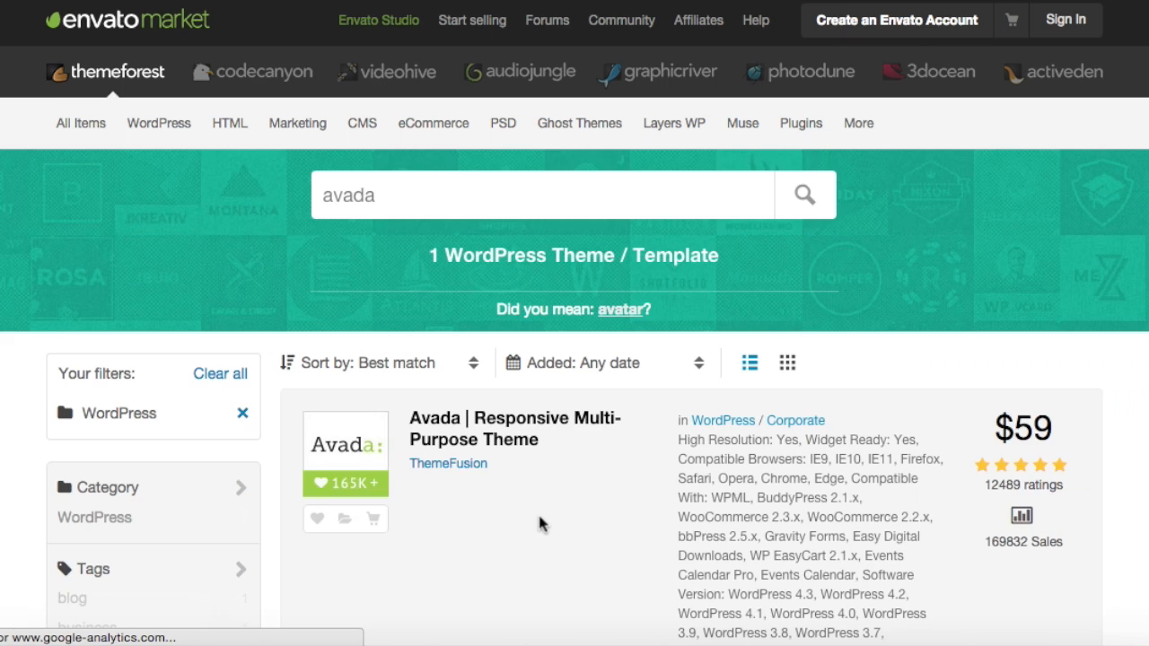
scroll(down, 3)
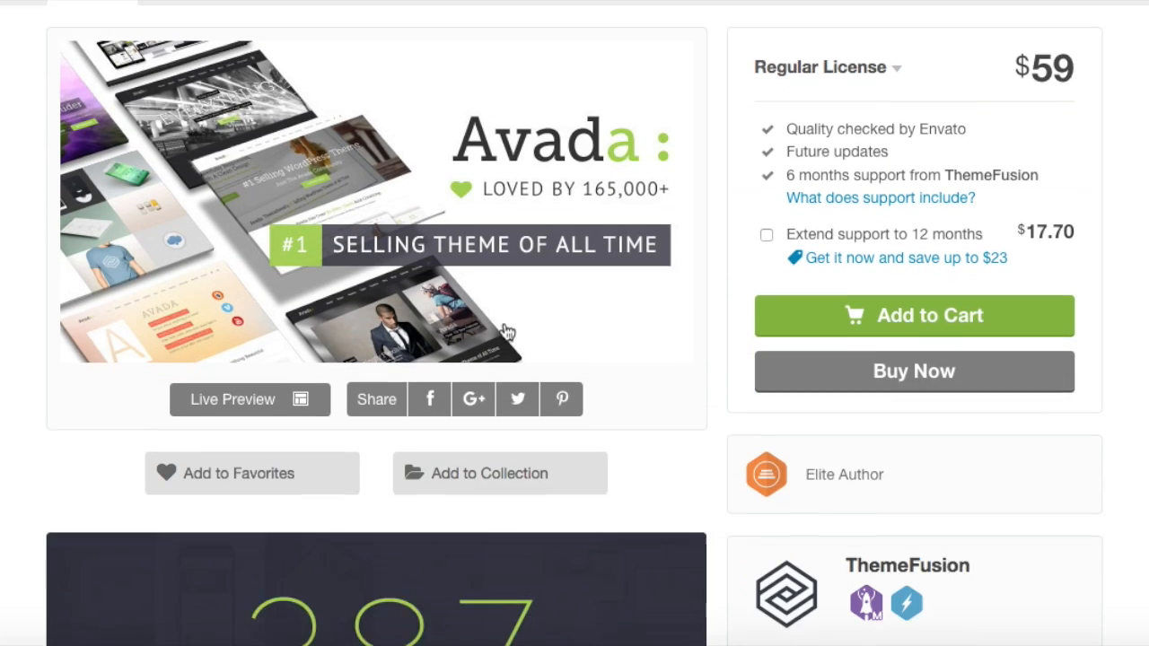
scroll(down, 3)
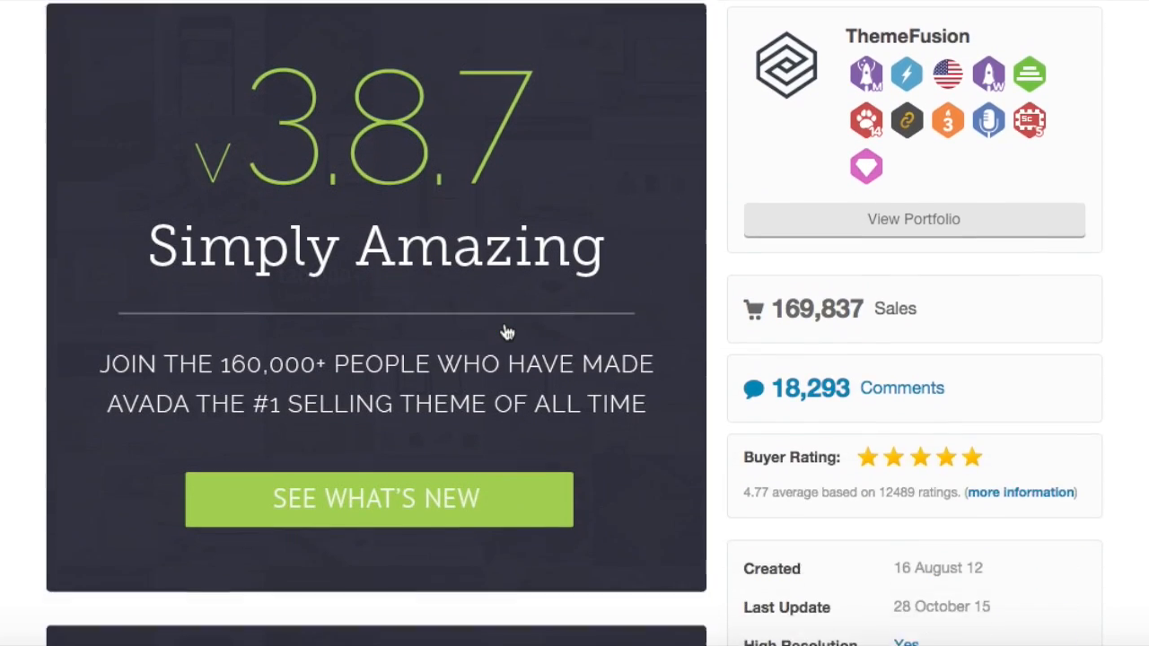
scroll(down, 3)
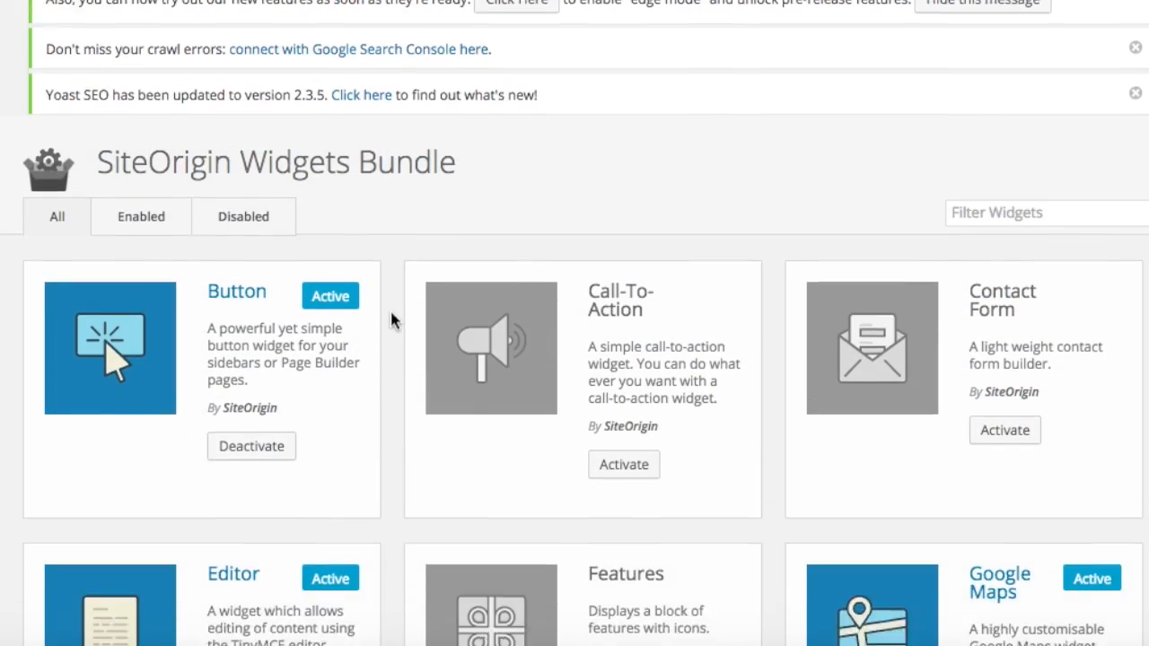
- Search plugins for 'box' and install the Starbox author box plugin
scroll(down, 3)
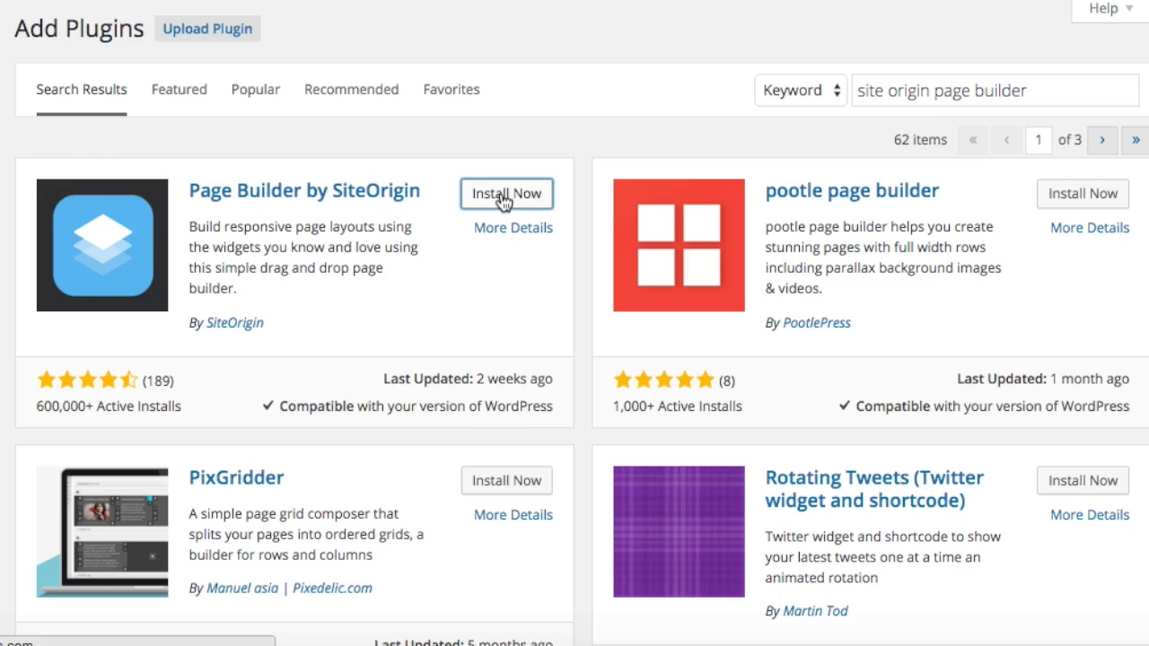
click(506, 194)
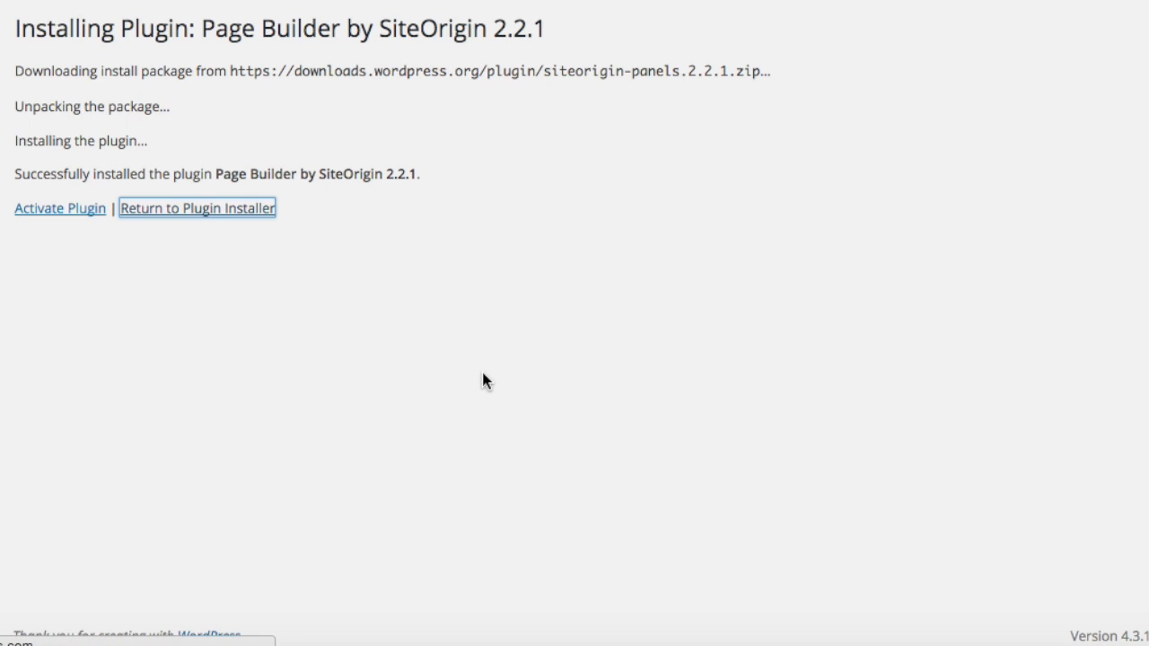
click(197, 207)
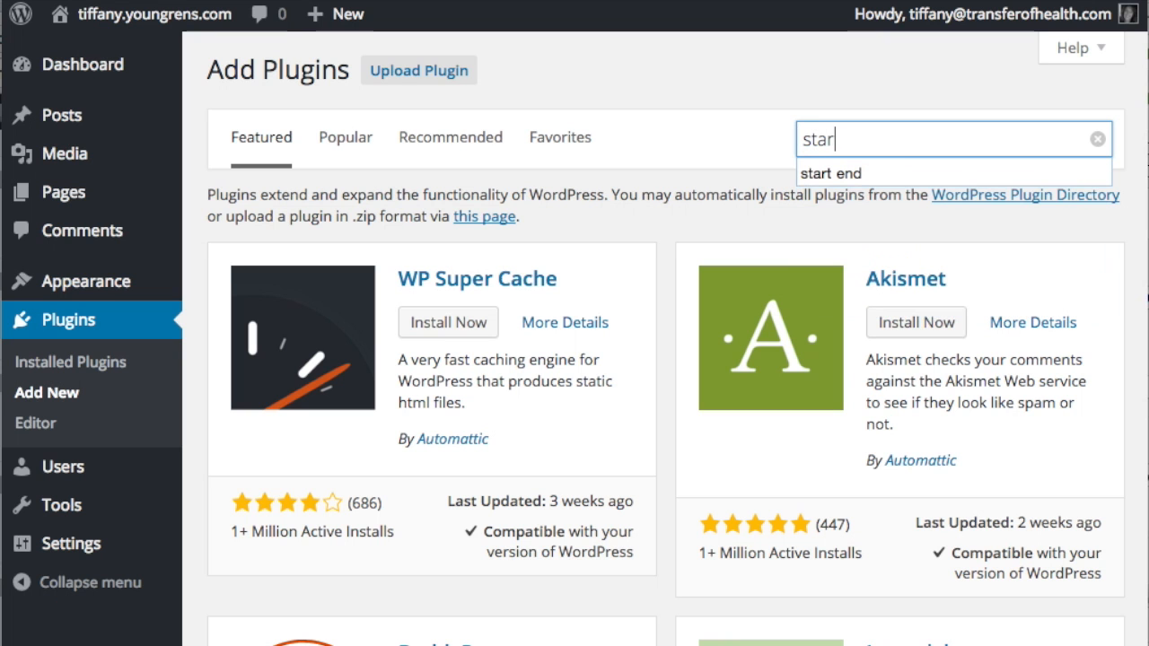
text(box)
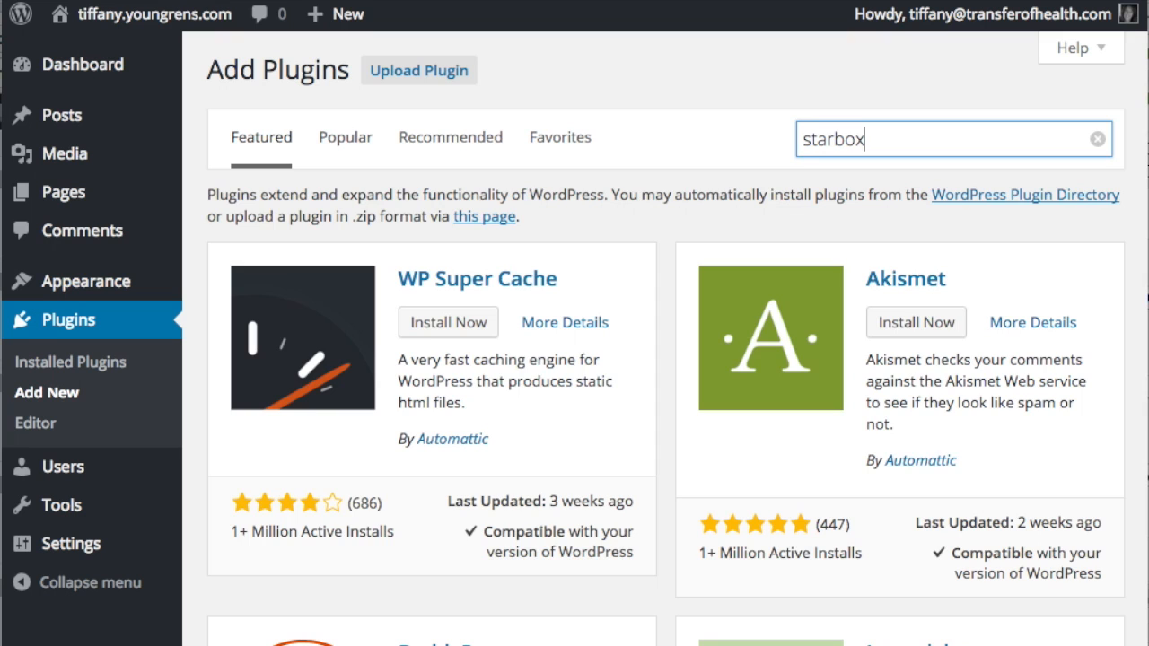
key(Enter)
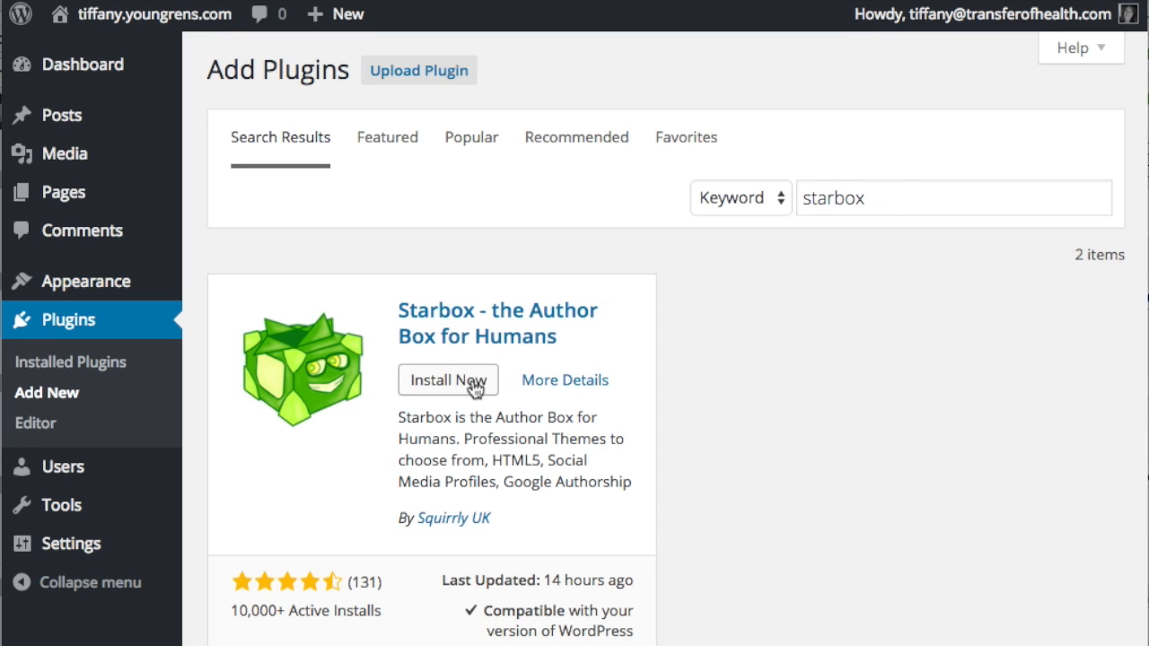
click(448, 380)
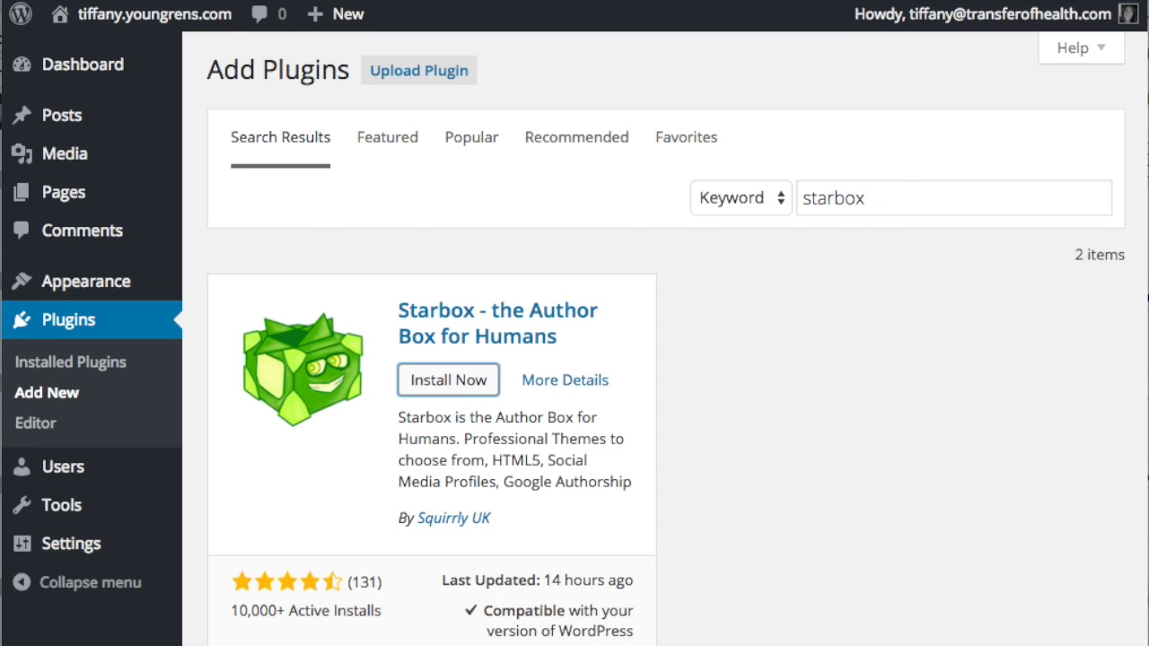
click(448, 380)
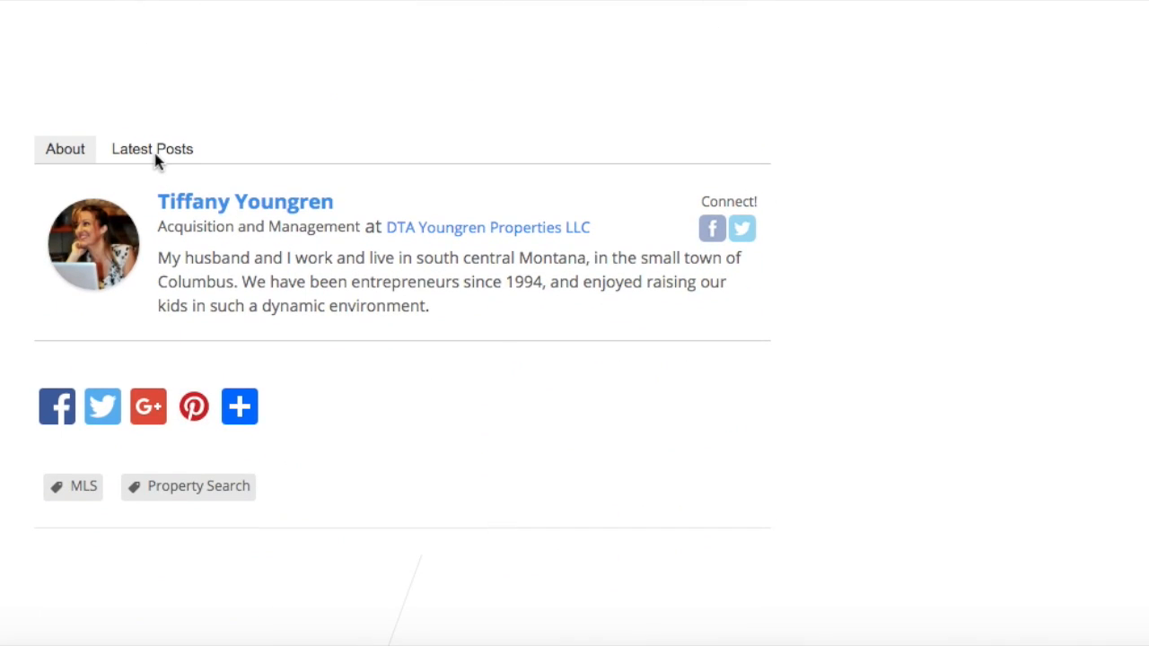
- Search 'avatar', install WP User Avatar 2.0.3, and return to the installer
click(152, 149)
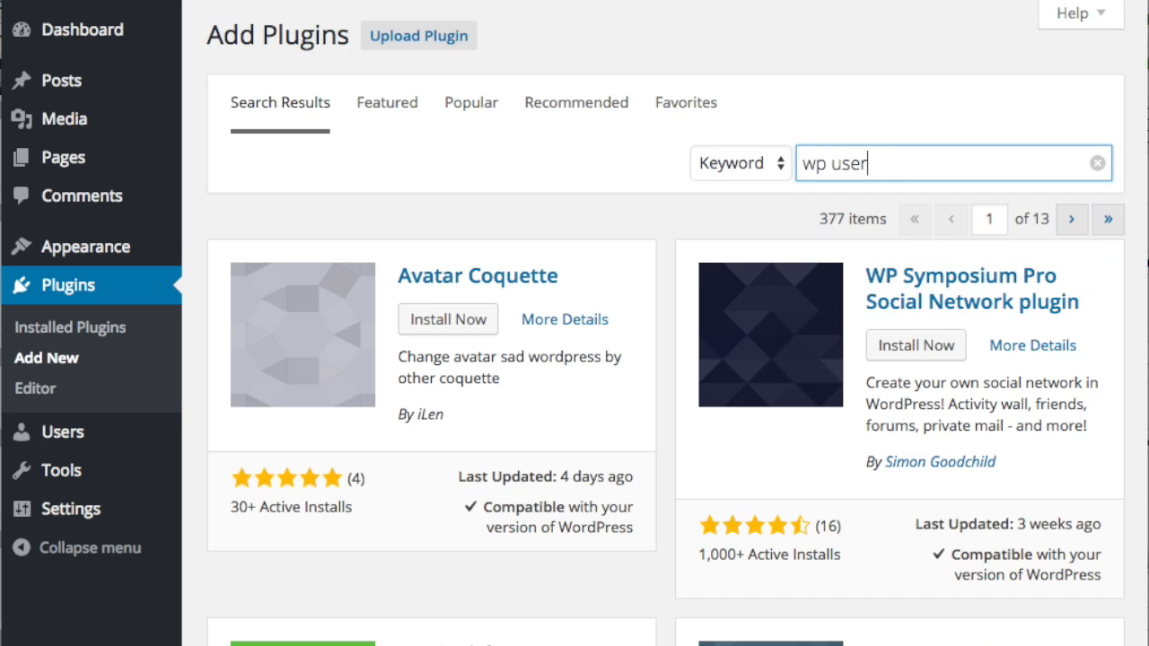
text(avatar)
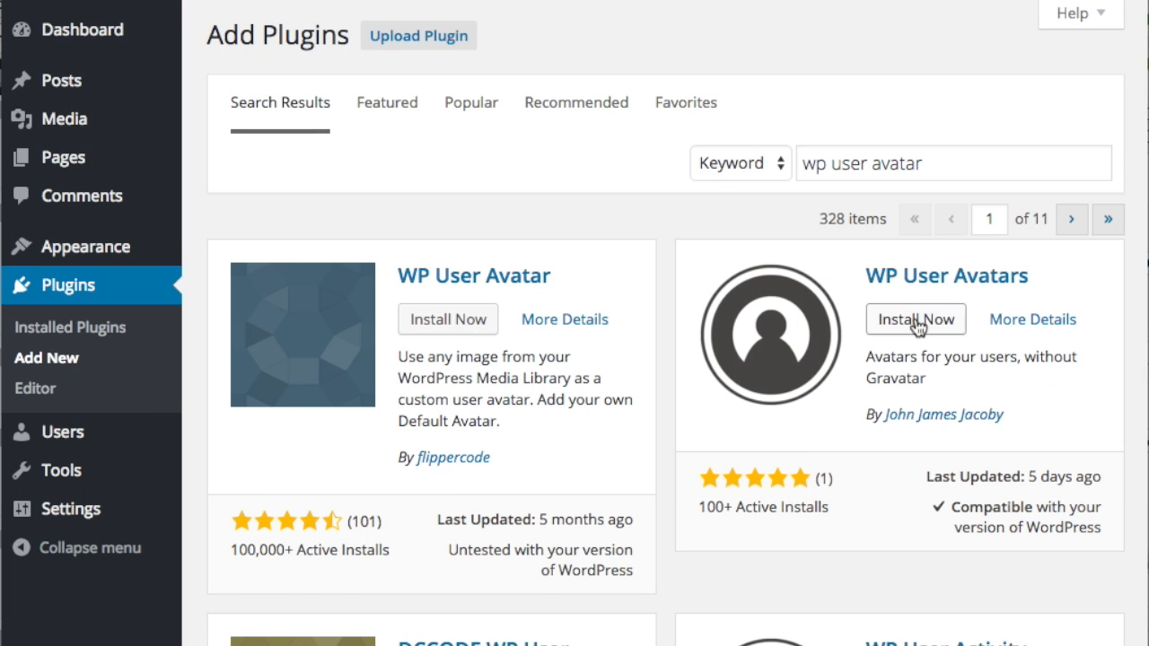
scroll(down, 3)
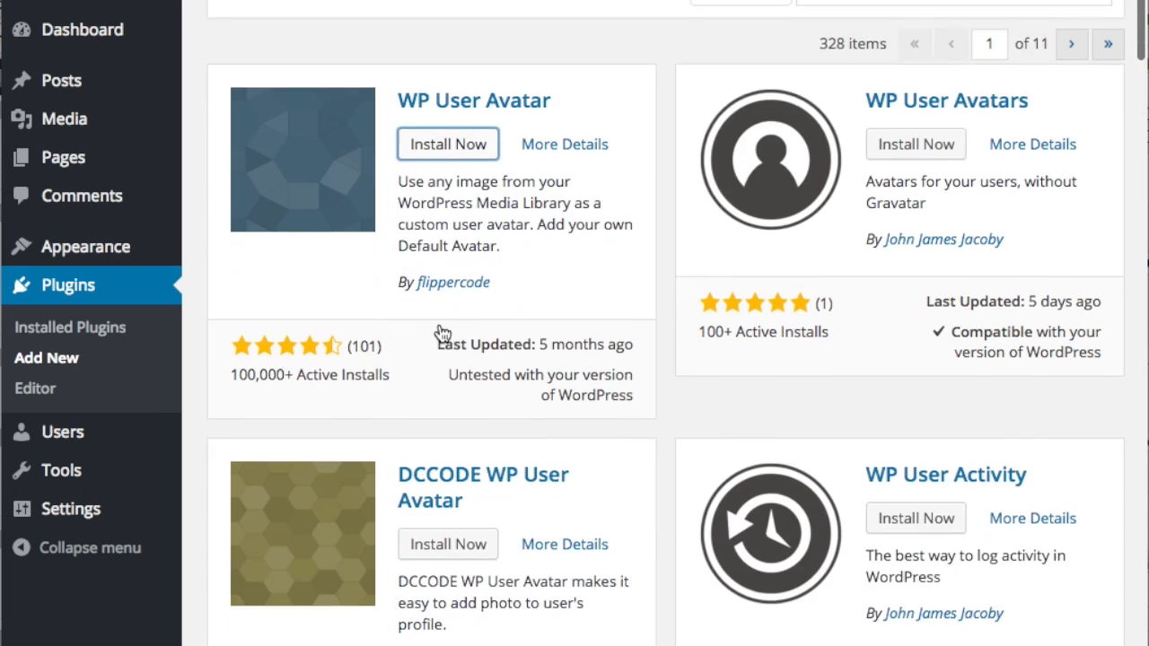
click(447, 144)
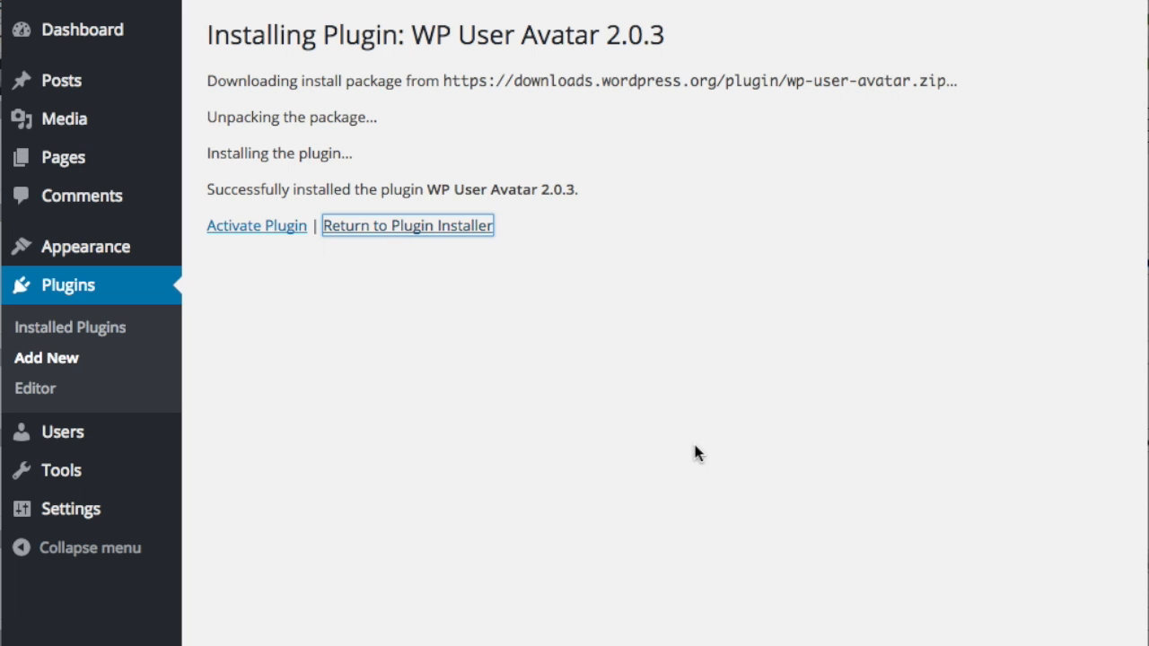
click(407, 225)
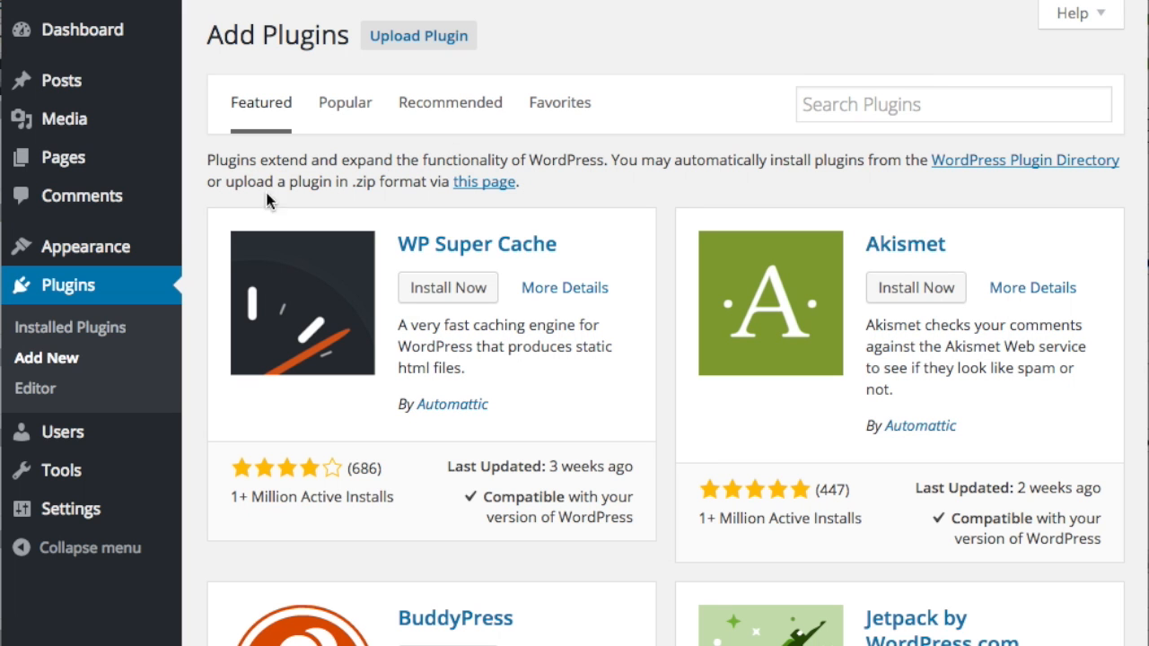
mouse_move(70, 327)
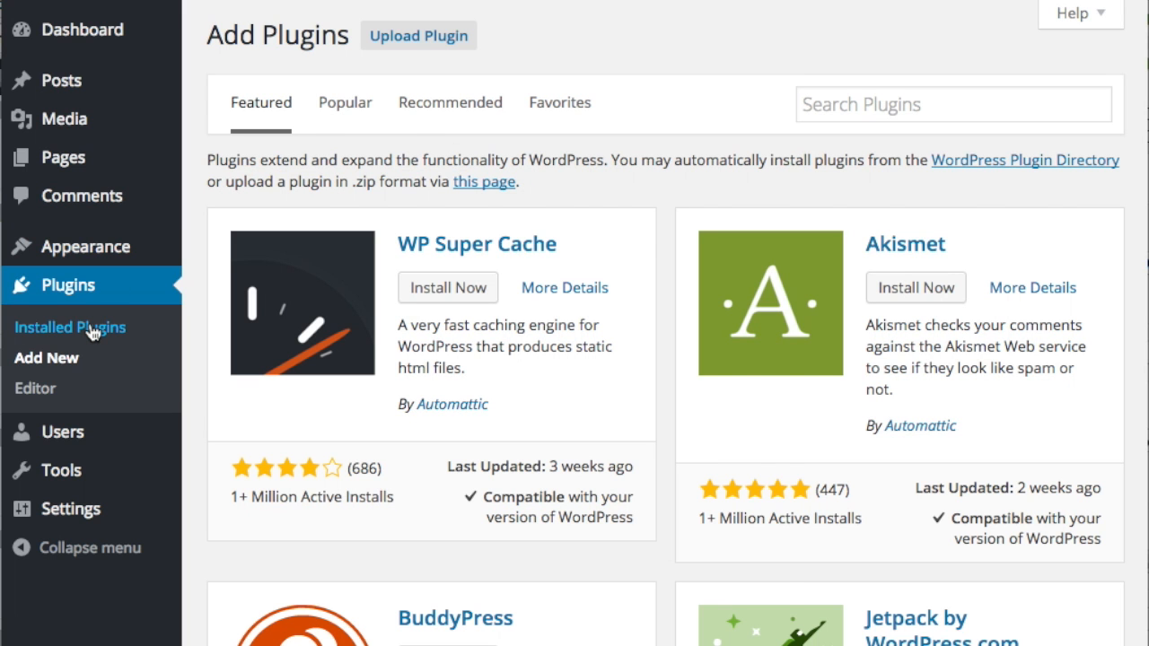
- Select all installed plugins and bulk-activate them
click(69, 326)
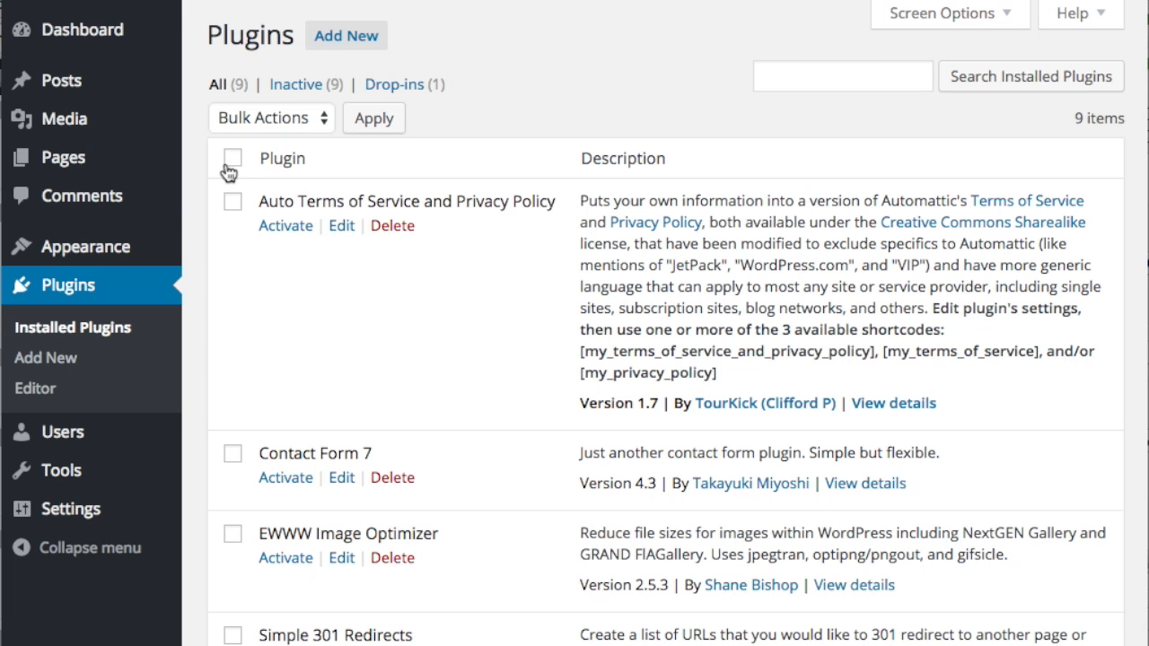
click(232, 158)
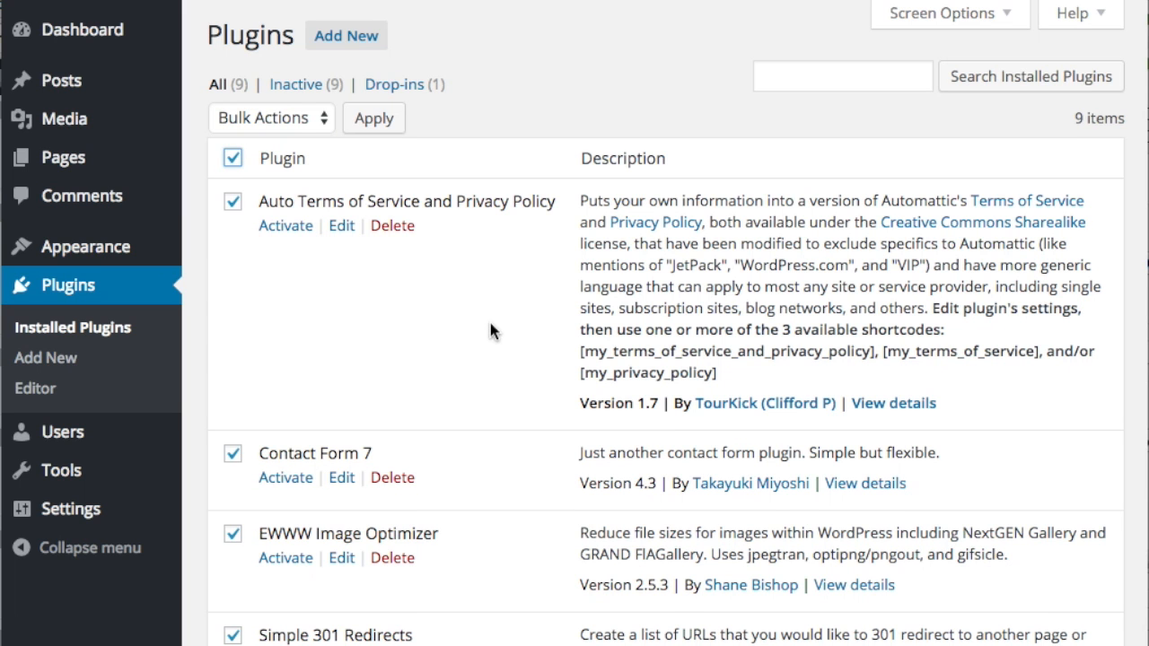
scroll(down, 3)
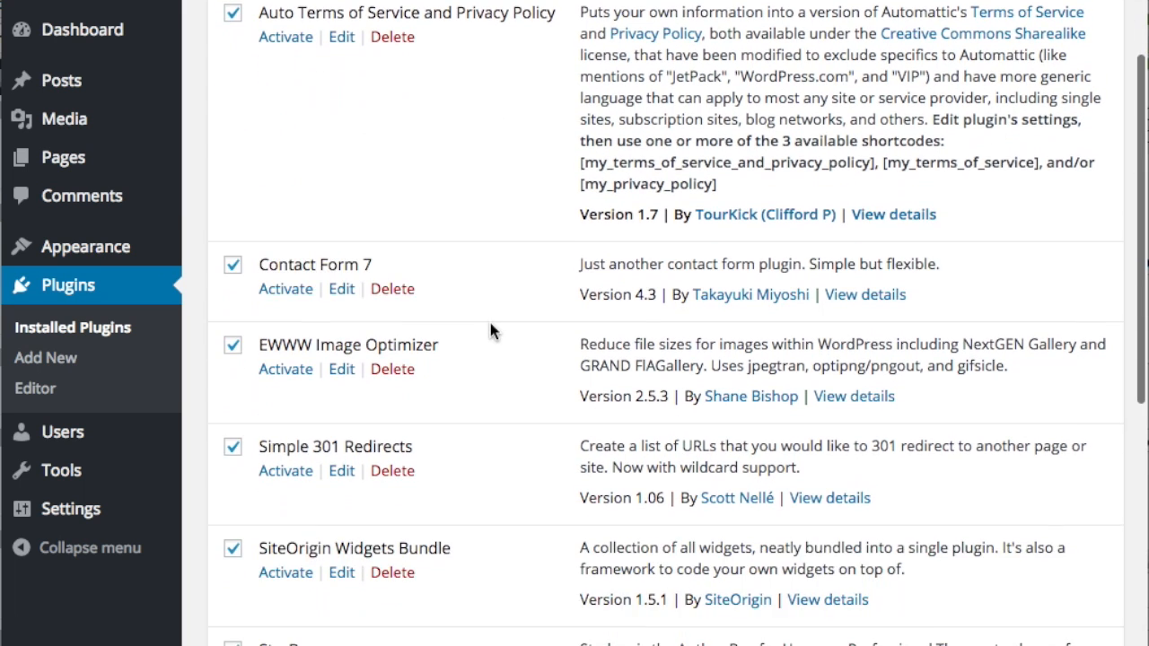
scroll(down, 3)
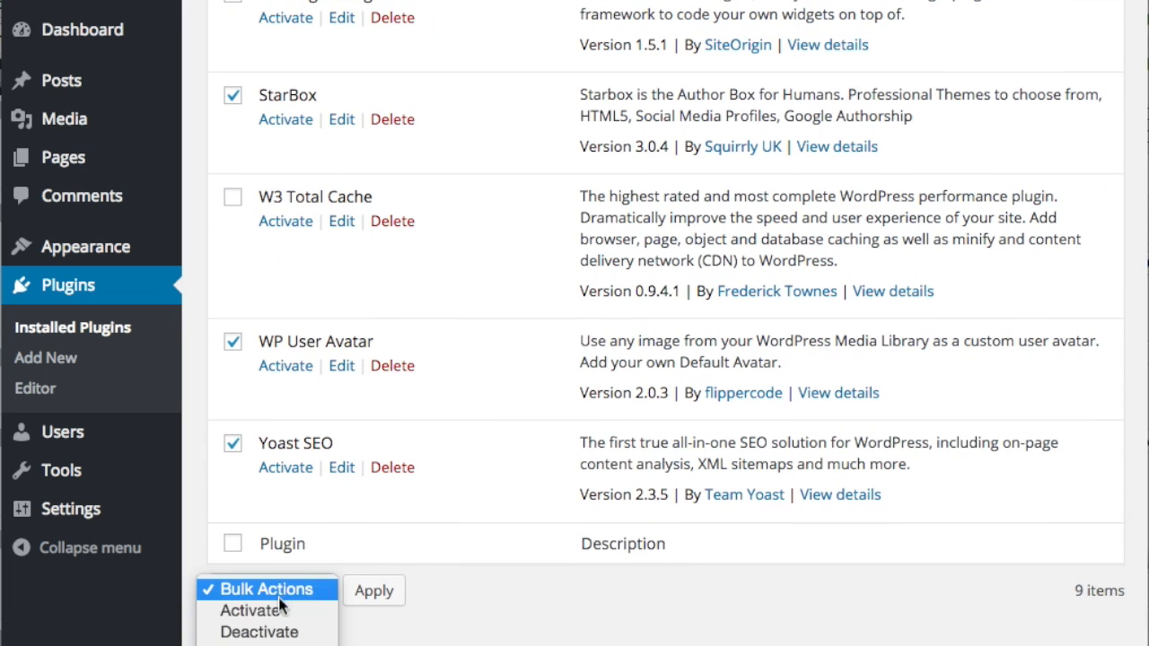
click(250, 611)
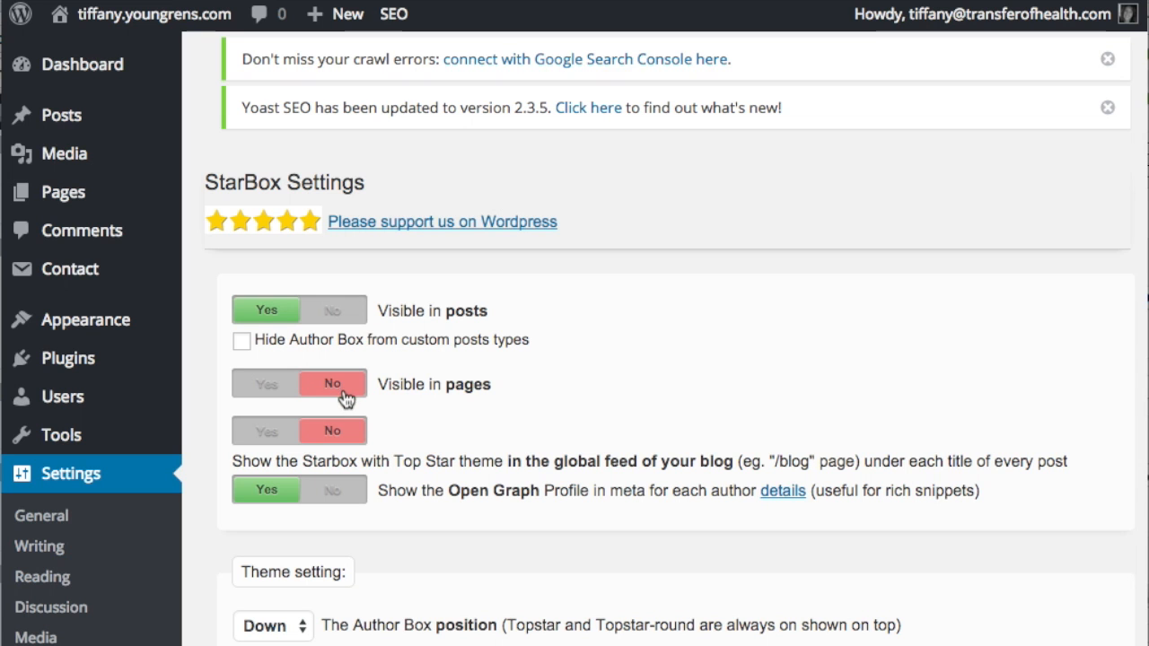
- Save the StarBox settings with the author box hidden on pages
scroll(down, 3)
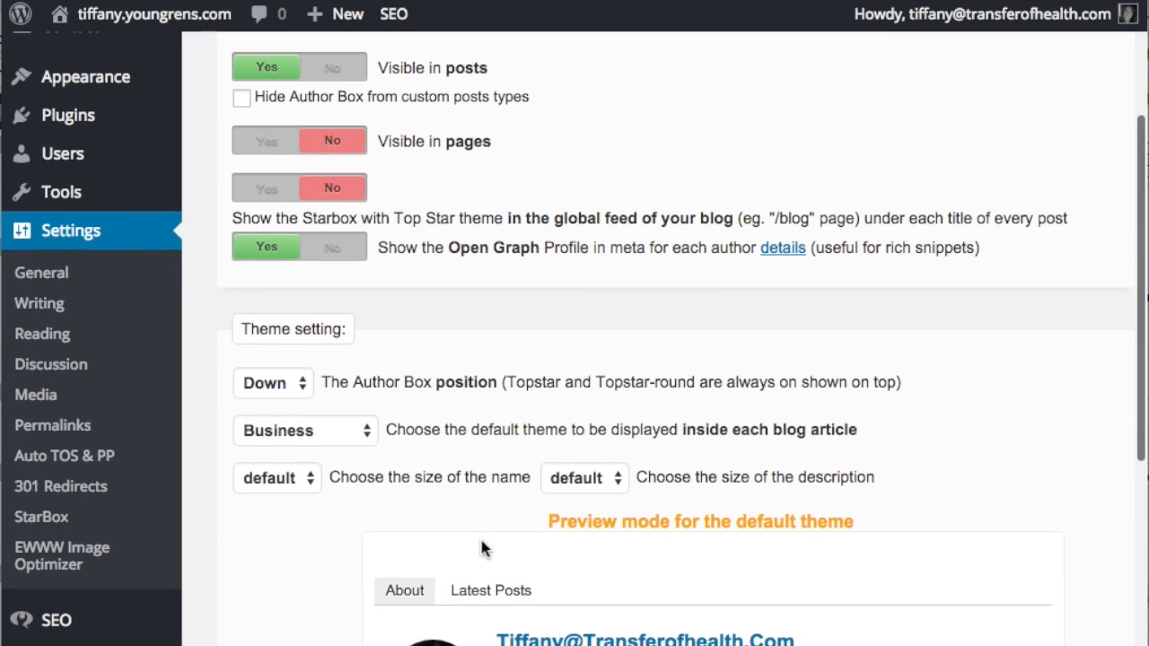
scroll(down, 3)
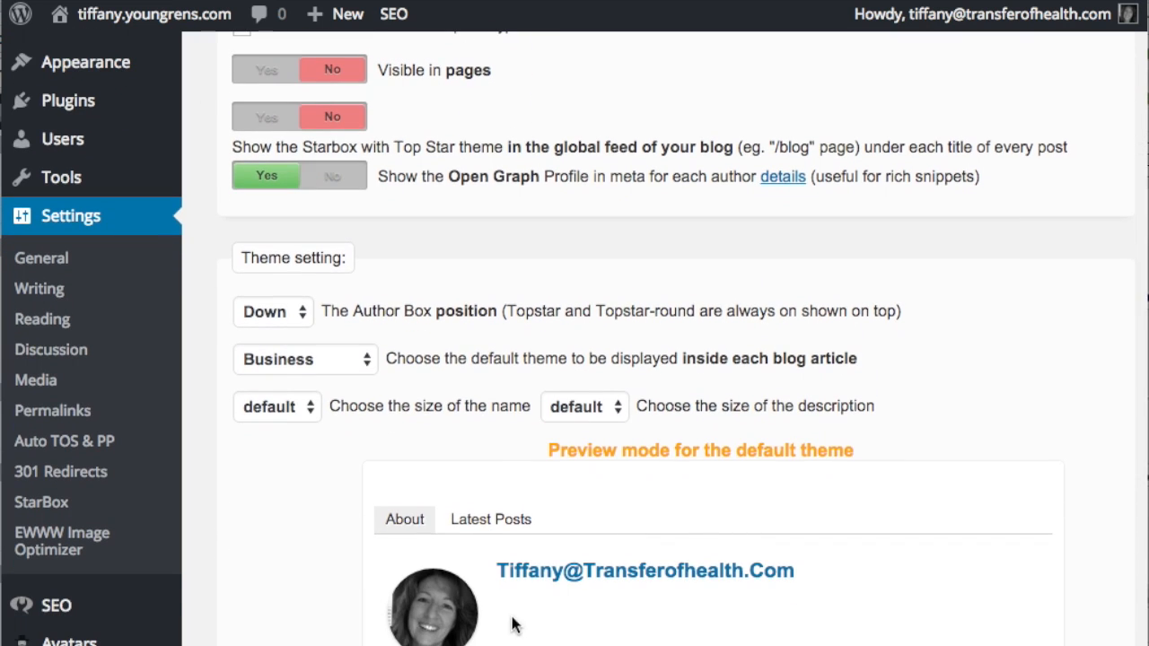
mouse_move(305, 426)
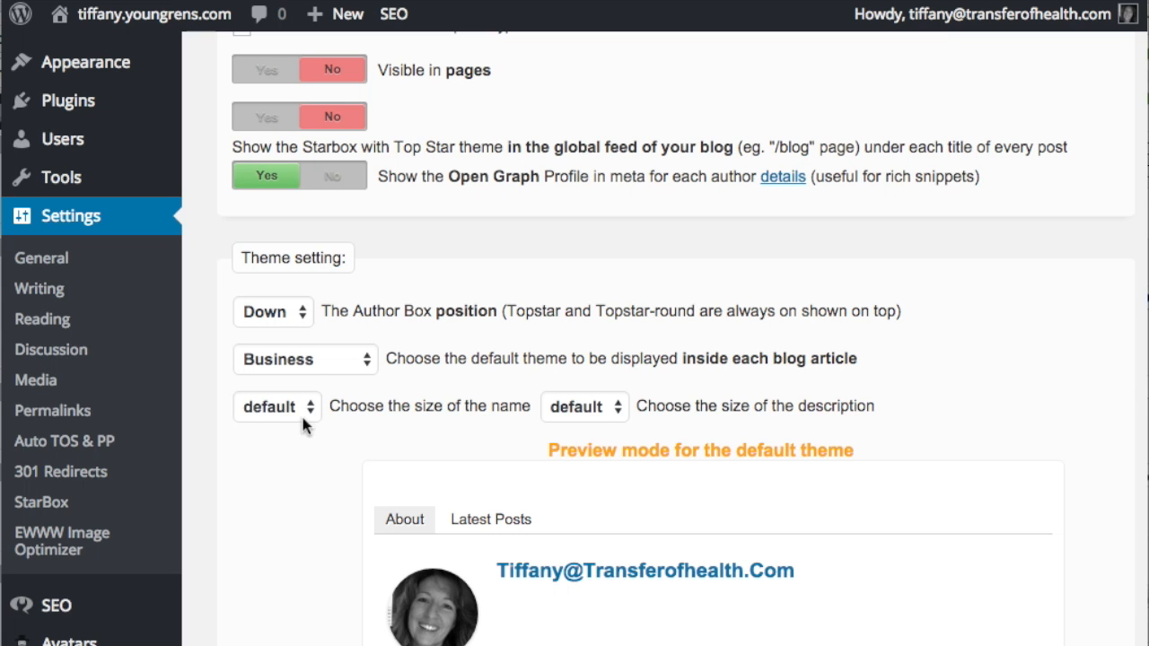
scroll(down, 3)
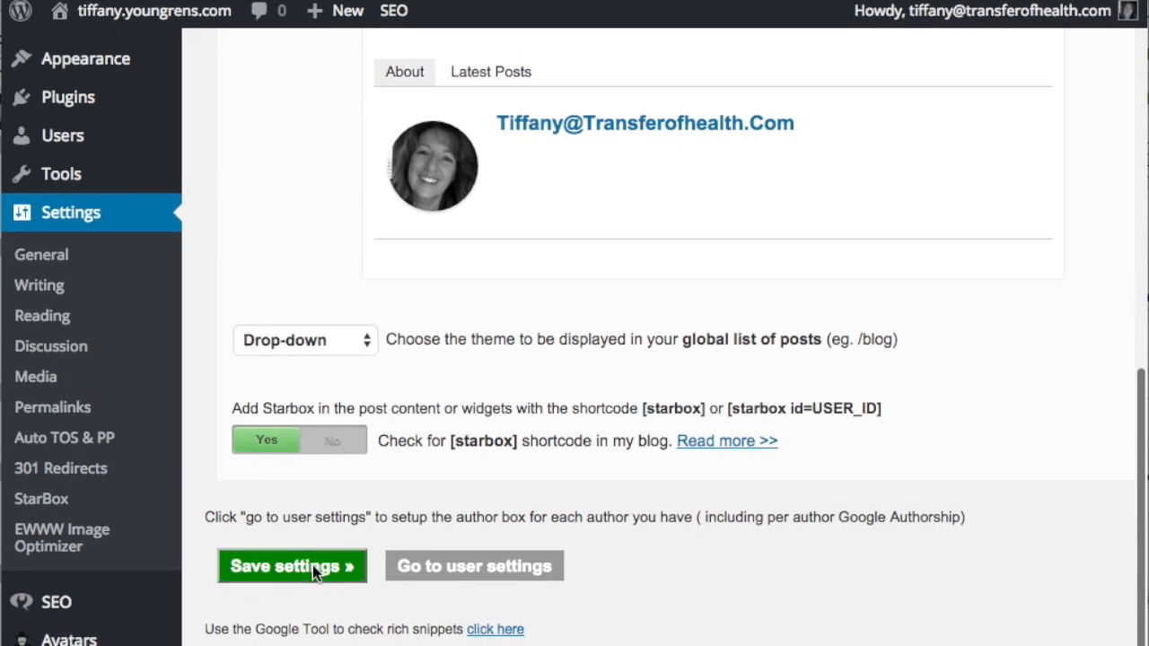
click(474, 566)
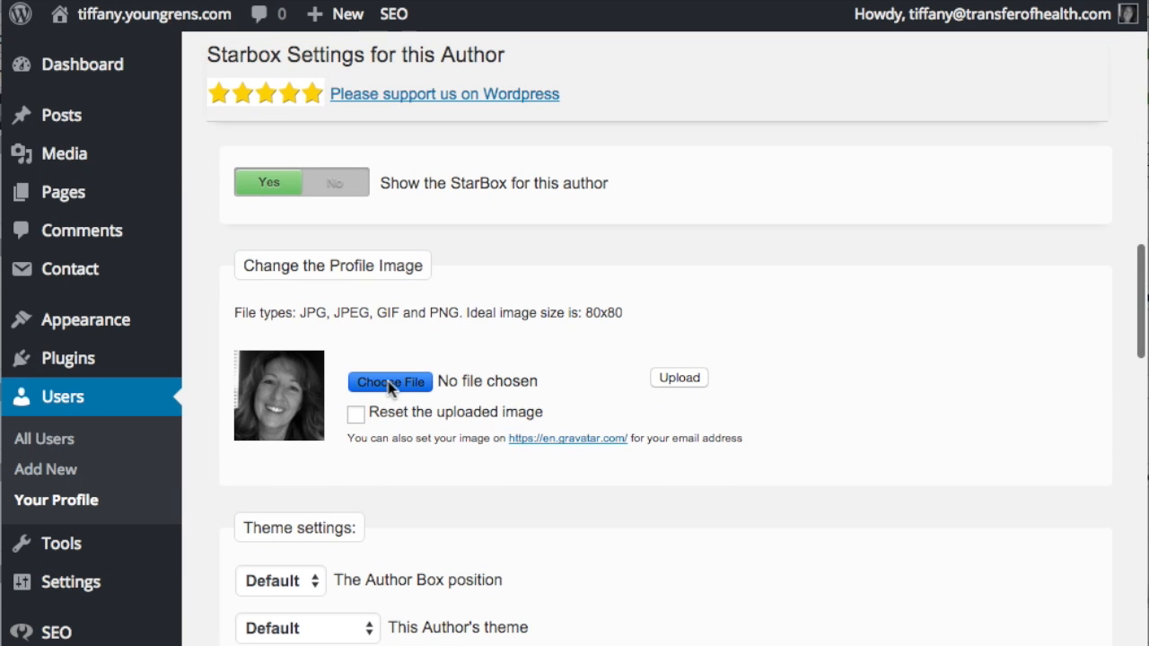
- Upload a profile image and set the public display name to Tiffany Youngren
click(390, 382)
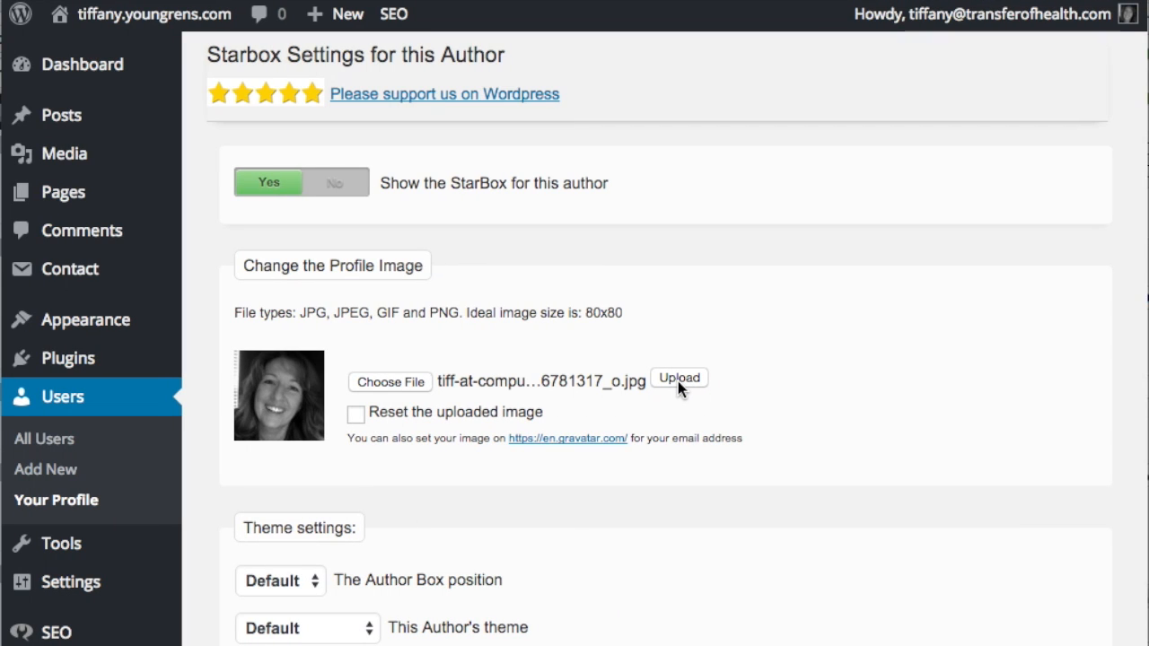
click(678, 377)
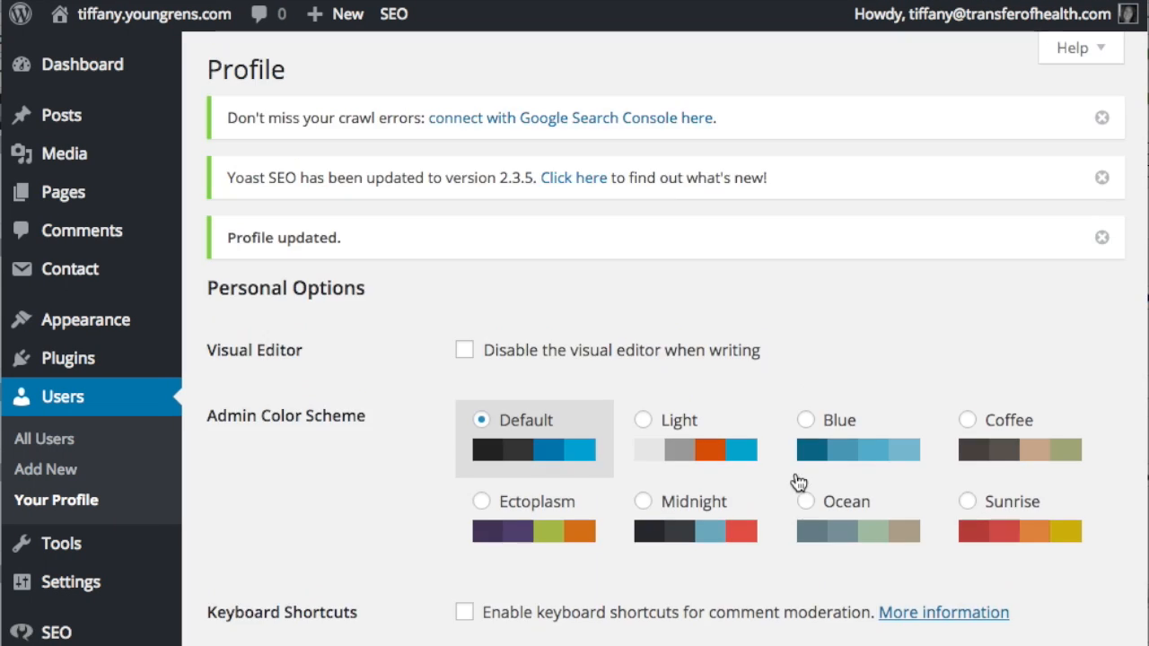
scroll(down, 3)
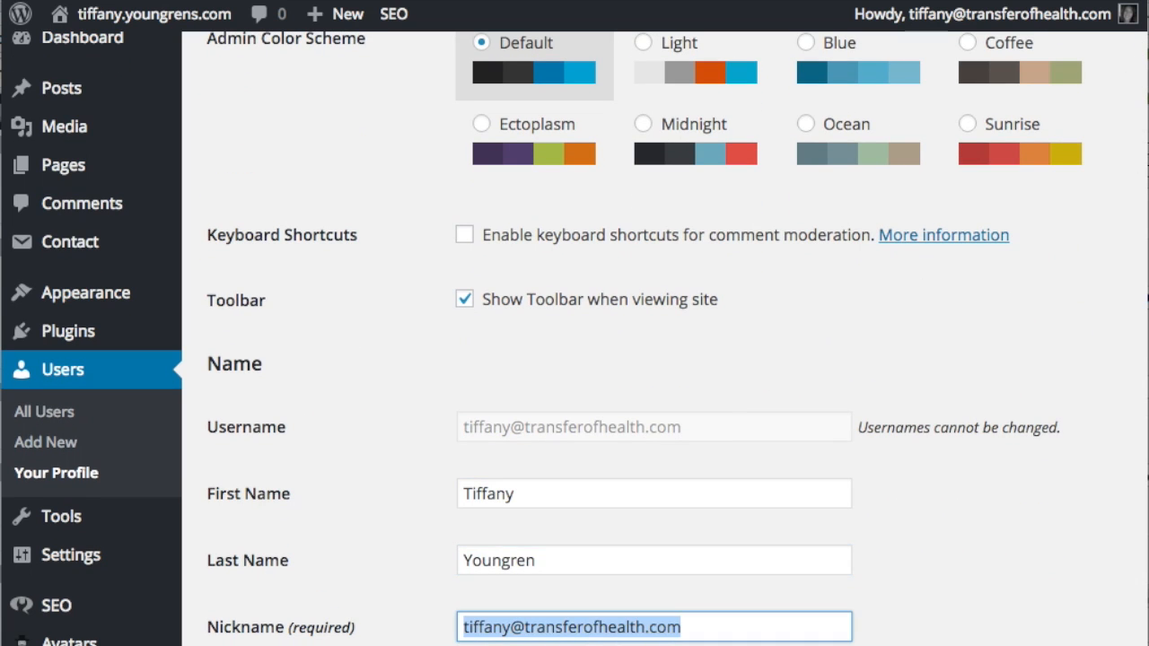
text(Tiffany Youngren)
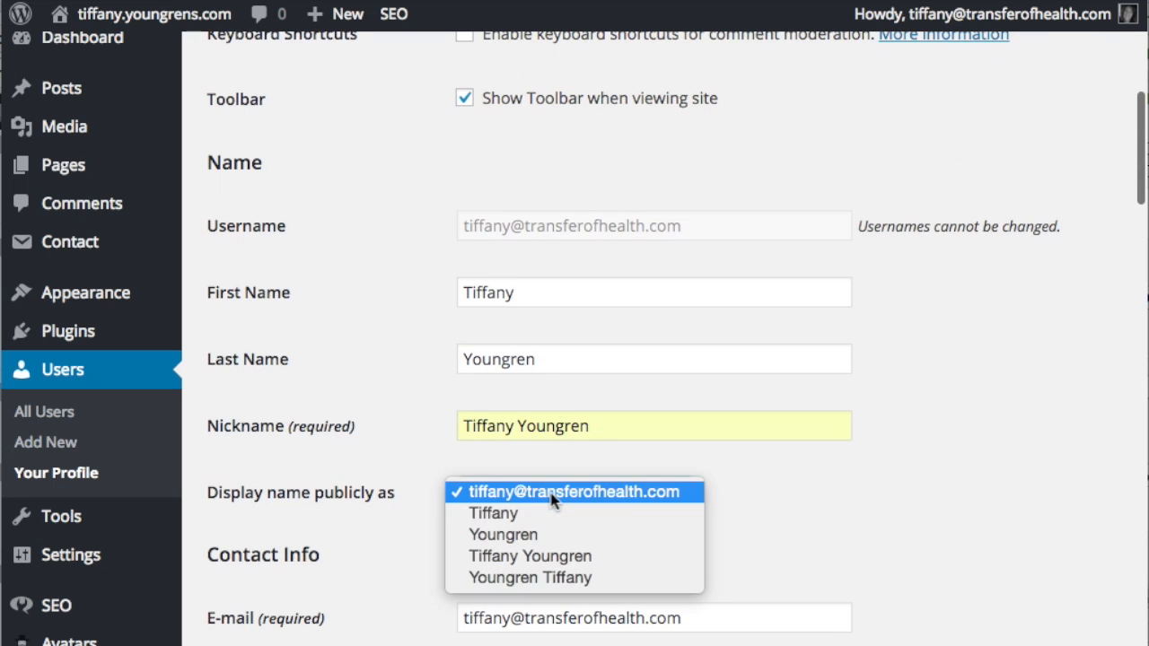
click(575, 491)
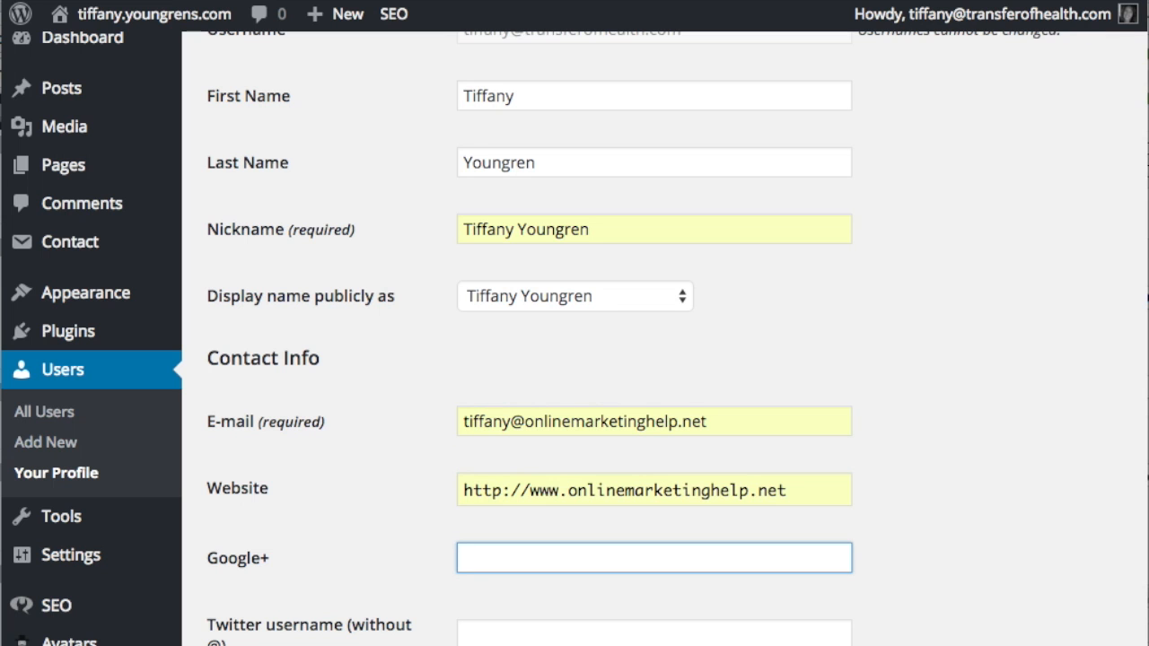
- Enter the Twitter username 'tiffanyyoungren' on the profile
scroll(down, 3)
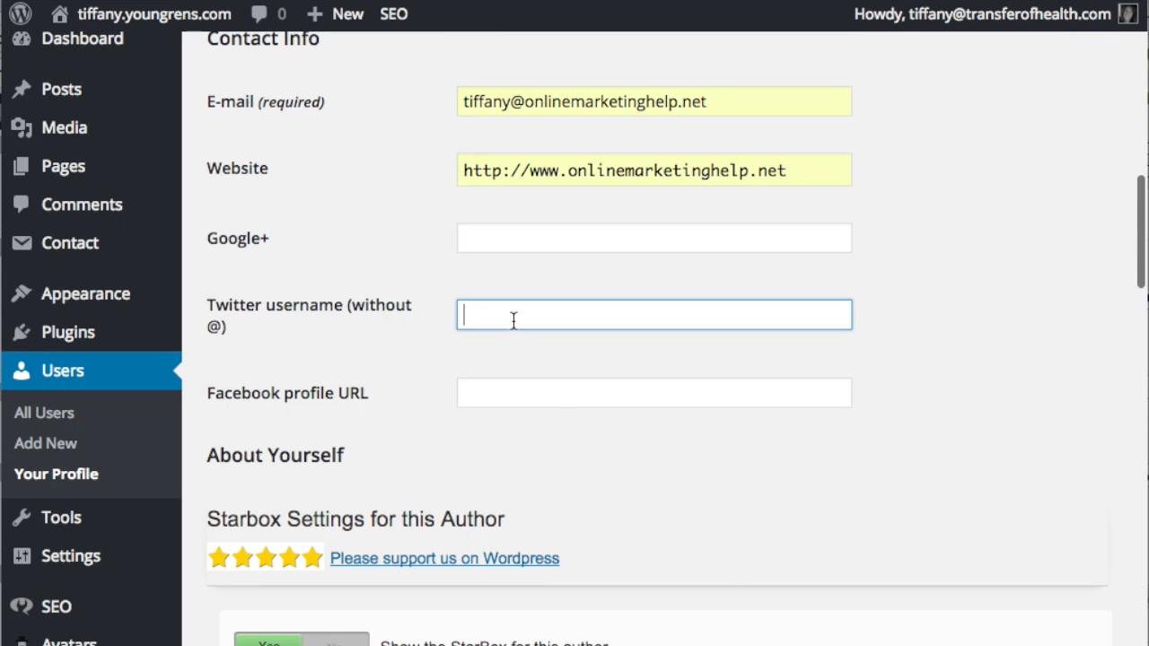
text(tiffanyyoungren)
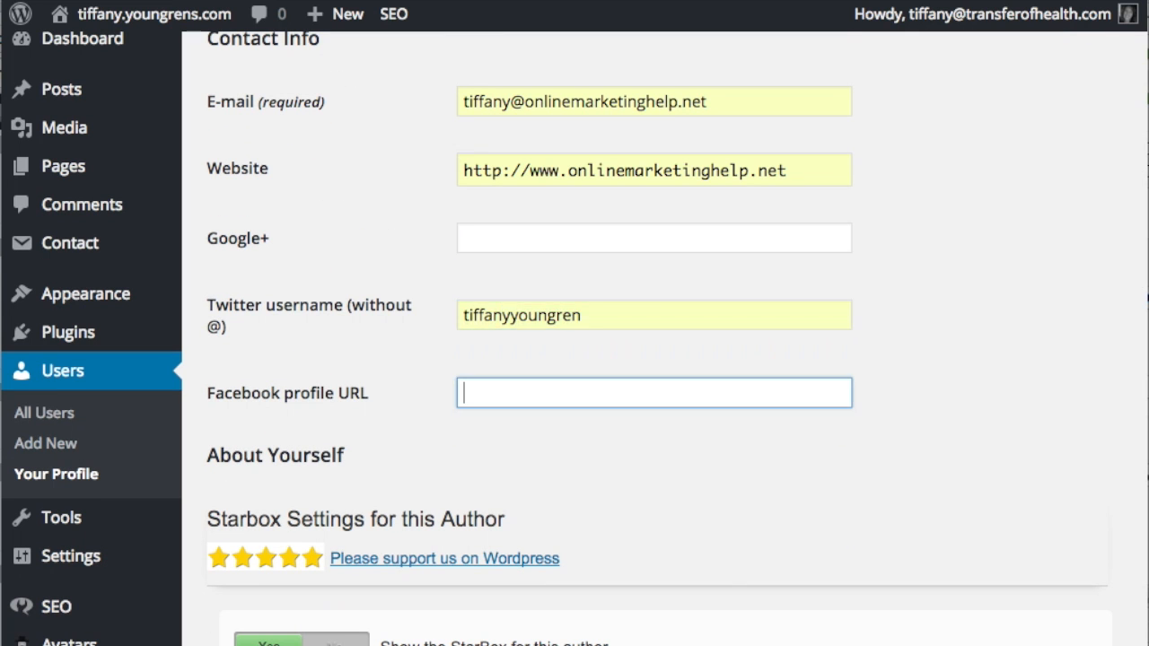
scroll(down, 3)
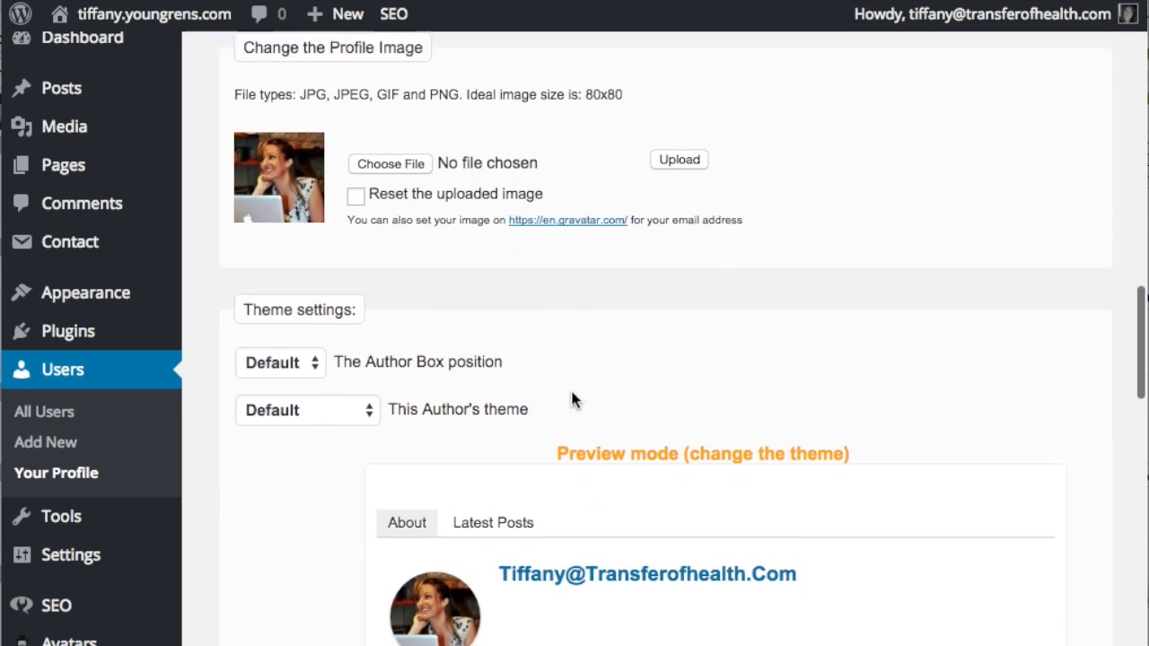
scroll(down, 3)
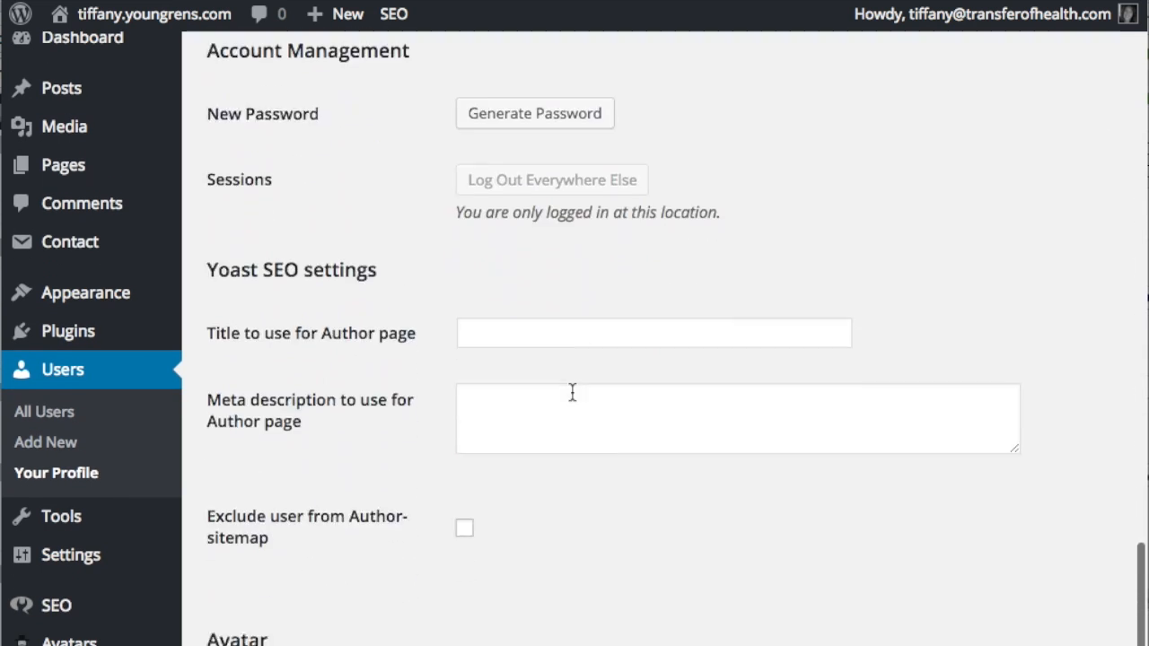
scroll(down, 3)
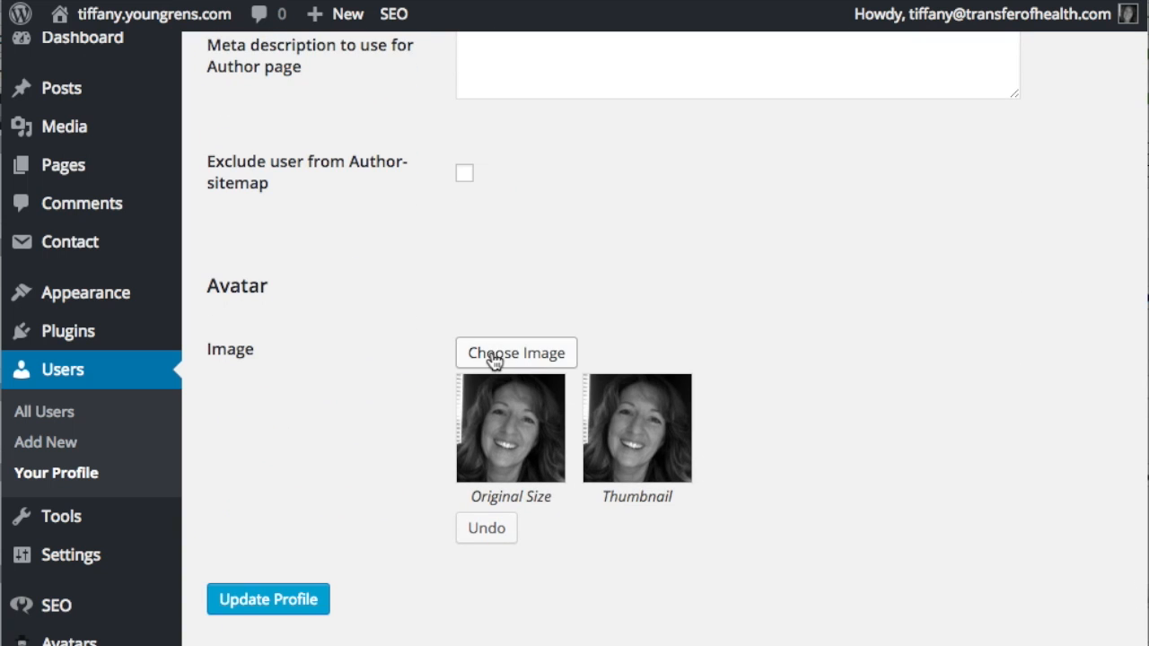
- Set the laptop photo from the Media Library as the avatar
click(516, 352)
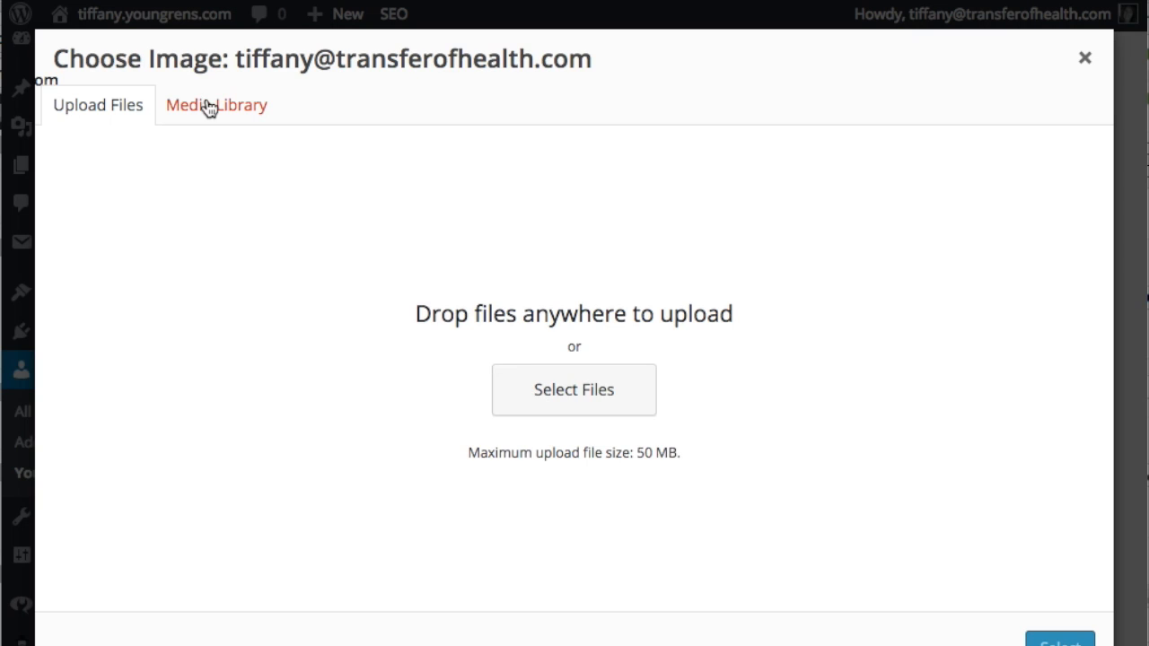
click(572, 390)
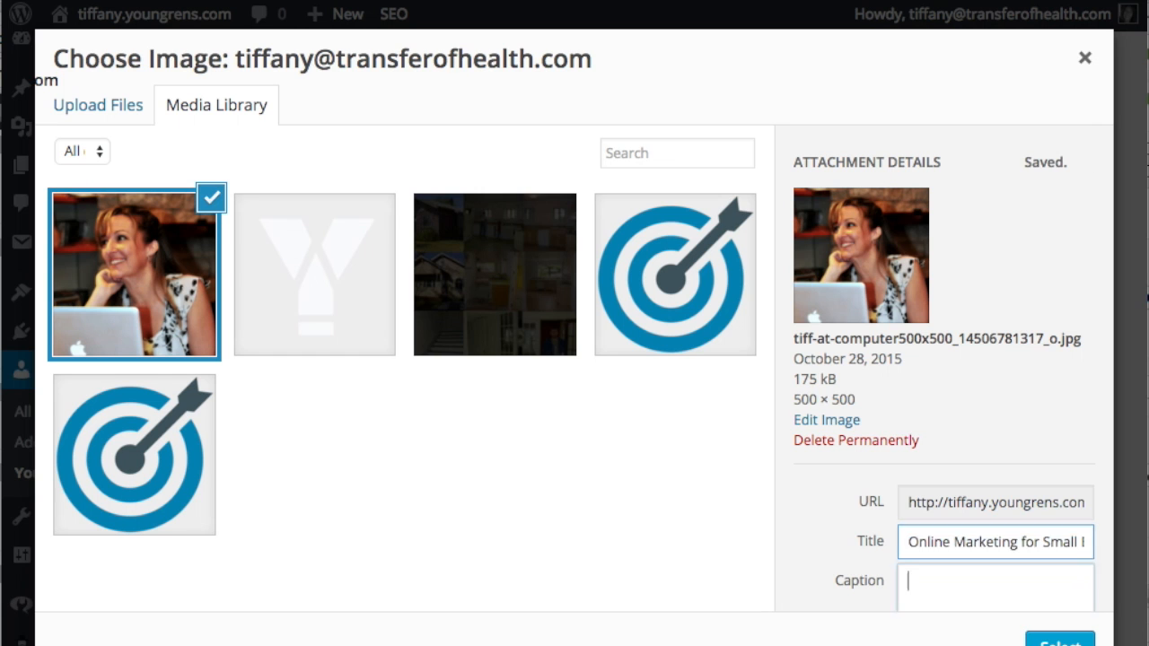
click(1059, 642)
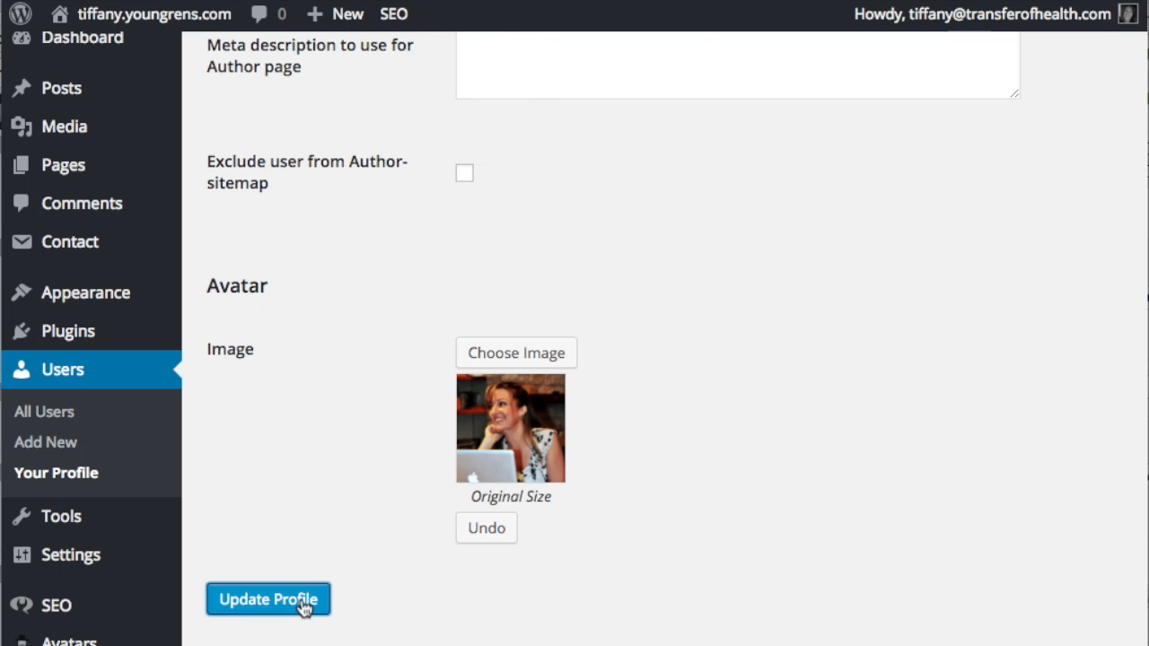
- Choose the Business author box theme and fill in job title and company
click(279, 234)
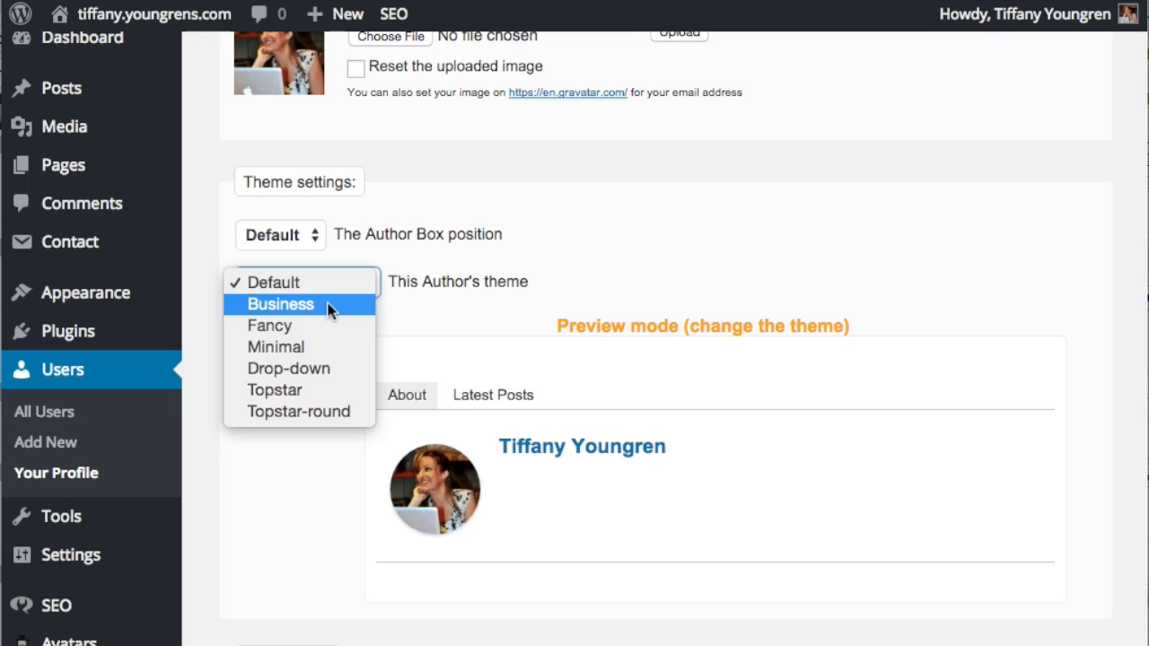
click(280, 304)
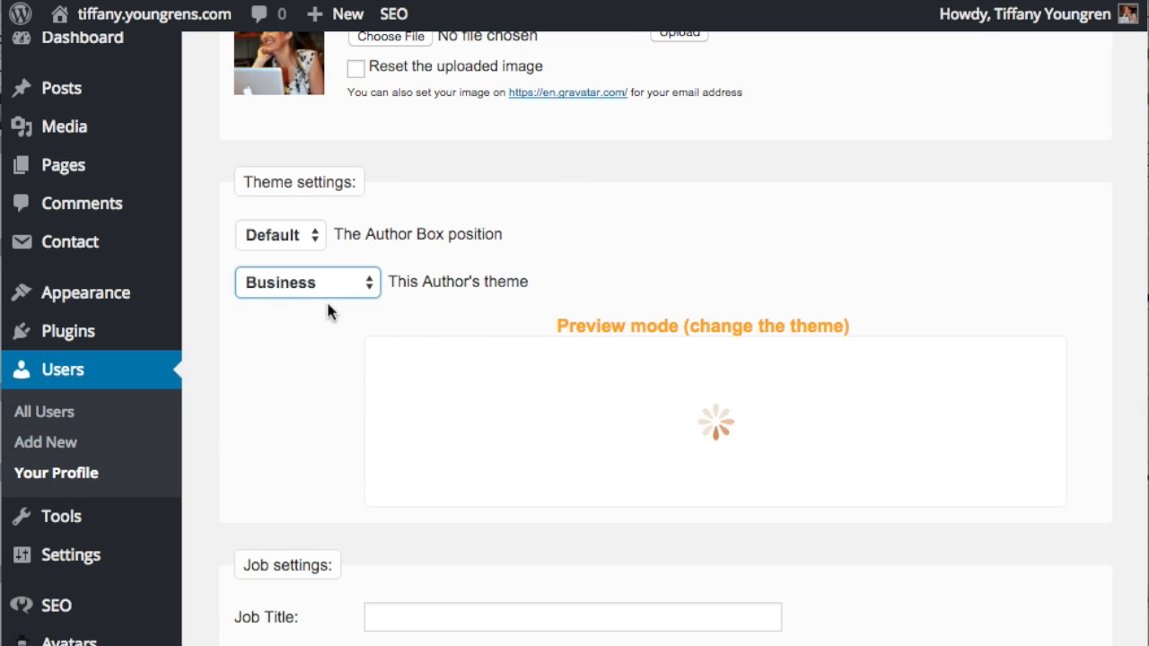
text(O)
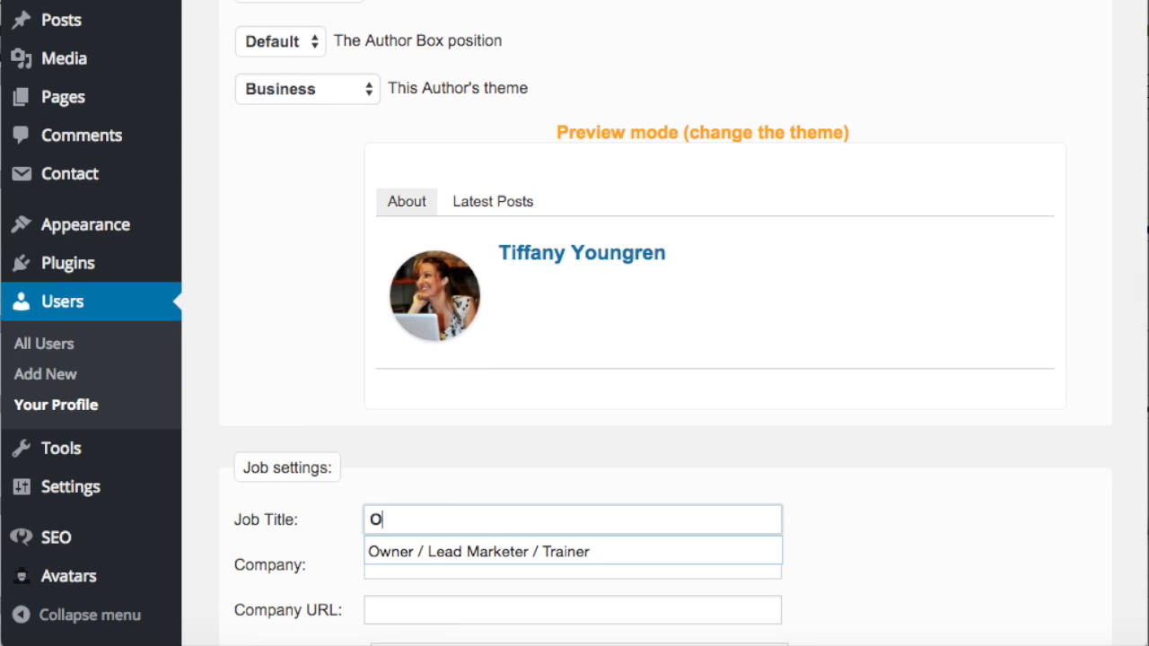
click(479, 552)
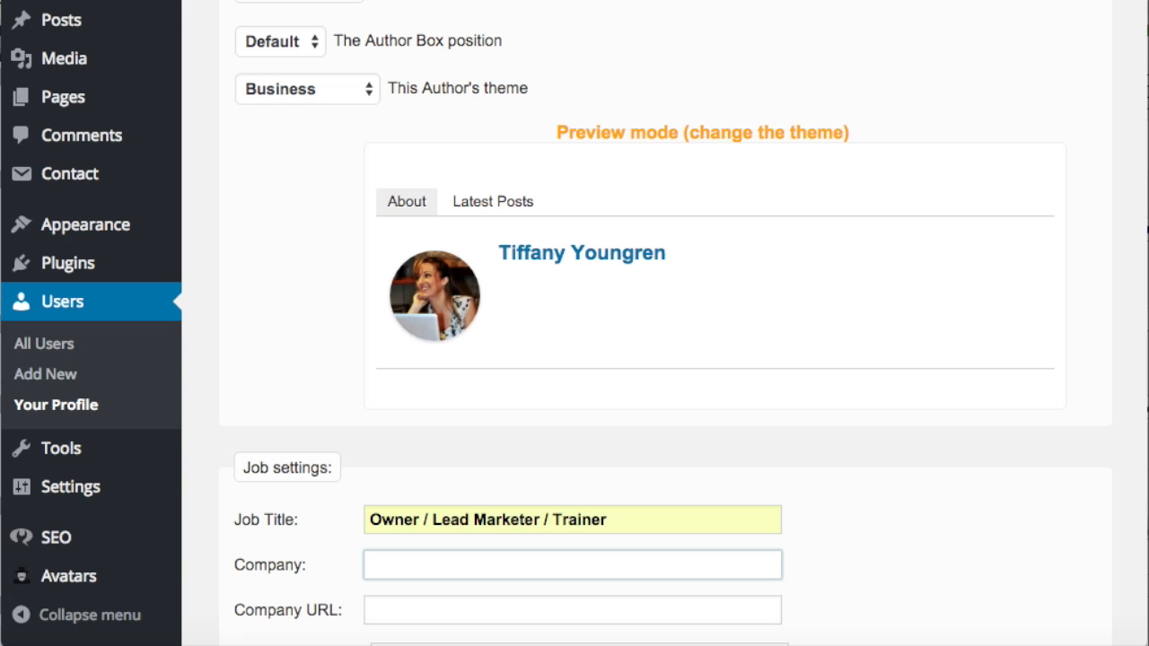
text(Online Marketing Help)
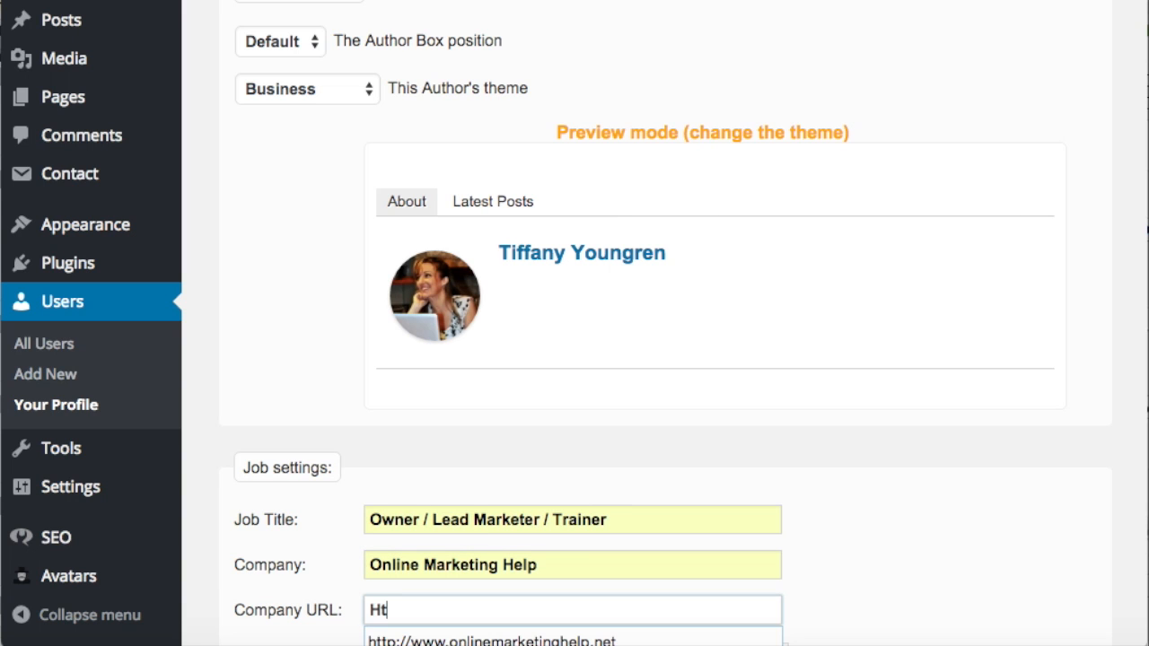
scroll(down, 3)
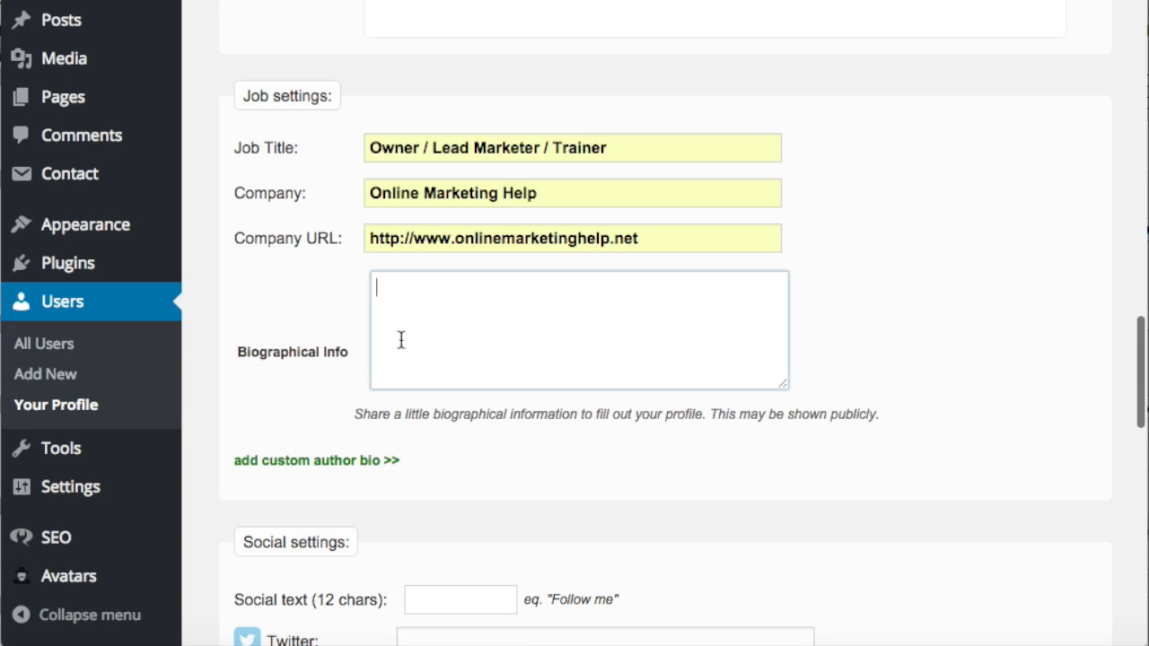
- Enter the bio 'Tiffany loves to help people succeed' and fill the link fields
text(Tiffany loves t)
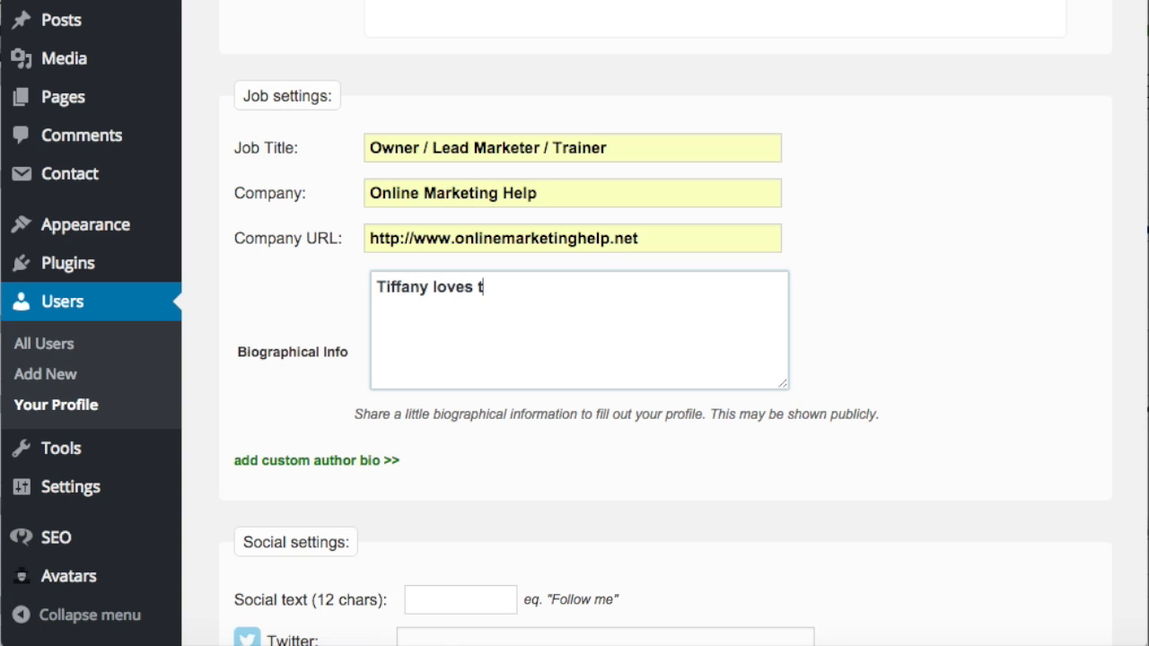
text(o help people s)
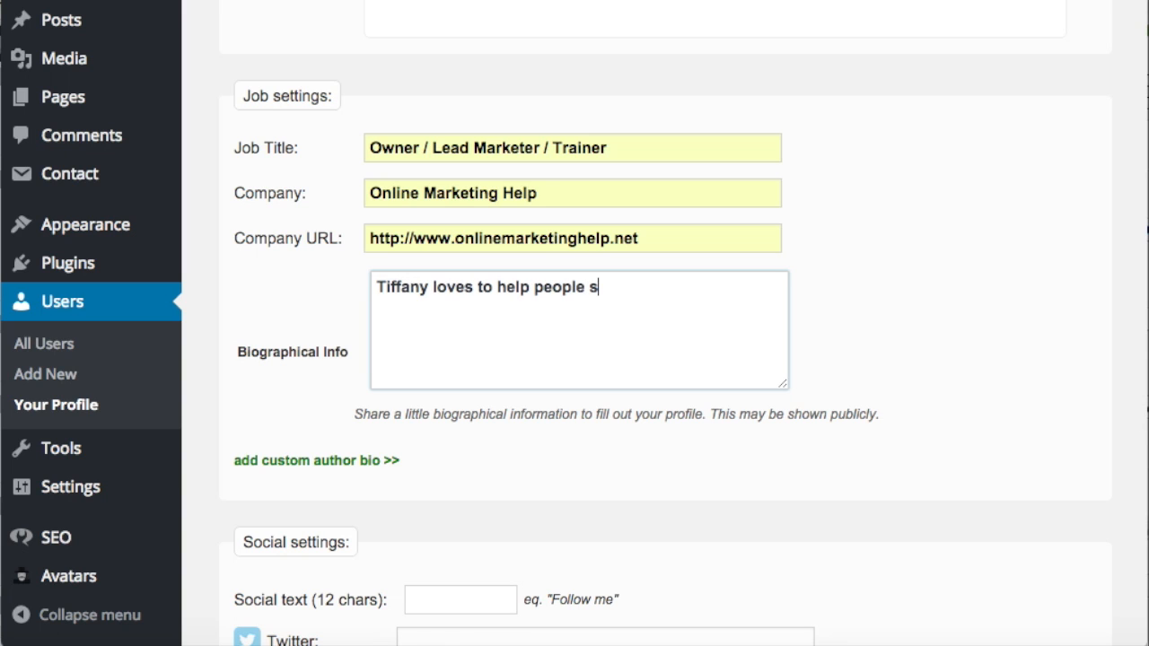
text(ucceed)
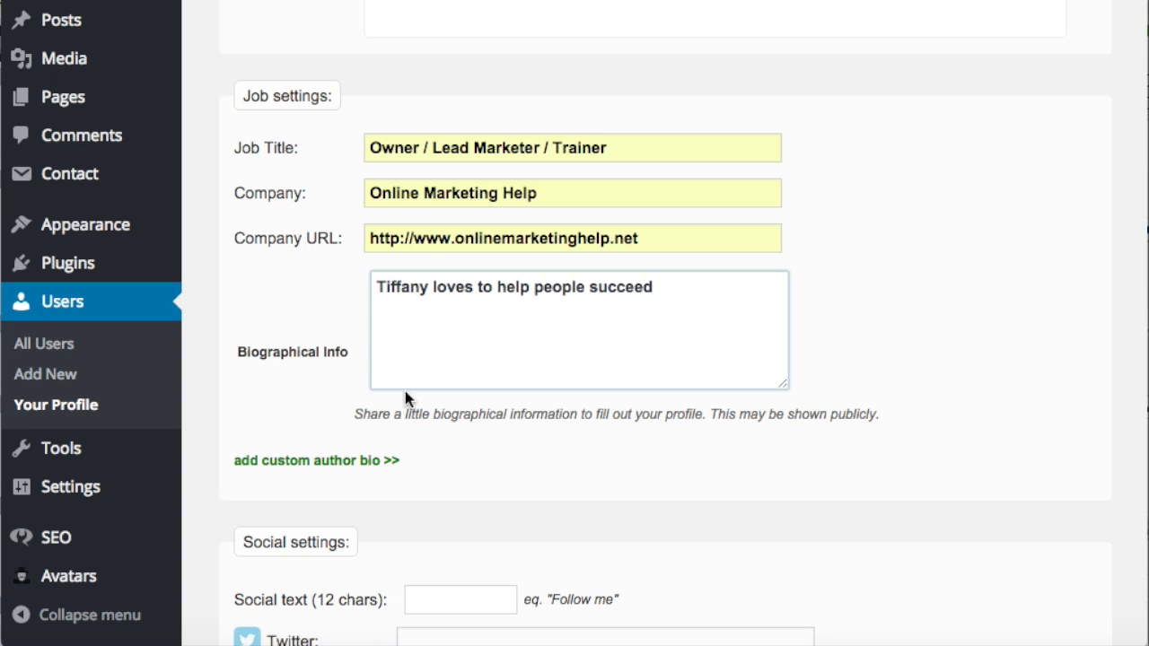
text(htt)
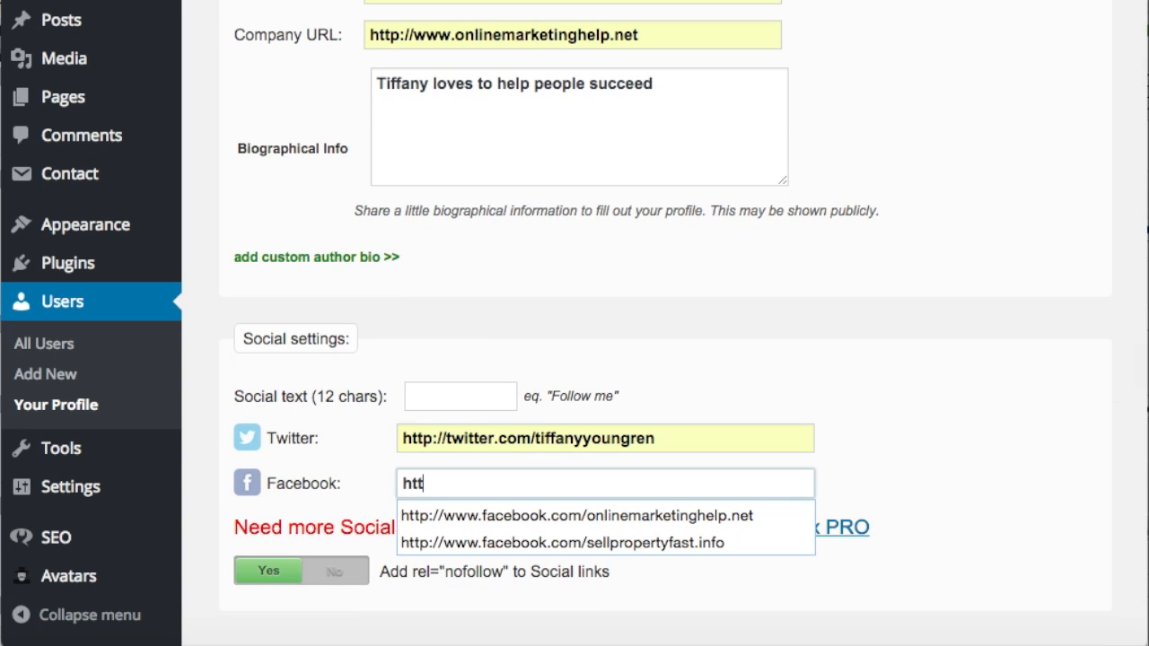
click(576, 515)
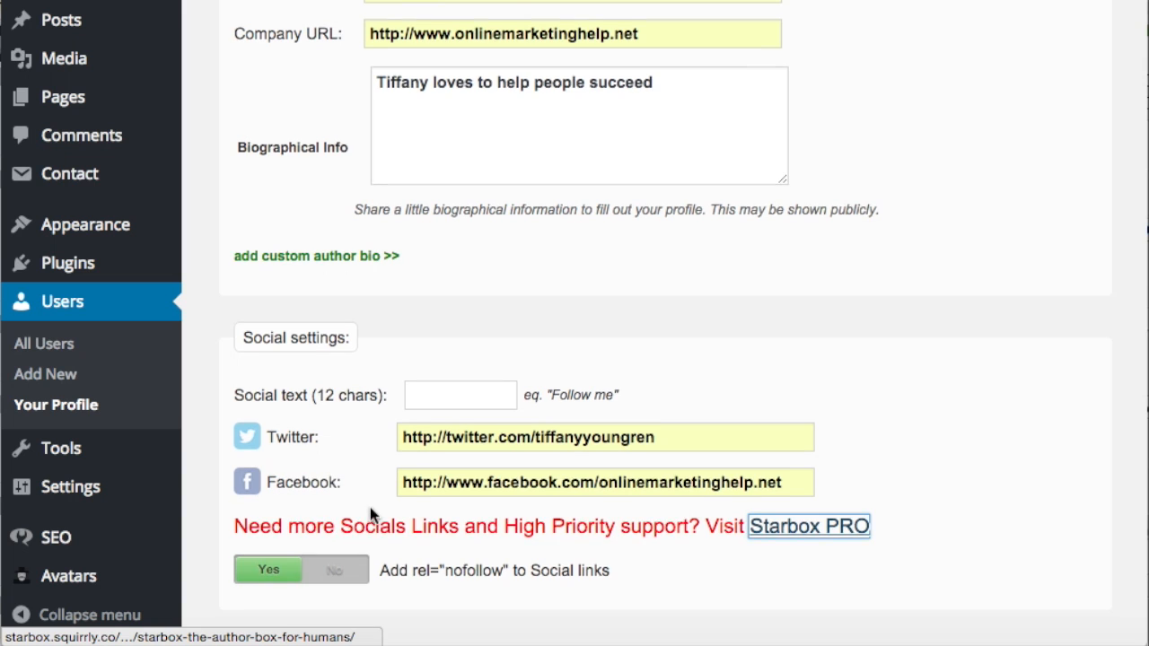
scroll(down, 3)
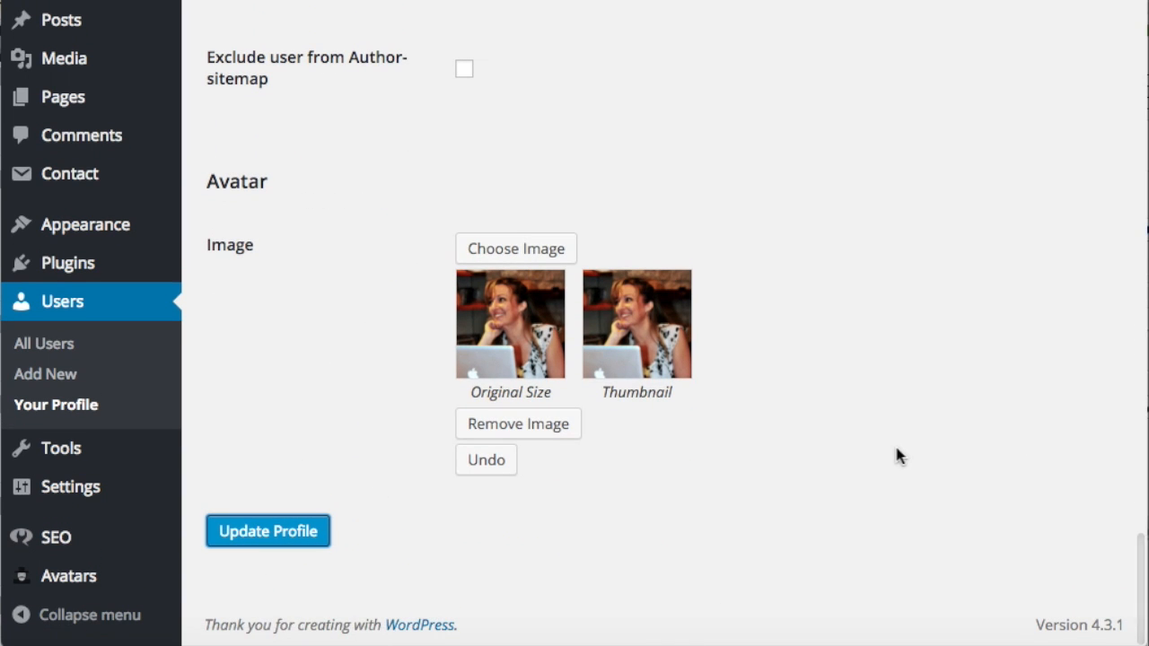
- Check the Starbox author box preview and save the profile with Update Profile
scroll(up, 3)
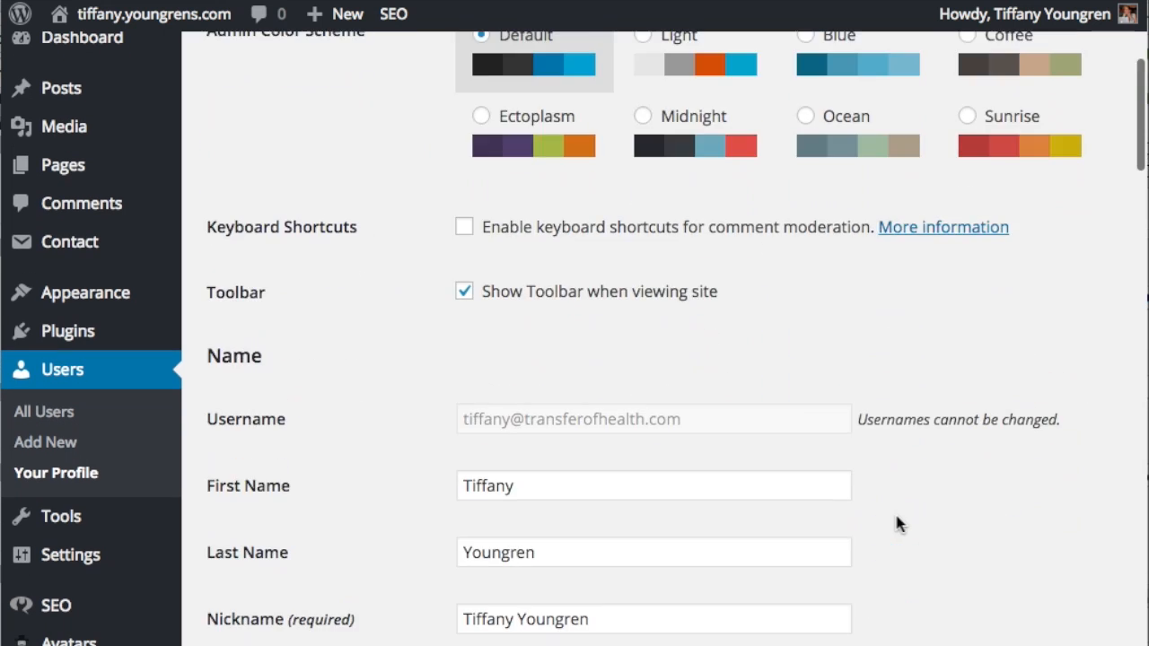
scroll(down, 3)
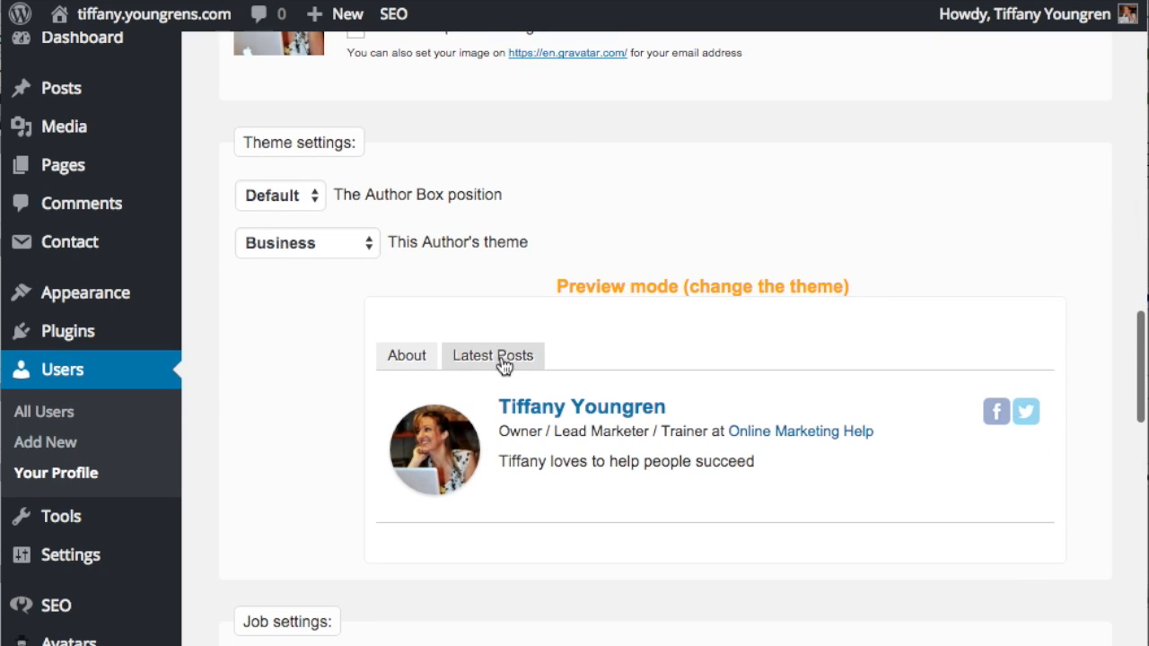
click(406, 355)
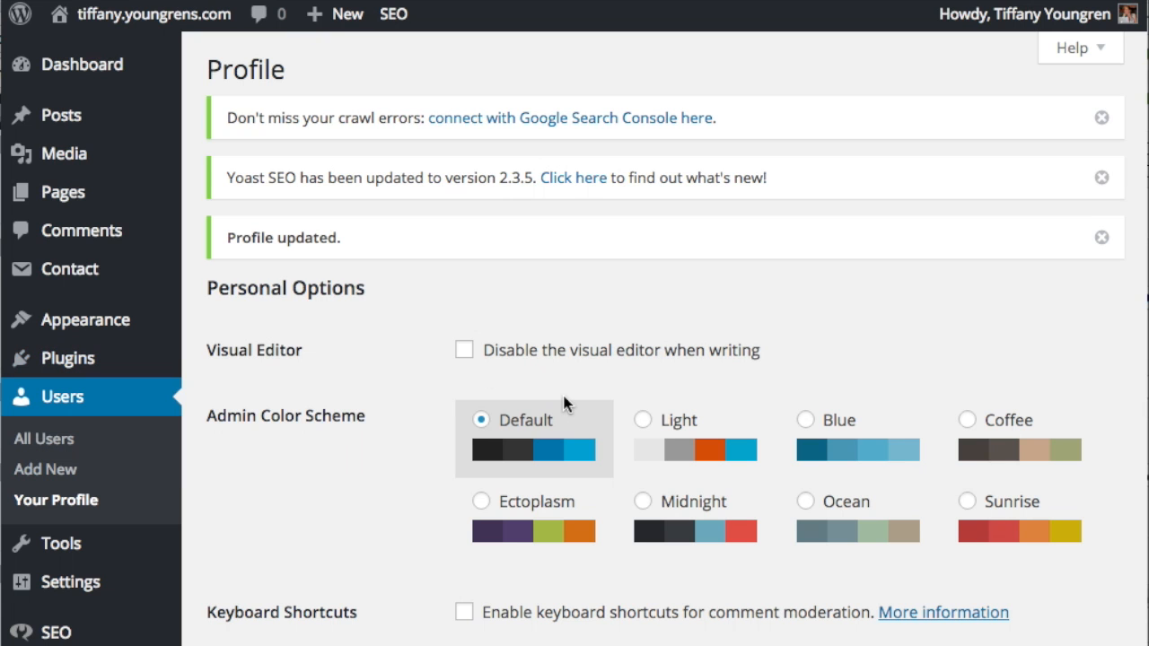
- Switch Auto Terms of Service and Privacy Policy On, fill business details and locations, save
click(67, 358)
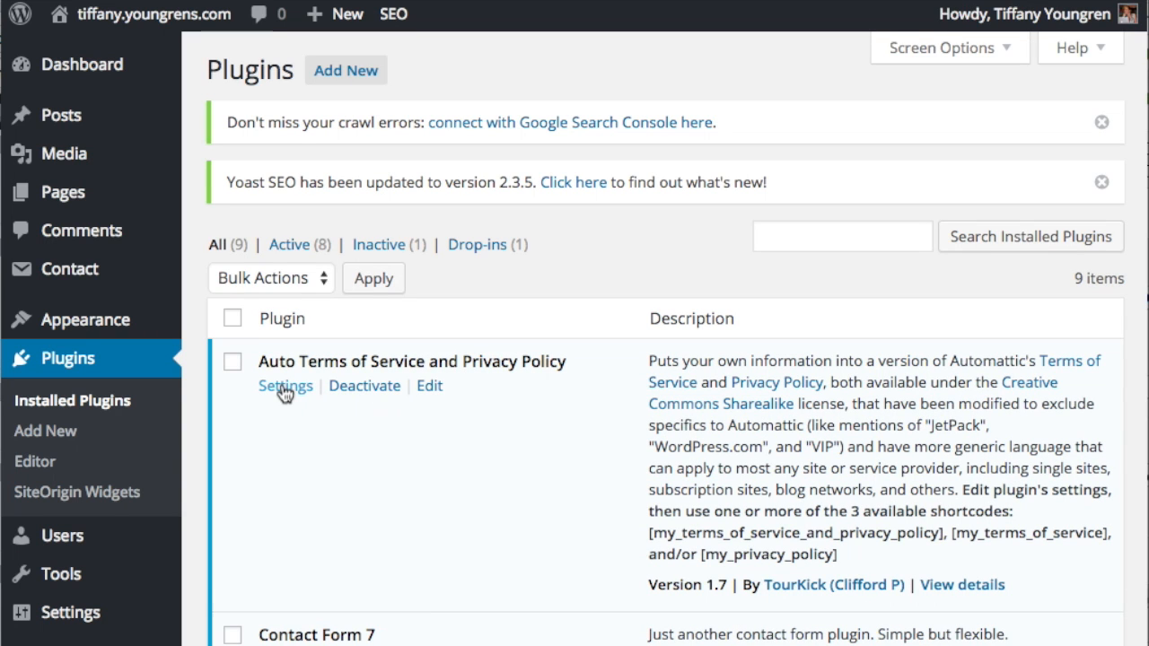
click(286, 385)
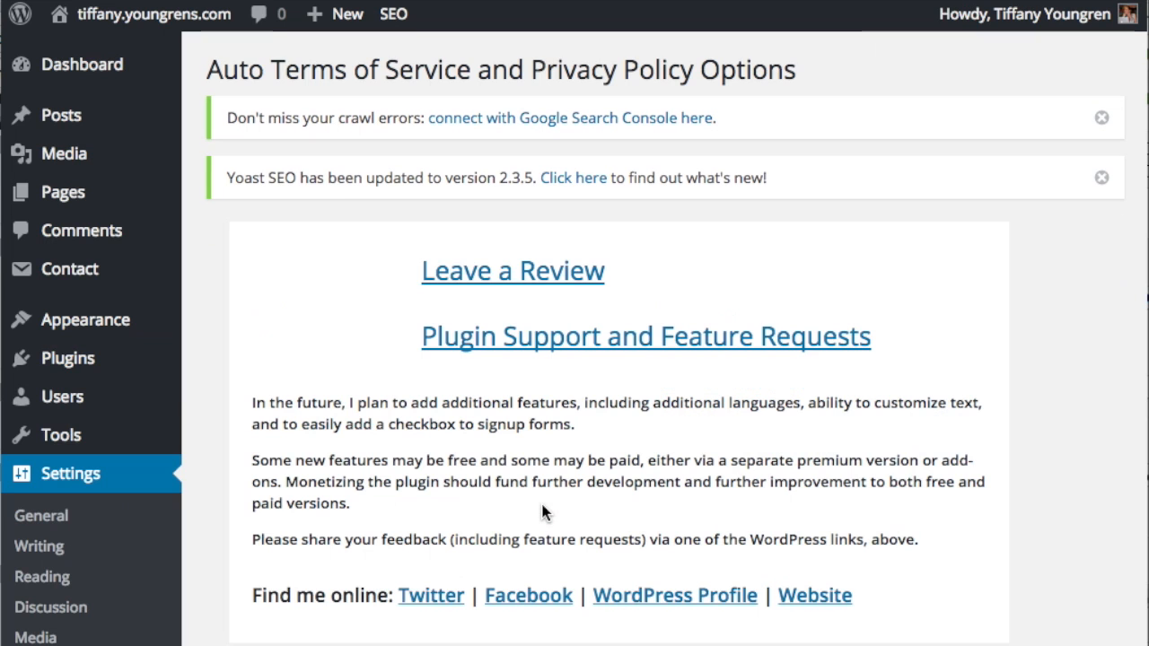
scroll(down, 3)
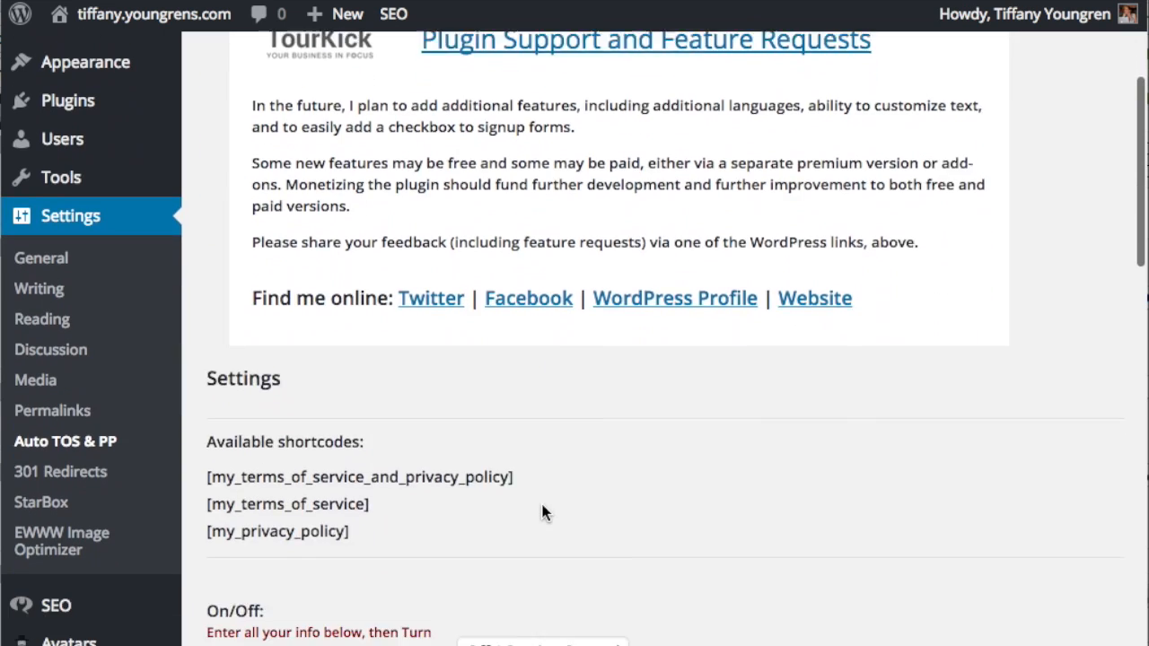
click(538, 475)
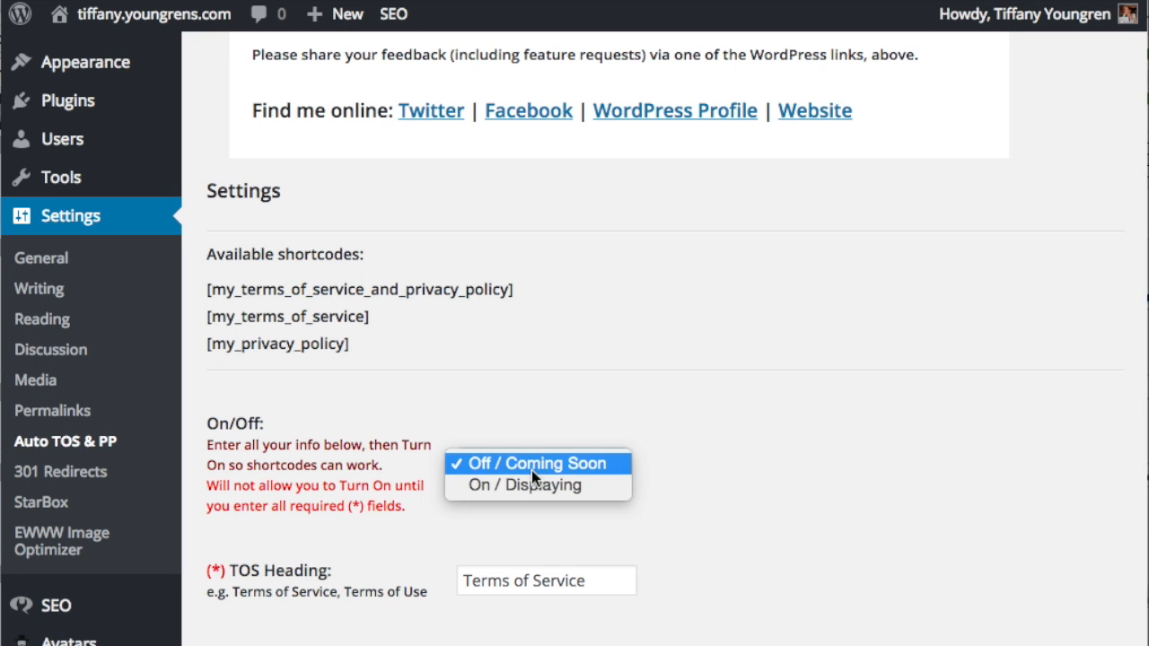
click(524, 485)
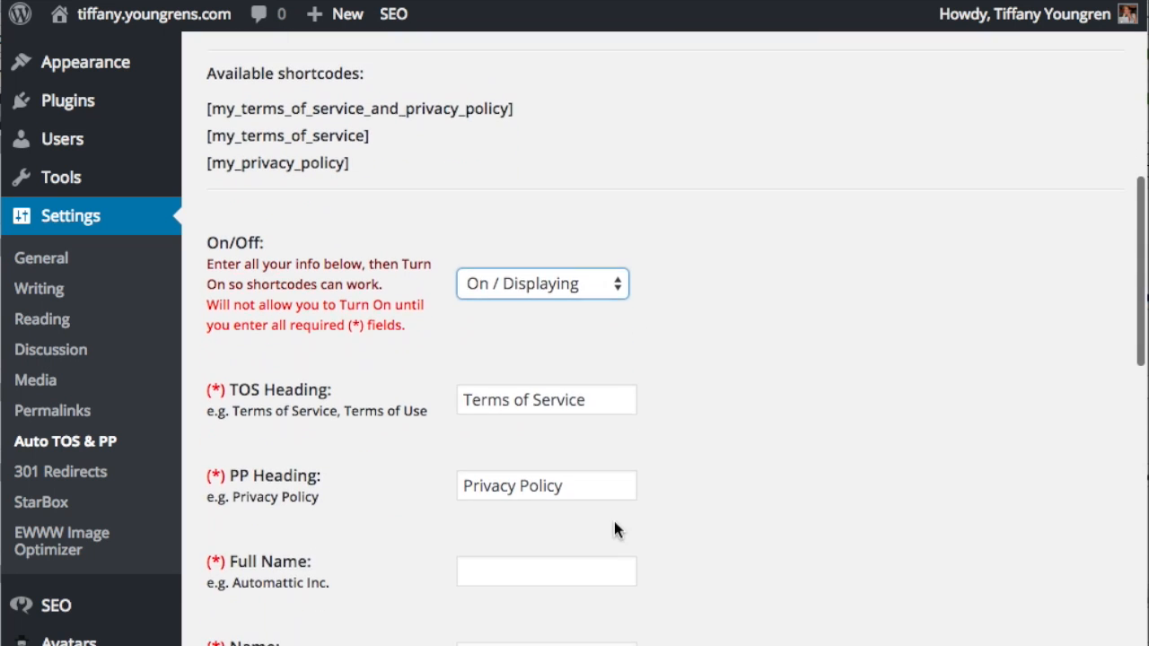
text(ONli)
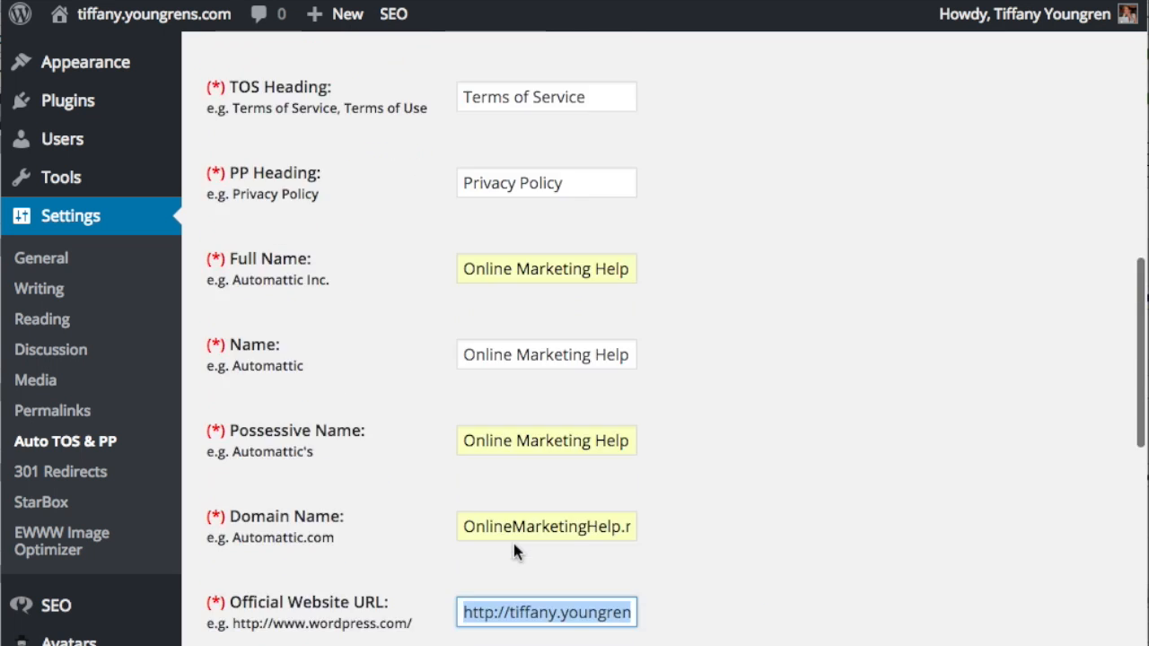
scroll(down, 3)
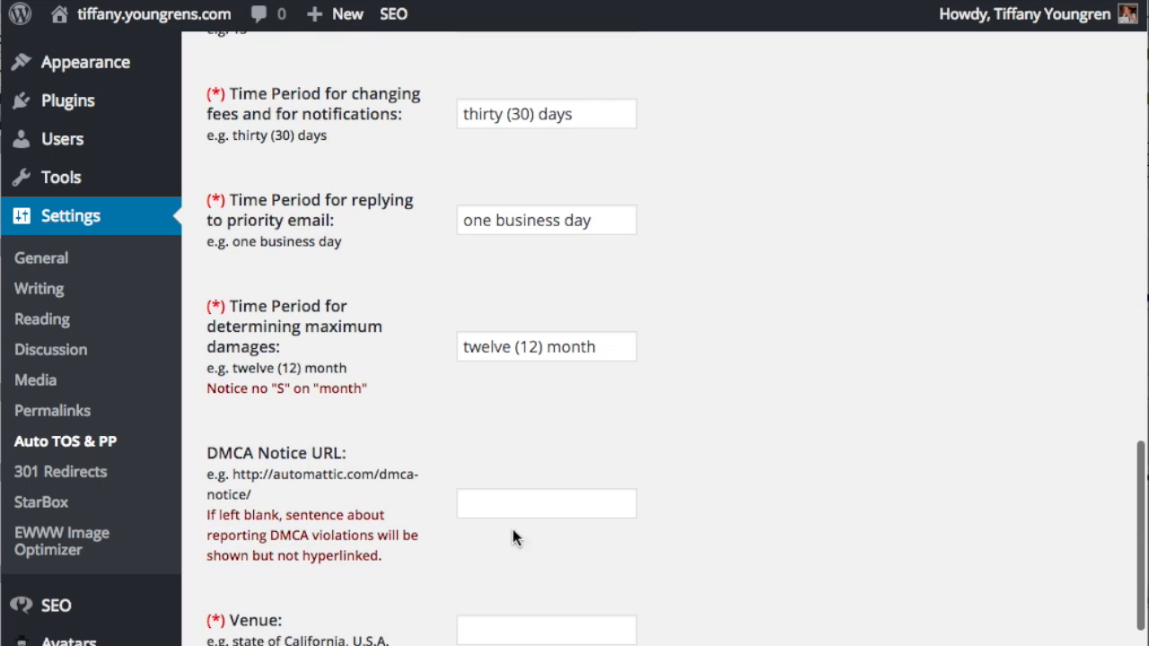
scroll(down, 3)
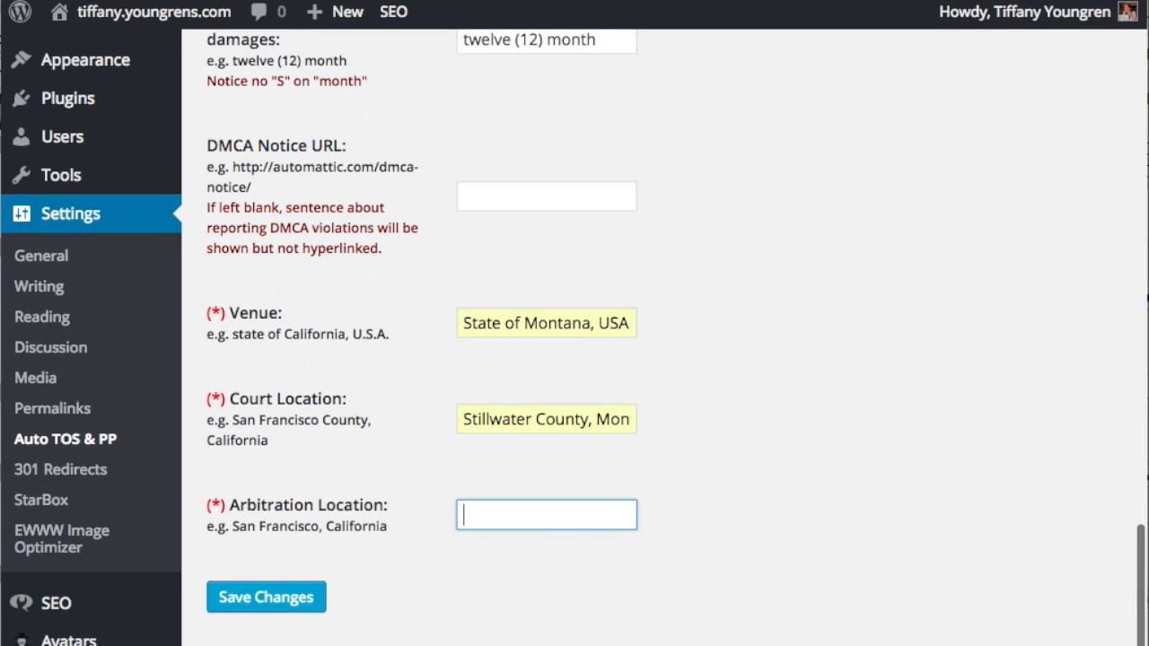
text(Stillwater County, Mon)
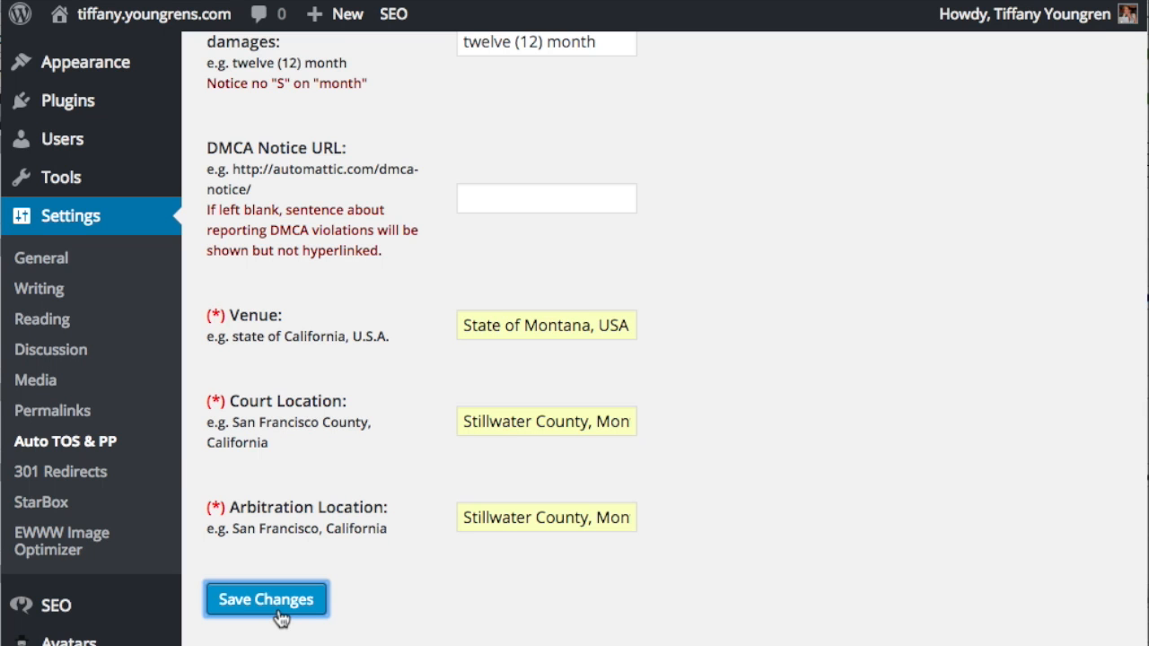
click(264, 599)
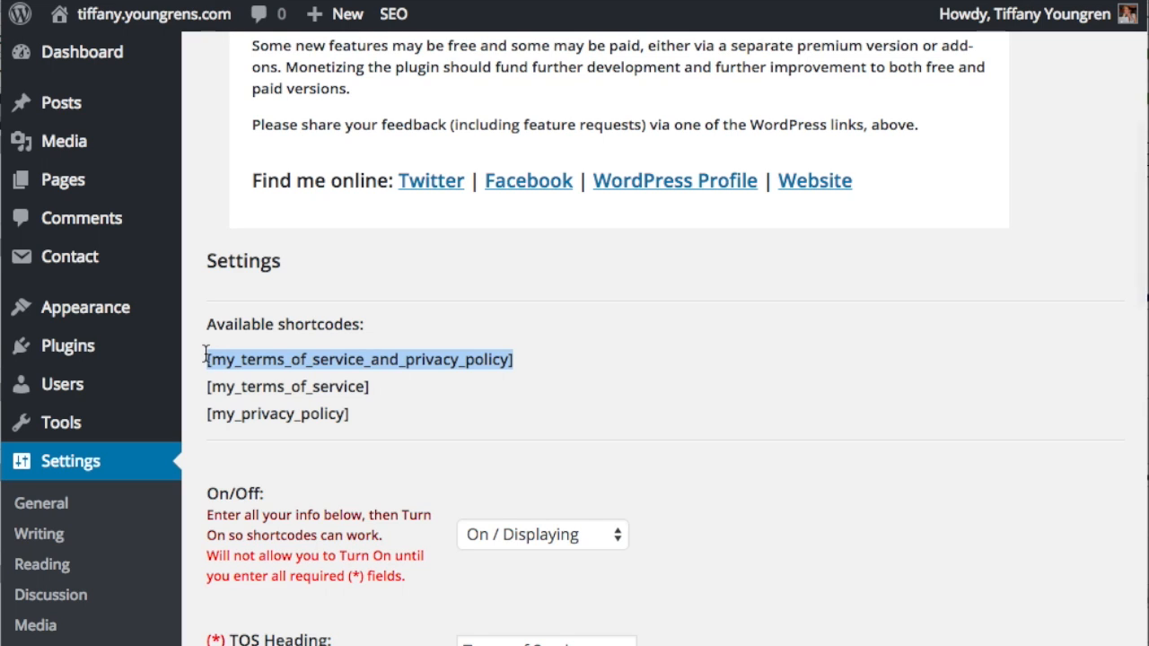
- Create a new page holding [my_terms_of_service_and_privacy_policy], titled Terms of Service
click(346, 13)
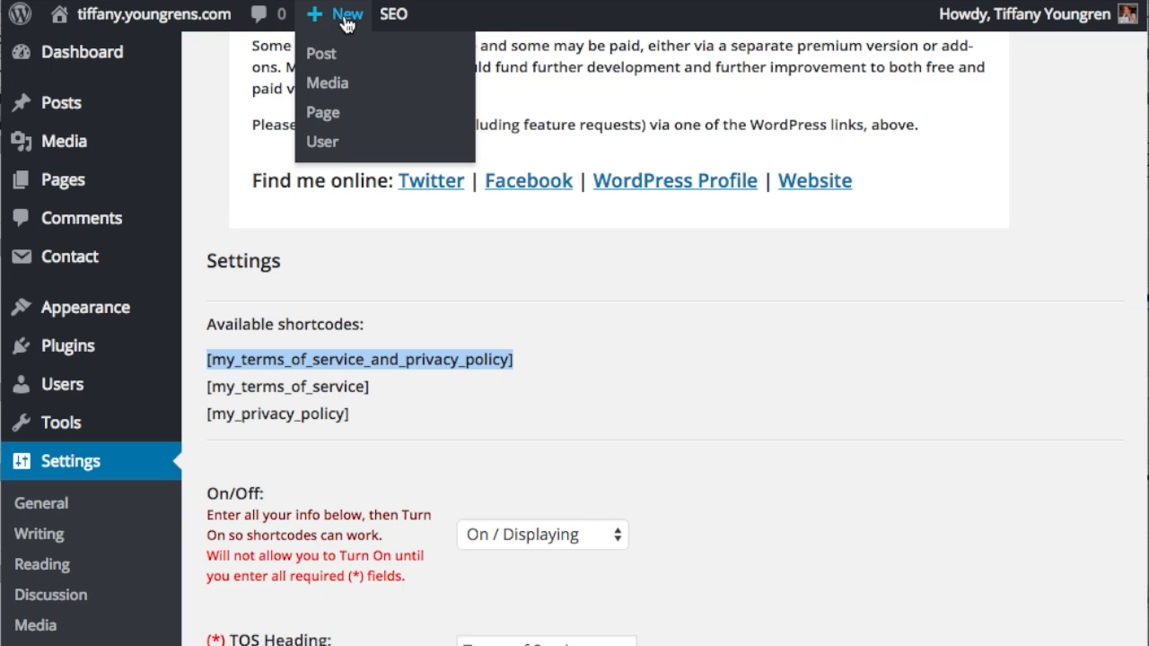
mouse_move(323, 112)
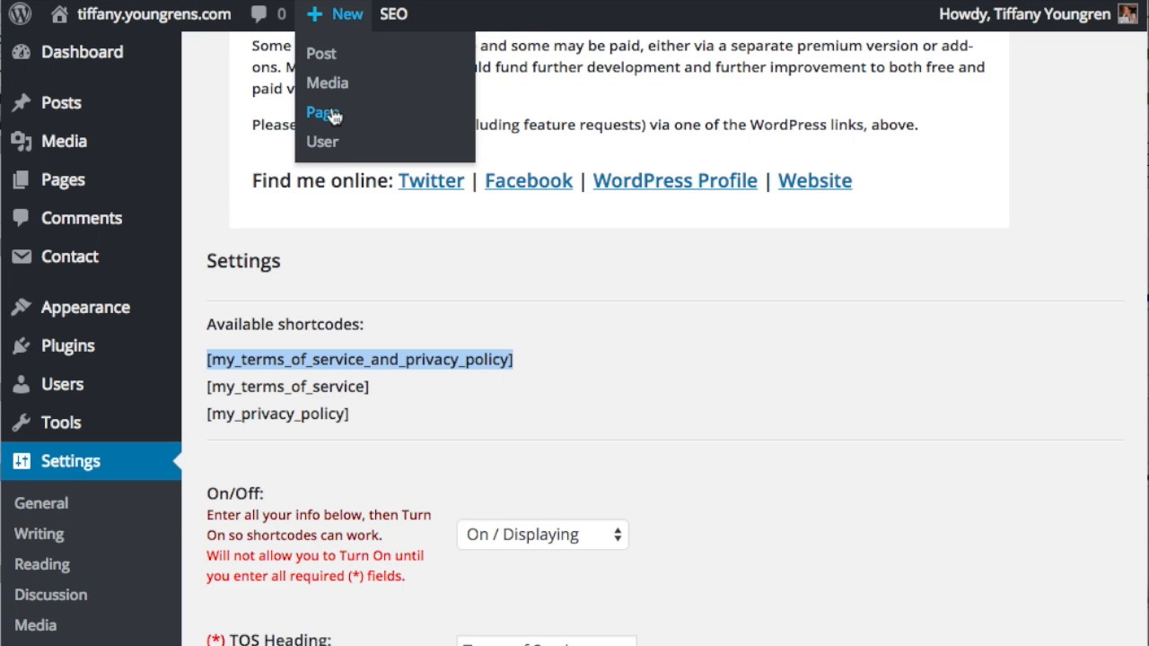
click(321, 112)
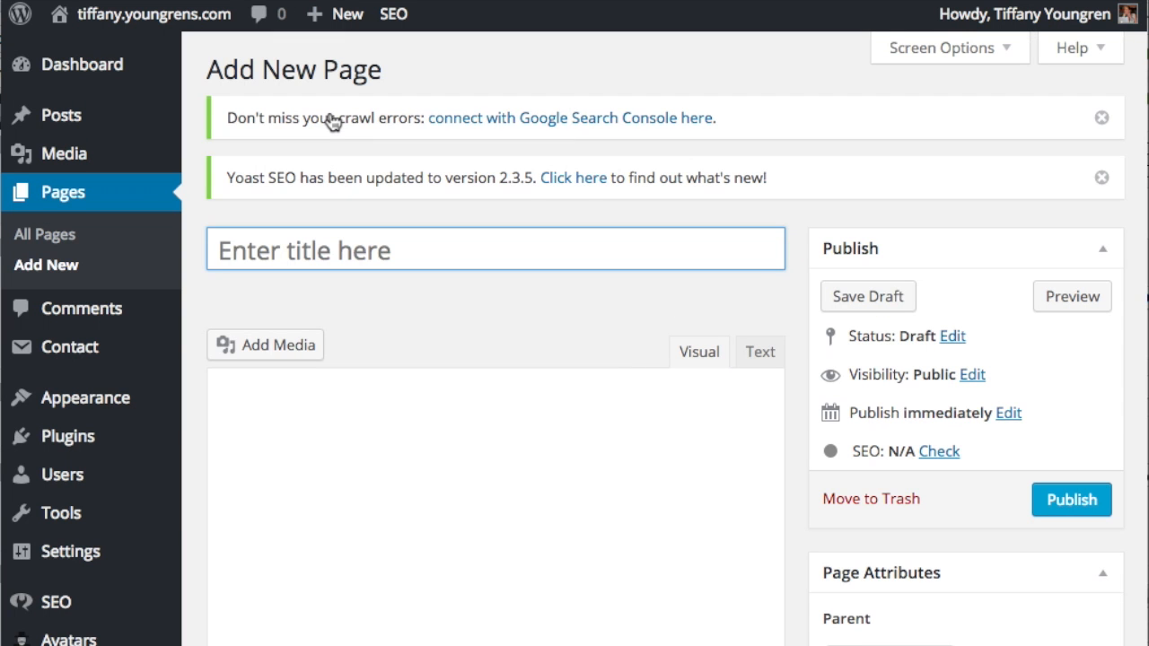
text([my_terms_of_service_and_privacy_policy])
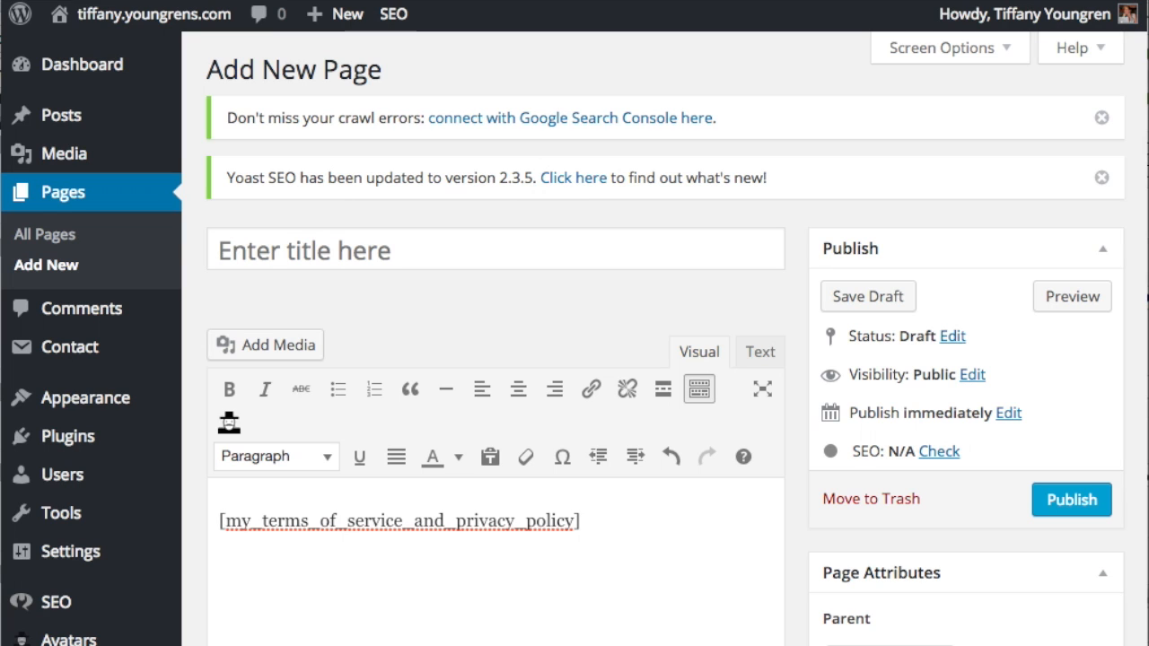
click(409, 249)
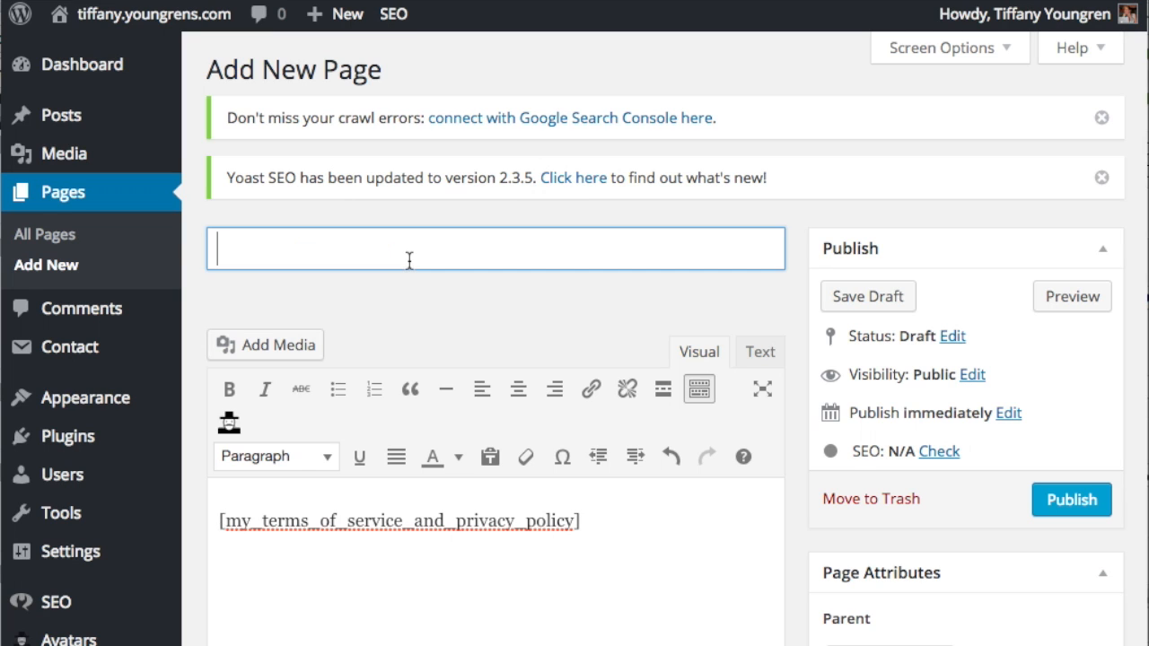
text(Terms of Service and Privacy Policy)
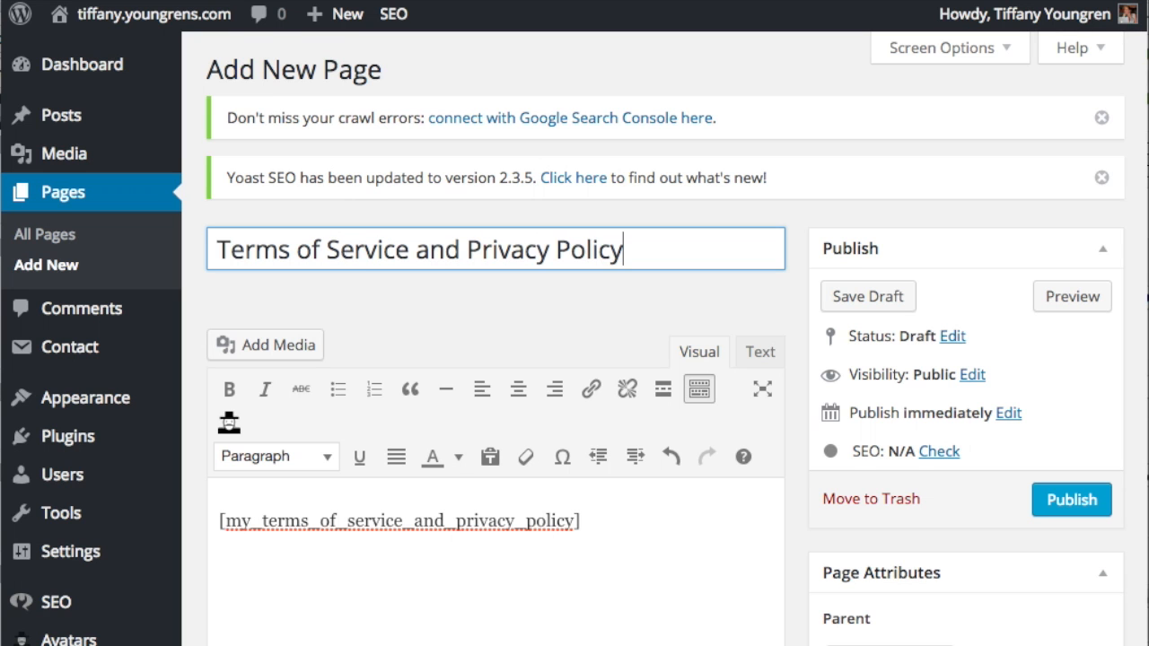
- Review the page's Yoast SEO Advanced tab and Meta Robots Index options
scroll(down, 3)
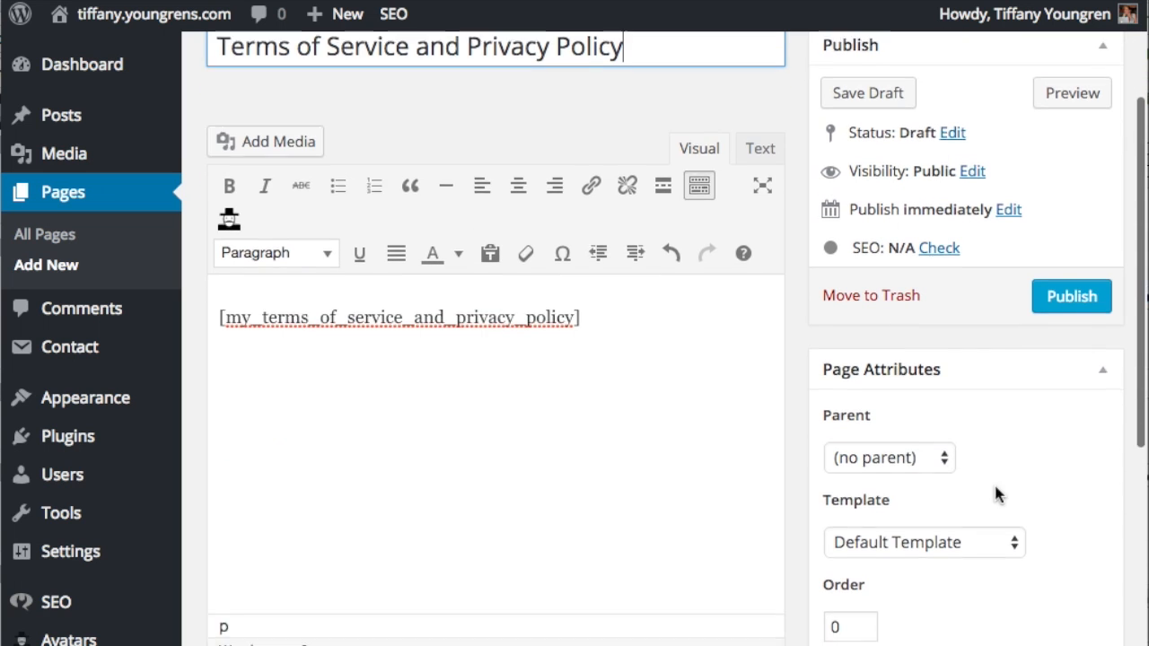
scroll(down, 3)
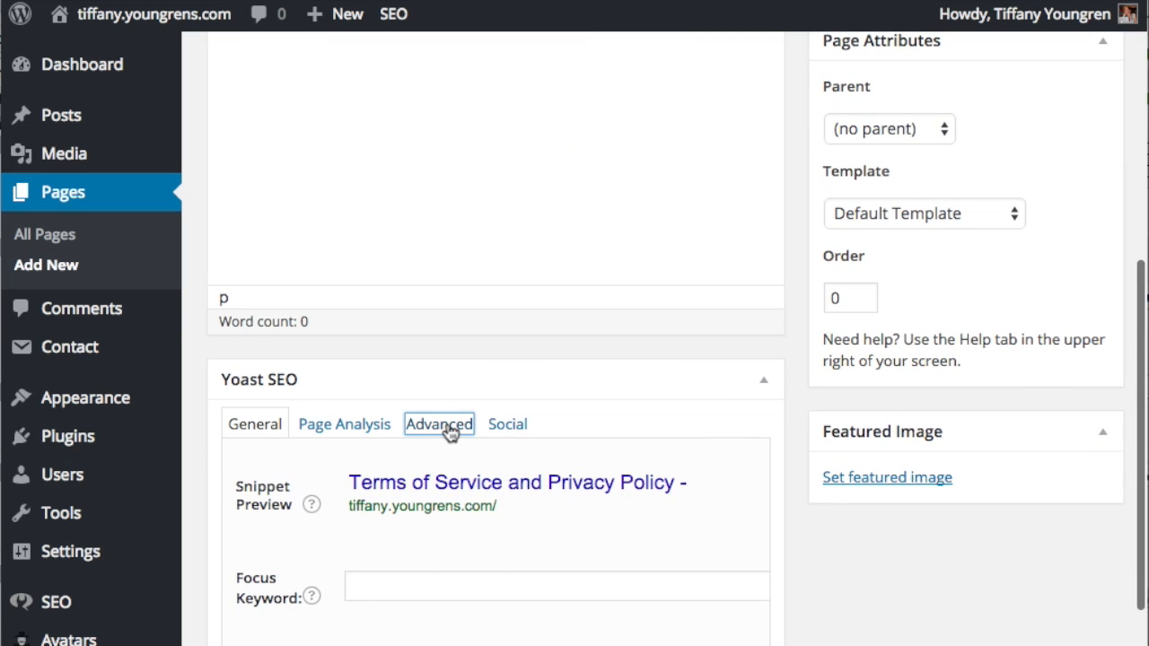
click(438, 424)
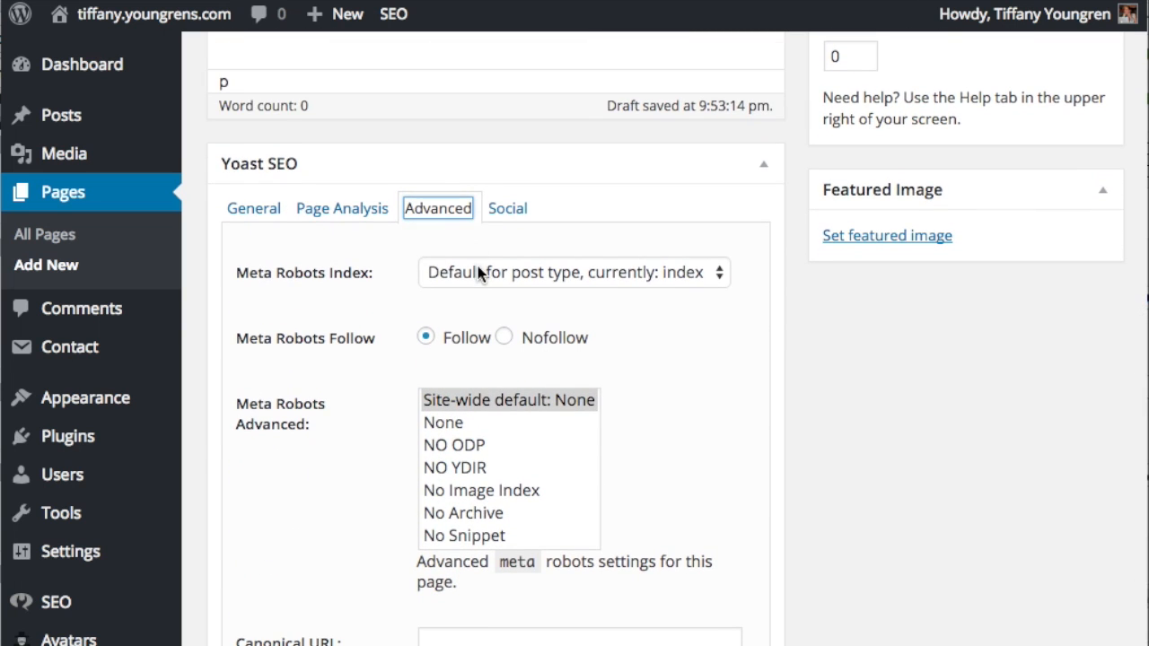
click(572, 271)
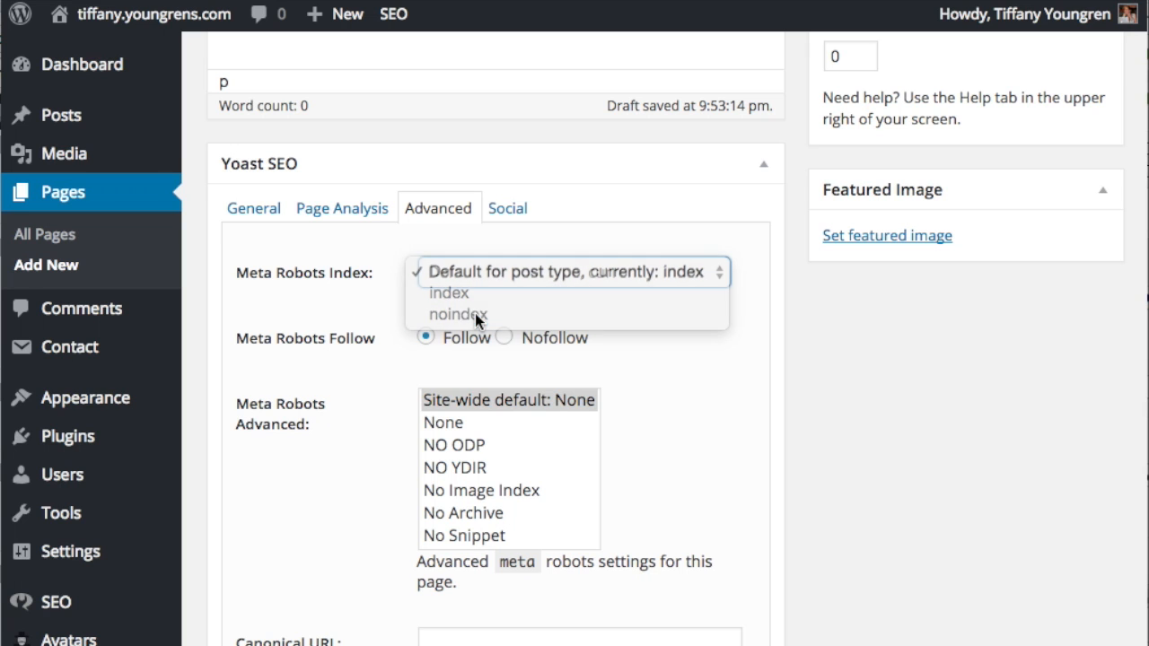
click(456, 314)
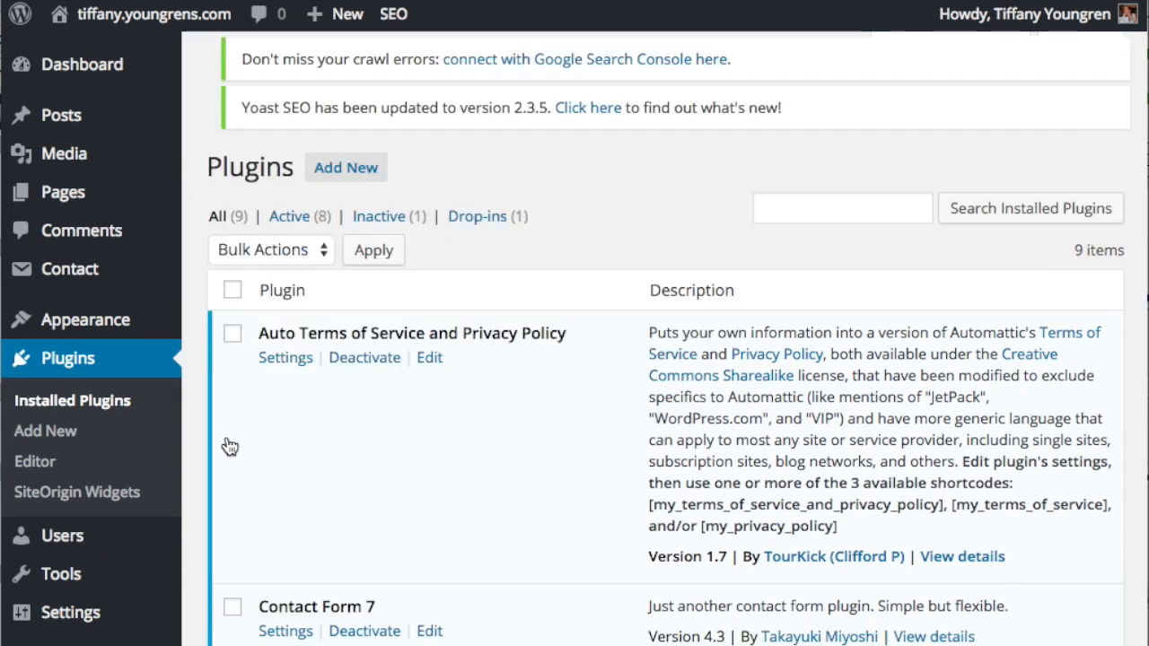
- Open Contact Form 7's settings from the installed plugins list
scroll(down, 3)
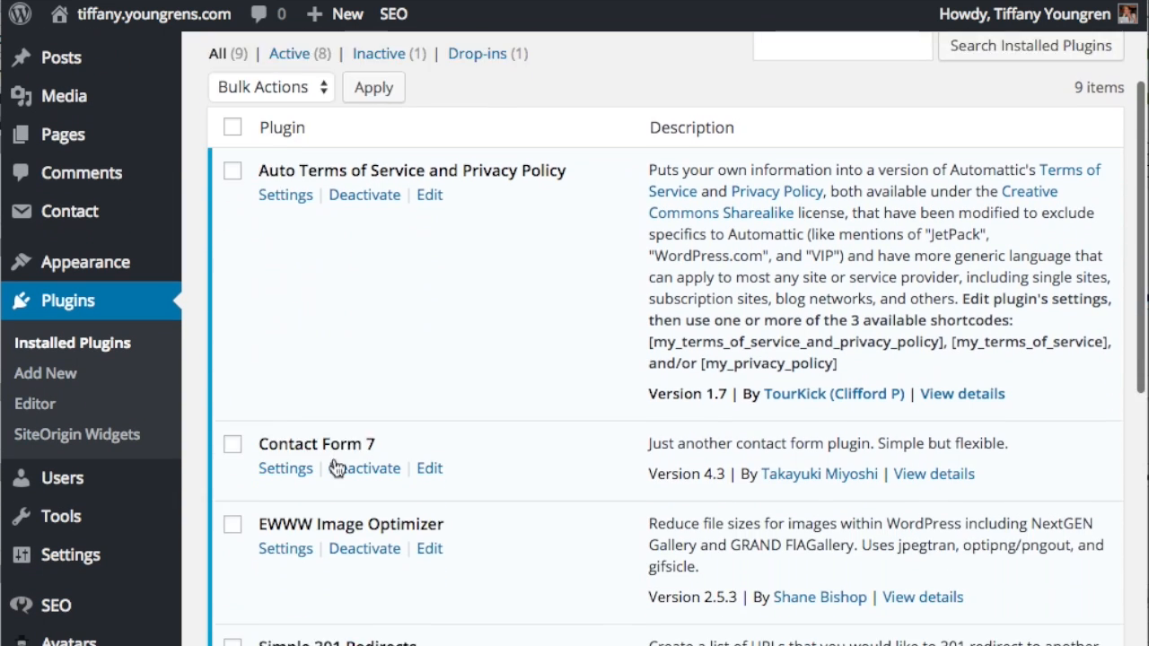
scroll(down, 3)
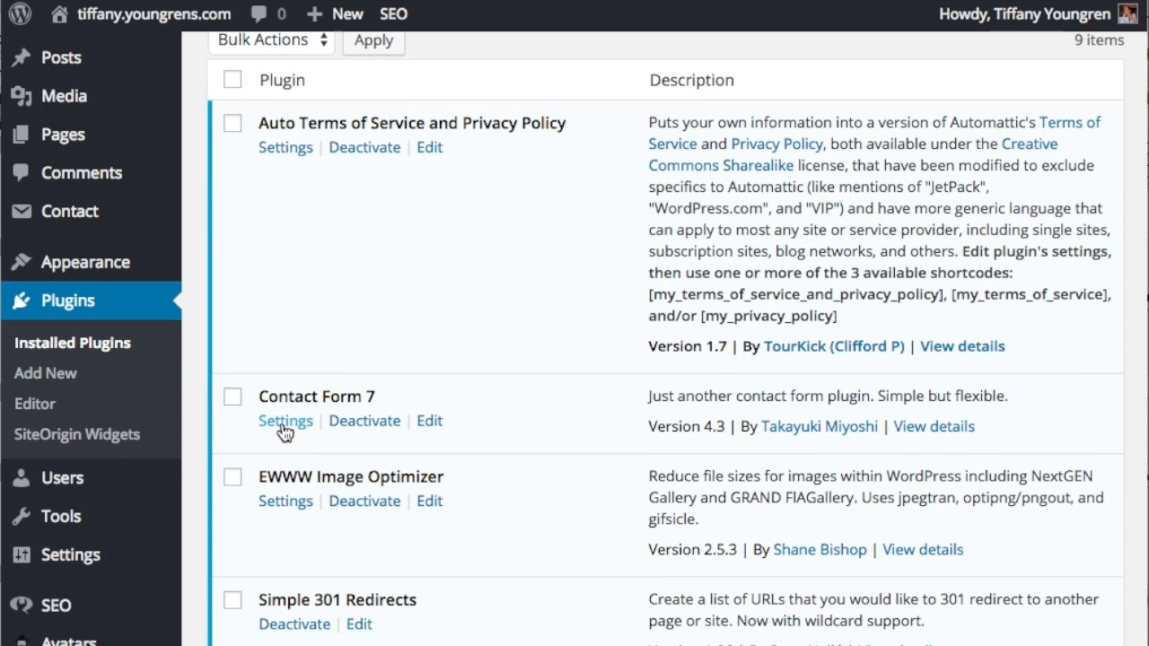
click(285, 420)
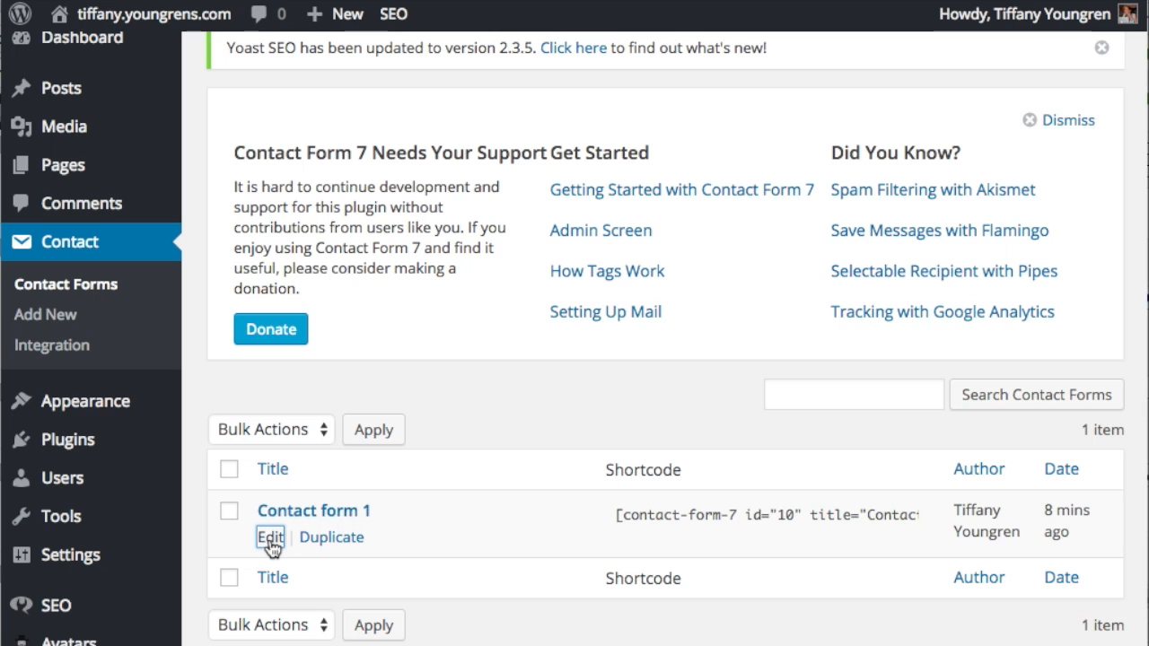
- Edit Contact form 1 and browse its Form, Mail, Messages and Additional Settings tabs
click(271, 537)
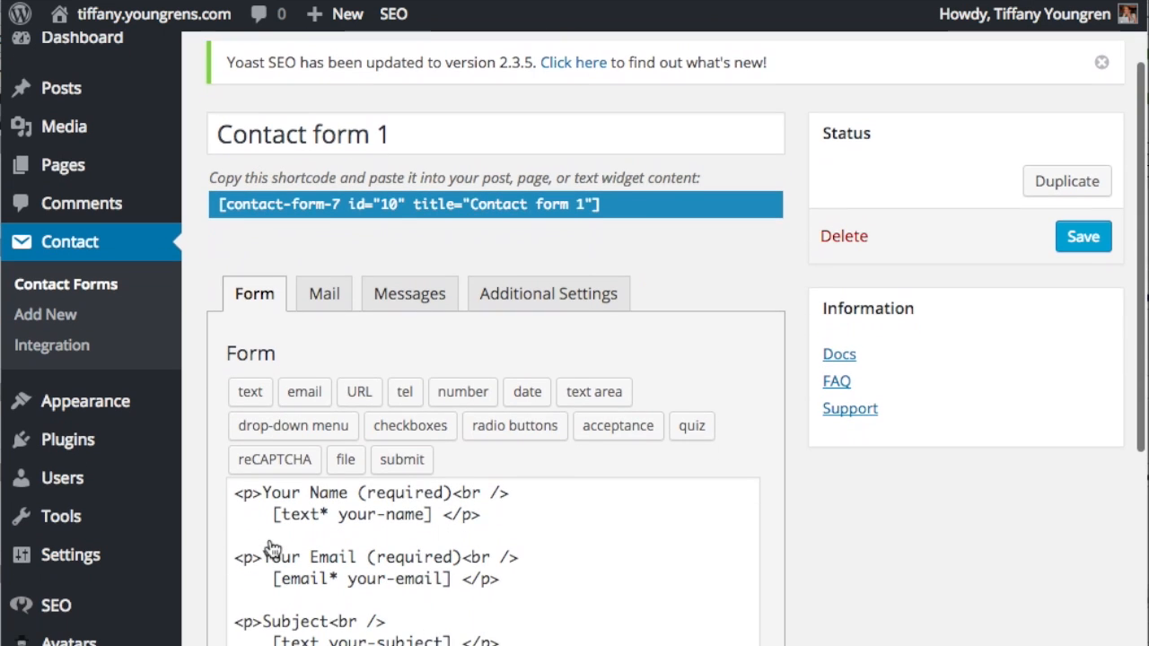
scroll(down, 3)
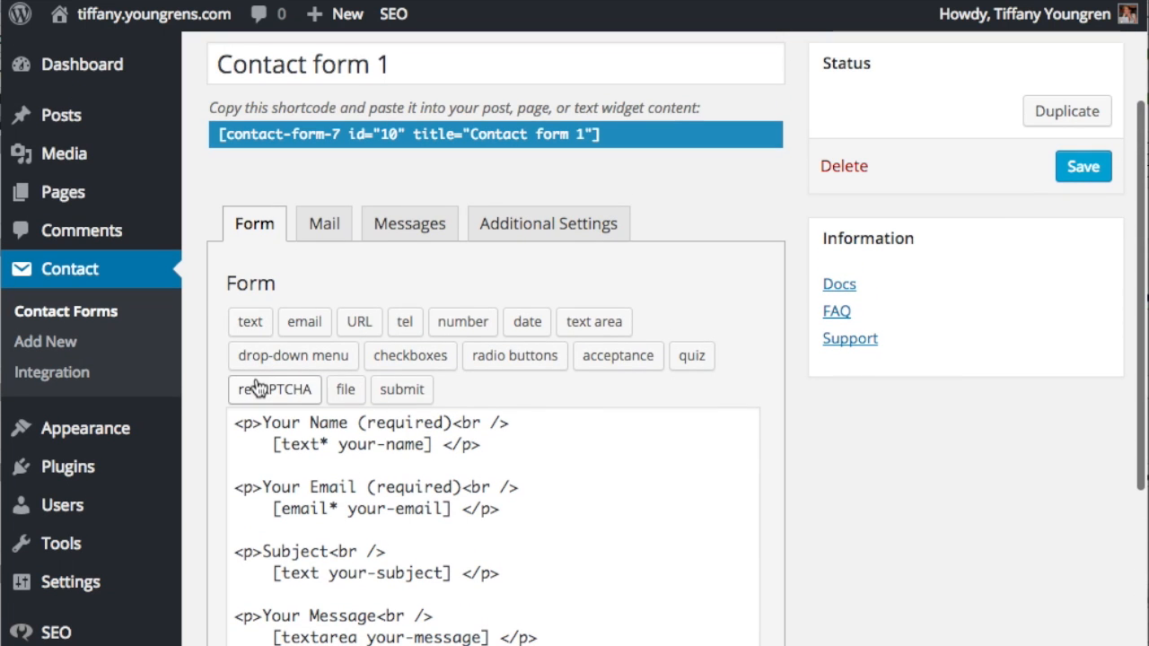
mouse_move(514, 355)
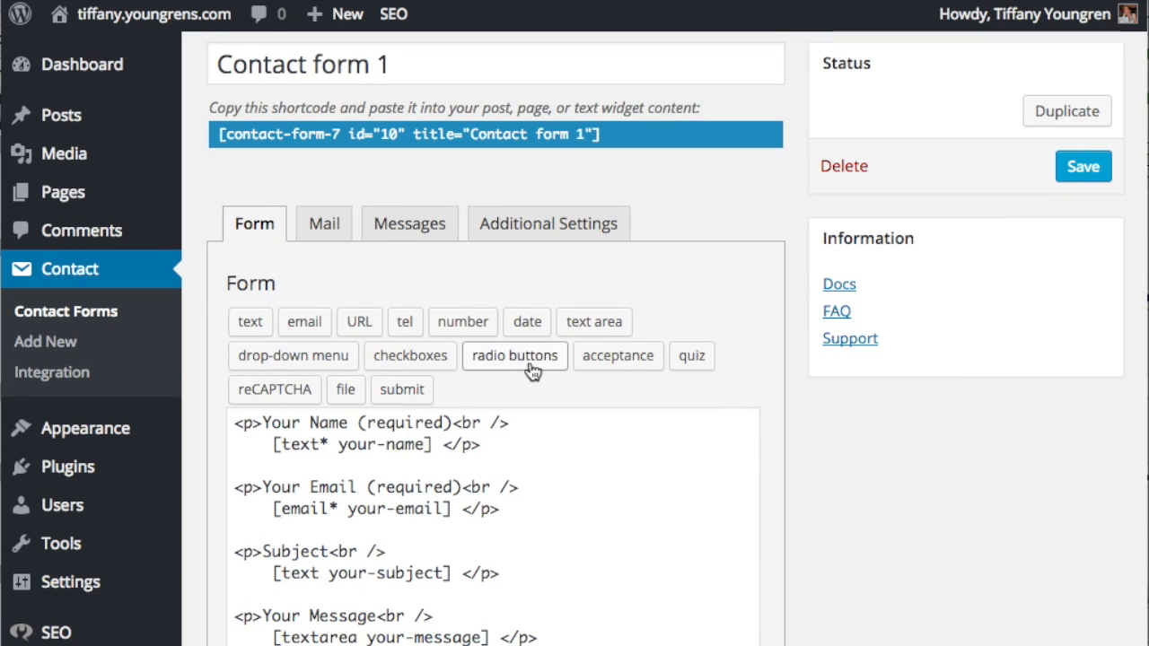
click(323, 224)
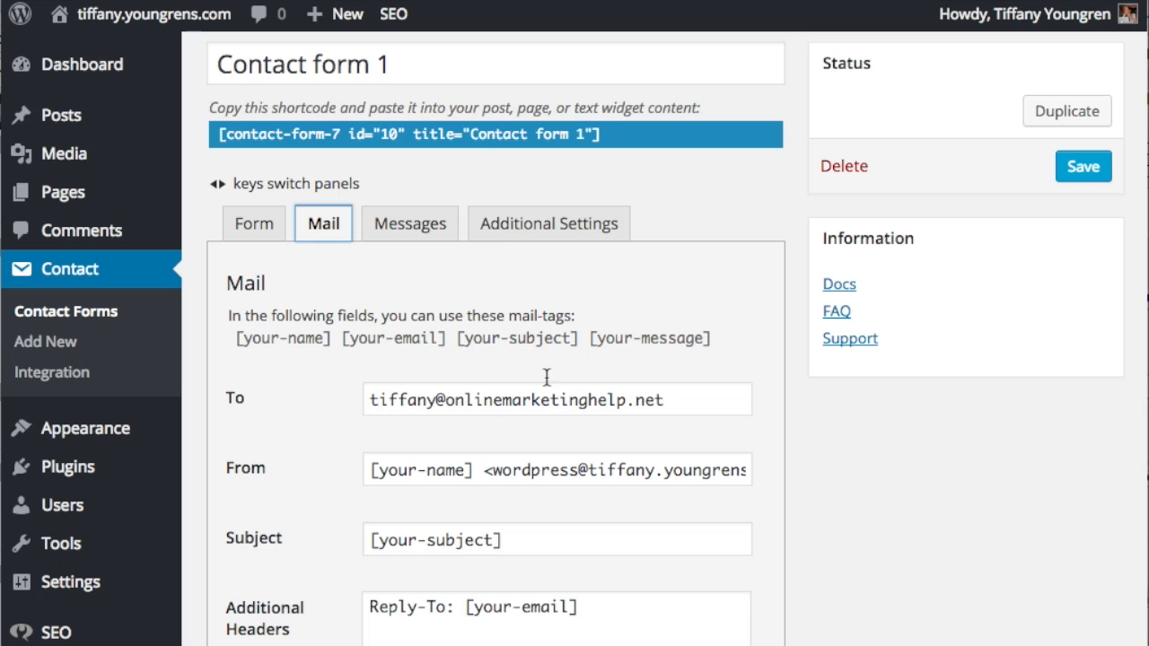
click(409, 223)
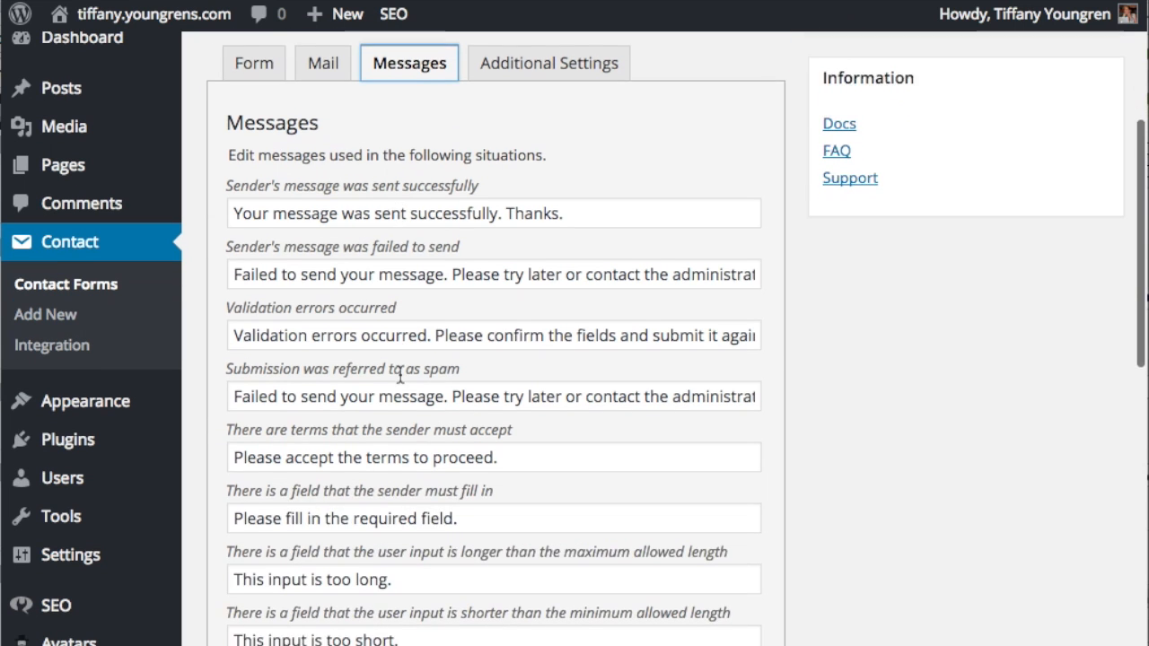
scroll(down, 3)
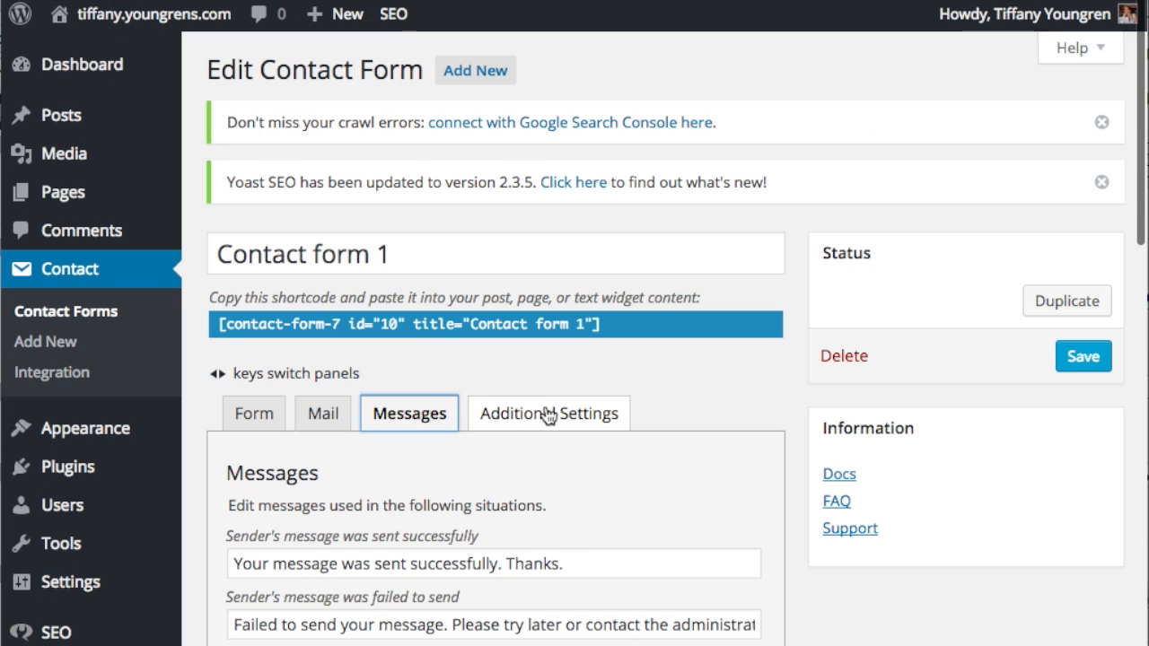
click(549, 413)
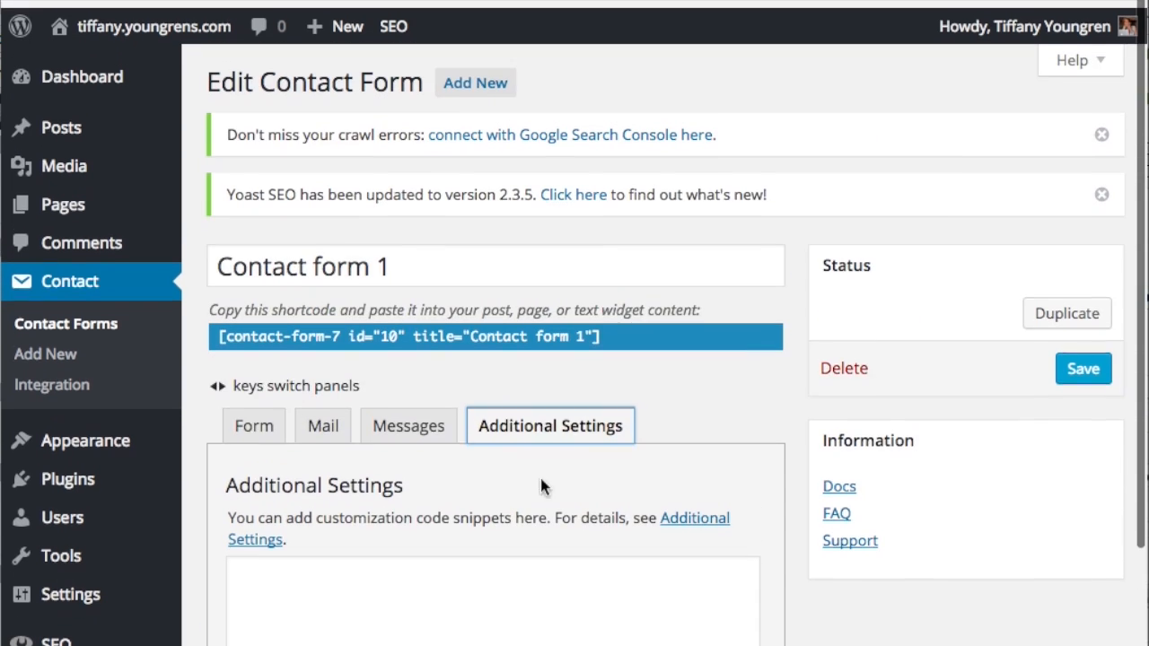
click(253, 426)
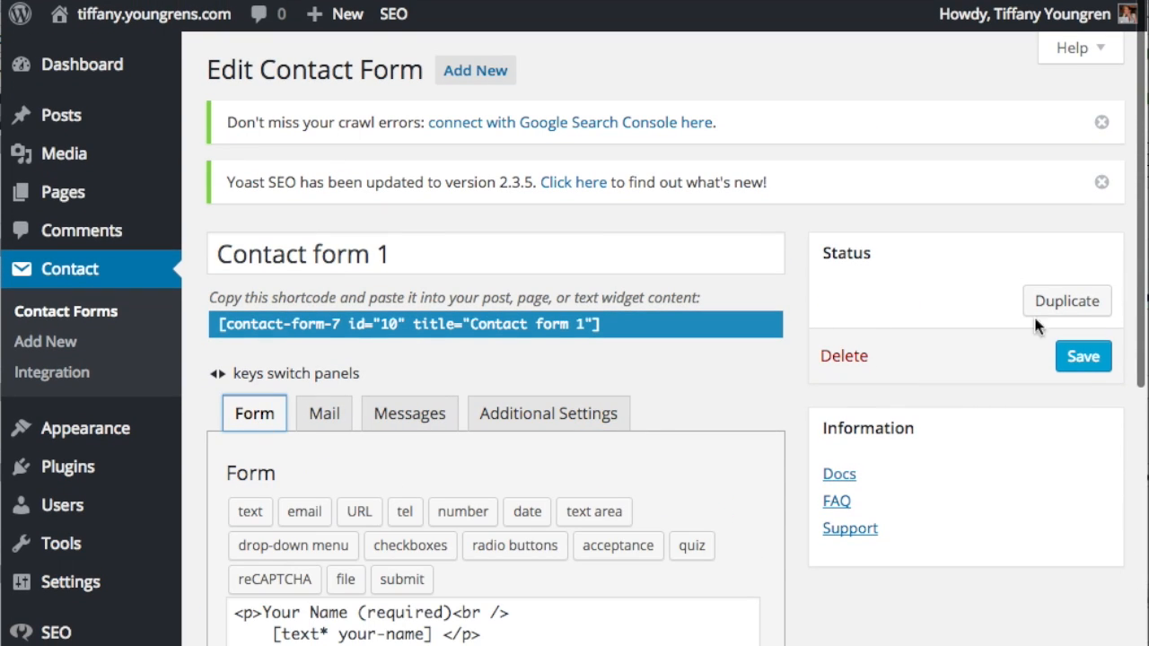
- Save Contact form 1 and return to the contact forms list
click(1082, 355)
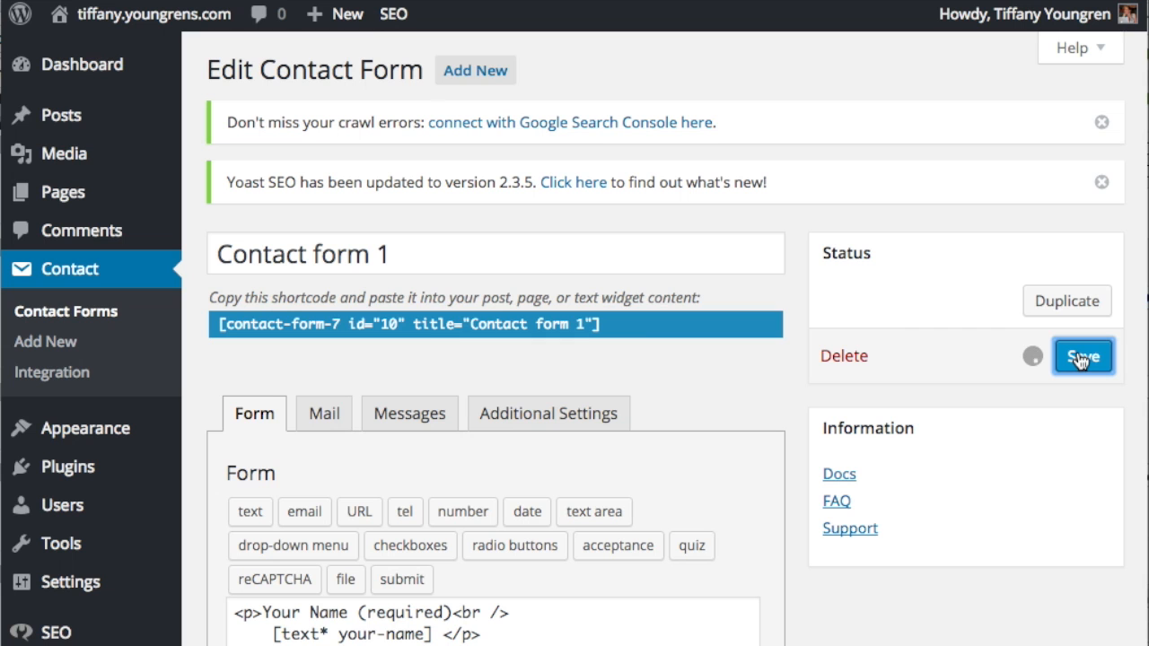
click(1081, 356)
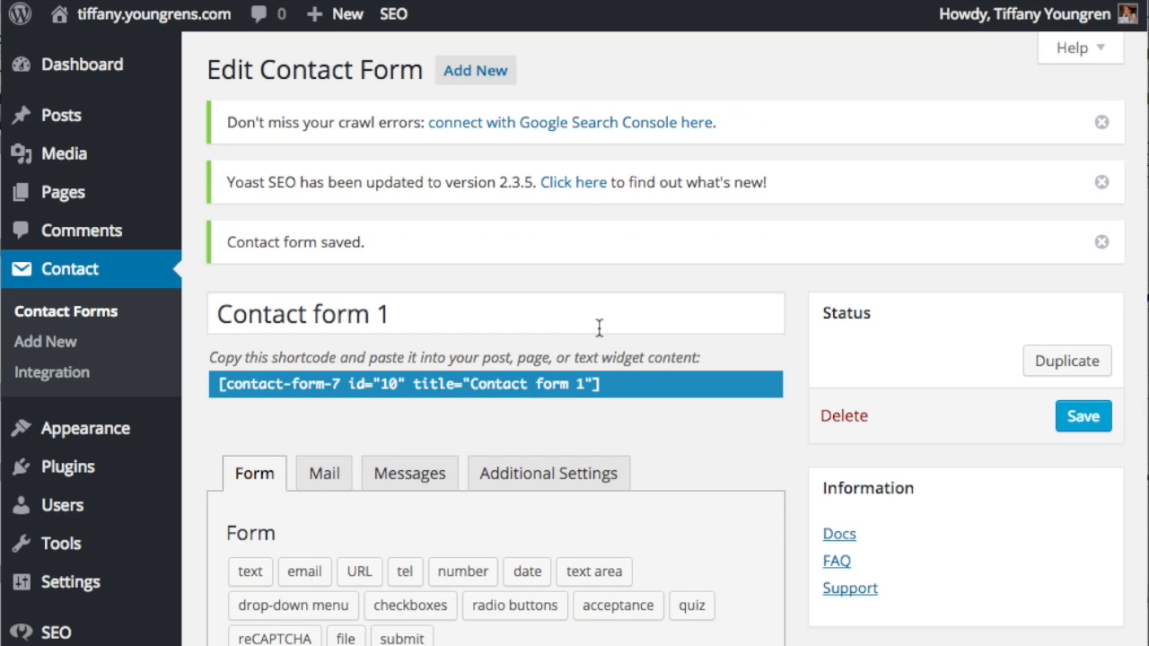
click(65, 311)
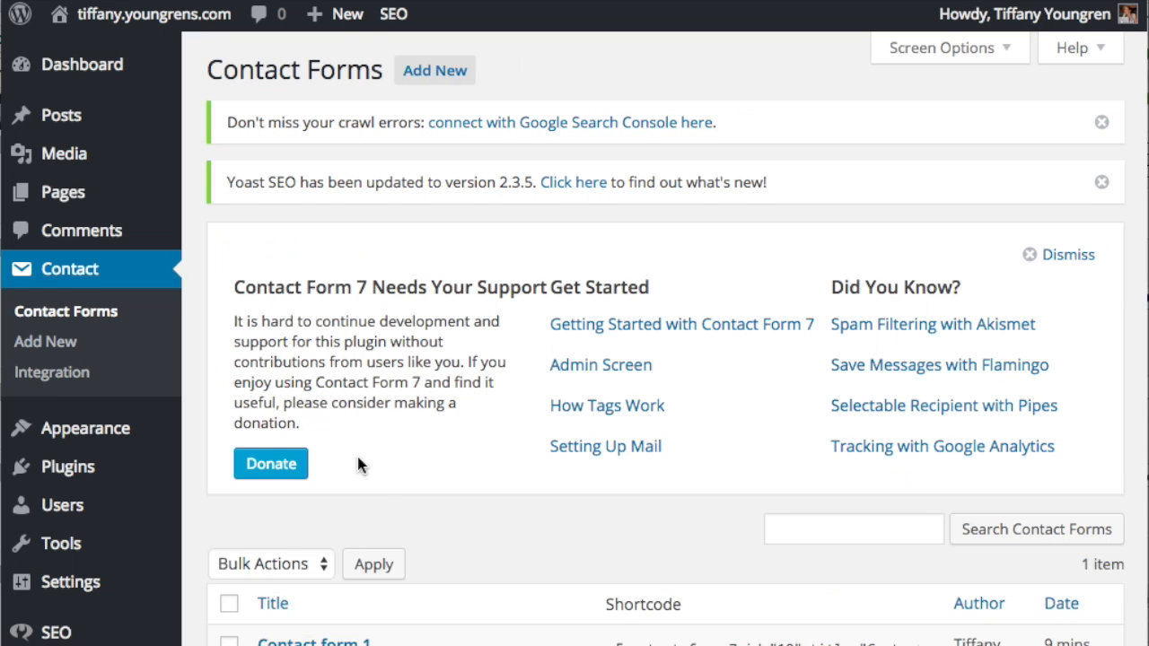
scroll(down, 3)
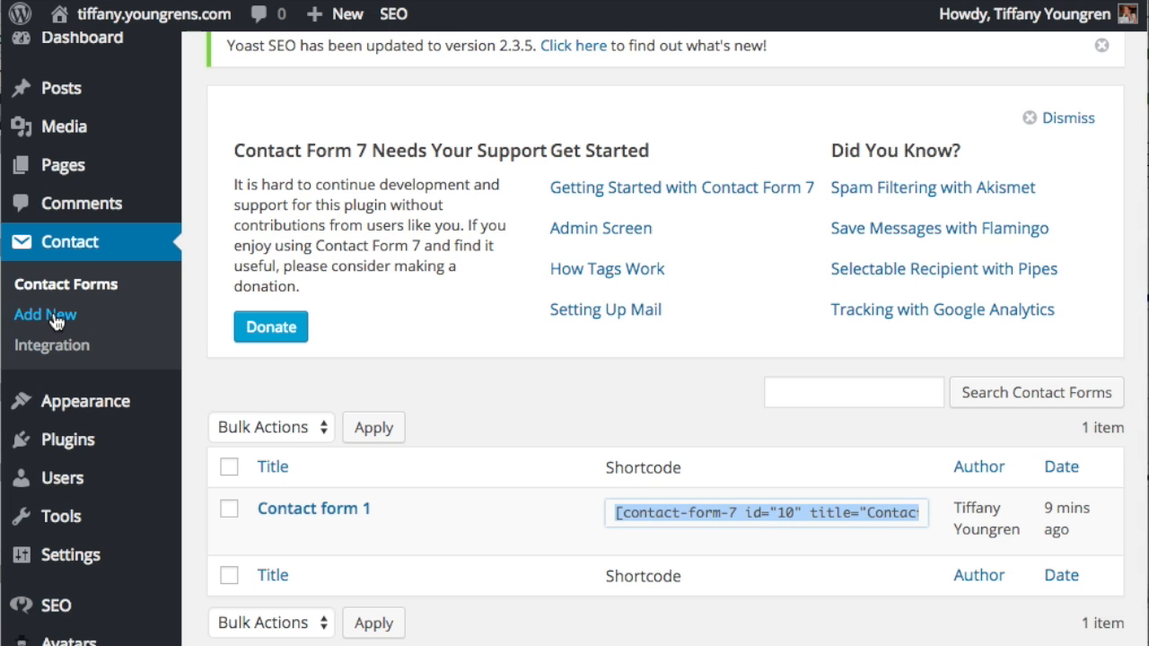
mouse_move(52, 344)
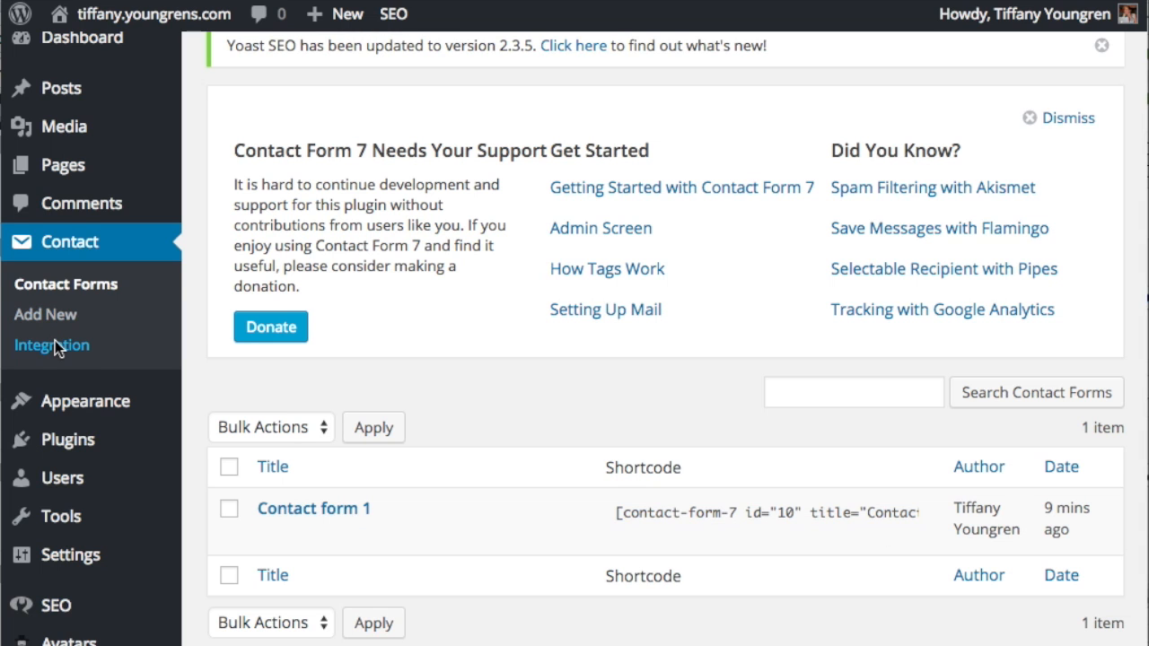
click(51, 345)
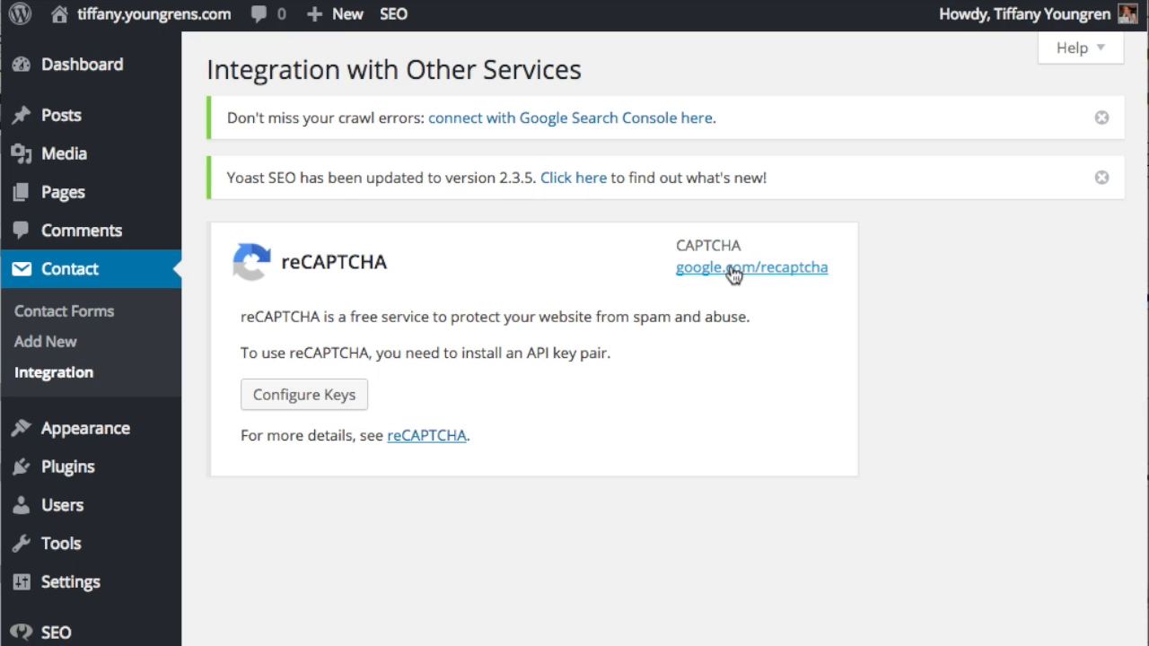
- Open Google's reCAPTCHA site via the google.com/recaptcha link on the integration panel
click(751, 267)
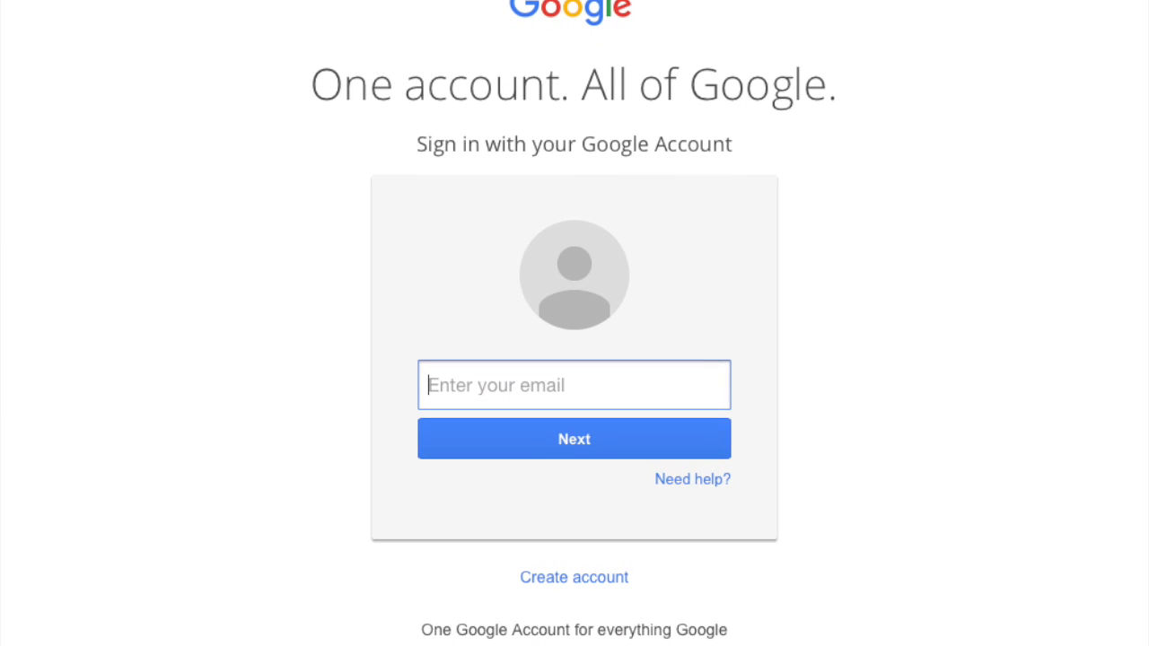
click(574, 577)
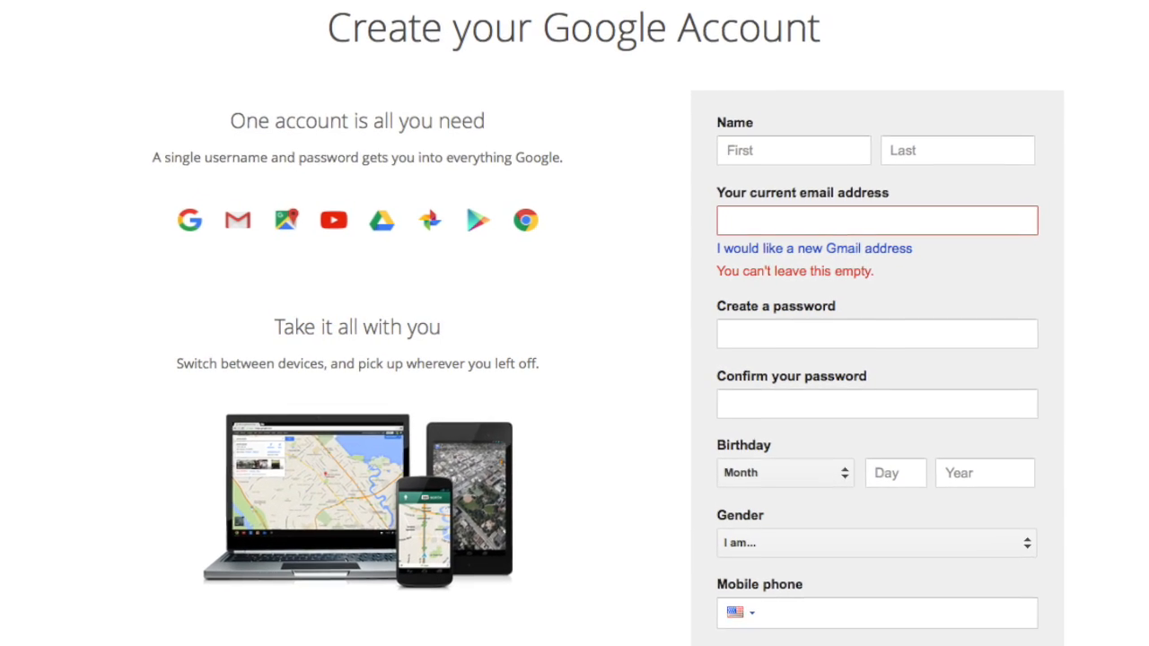
scroll(down, 3)
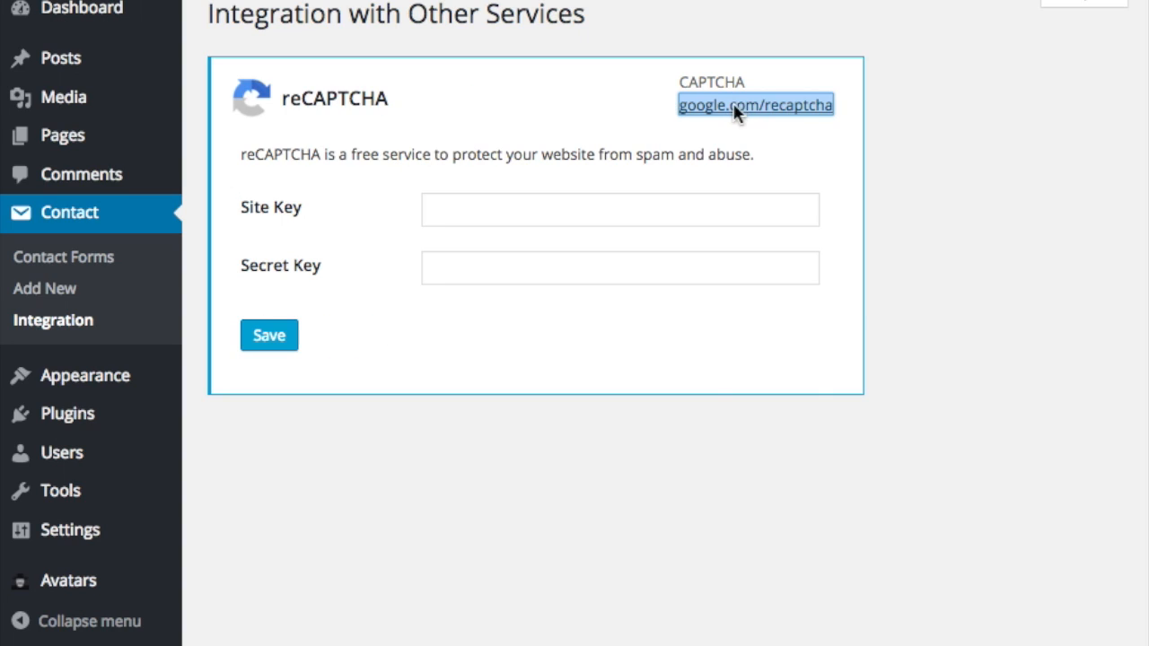
right_click(755, 104)
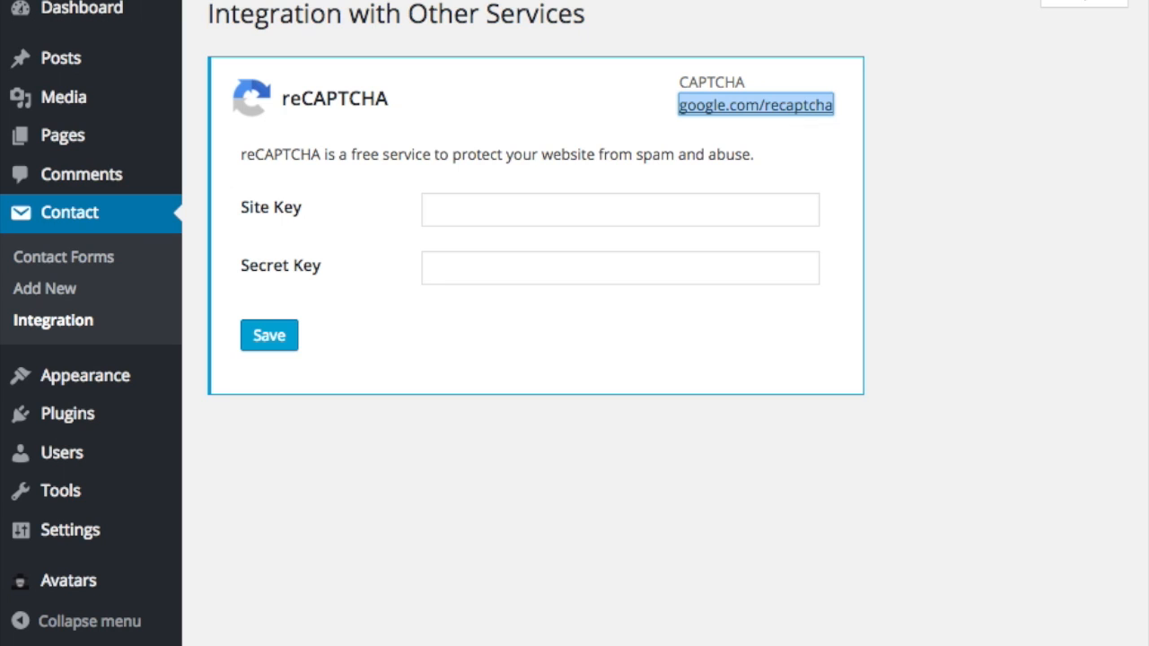
click(754, 104)
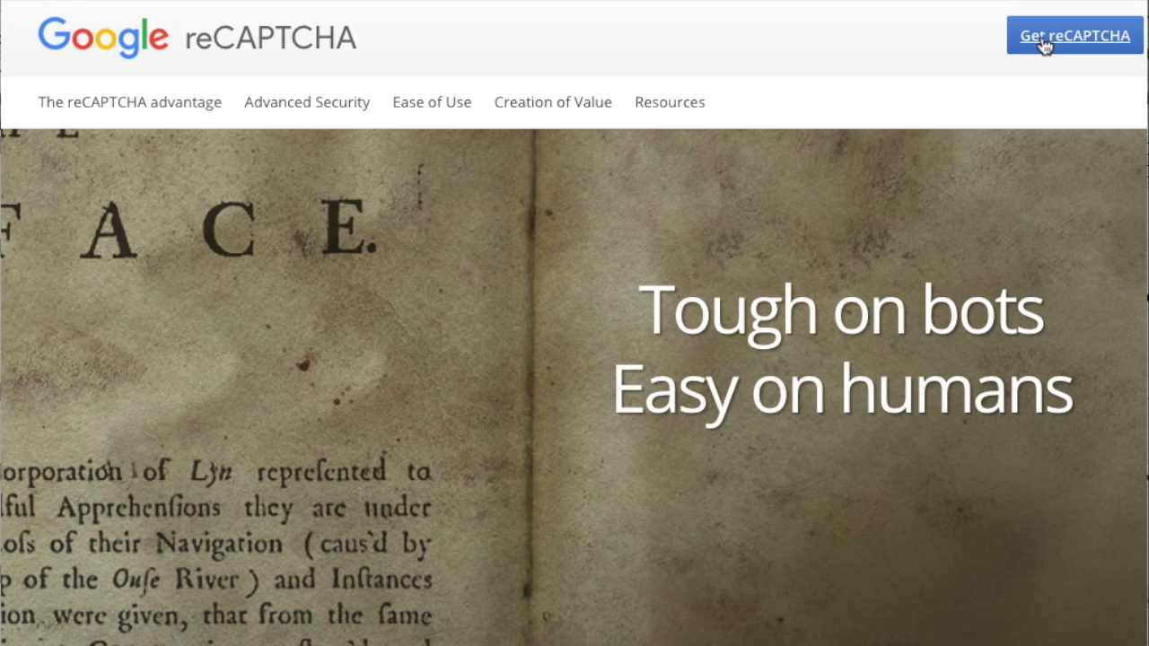
- Register a new reCAPTCHA site with label and domain tiffany.youngrens.com plus the owner e-mail
click(1073, 35)
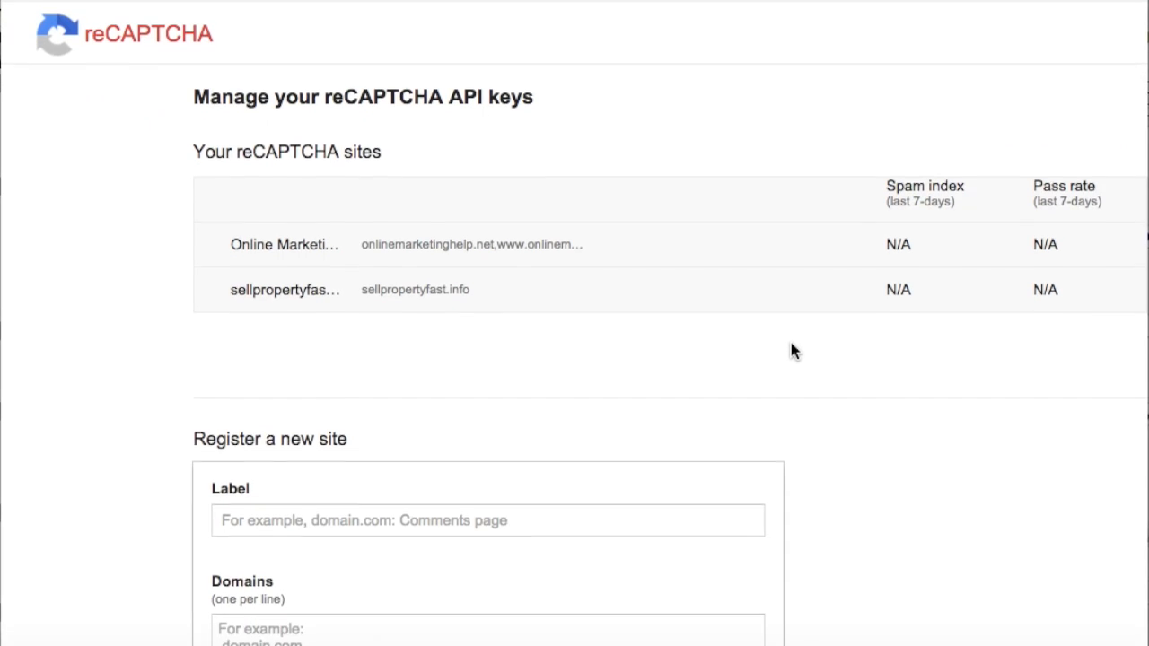
scroll(down, 3)
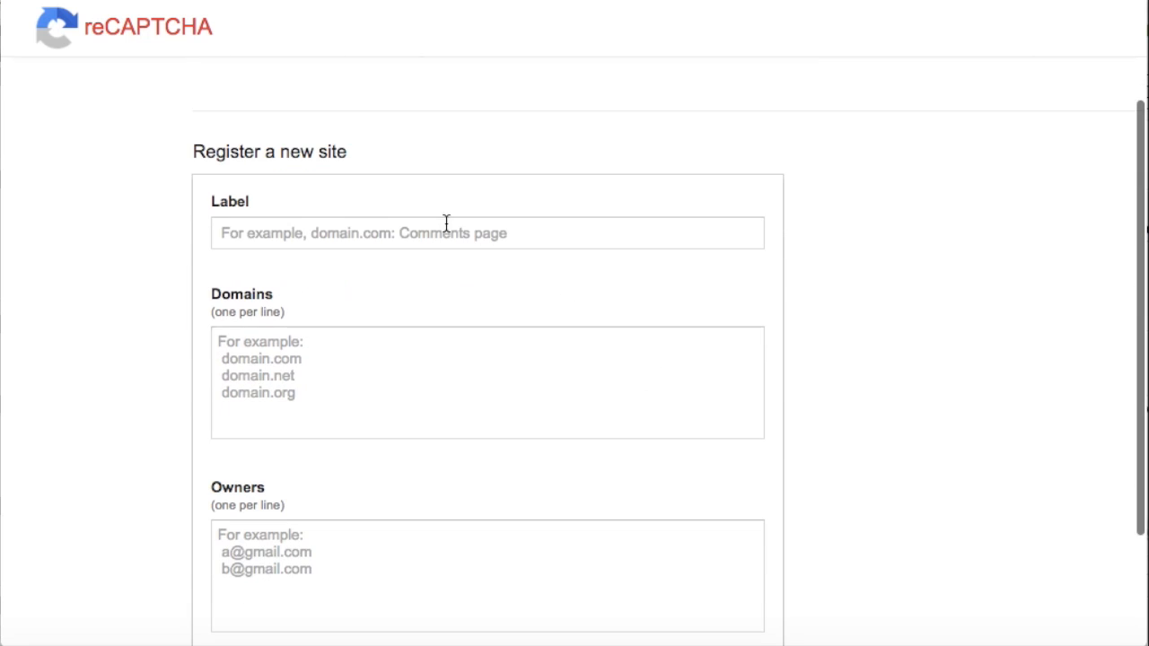
text(tiffany.youngrens.)
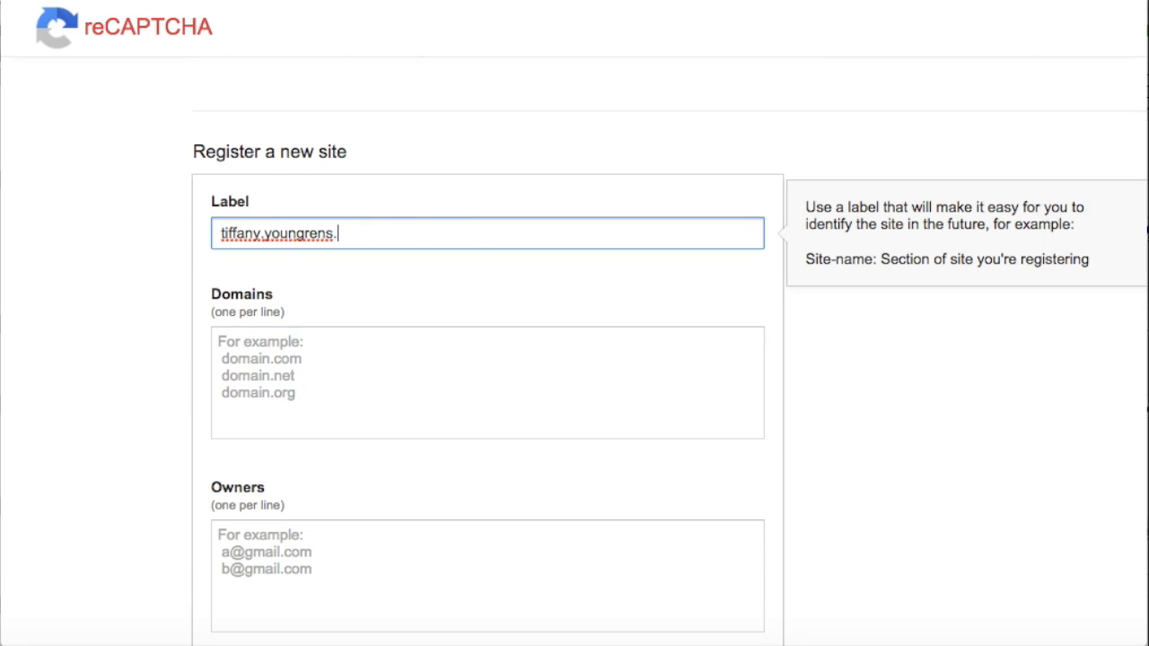
click(486, 381)
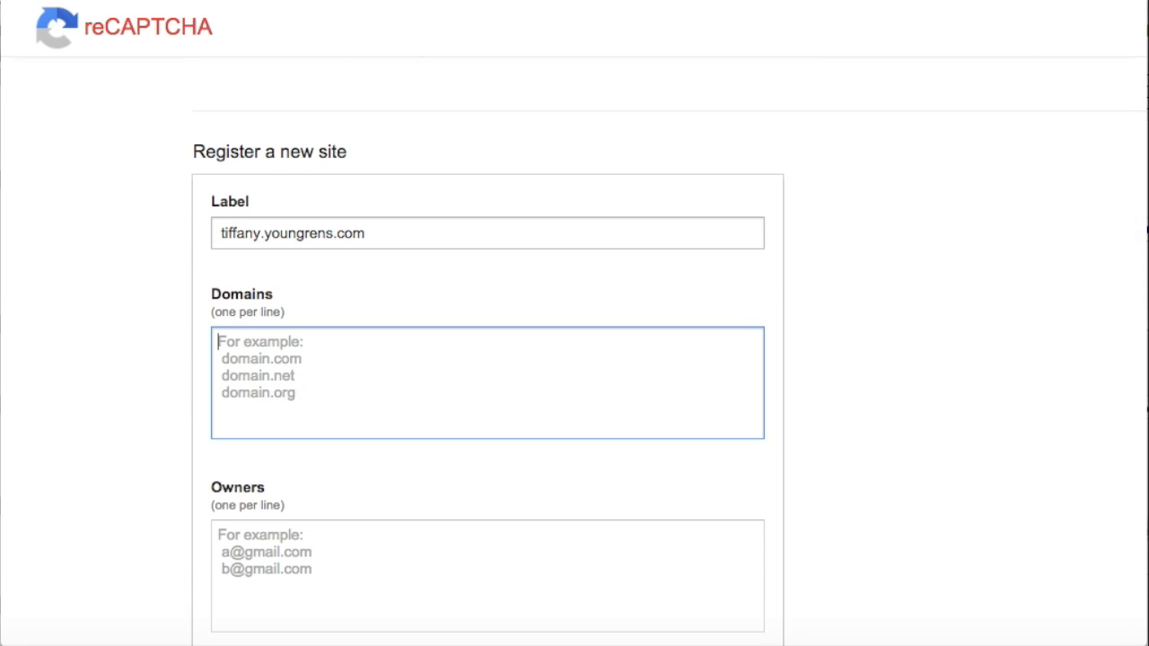
text(tiffany.youn)
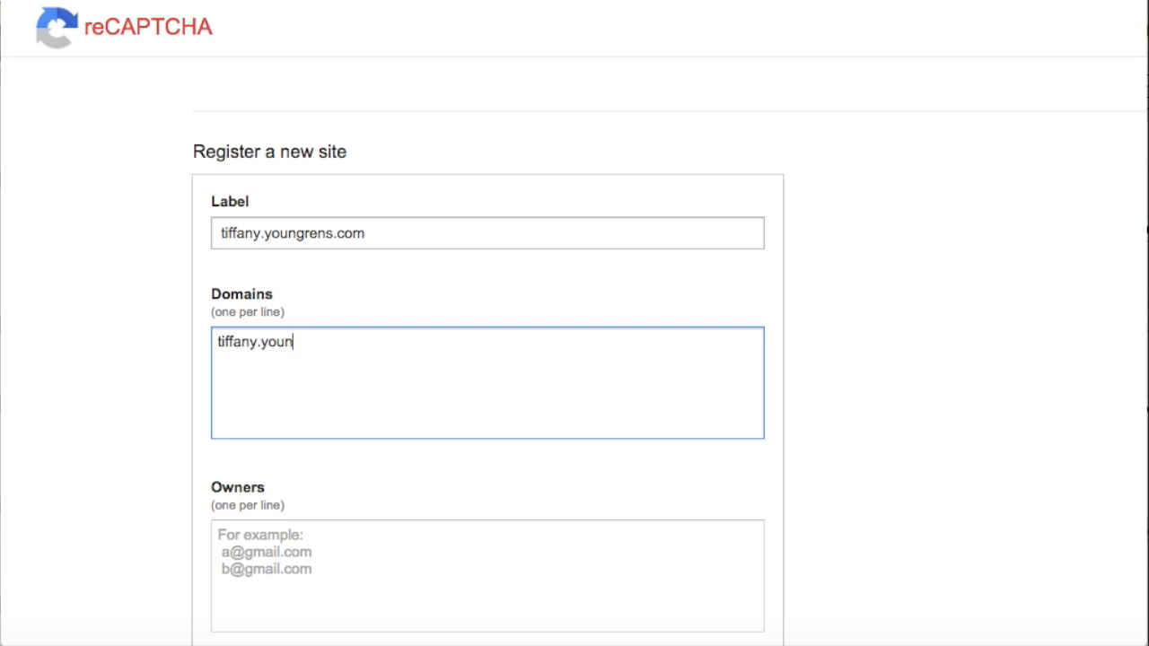
text(grens.com)
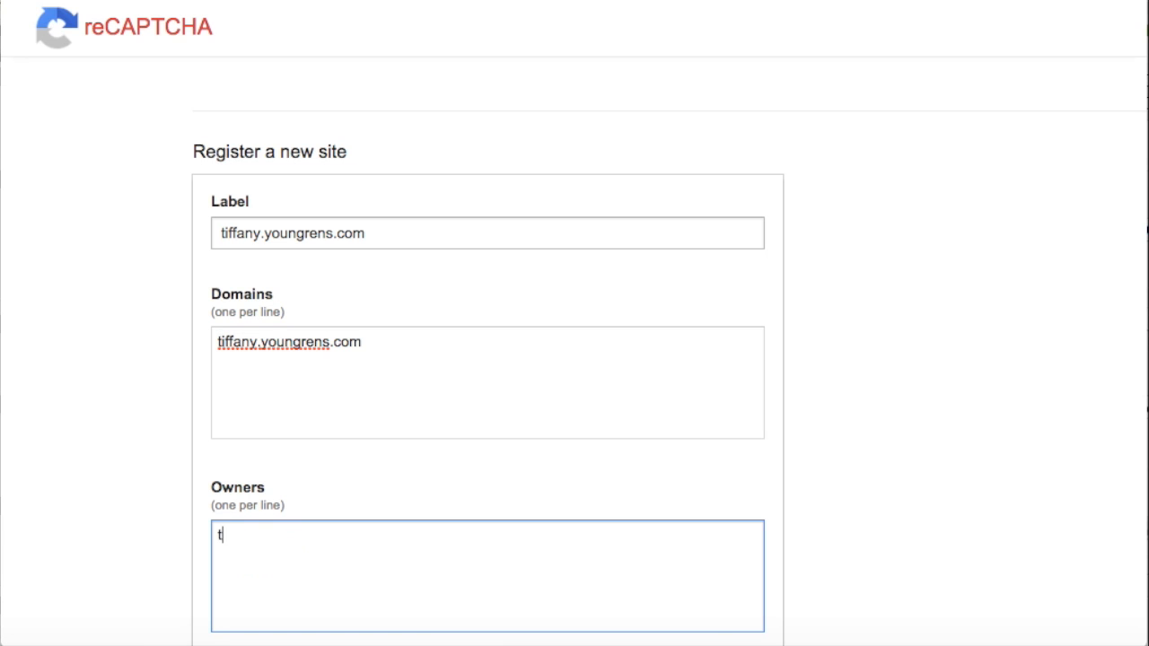
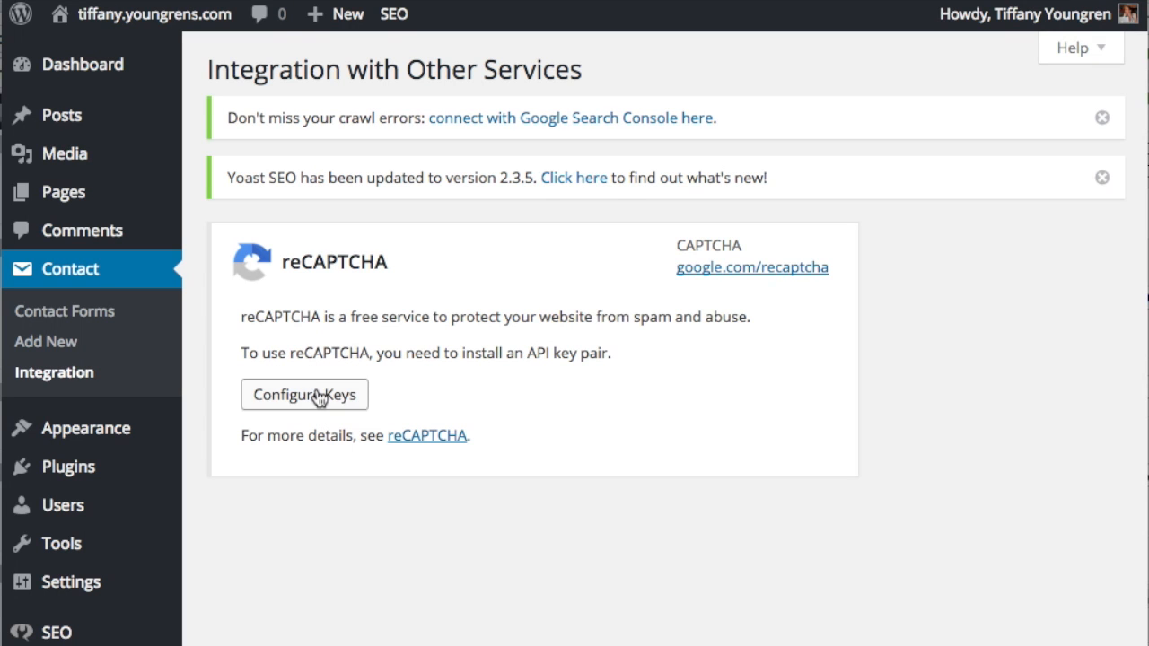
click(304, 394)
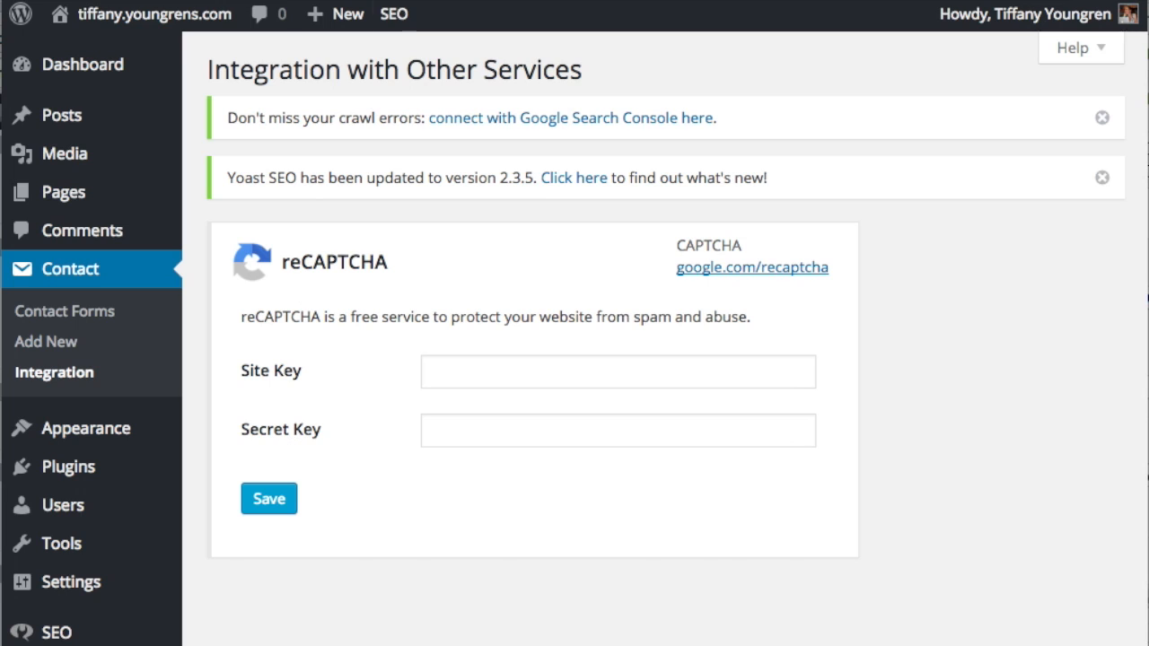
click(751, 266)
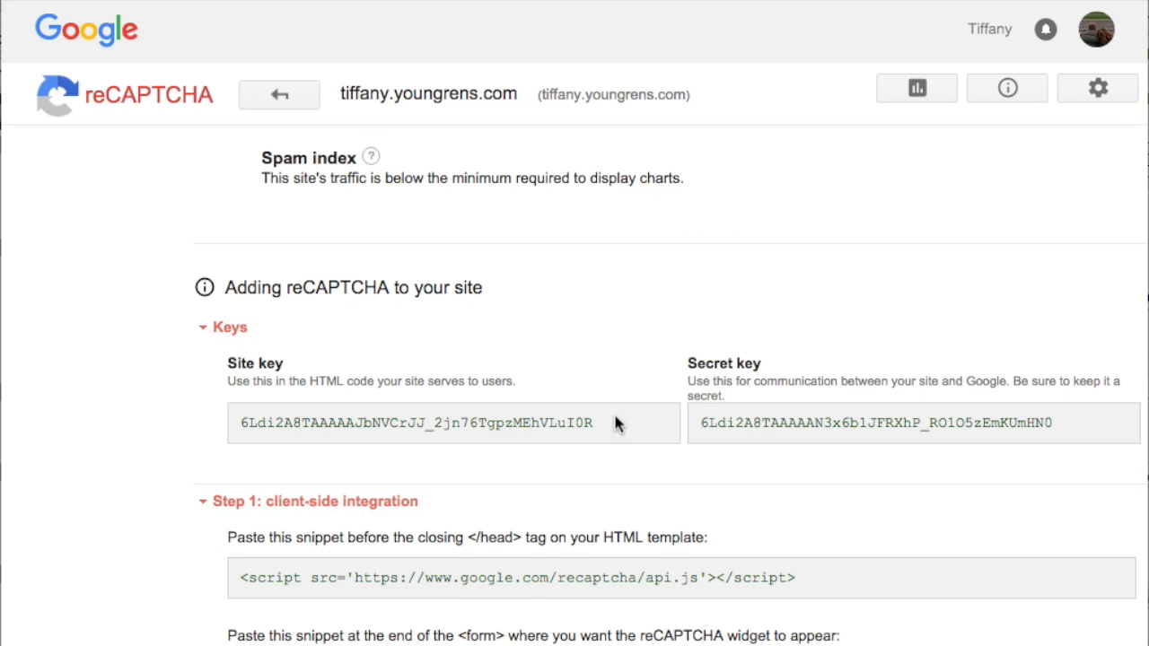
triple_click(416, 423)
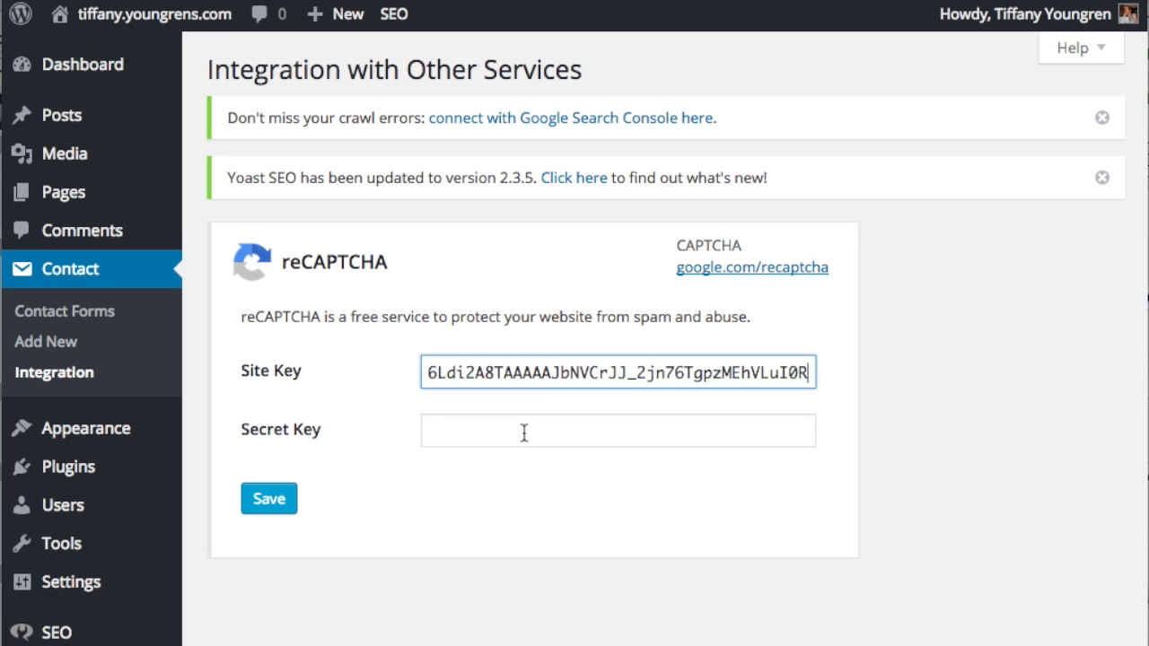
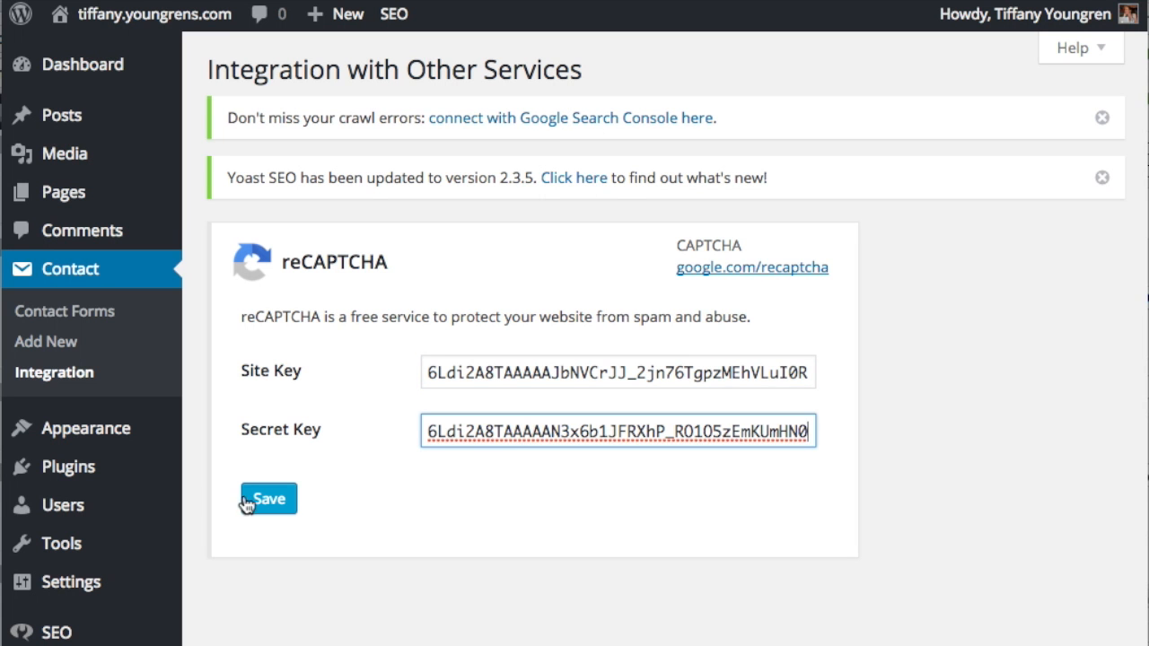
click(267, 498)
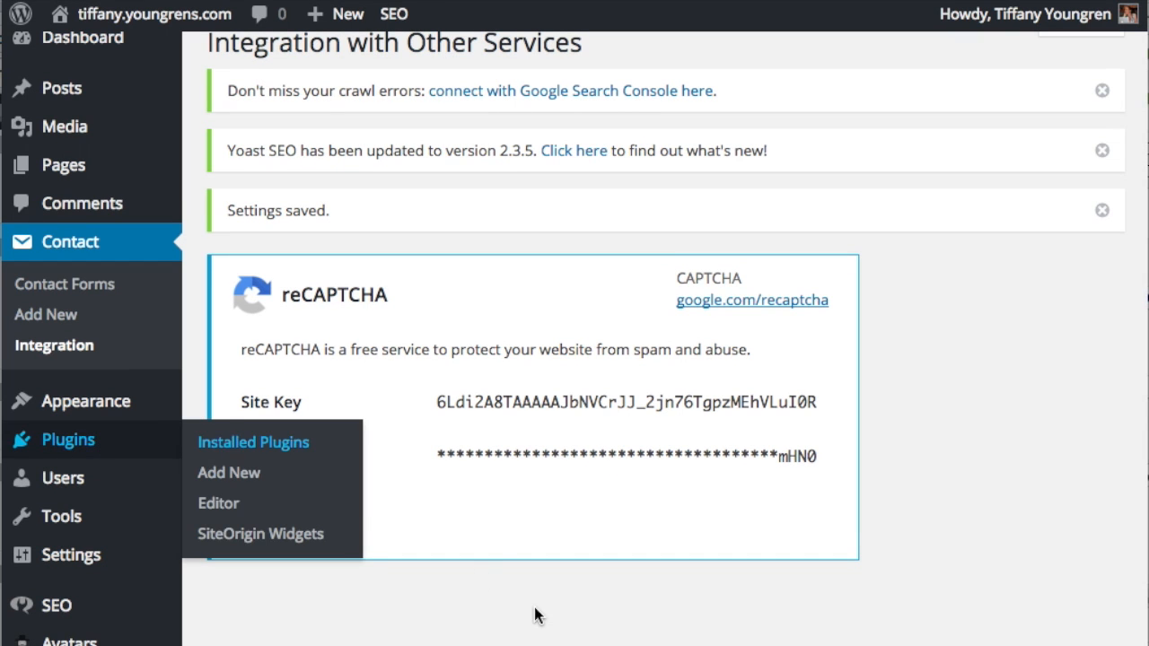
- Check EWWW Image Optimizer's settings page, which shows an All Clear status
click(253, 441)
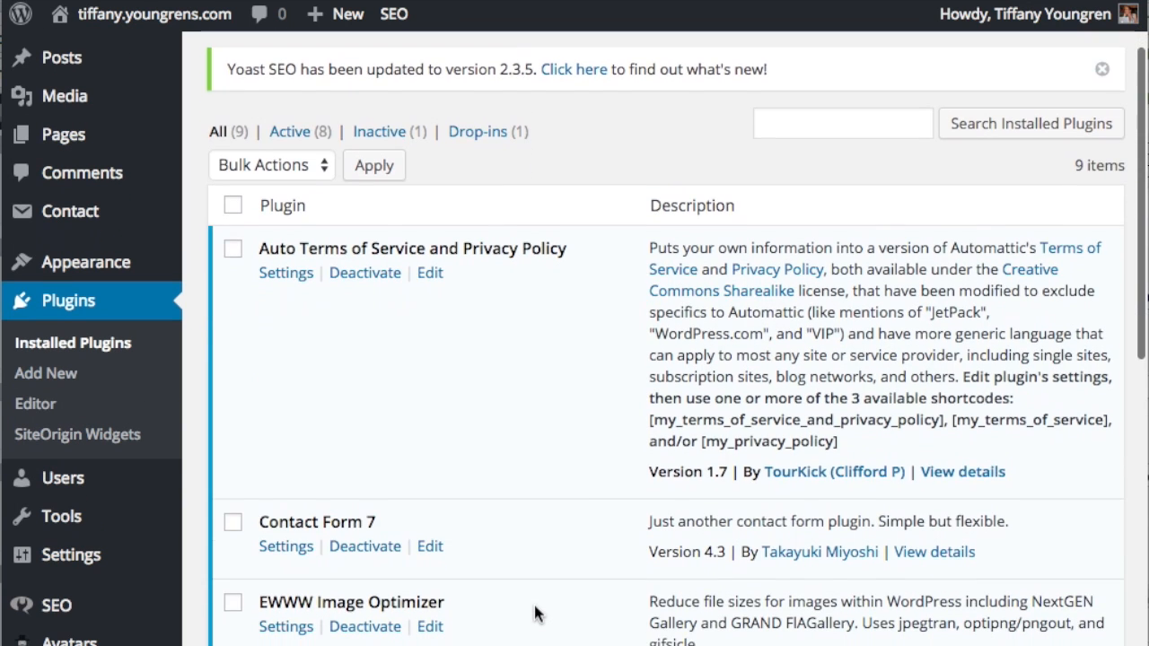
scroll(down, 3)
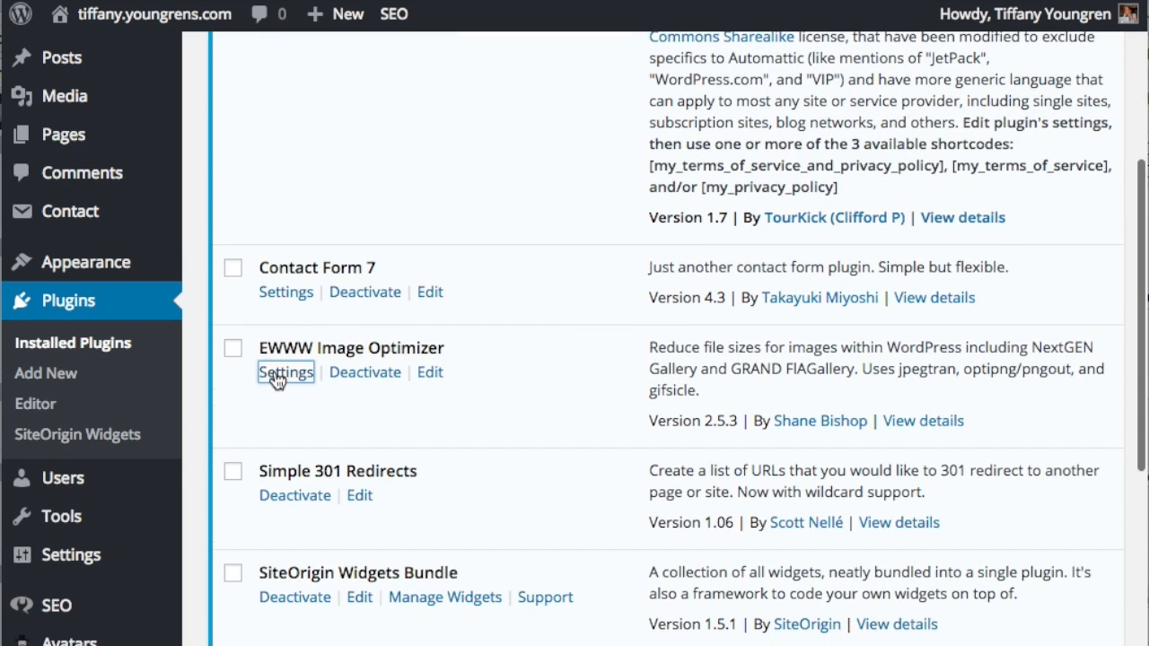
click(285, 373)
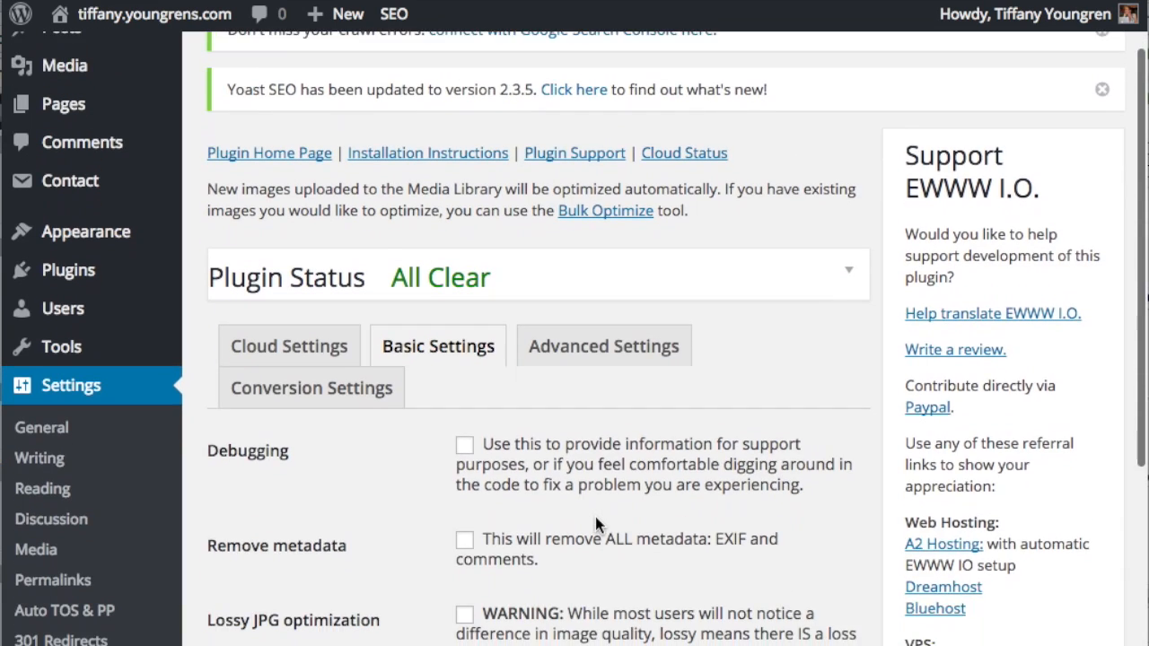
scroll(down, 3)
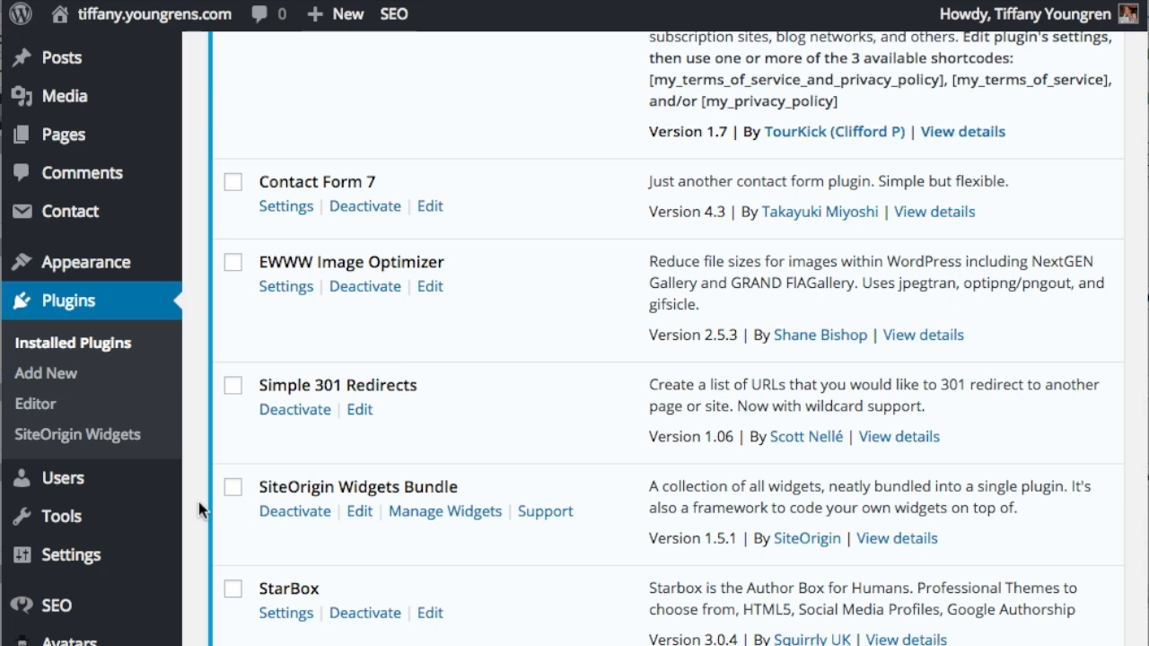
mouse_move(70, 555)
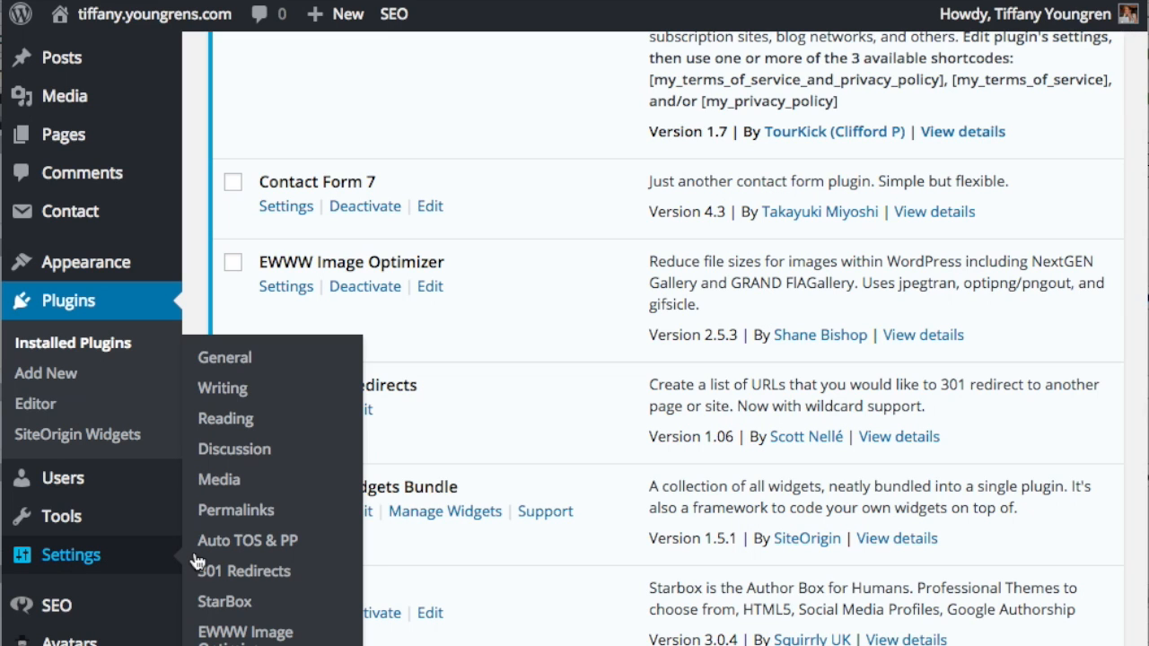
mouse_move(243, 570)
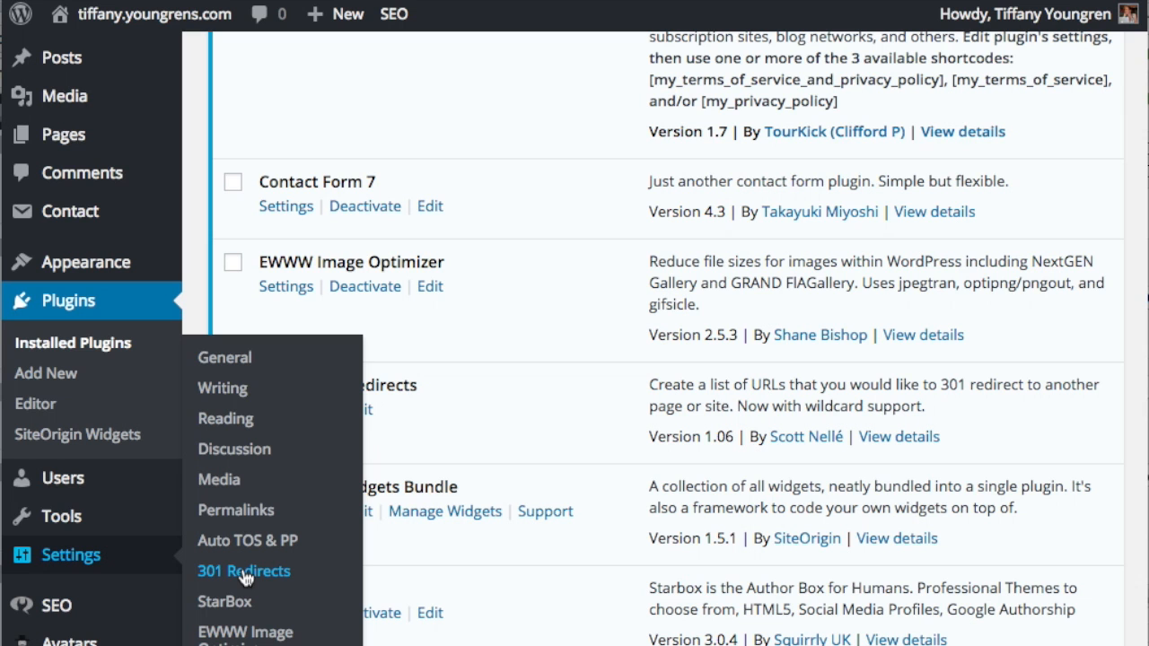
- Save a 301 redirect from the old portfolio path to /portfolio-items/lead-magnet-website/
click(244, 571)
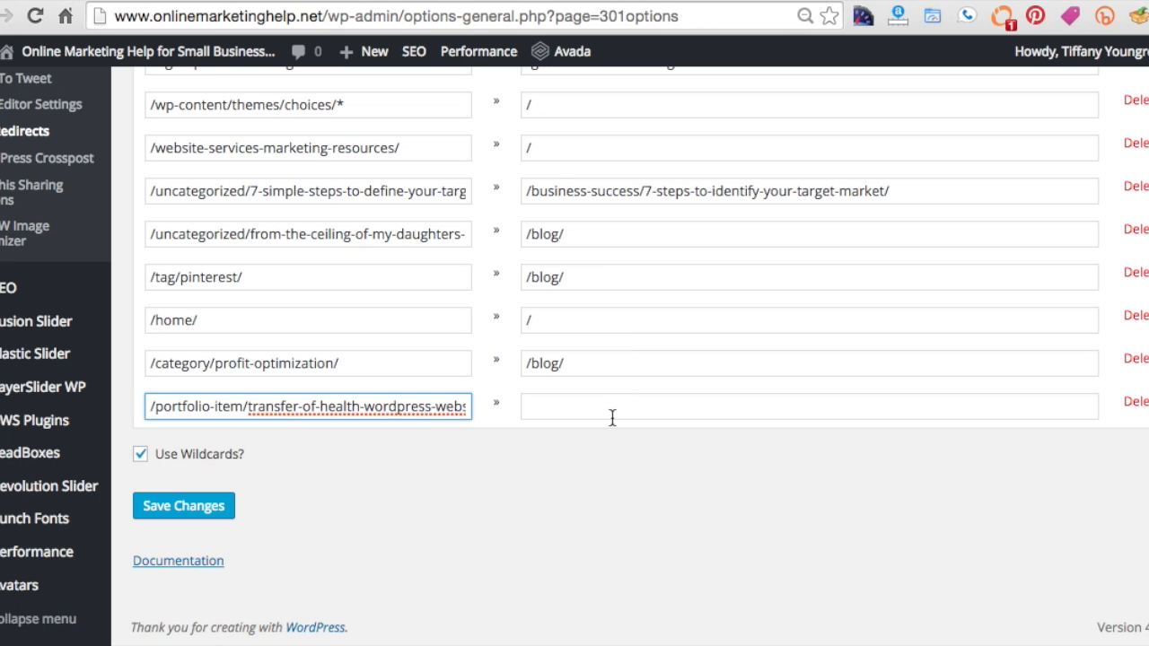
text(http://www.onlinemarketinghelp.net/portfolio-items/lead-magnet-website/)
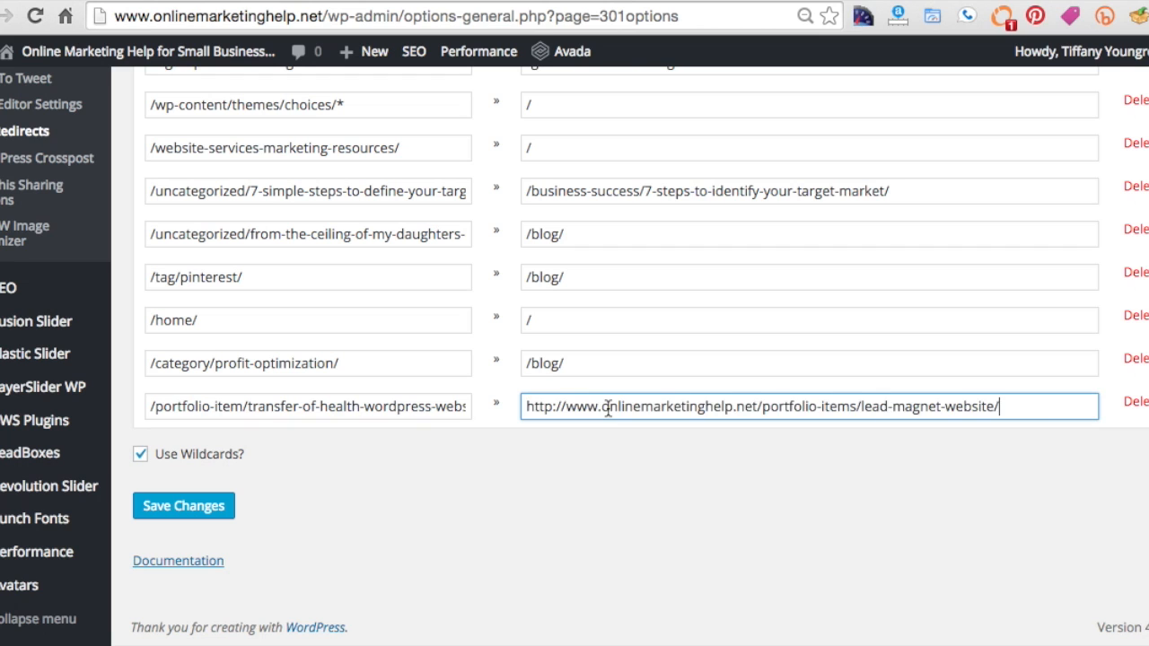
mouse_move(760, 413)
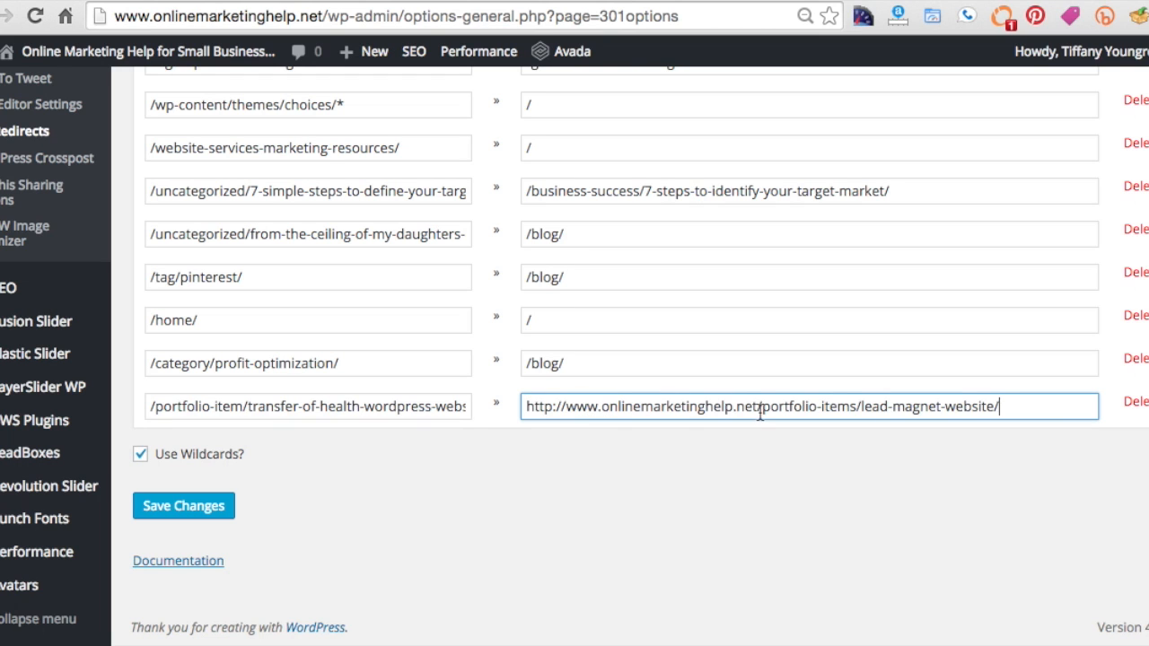
drag(758, 406, 521, 406)
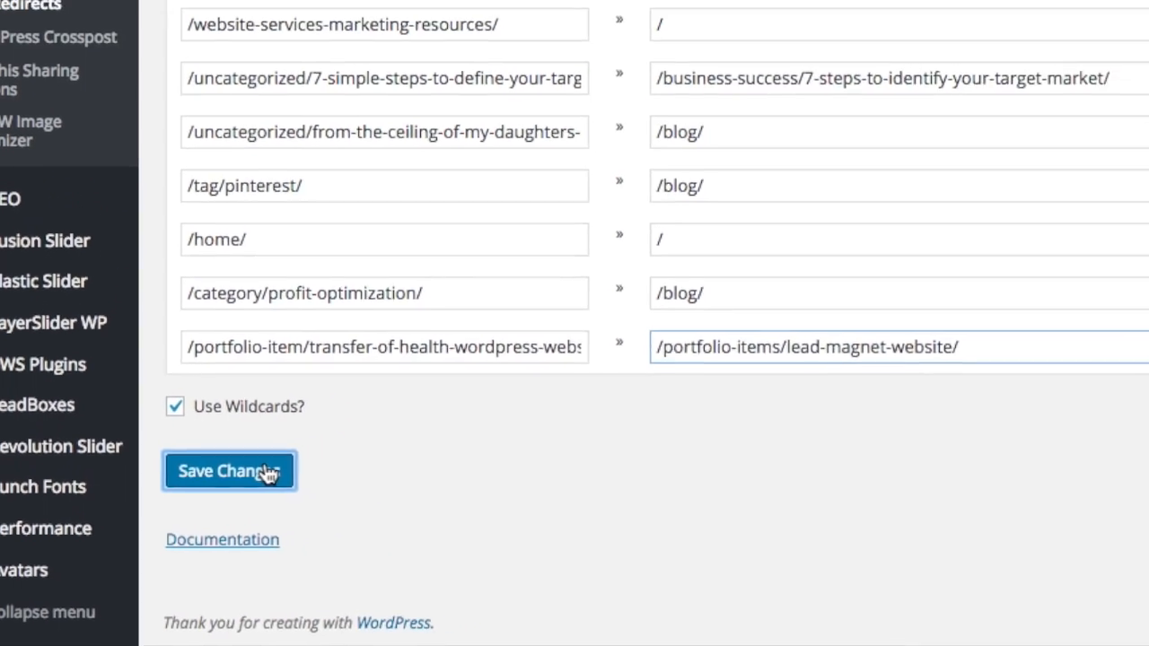
click(229, 470)
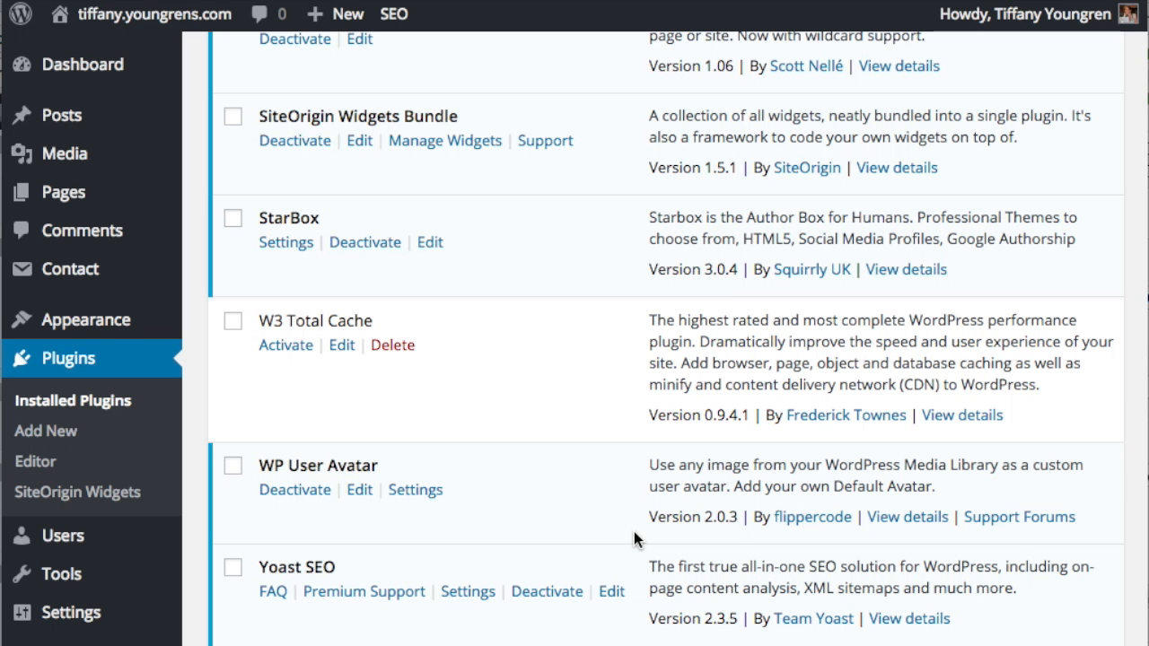
mouse_move(416, 490)
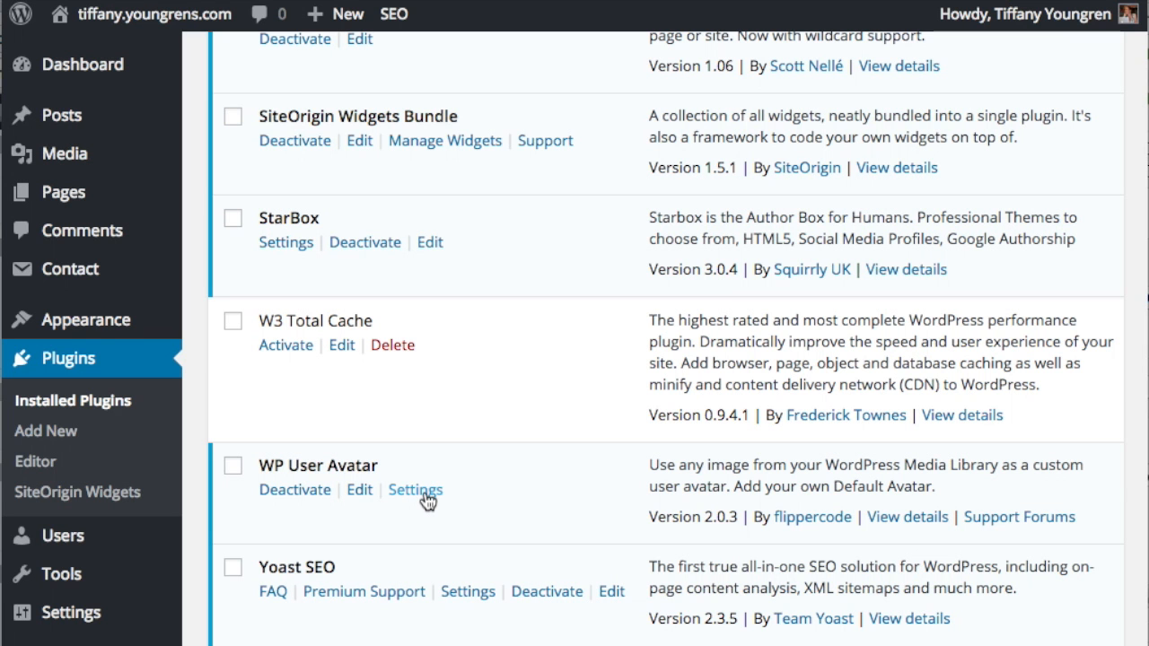
- Disable Gravatar in WP User Avatar settings so only local avatars are used, and save
click(414, 490)
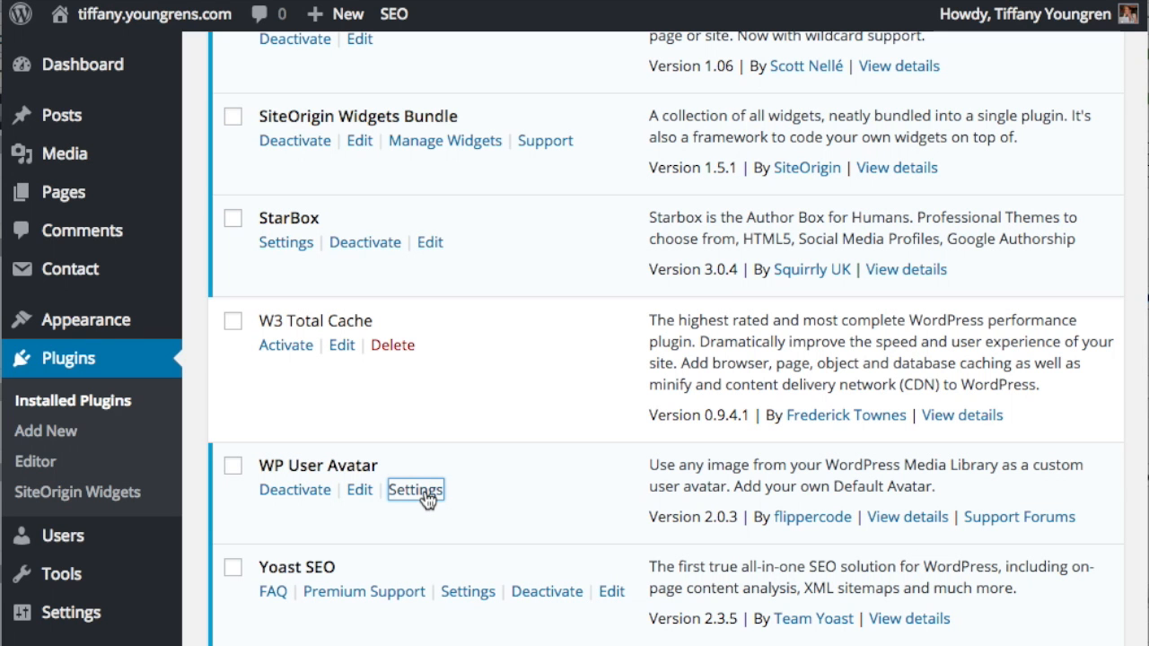
click(415, 490)
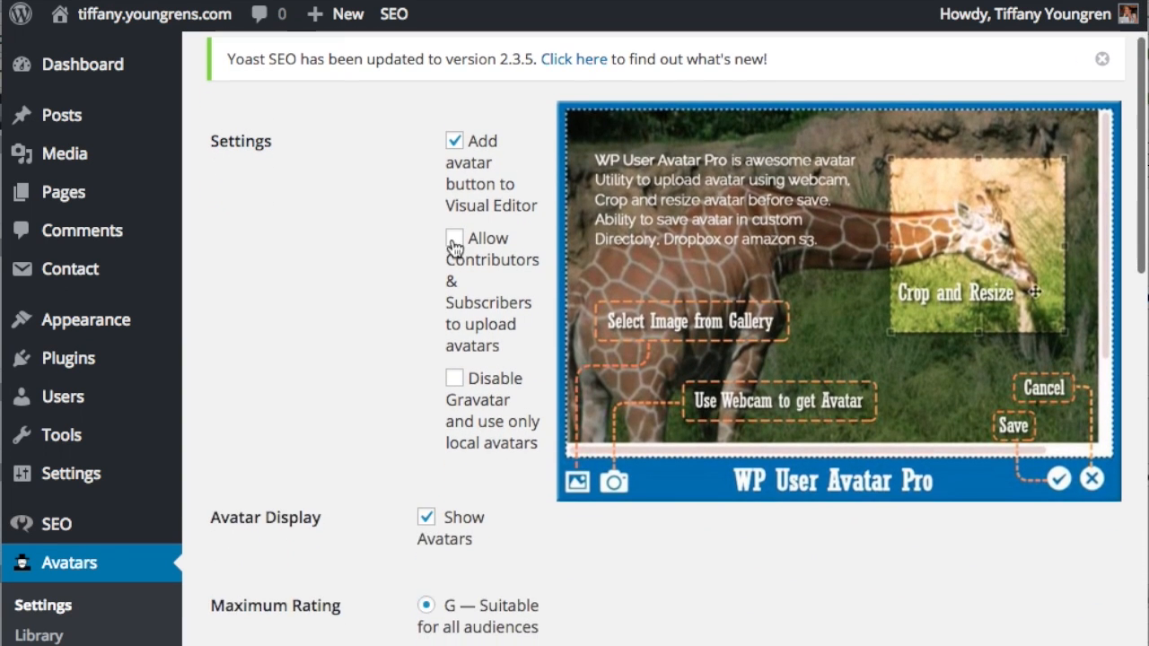
scroll(down, 3)
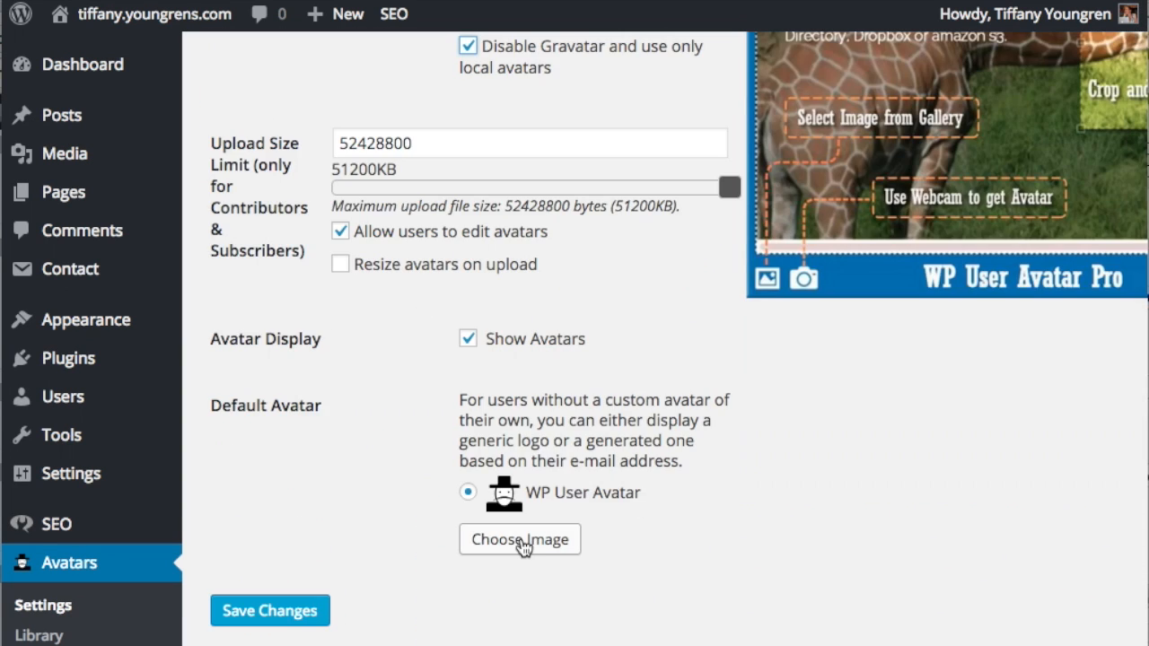
mouse_move(514, 547)
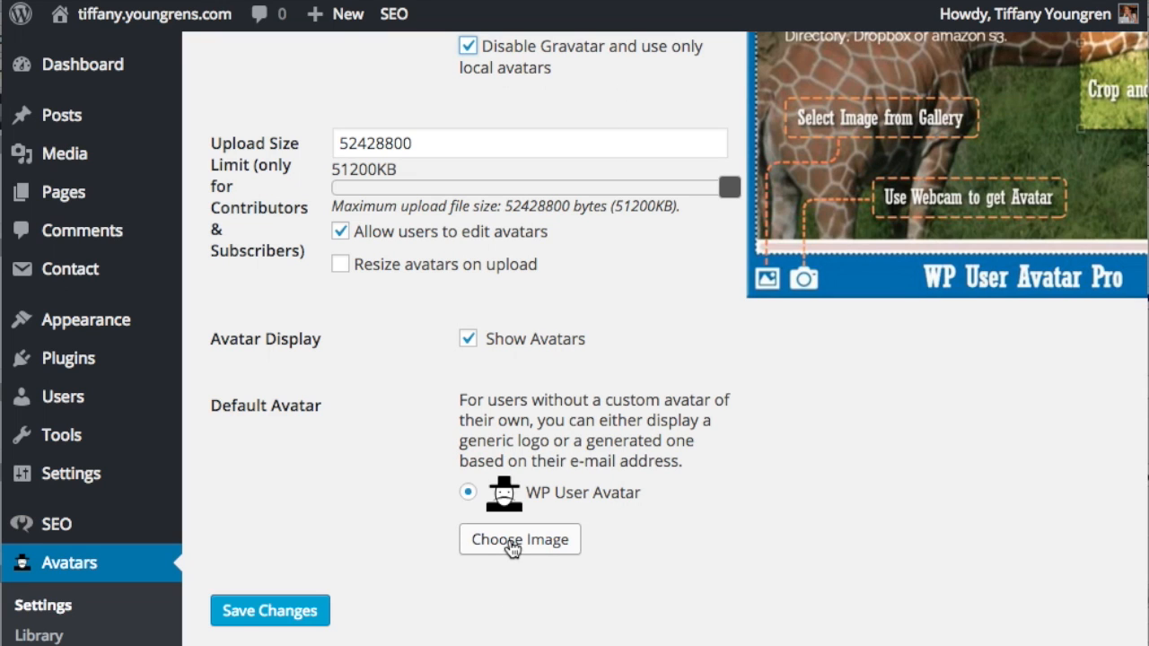
mouse_move(489, 556)
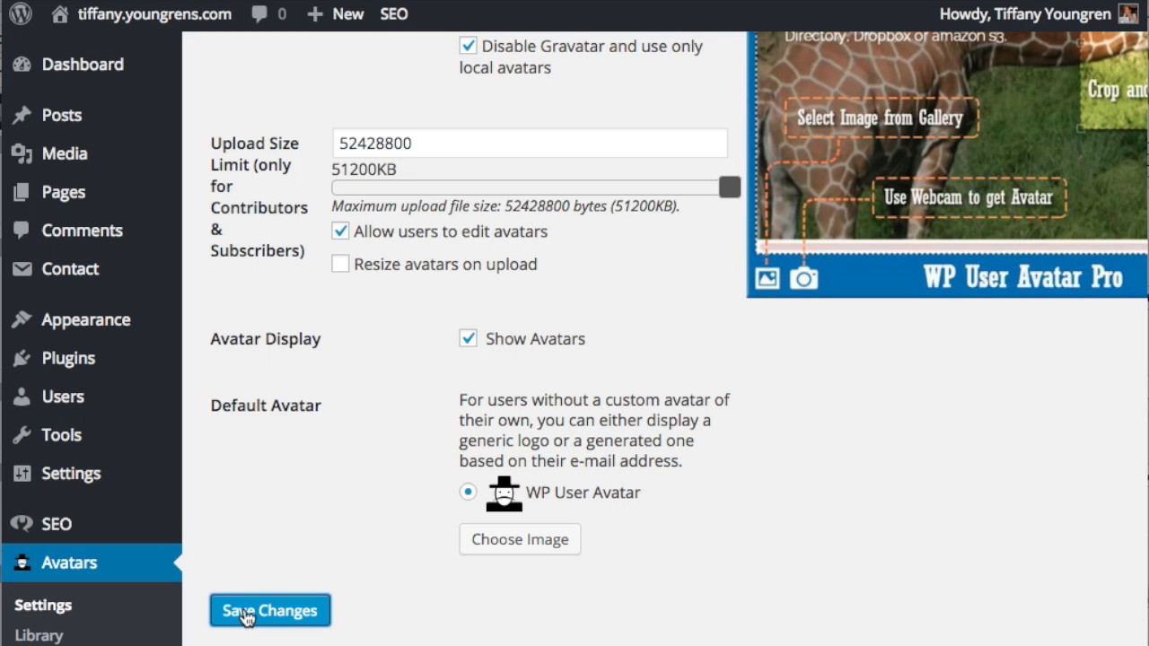
click(269, 610)
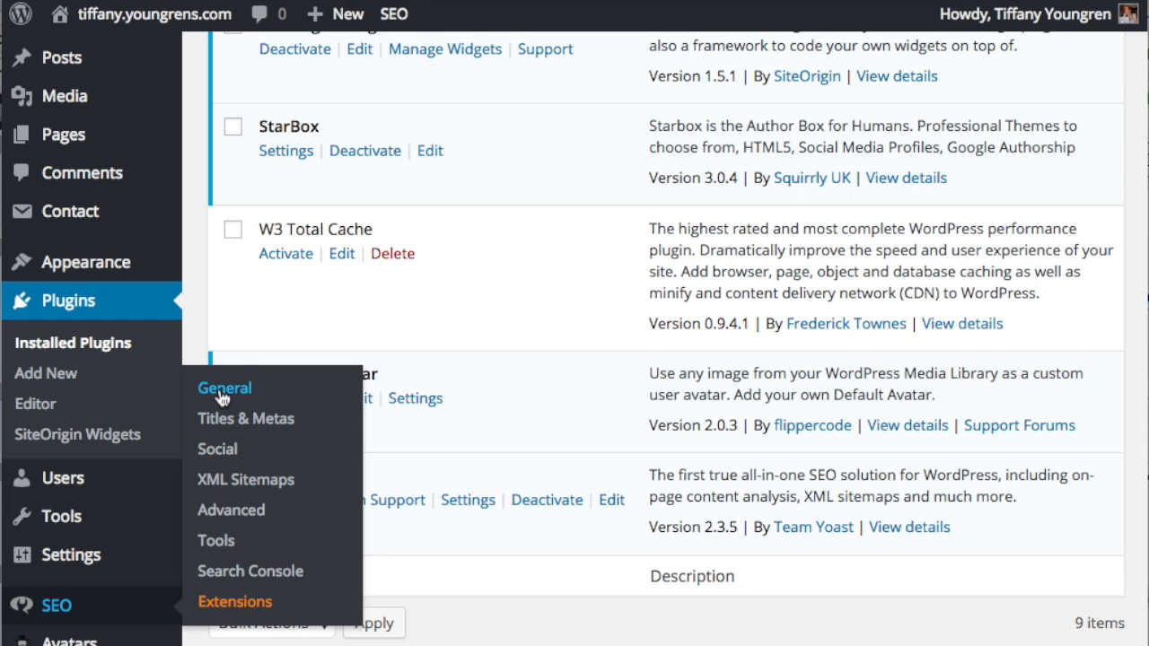
- Enter 'Online Marketing Help' as the website's alternate name in Yoast SEO's Your Info settings
click(224, 388)
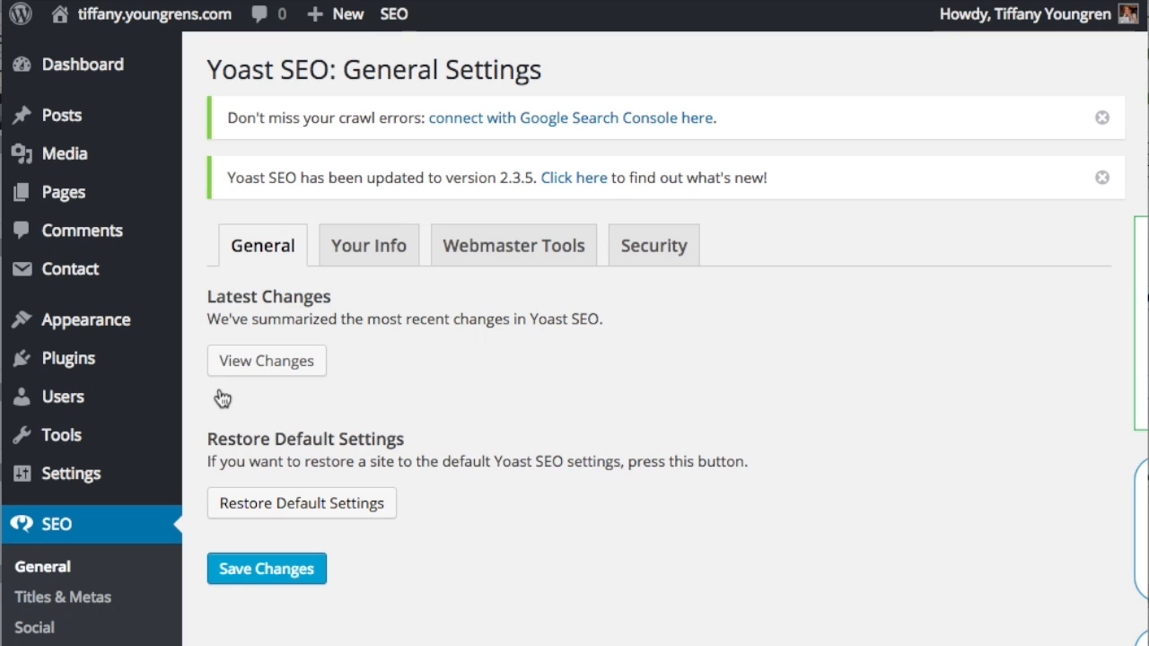
click(368, 244)
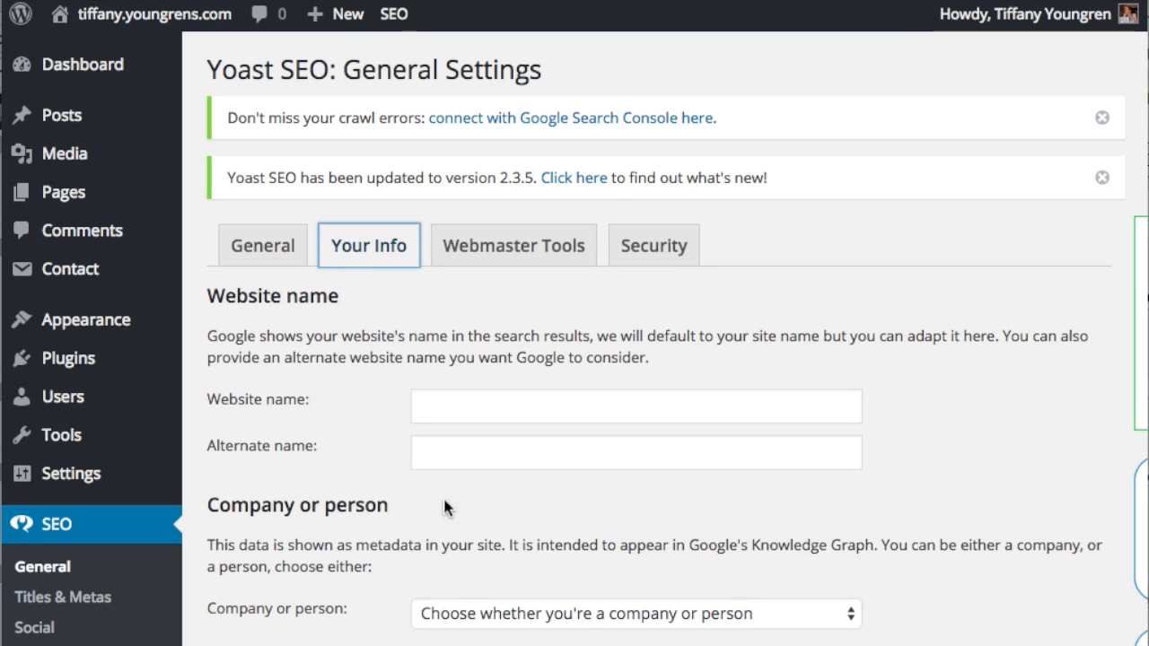
click(635, 406)
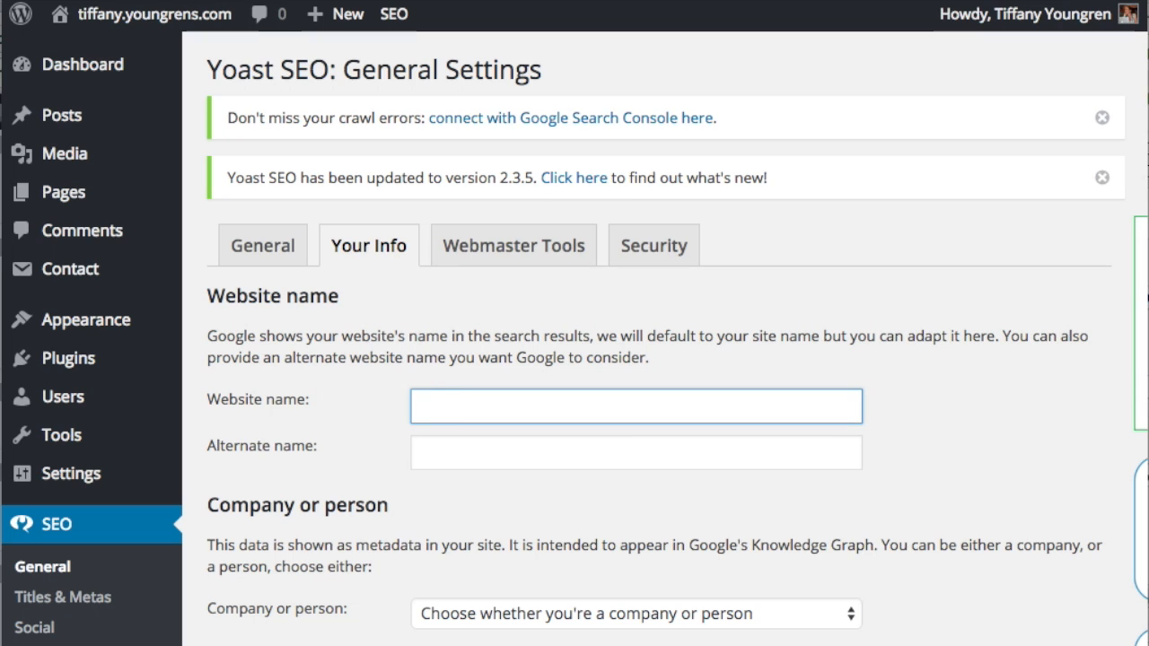
text(Online Marketing Help for Small Business)
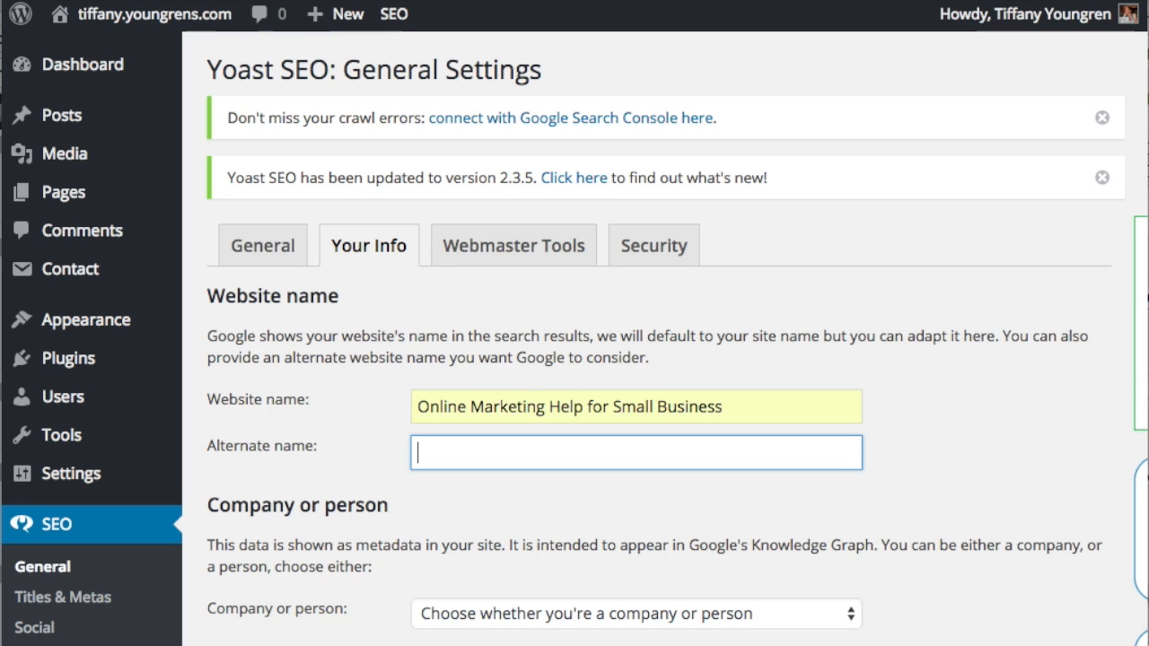
text(Online)
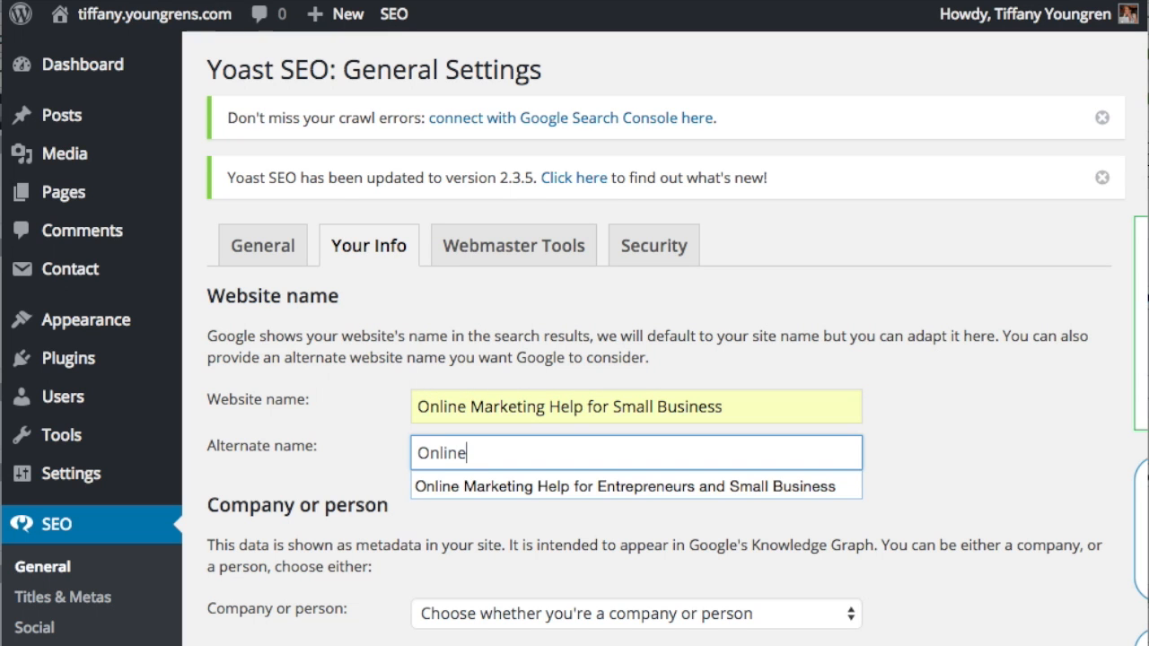
text(Marketing Help)
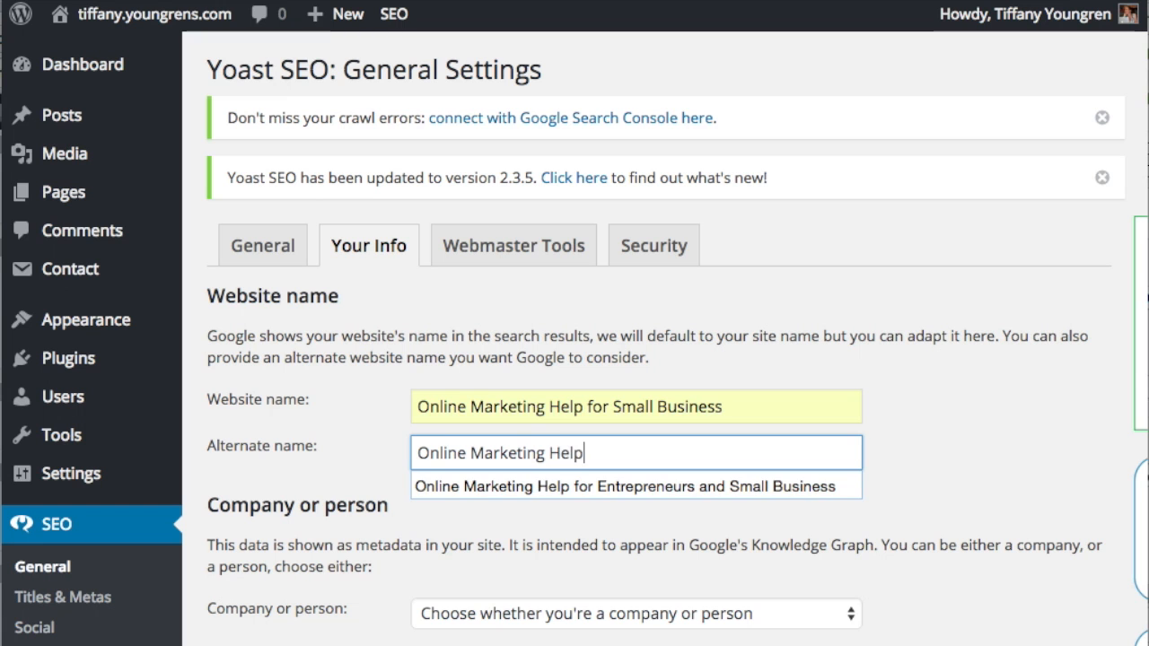
- Mark the site as a Company named 'Online Marketing Help' and begin choosing a logo image
click(636, 614)
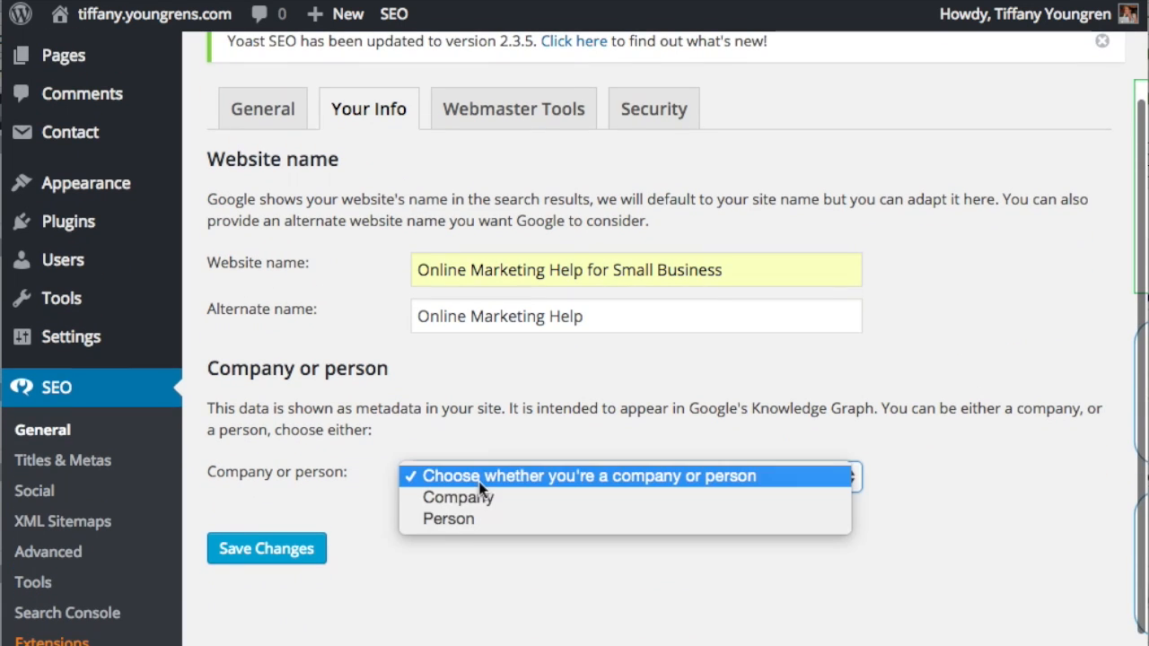
click(458, 496)
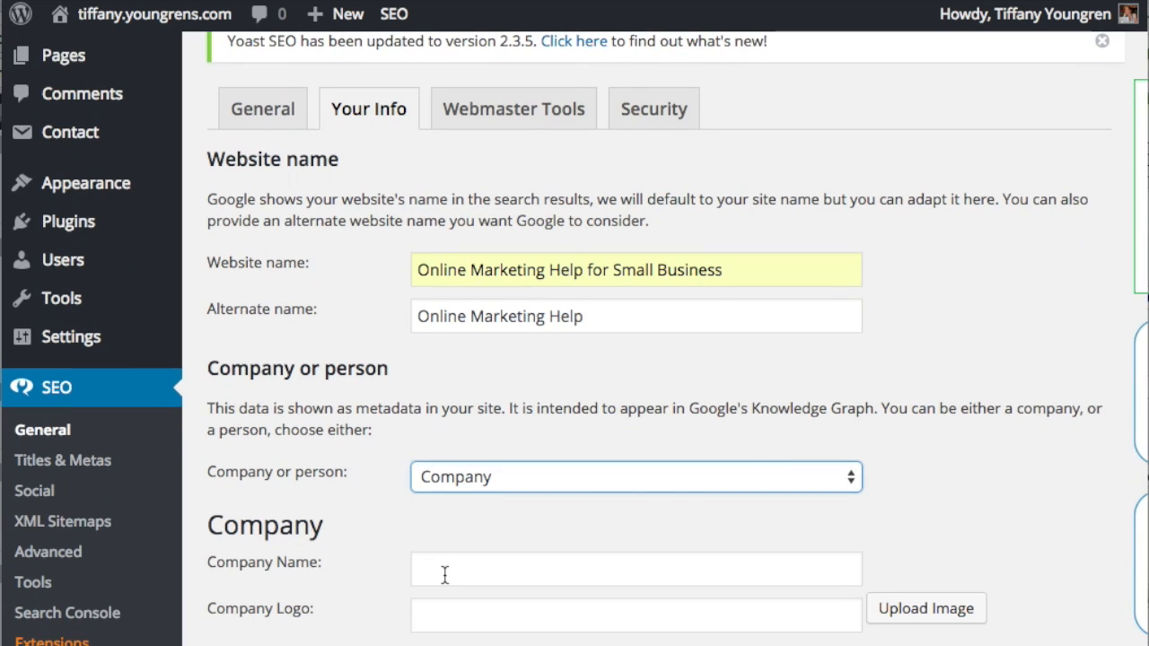
text(O)
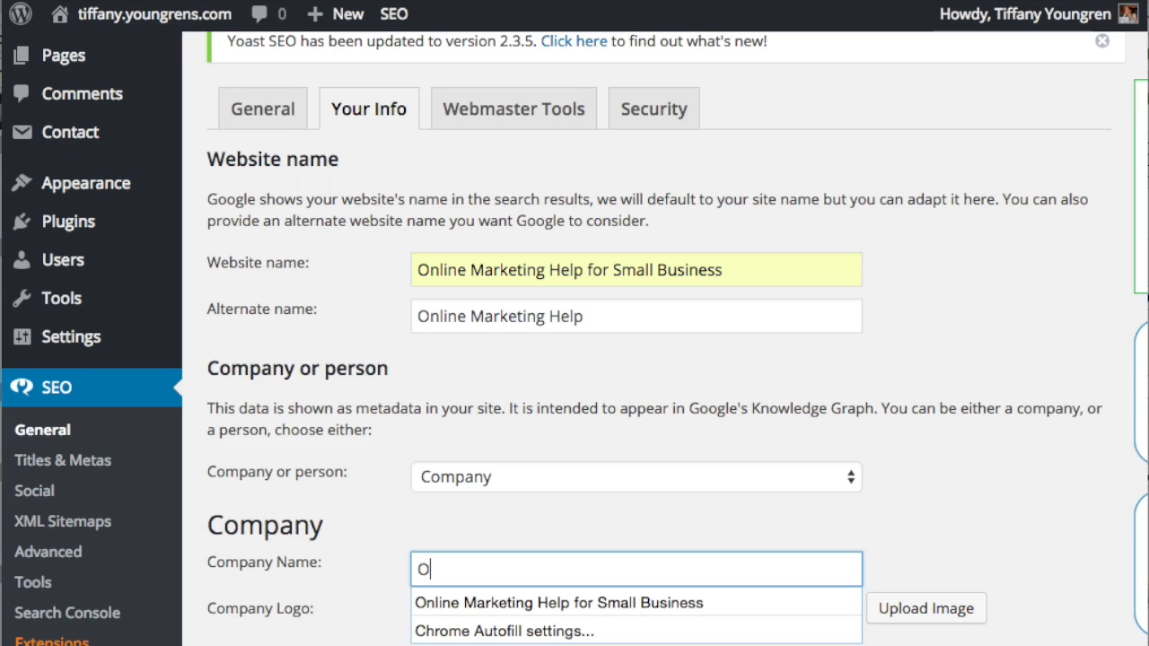
text(nline Marketing Help)
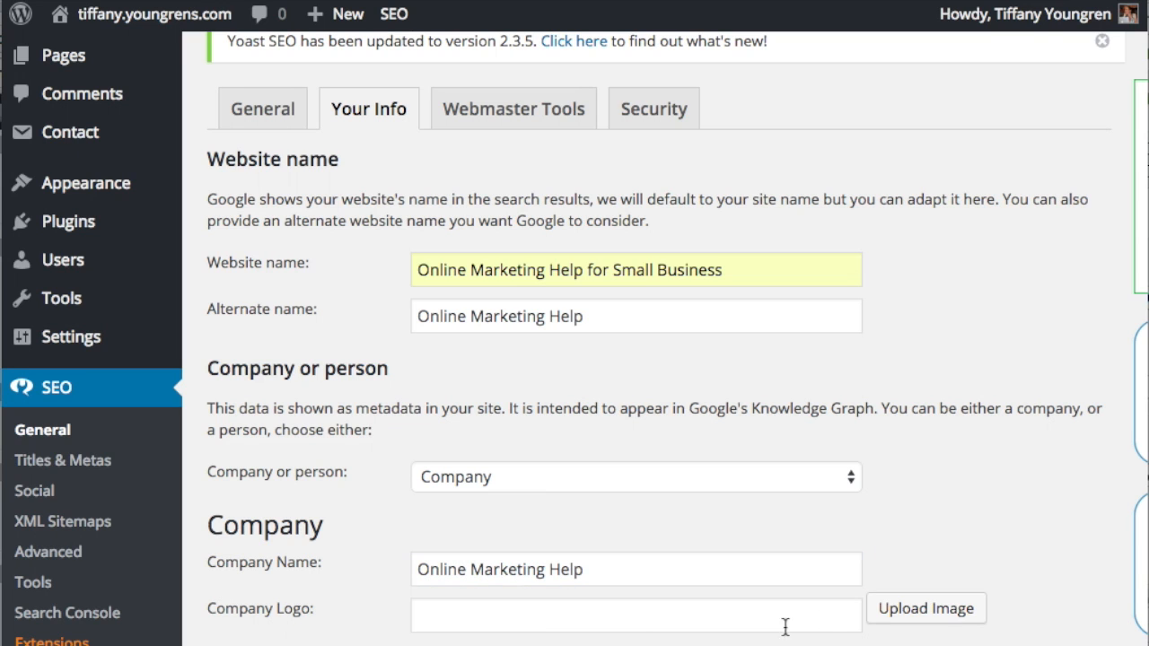
click(926, 608)
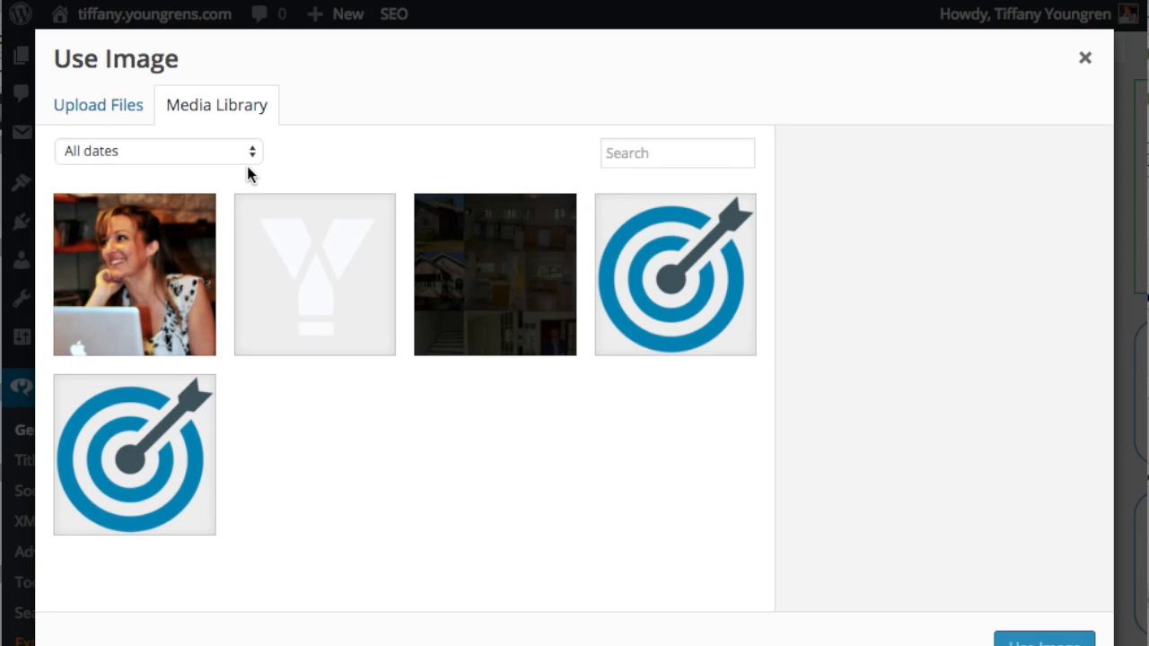
- Use the target icon as the company logo, save, and show the Webmaster Tools fields
click(674, 274)
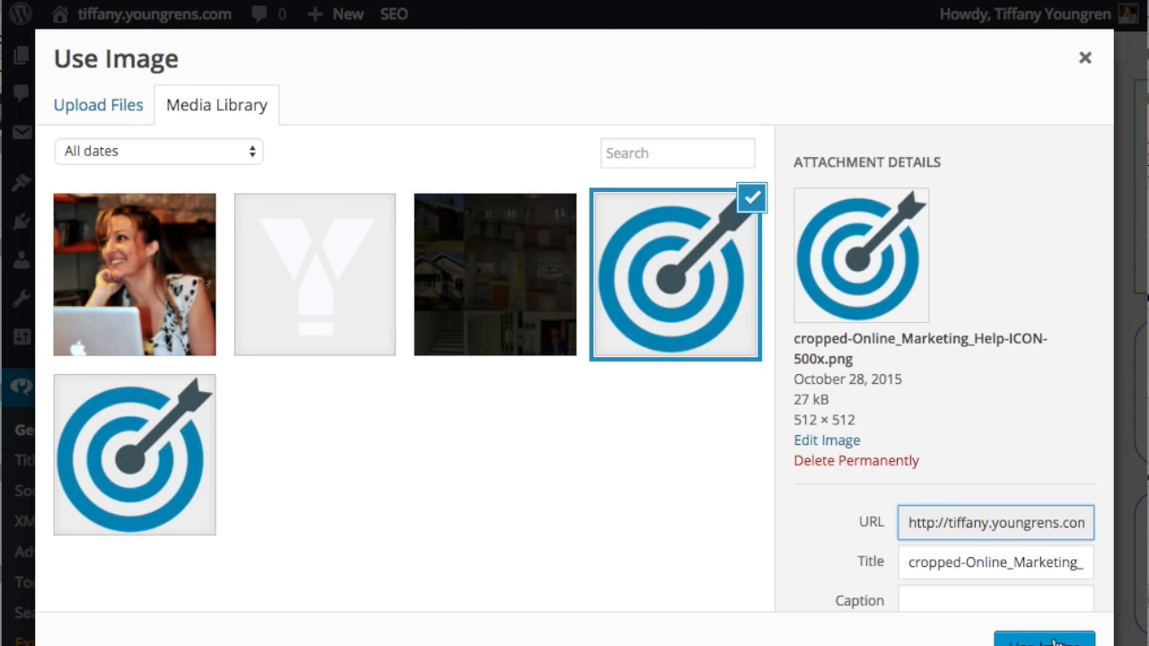
click(1048, 640)
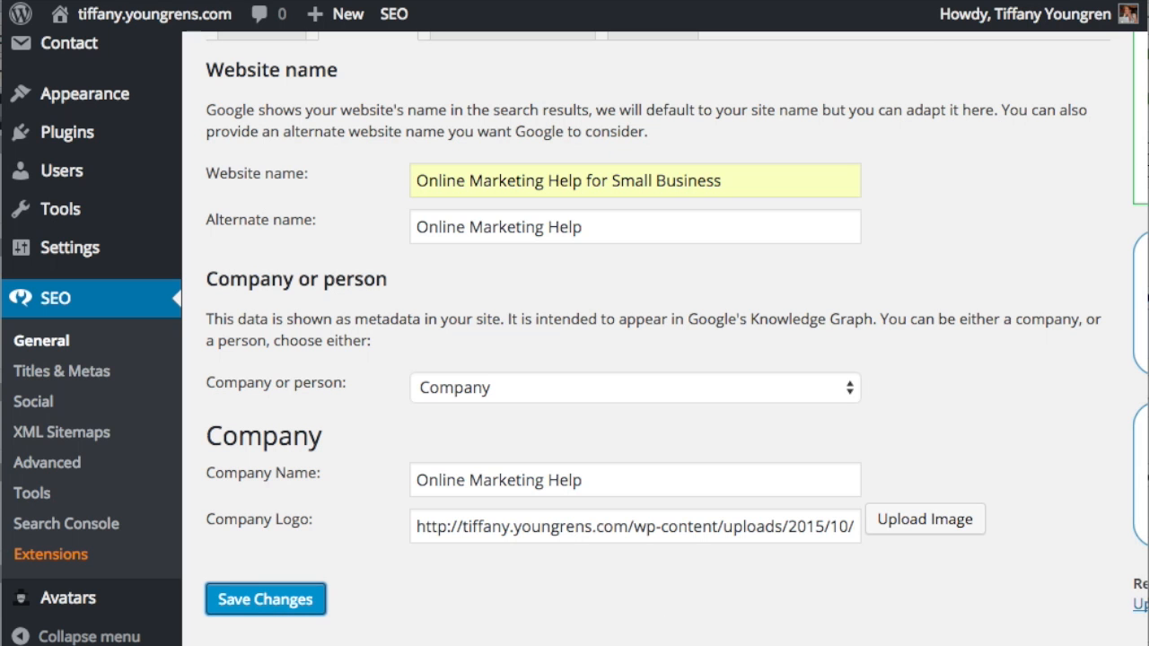
click(265, 599)
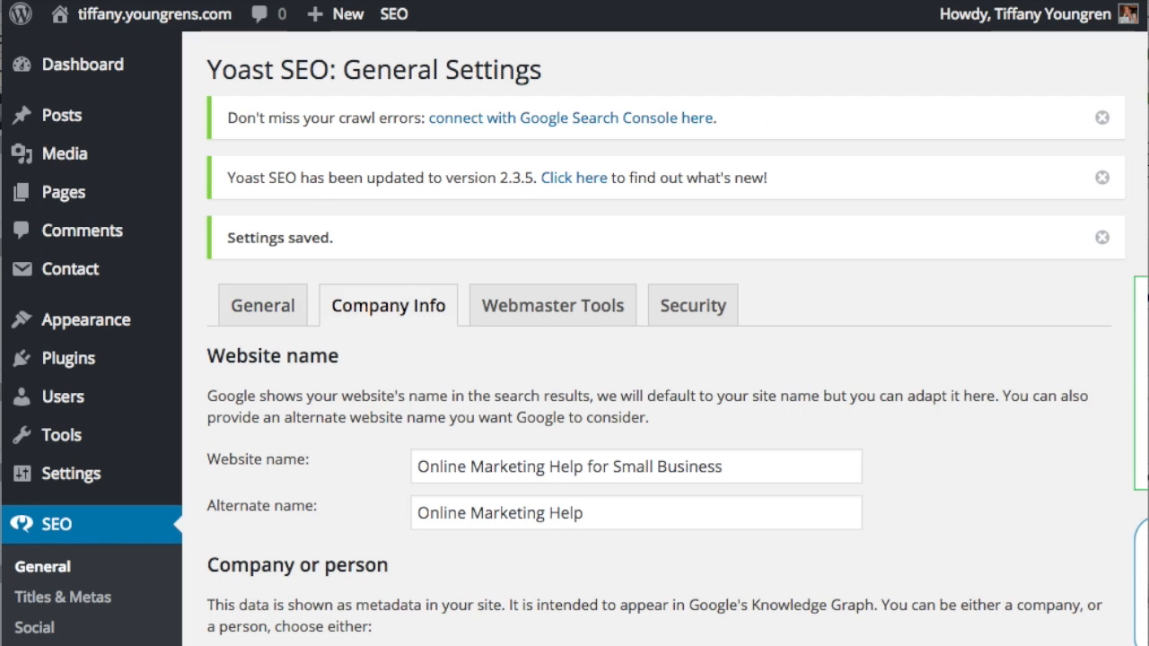
click(552, 305)
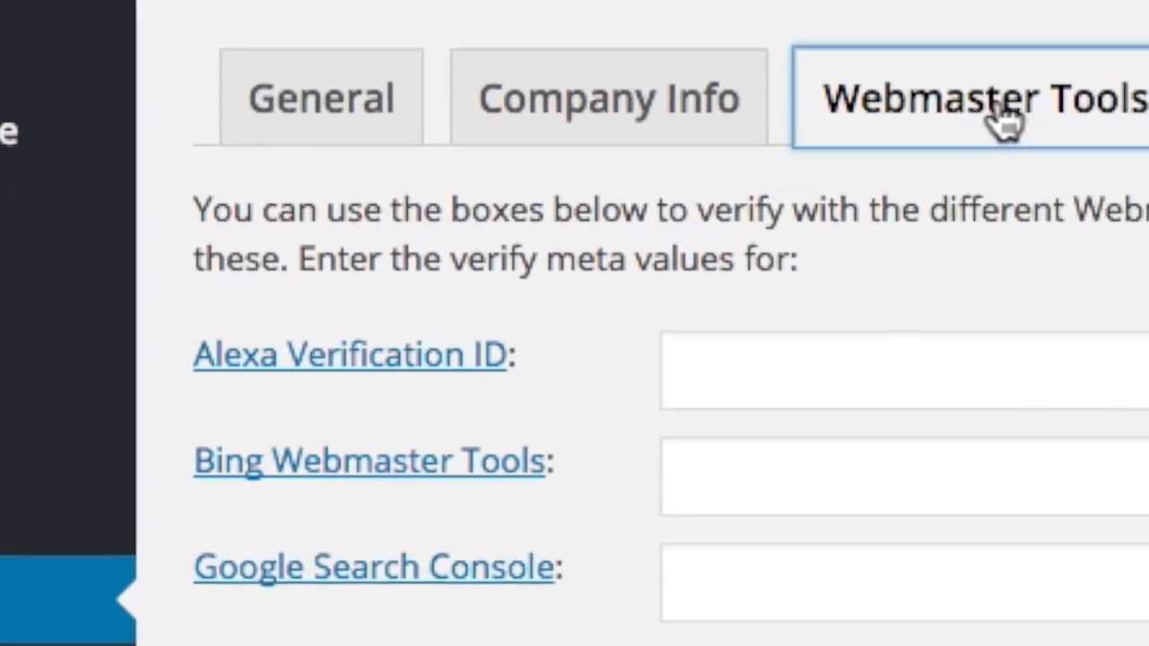
- Review the webmaster verification fields and follow the Alexa Verification ID link
scroll(down, 3)
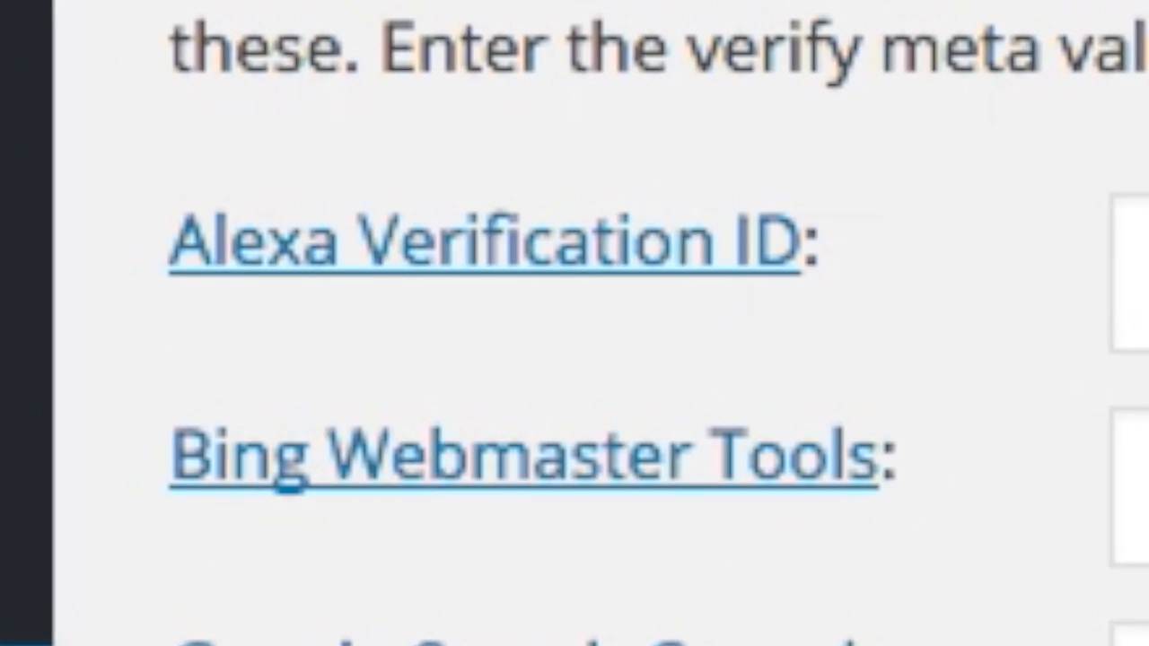
scroll(down, 3)
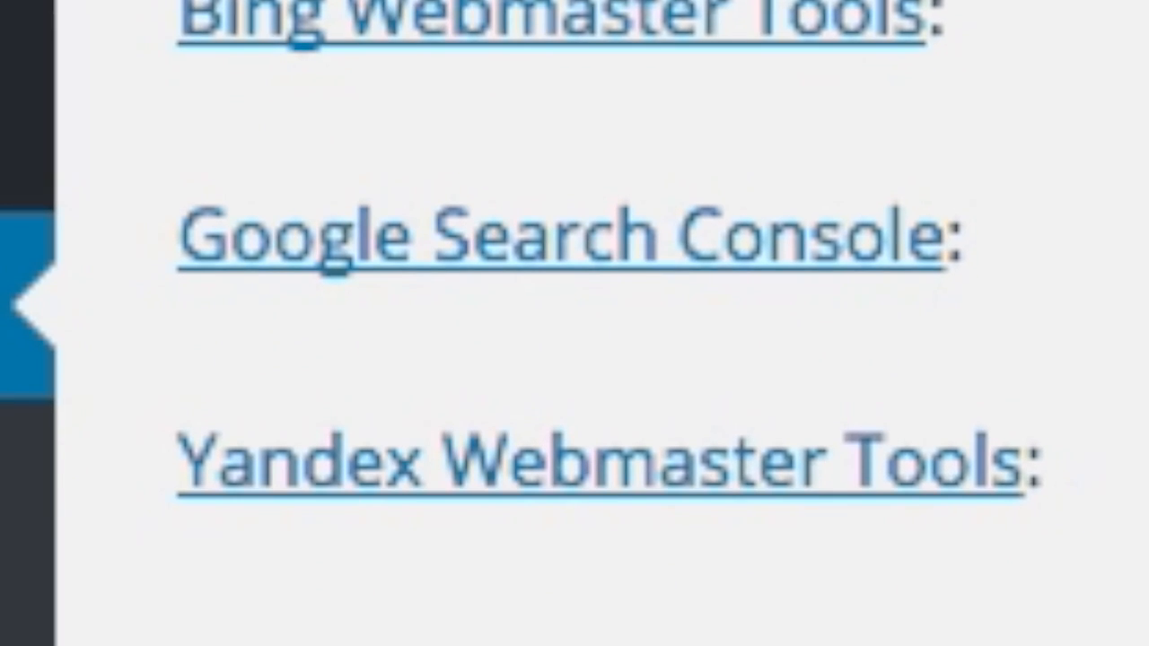
scroll(up, 3)
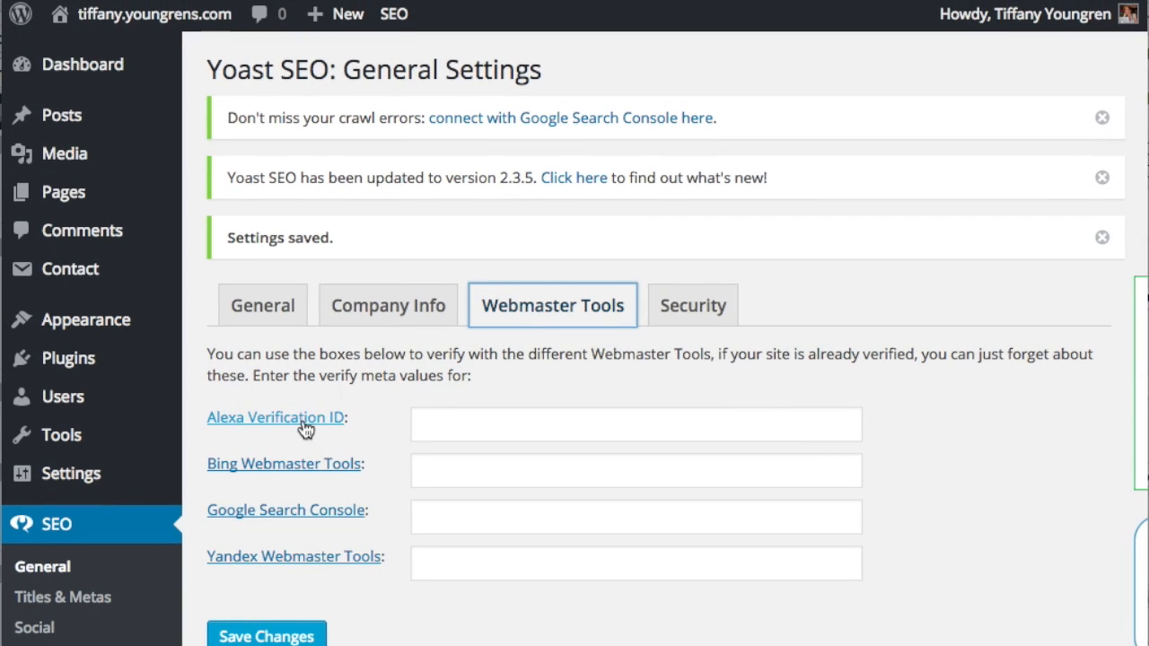
click(275, 417)
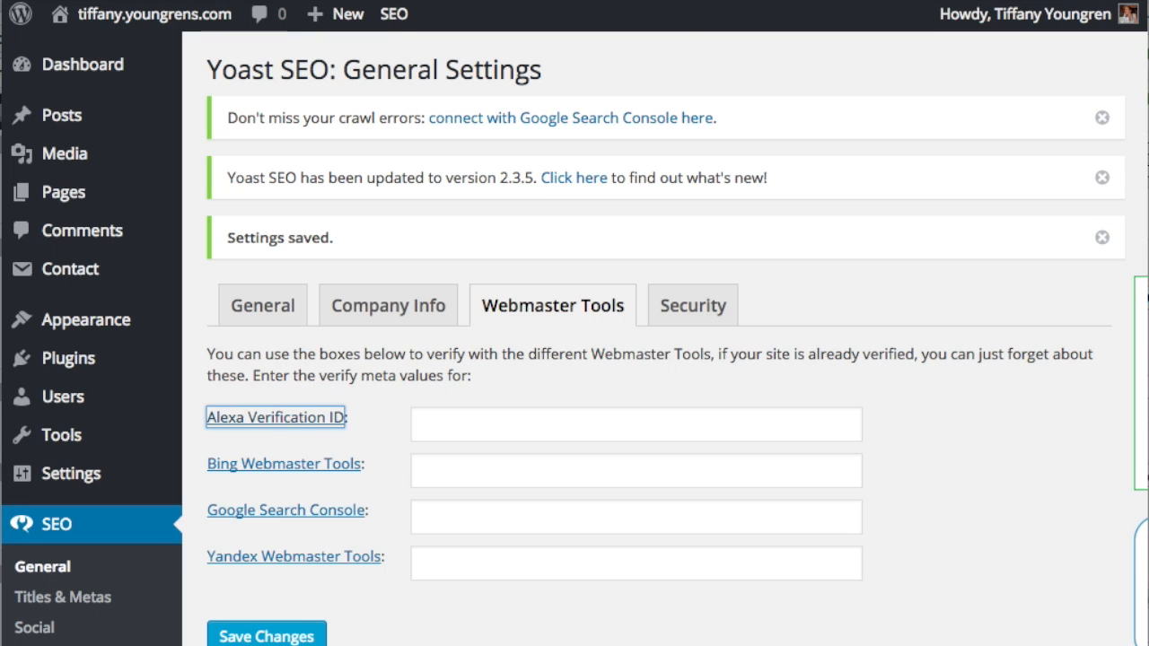
click(274, 416)
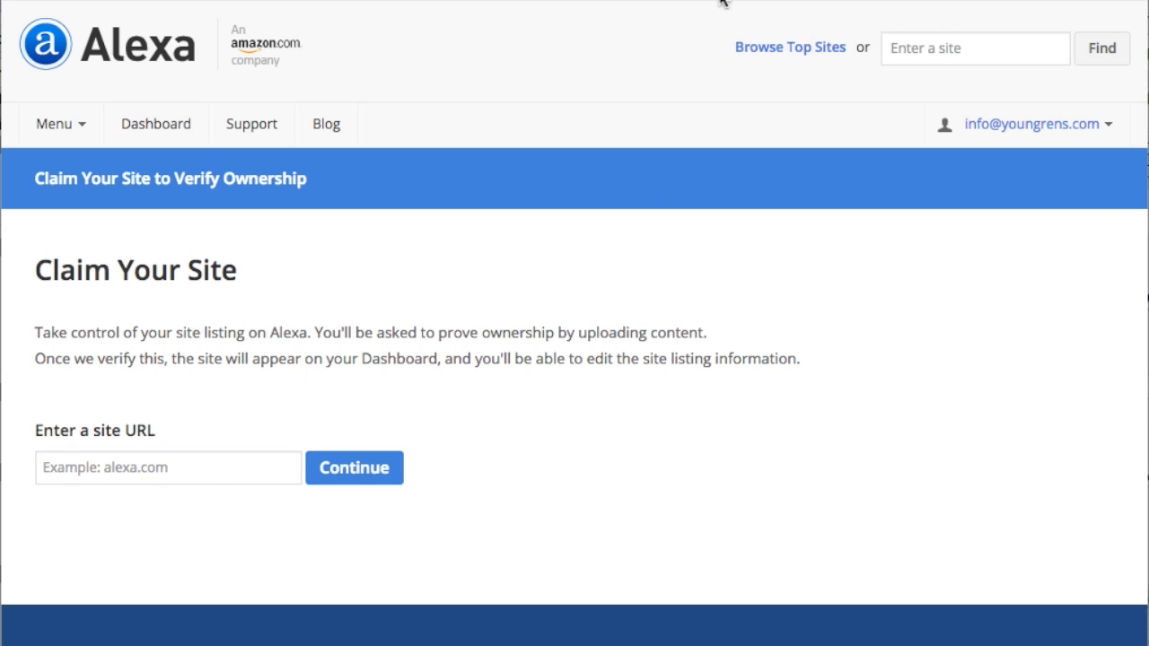
- Claim the site on Alexa and select its Method 2 meta-tag verification ID
text(tiffany.youngrens.com)
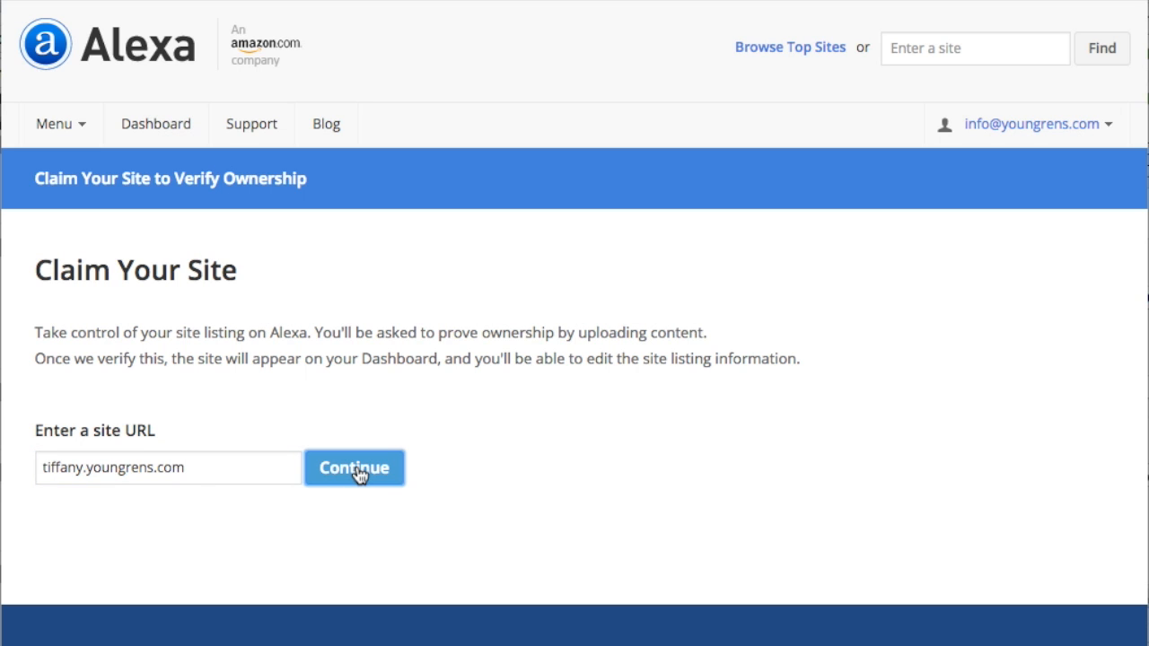
click(354, 467)
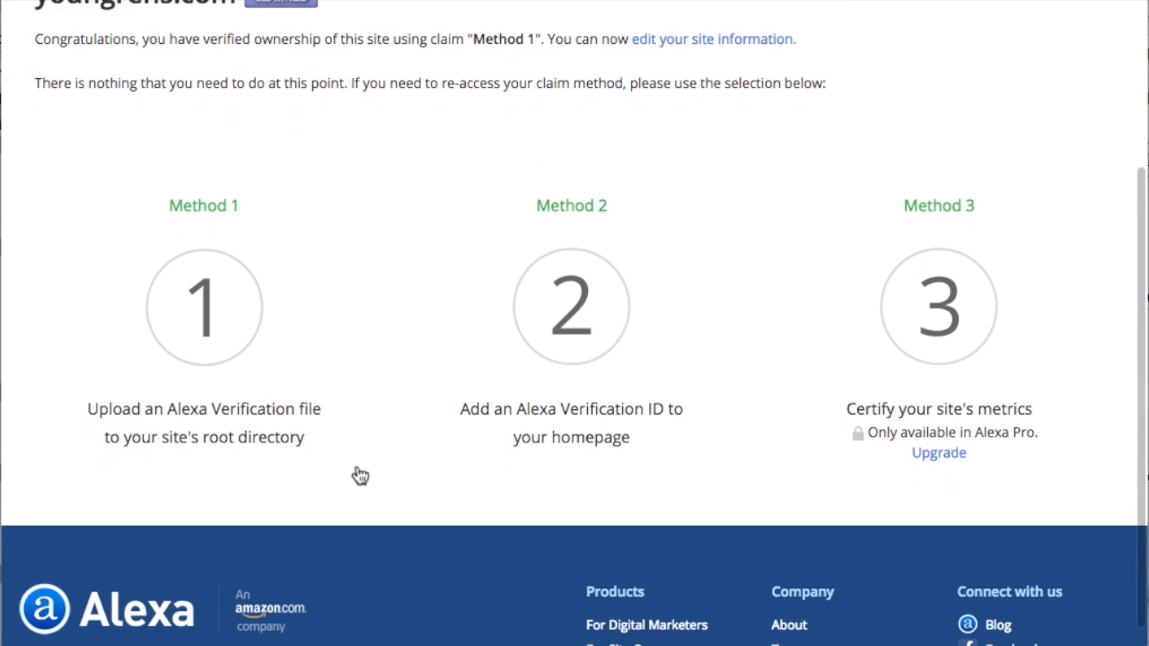
scroll(up, 3)
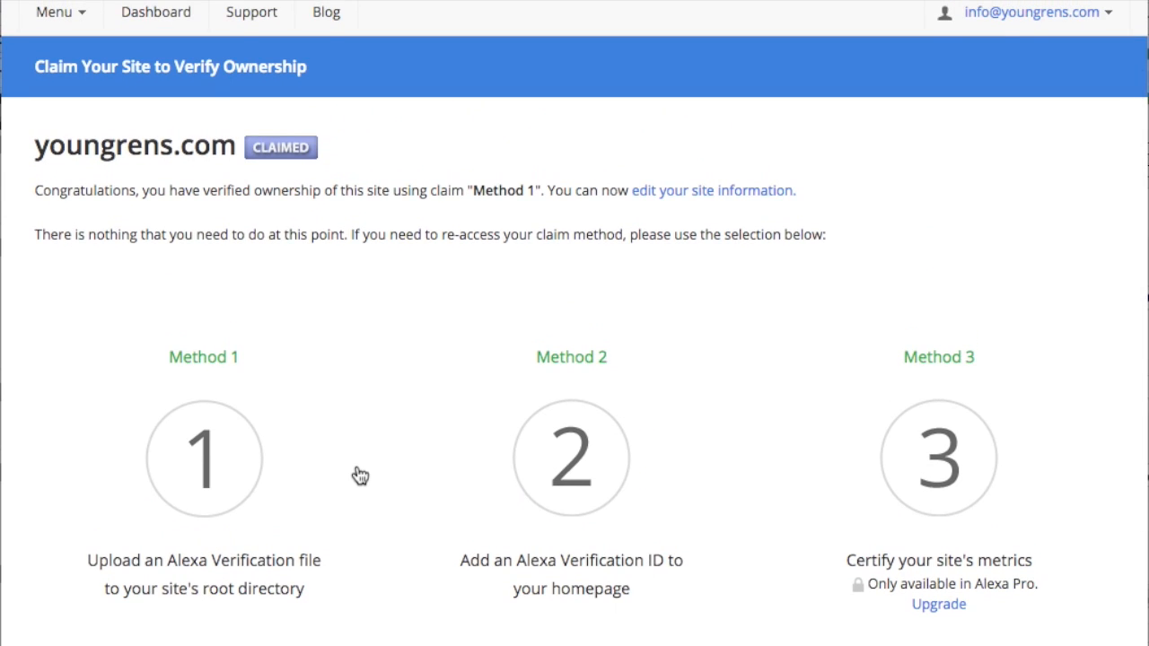
click(202, 458)
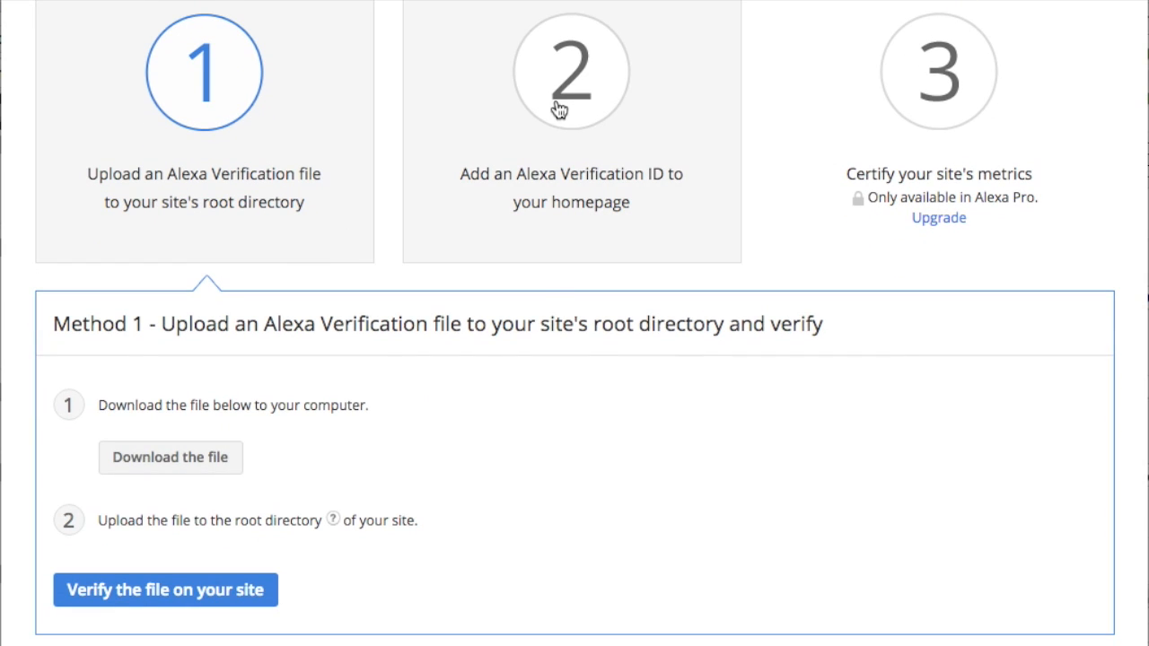
click(571, 72)
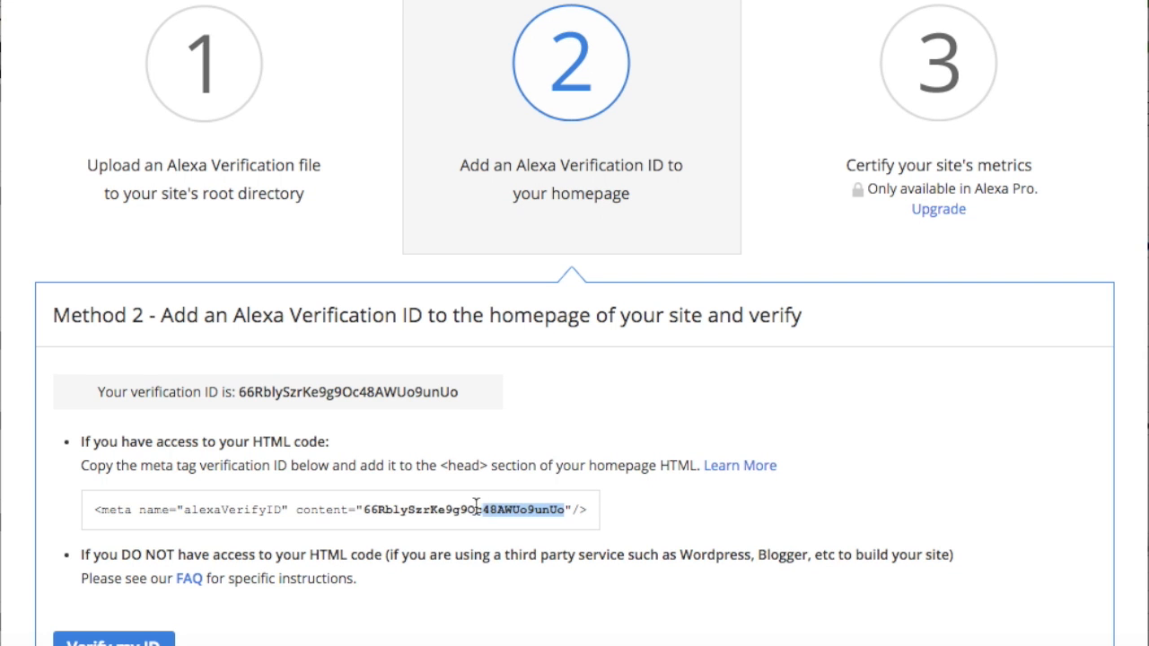
drag(475, 510, 364, 509)
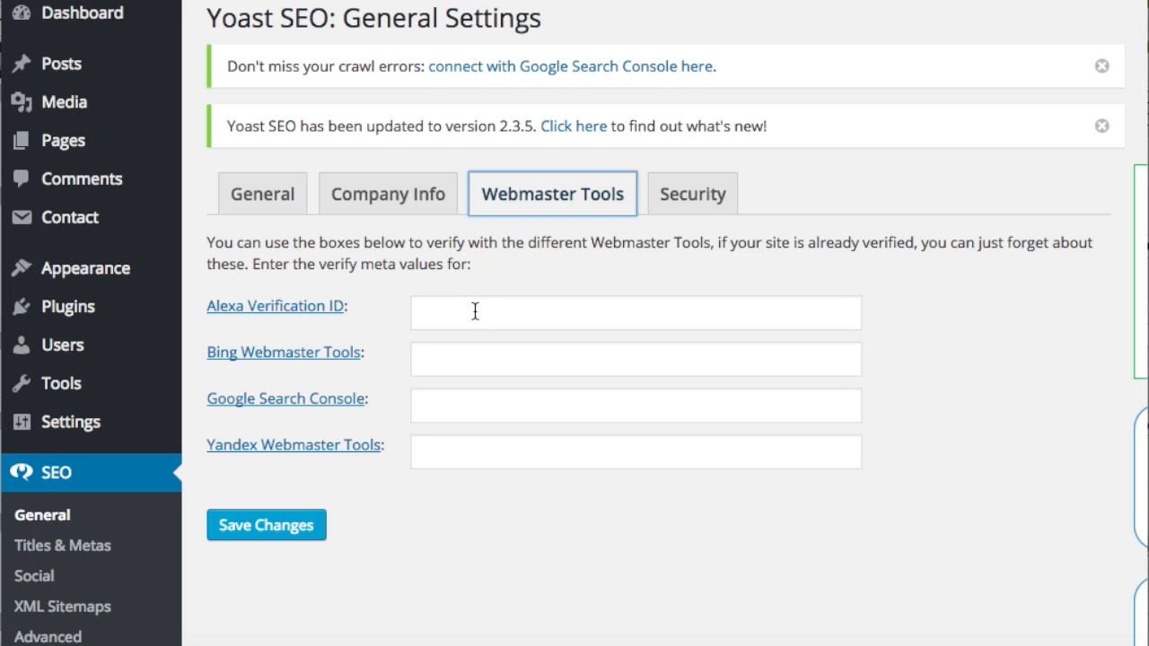
text(66RblySzrKe9g9Oc48AWUo9unUo)
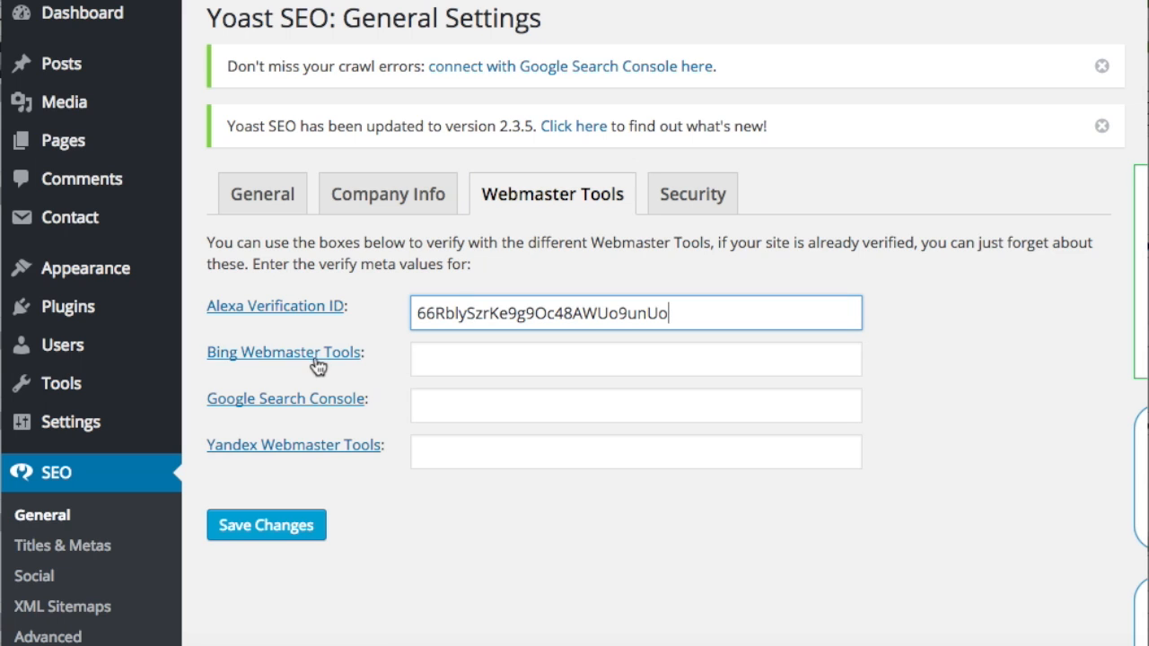
click(284, 352)
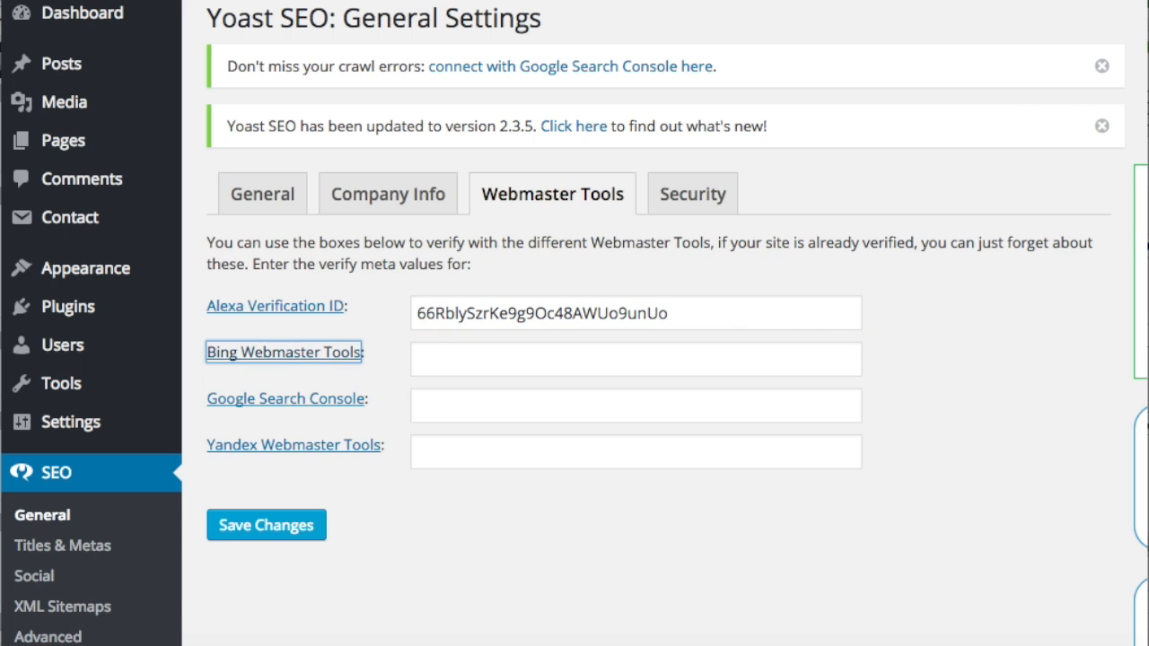
click(284, 352)
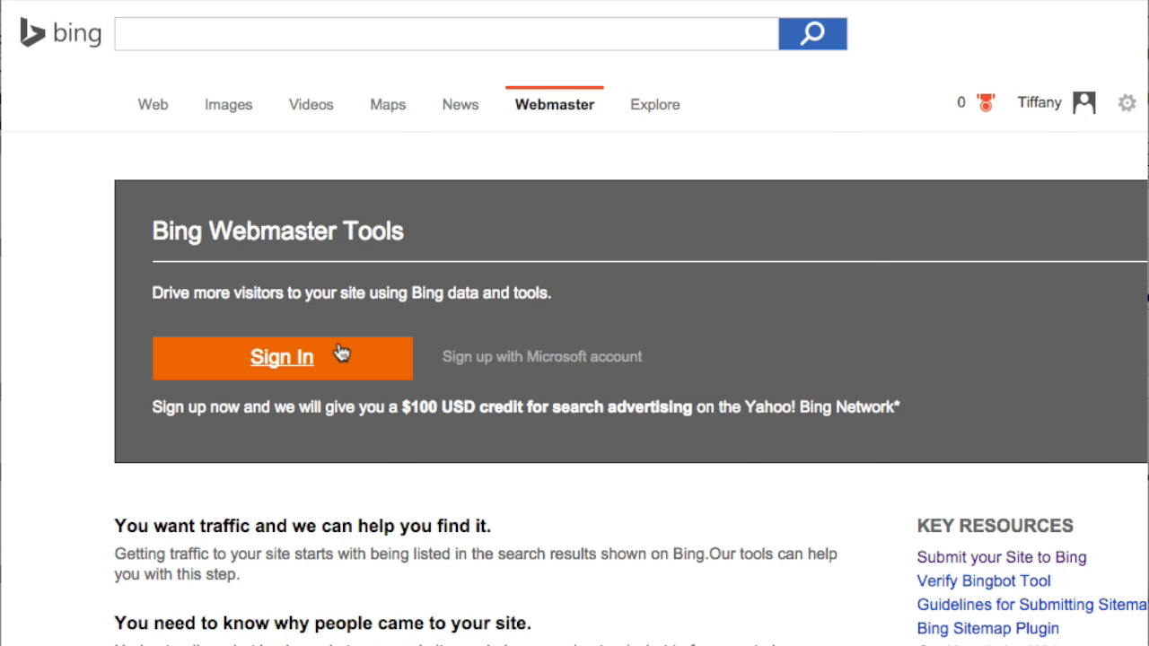
- Add the site in Bing Webmaster Tools and enter code 5DDBB024ADB8A050A8E22A2FBAF296CA in Yoast
click(282, 357)
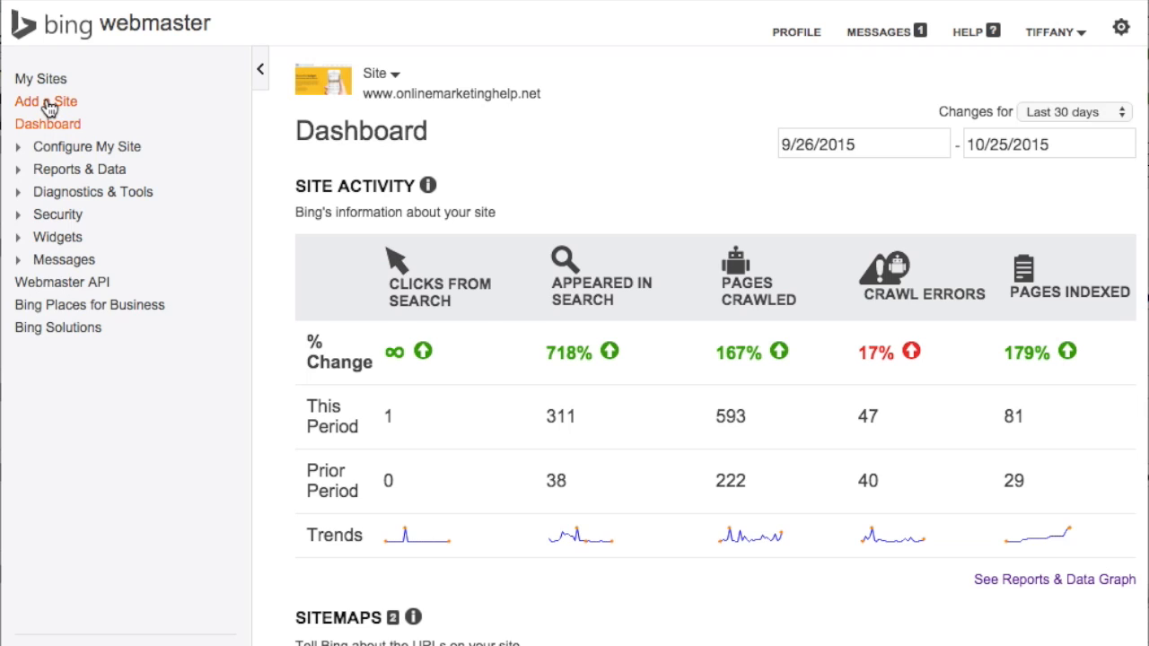
click(44, 101)
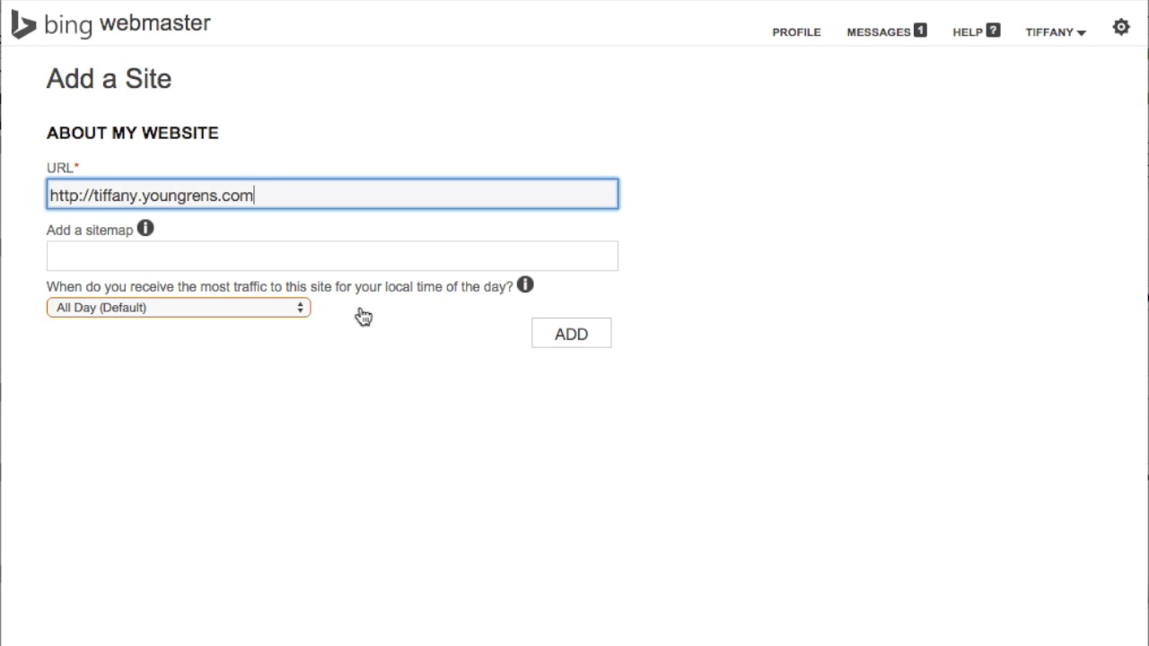
click(571, 333)
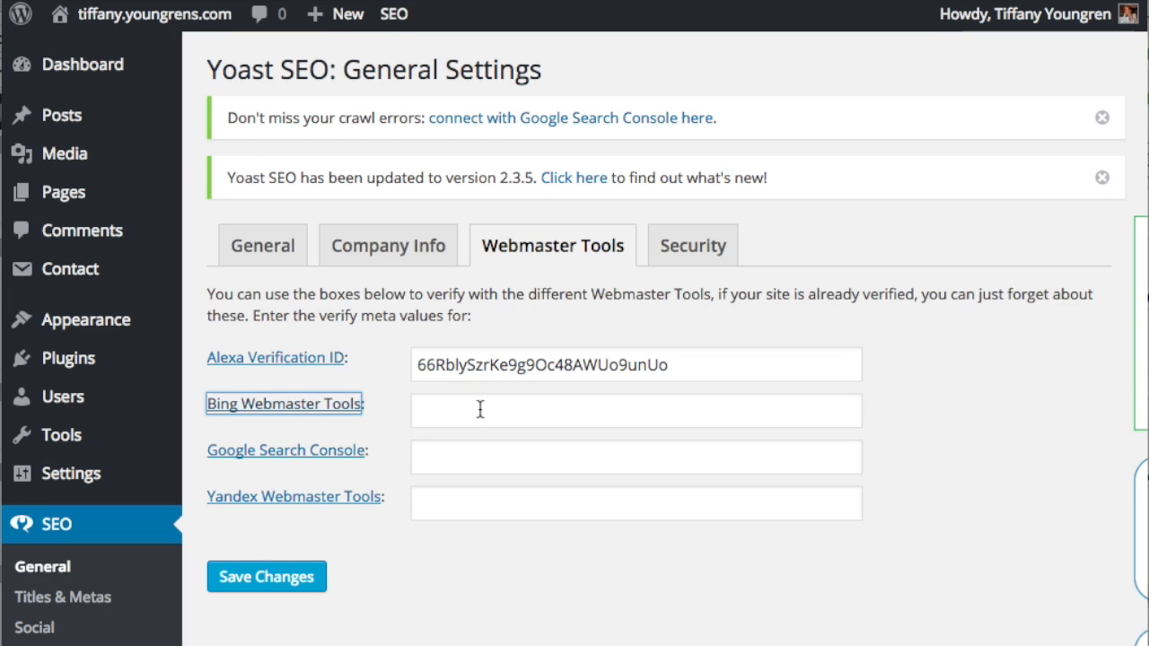
text(5DDBB024ADB8A050A8E22A2FBAF296CA)
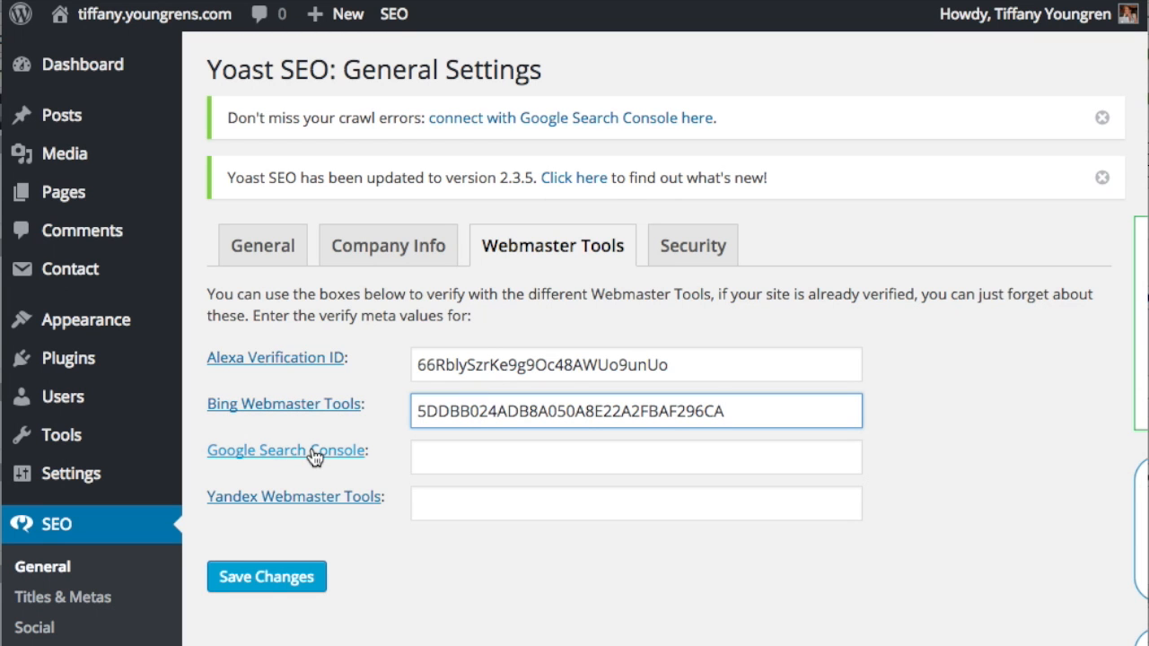
click(286, 450)
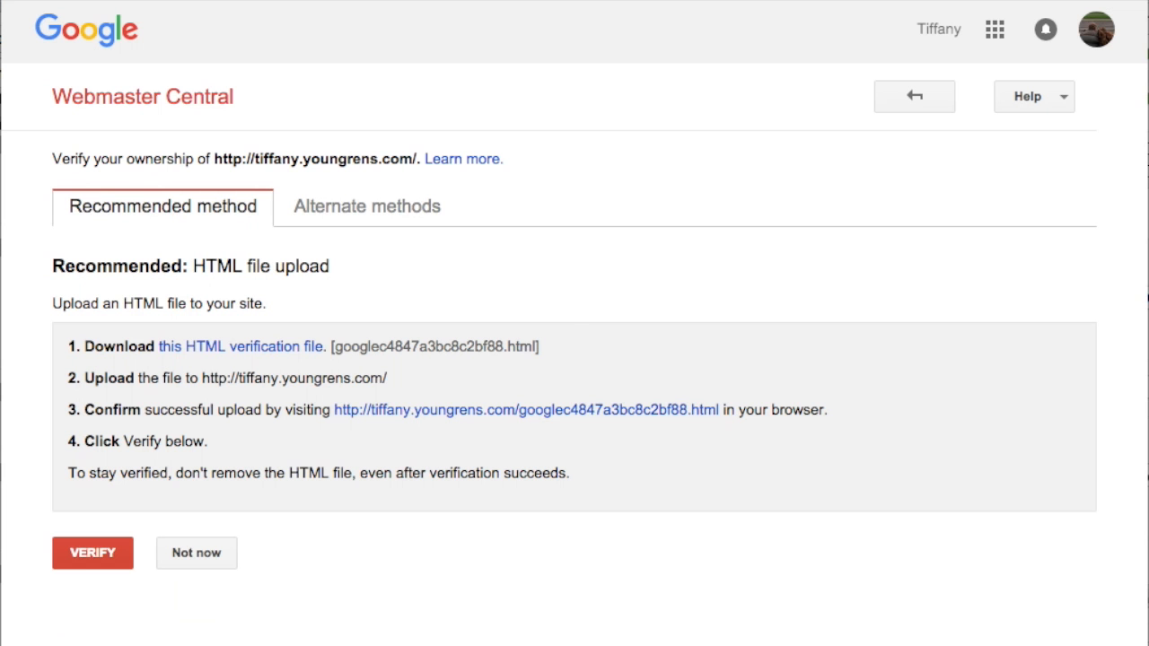
mouse_move(352, 385)
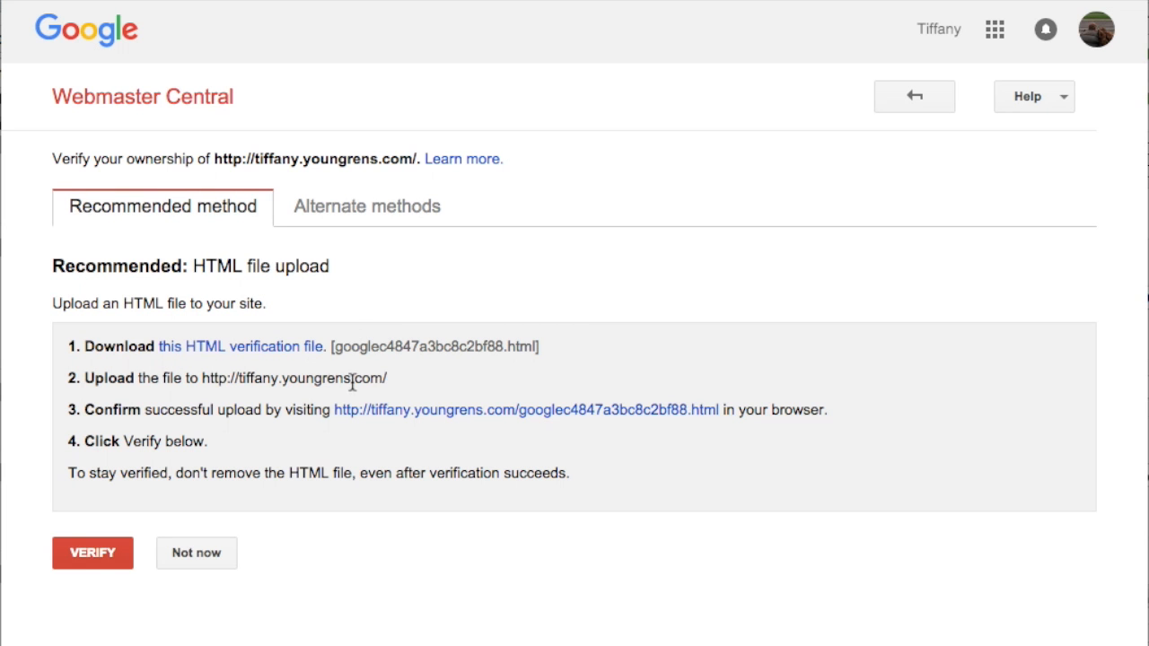
mouse_move(419, 272)
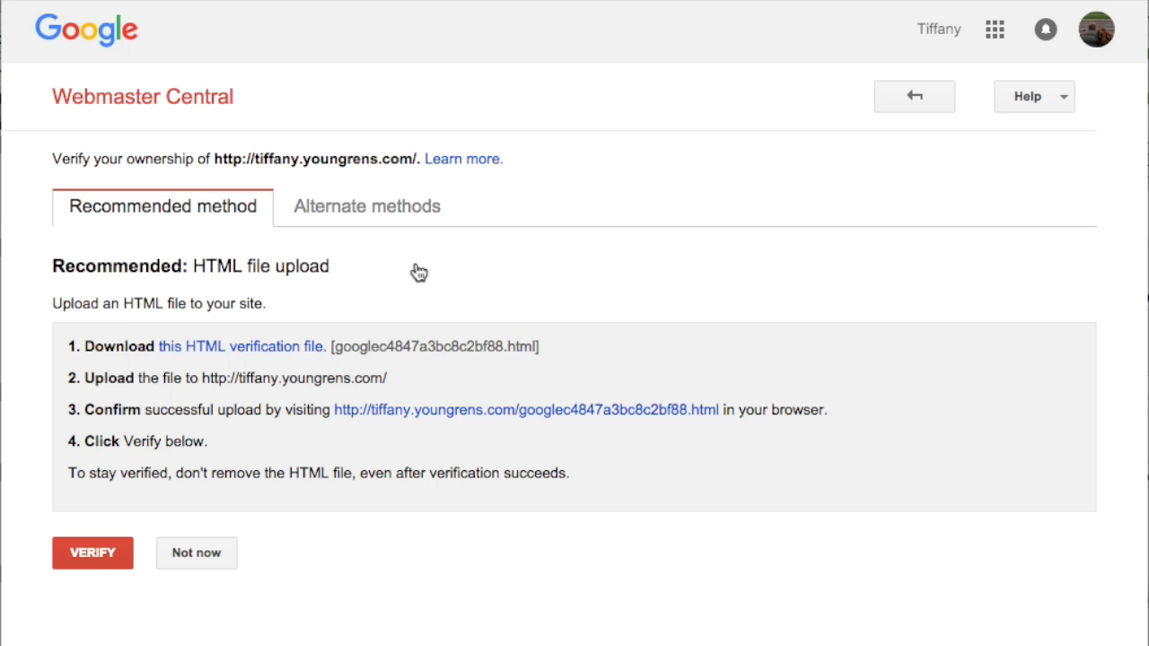
mouse_move(390, 208)
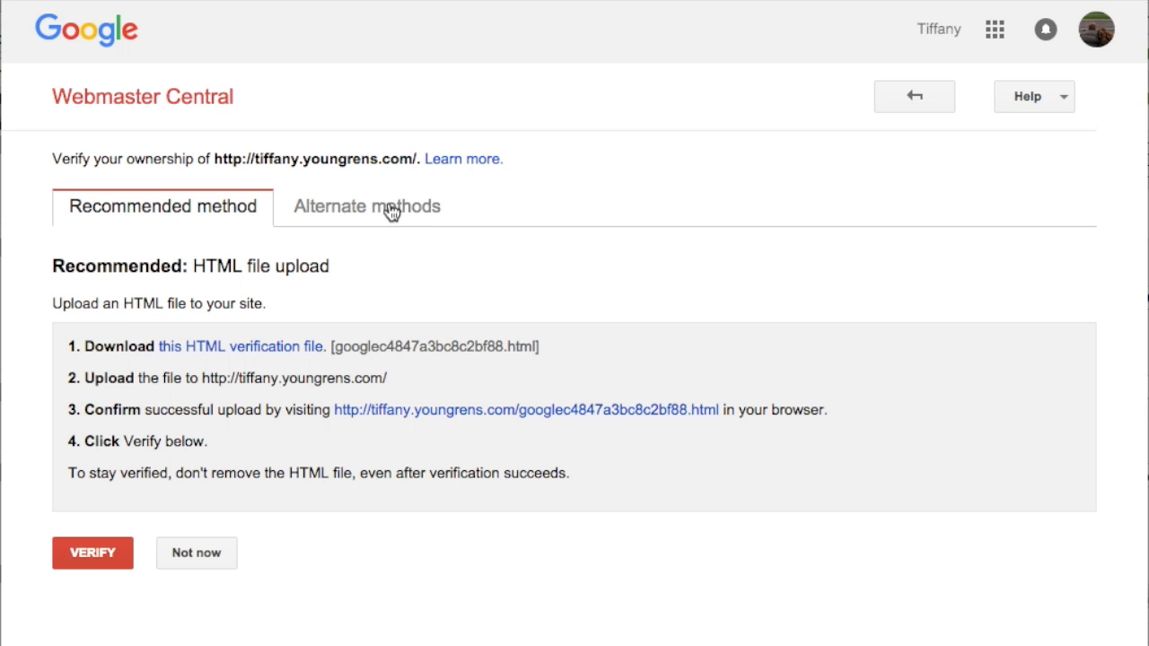
- Select the HTML tag option under Google's alternate verification methods
click(366, 207)
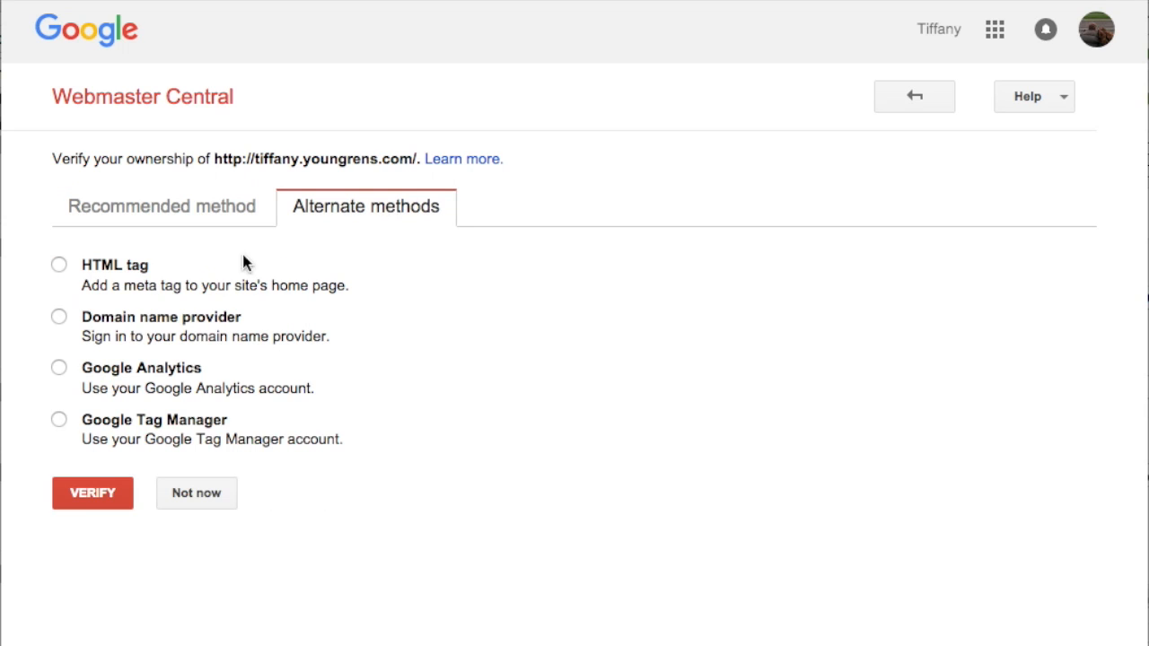
click(60, 265)
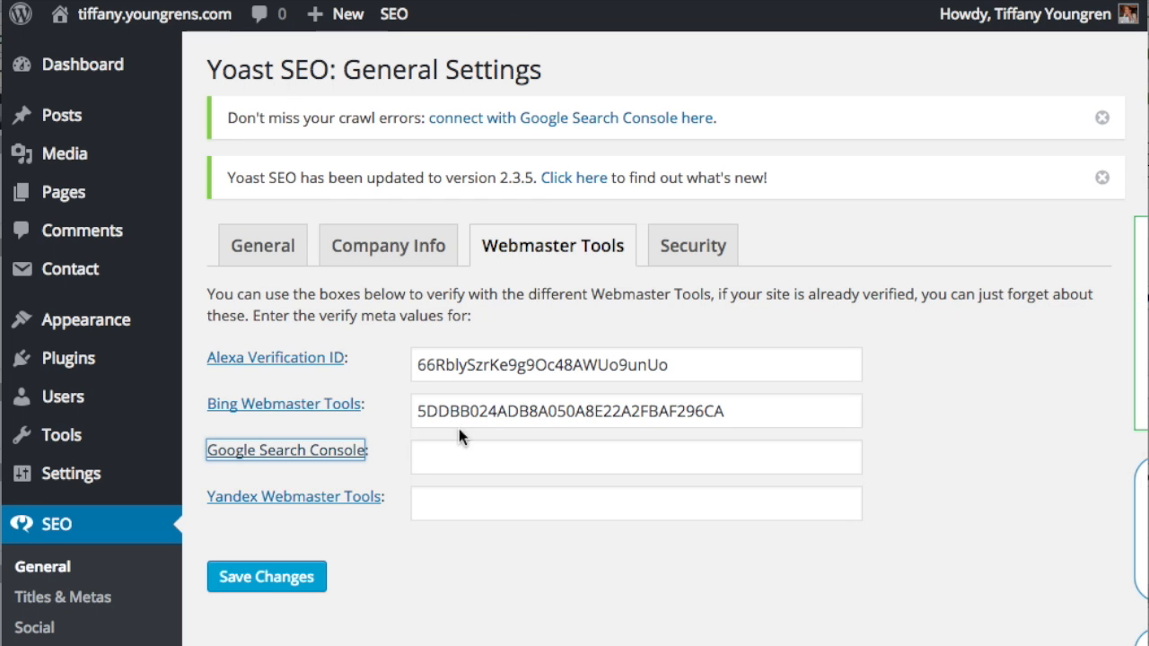
text(okpfwVT1q1tGt_o570BQQ5anaOjwbPO6kydcPN8TmnE)
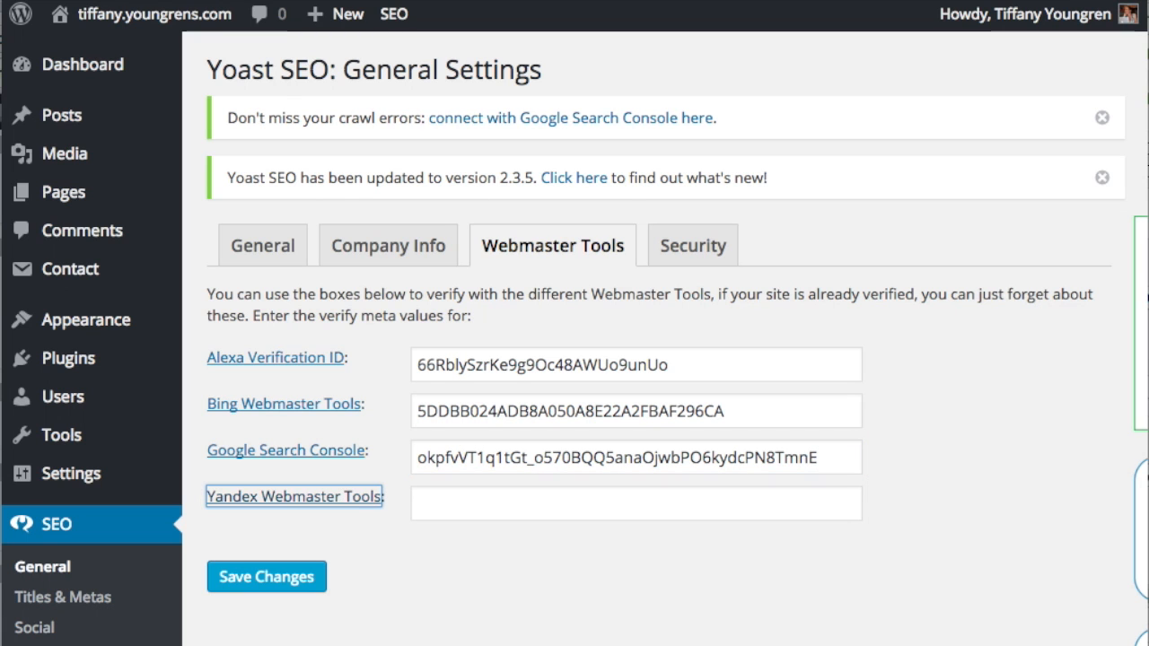
click(294, 496)
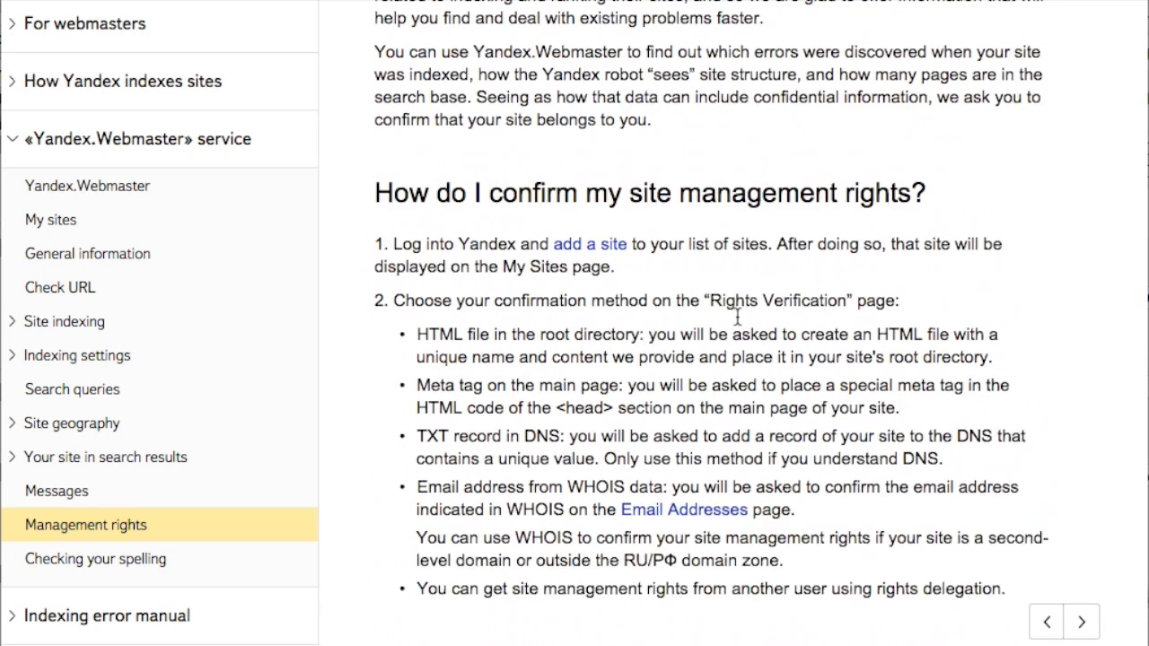
scroll(down, 3)
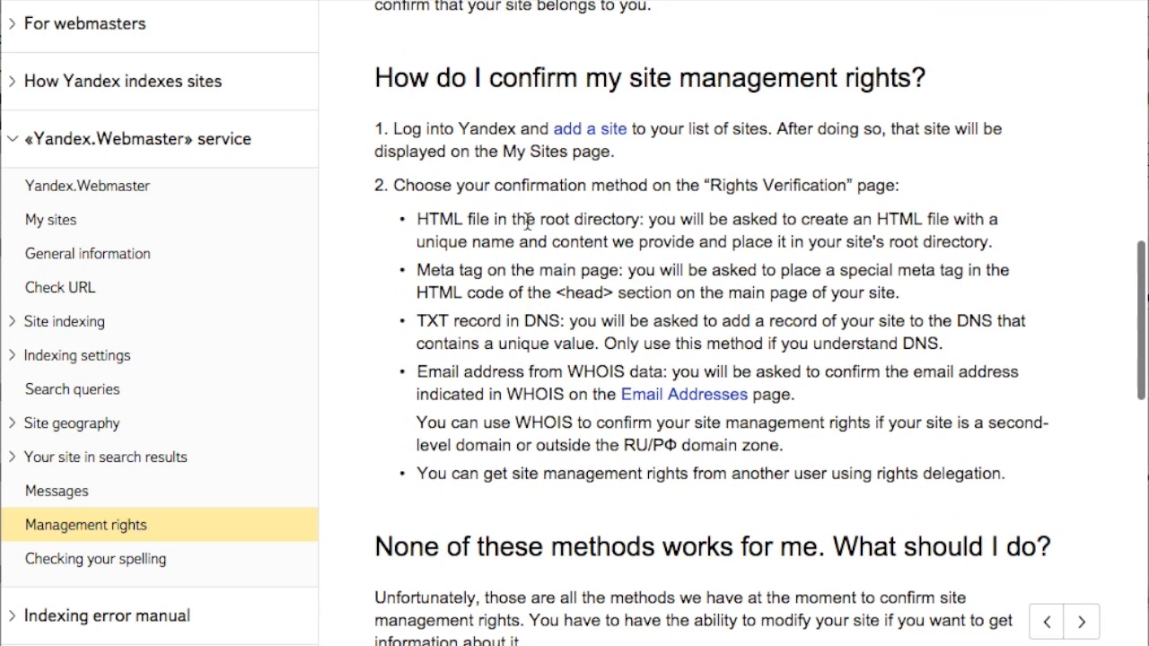
mouse_move(590, 128)
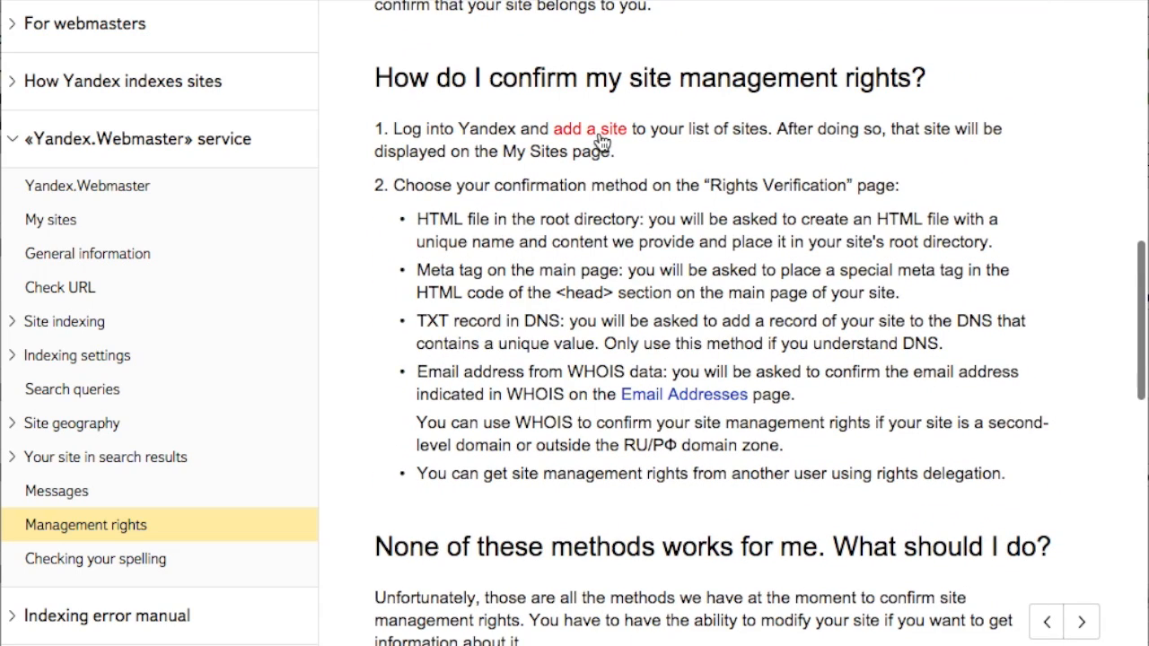
click(590, 128)
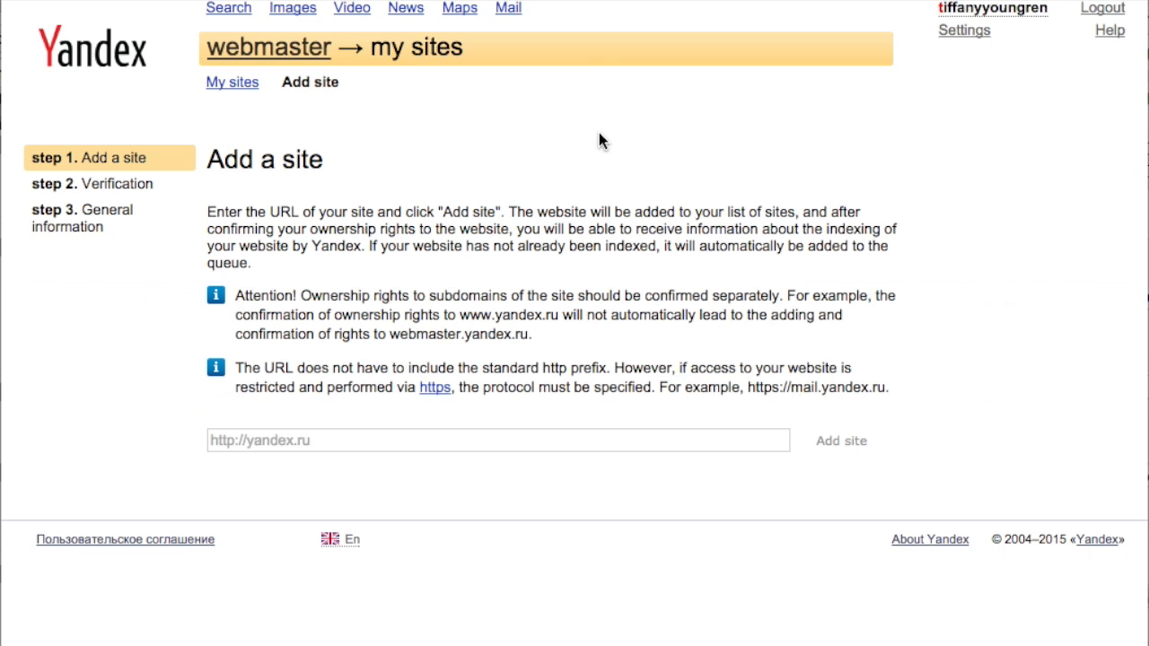
text(http://tiffany)
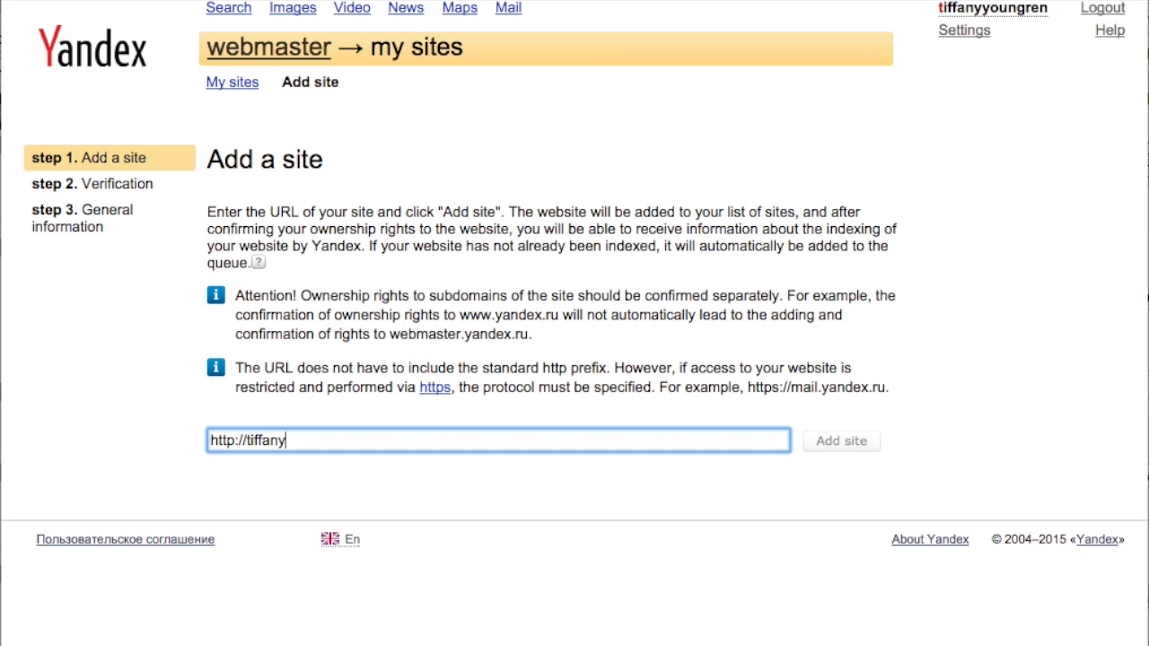
text(.youngrens.c)
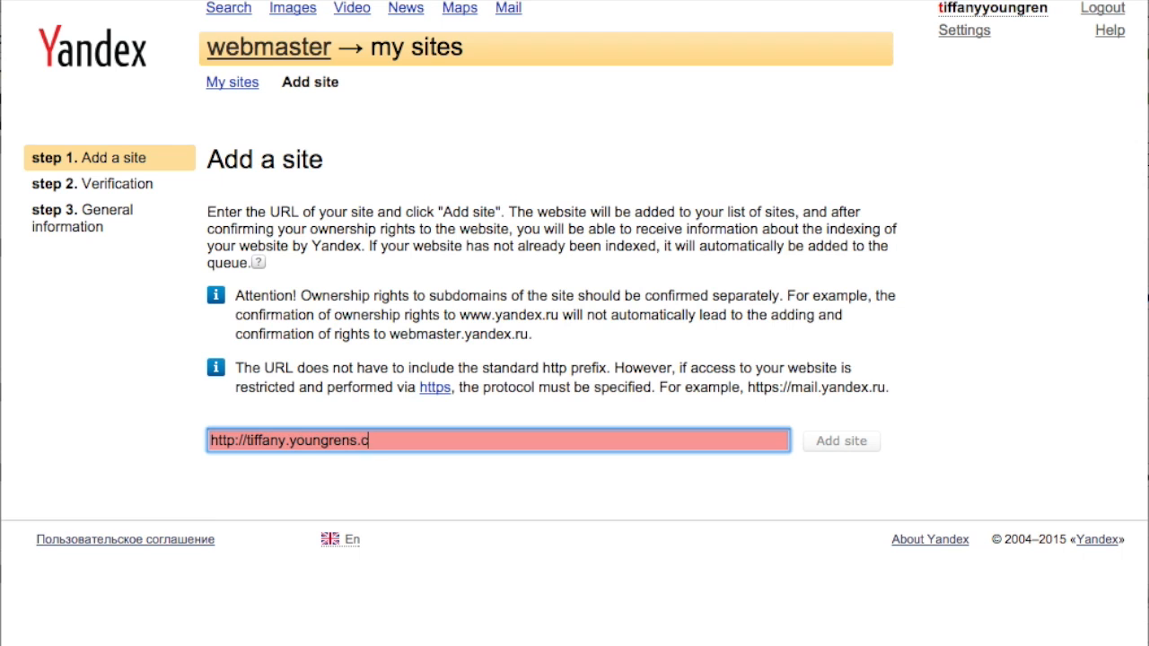
text(om)
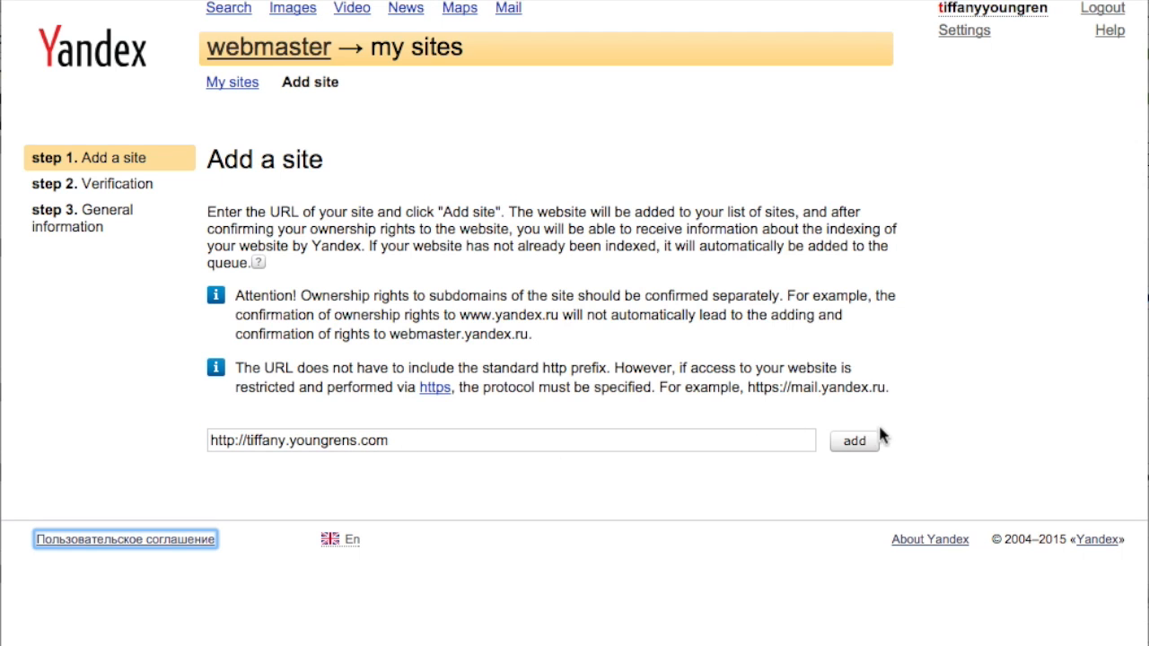
click(853, 441)
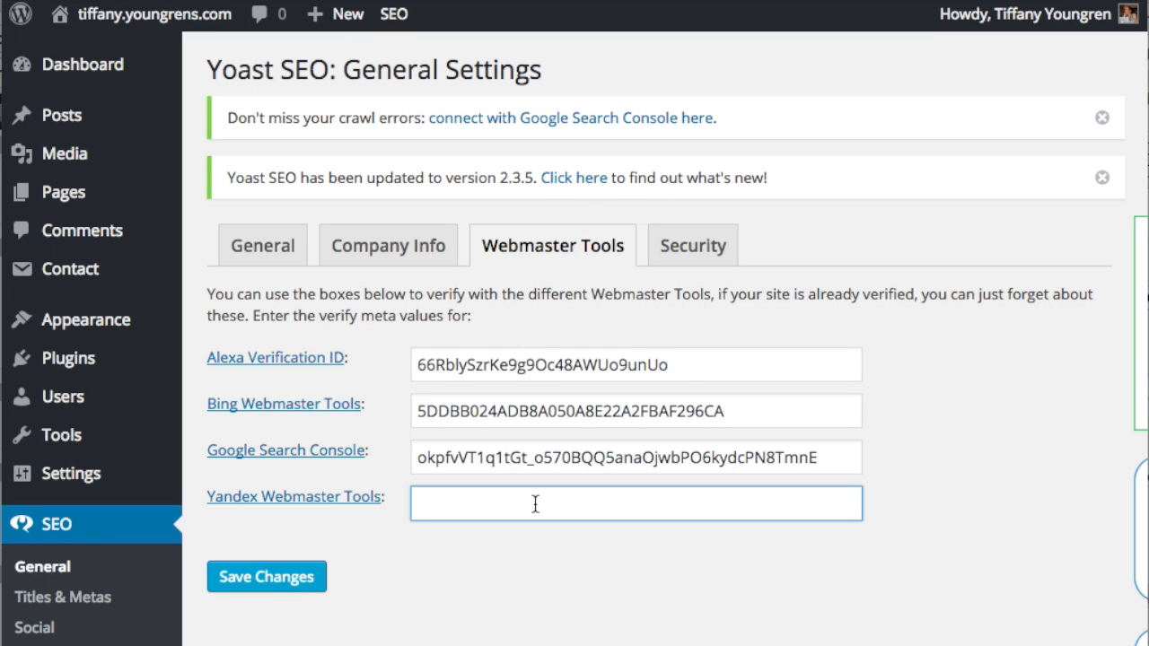
- Save the webmaster verification codes, including Yandex's 470ea50298ac8bbf, and return to General settings
click(266, 577)
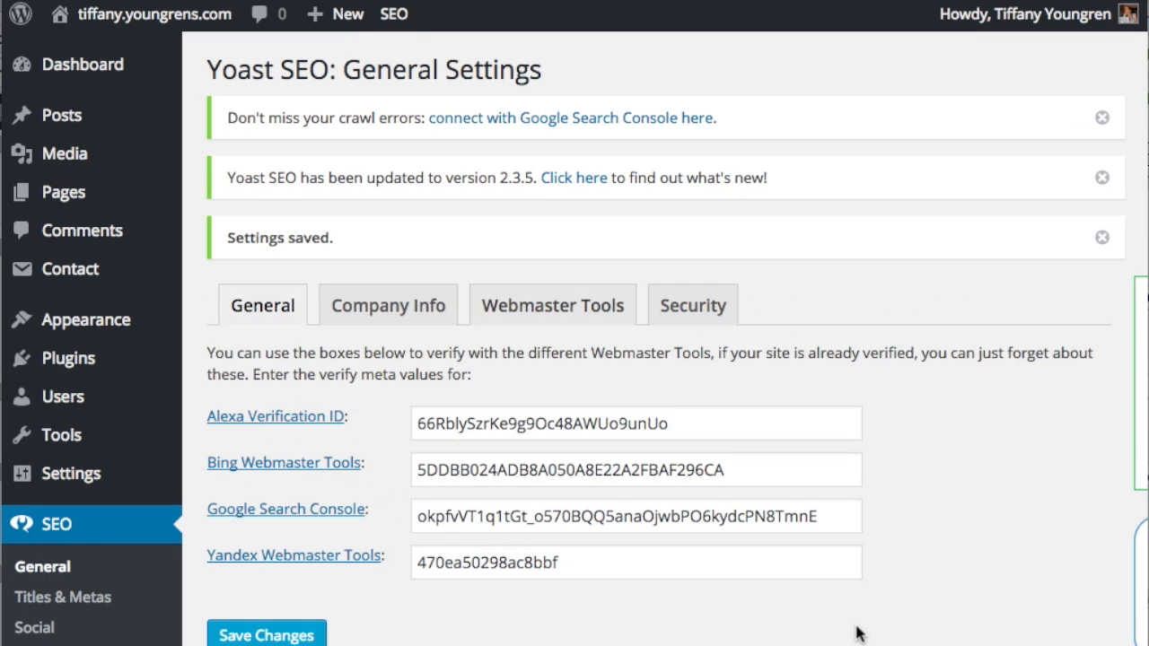
click(692, 304)
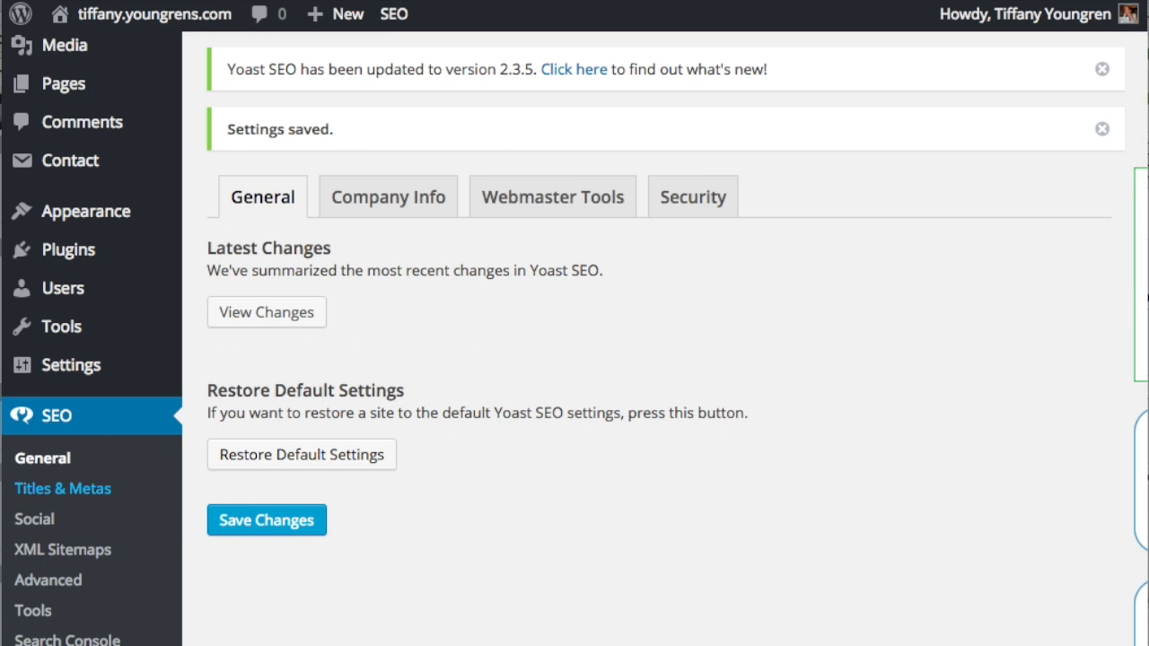
- Set and save the vertical bar | as the Titles & Metas separator
click(62, 488)
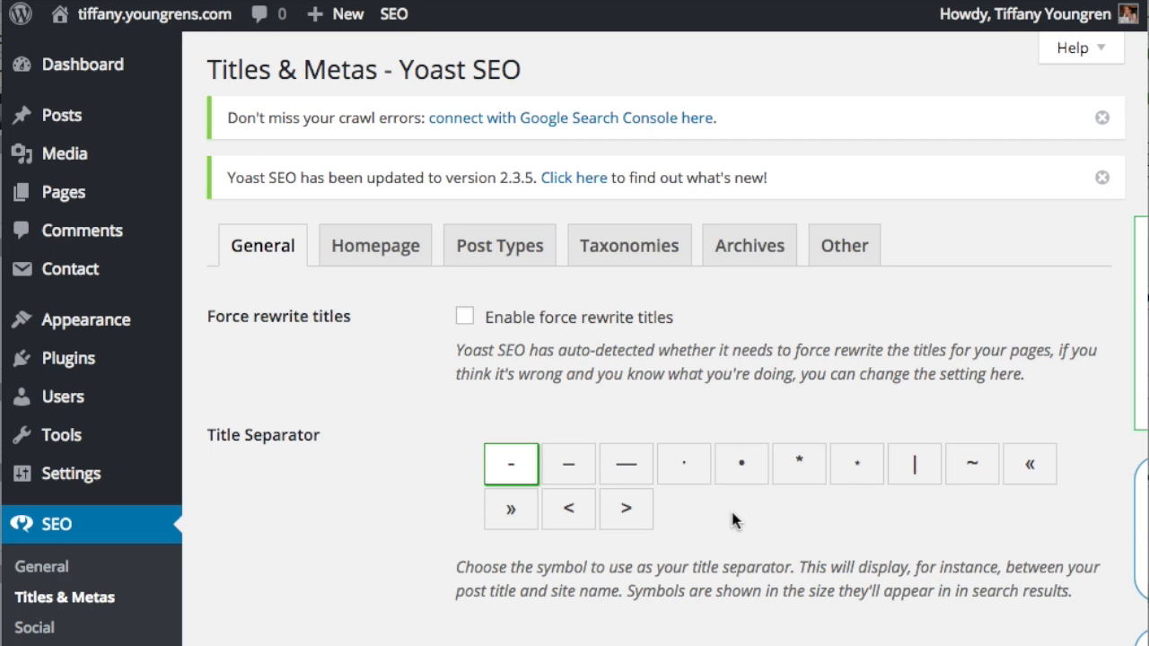
mouse_move(476, 337)
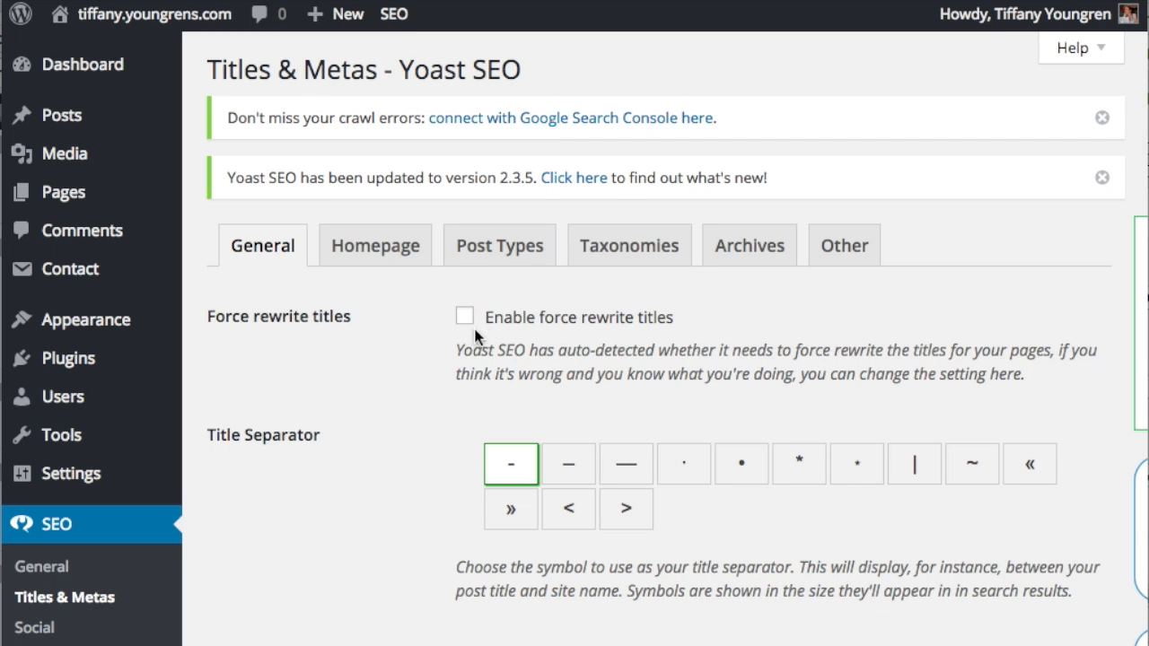
scroll(down, 3)
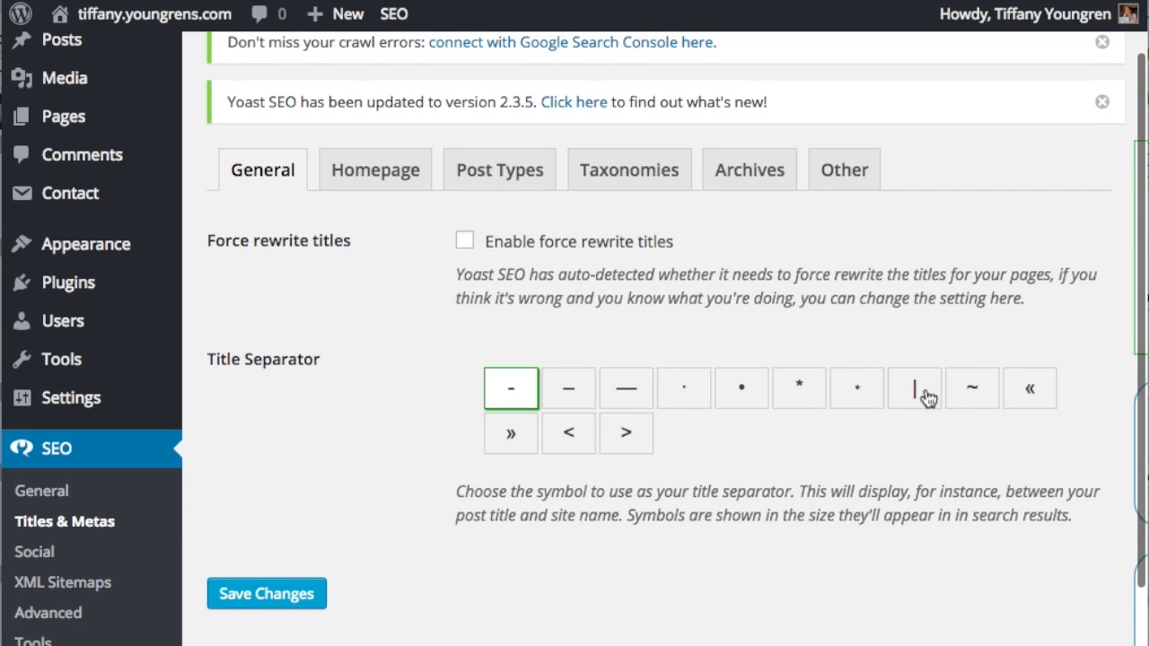
click(914, 387)
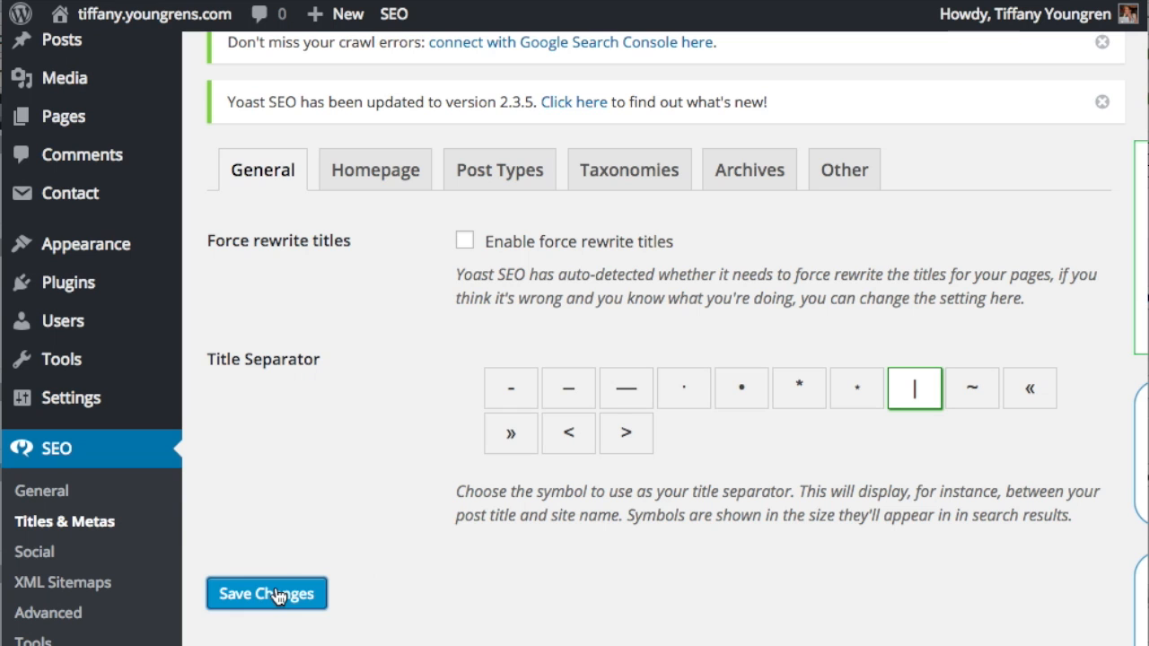
click(265, 594)
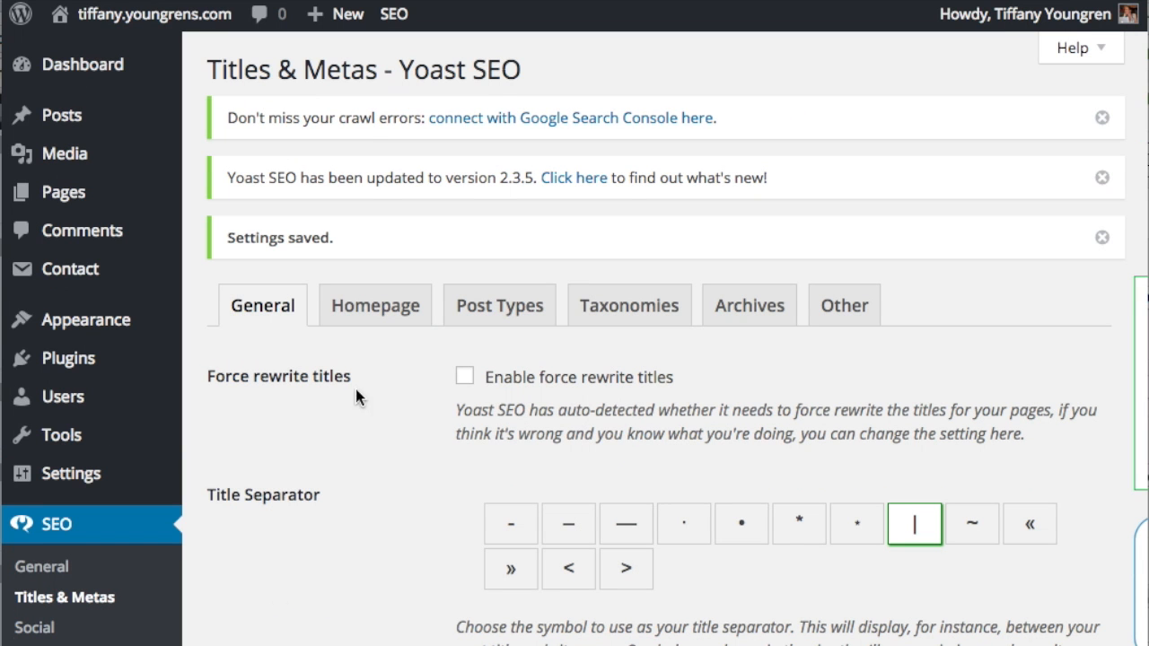
- Turn on Show date in snippet preview for posts under Post Types
click(499, 304)
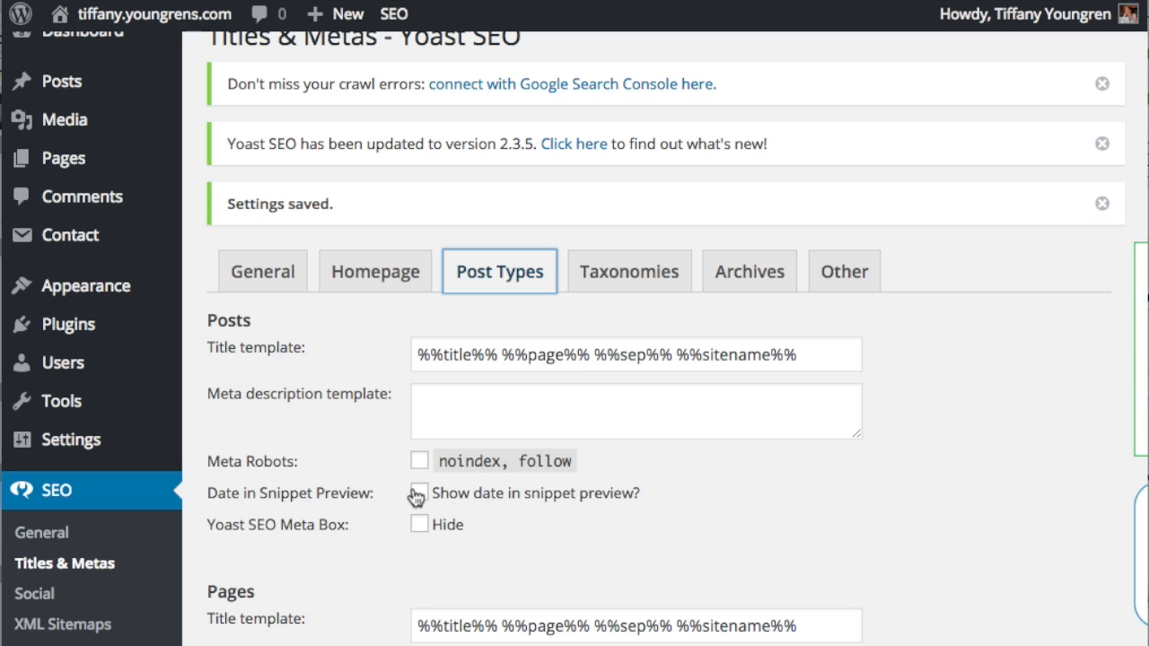
click(419, 494)
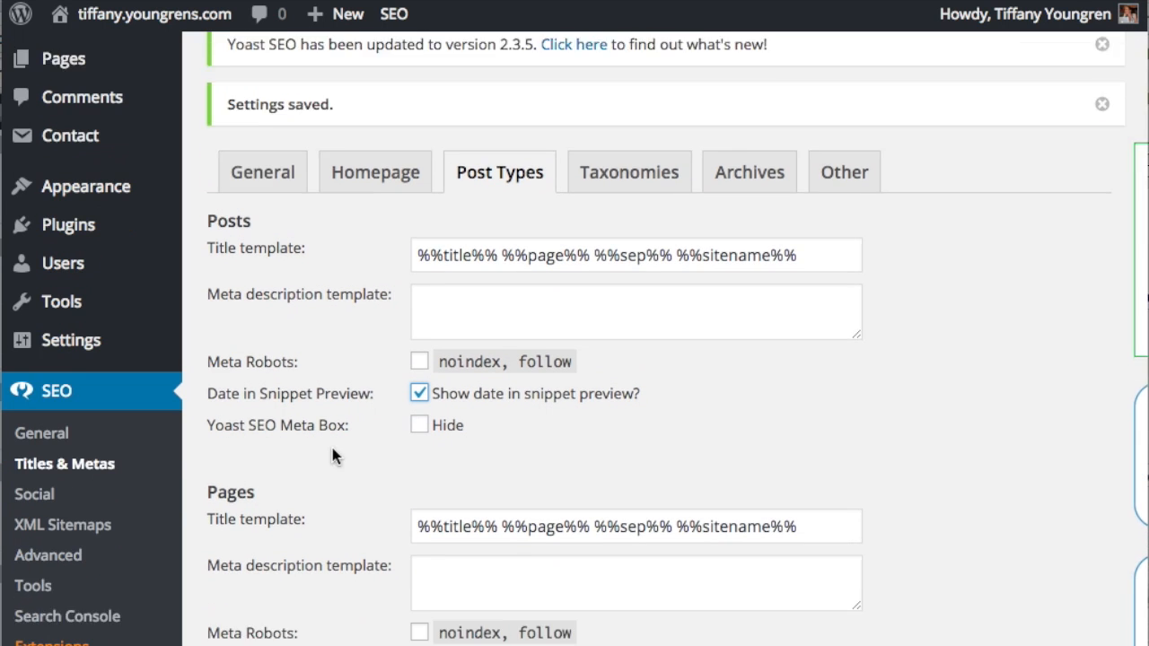
scroll(down, 3)
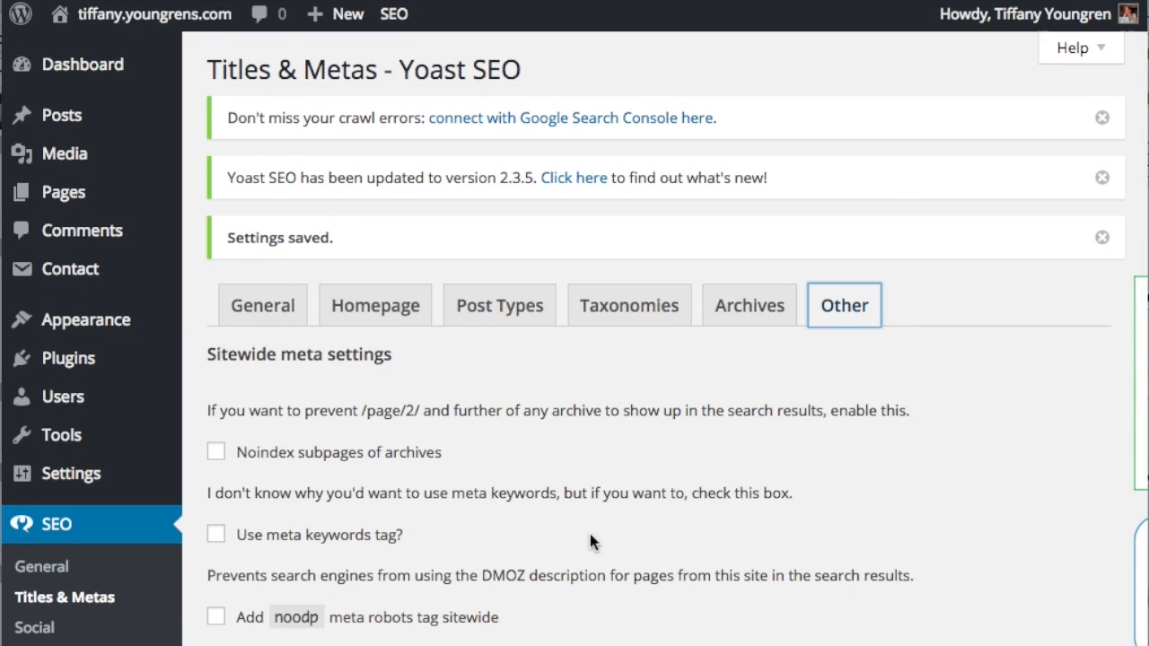
scroll(down, 3)
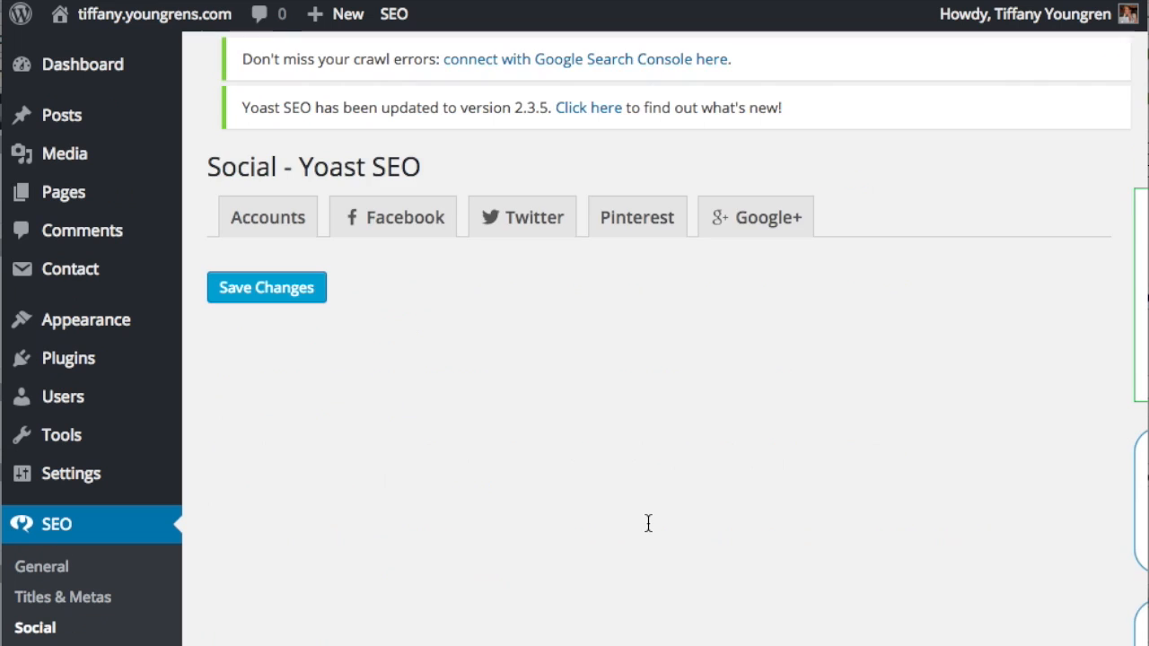
- Enter social profiles, including linkedin.com/in/tiffanyyoungren and plus.google.com/+TiffanyYoungren-helps, and save
text(ht)
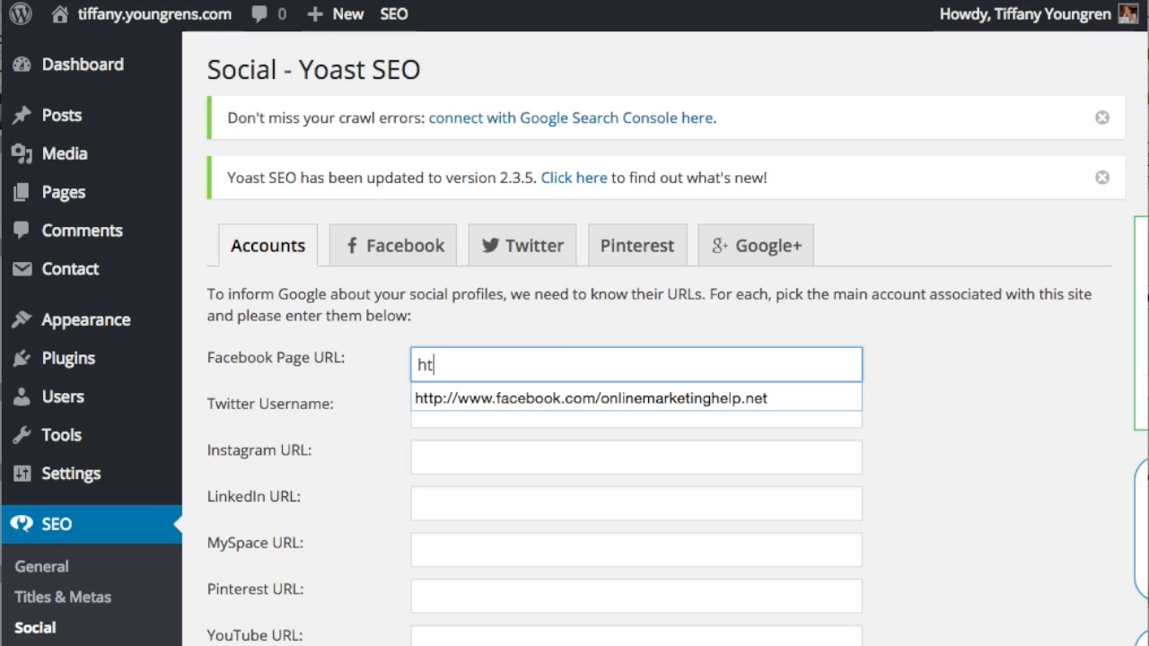
text(tiffanyyoungren)
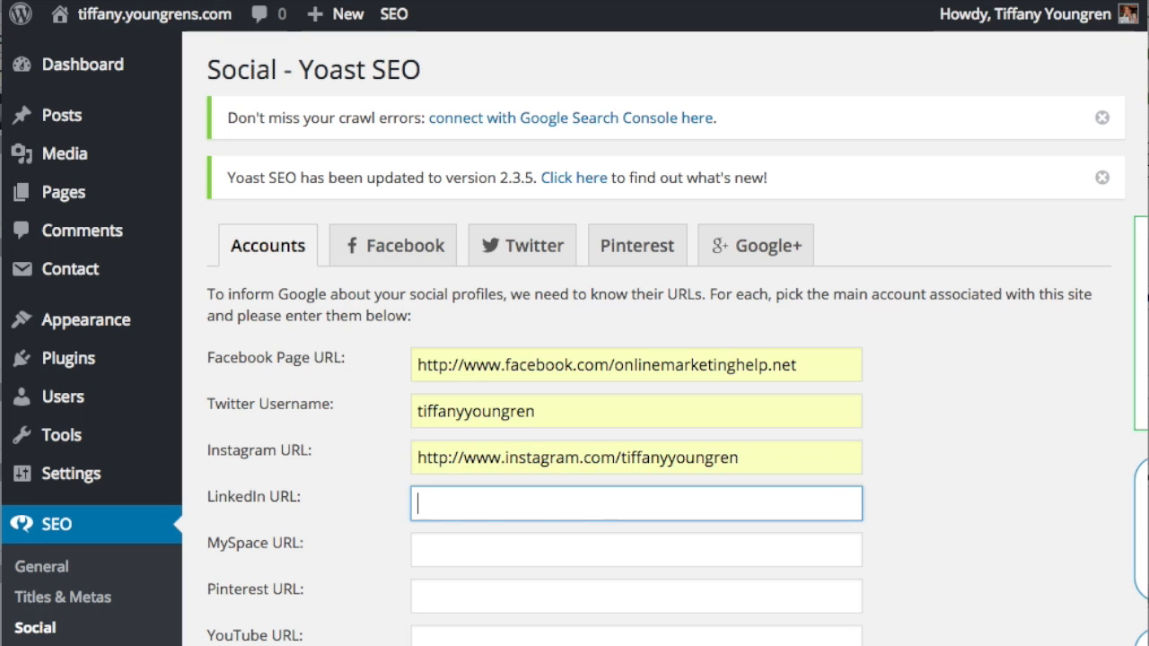
text(http://www.linkedin.com/in/tiffanyyoungren)
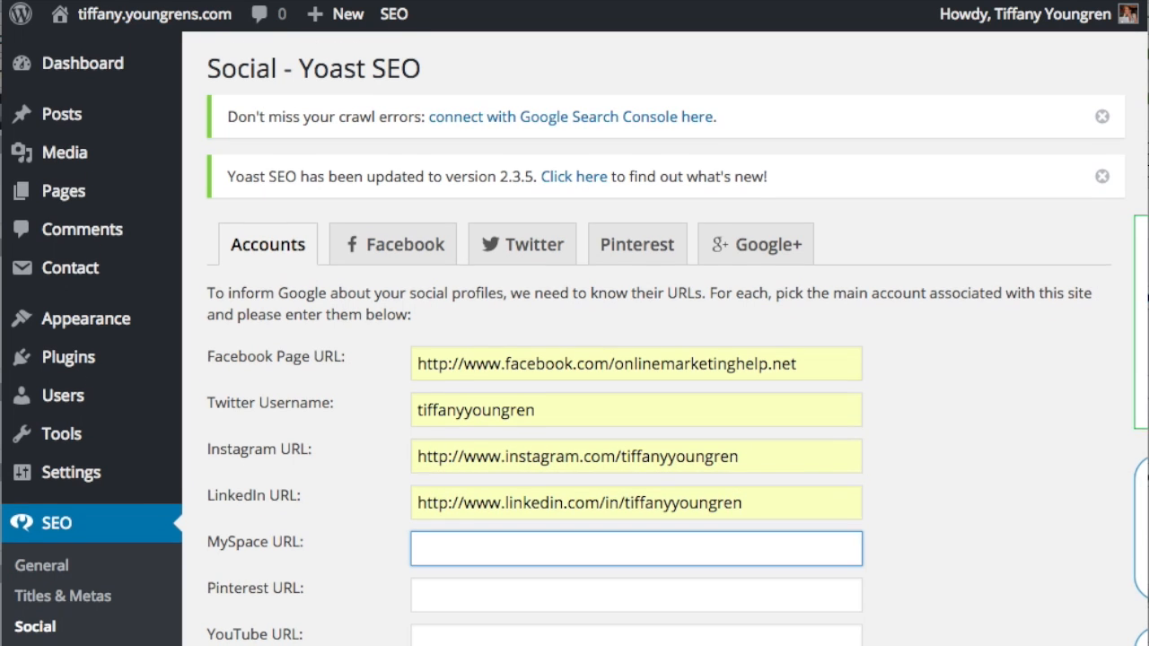
scroll(down, 3)
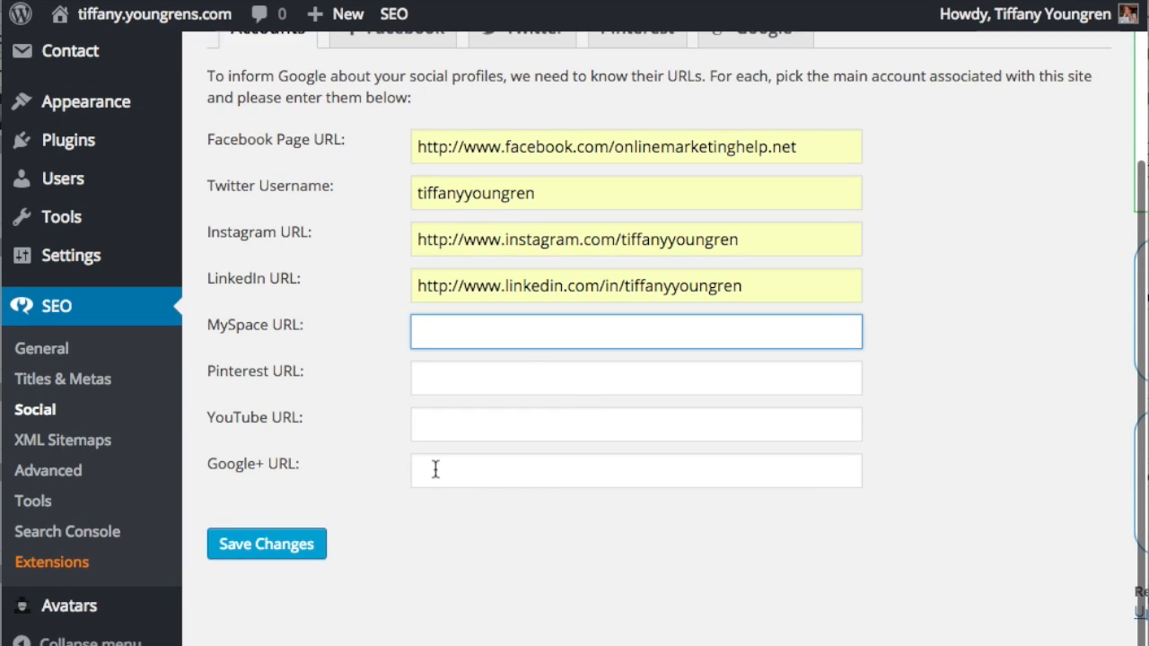
text(https://plus.google.com/+TiffanyYoungren-helps)
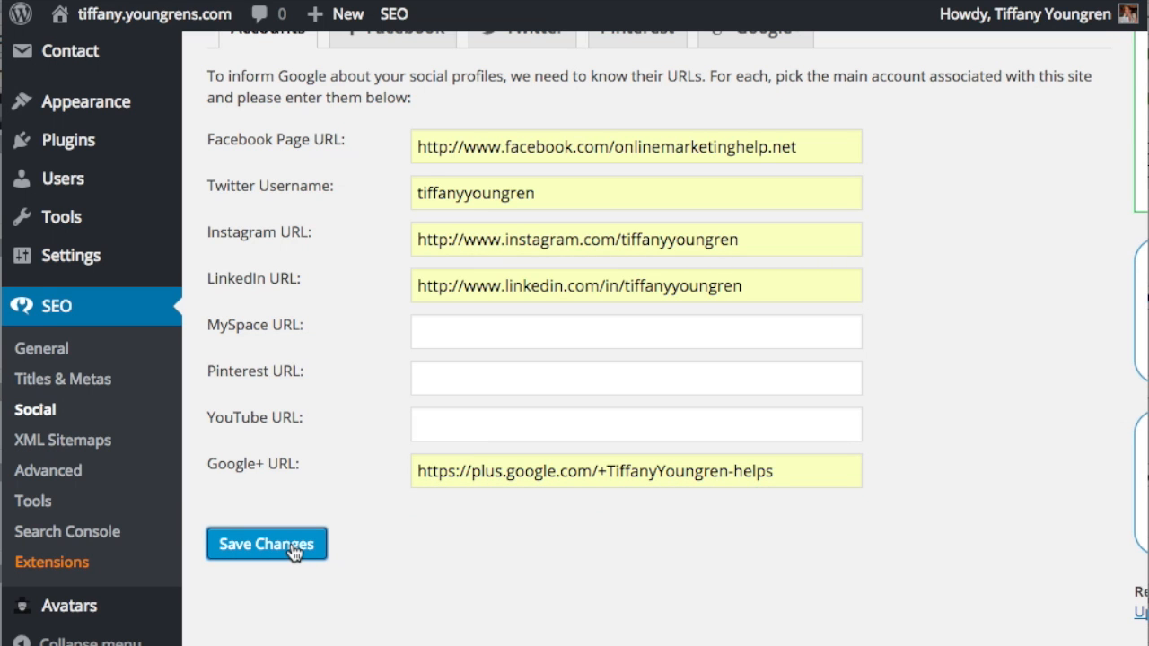
click(265, 544)
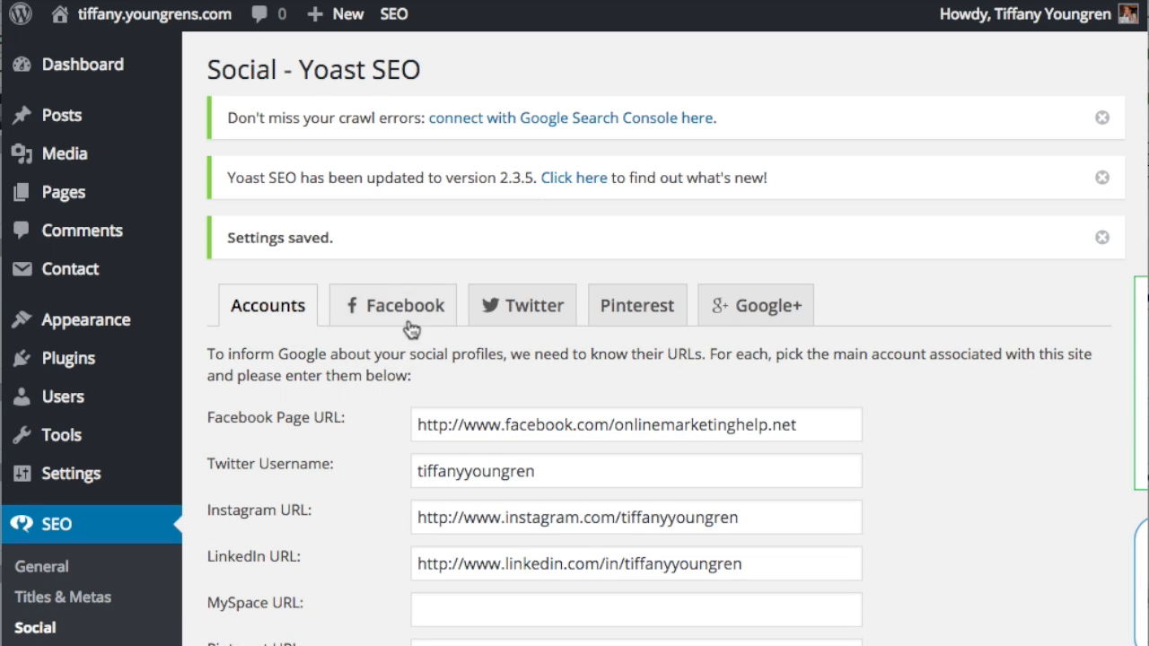
- Save the Facebook Open Graph social settings
click(393, 305)
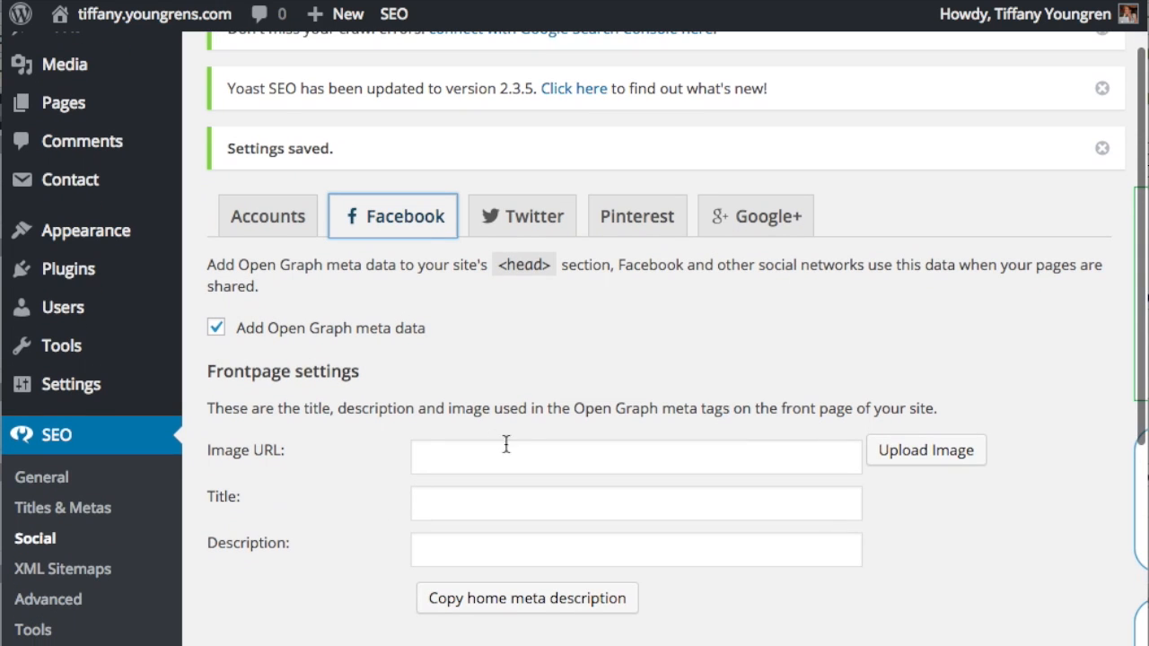
mouse_move(395, 409)
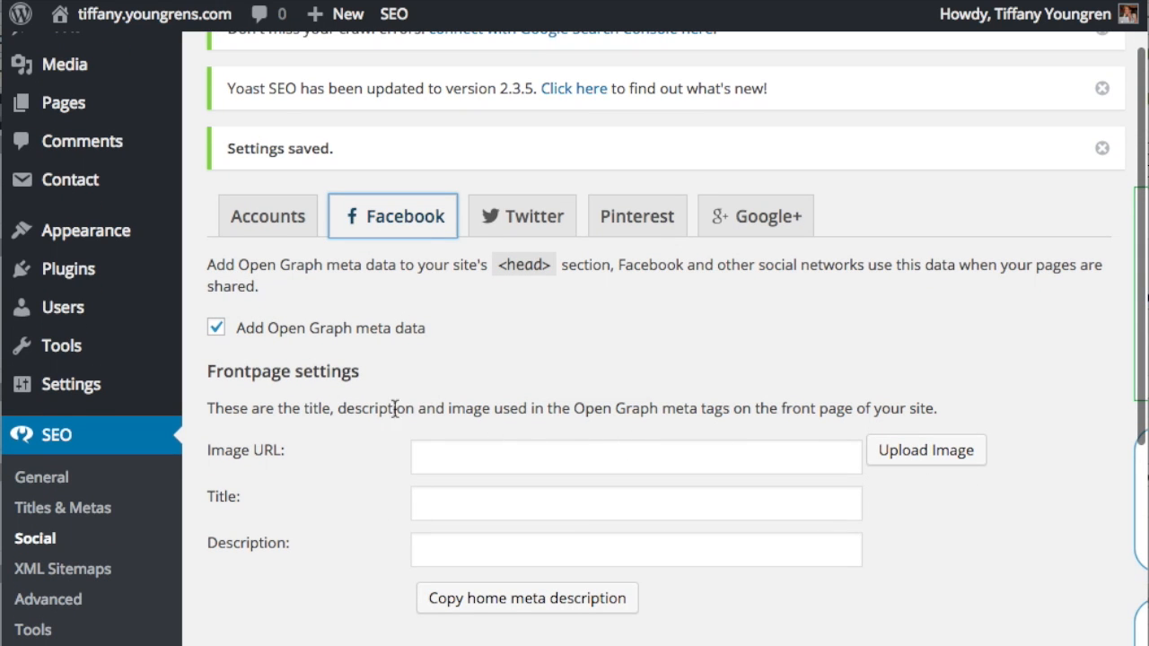
mouse_move(715, 453)
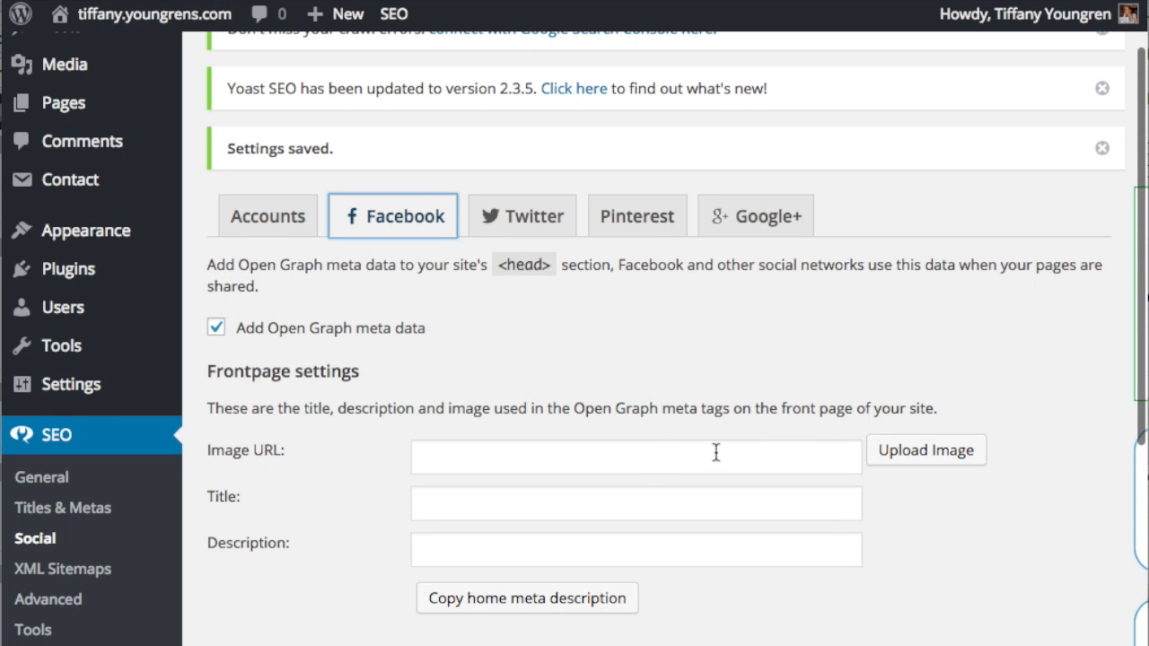
scroll(down, 3)
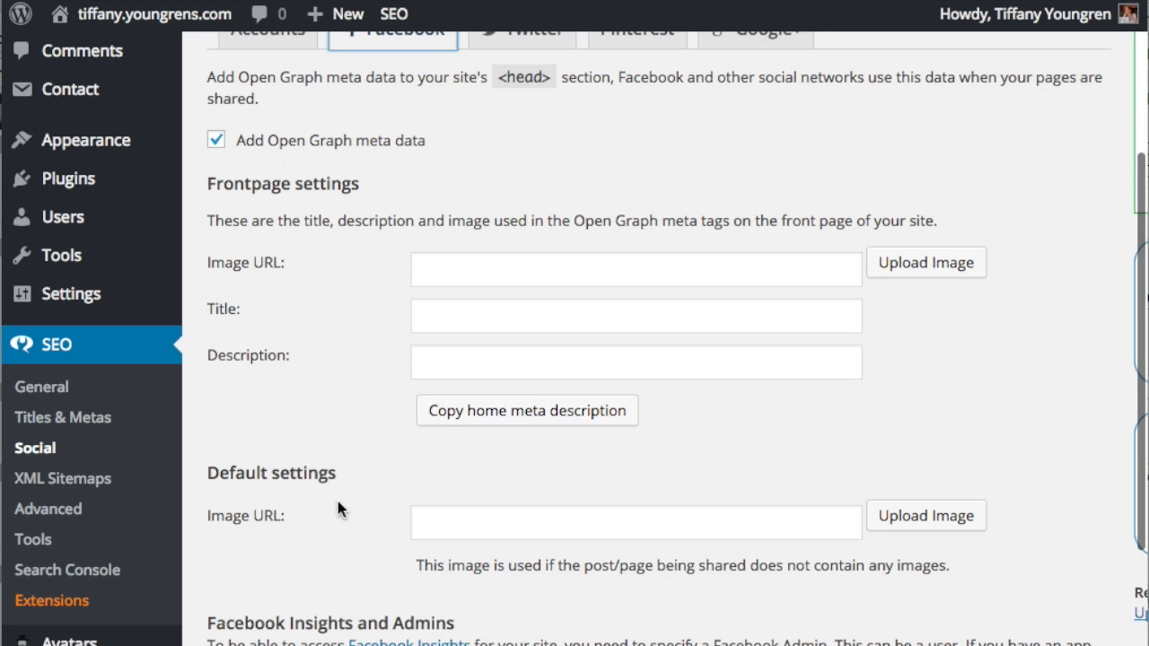
scroll(down, 3)
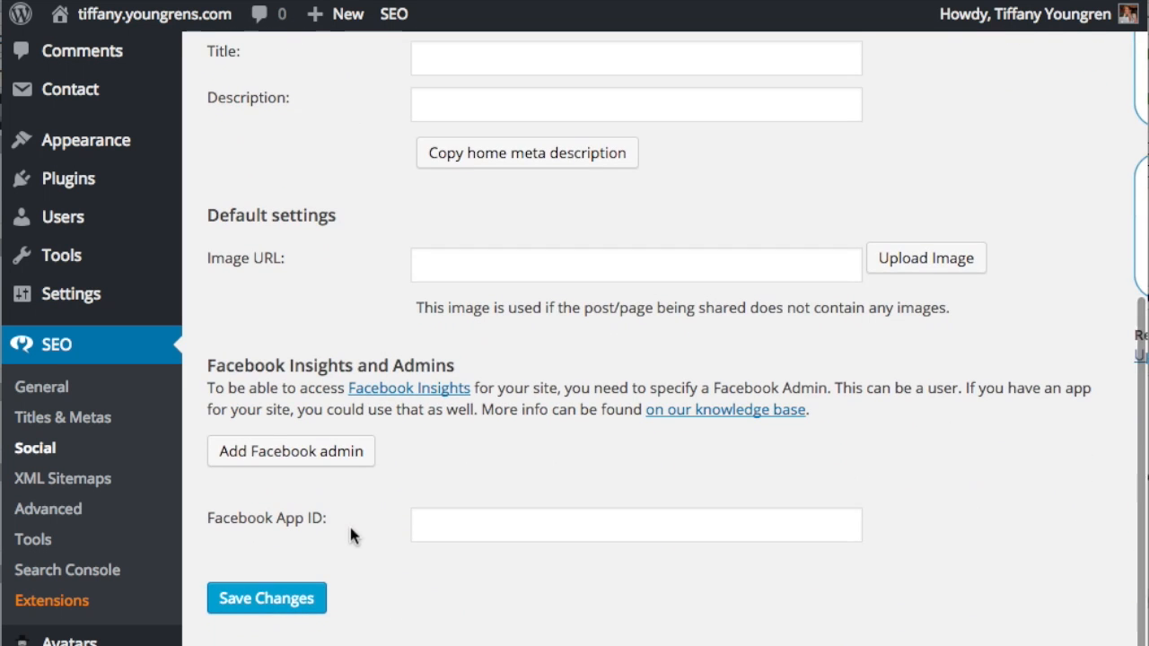
click(266, 598)
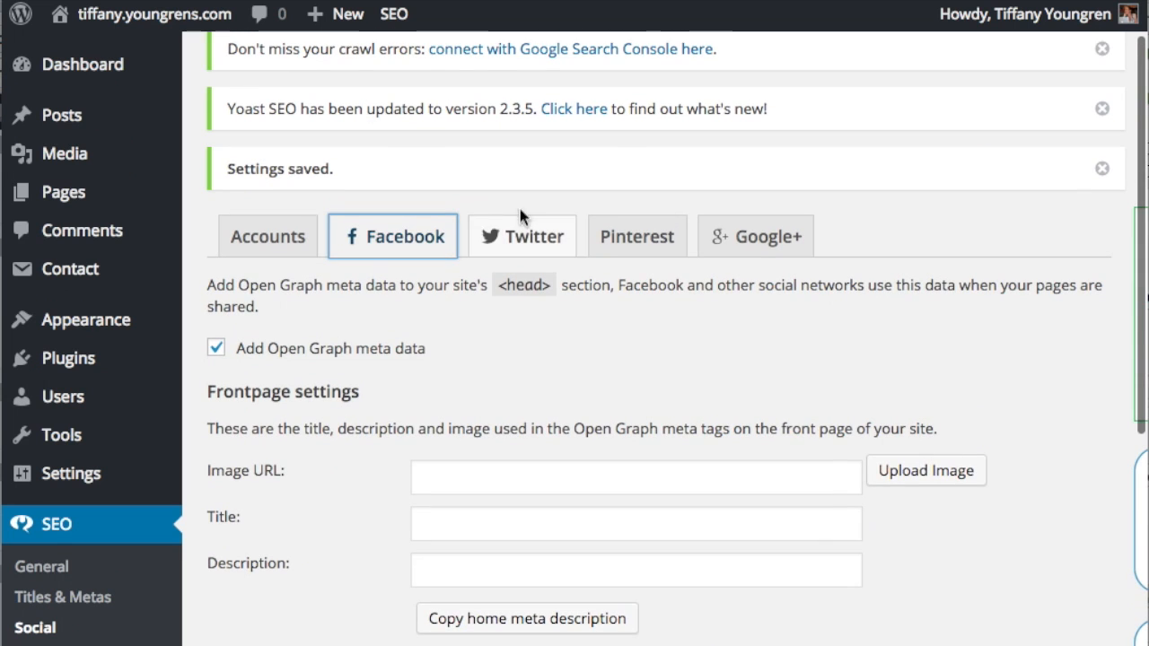
- Review the Twitter card, Pinterest verification and Google+ publisher settings
click(522, 236)
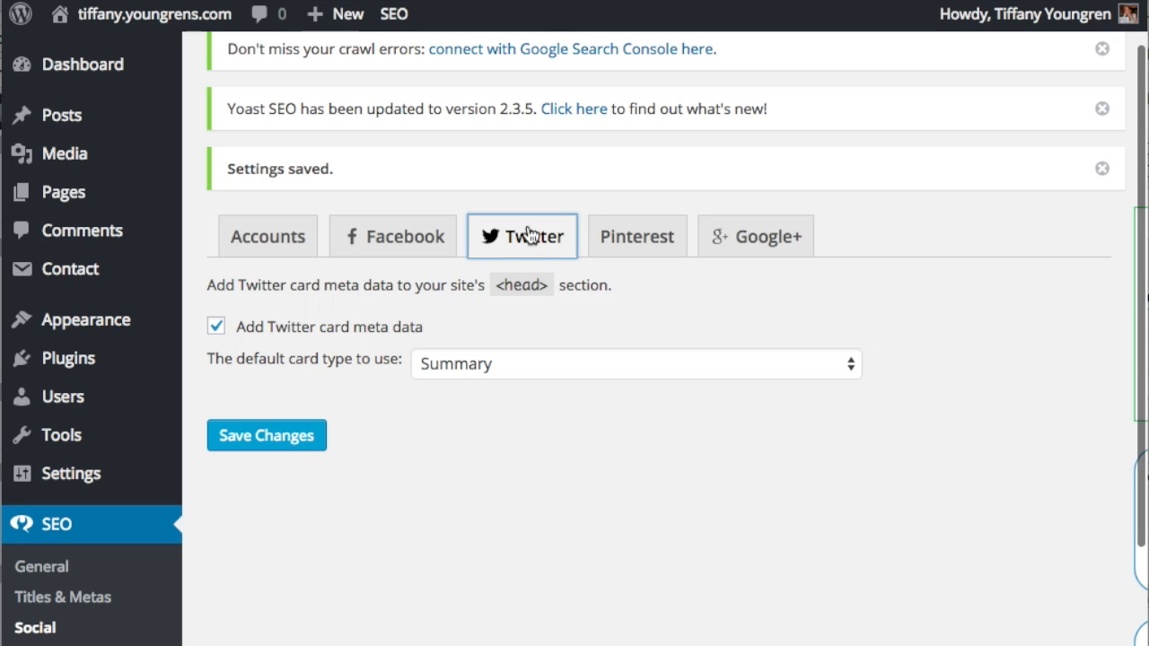
click(393, 235)
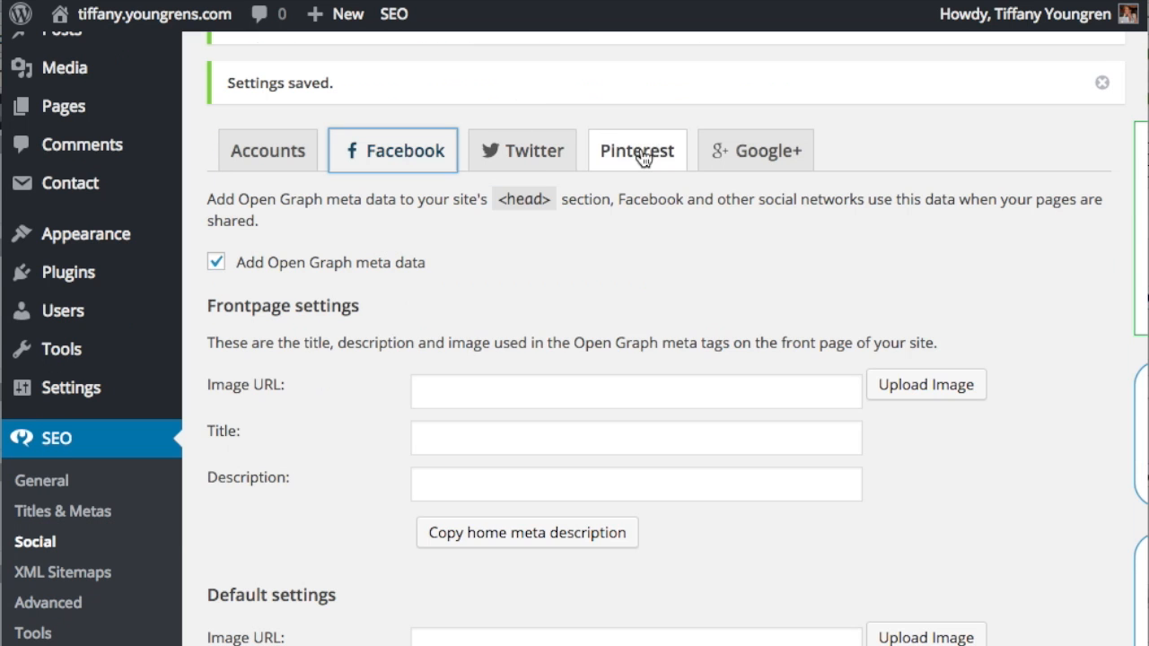
click(636, 150)
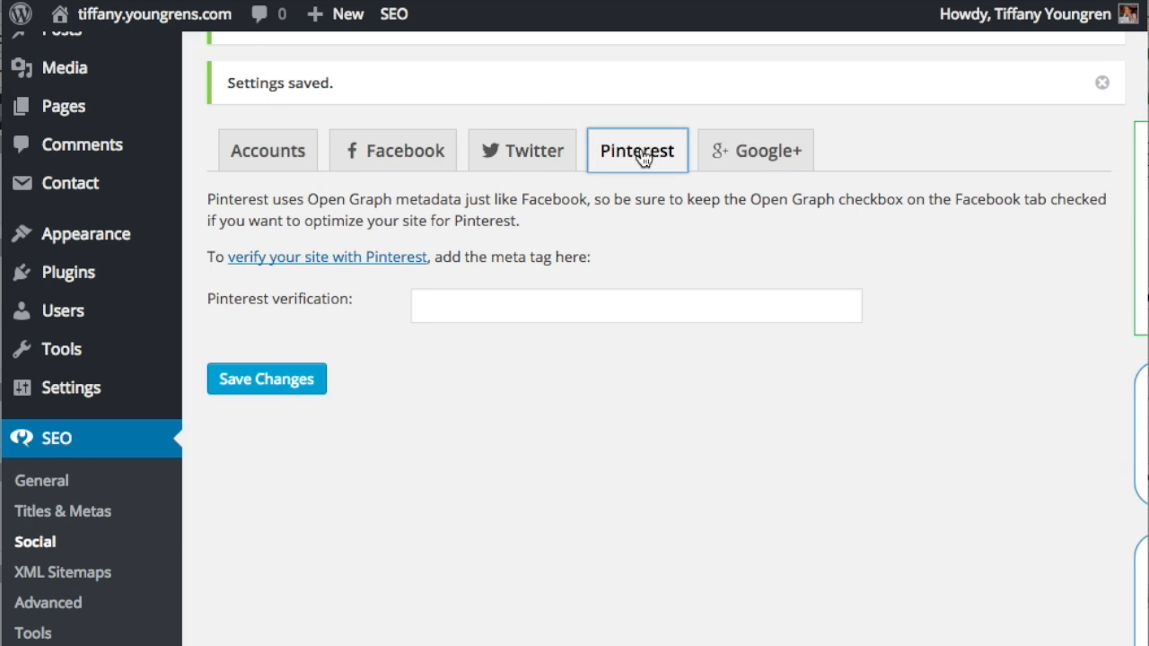
click(755, 149)
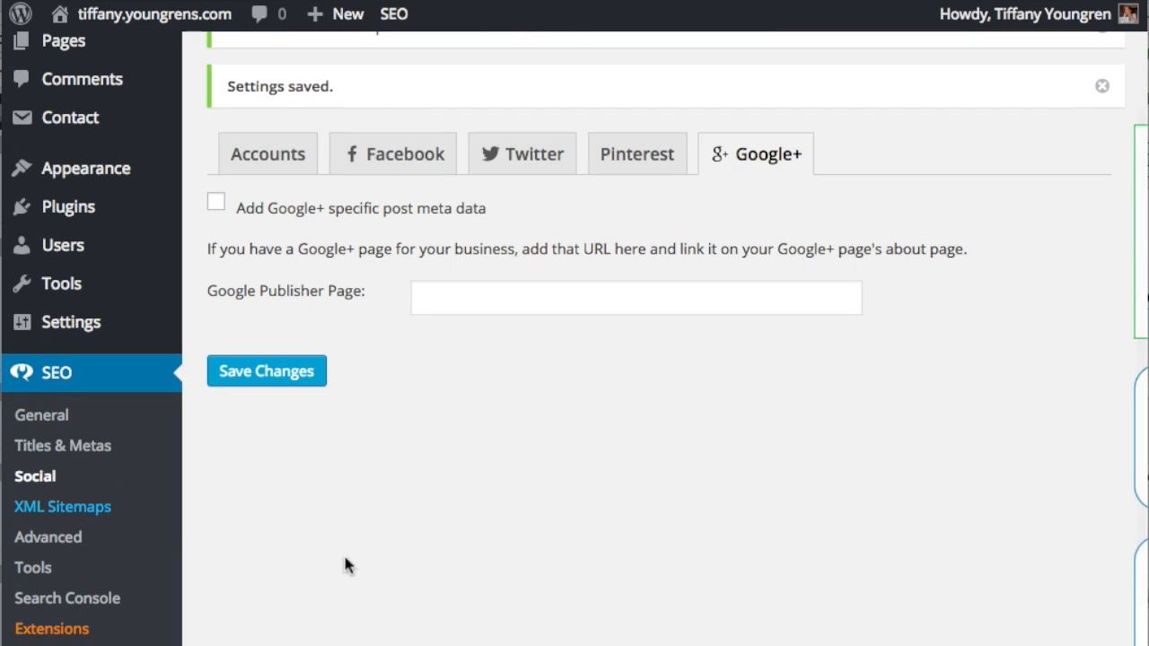
- Review the XML sitemap User sitemap, Post Types, Excluded Posts and Taxonomies tabs
click(62, 506)
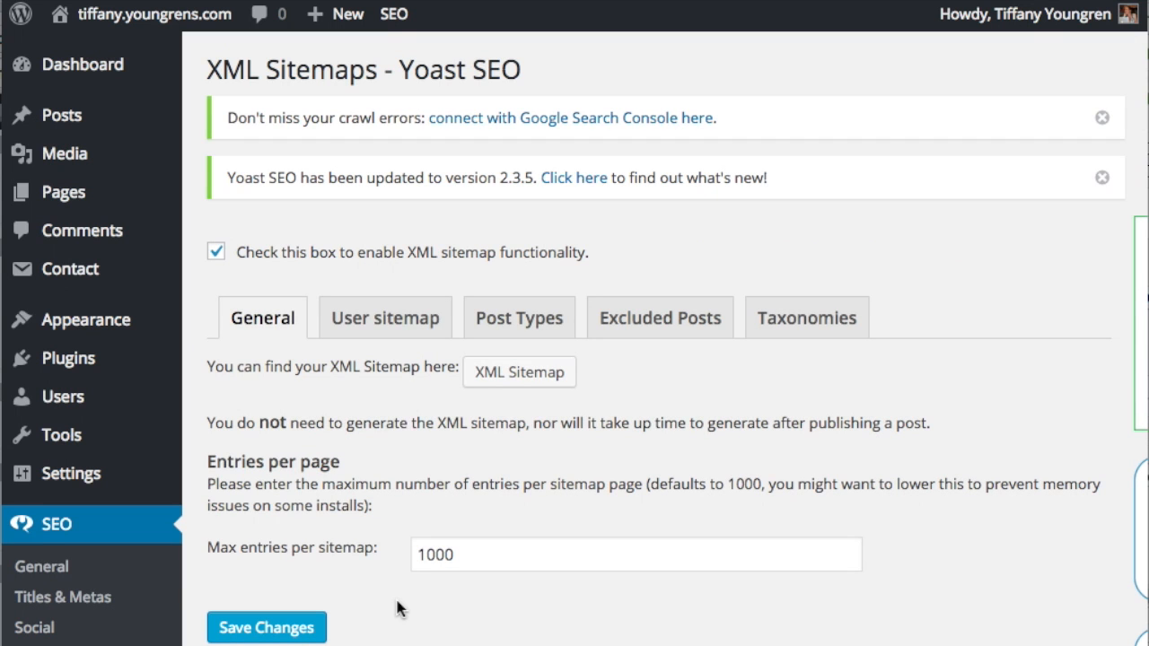
scroll(down, 3)
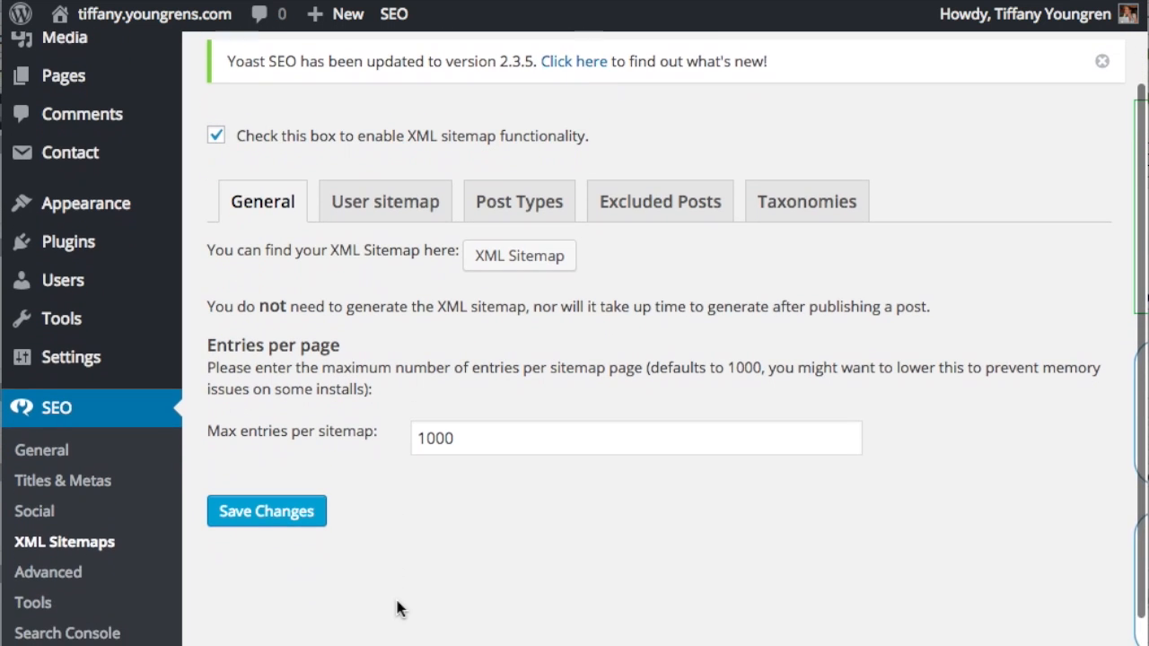
click(384, 201)
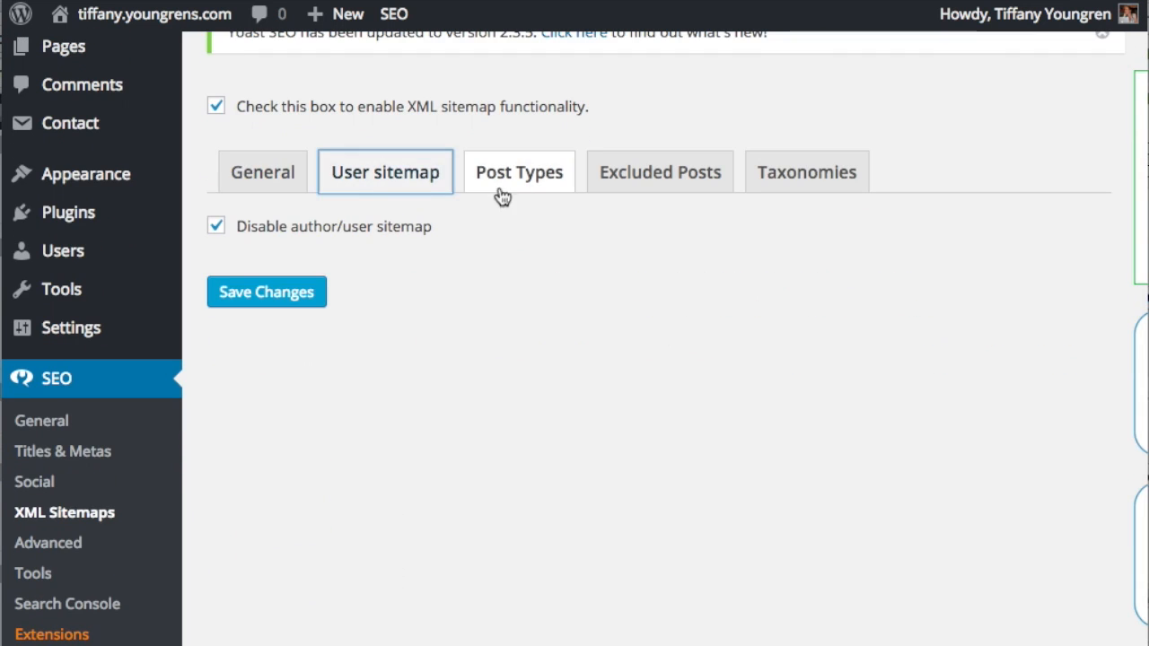
click(519, 172)
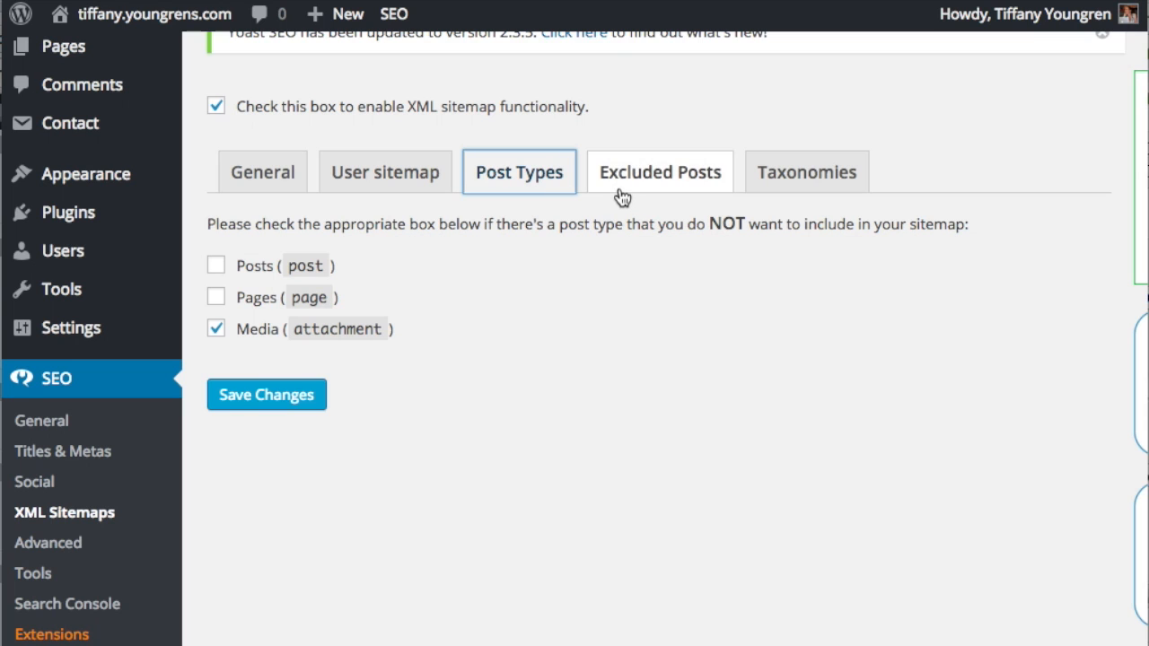
click(805, 171)
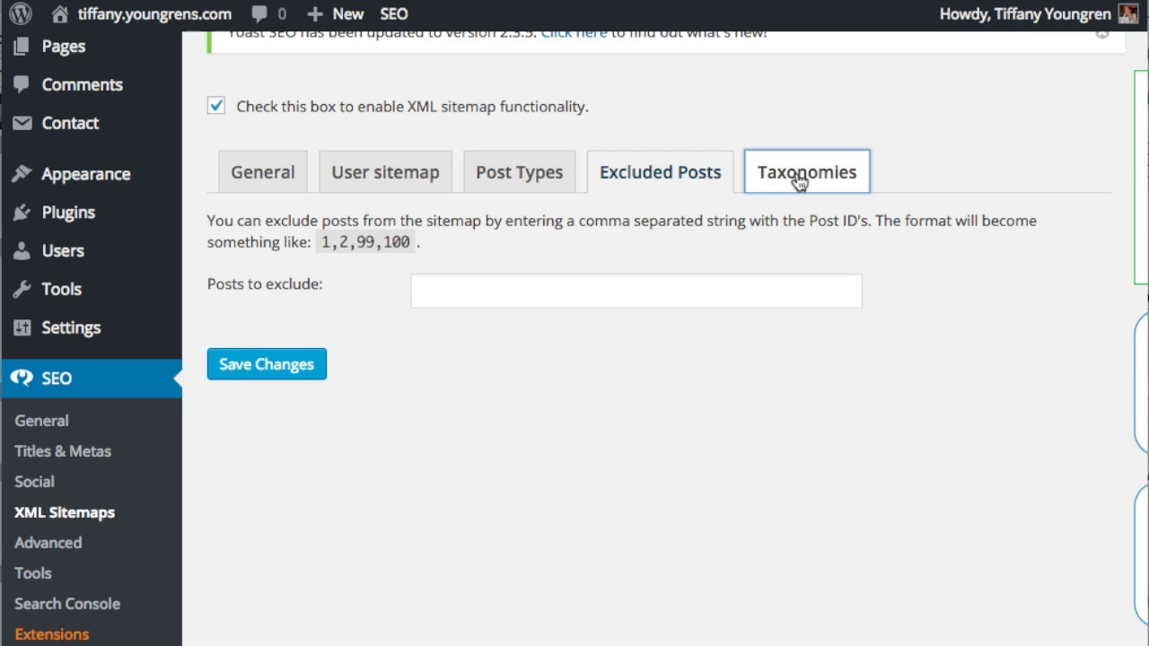
click(805, 171)
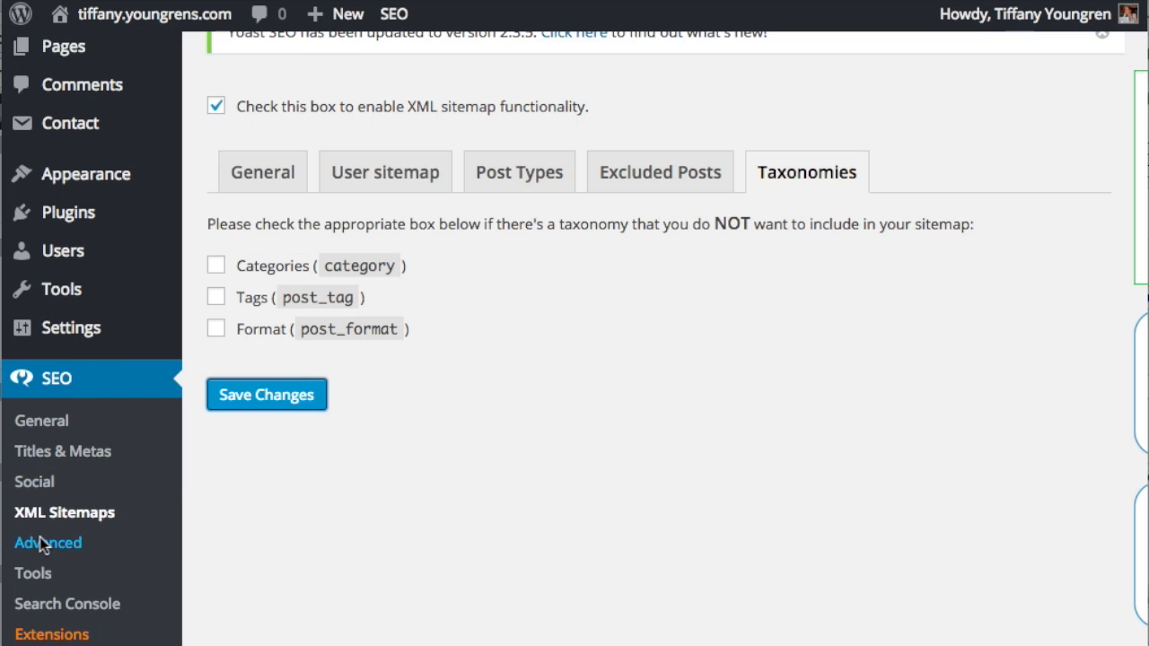
scroll(down, 3)
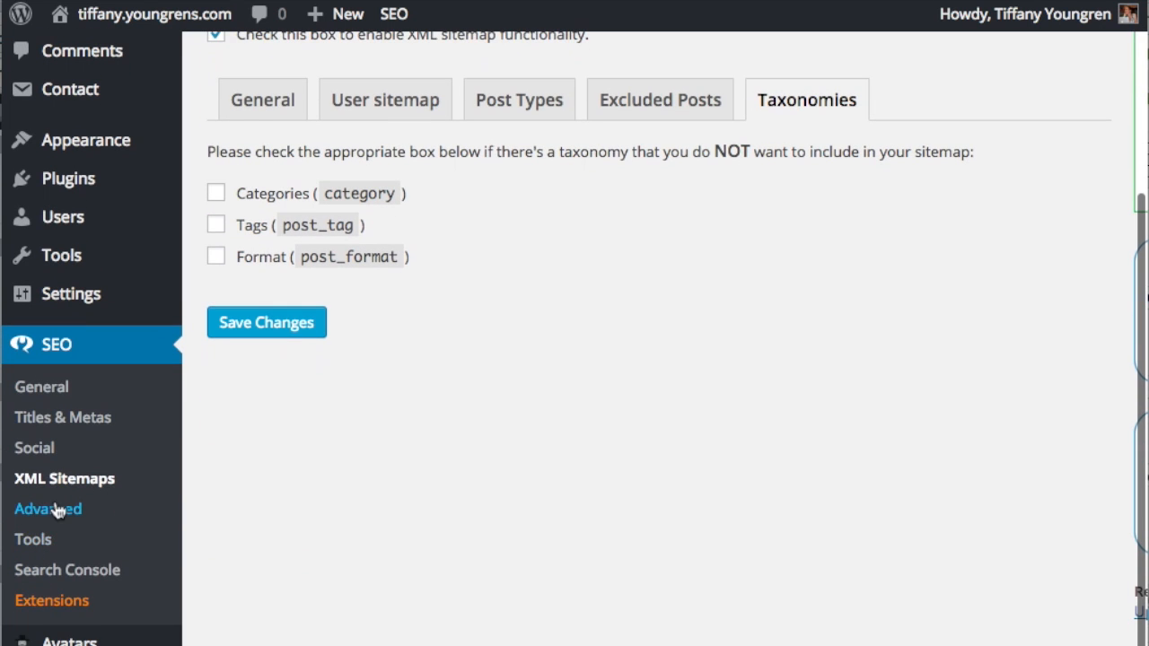
click(33, 539)
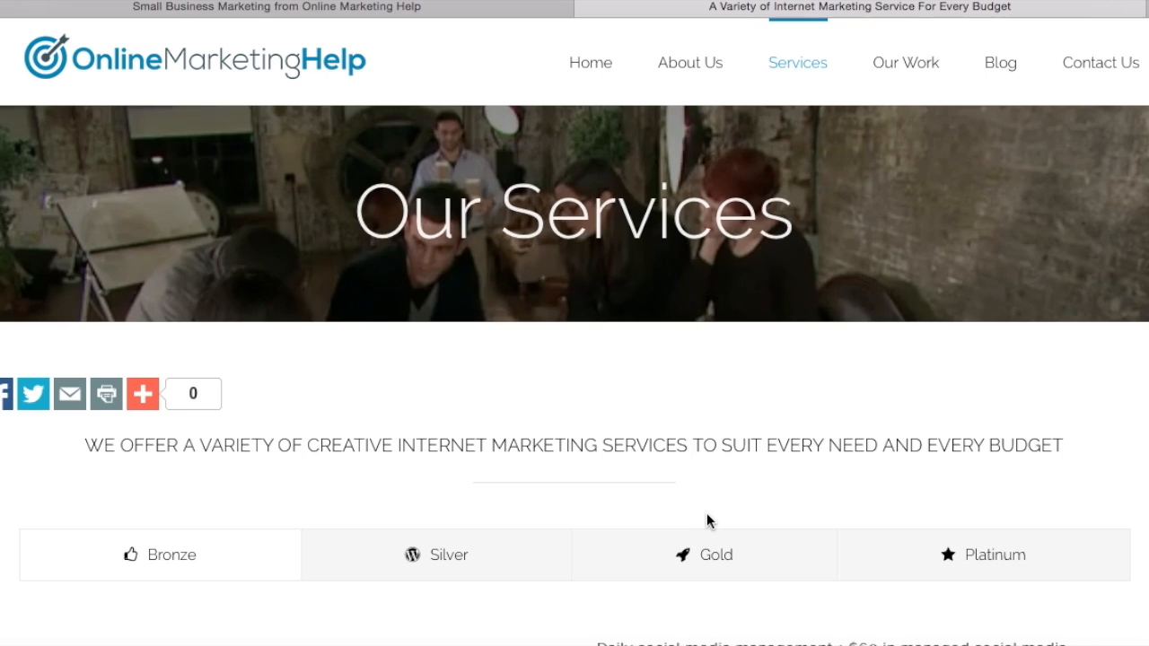
- Scroll through Online Marketing Help's service pages to the Start Today seller section
scroll(down, 3)
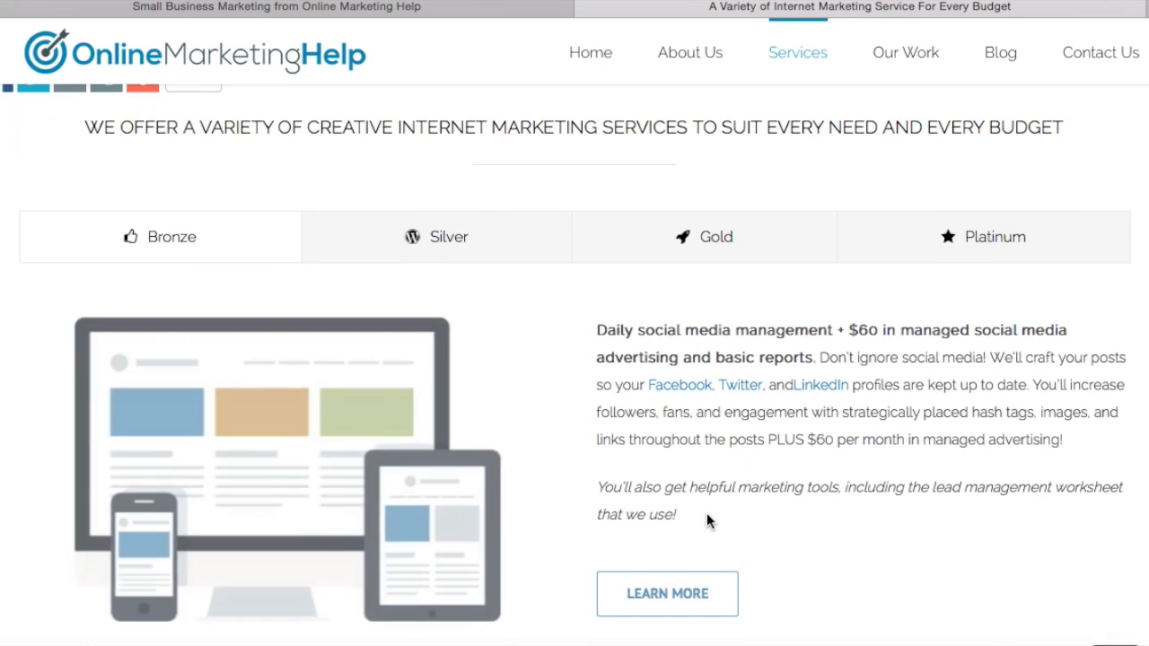
scroll(down, 3)
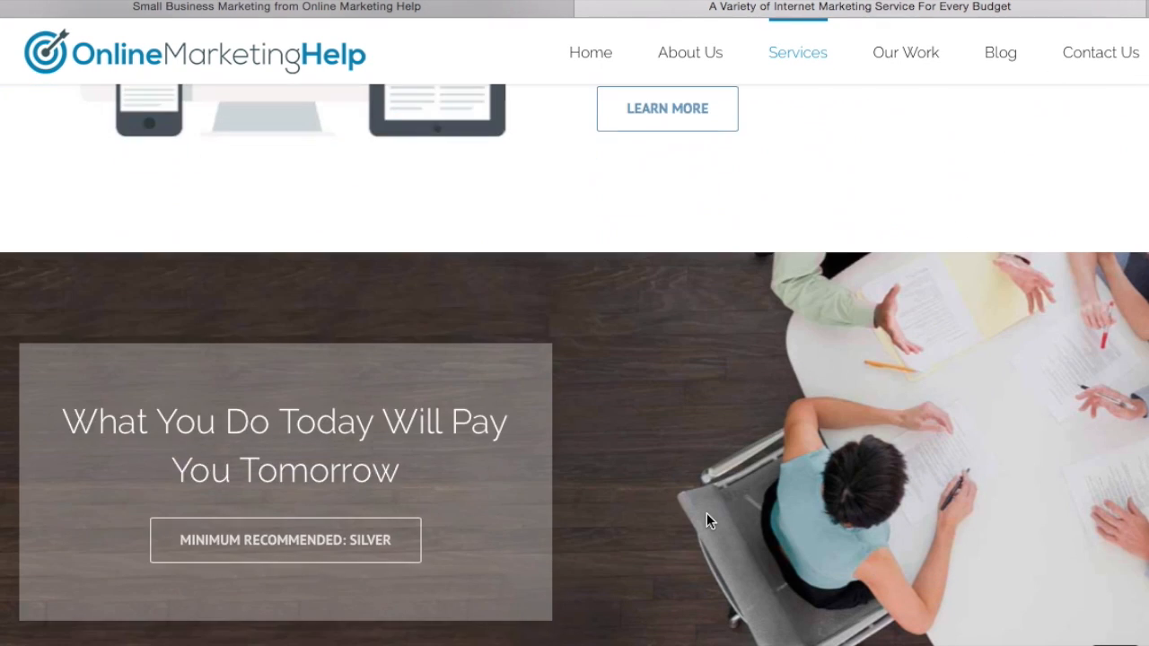
scroll(down, 3)
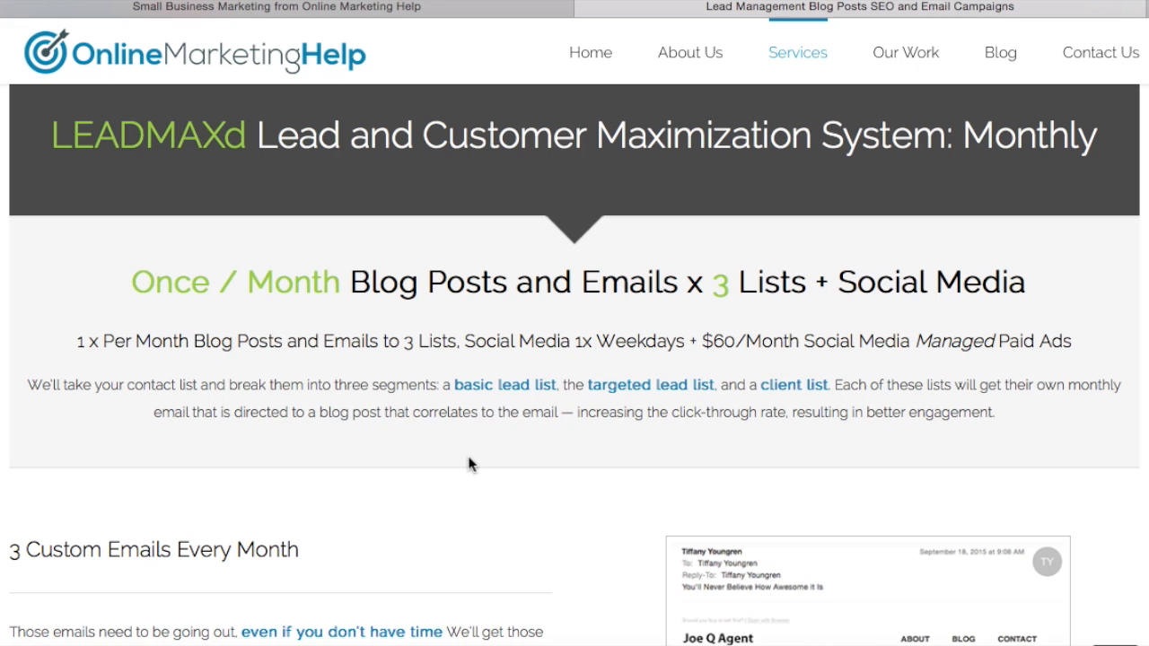
scroll(down, 3)
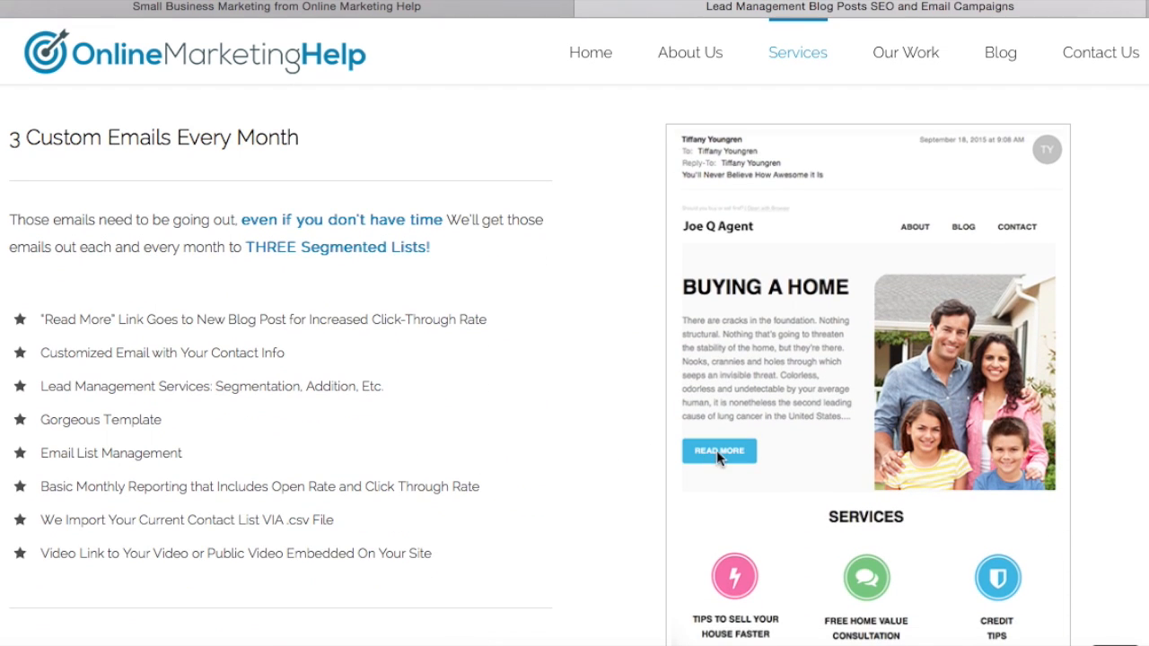
scroll(down, 3)
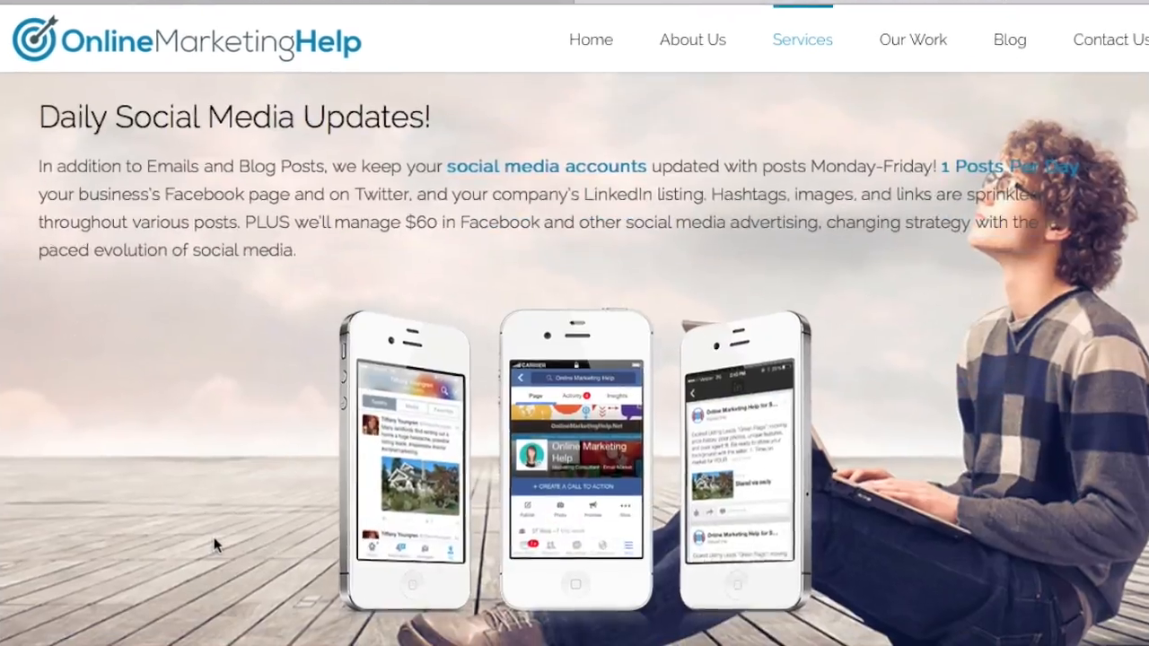
scroll(down, 3)
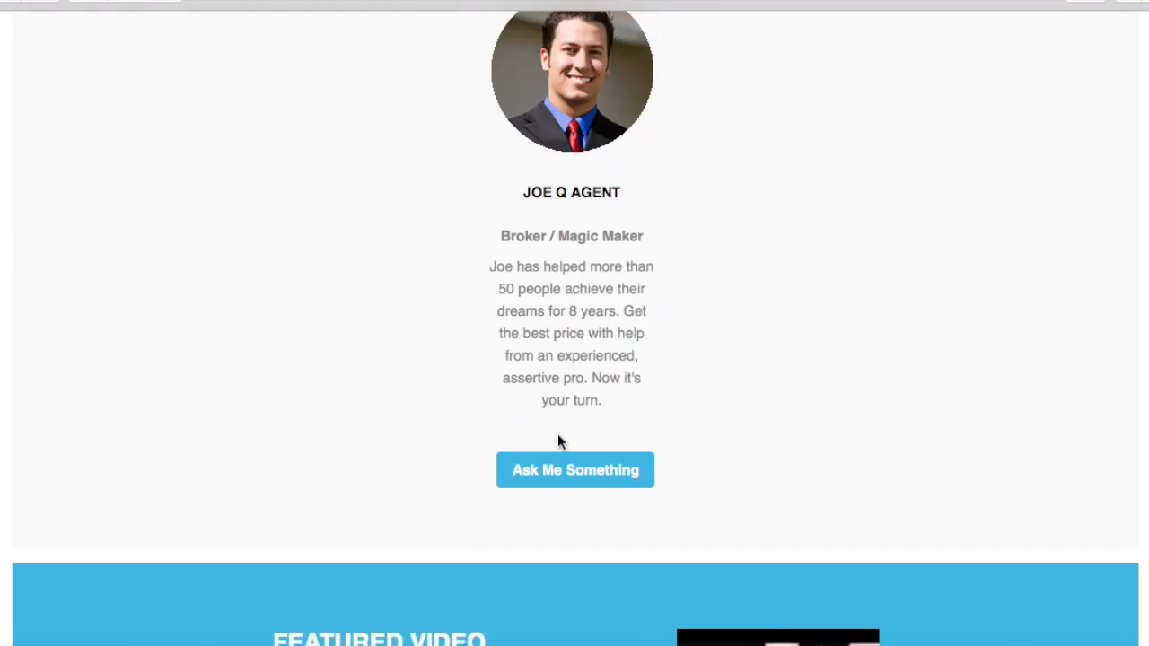
scroll(down, 3)
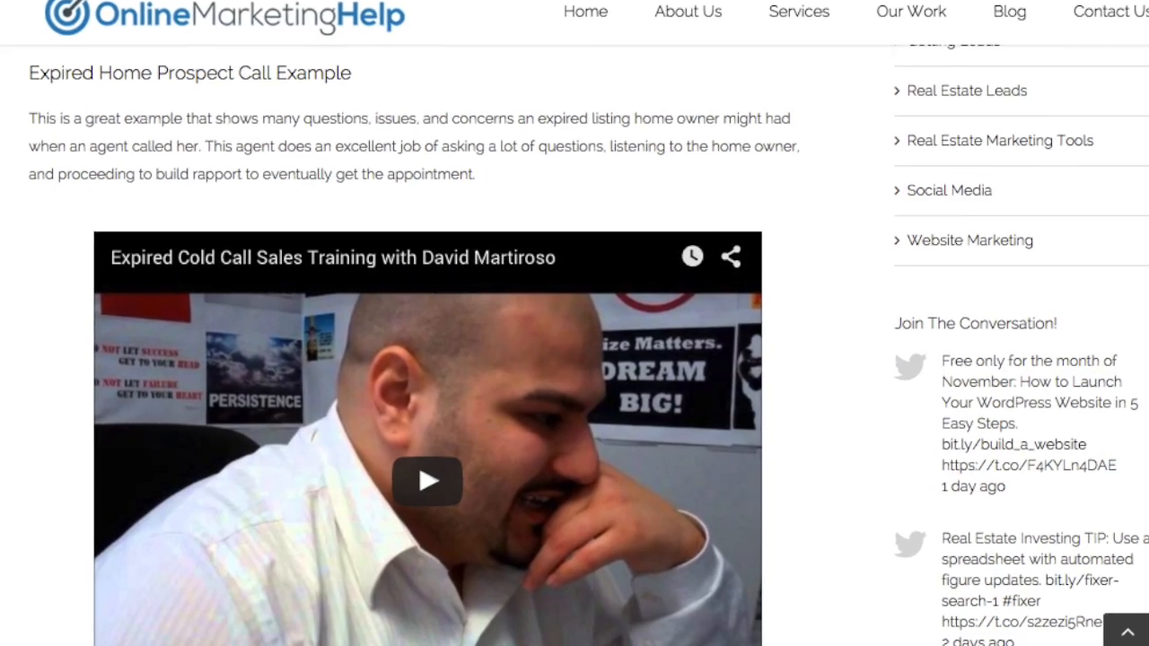
scroll(down, 3)
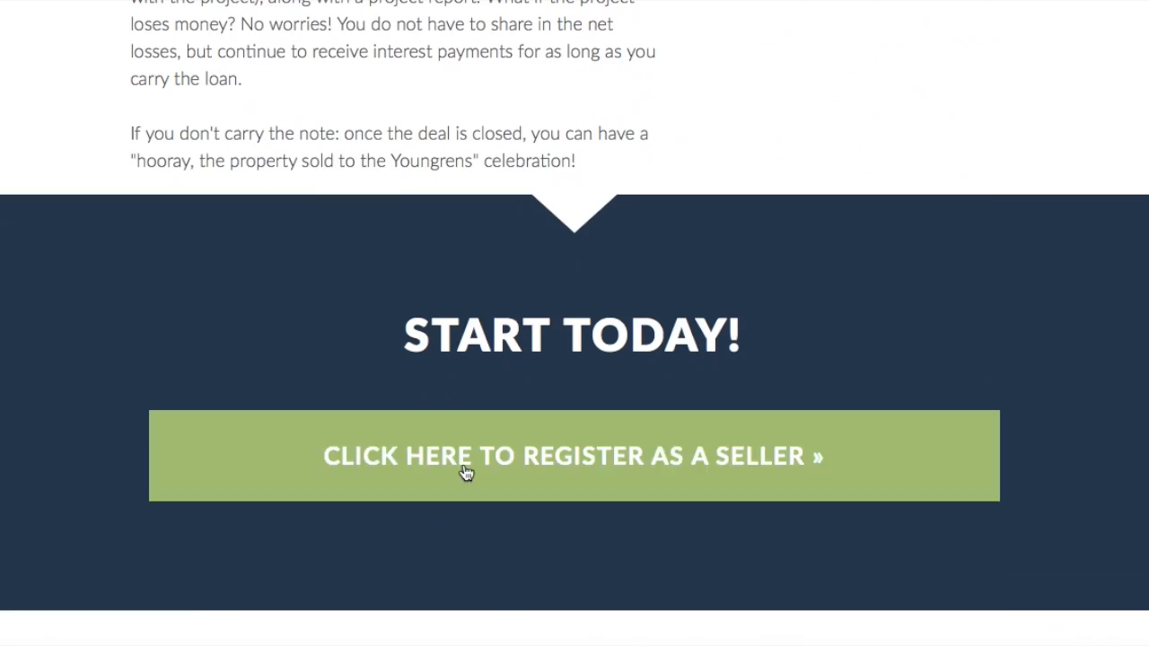
- Open the 'register as a seller' popup form, then switch back to the sample email
click(574, 456)
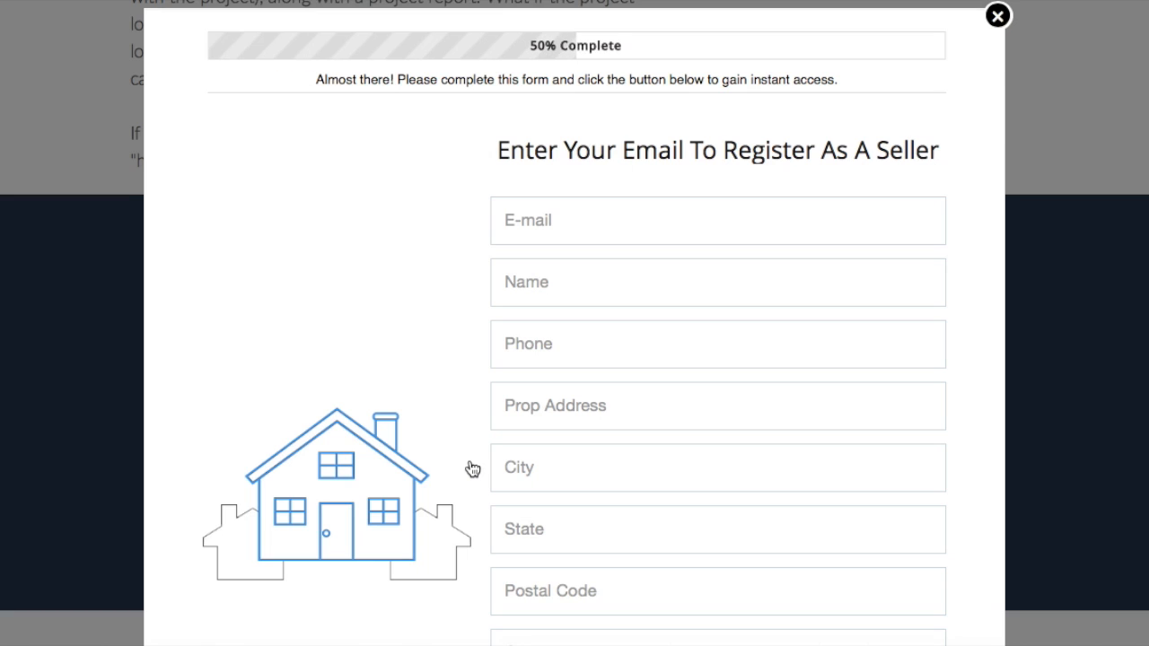
click(996, 17)
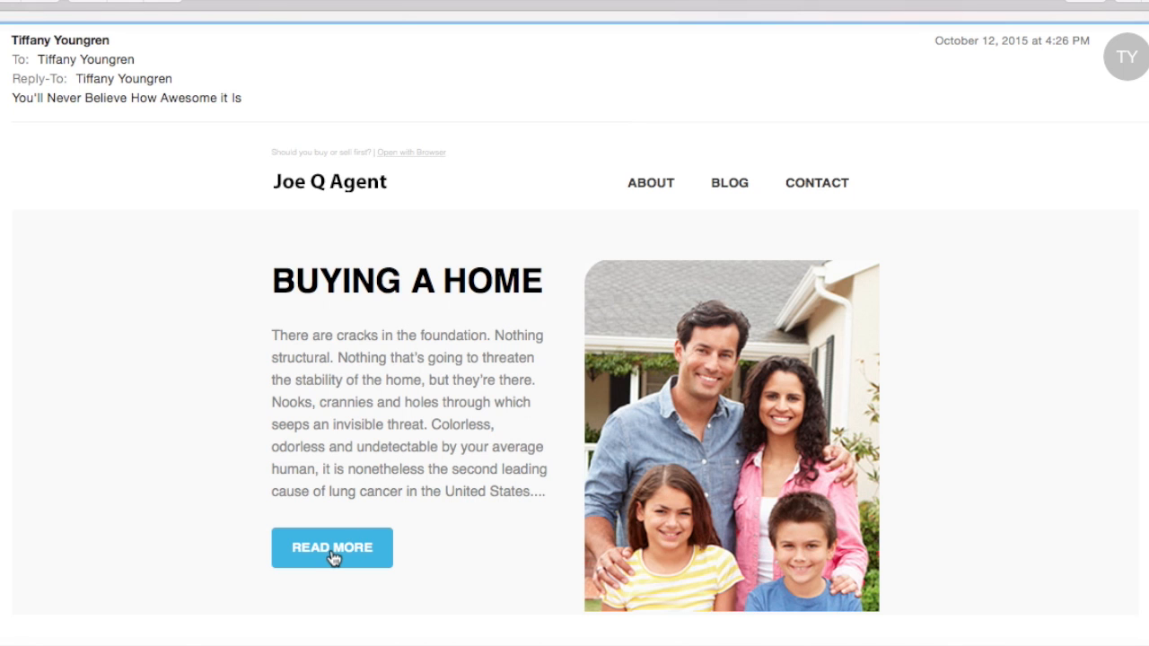
- Follow the email's Read More link and scroll the Buying a Home article
click(331, 547)
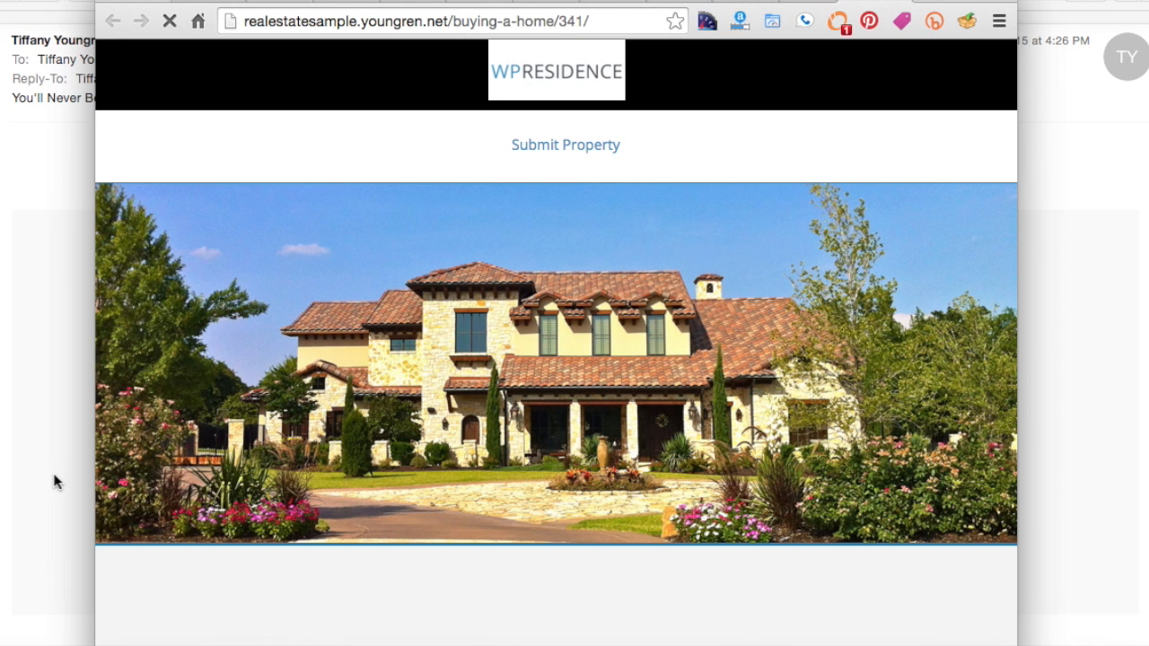
scroll(down, 3)
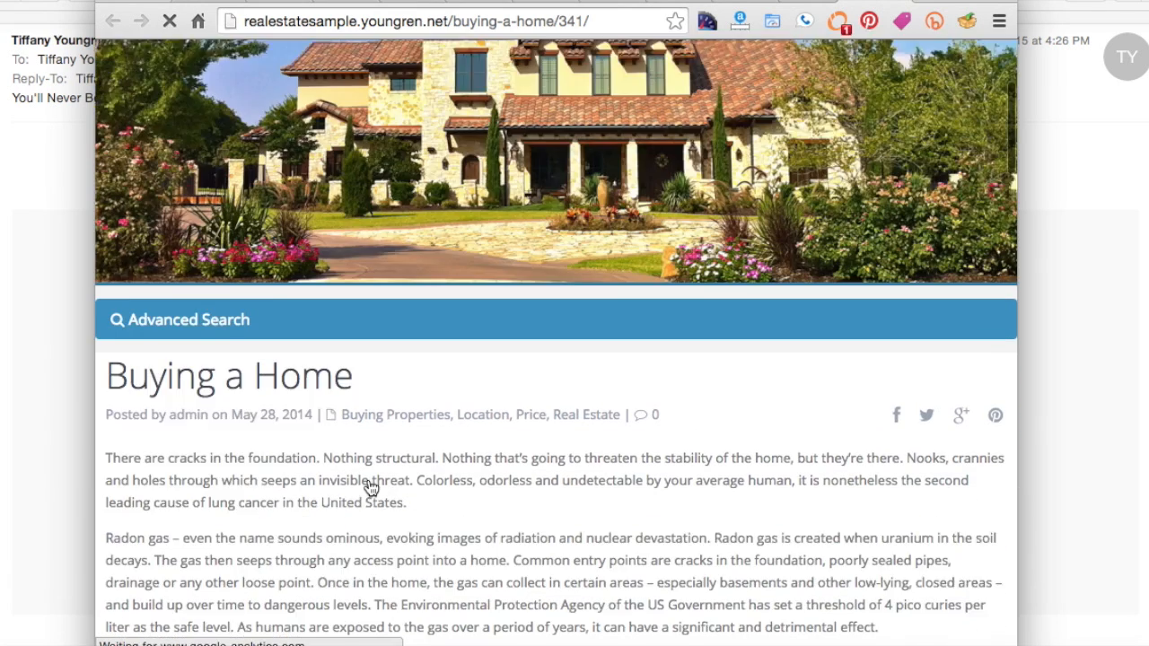
scroll(down, 3)
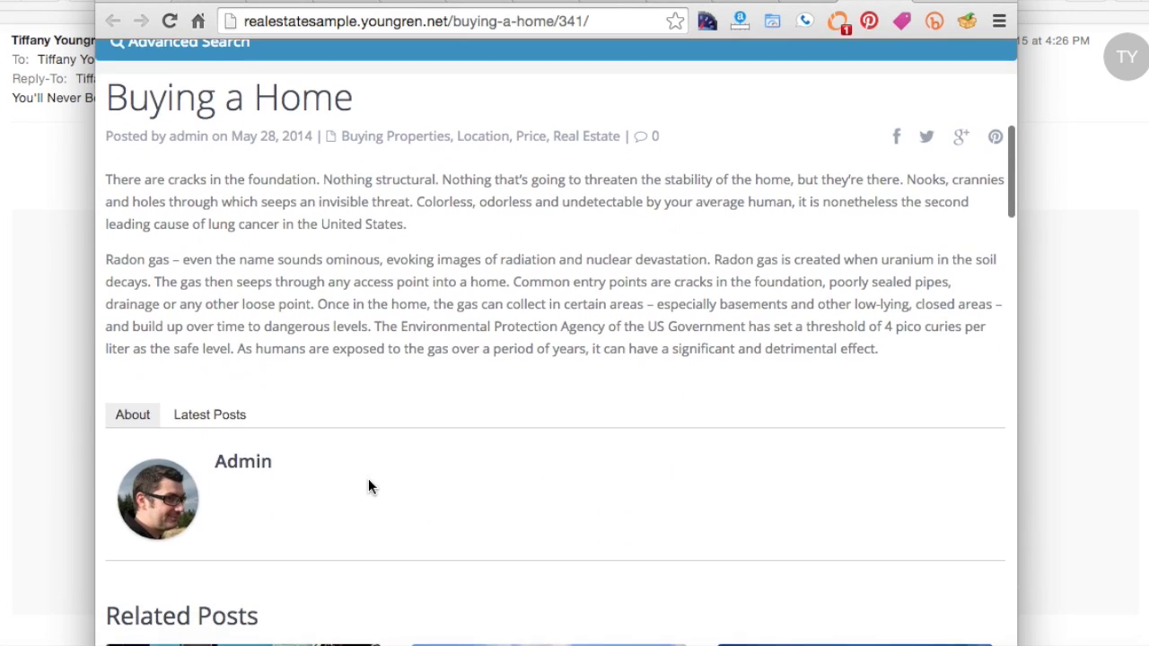